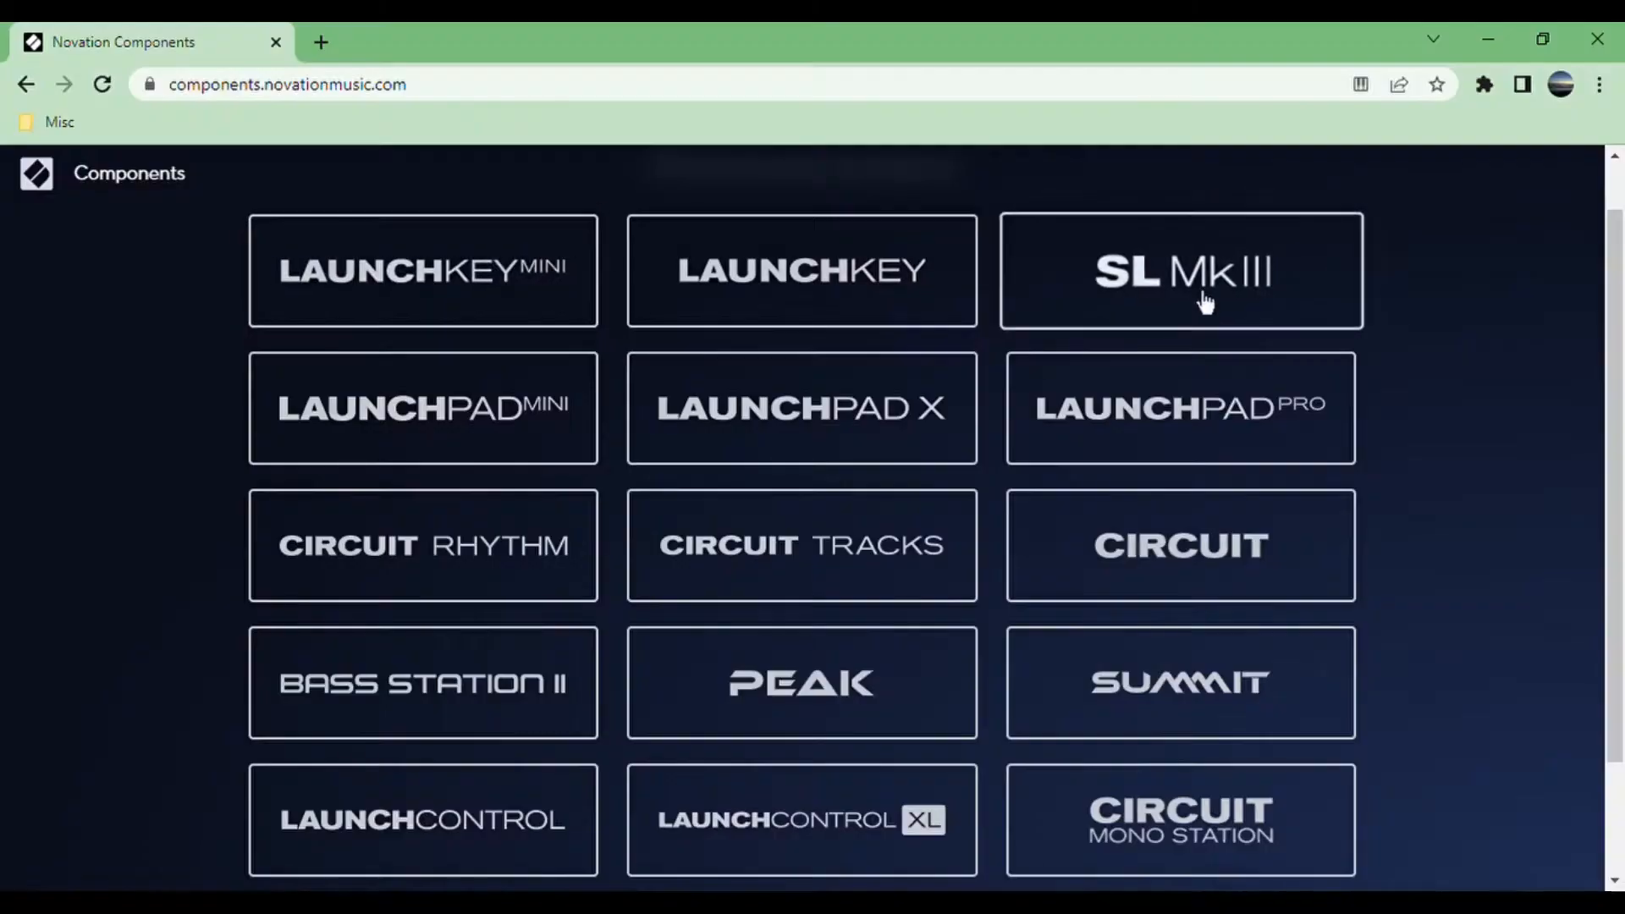
pyautogui.moveTo(487, 546)
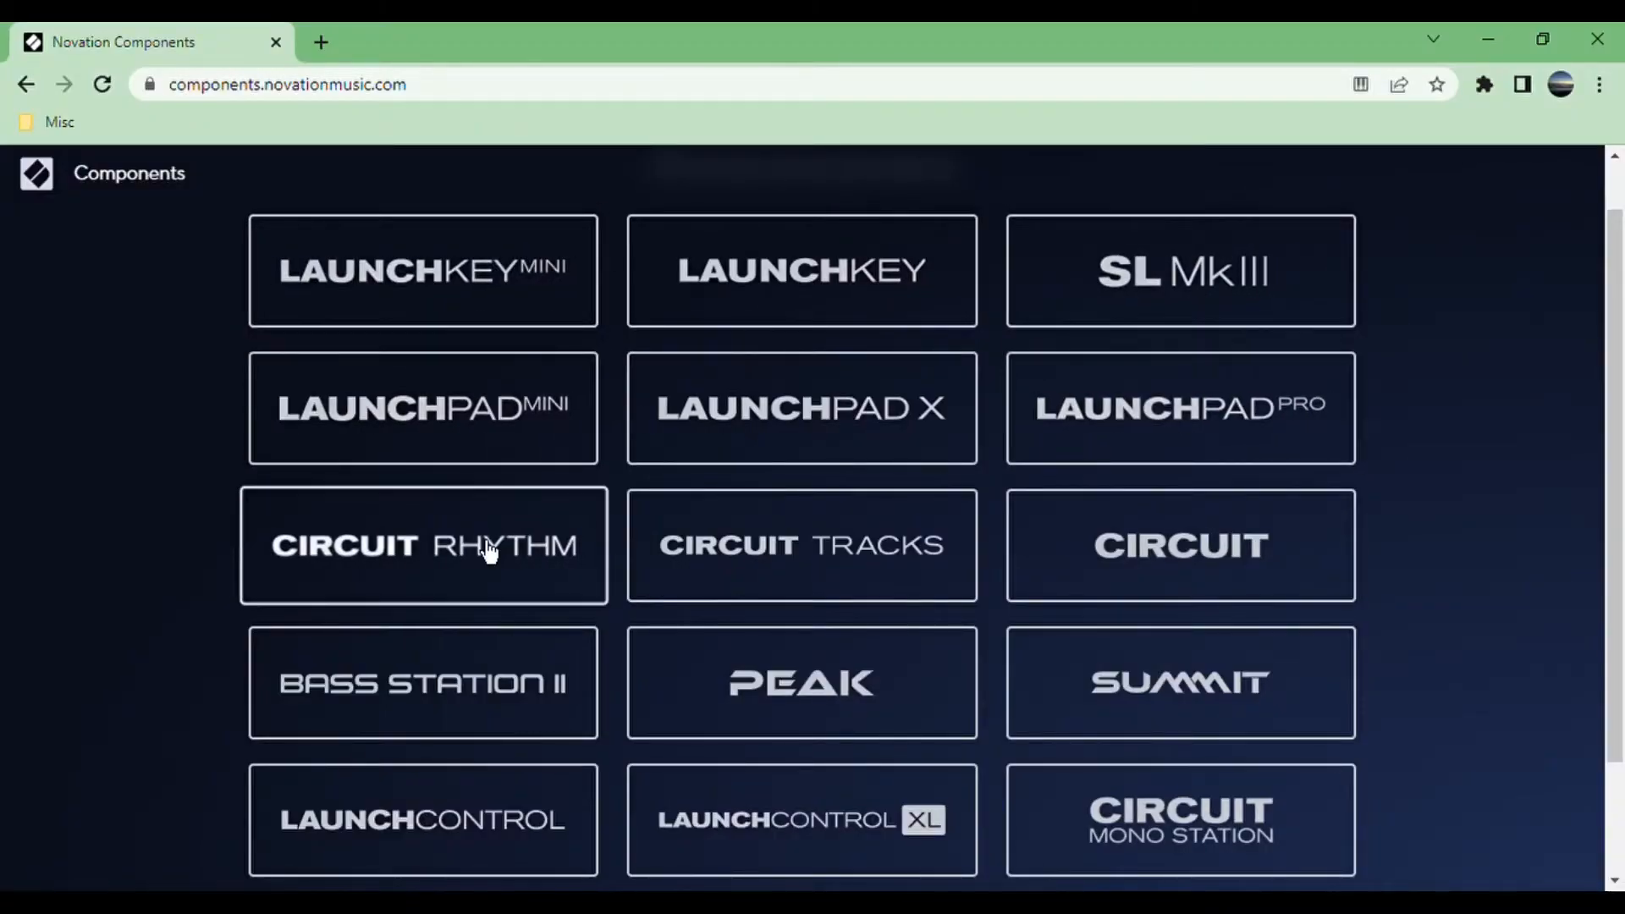
# Open the Circuit Tracks editor on its Packs page listing user and Novation packs.
pyautogui.scroll(-3)
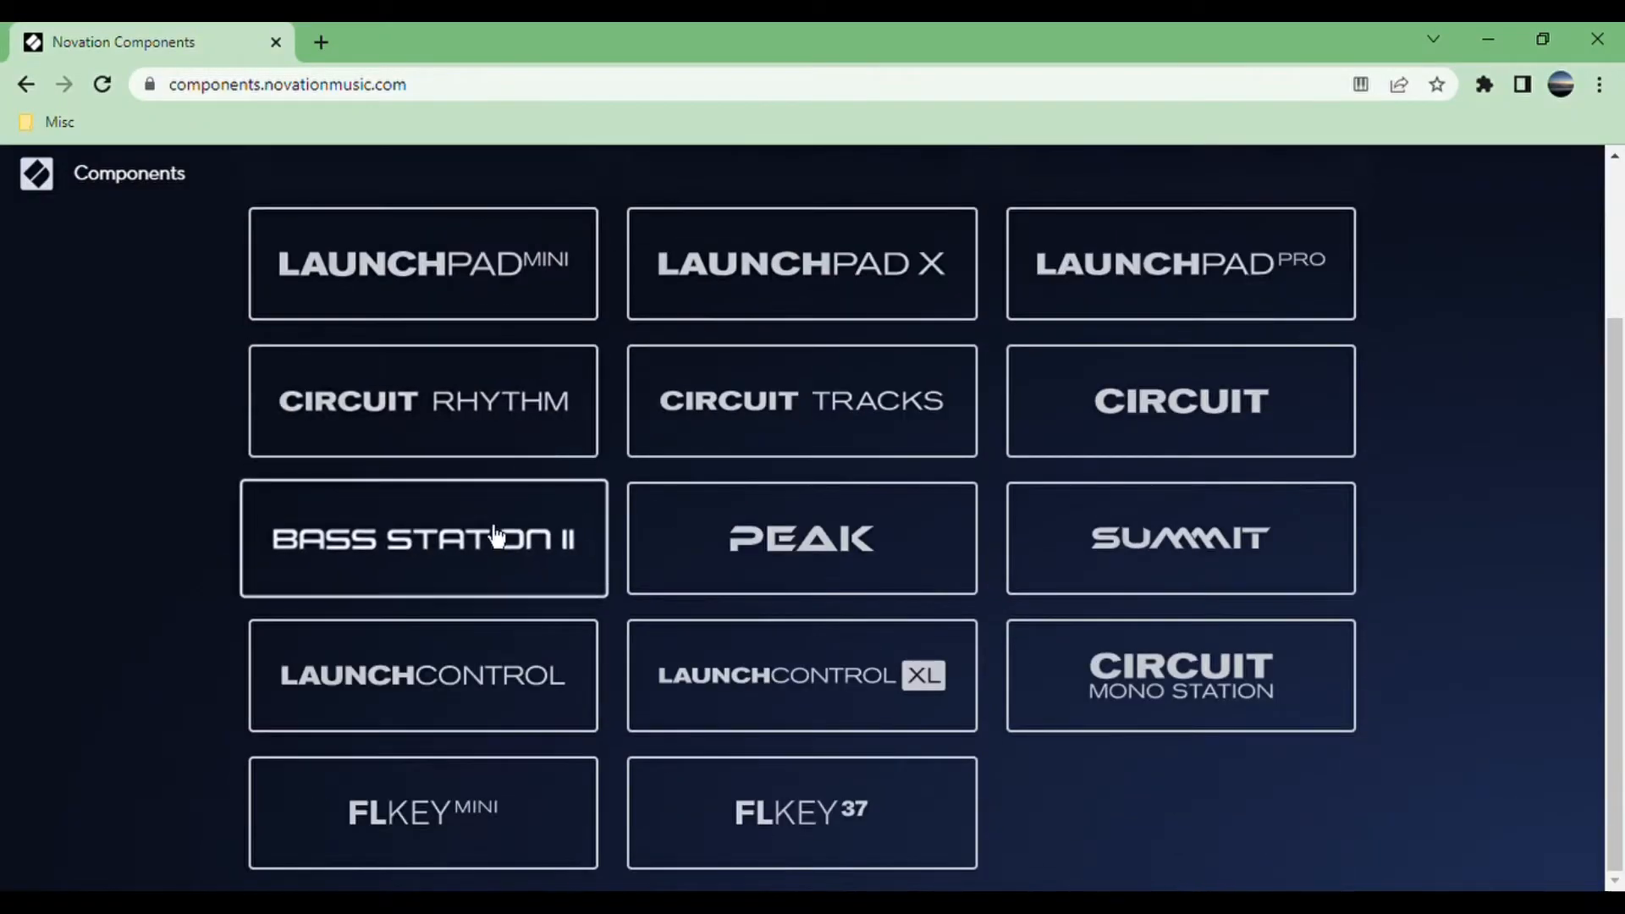
pyautogui.scroll(3)
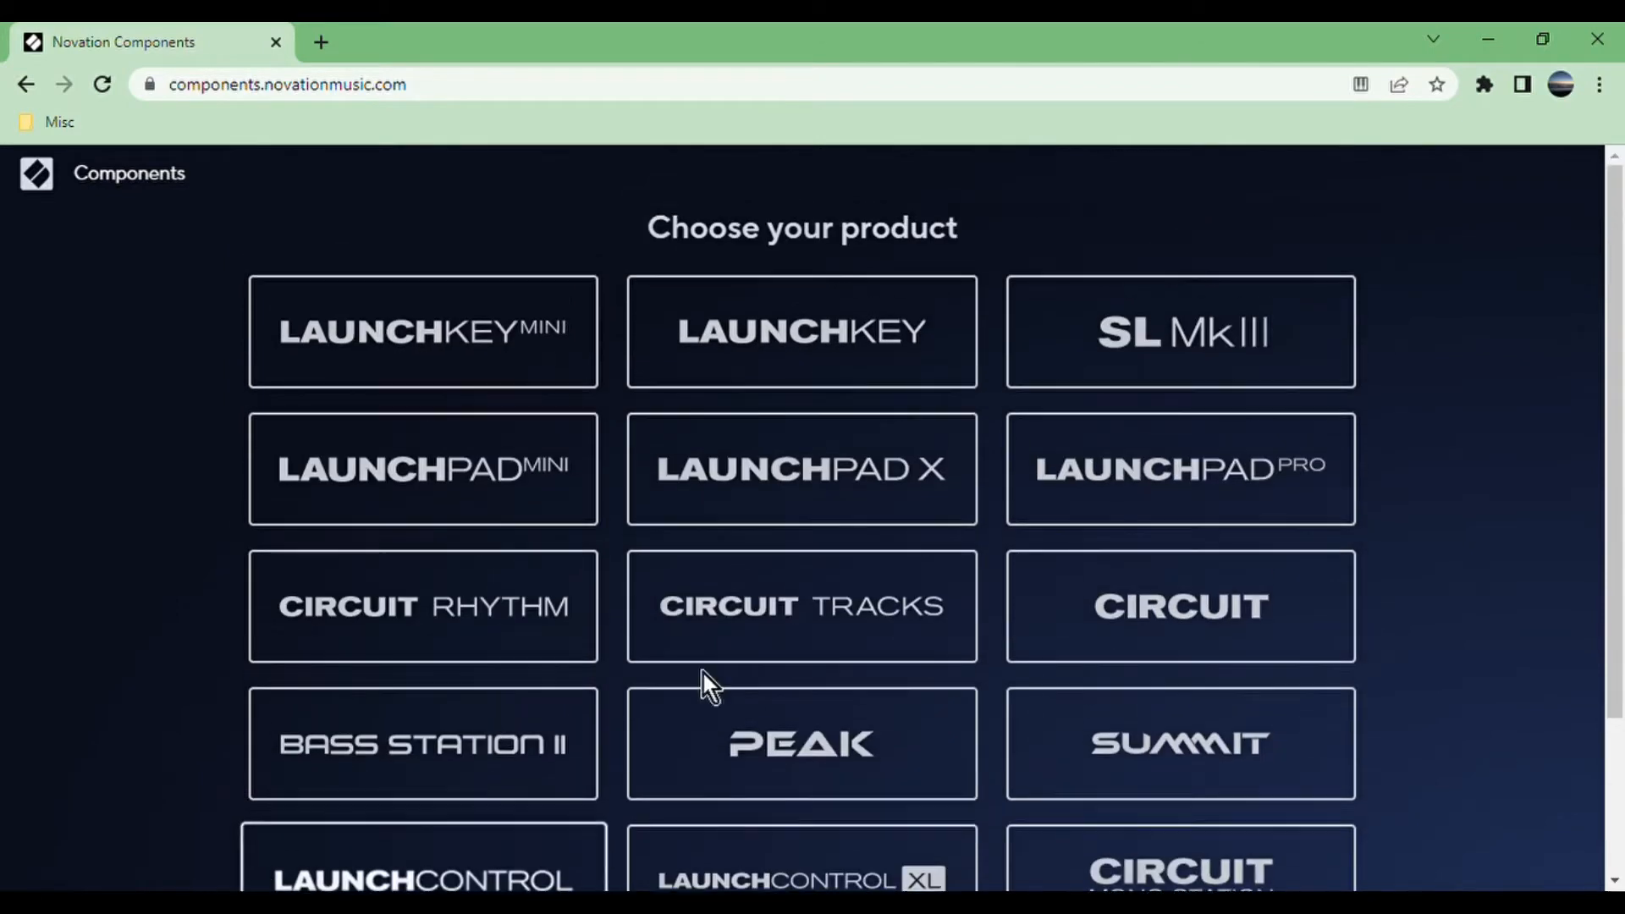
pyautogui.moveTo(835, 642)
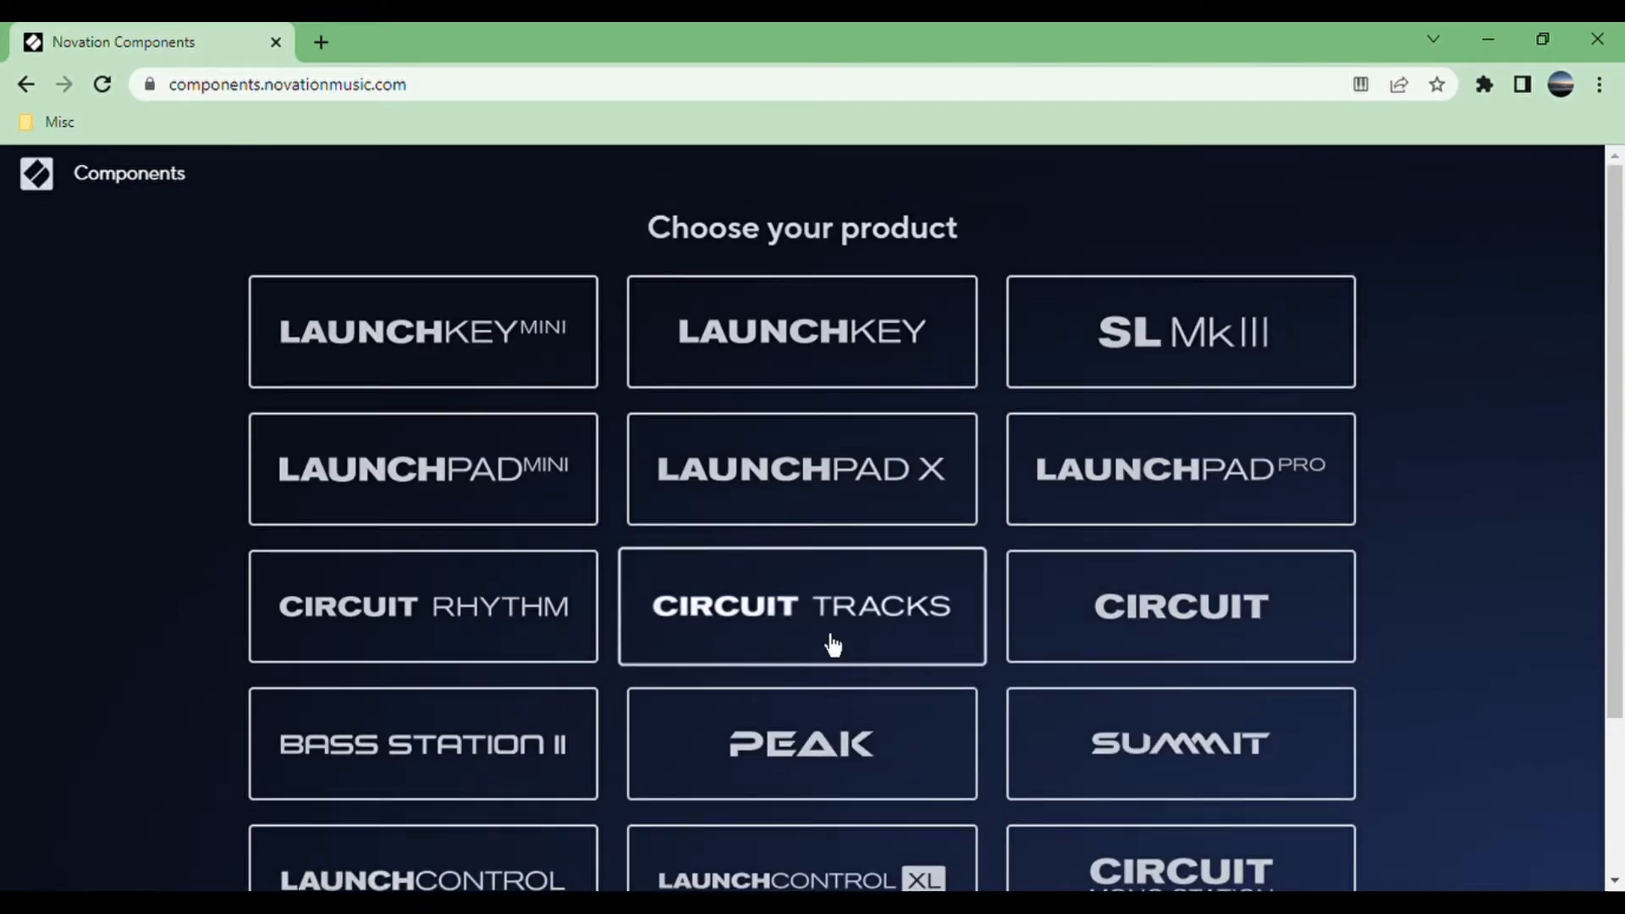
pyautogui.click(801, 606)
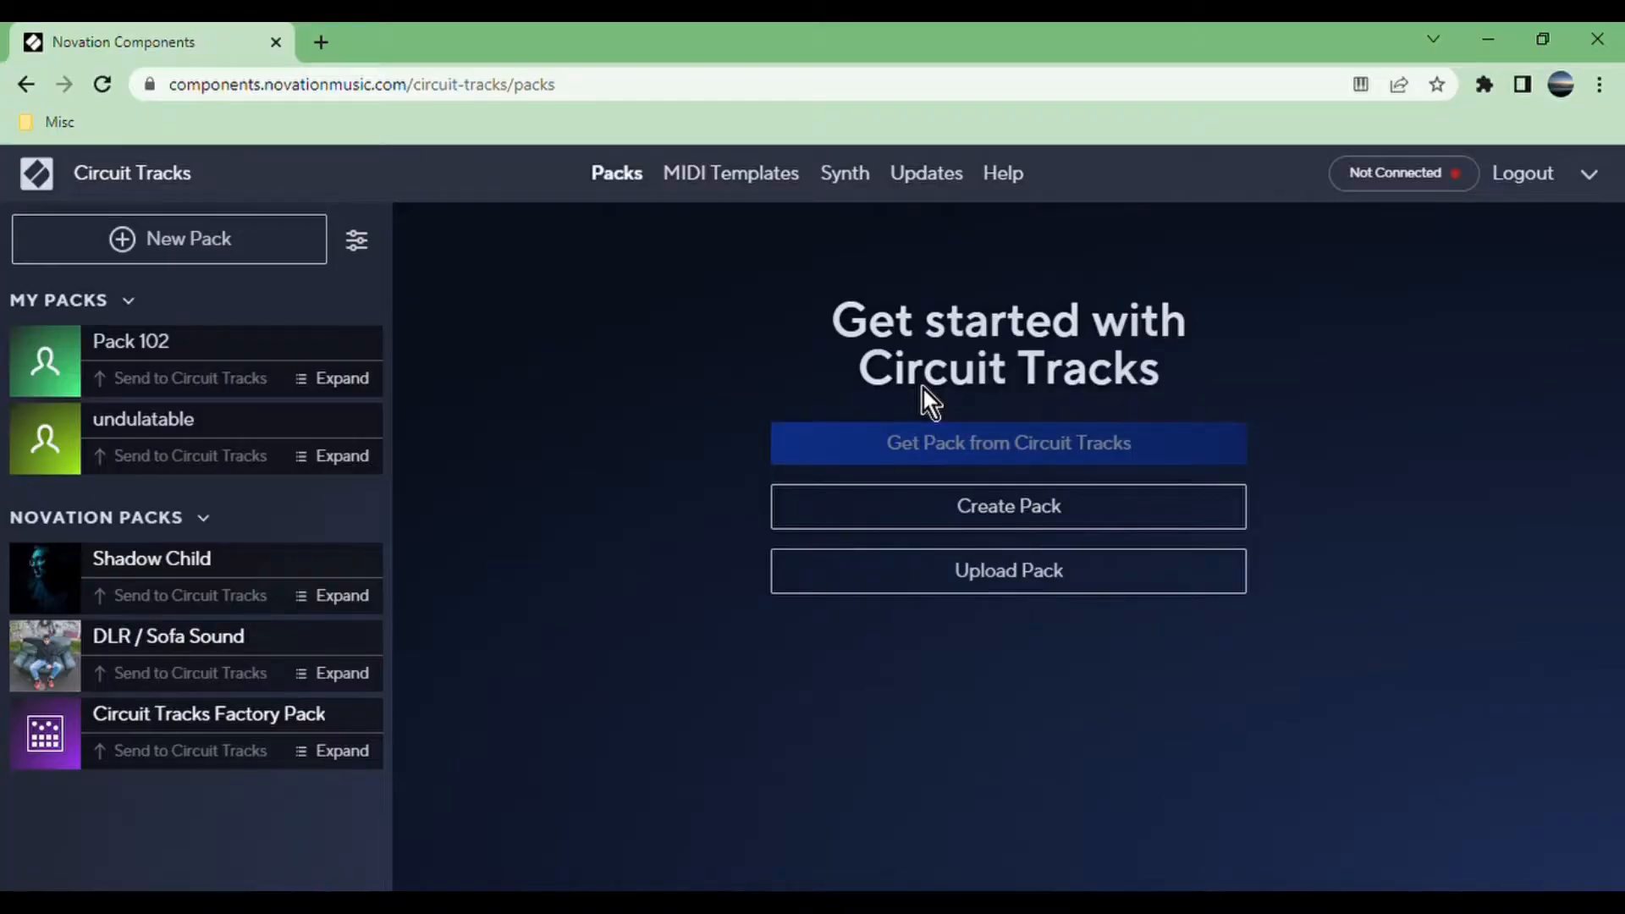
pyautogui.moveTo(762, 285)
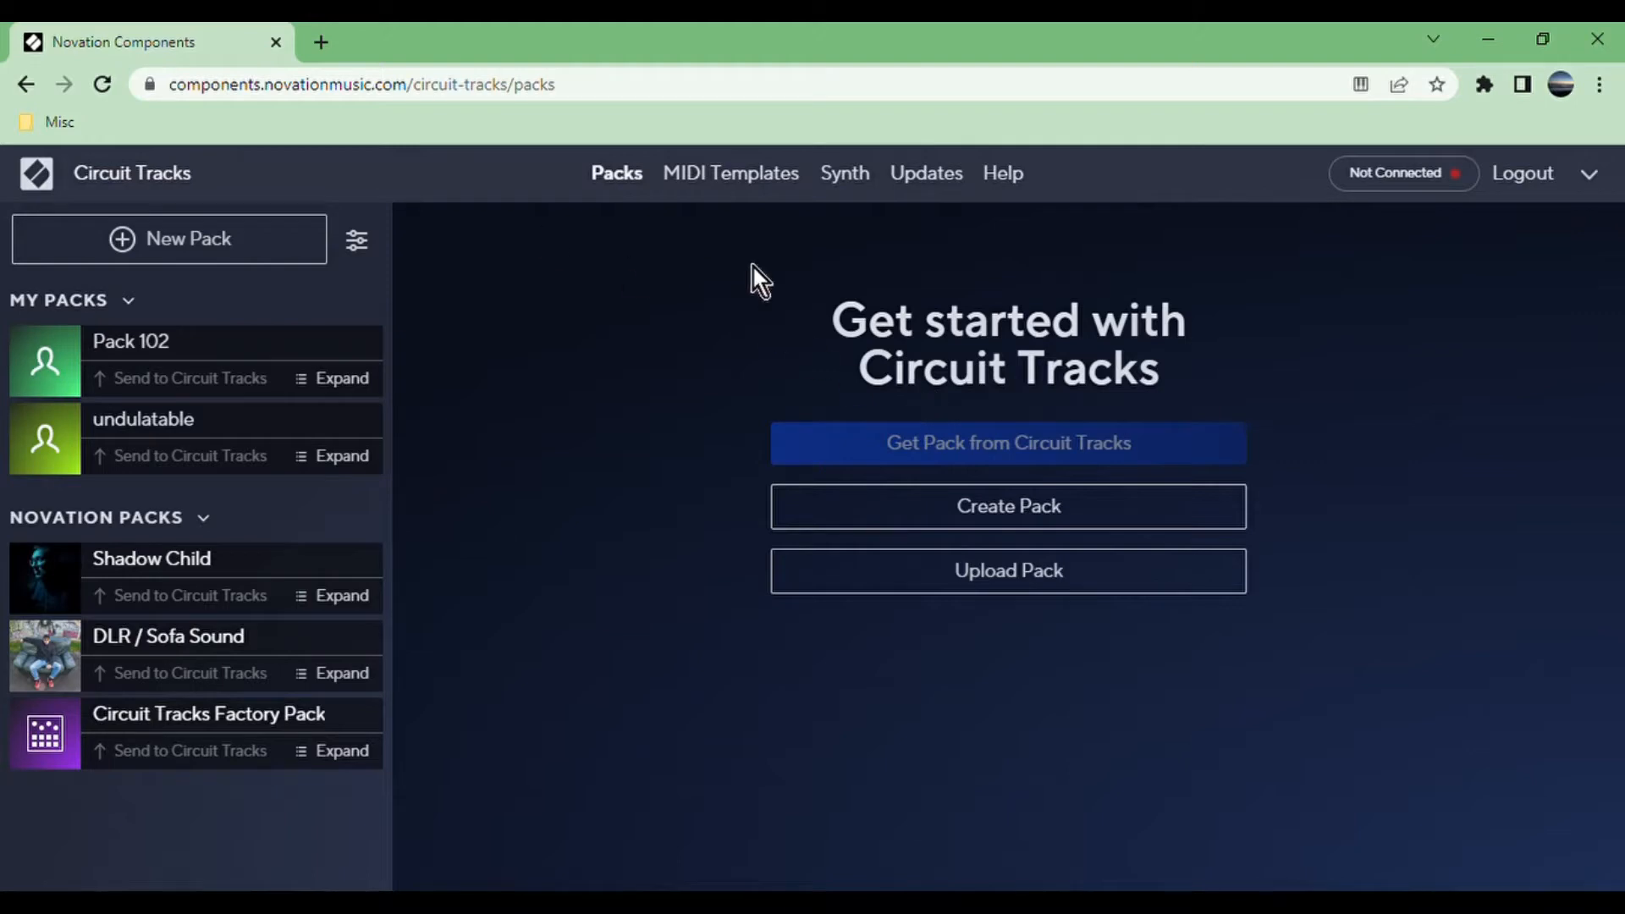
pyautogui.moveTo(747, 287)
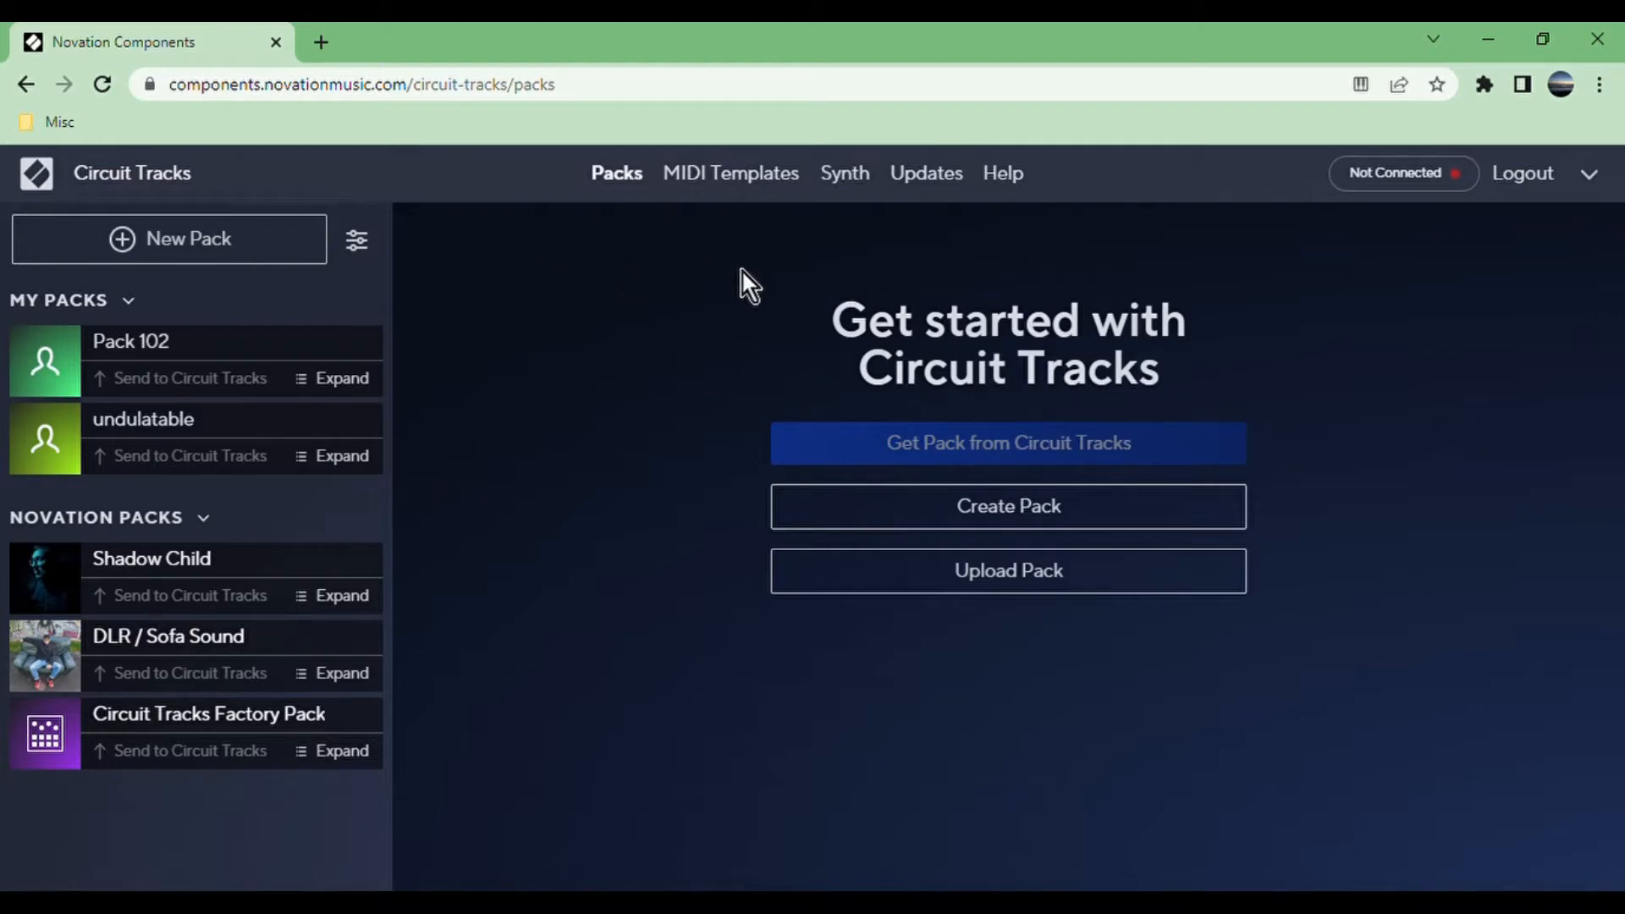
pyautogui.moveTo(378, 482)
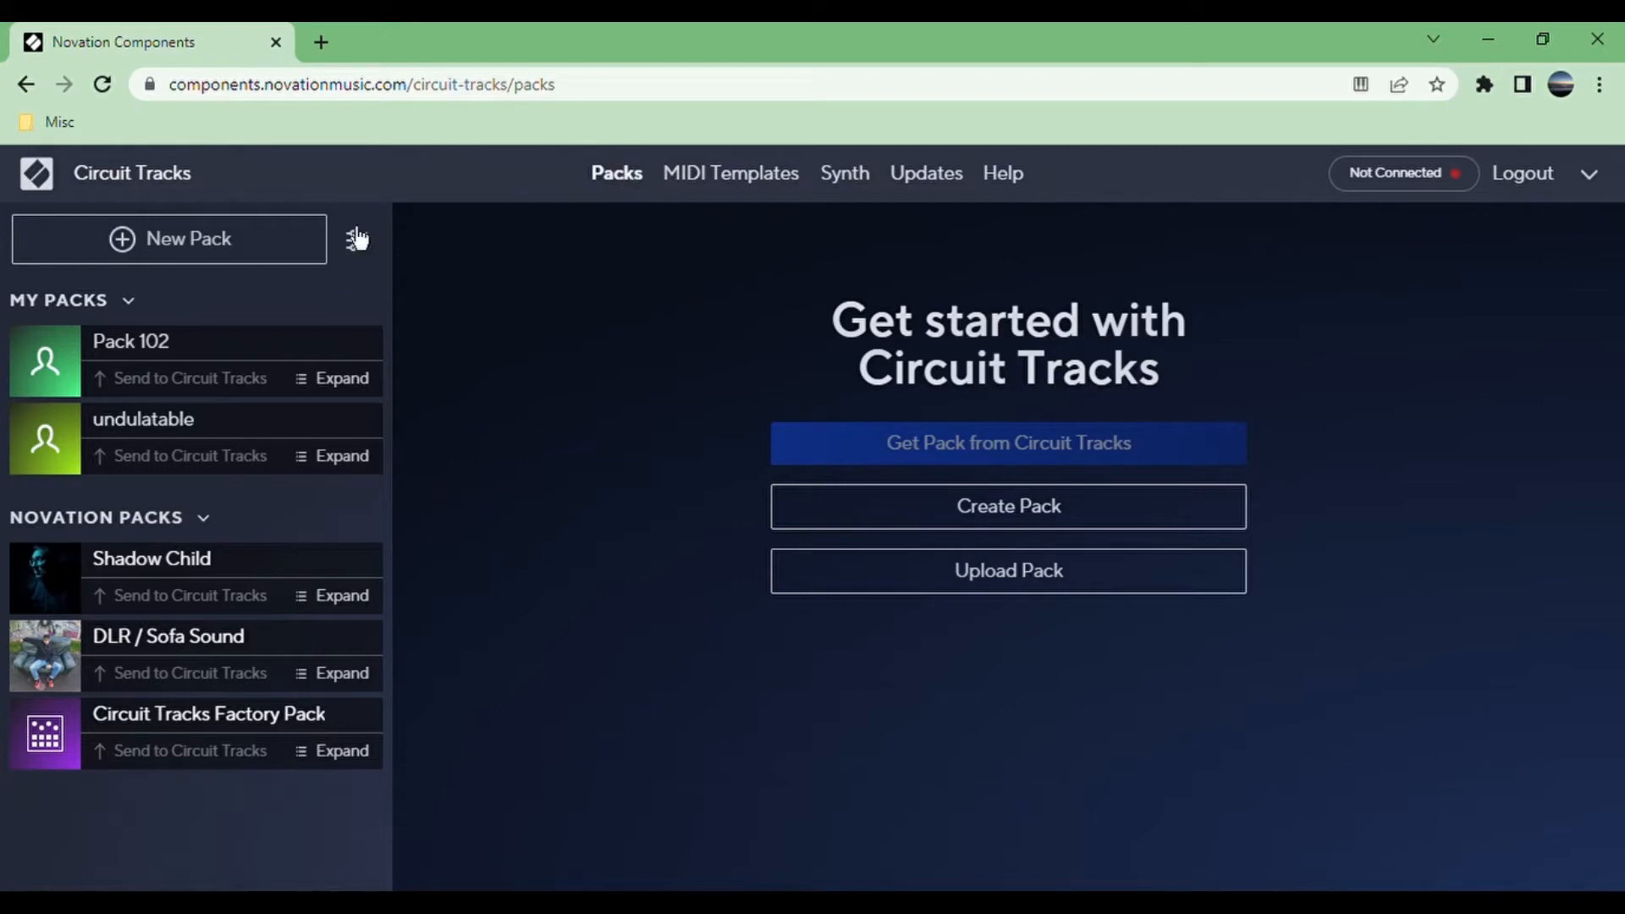
pyautogui.moveTo(236, 448)
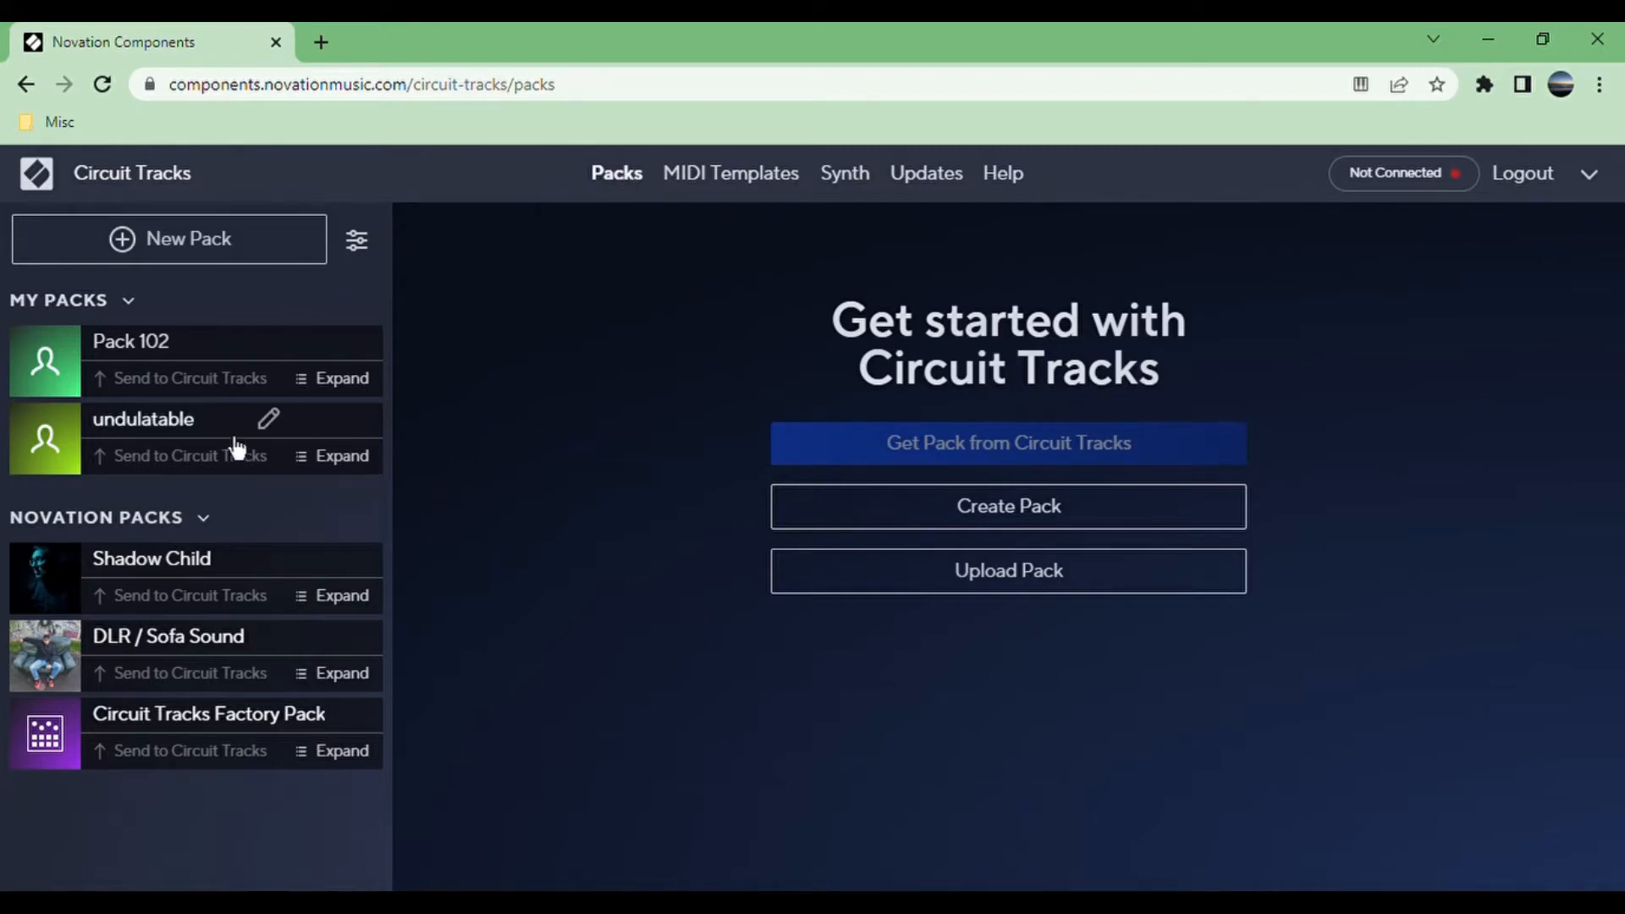
pyautogui.moveTo(275, 614)
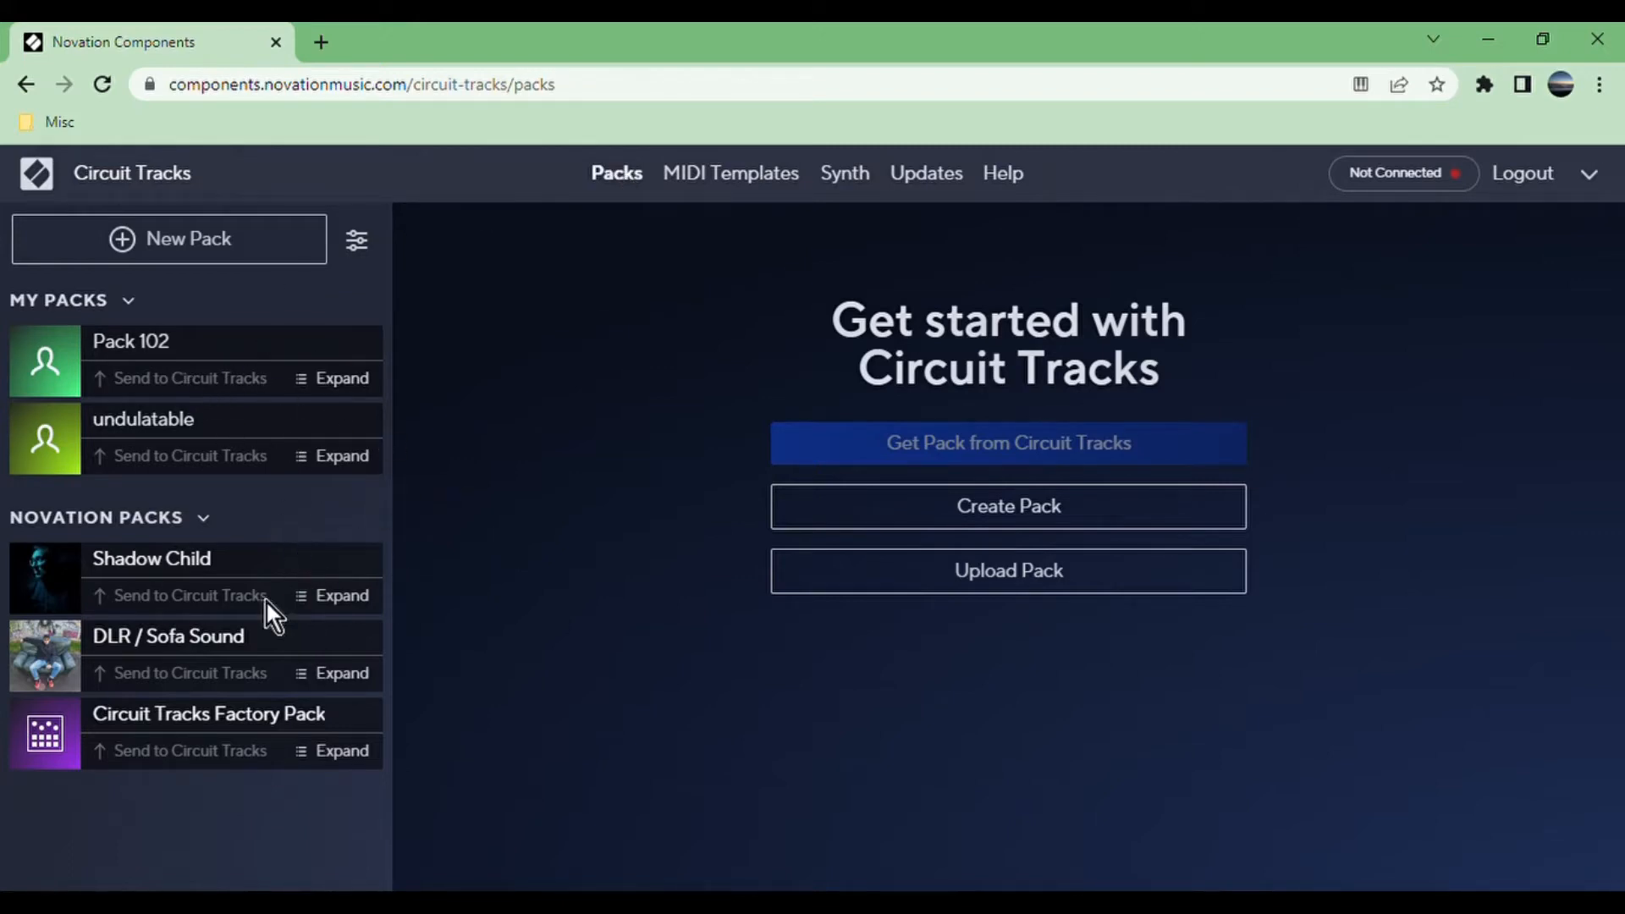
pyautogui.moveTo(326, 630)
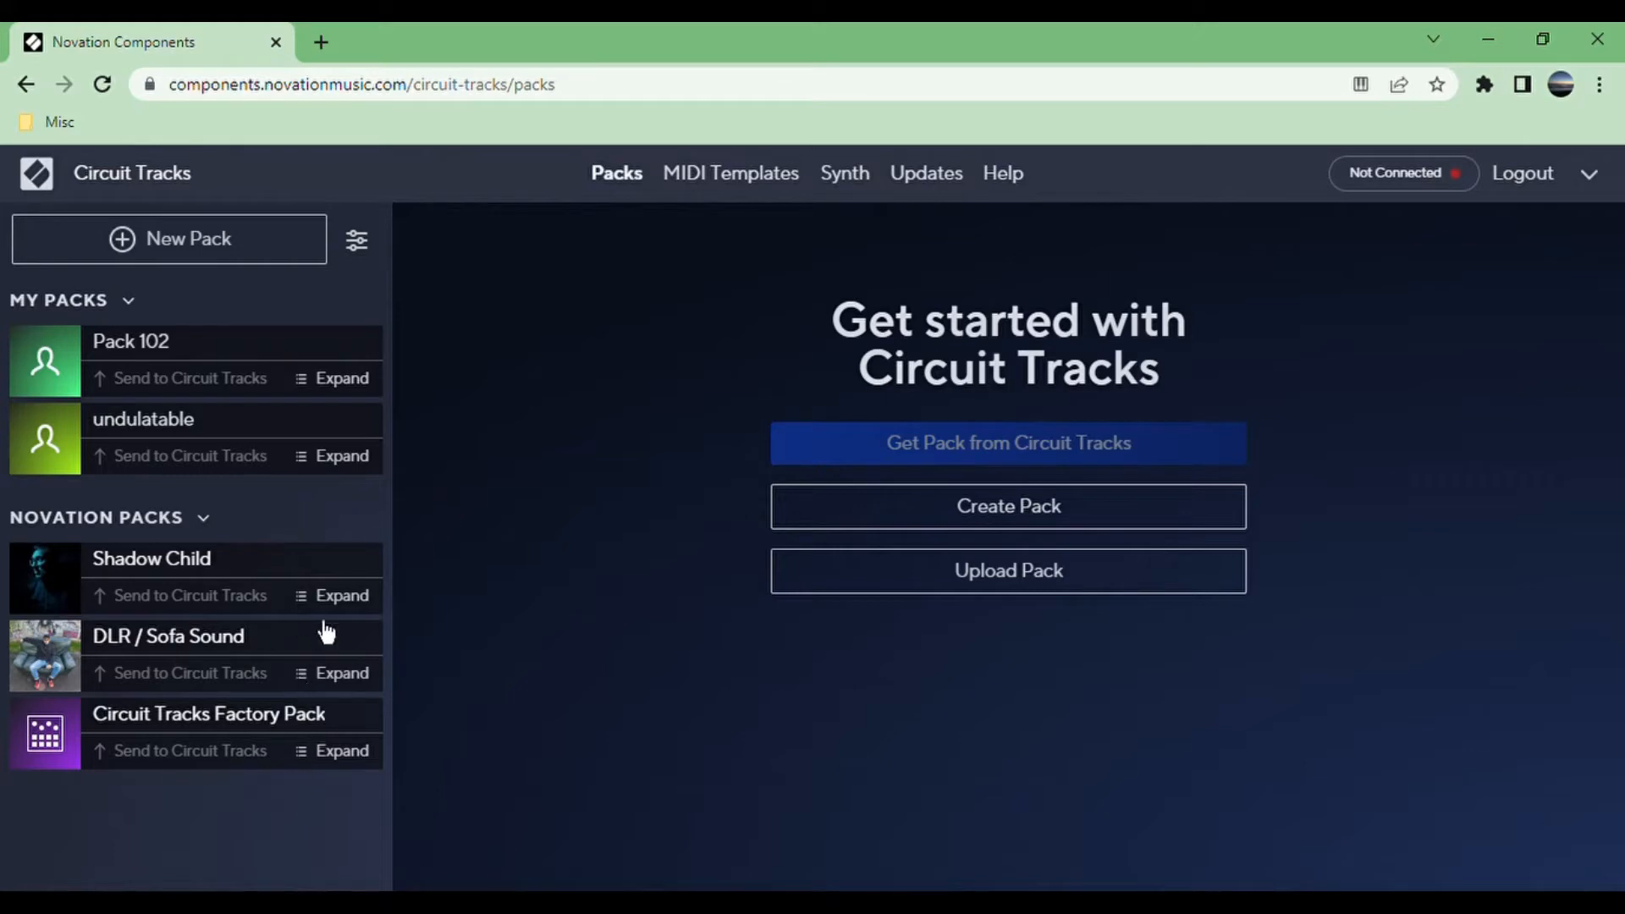
pyautogui.moveTo(1007, 456)
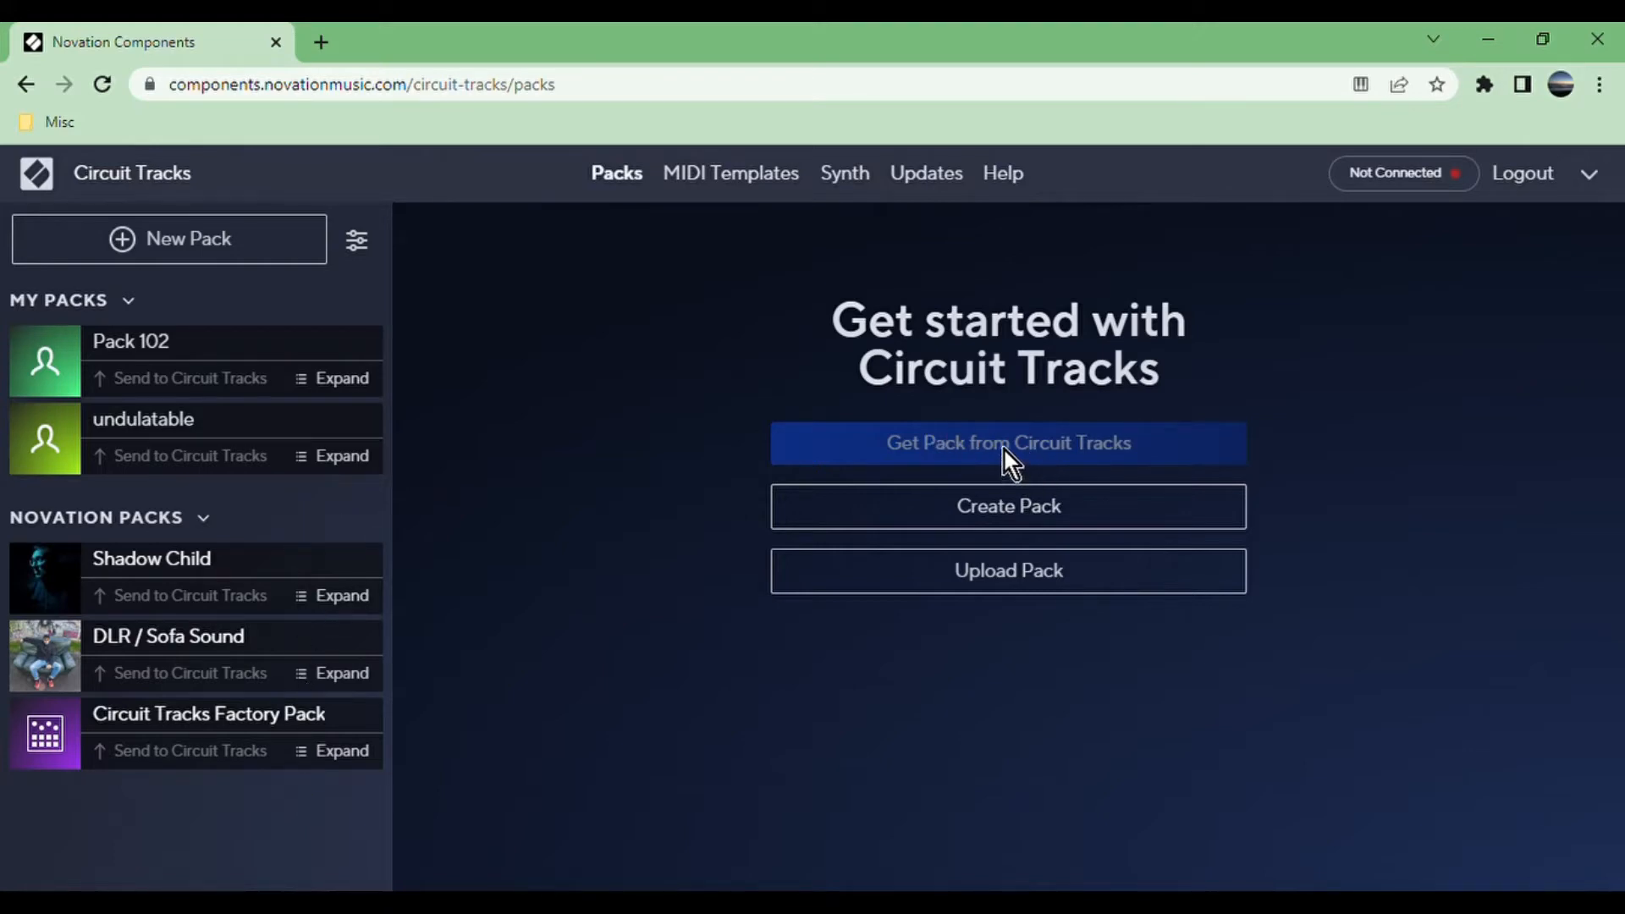
pyautogui.moveTo(1357, 205)
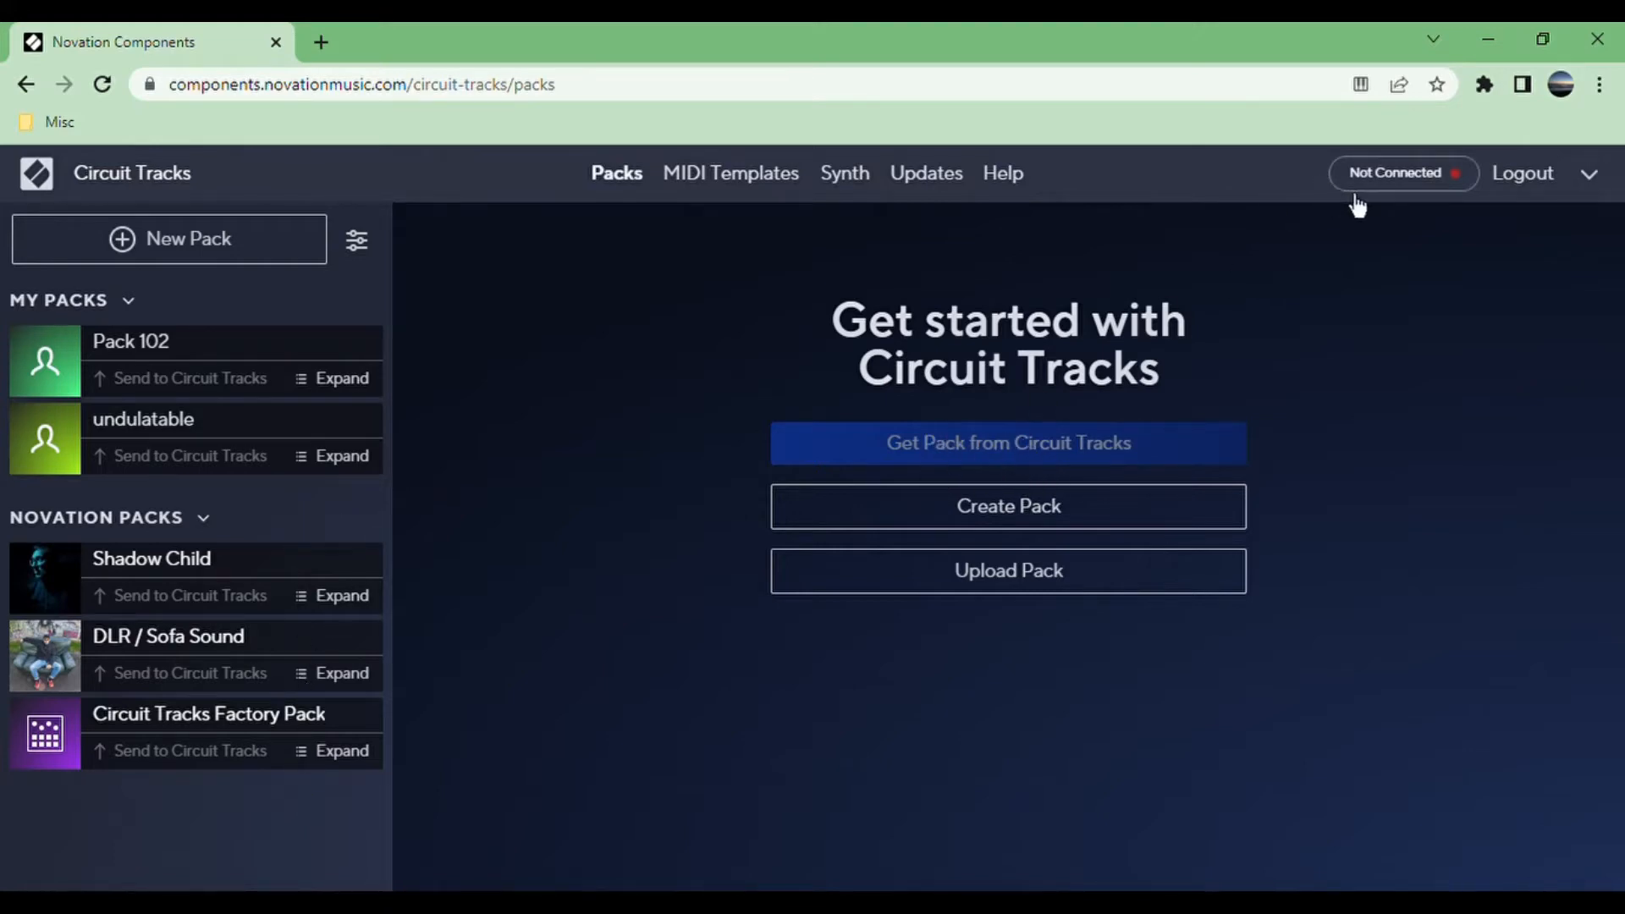
pyautogui.moveTo(906, 373)
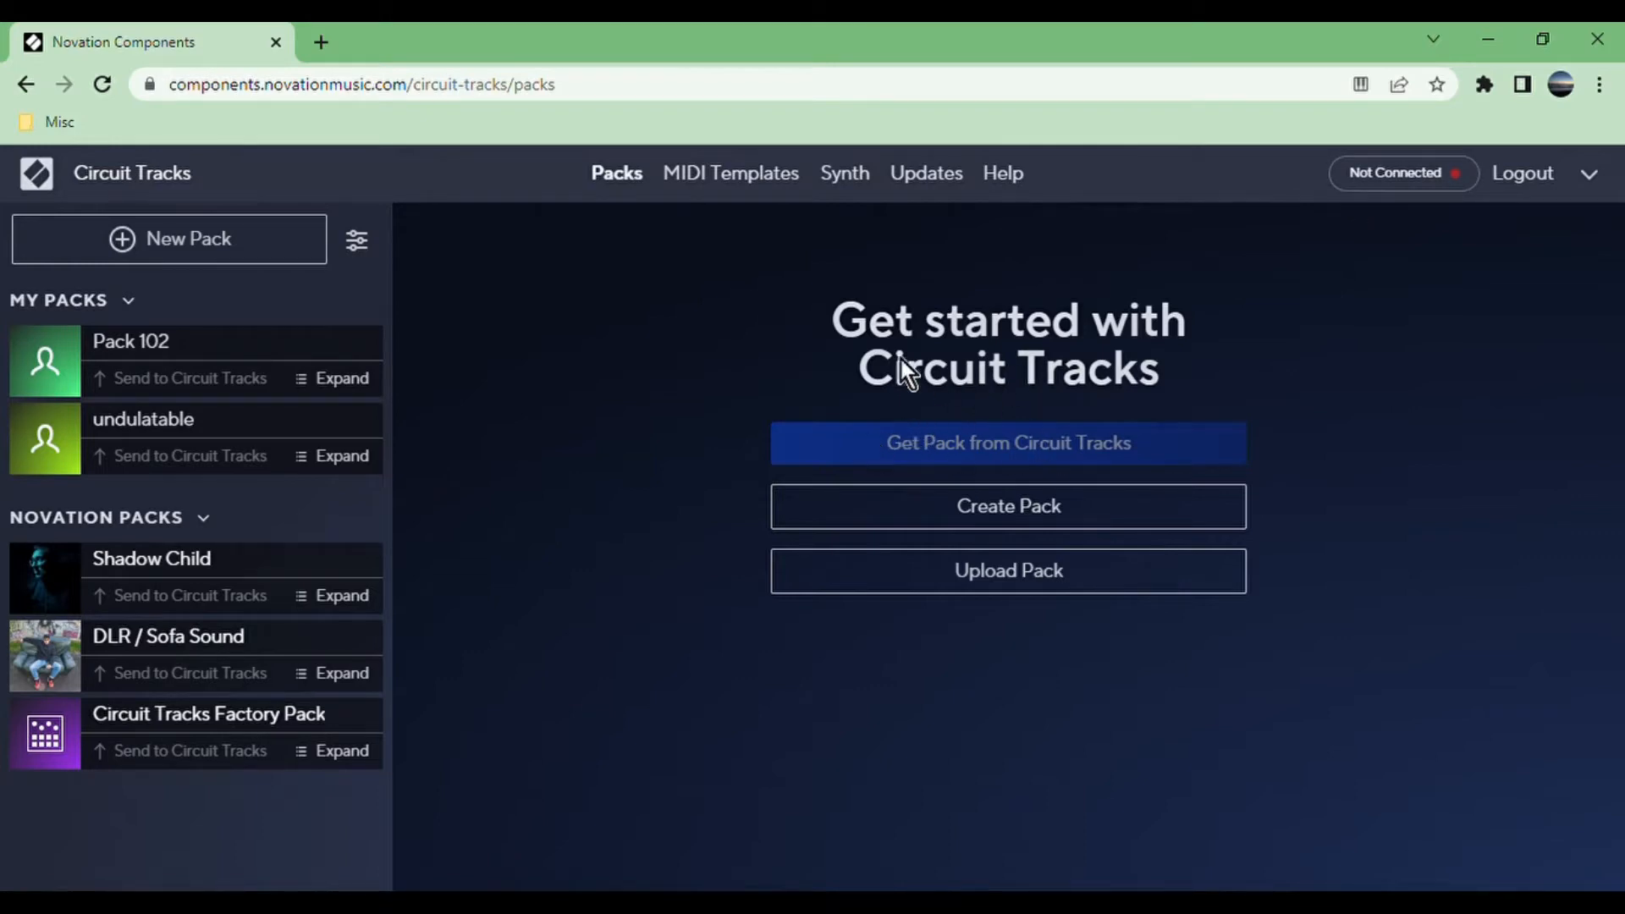
pyautogui.moveTo(1005, 456)
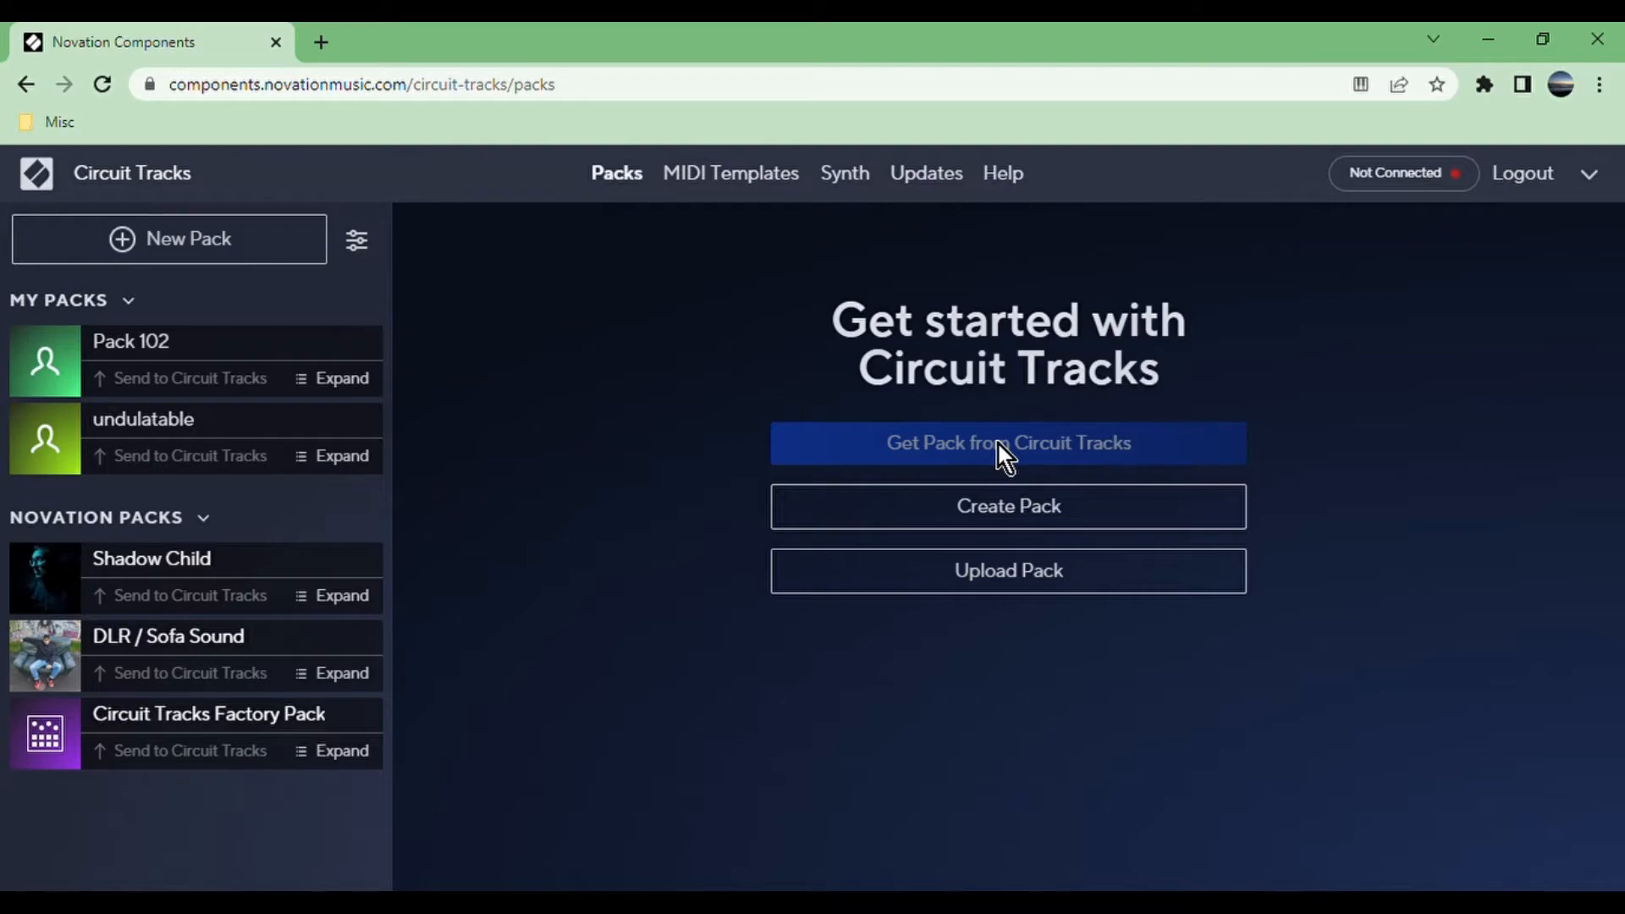
pyautogui.moveTo(1006, 569)
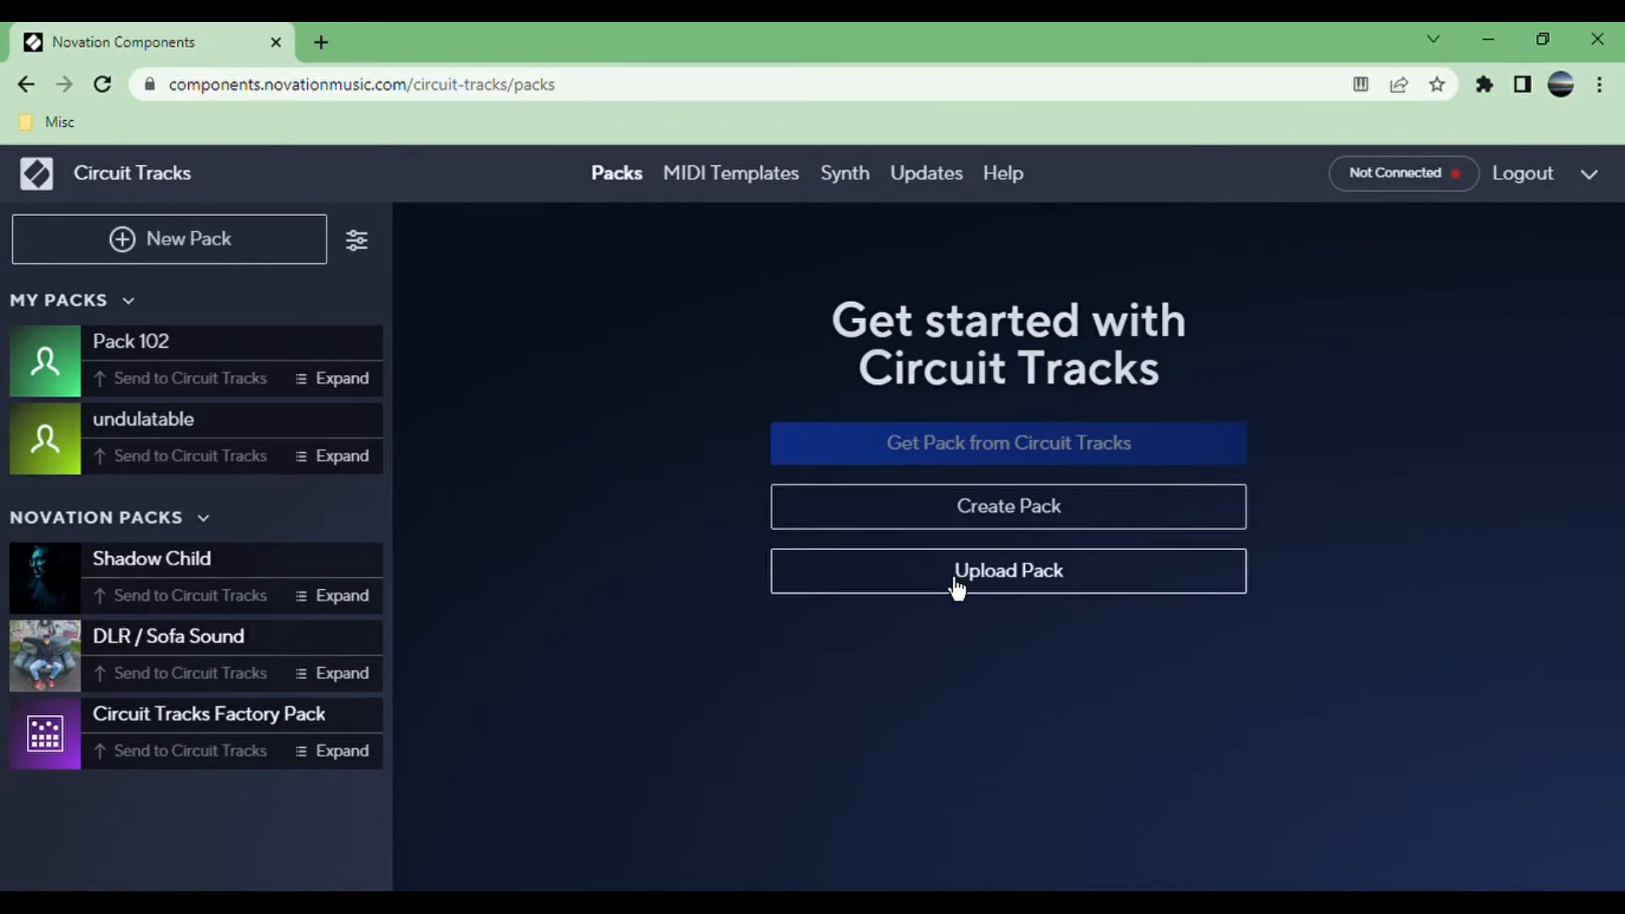
# View the MIDI Templates and Synth sections, then return to Packs.
pyautogui.click(731, 173)
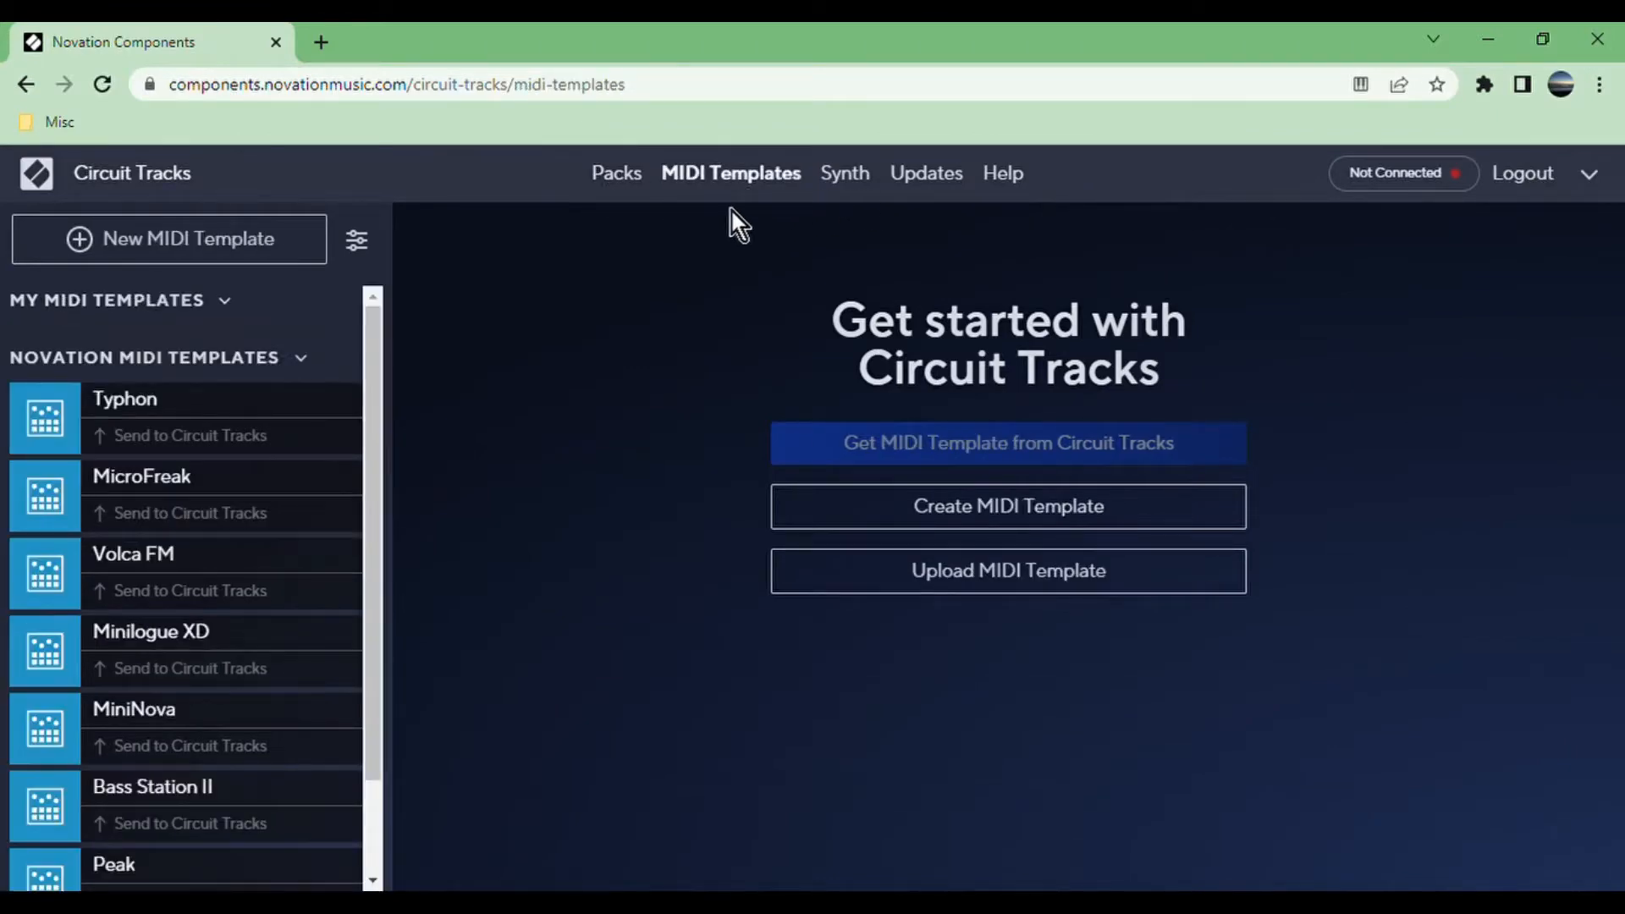
pyautogui.moveTo(837, 202)
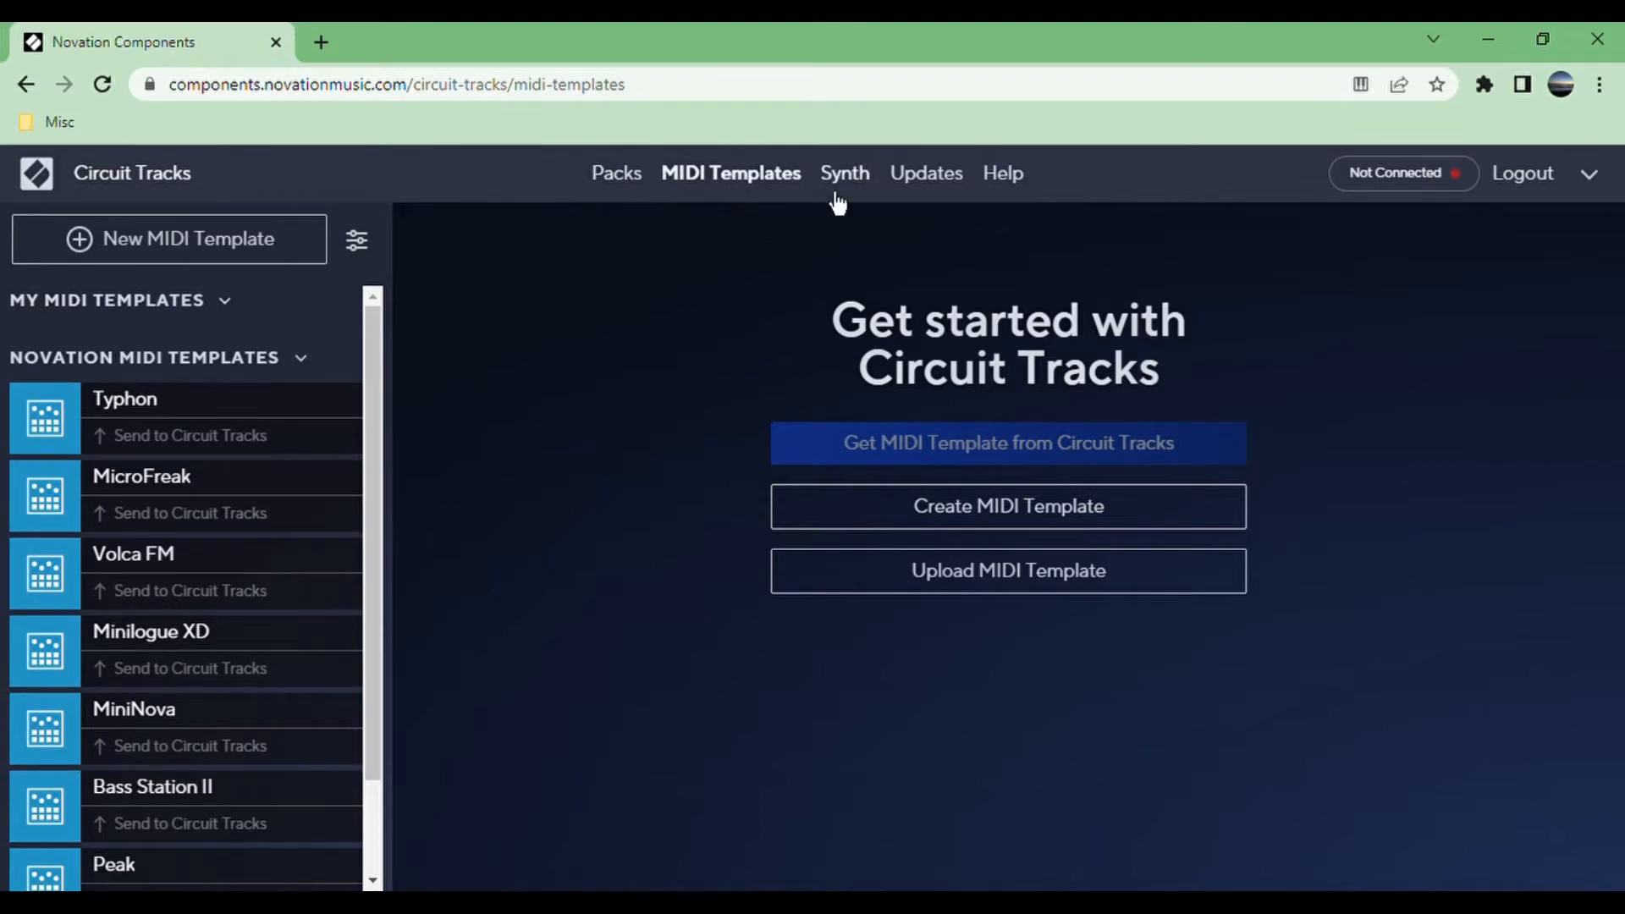
pyautogui.click(843, 173)
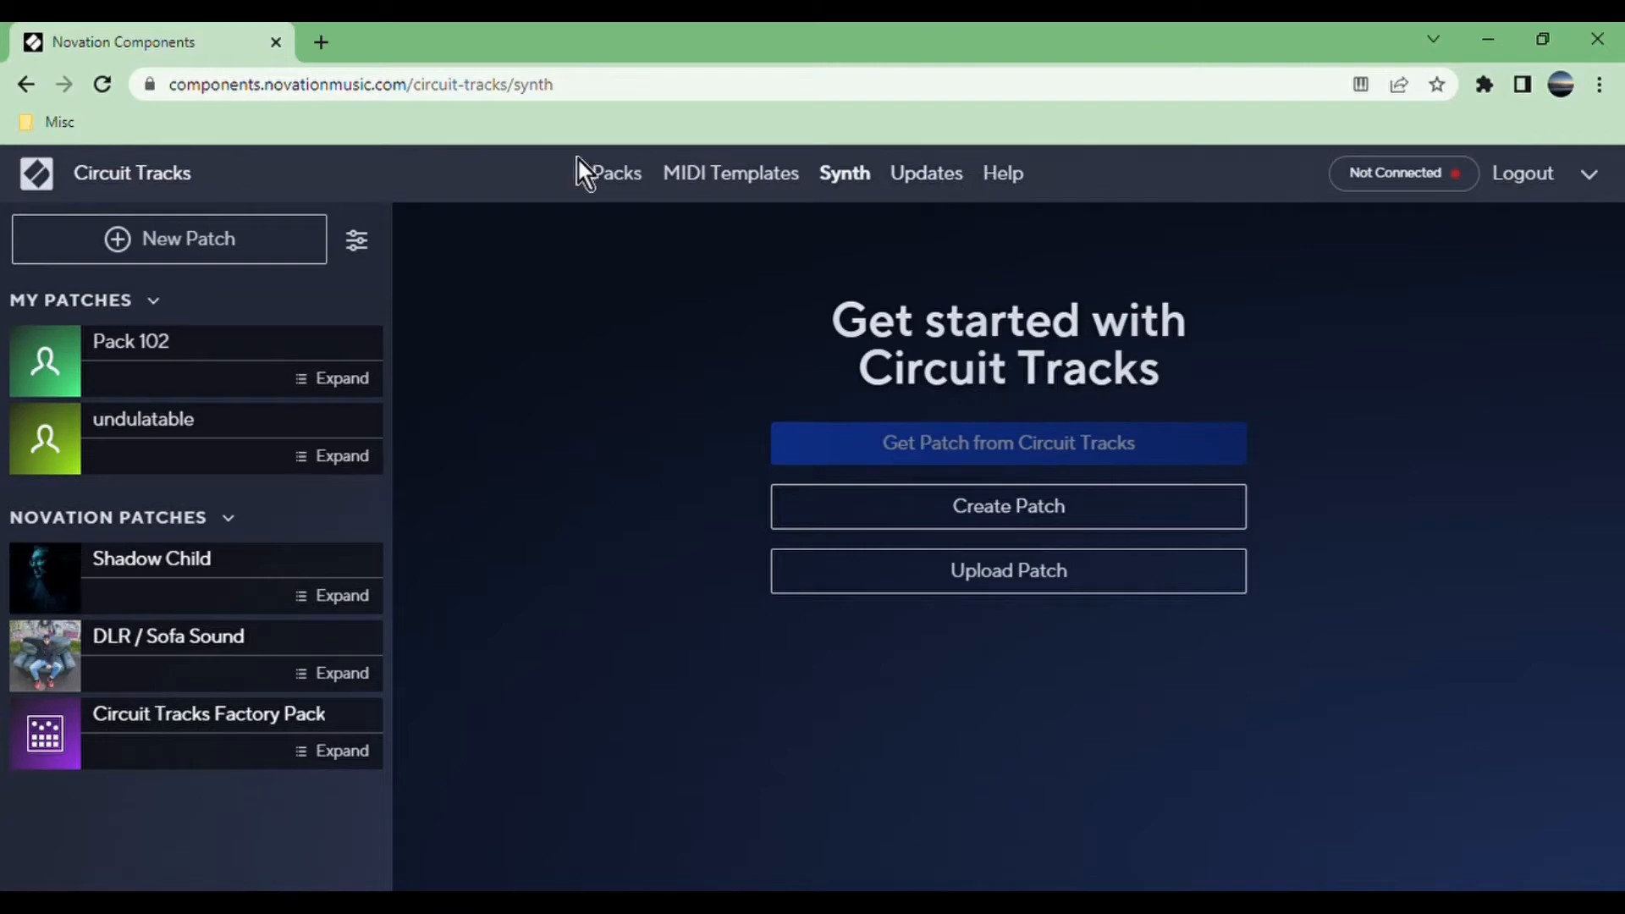
pyautogui.click(615, 171)
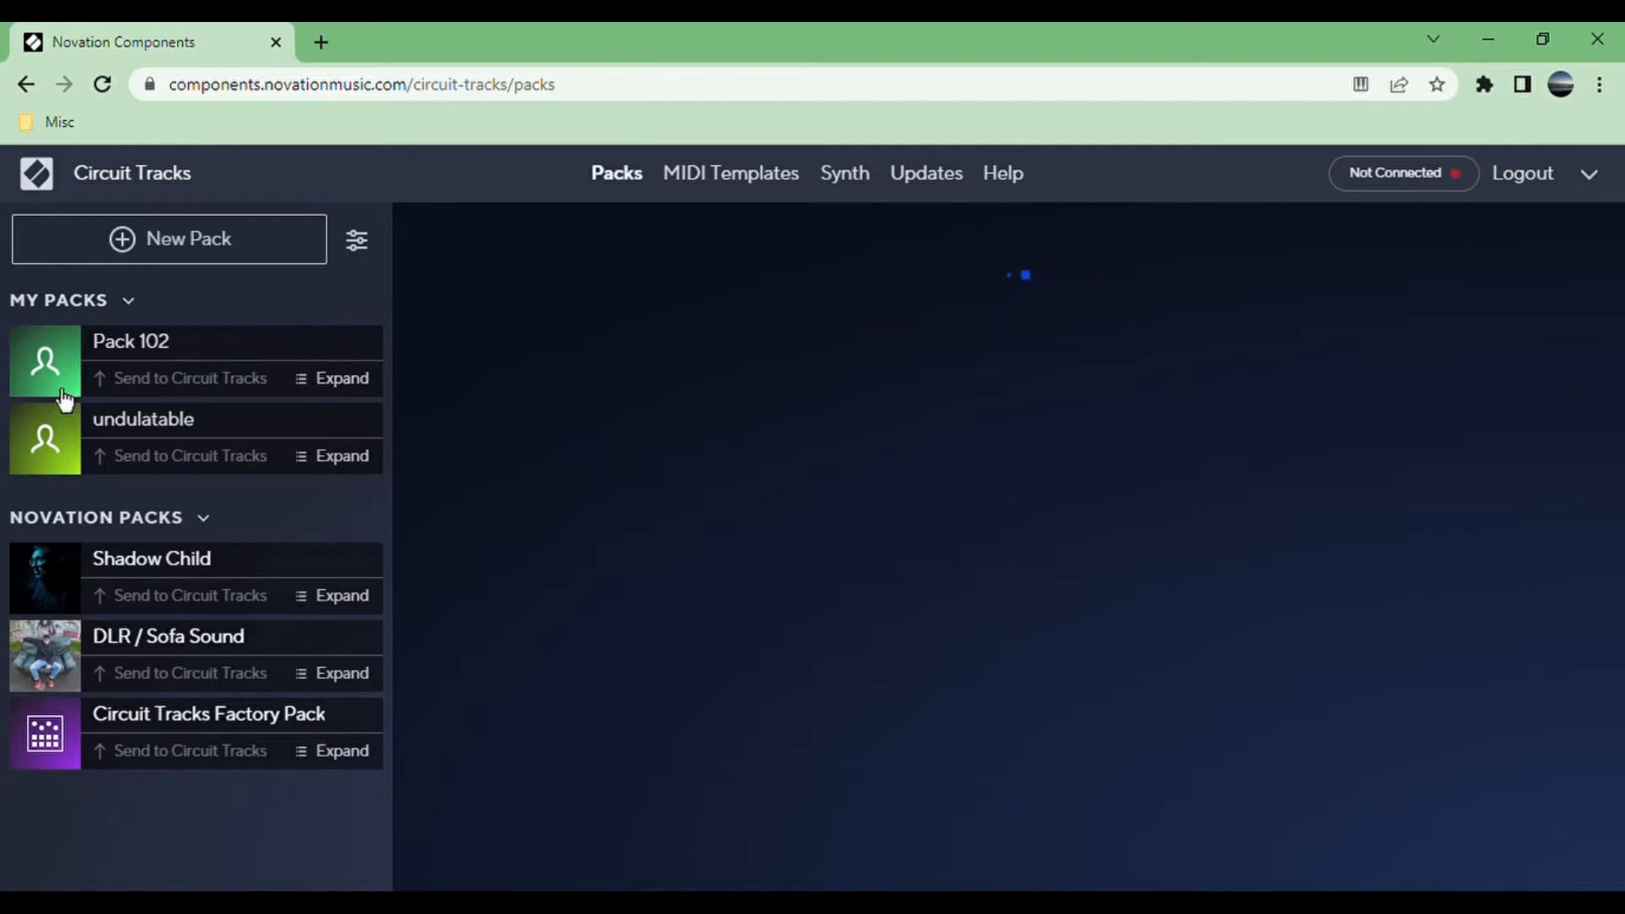
pyautogui.moveTo(332, 373)
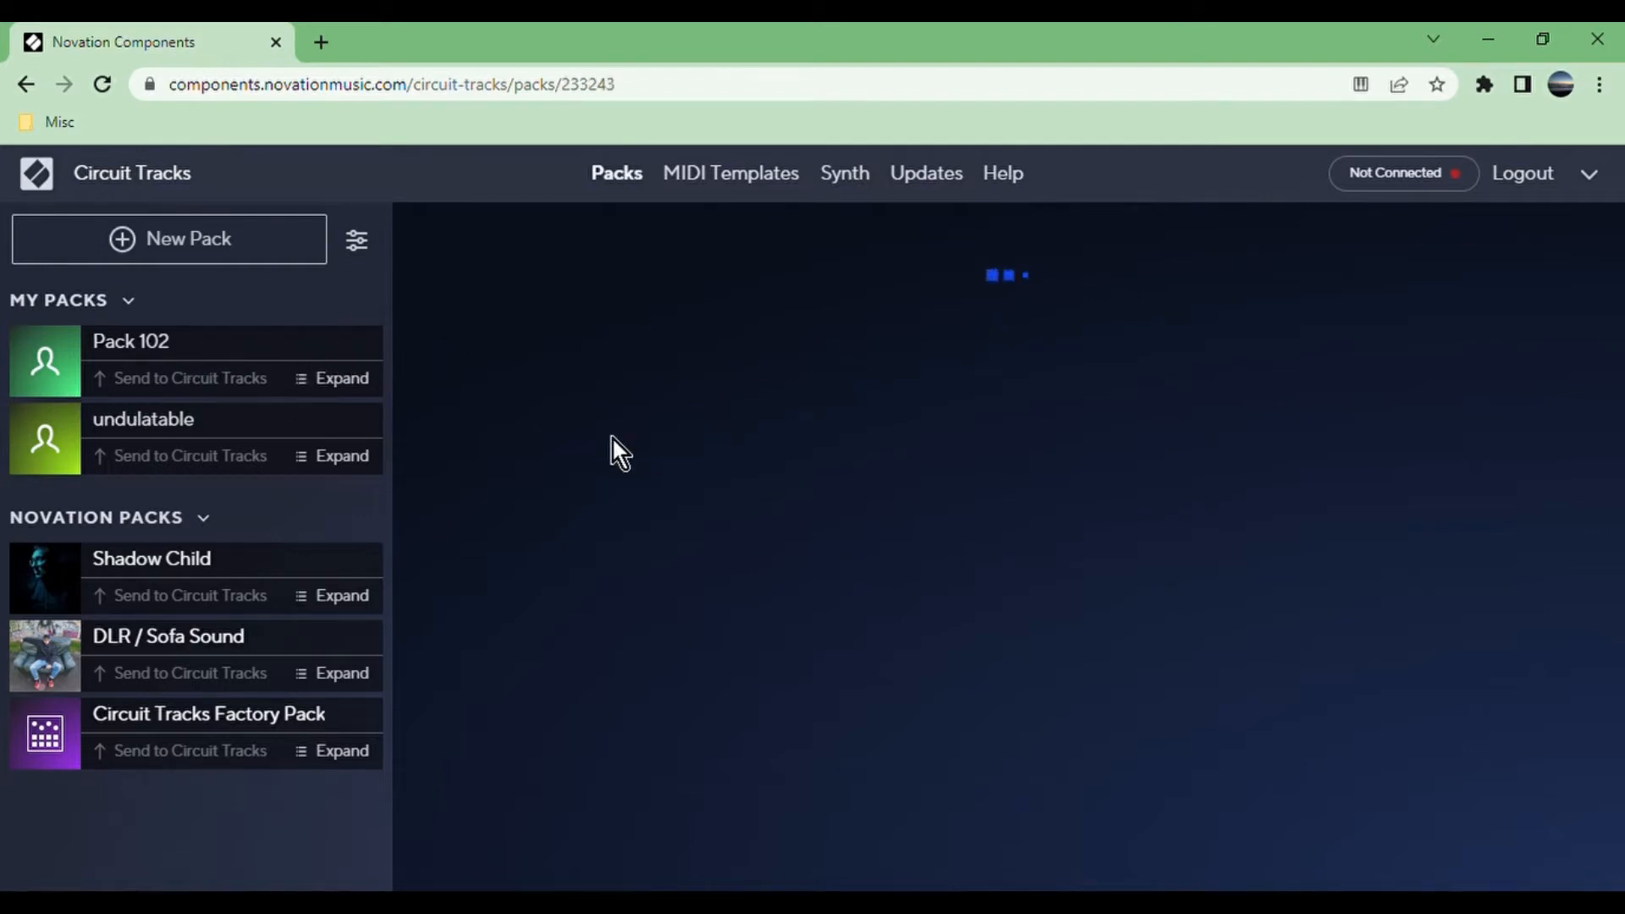
# Open Pack 102 and browse its Samples grid.
pyautogui.click(340, 377)
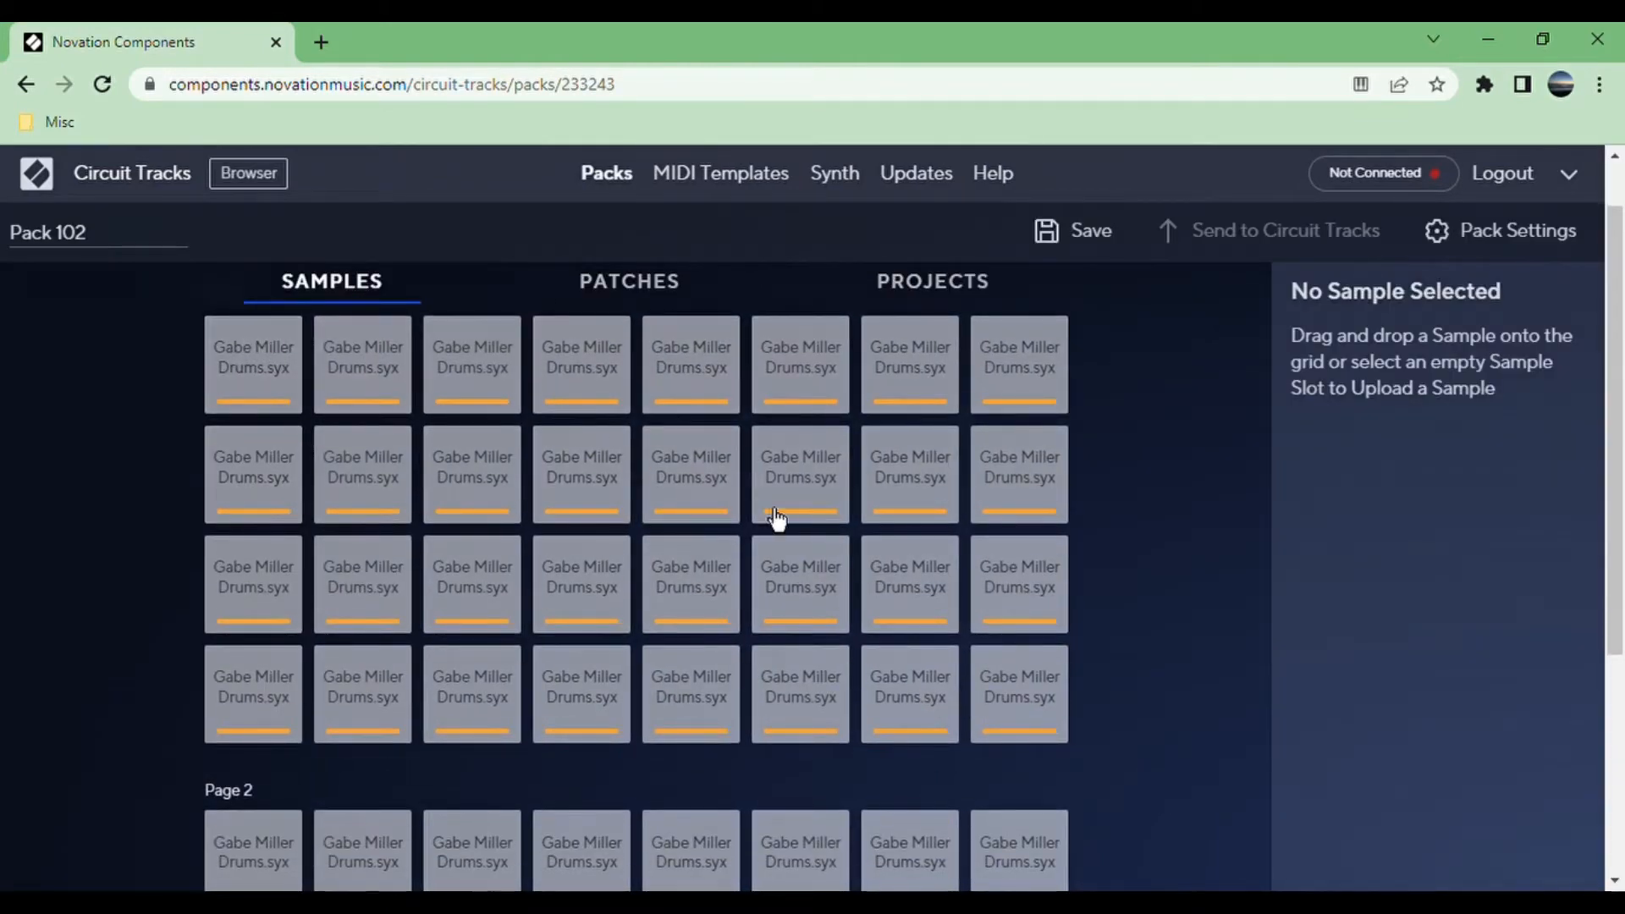
pyautogui.scroll(-3)
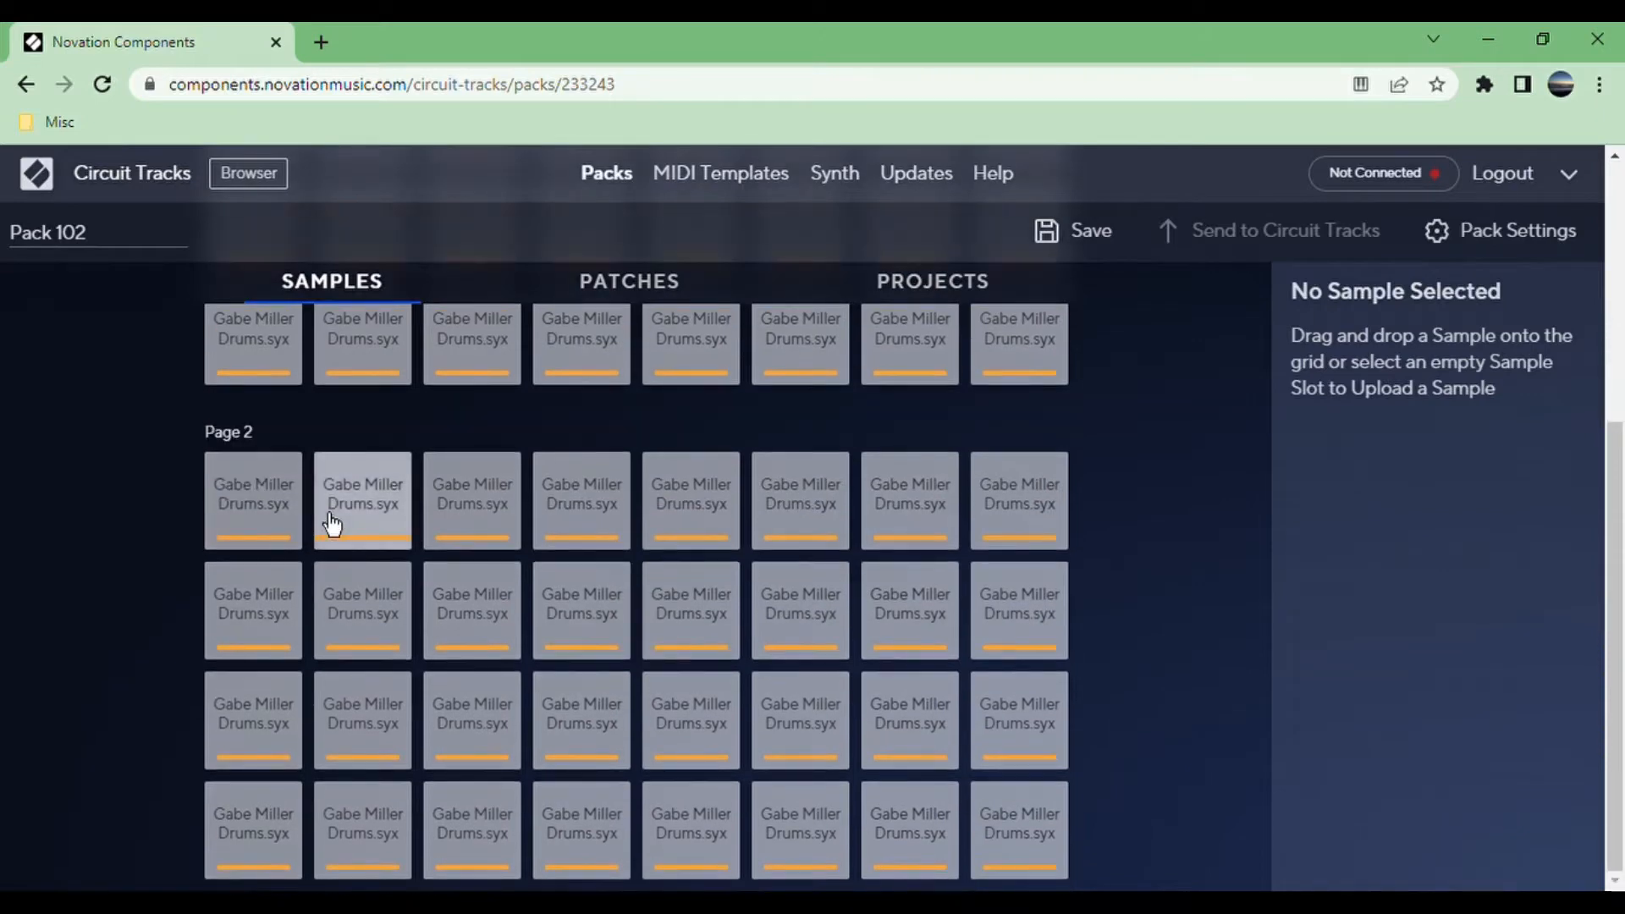
pyautogui.scroll(3)
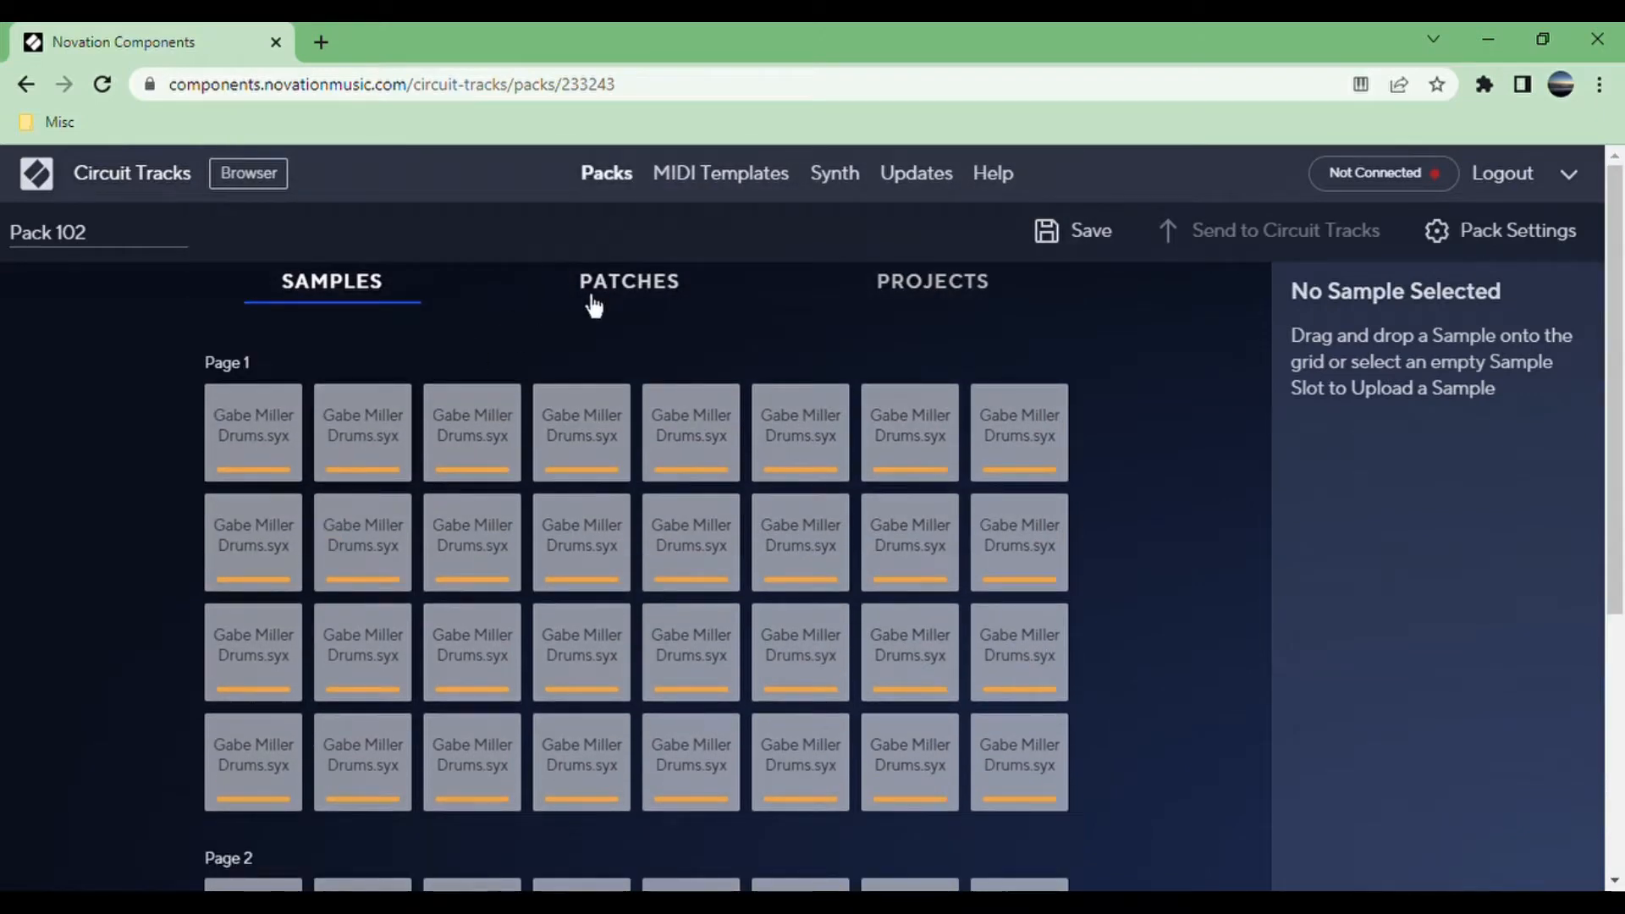
# Browse Pack 102's patches: digital monster, dirty vox bass, acidic bass, ringworm.
pyautogui.click(628, 281)
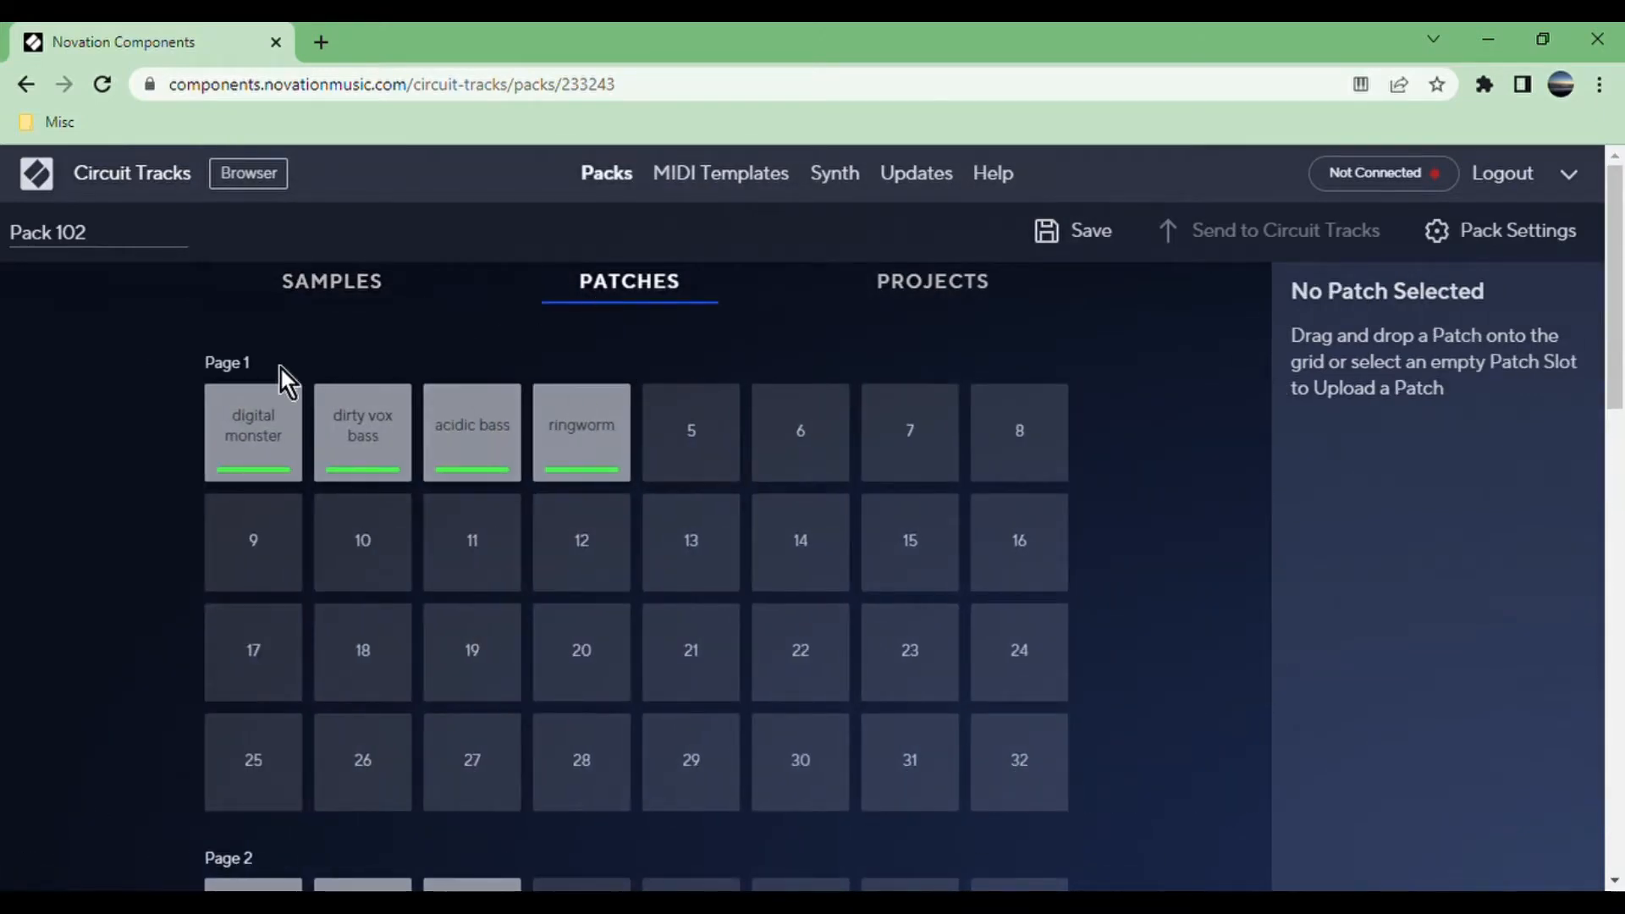
pyautogui.scroll(-3)
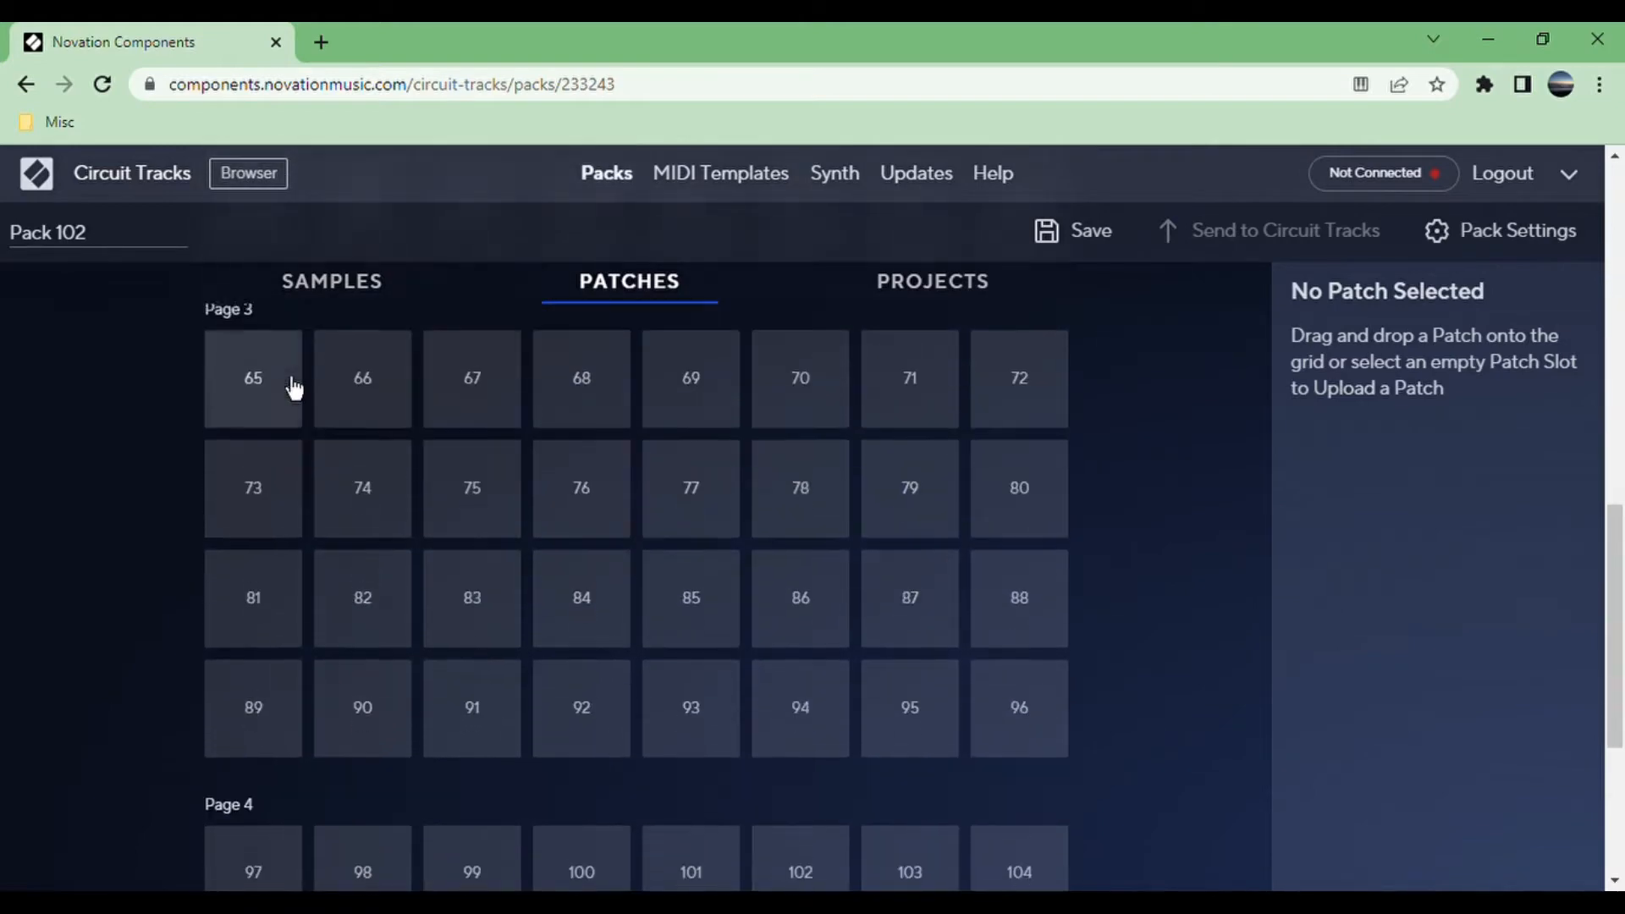
pyautogui.scroll(3)
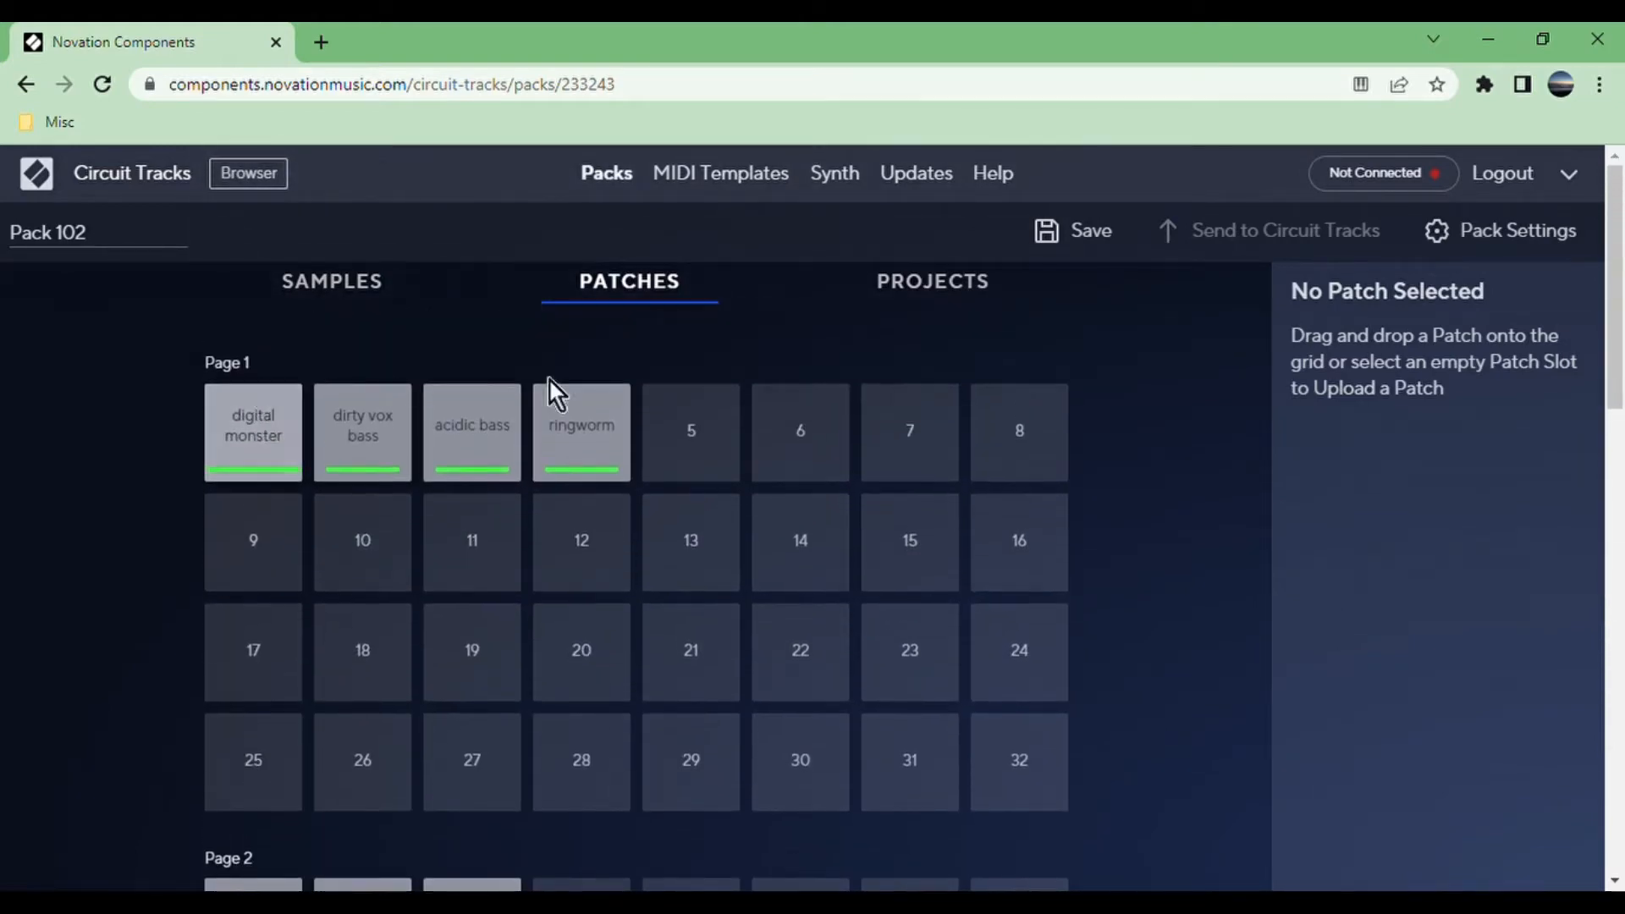
pyautogui.moveTo(691, 433)
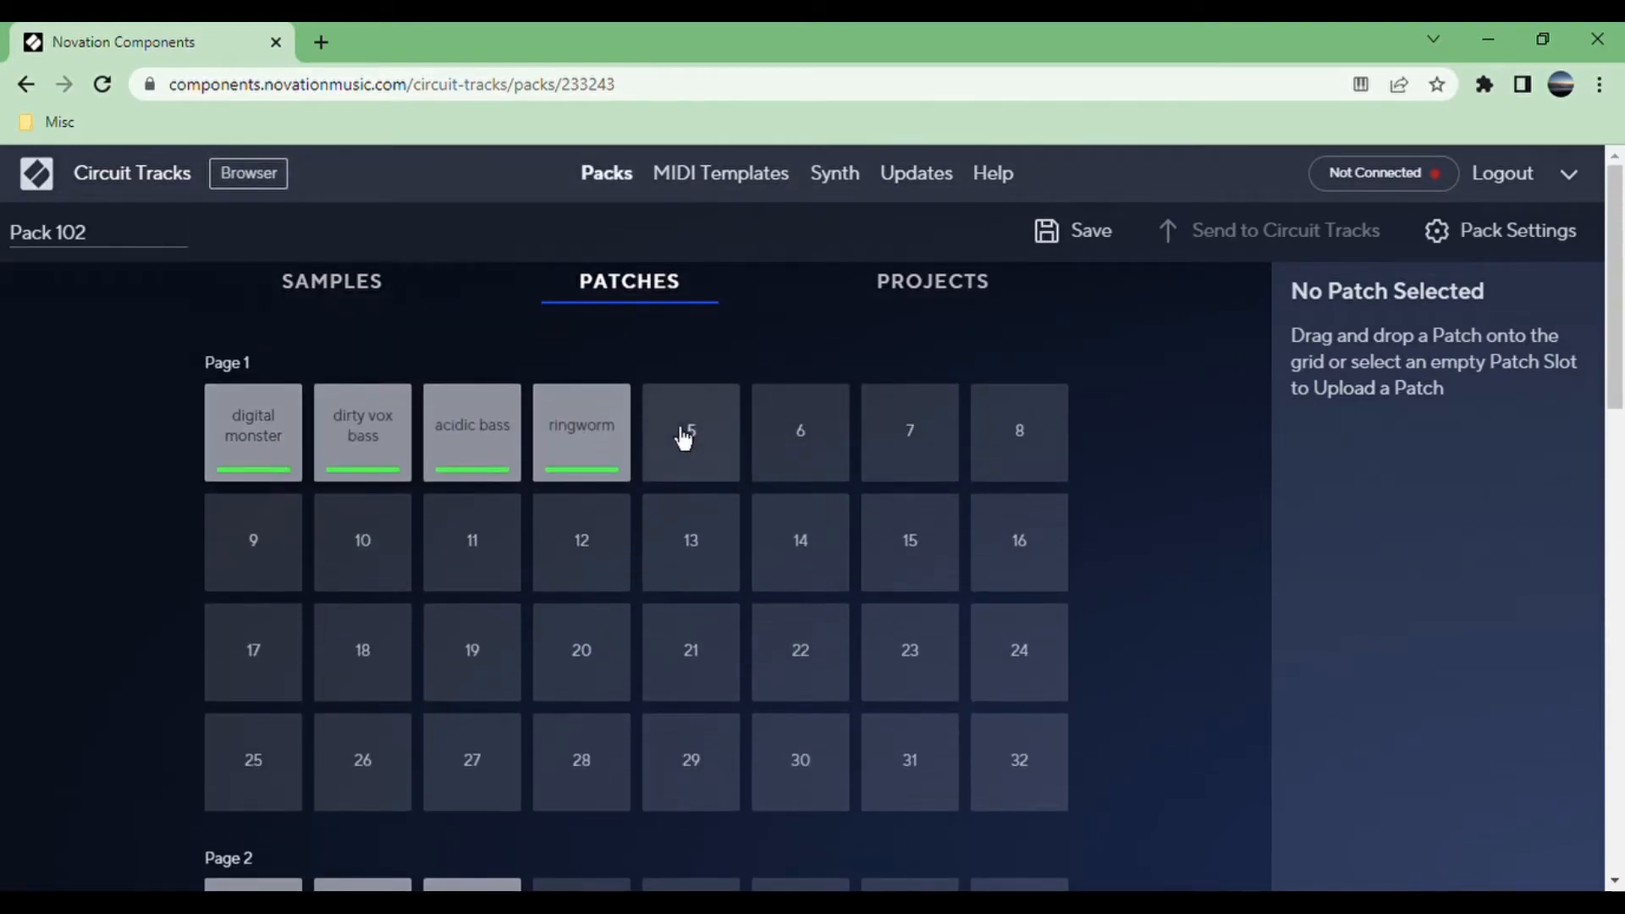
pyautogui.moveTo(1094, 623)
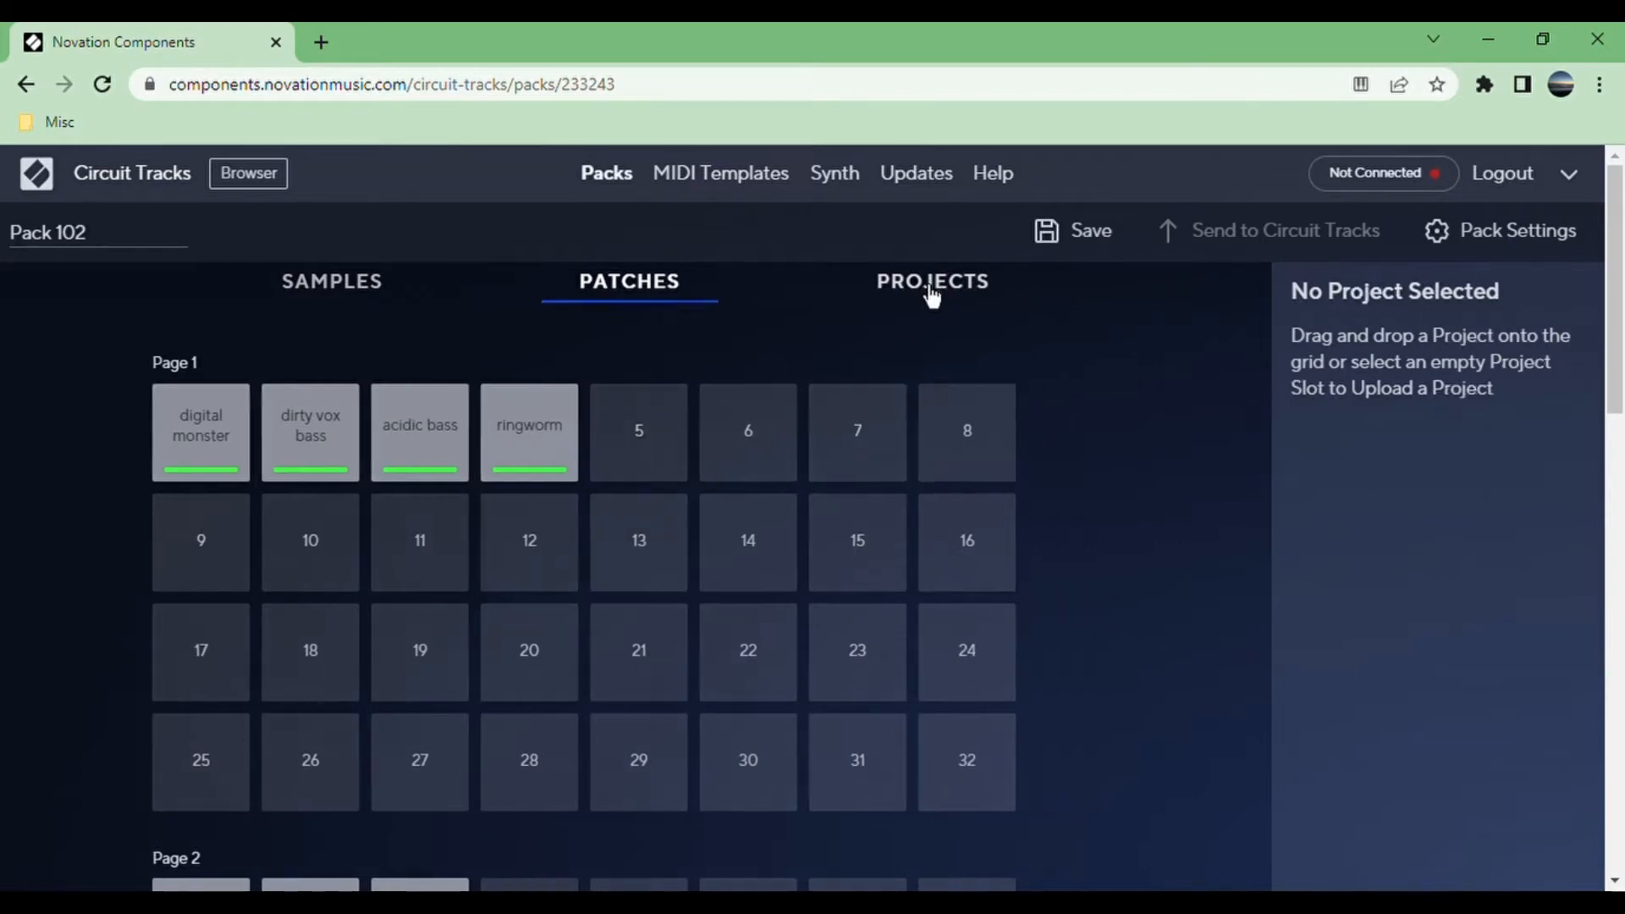
pyautogui.click(332, 281)
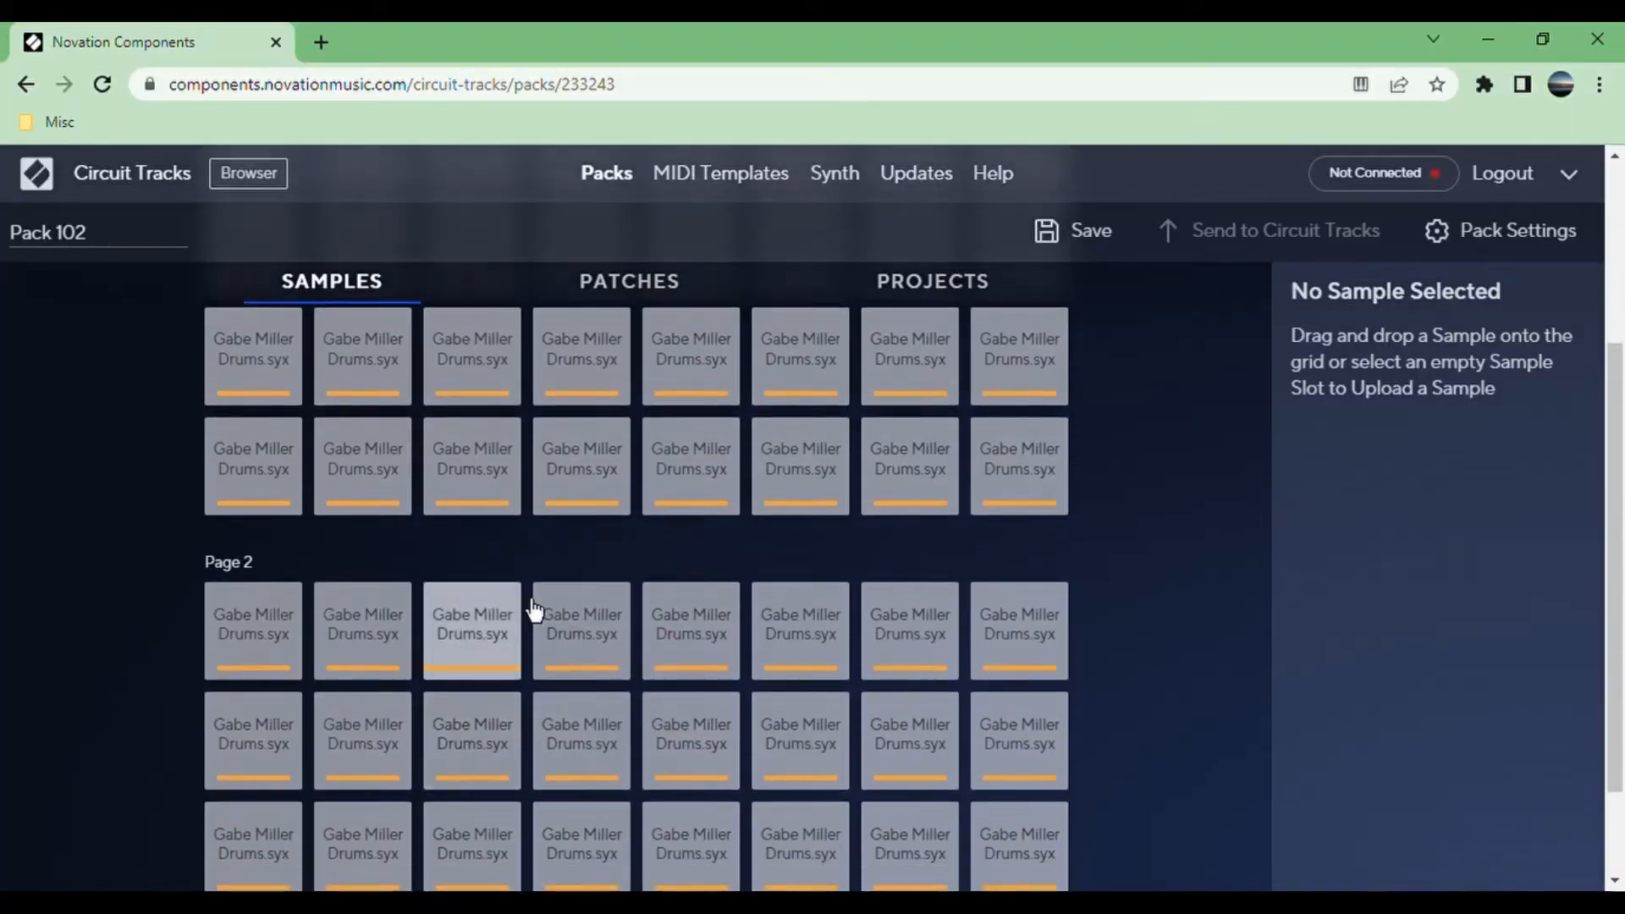
pyautogui.moveTo(909, 633)
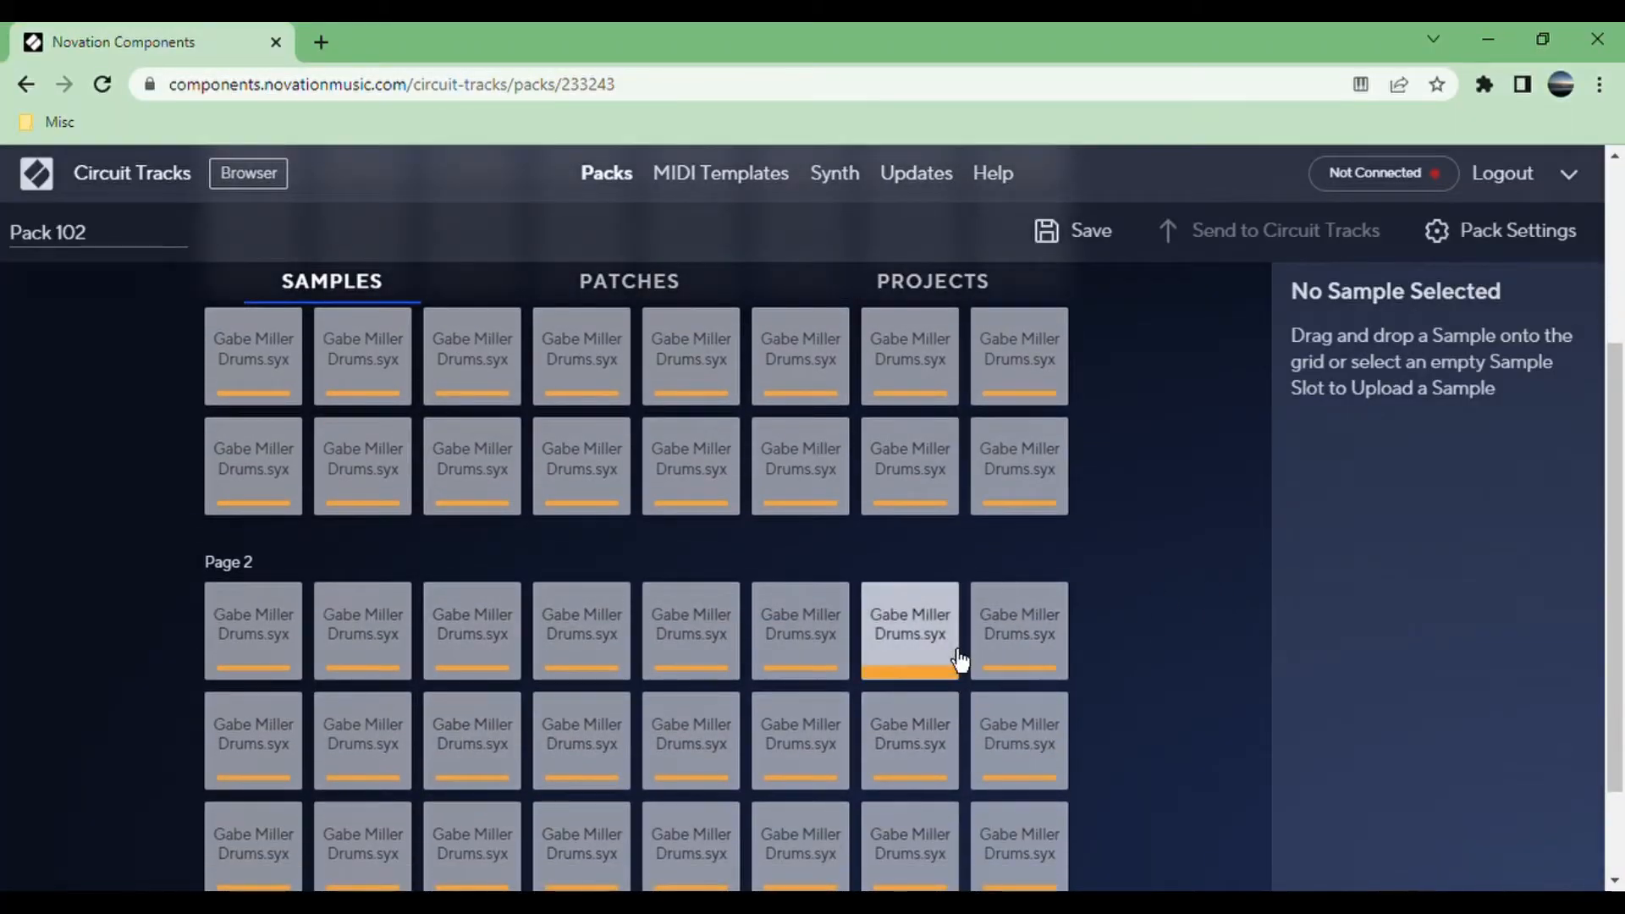
# Open a Page 2 Gabe Miller Drums.syx sample showing its 0.39s length and storage.
pyautogui.click(909, 632)
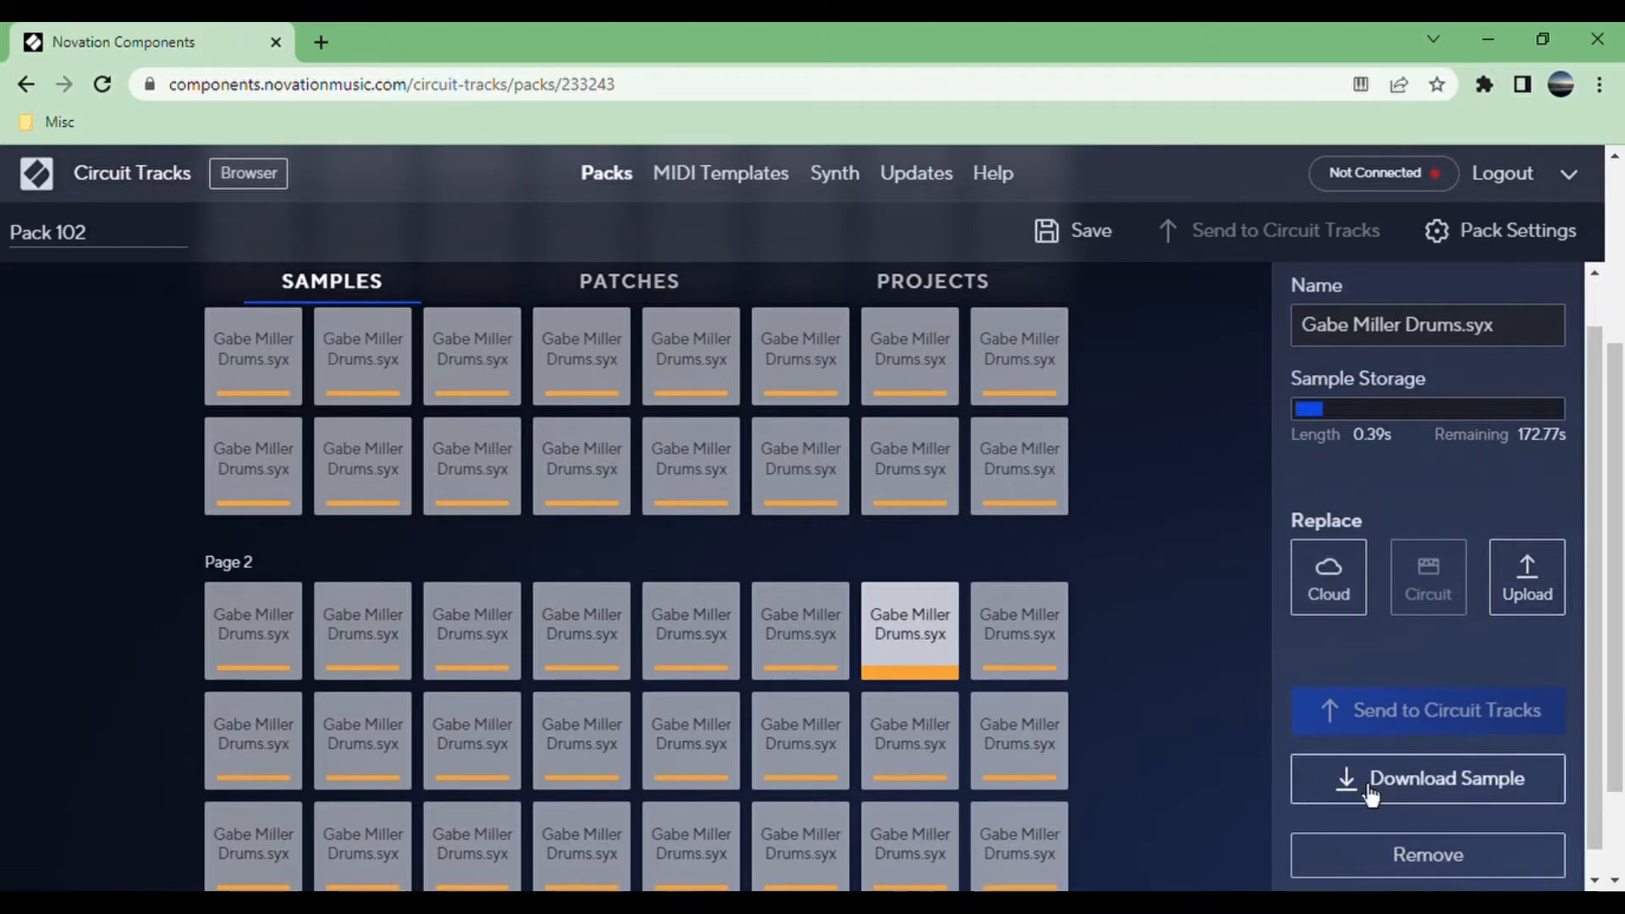
pyautogui.scroll(-3)
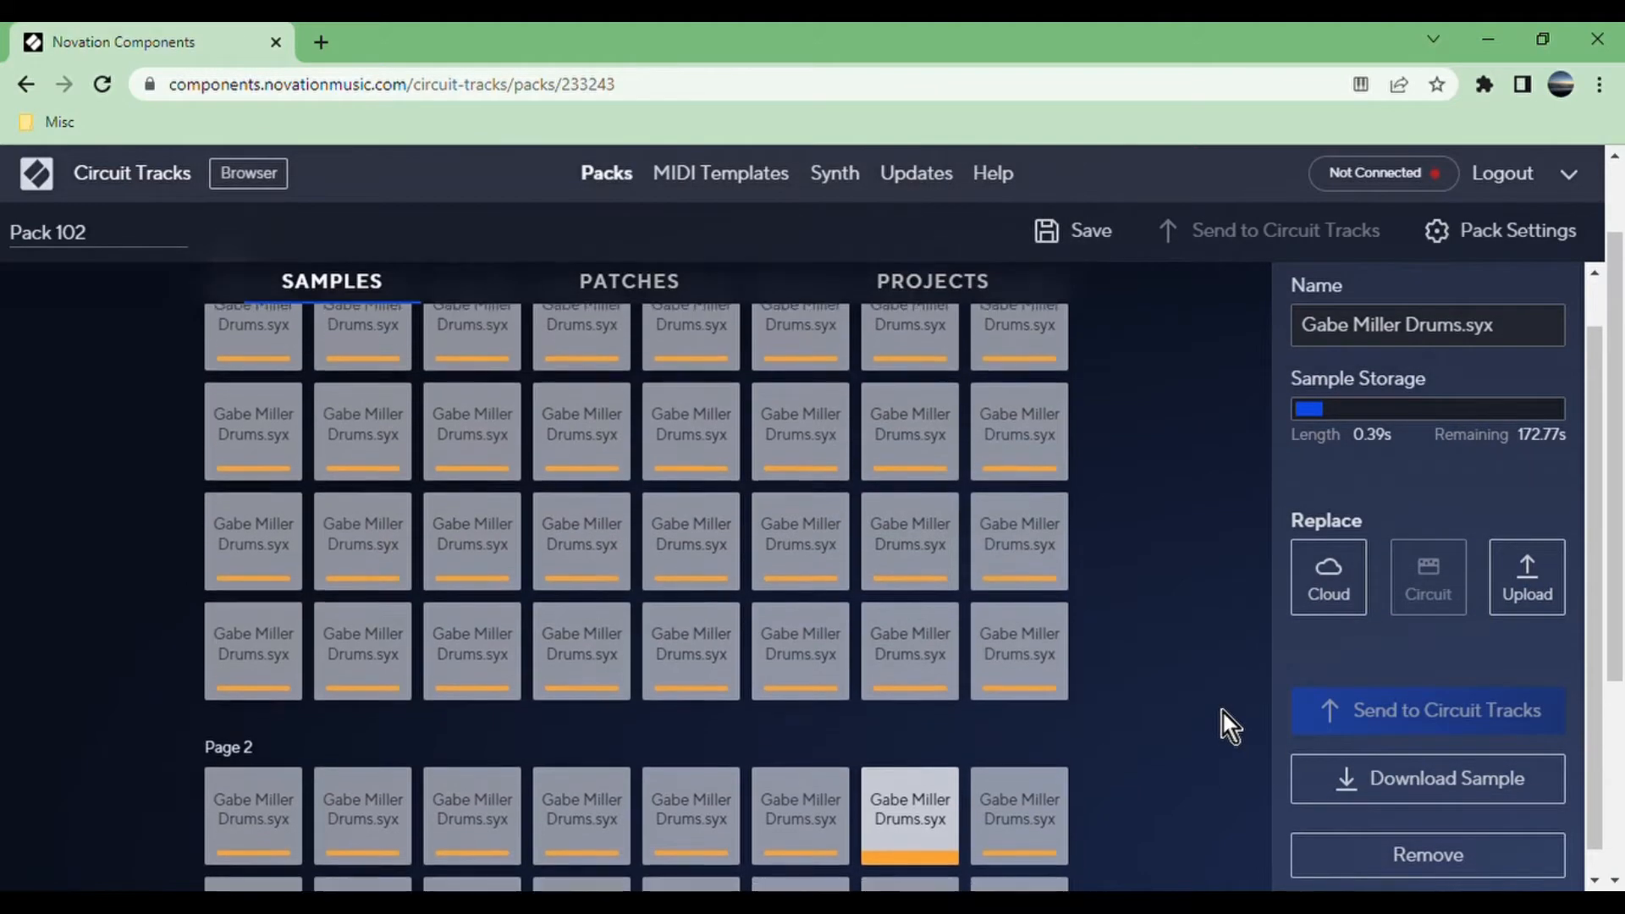
pyautogui.scroll(3)
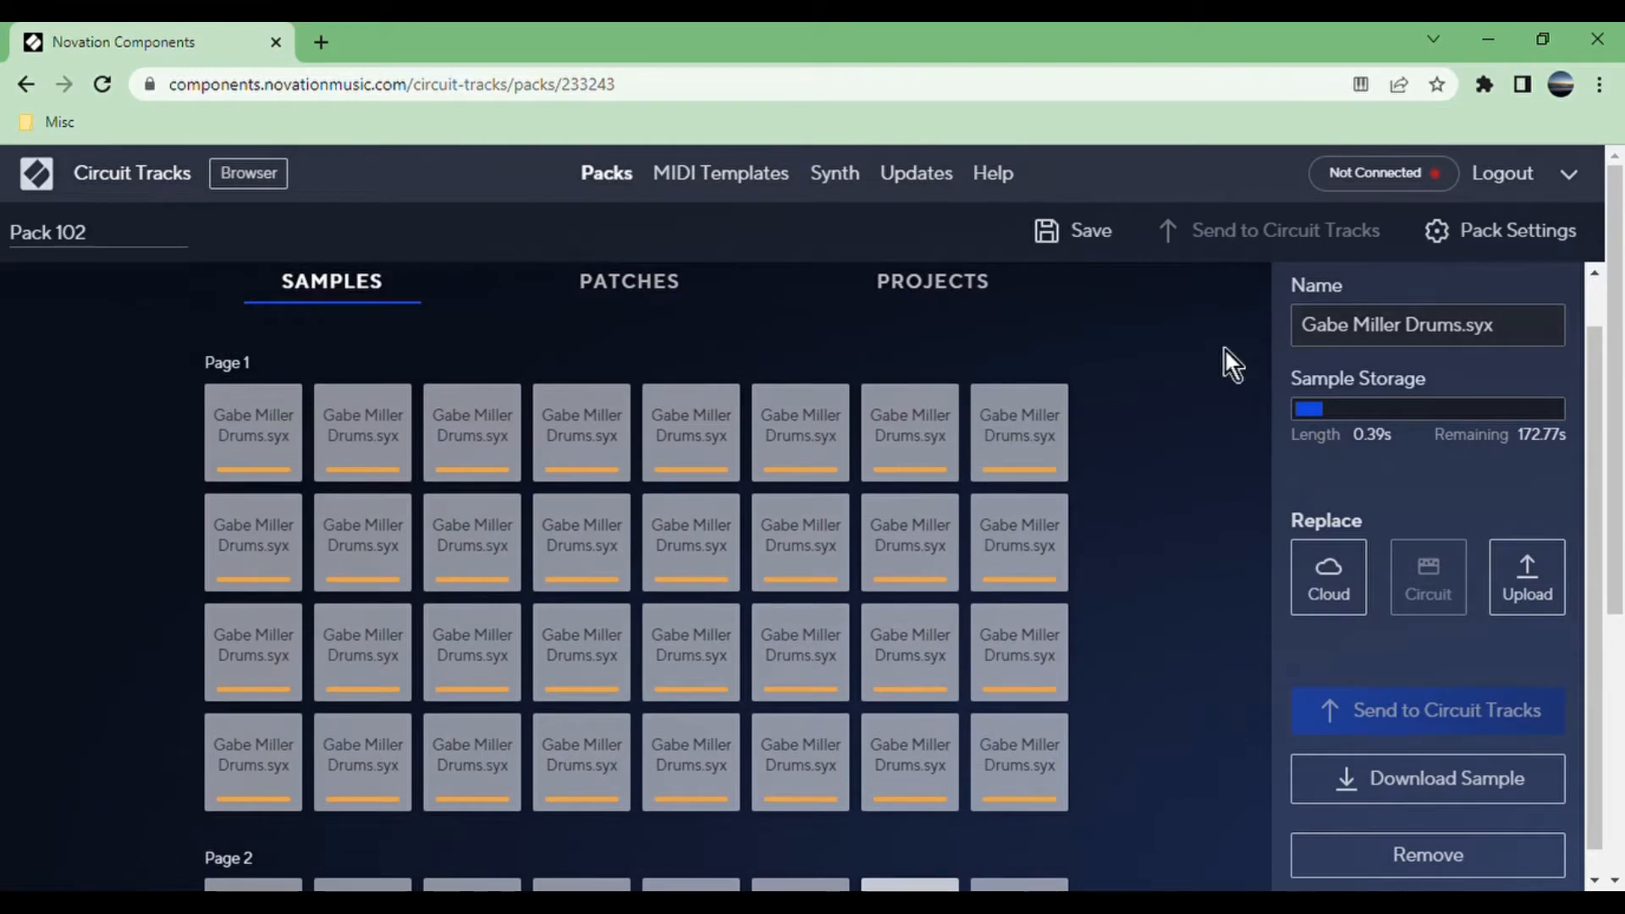
pyautogui.moveTo(361, 539)
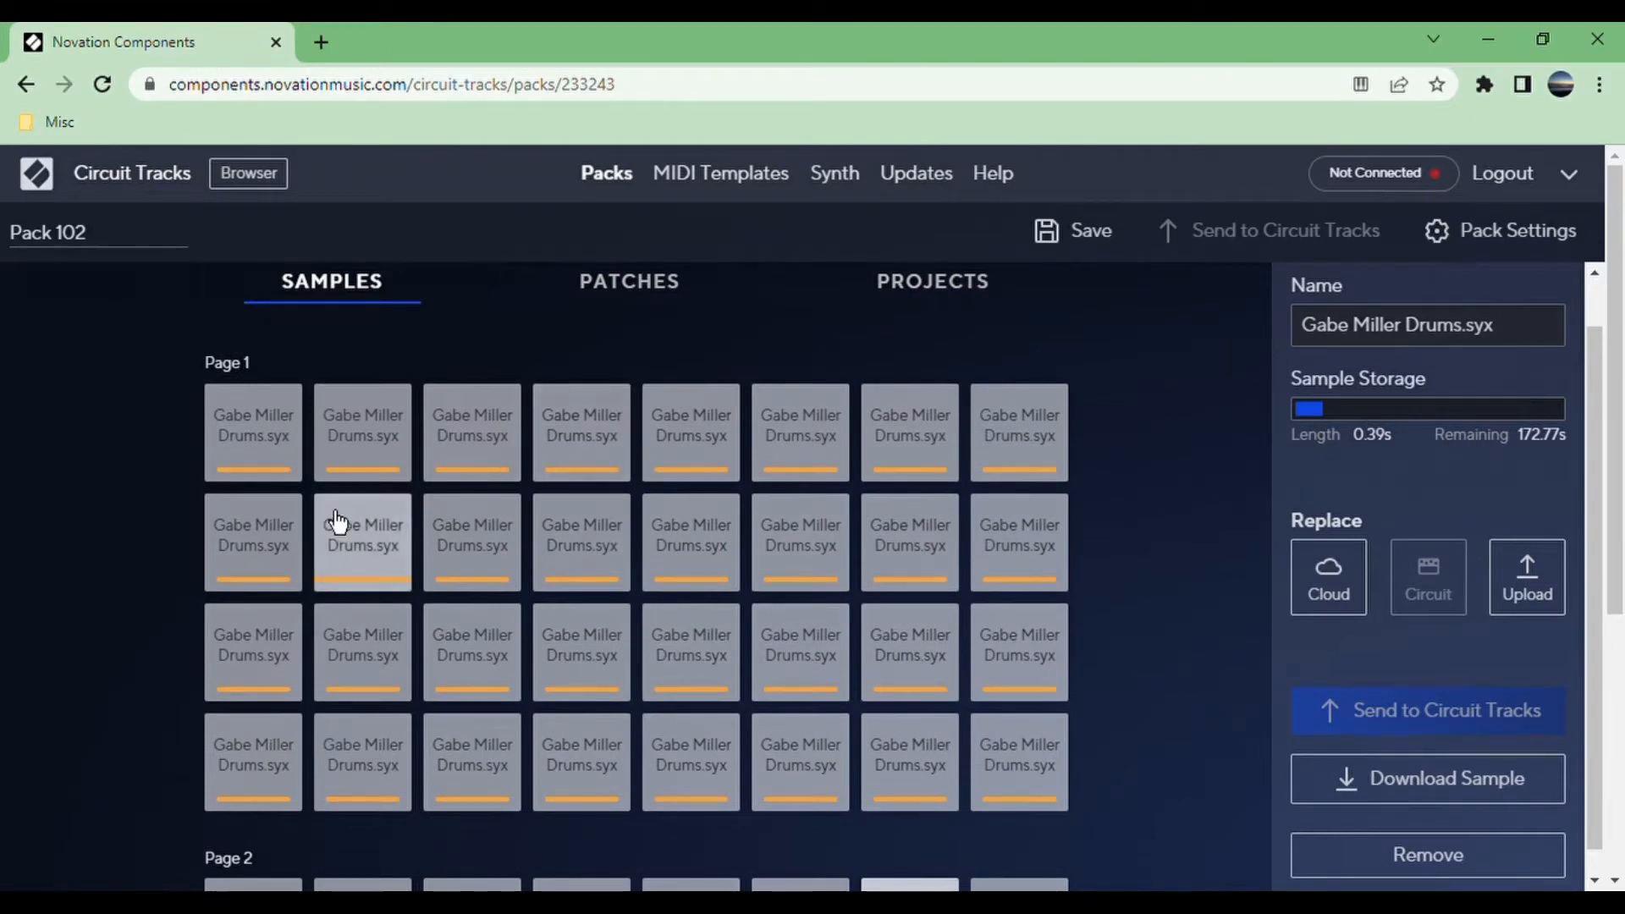
pyautogui.moveTo(472, 545)
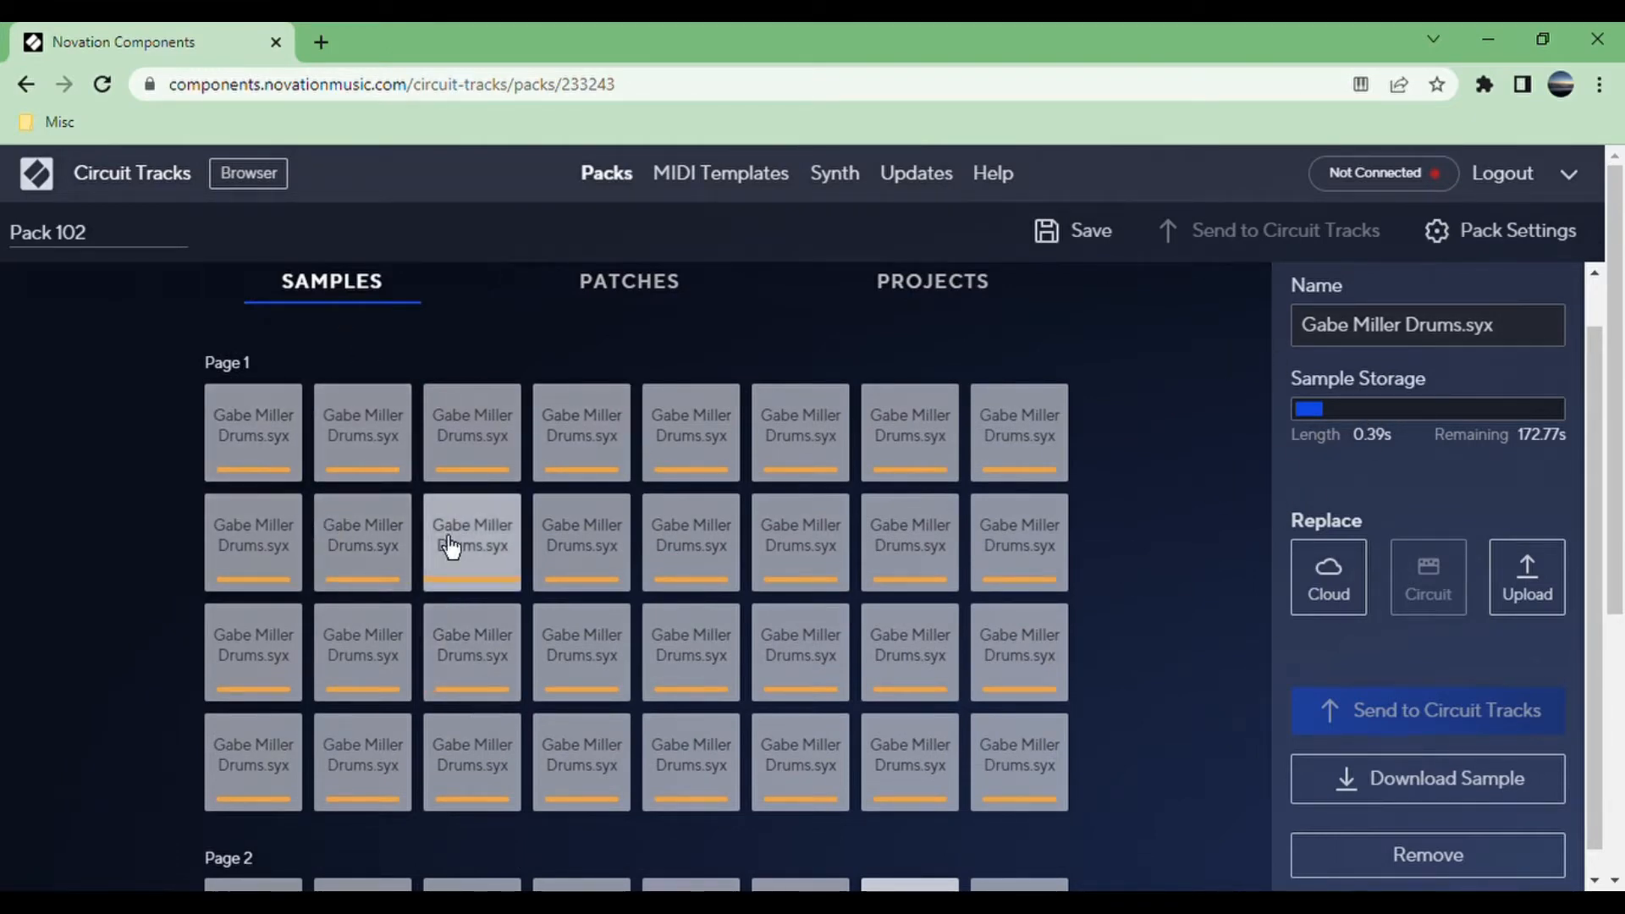
pyautogui.moveTo(98, 321)
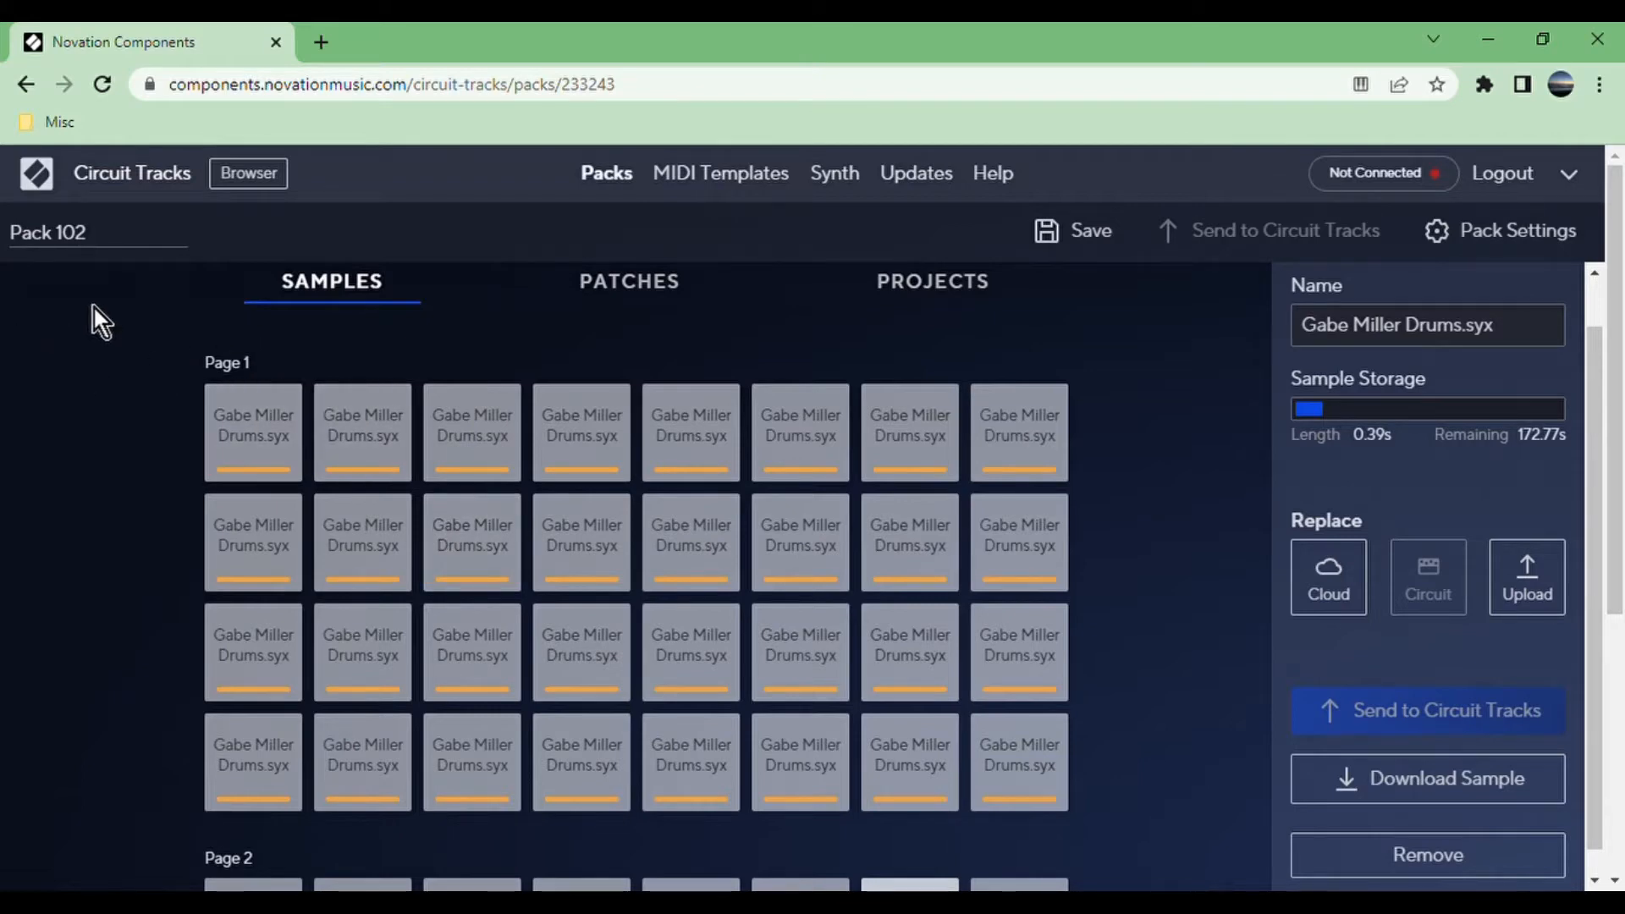
pyautogui.moveTo(253, 477)
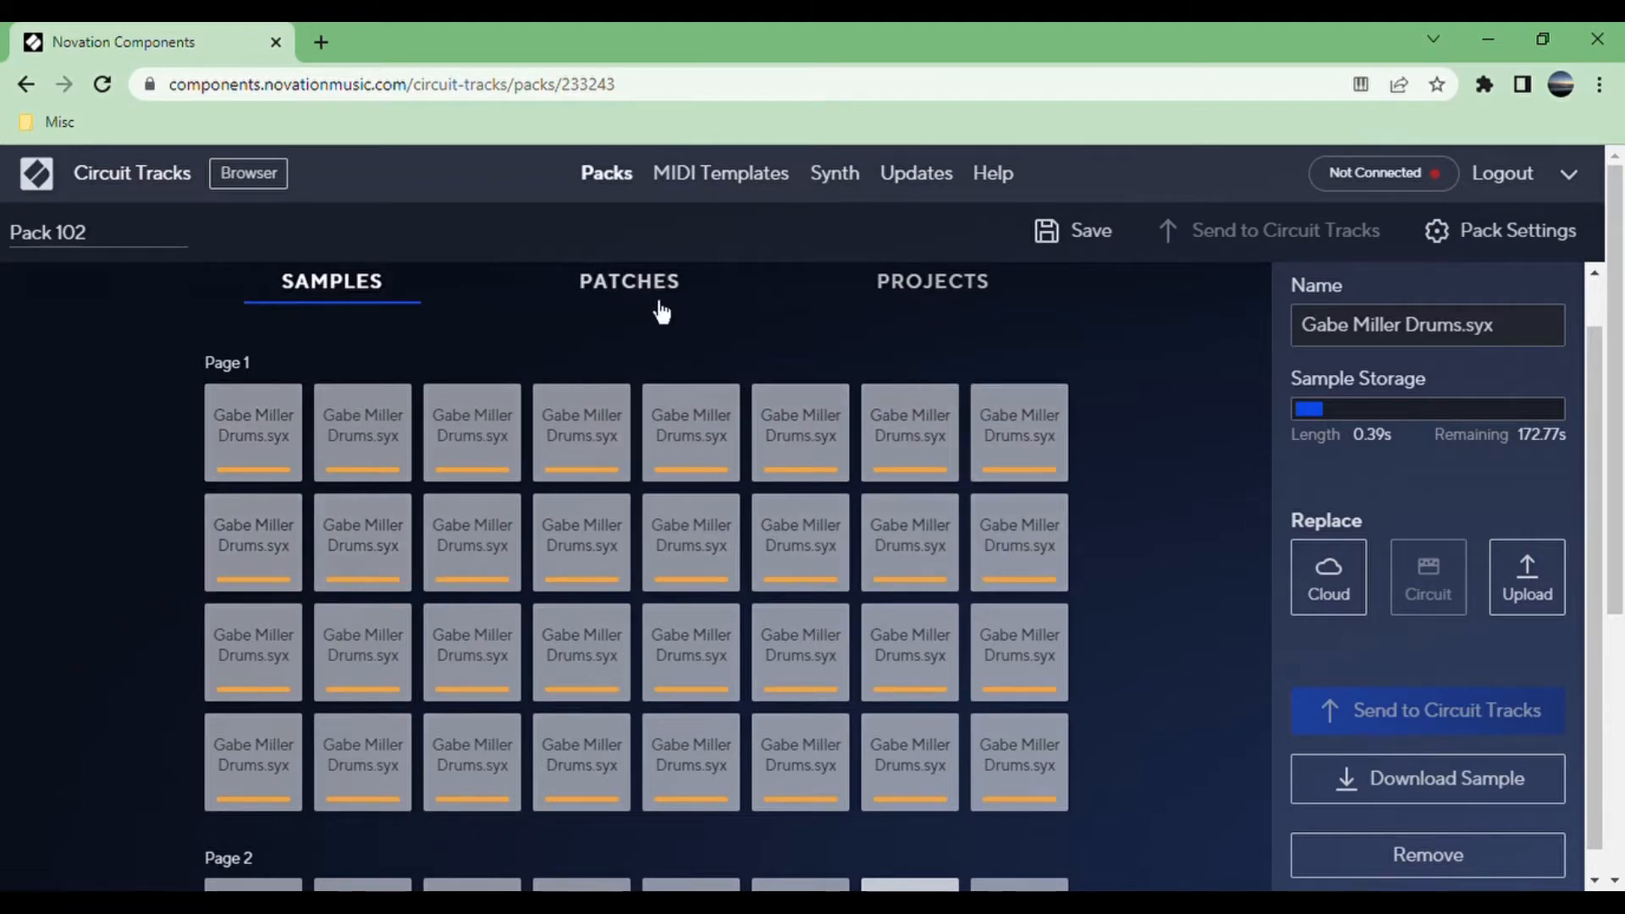
# Show Pack 102's patches with empty Patch 5's Cloud/Circuit/Upload replace options.
pyautogui.click(629, 281)
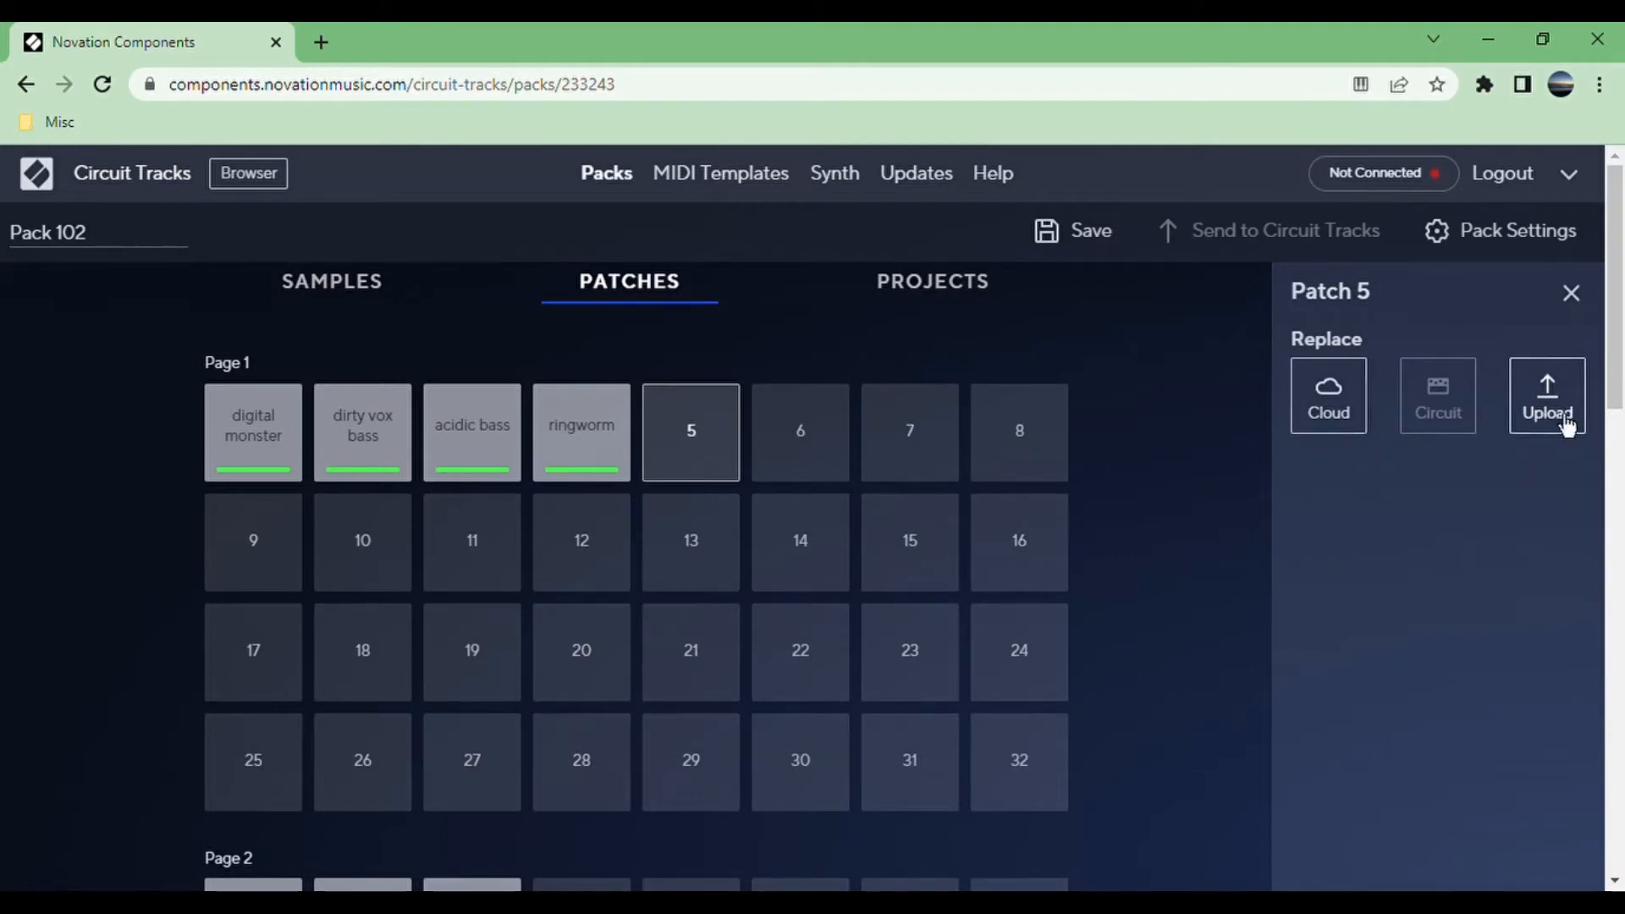
pyautogui.moveTo(822, 341)
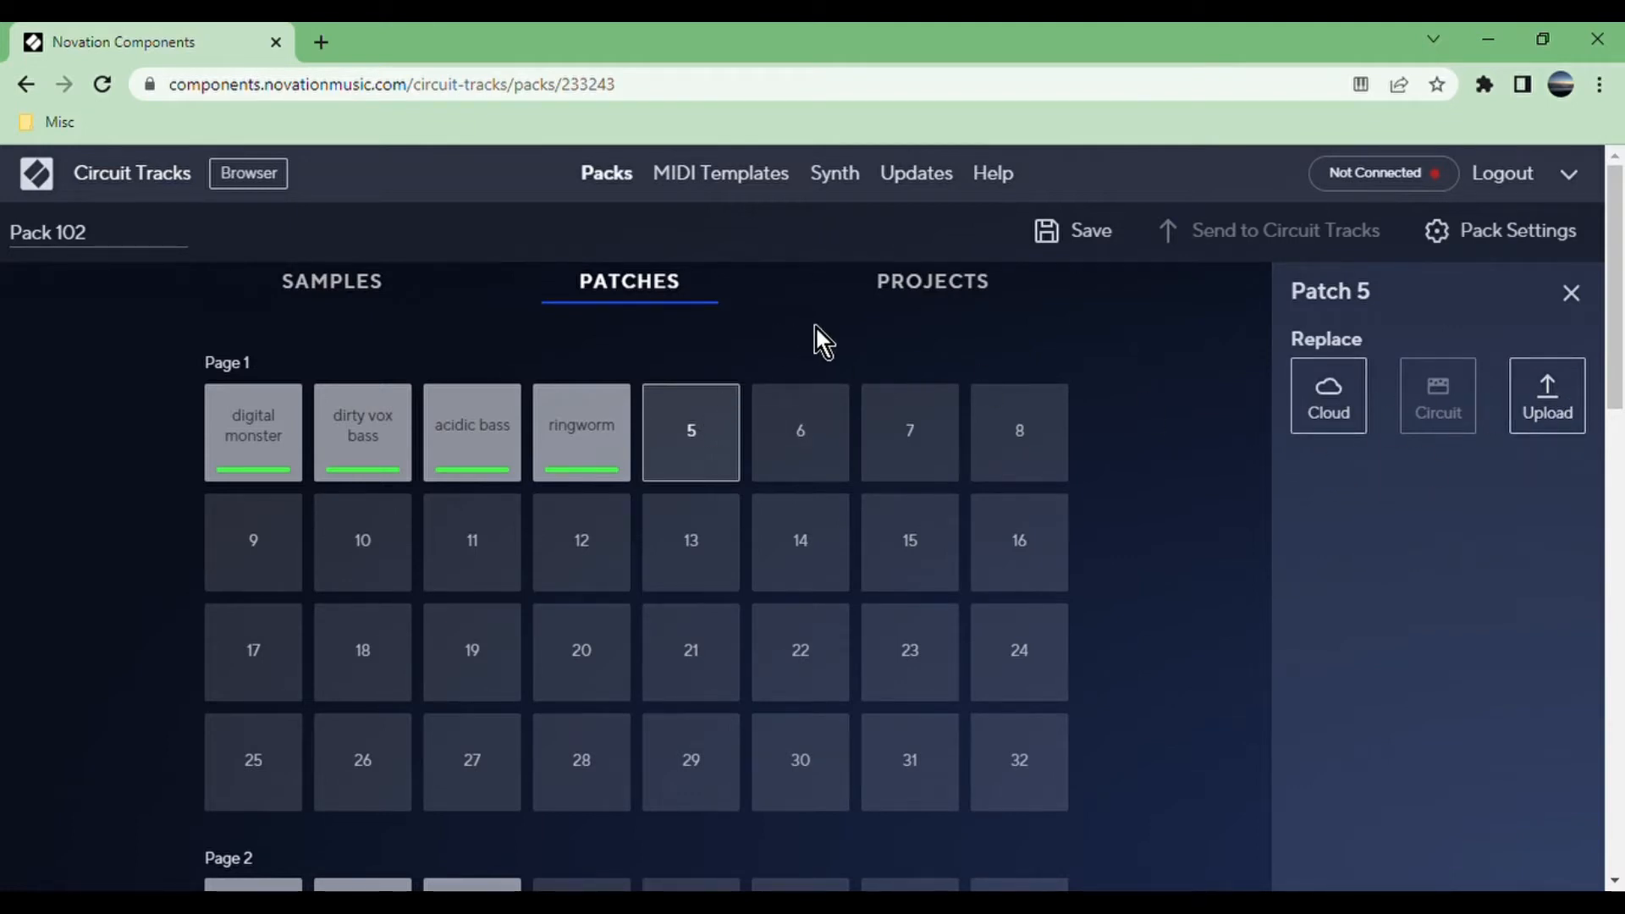
pyautogui.moveTo(835, 172)
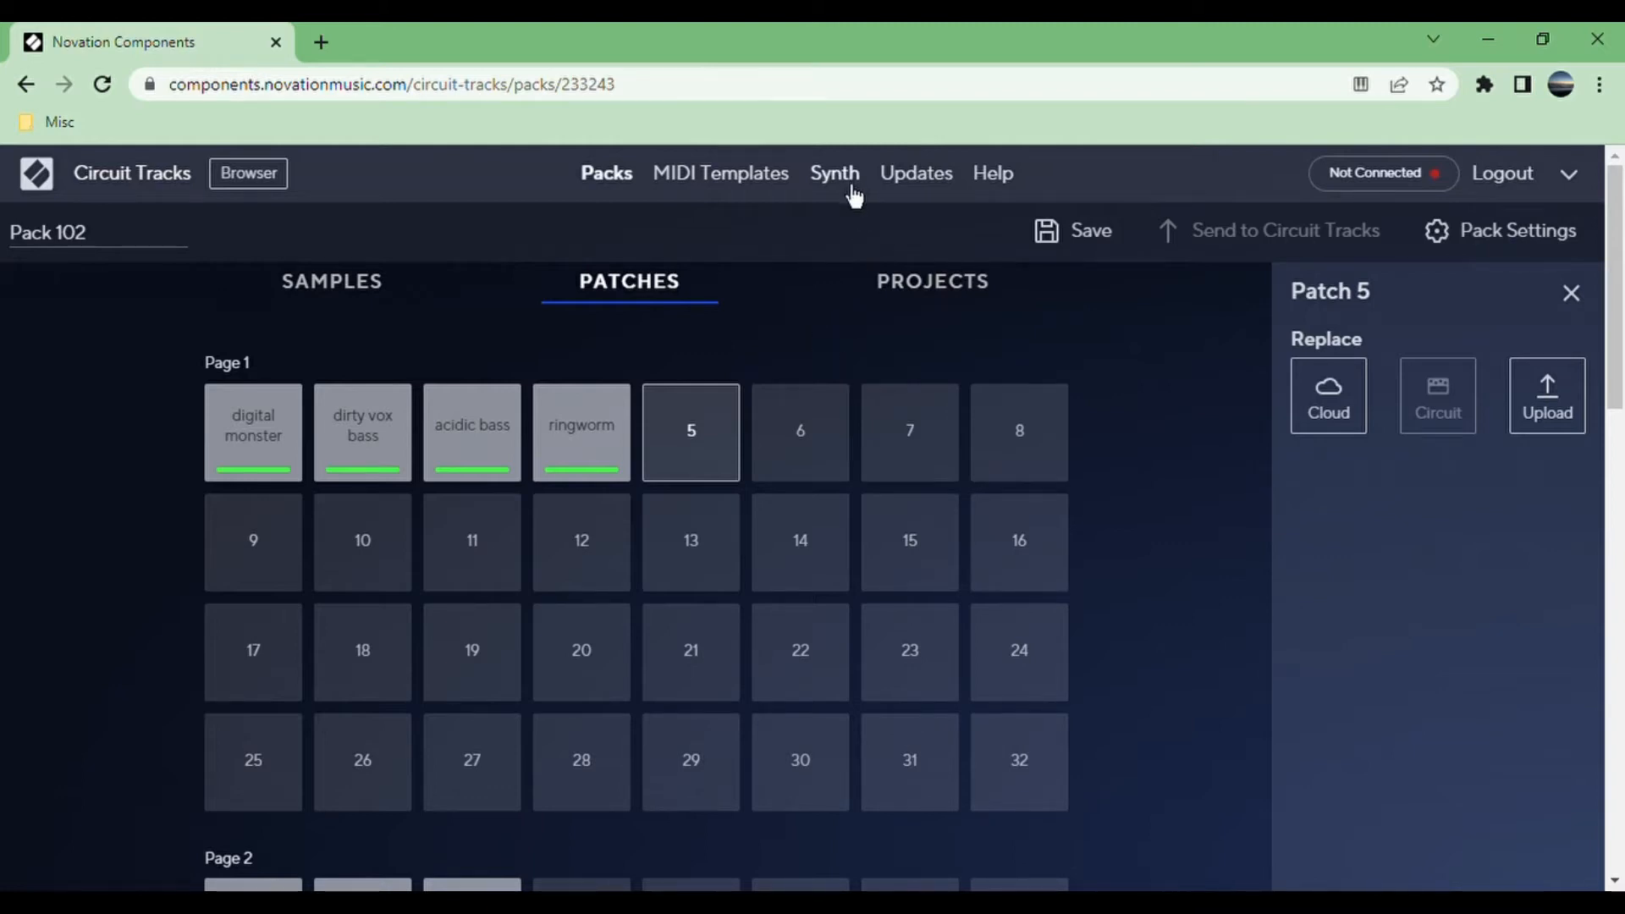
pyautogui.moveTo(724, 417)
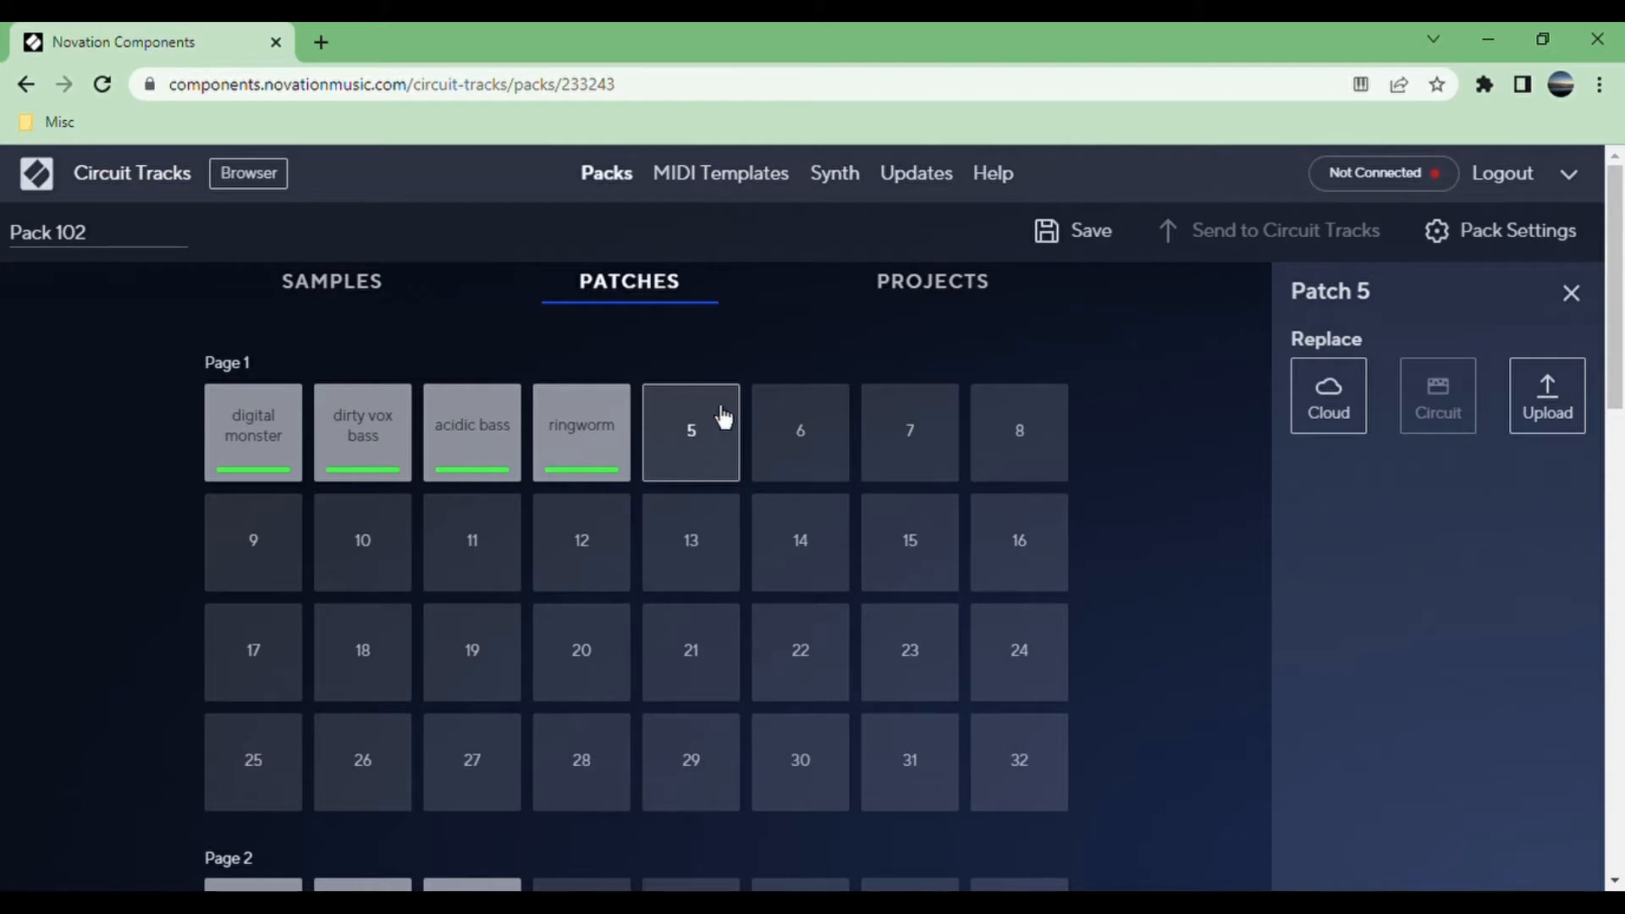
pyautogui.moveTo(720, 440)
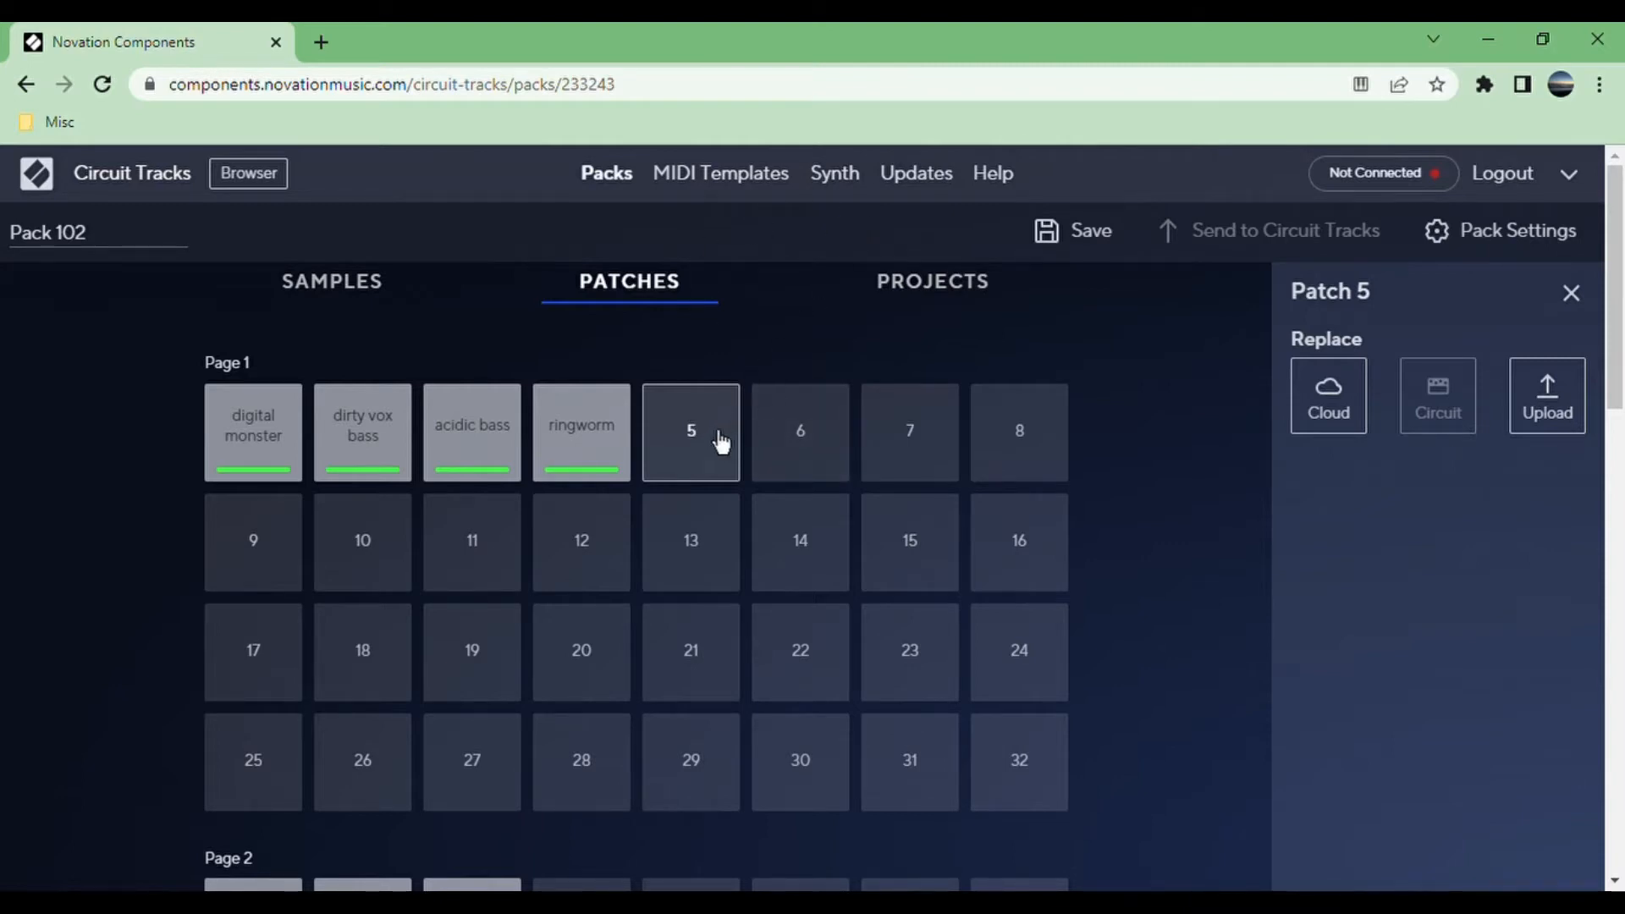
# Show Pack 102's projects and open empty Project 1's replace options.
pyautogui.click(930, 281)
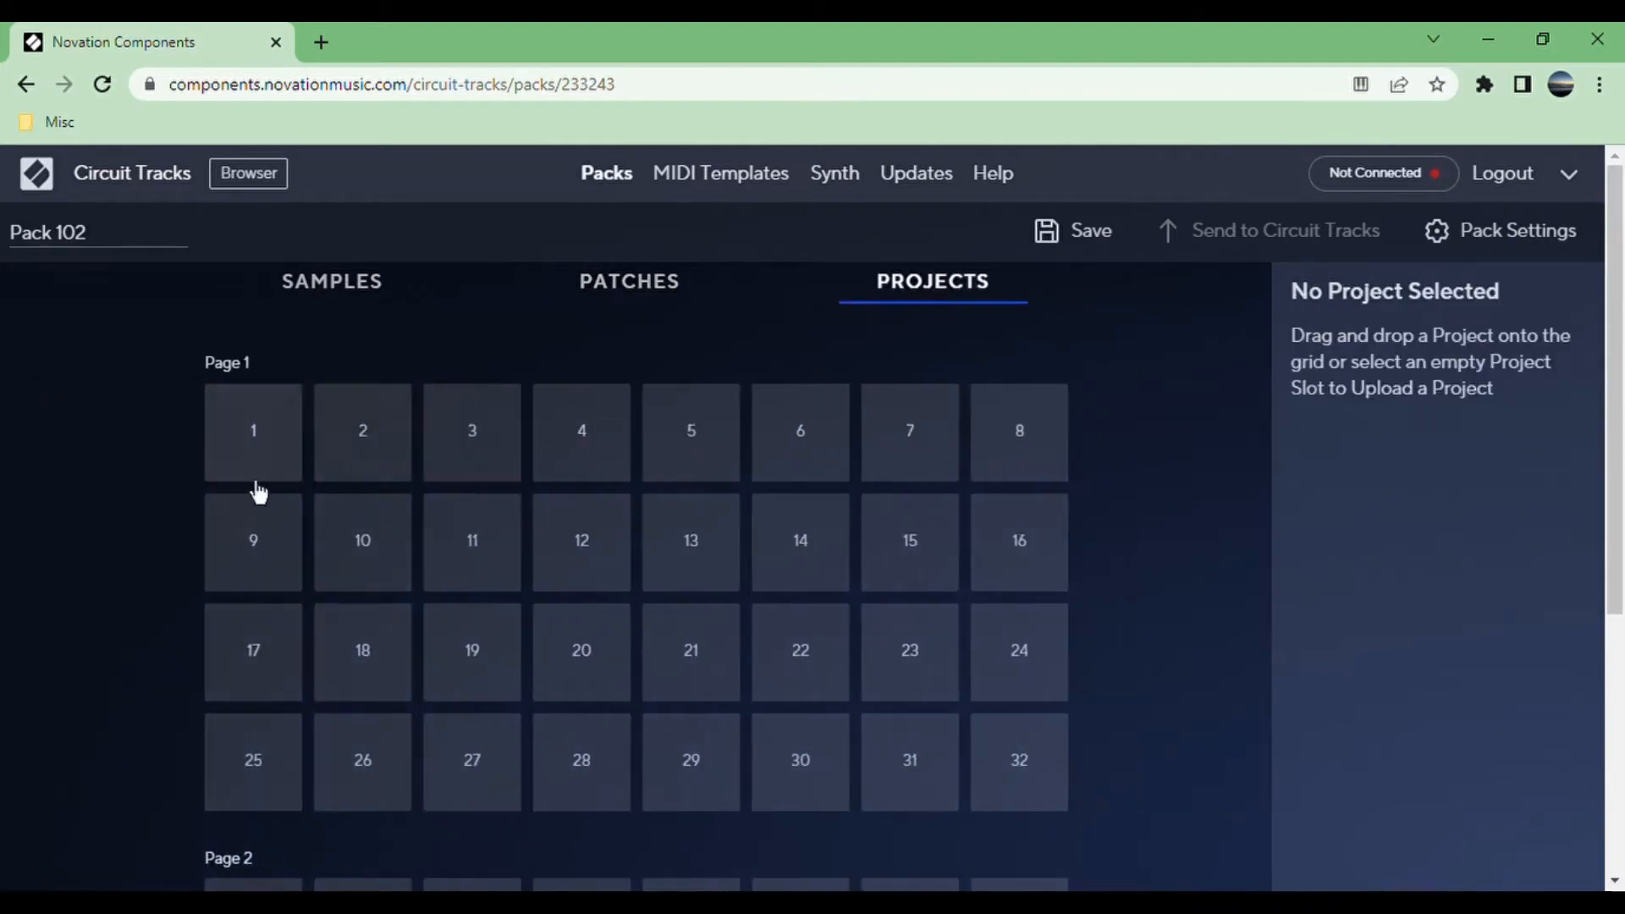
pyautogui.click(252, 430)
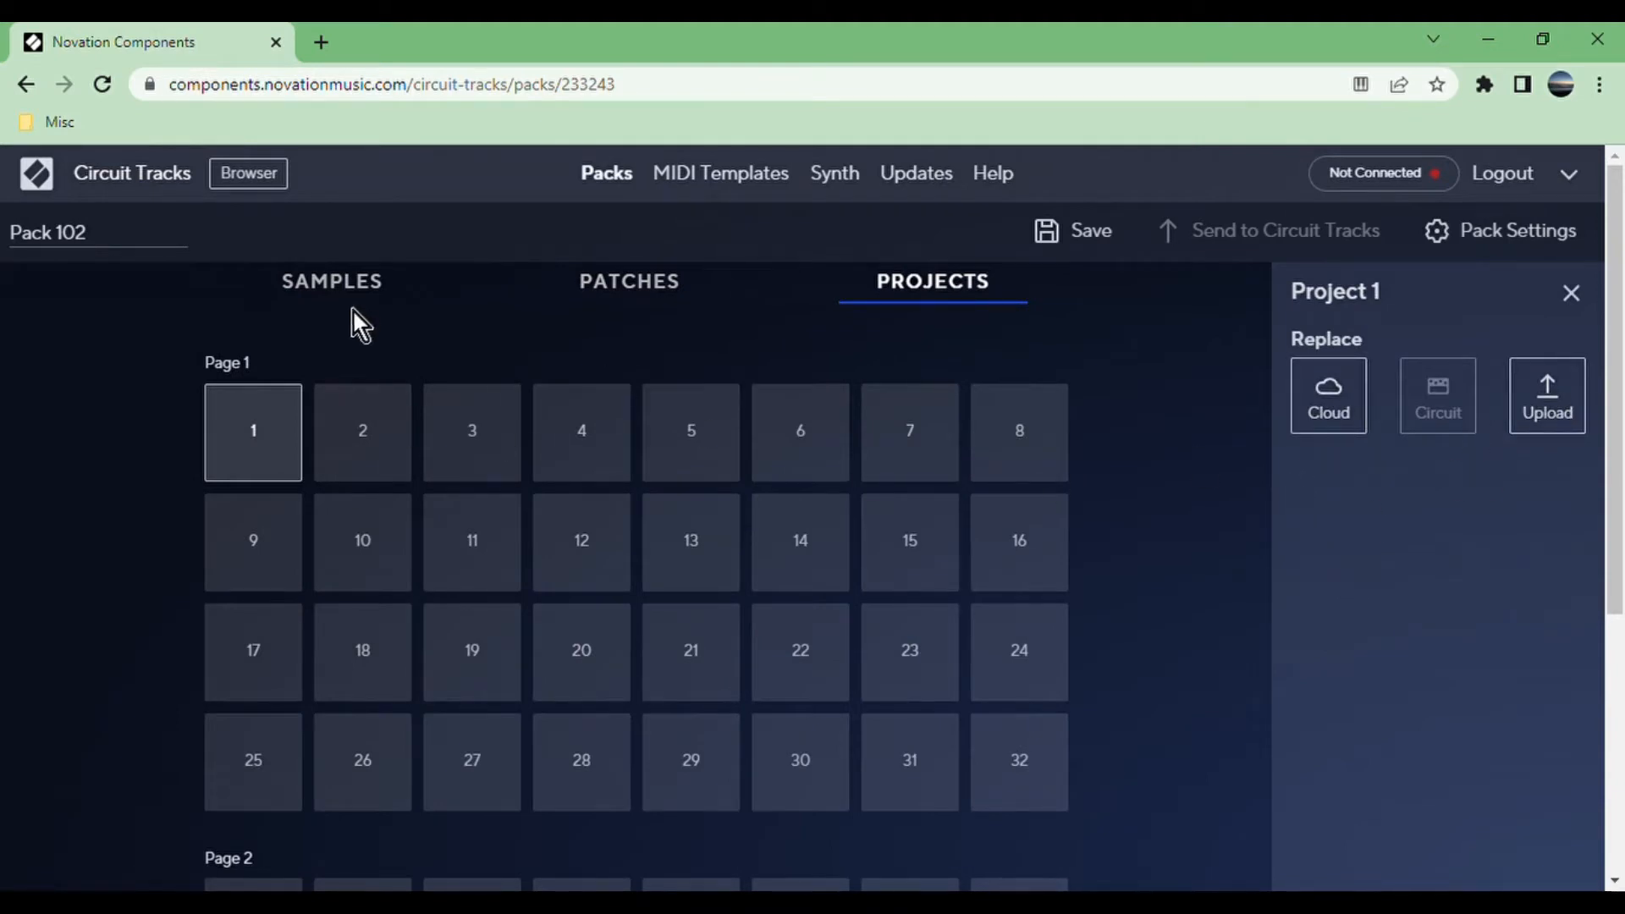
pyautogui.moveTo(338, 368)
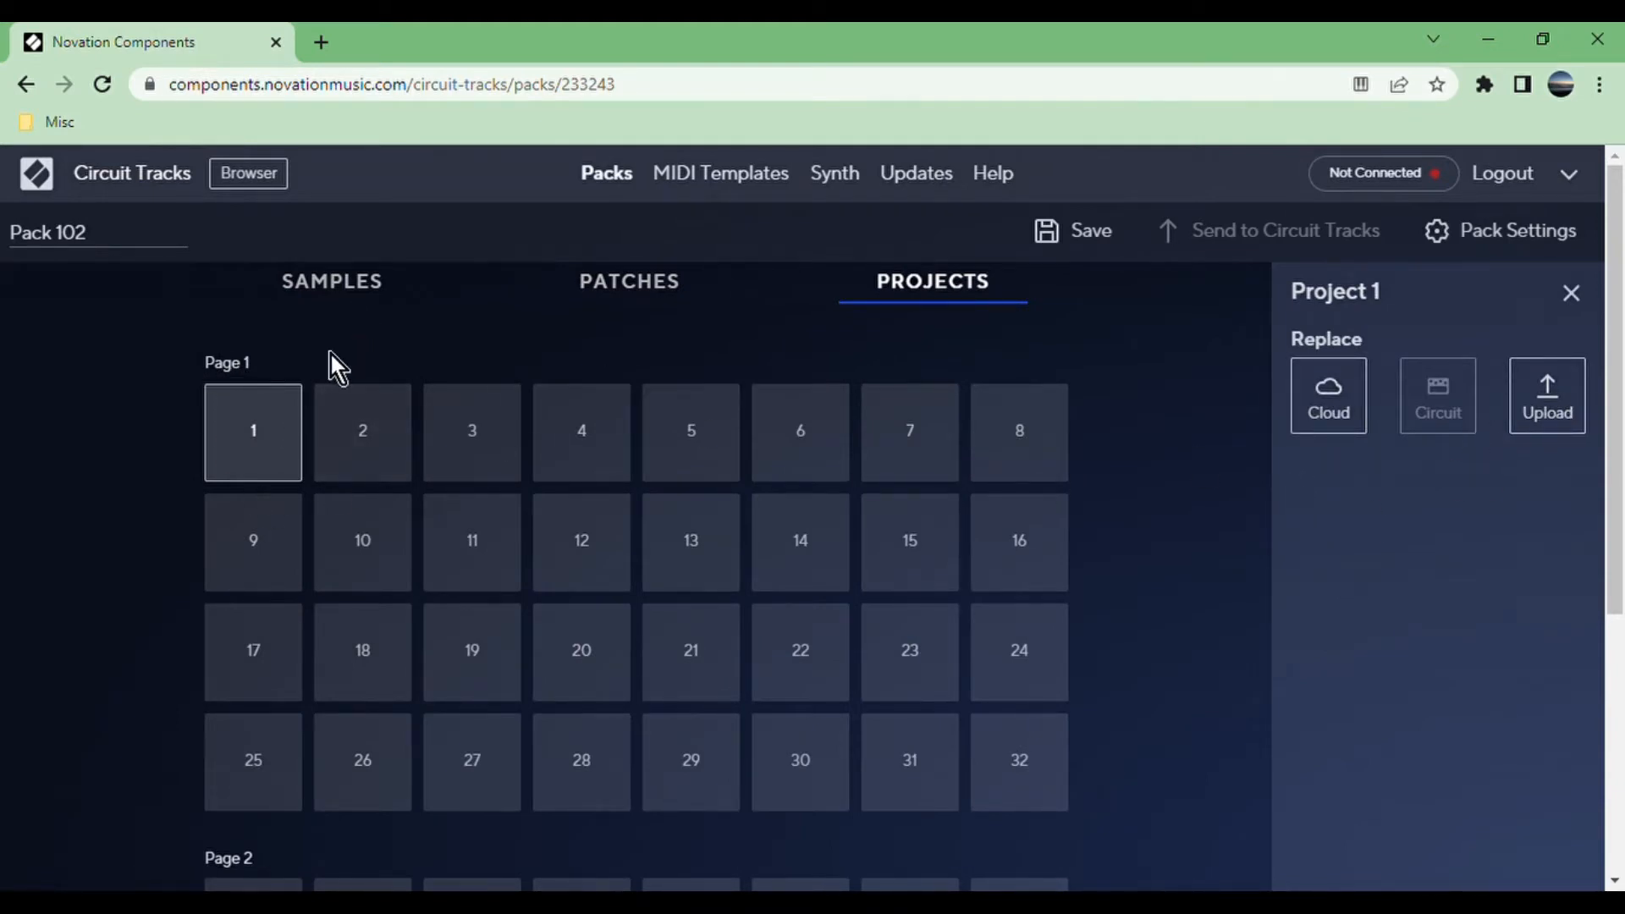
pyautogui.moveTo(595, 481)
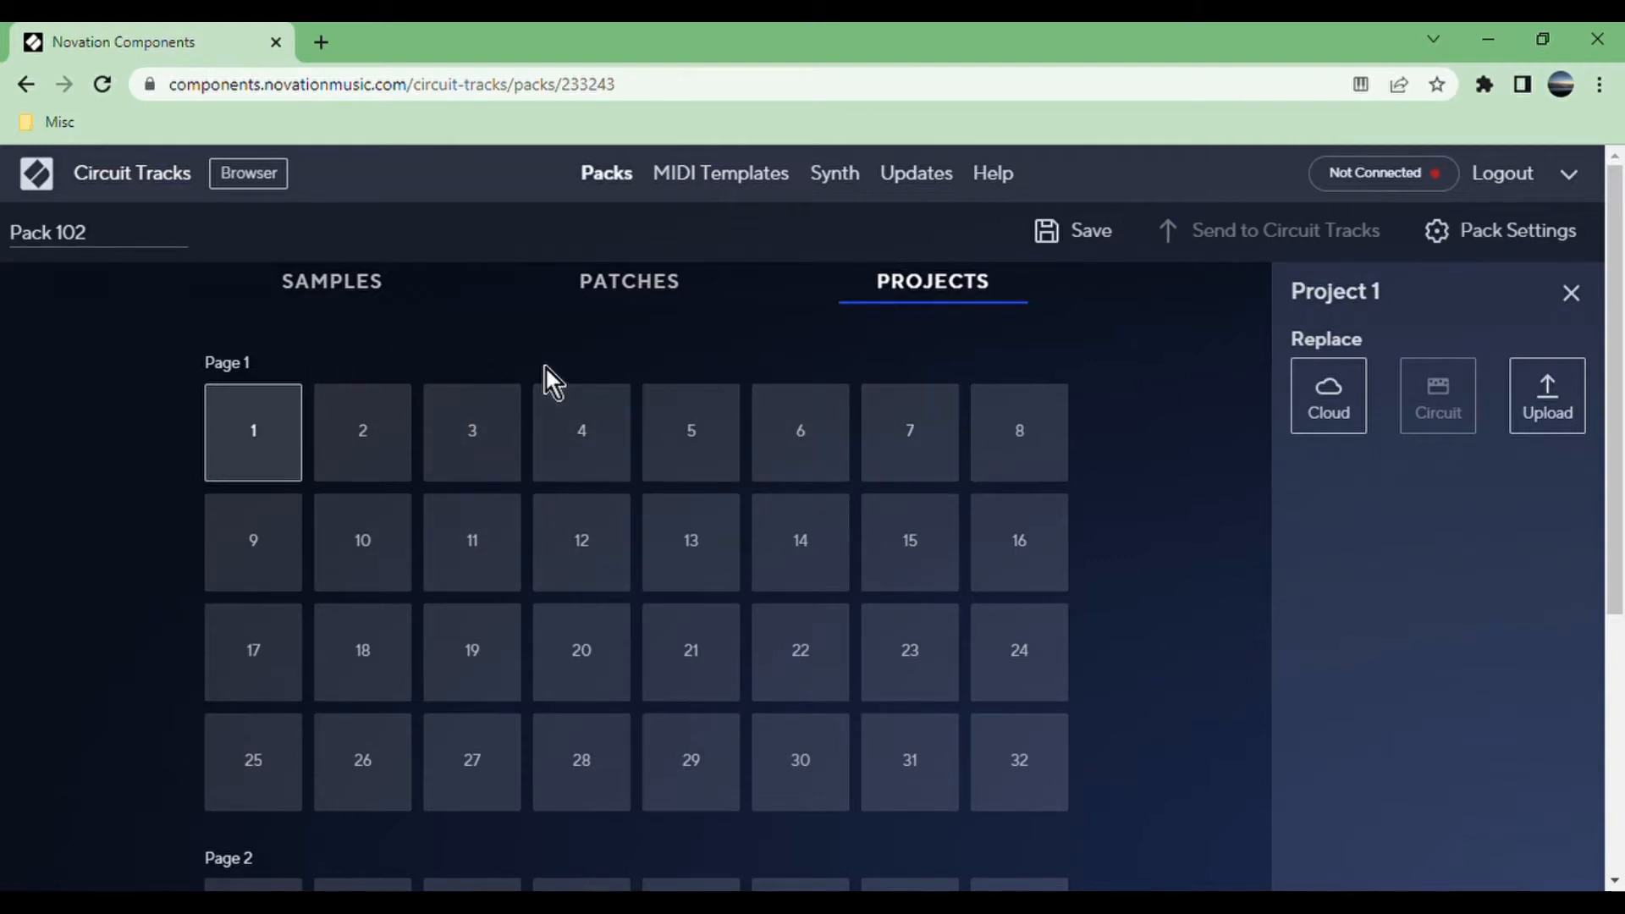
pyautogui.moveTo(756, 197)
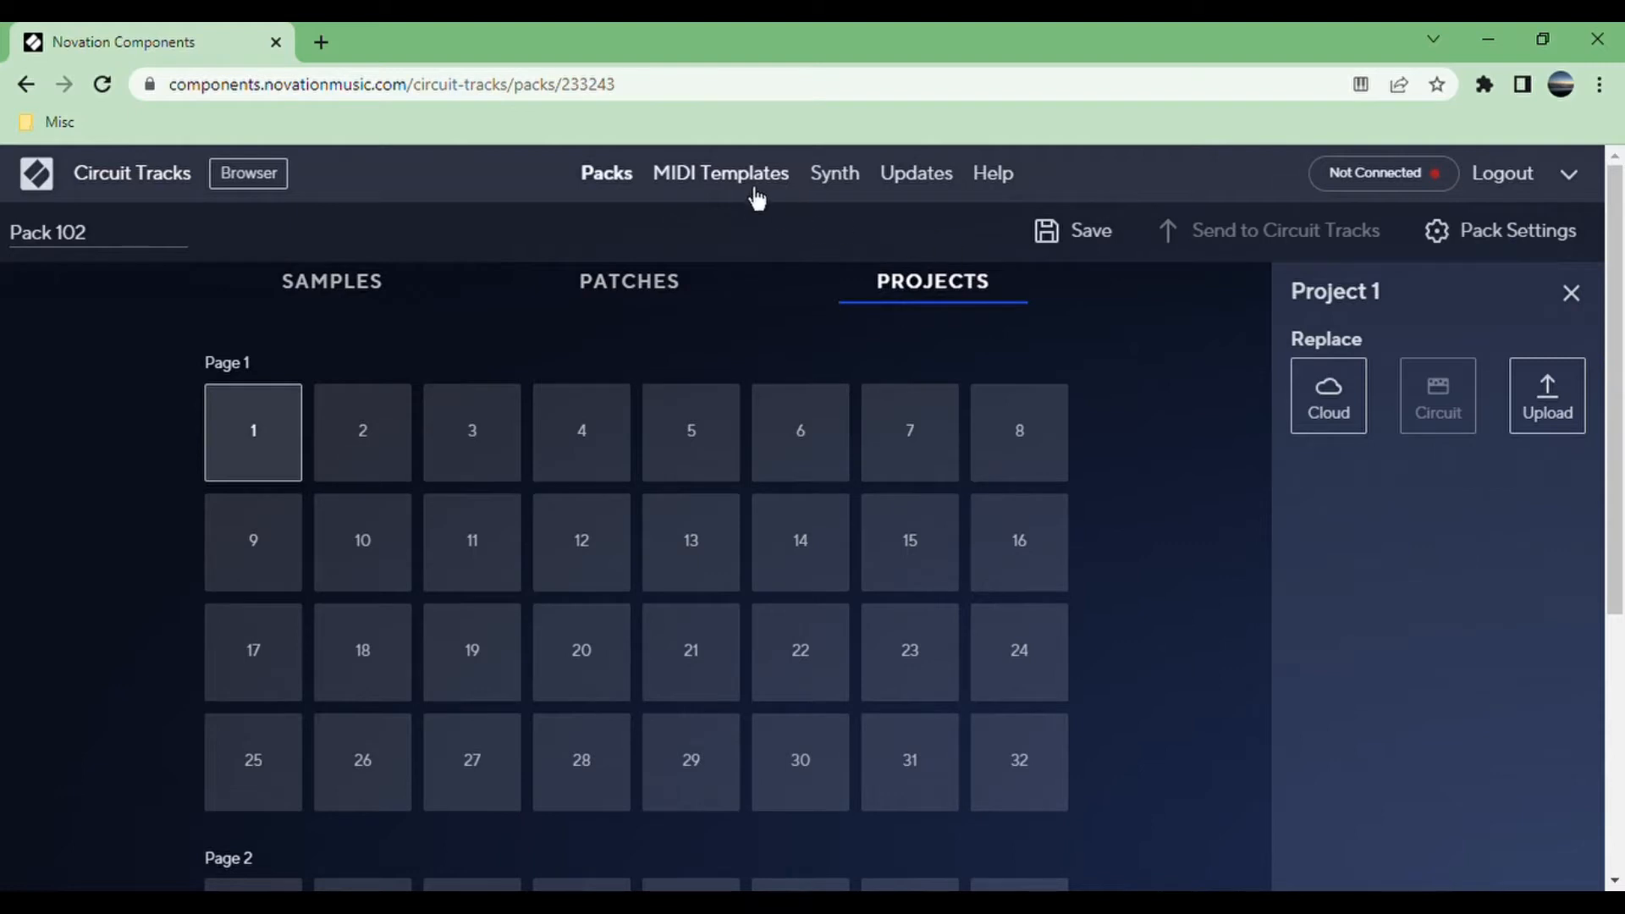
# Browse the MIDI Templates list and open Typhon's eight macro mappings.
pyautogui.click(721, 173)
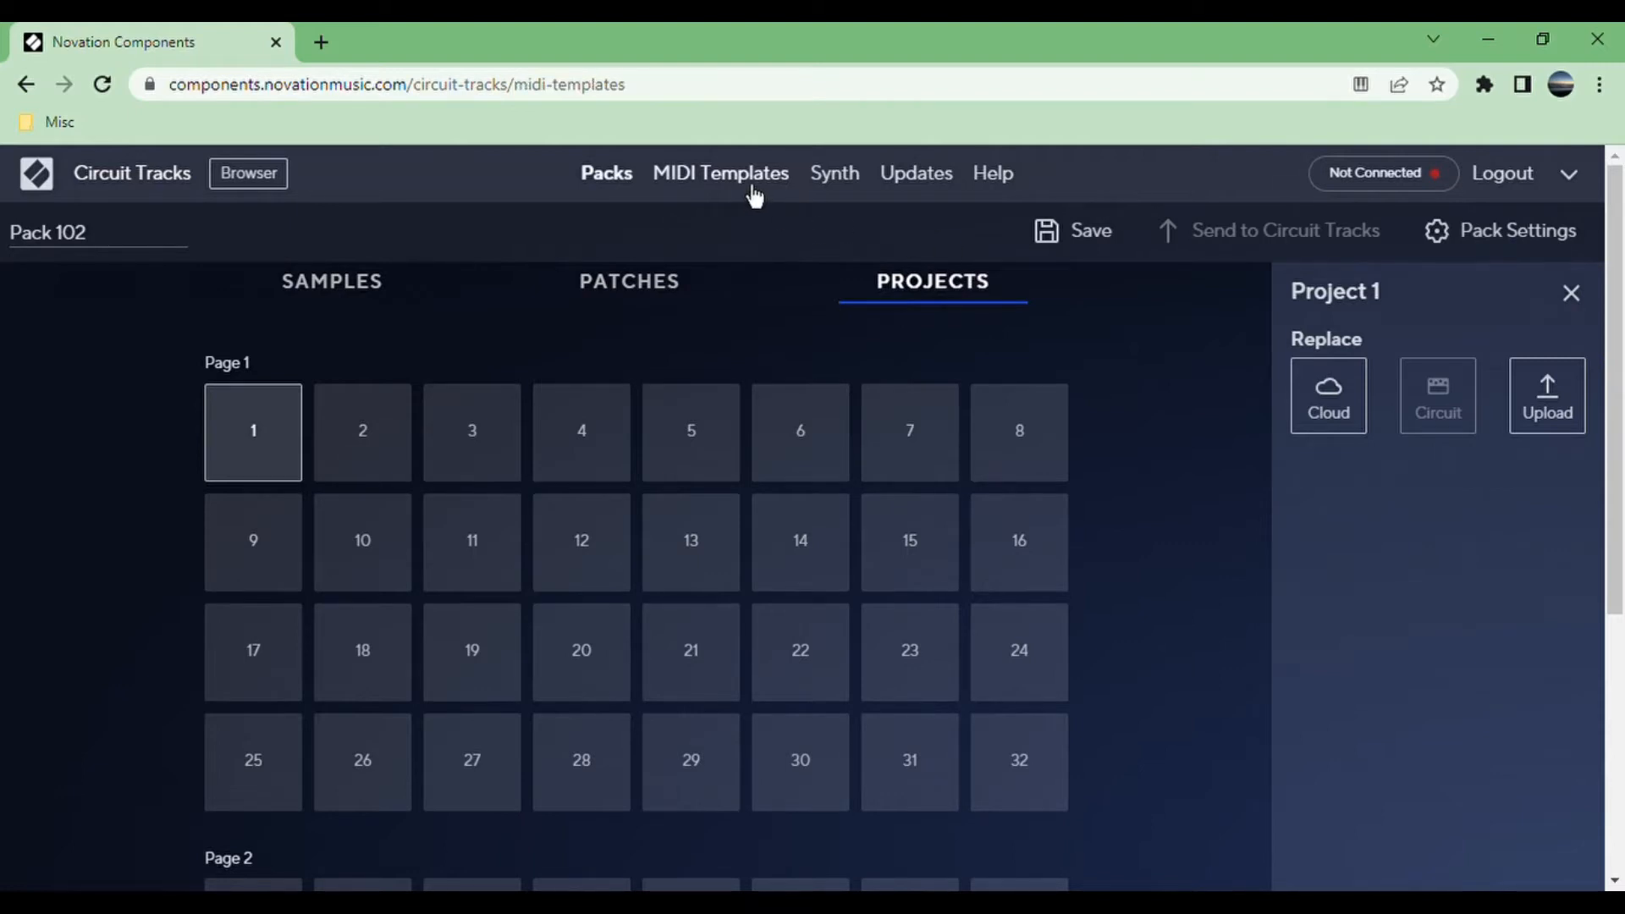
pyautogui.click(720, 173)
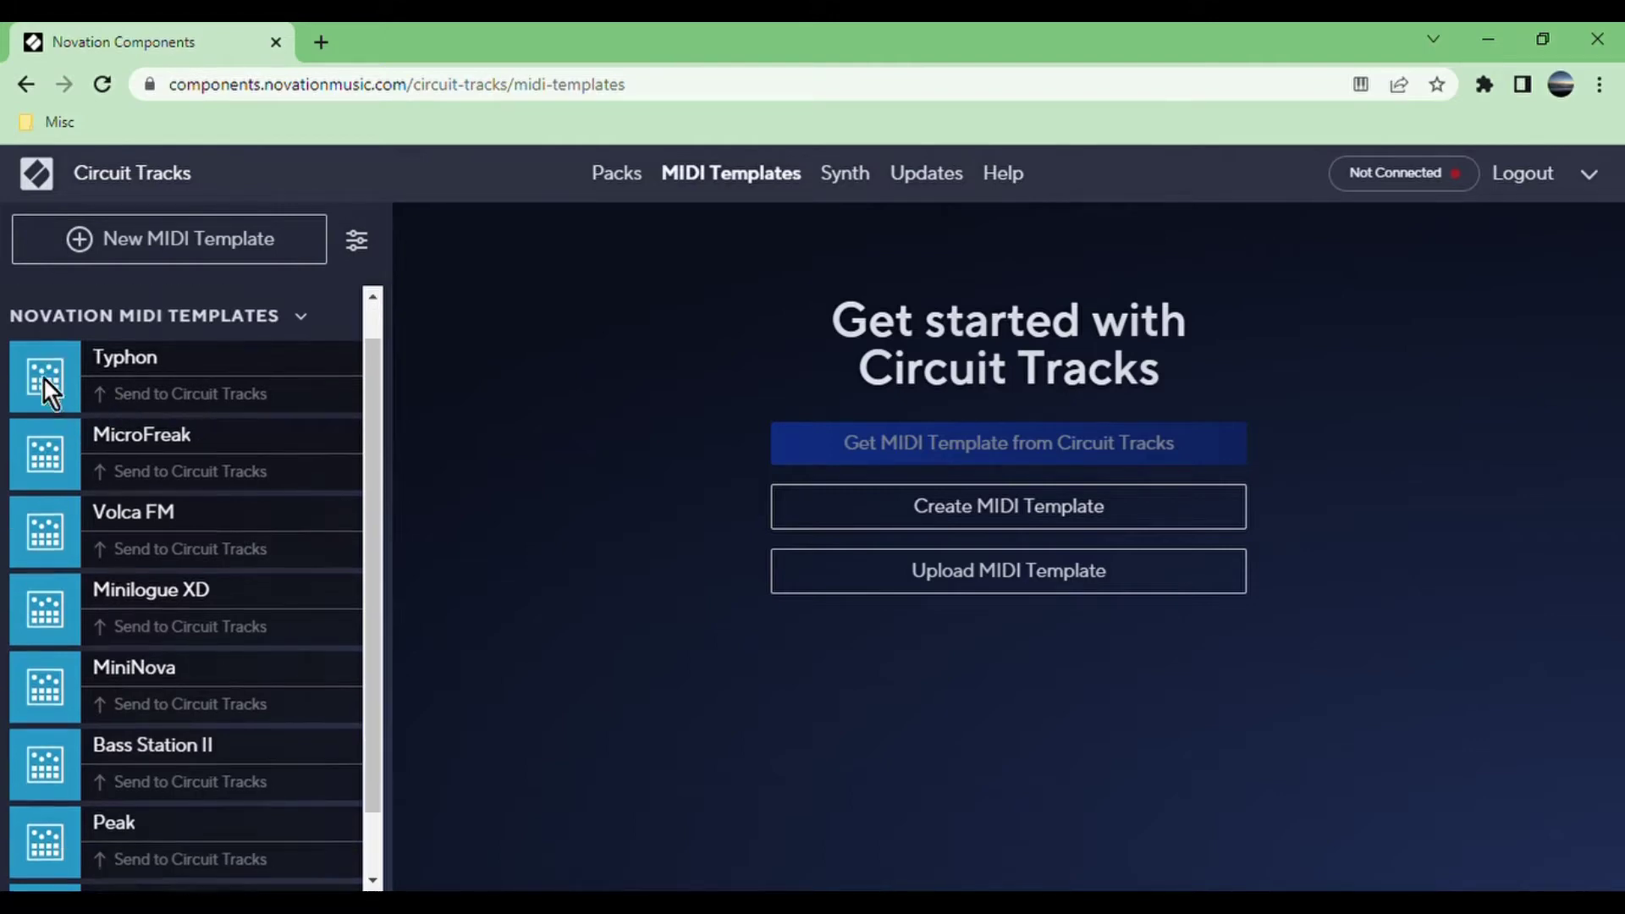
pyautogui.scroll(-3)
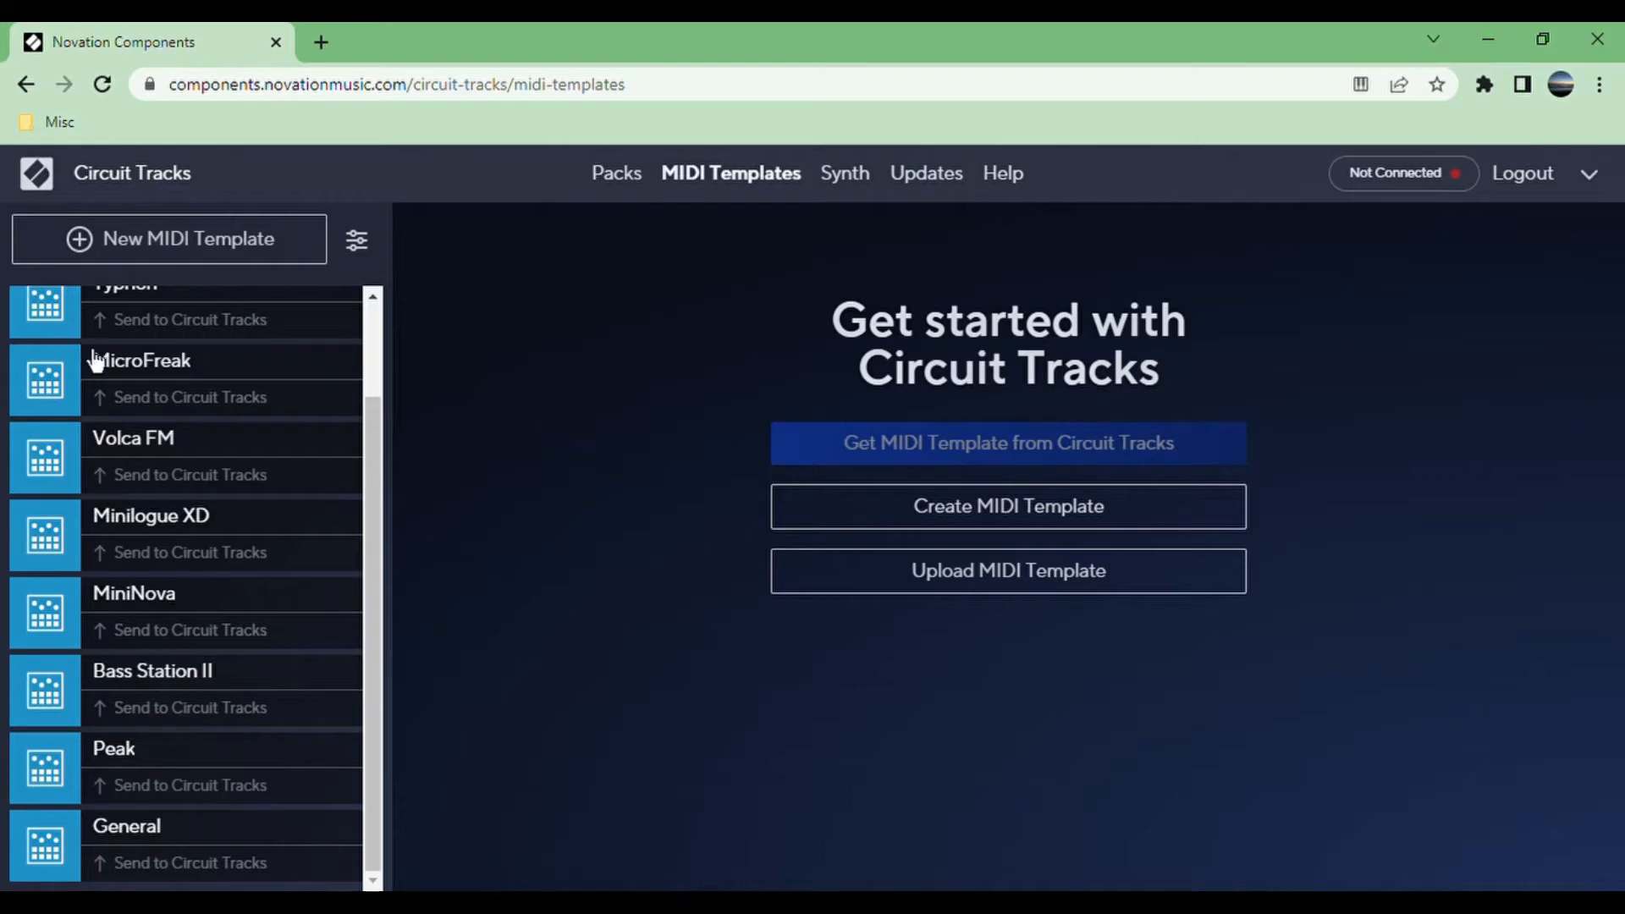
pyautogui.click(124, 300)
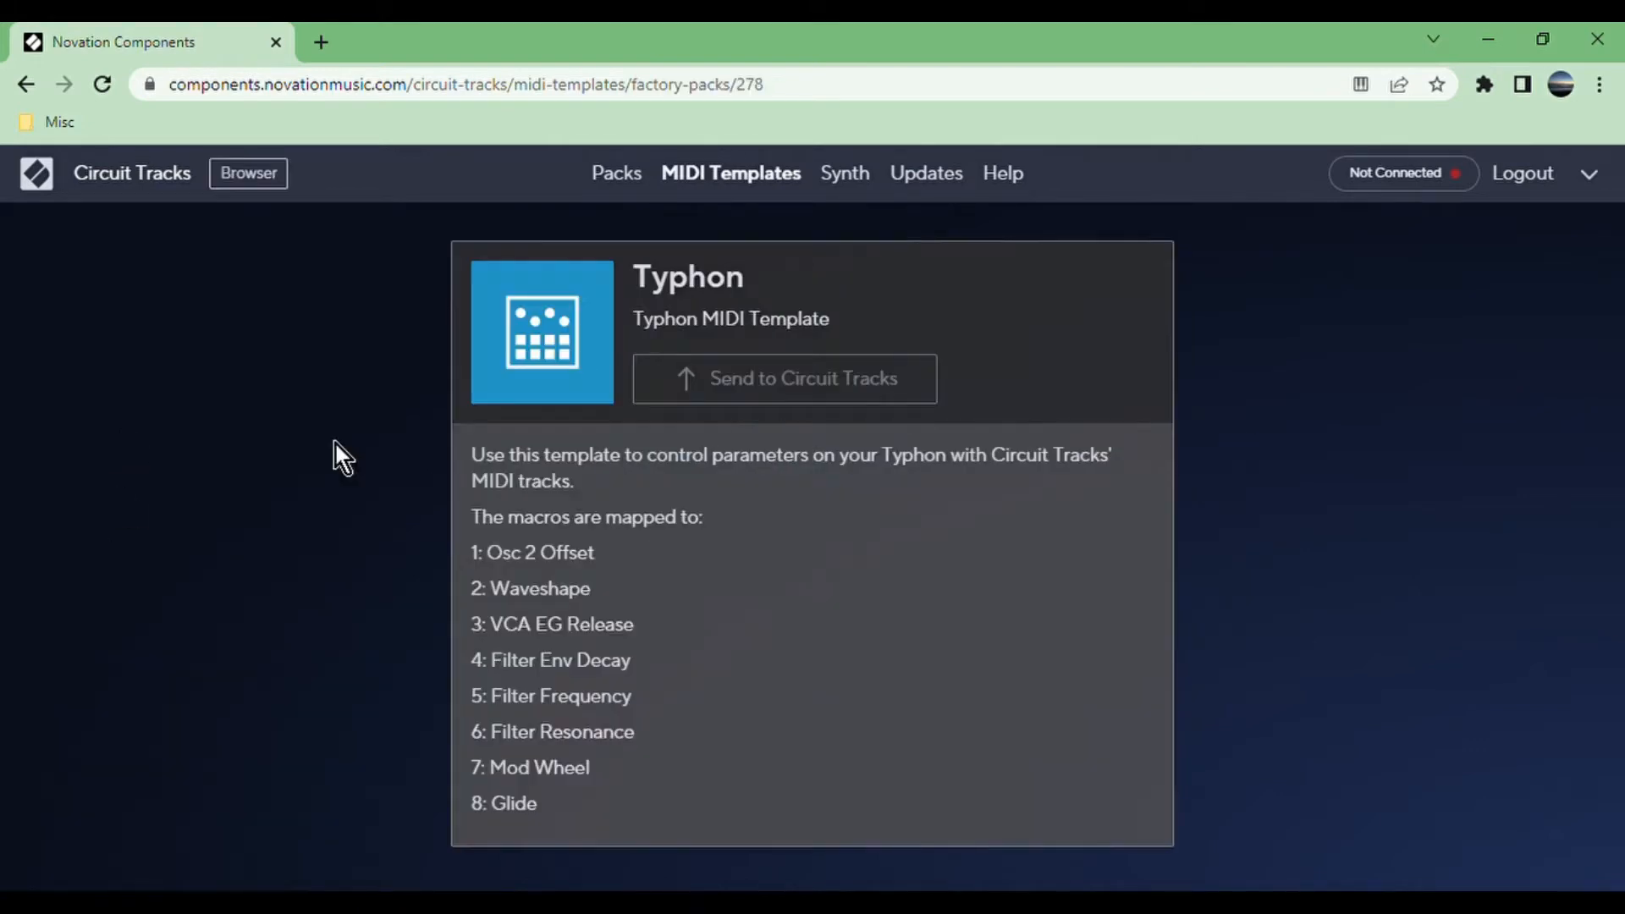
pyautogui.moveTo(534, 589)
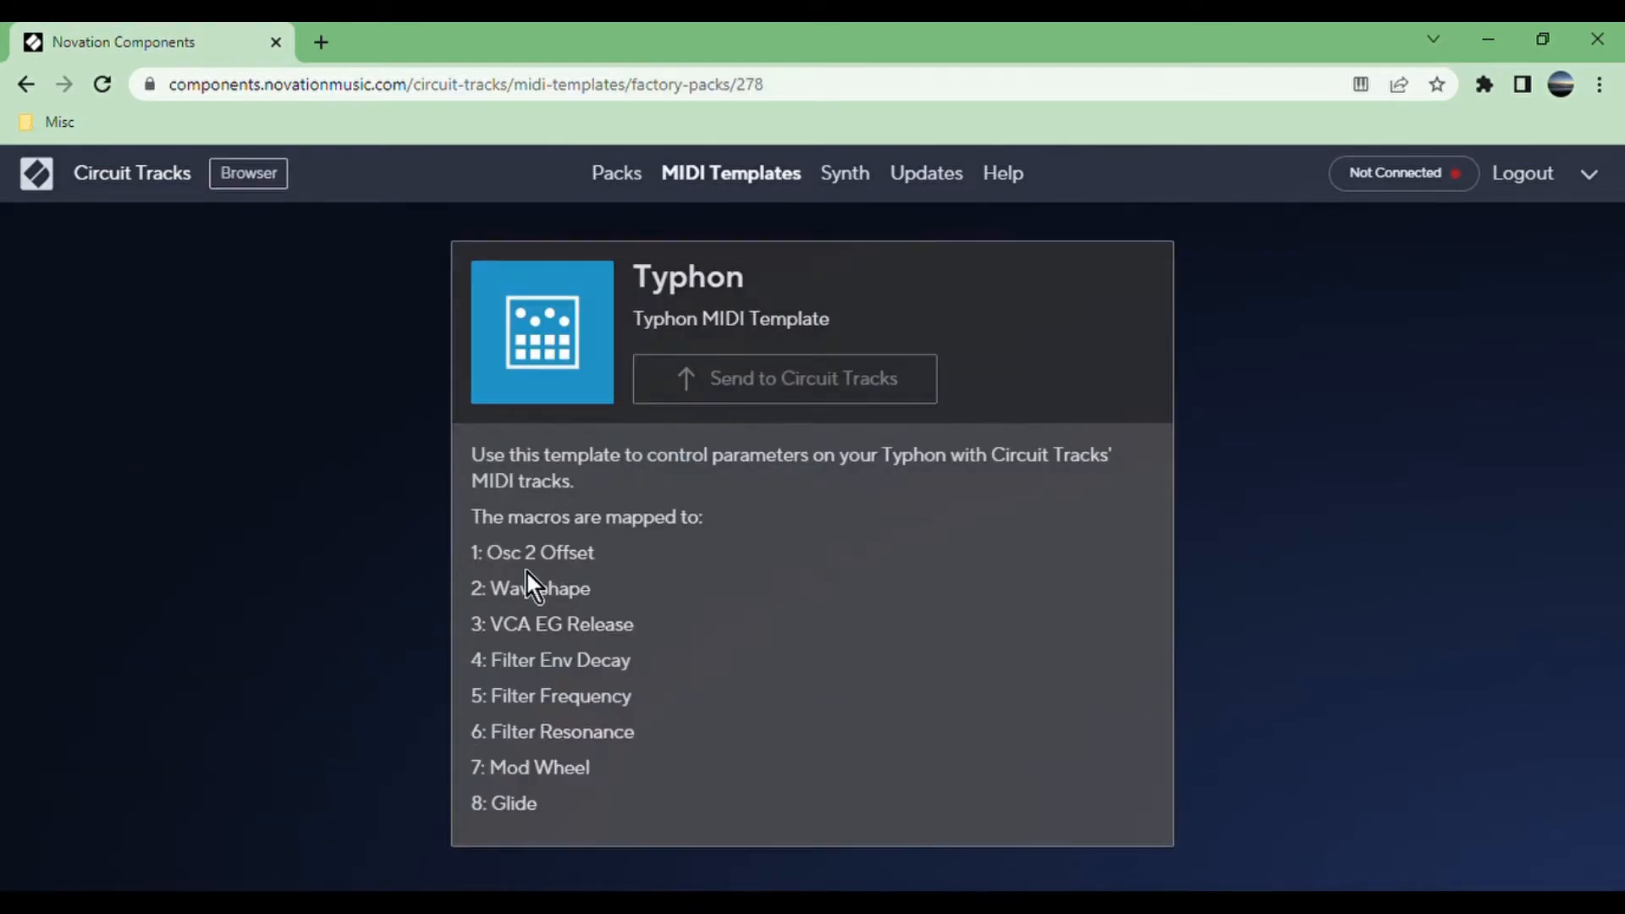
pyautogui.moveTo(523, 351)
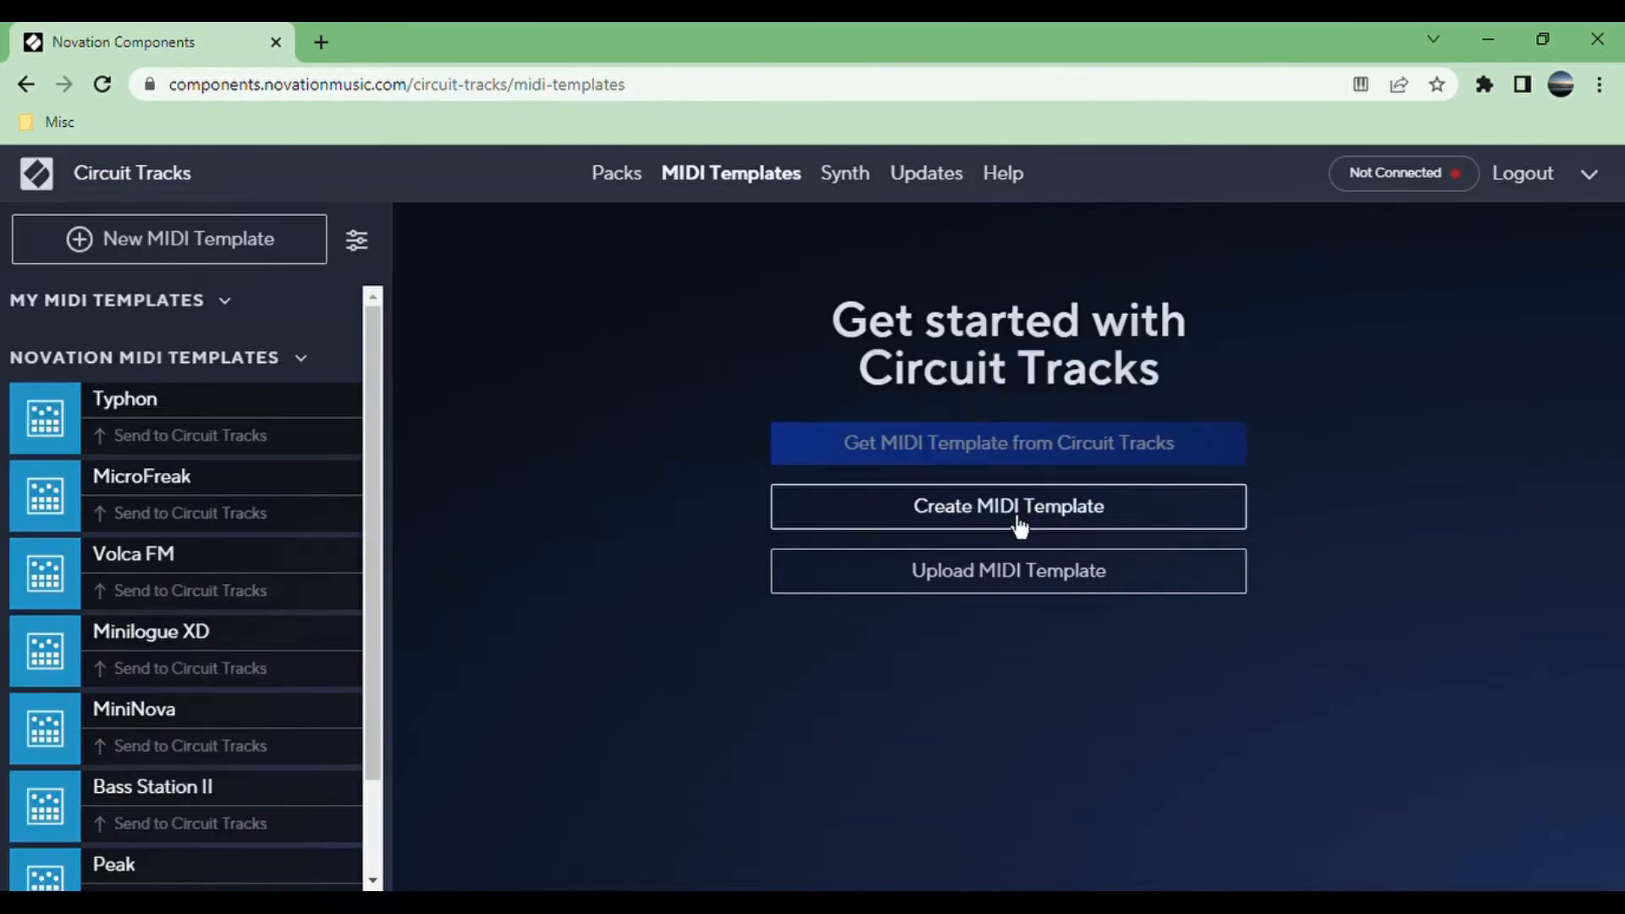
# Create a new MIDI template and inspect Macro 3's CC 1 setting, then close it.
pyautogui.click(1006, 506)
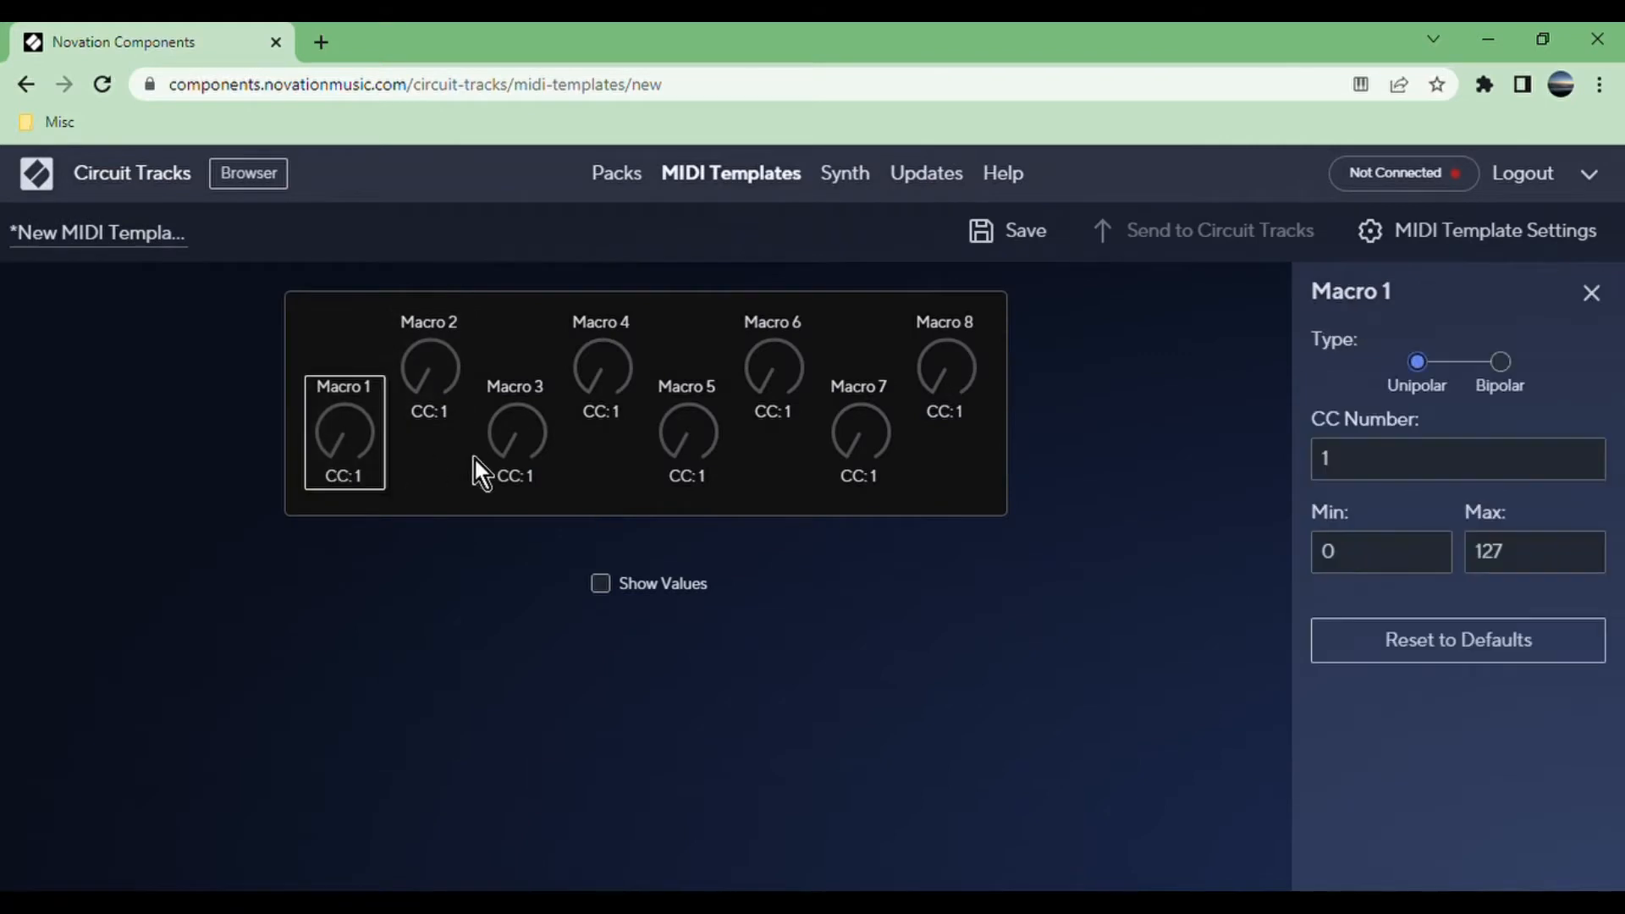
pyautogui.click(516, 432)
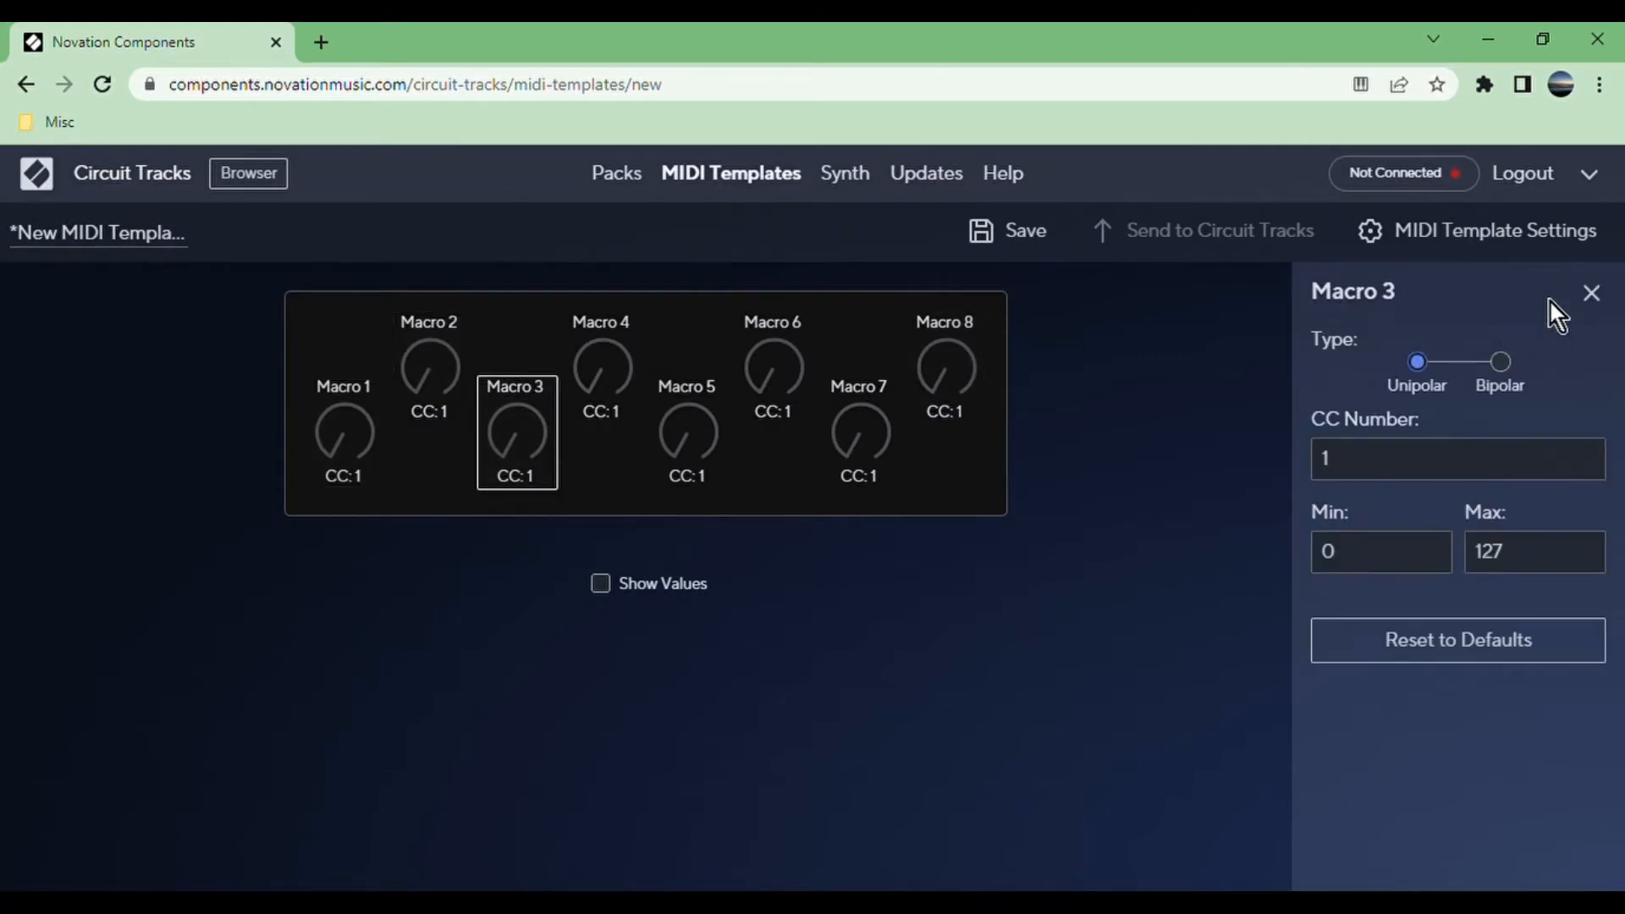
pyautogui.moveTo(1606, 323)
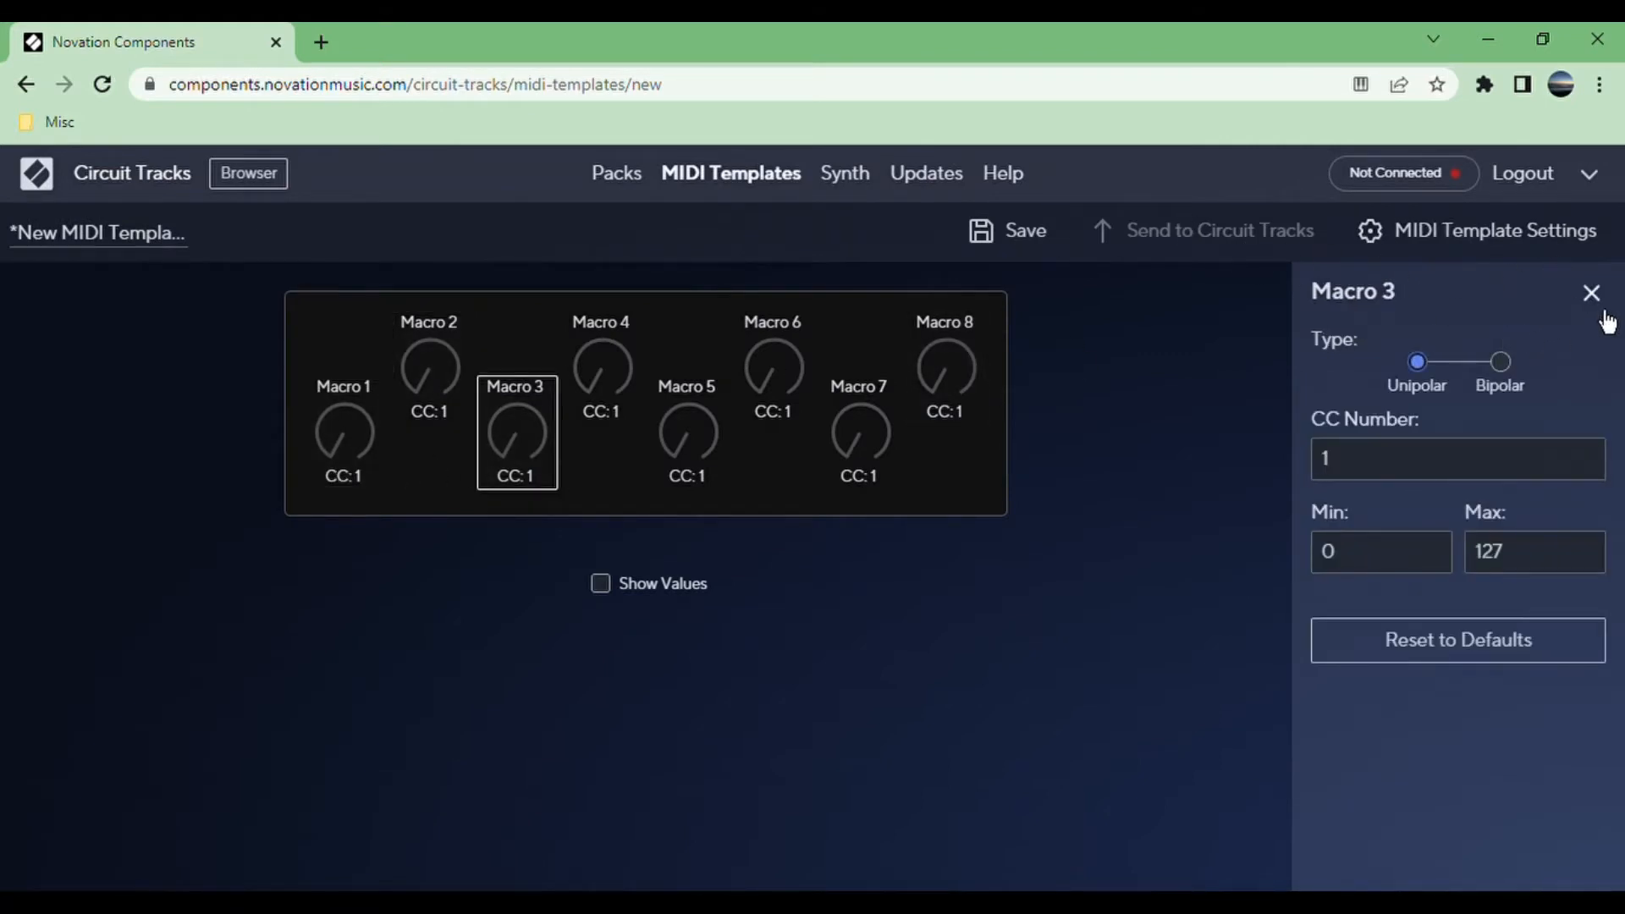
pyautogui.click(1591, 294)
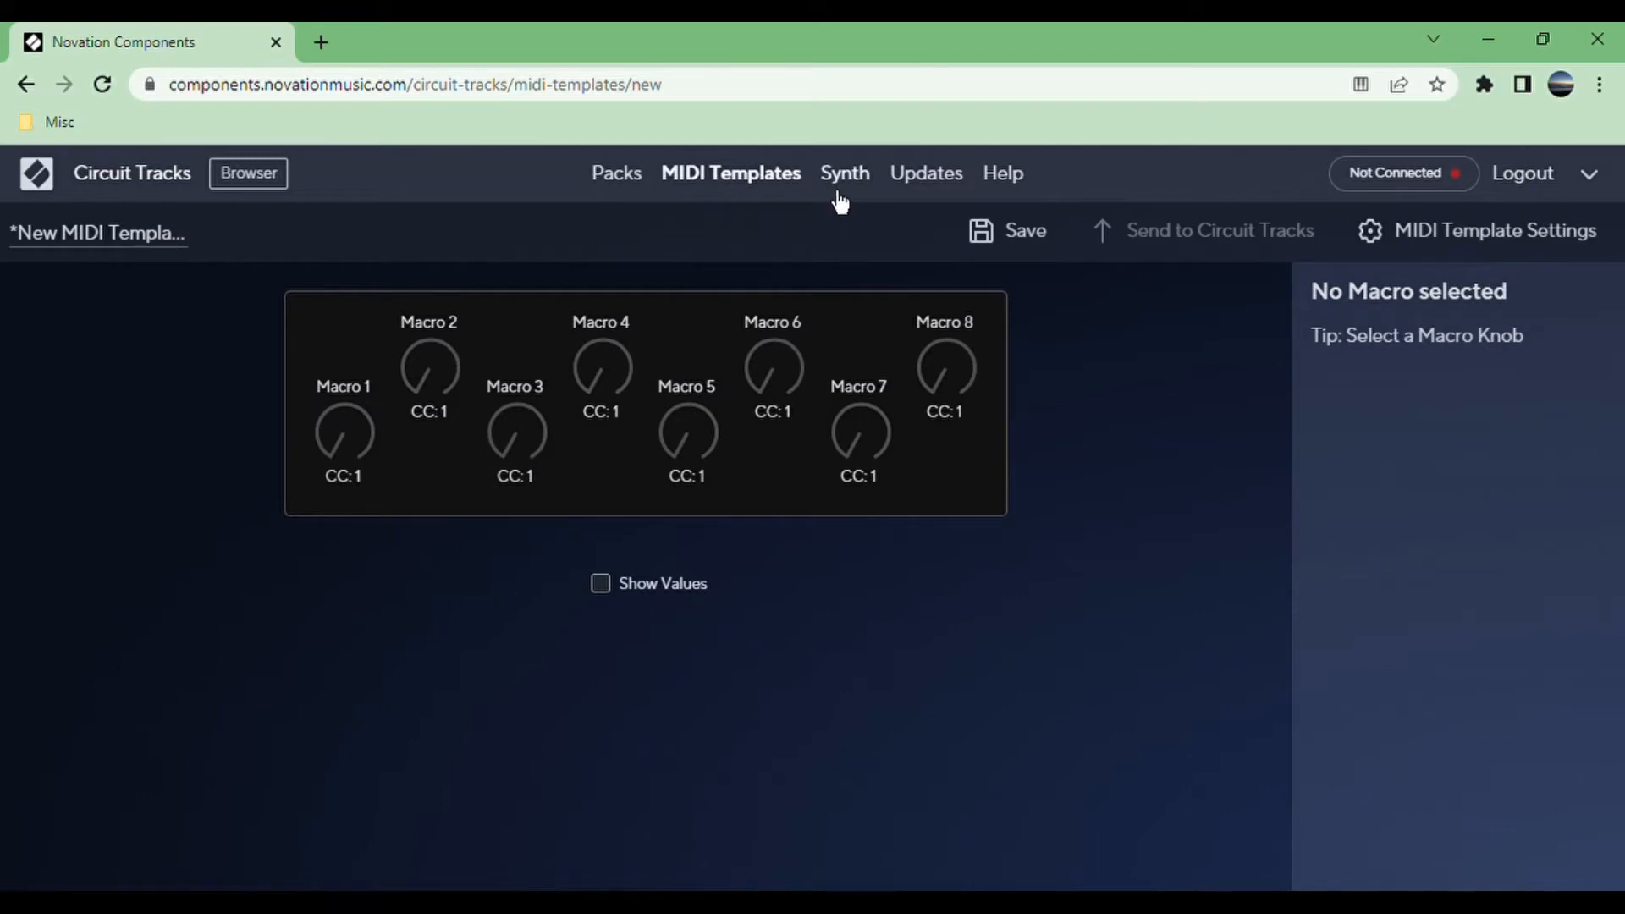
# Bring up the Synth section's saved patch list with get, create or upload options.
pyautogui.click(843, 173)
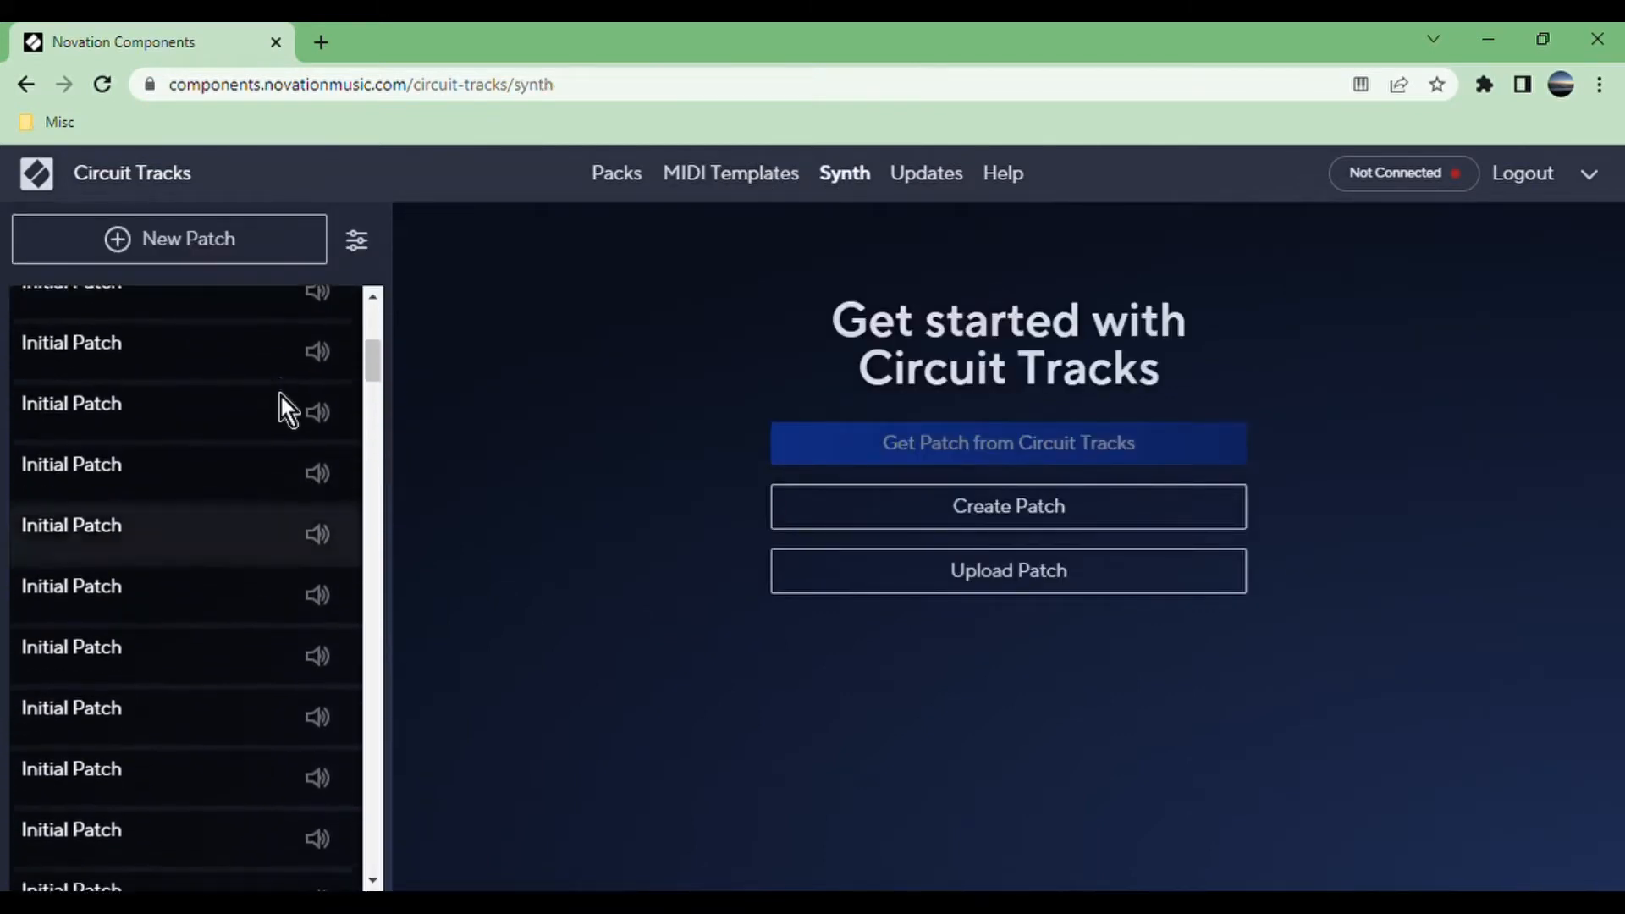
pyautogui.scroll(3)
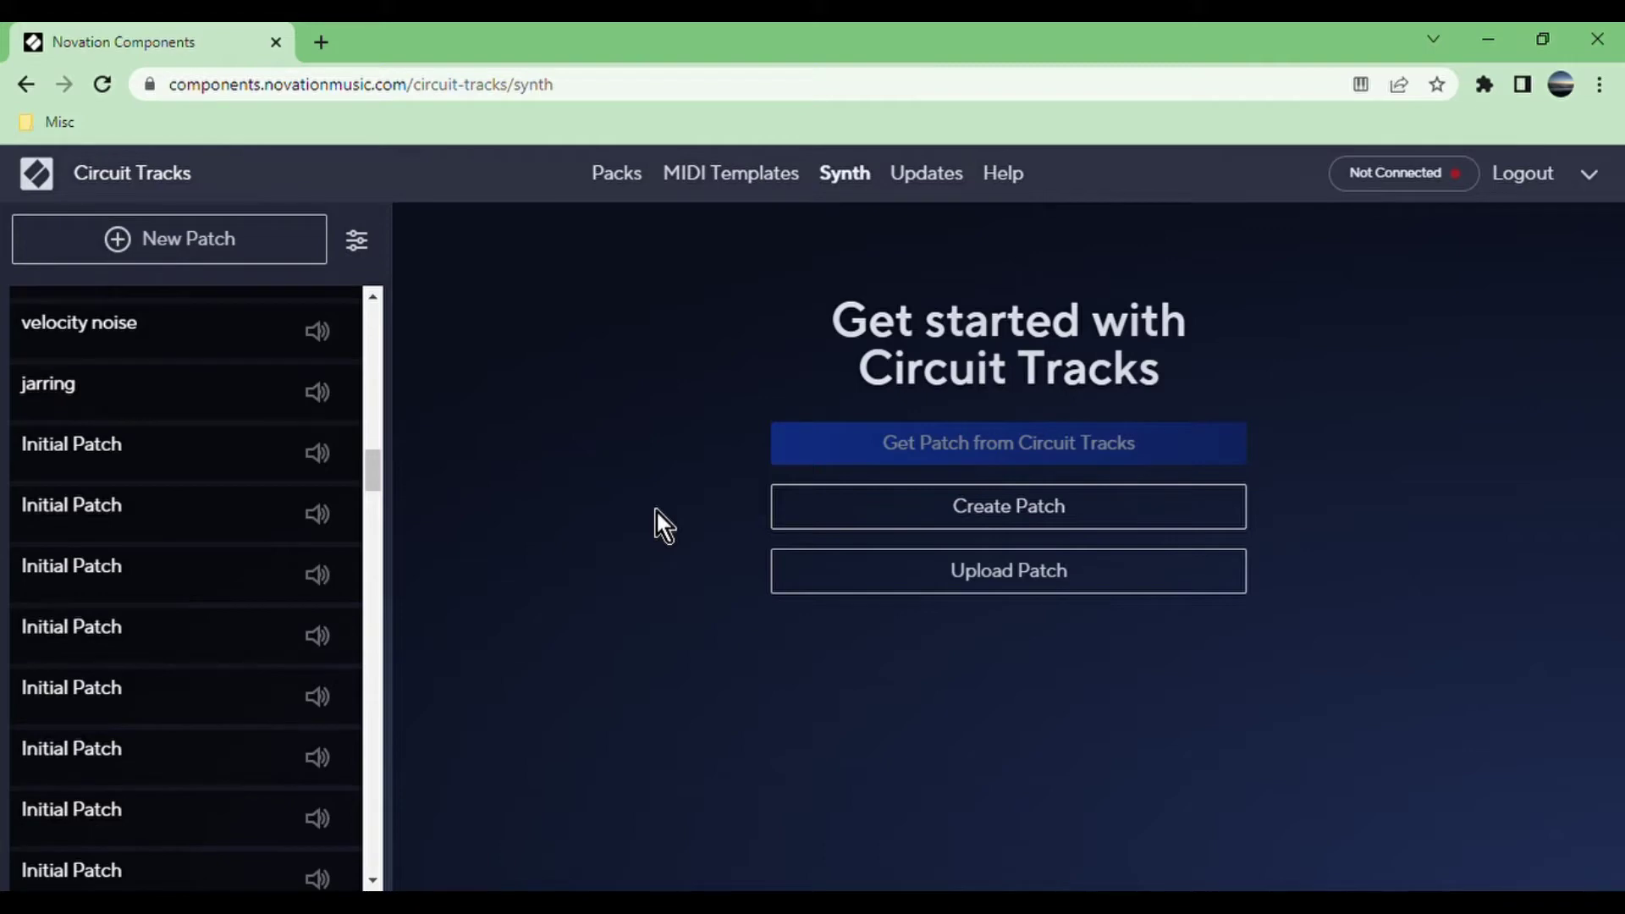
pyautogui.moveTo(904, 420)
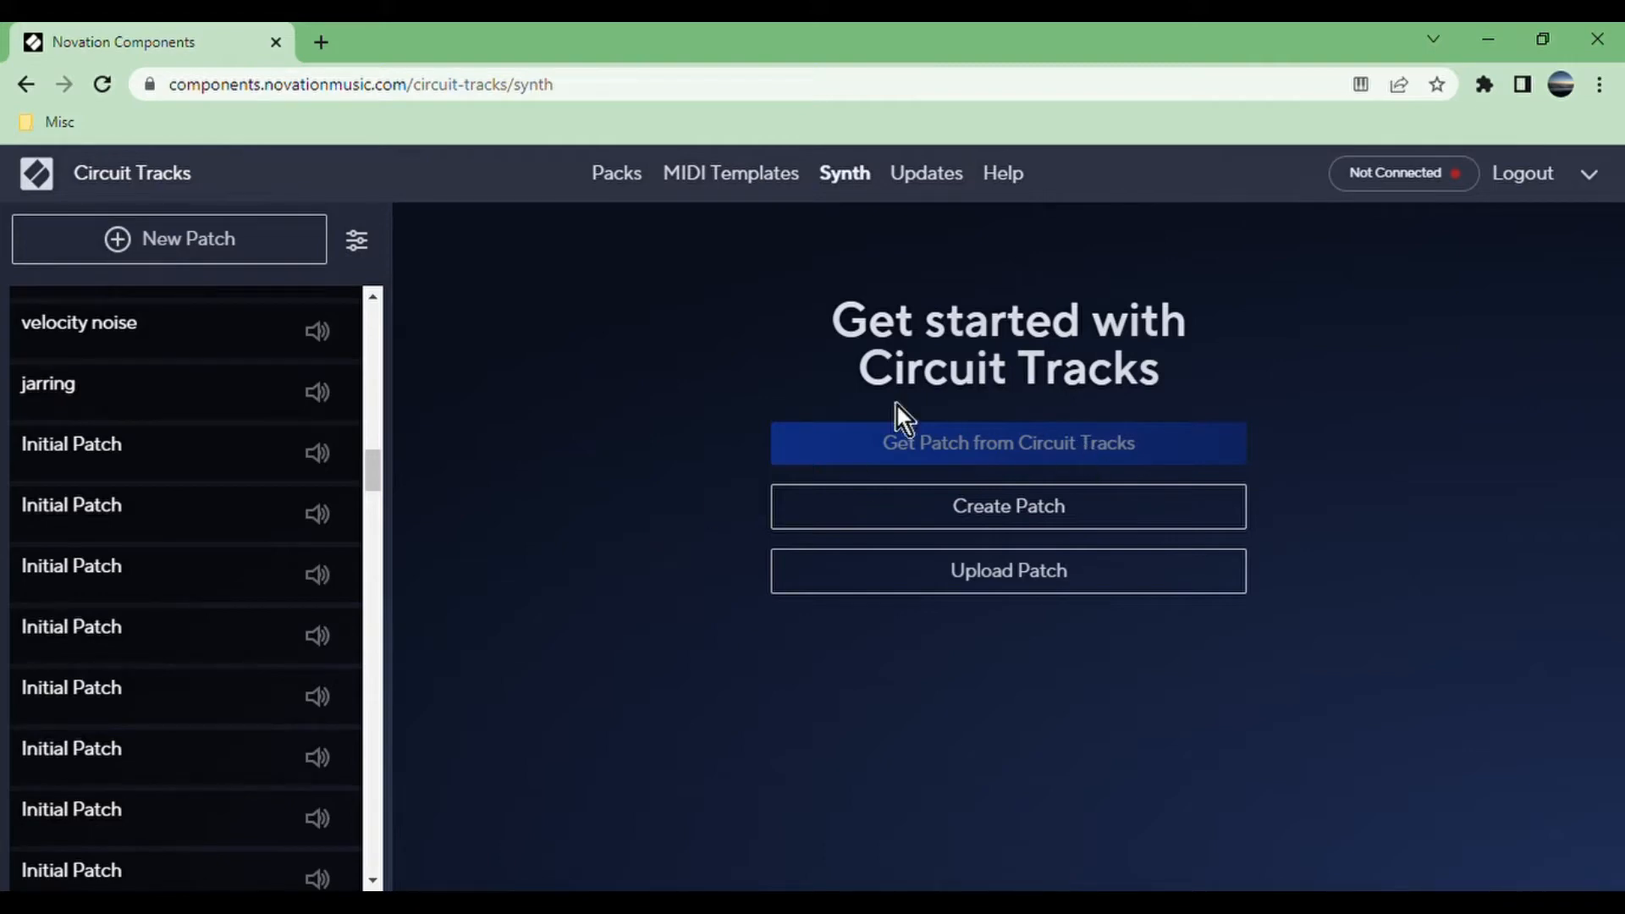
pyautogui.click(1006, 507)
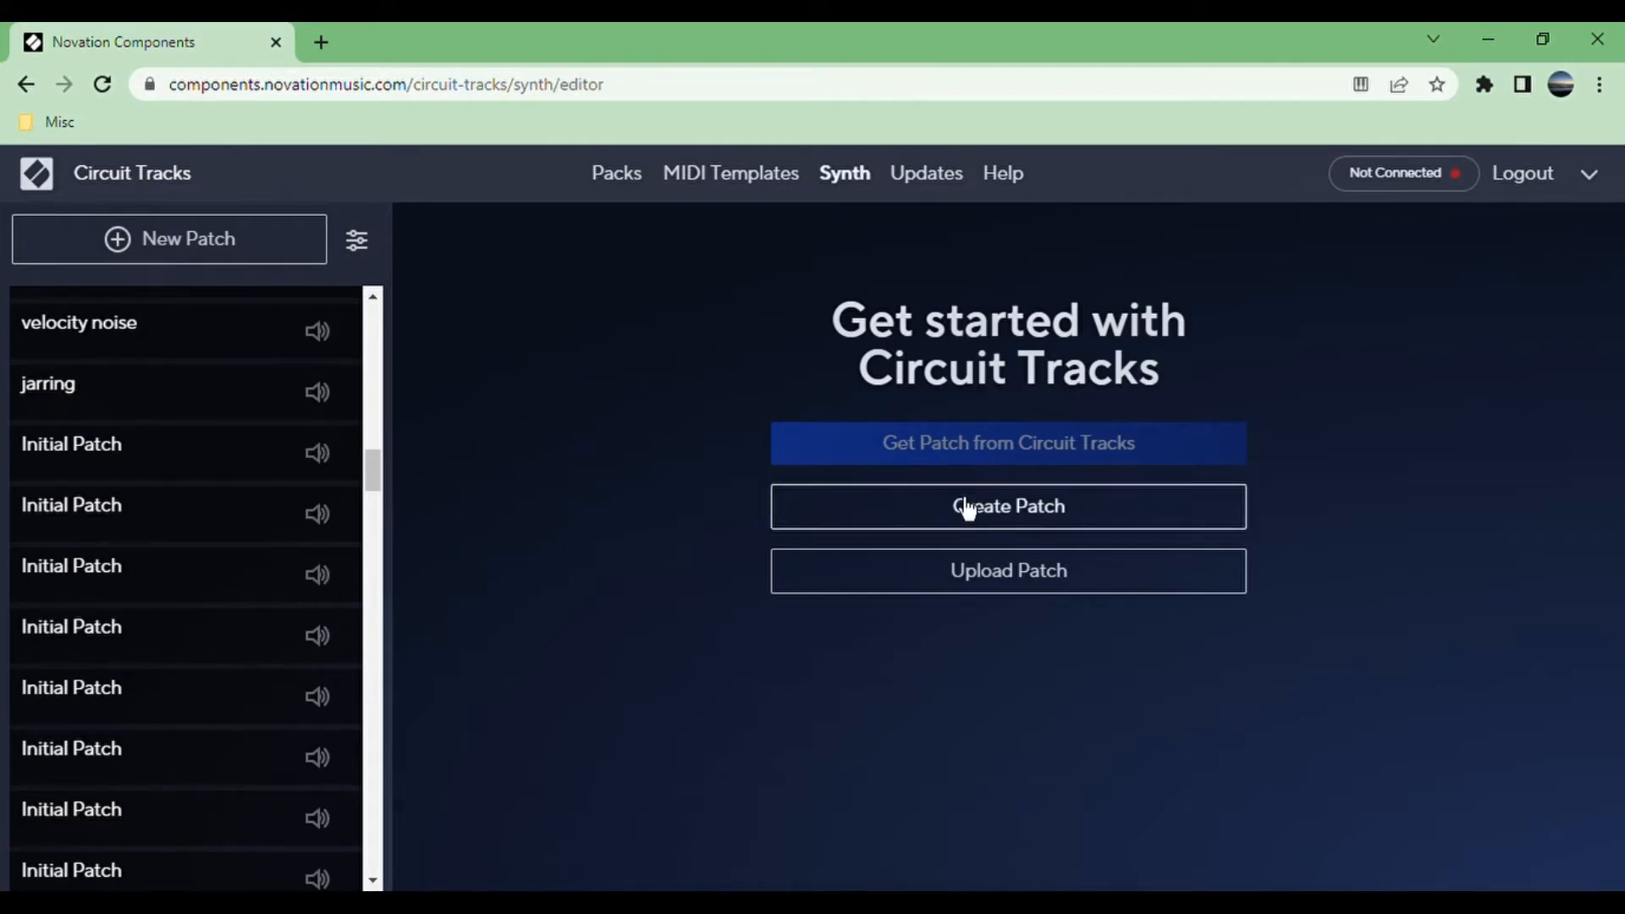
# Create an Initial Patch, view its Effects page, then return to Main.
pyautogui.click(1006, 506)
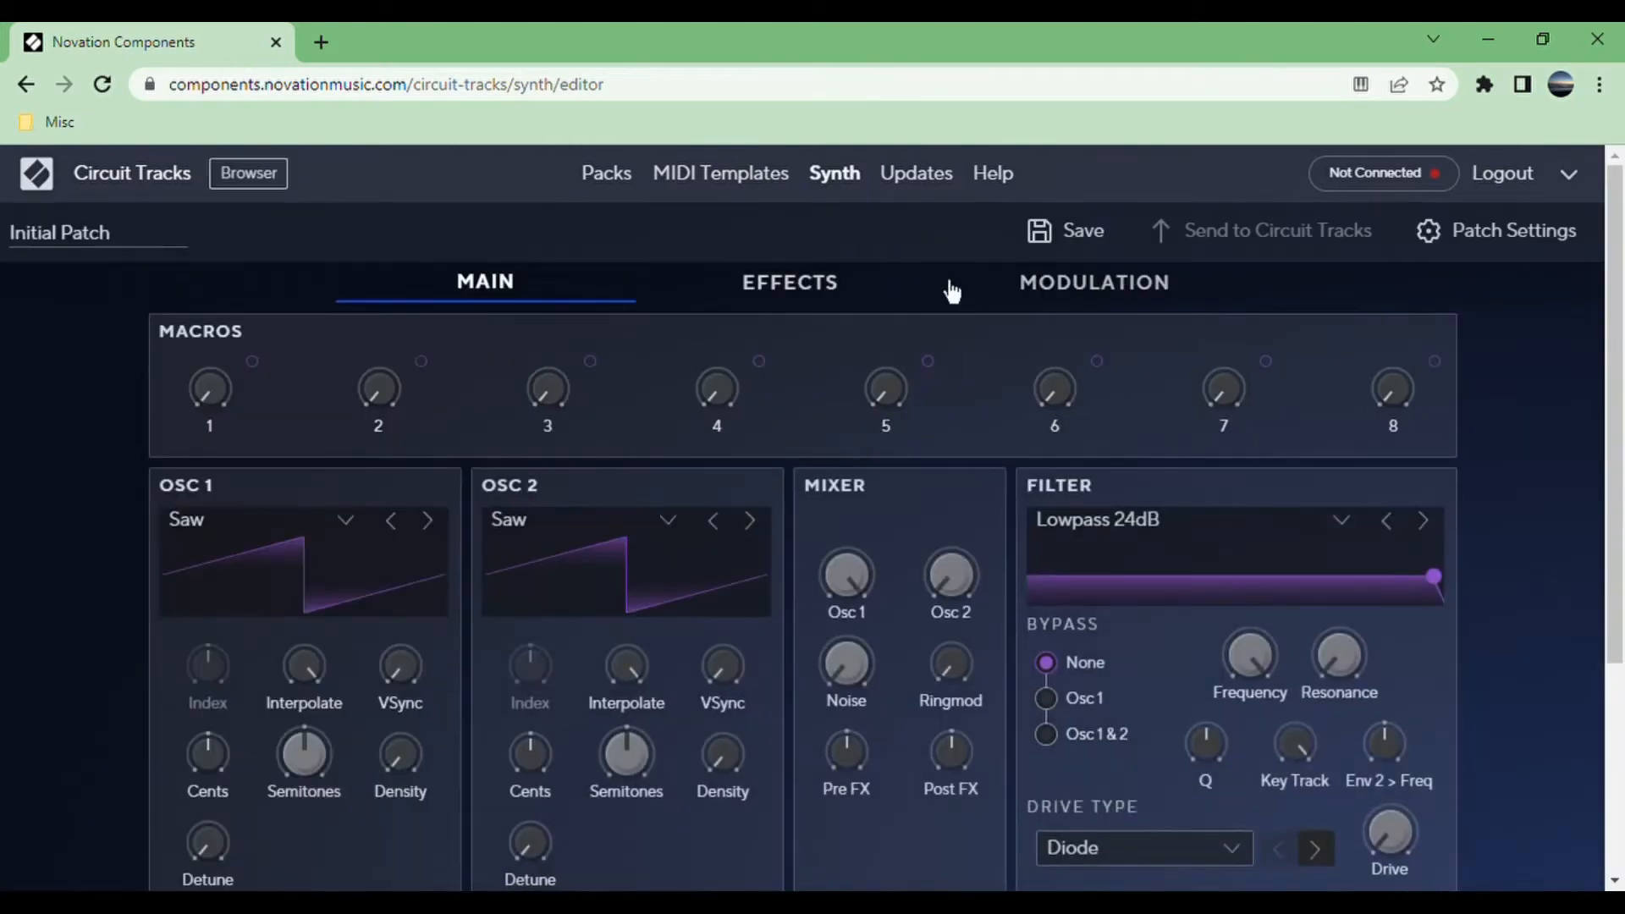
pyautogui.moveTo(266, 382)
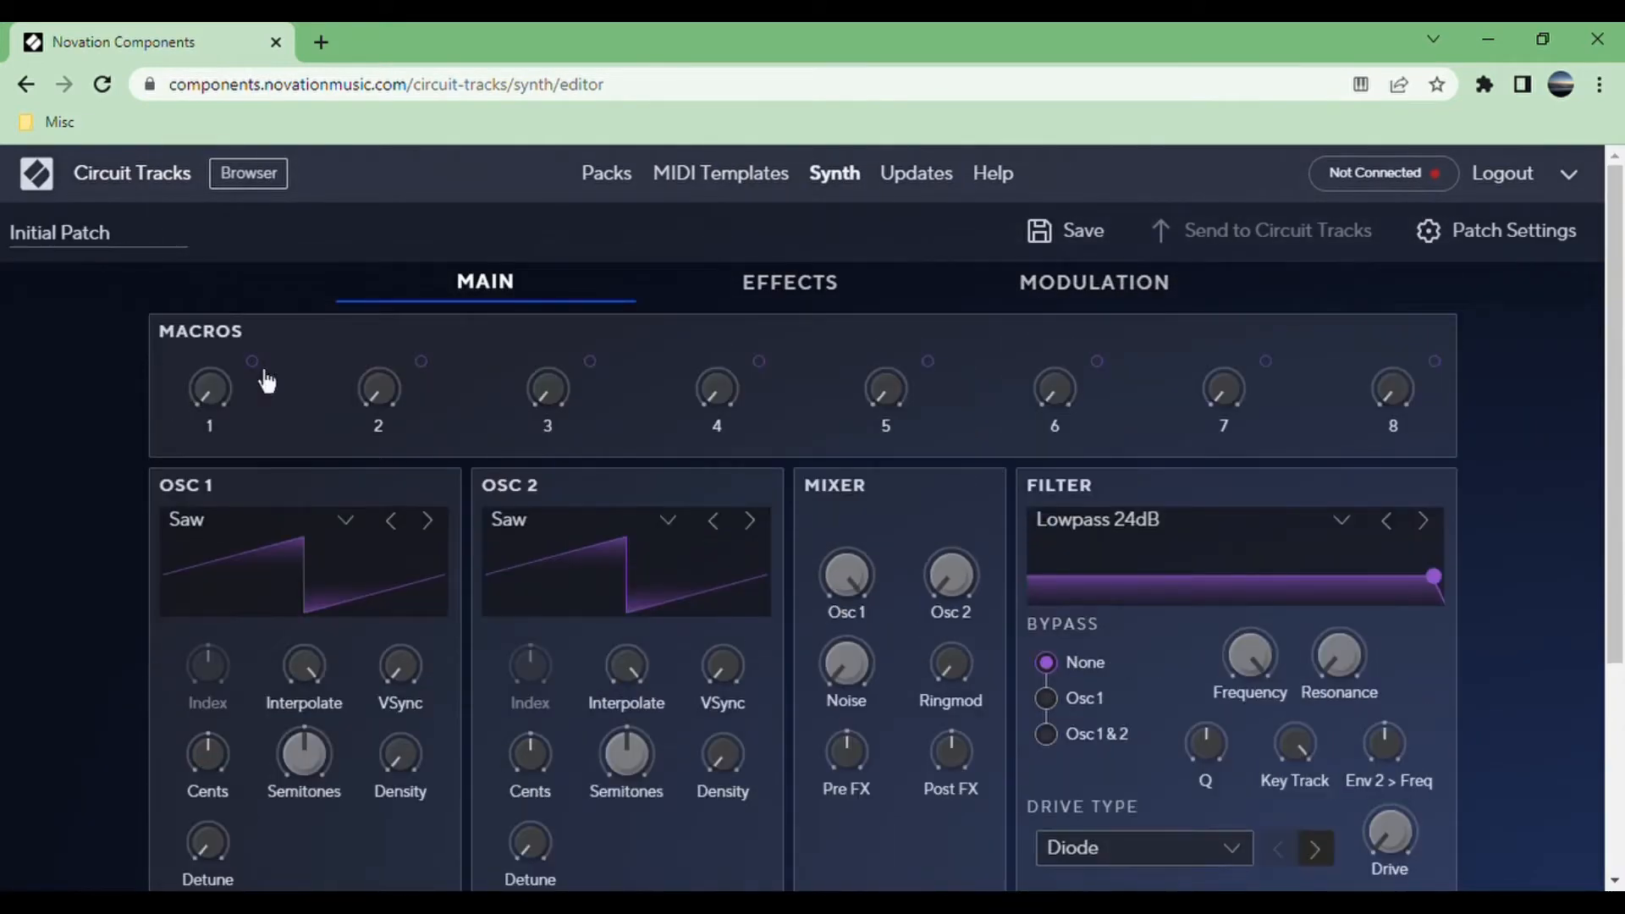
pyautogui.click(789, 282)
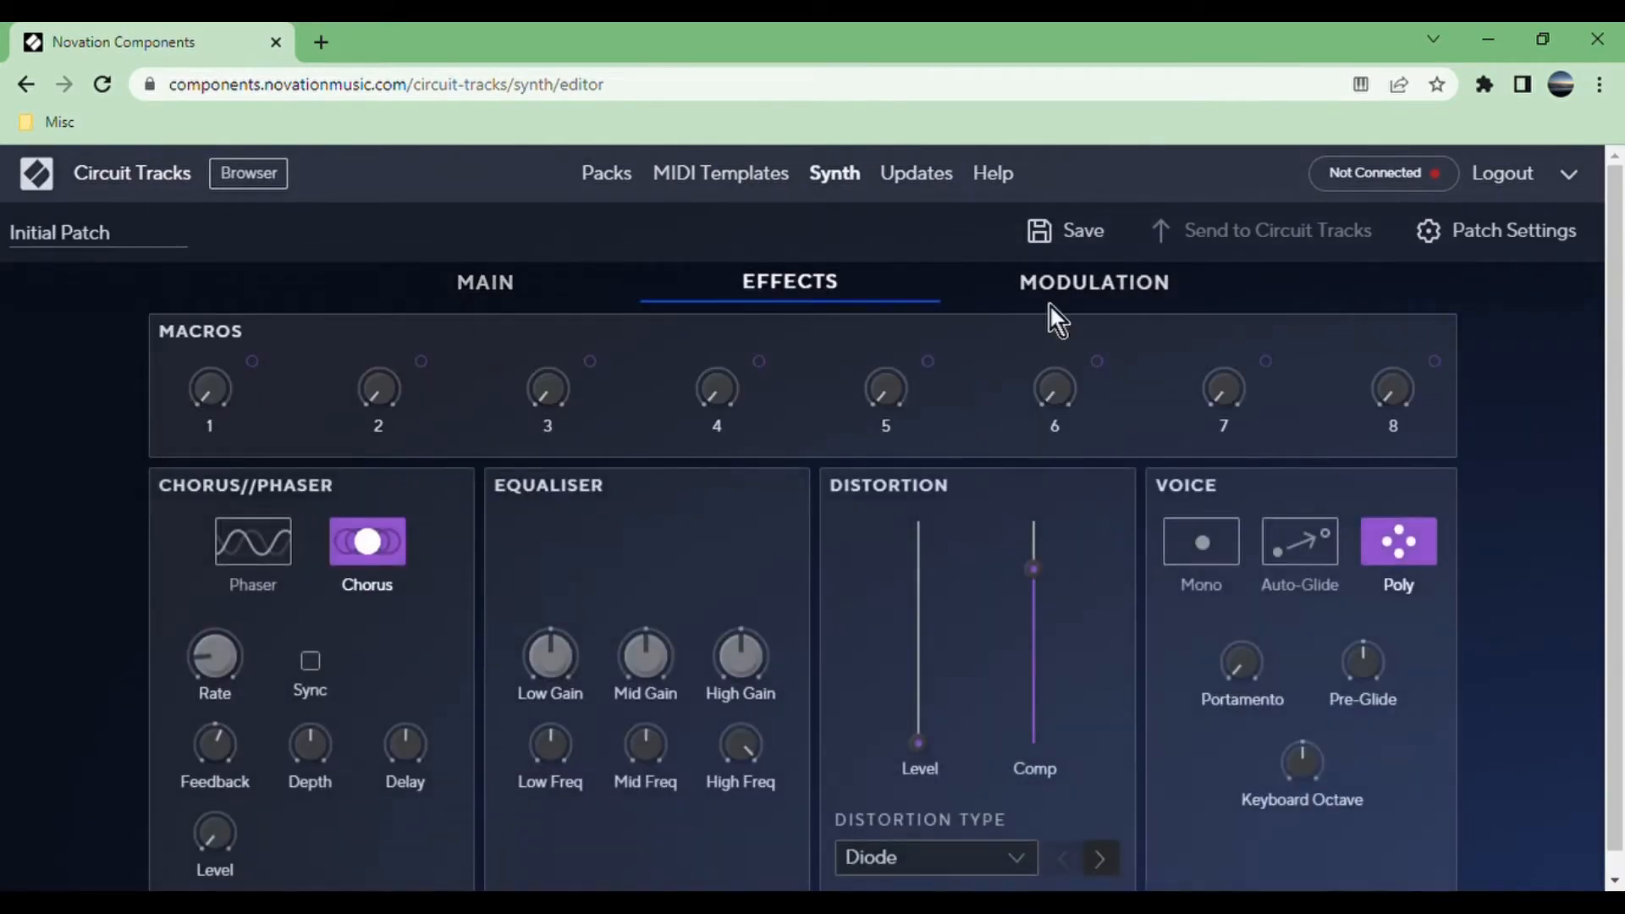
pyautogui.moveTo(498, 295)
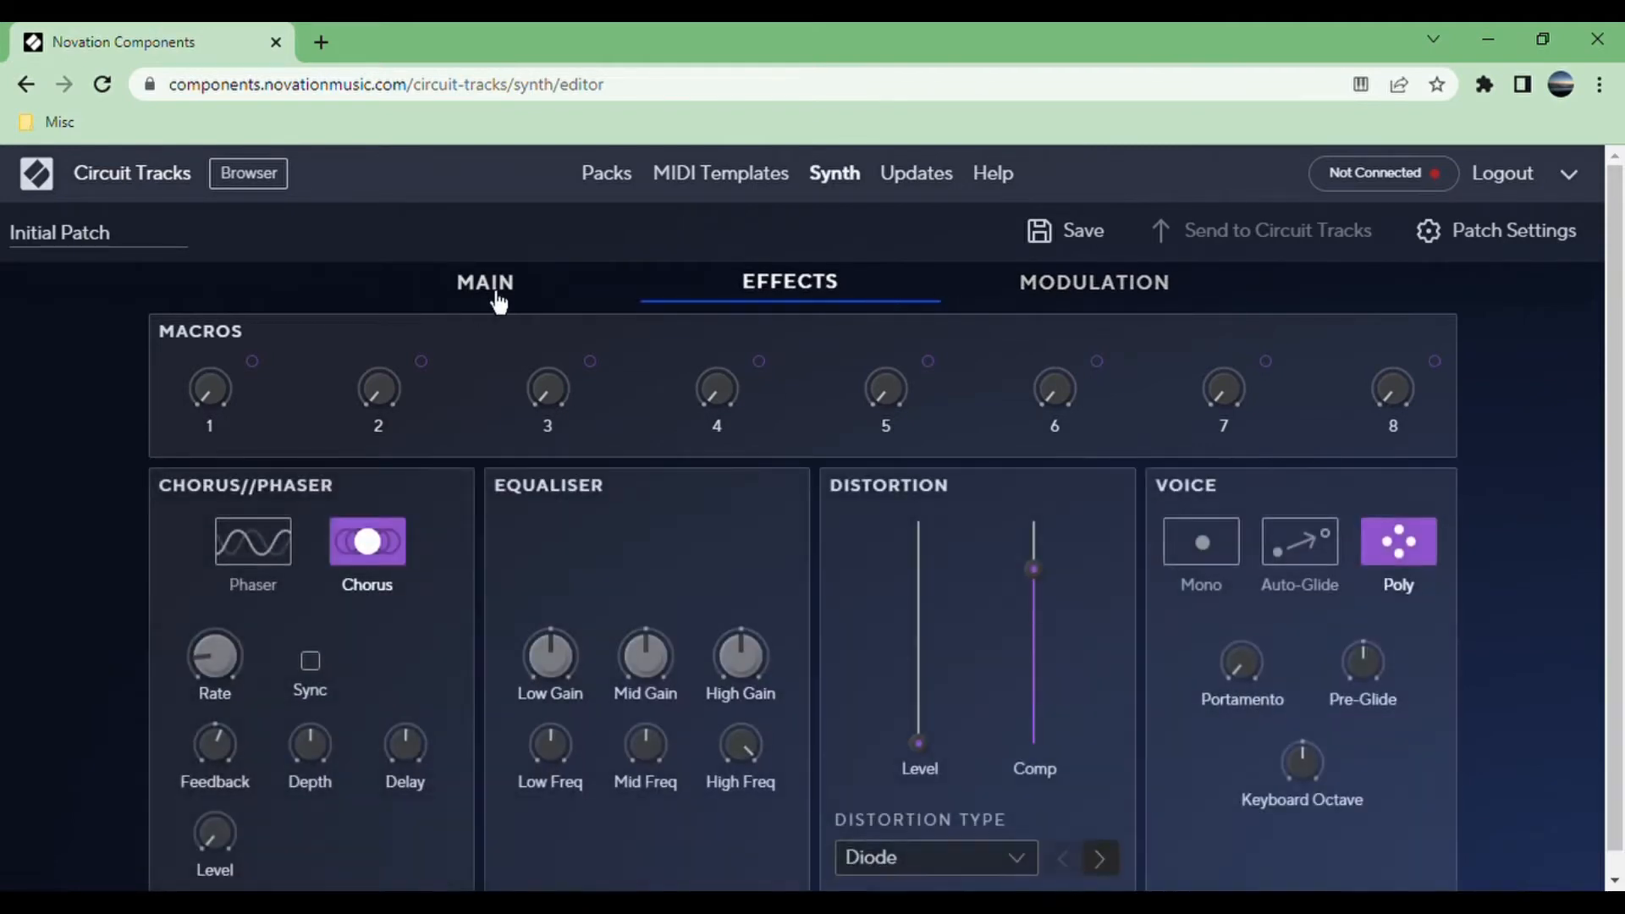
pyautogui.click(485, 282)
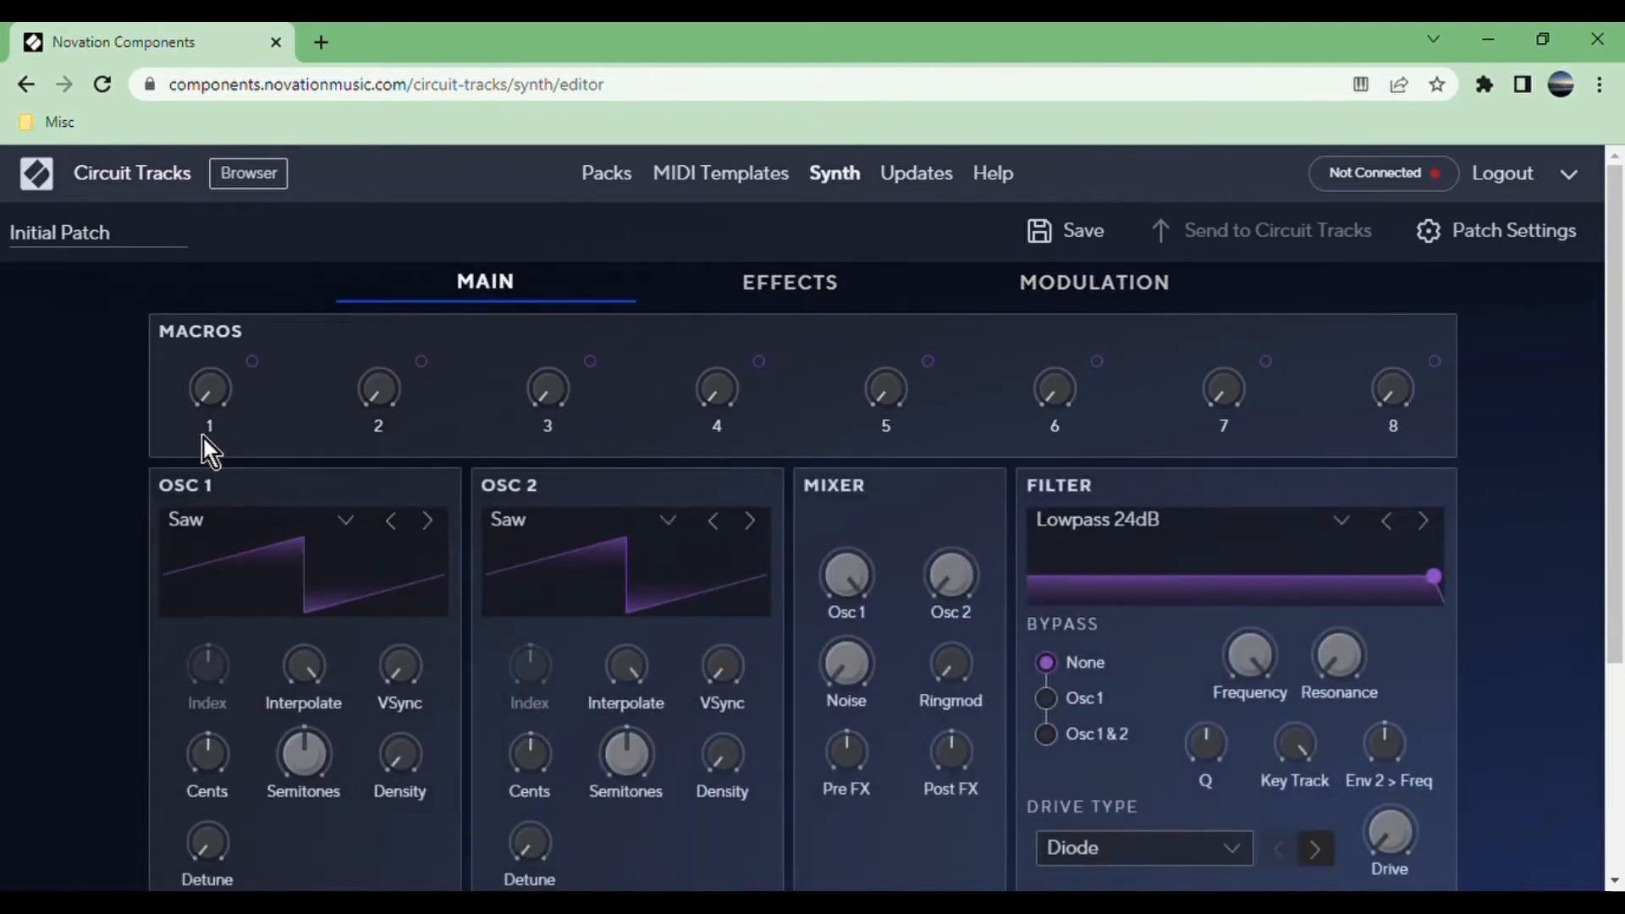
pyautogui.moveTo(894, 433)
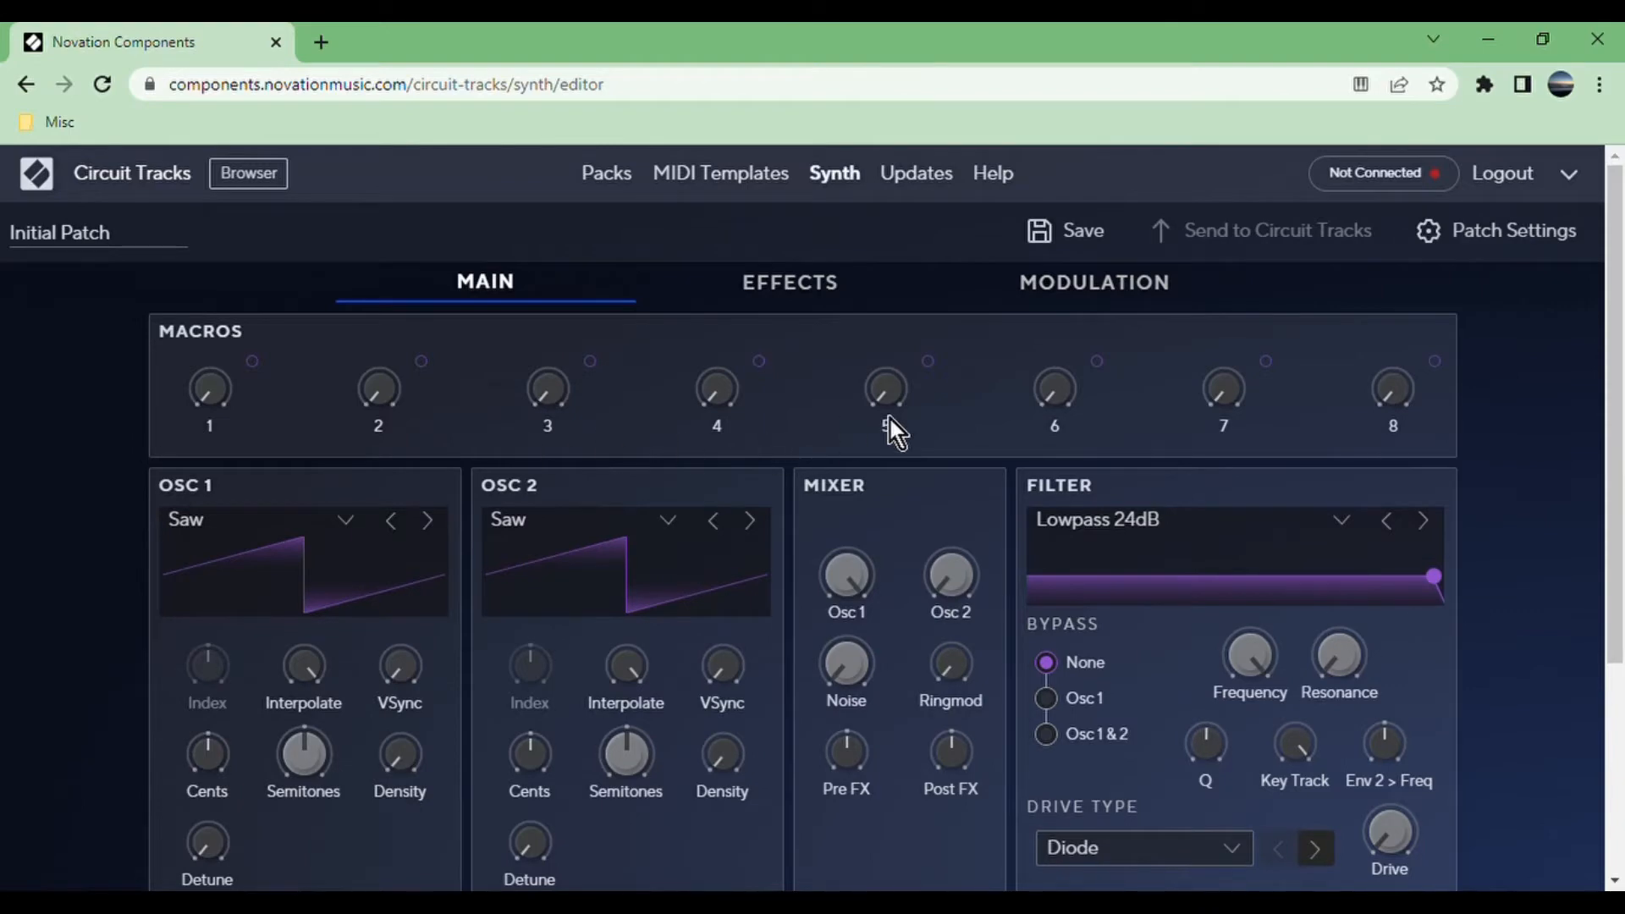
# Step oscillator 1's waveform from Saw through Triangle to Pulse Width.
pyautogui.scroll(-3)
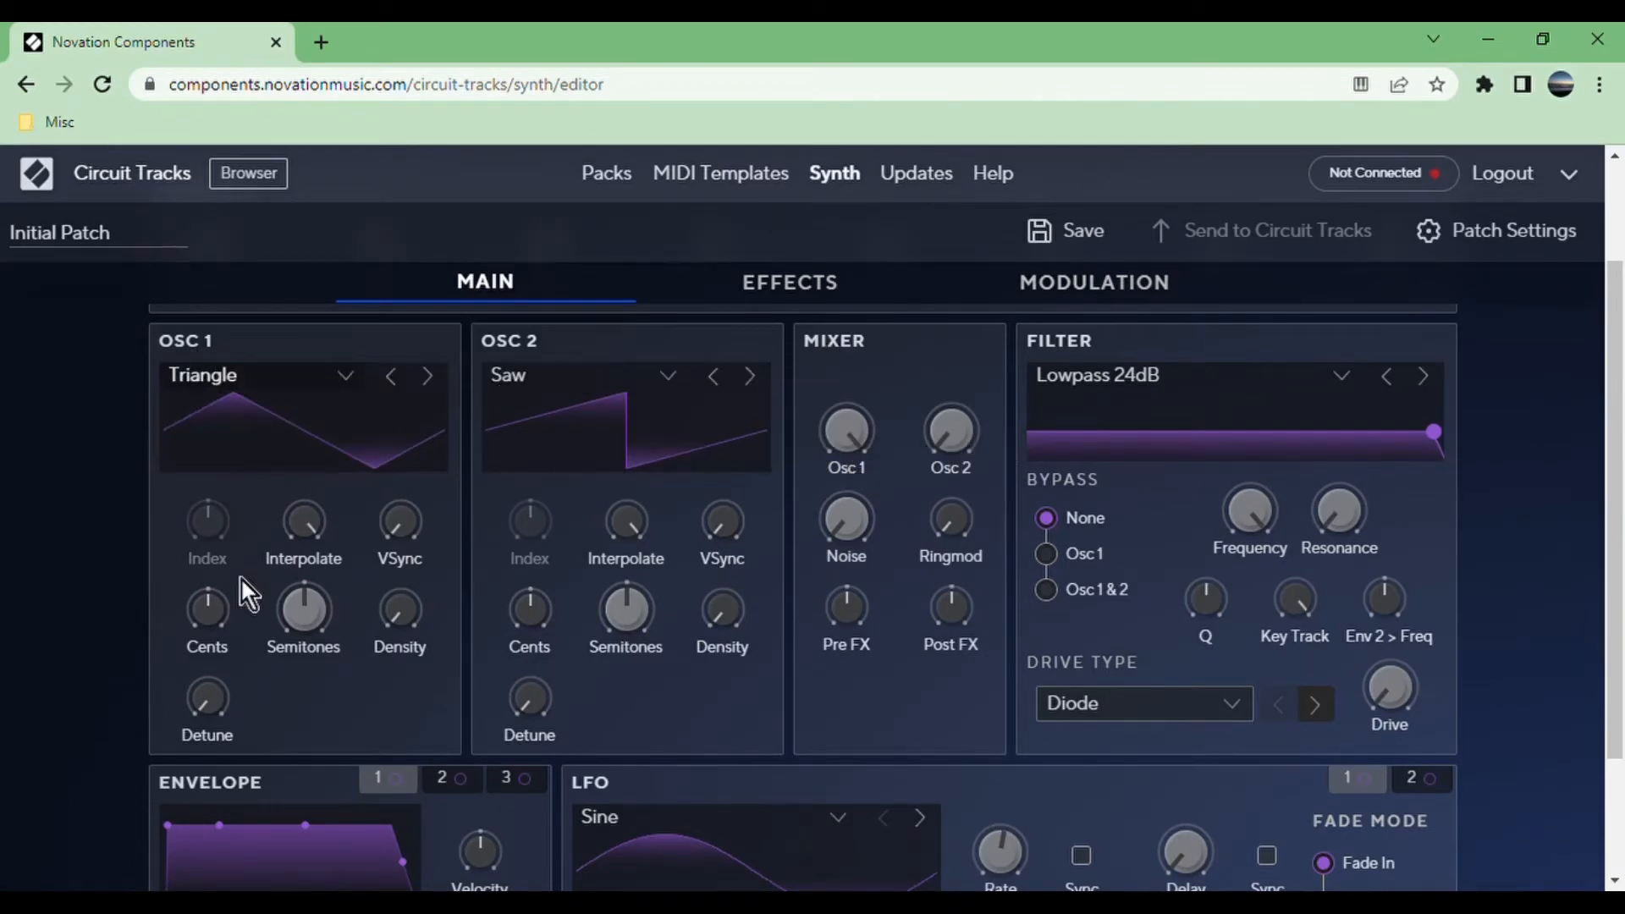
pyautogui.moveTo(290, 575)
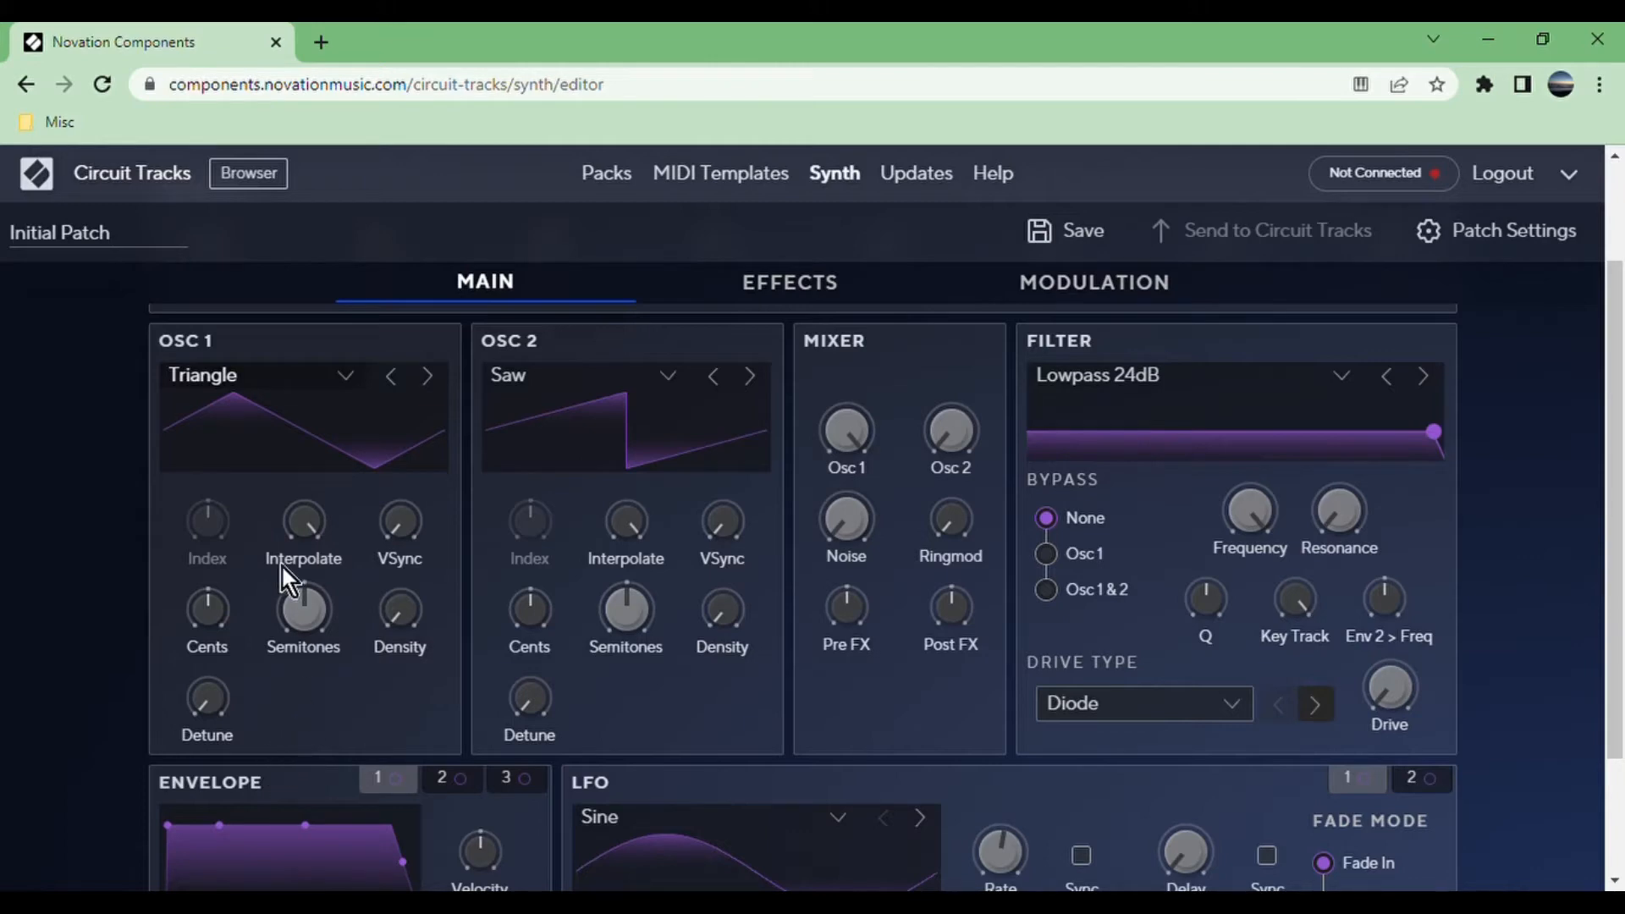
pyautogui.moveTo(299, 517)
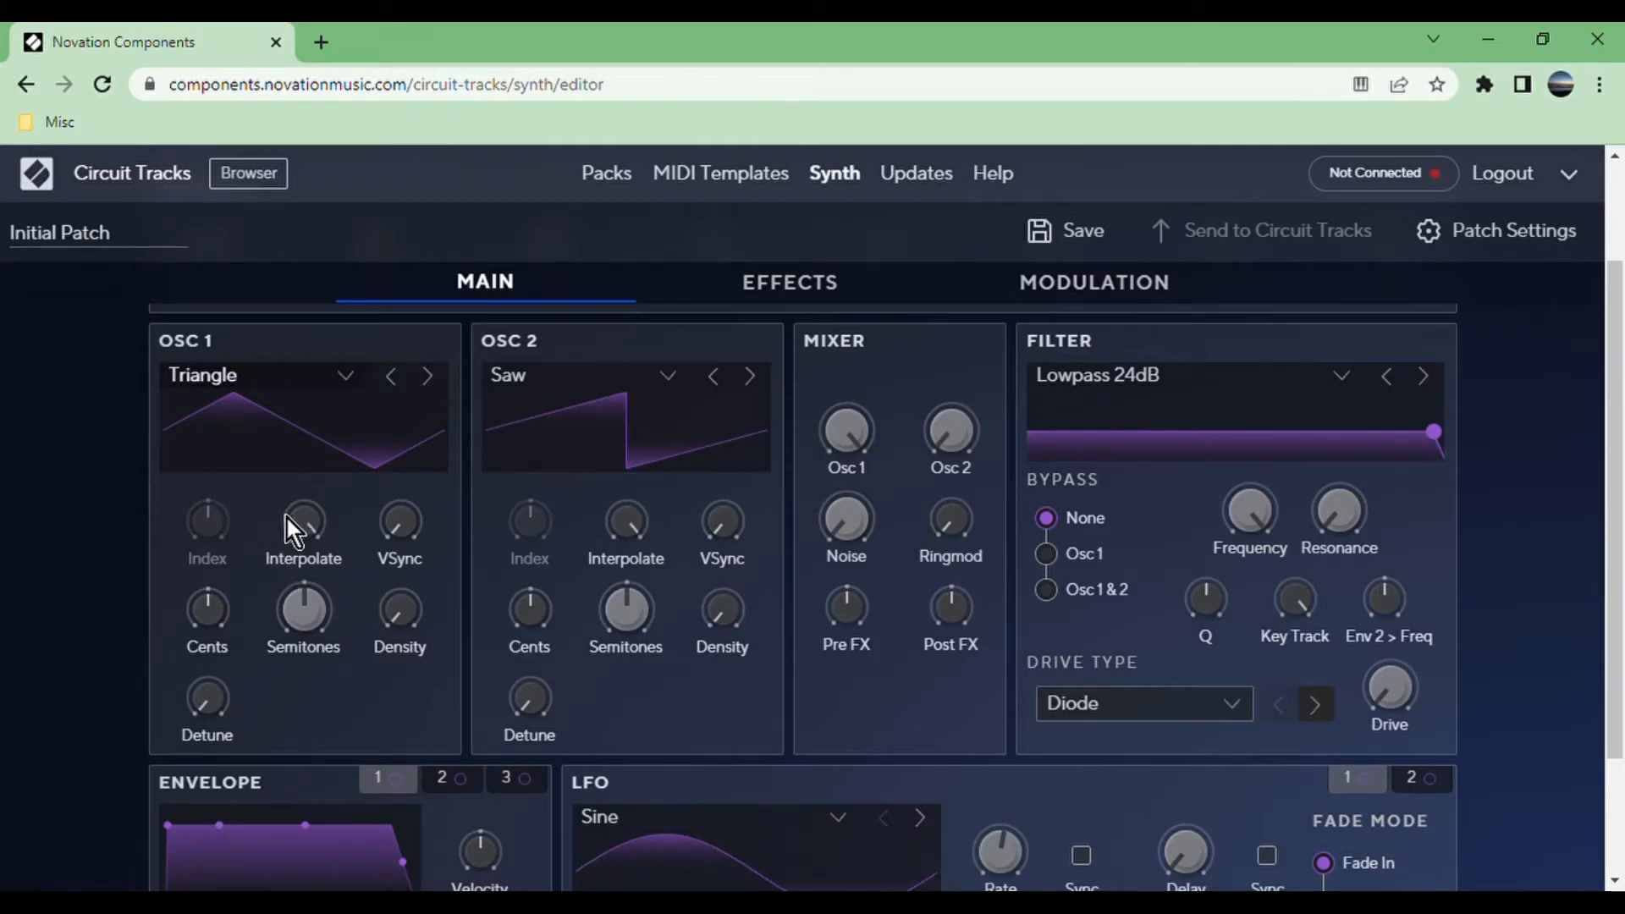
pyautogui.click(426, 375)
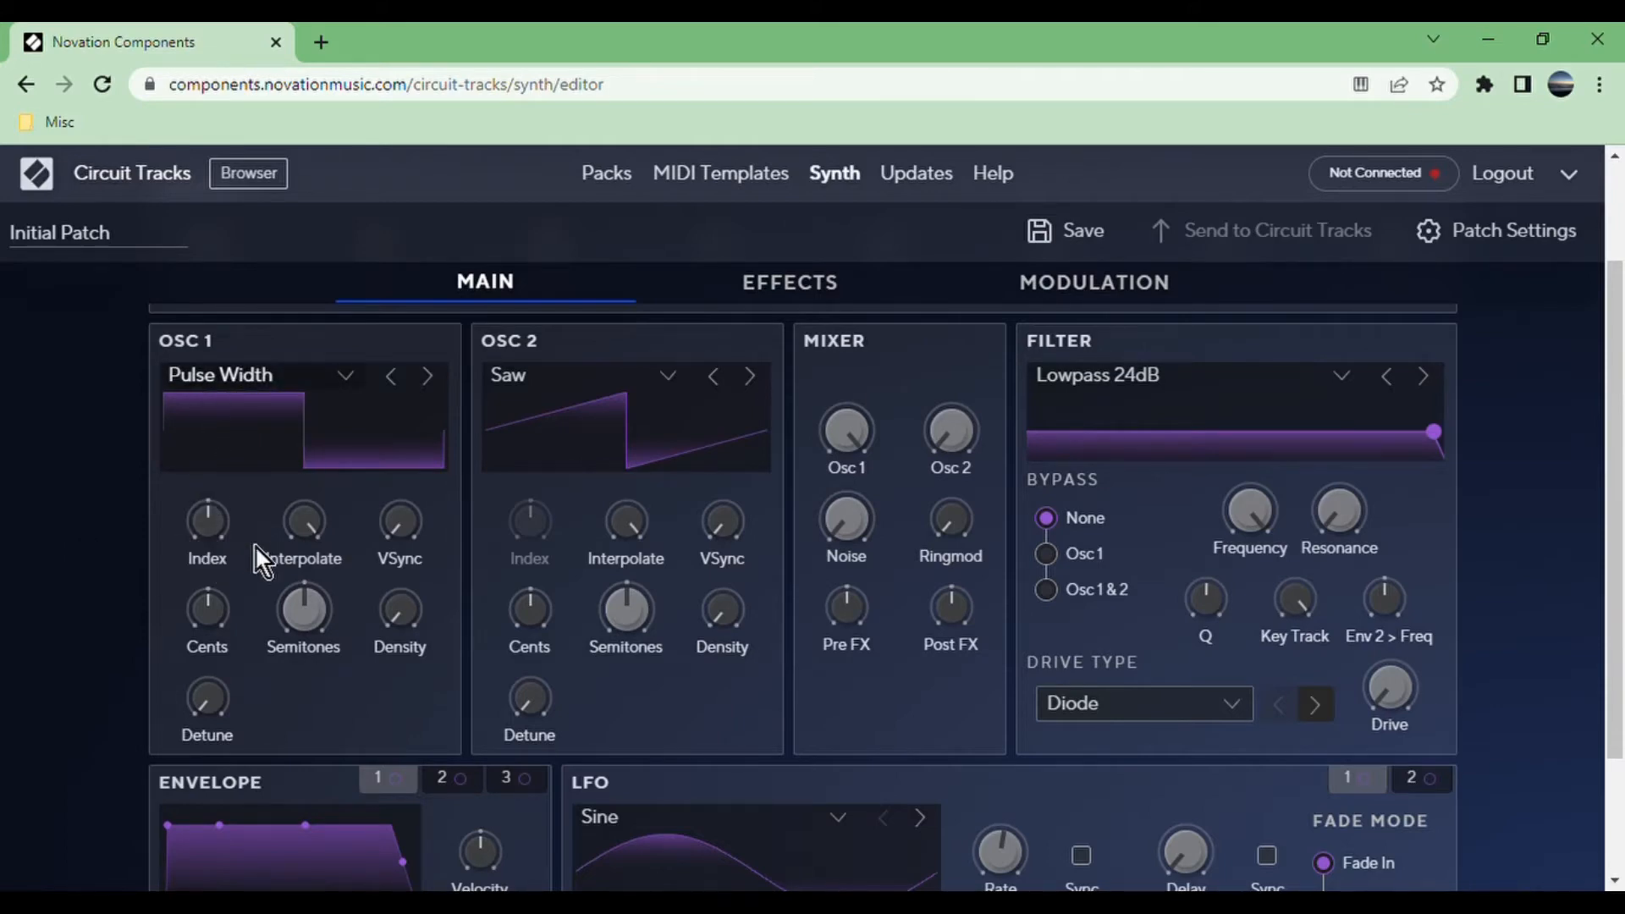
# Advance oscillator 1's waveform one more step to Digital Nasty 1.
pyautogui.click(428, 374)
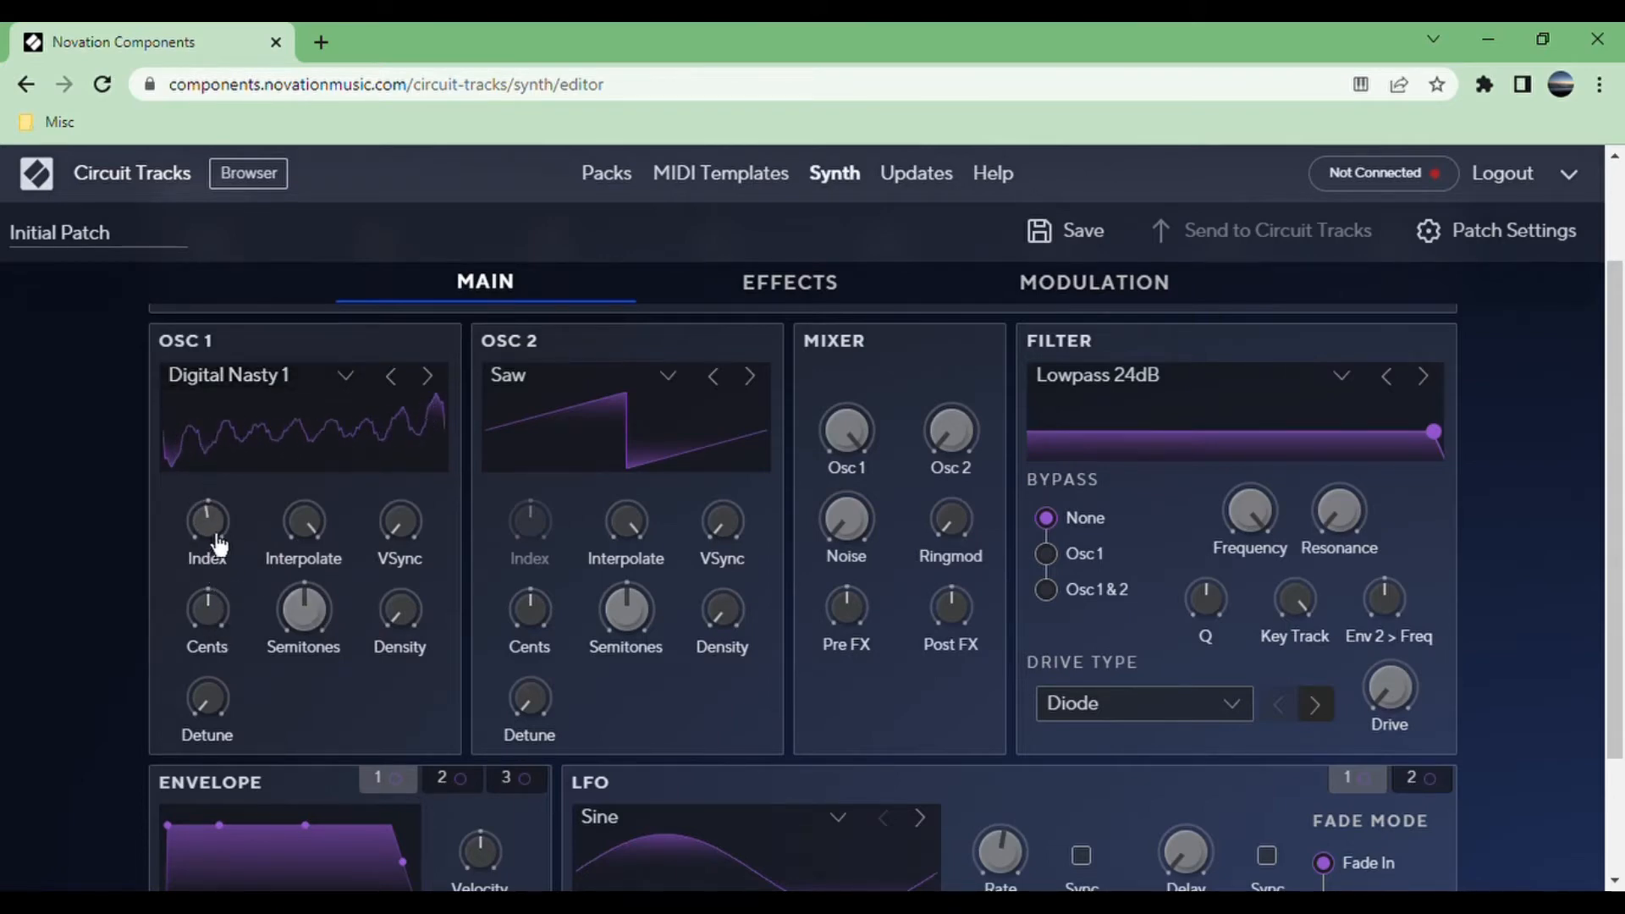
pyautogui.moveTo(285, 767)
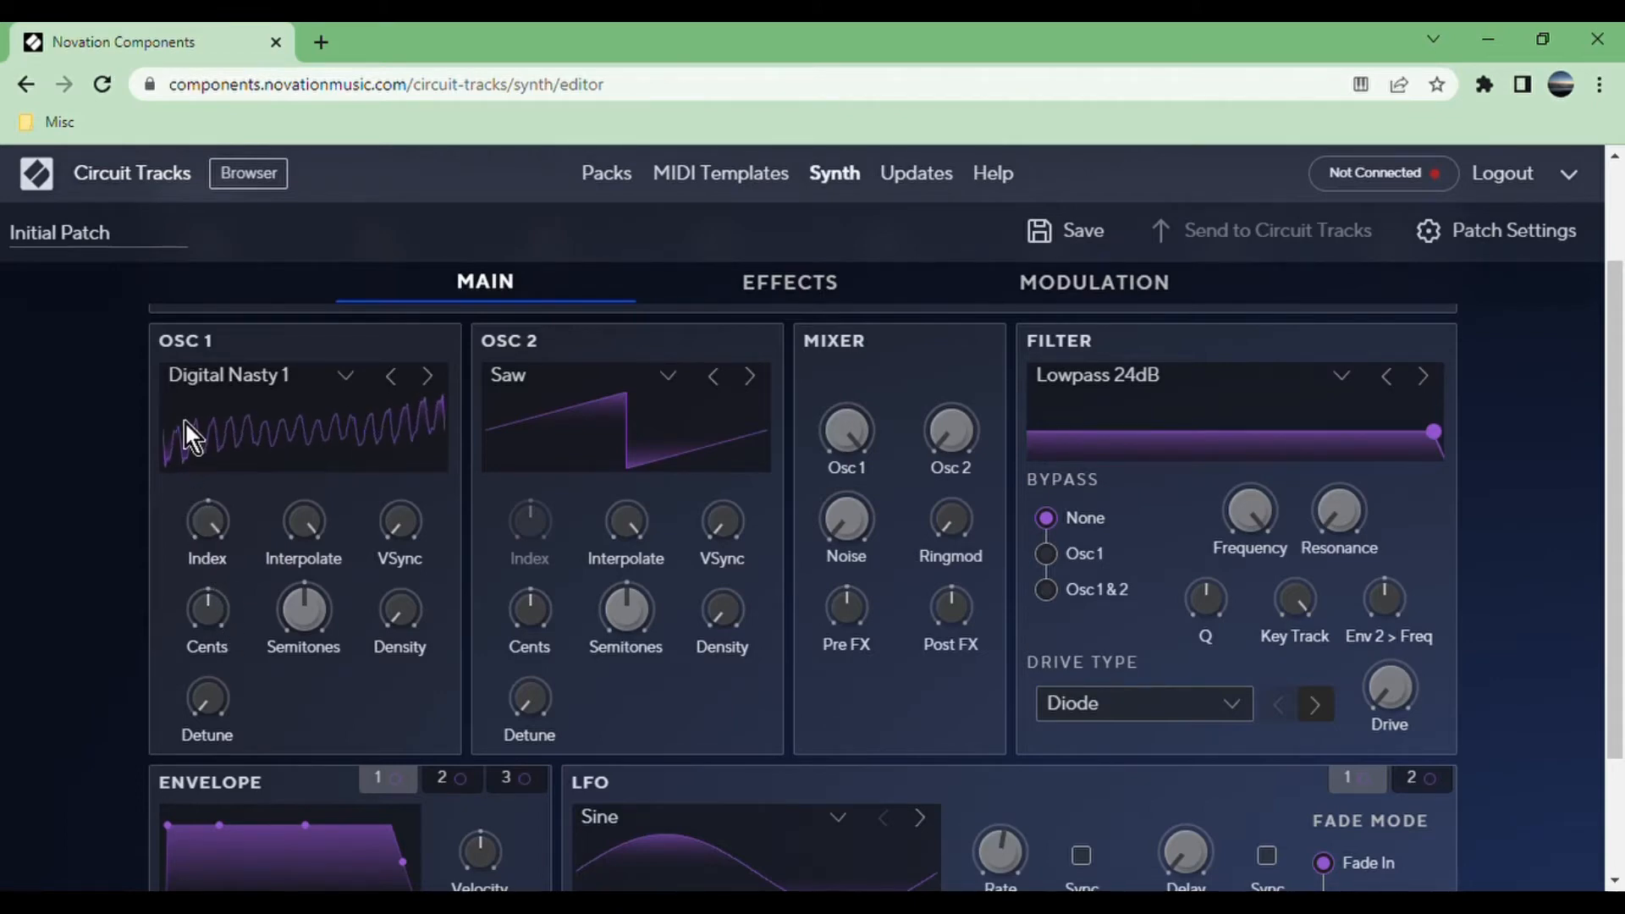
pyautogui.moveTo(356, 652)
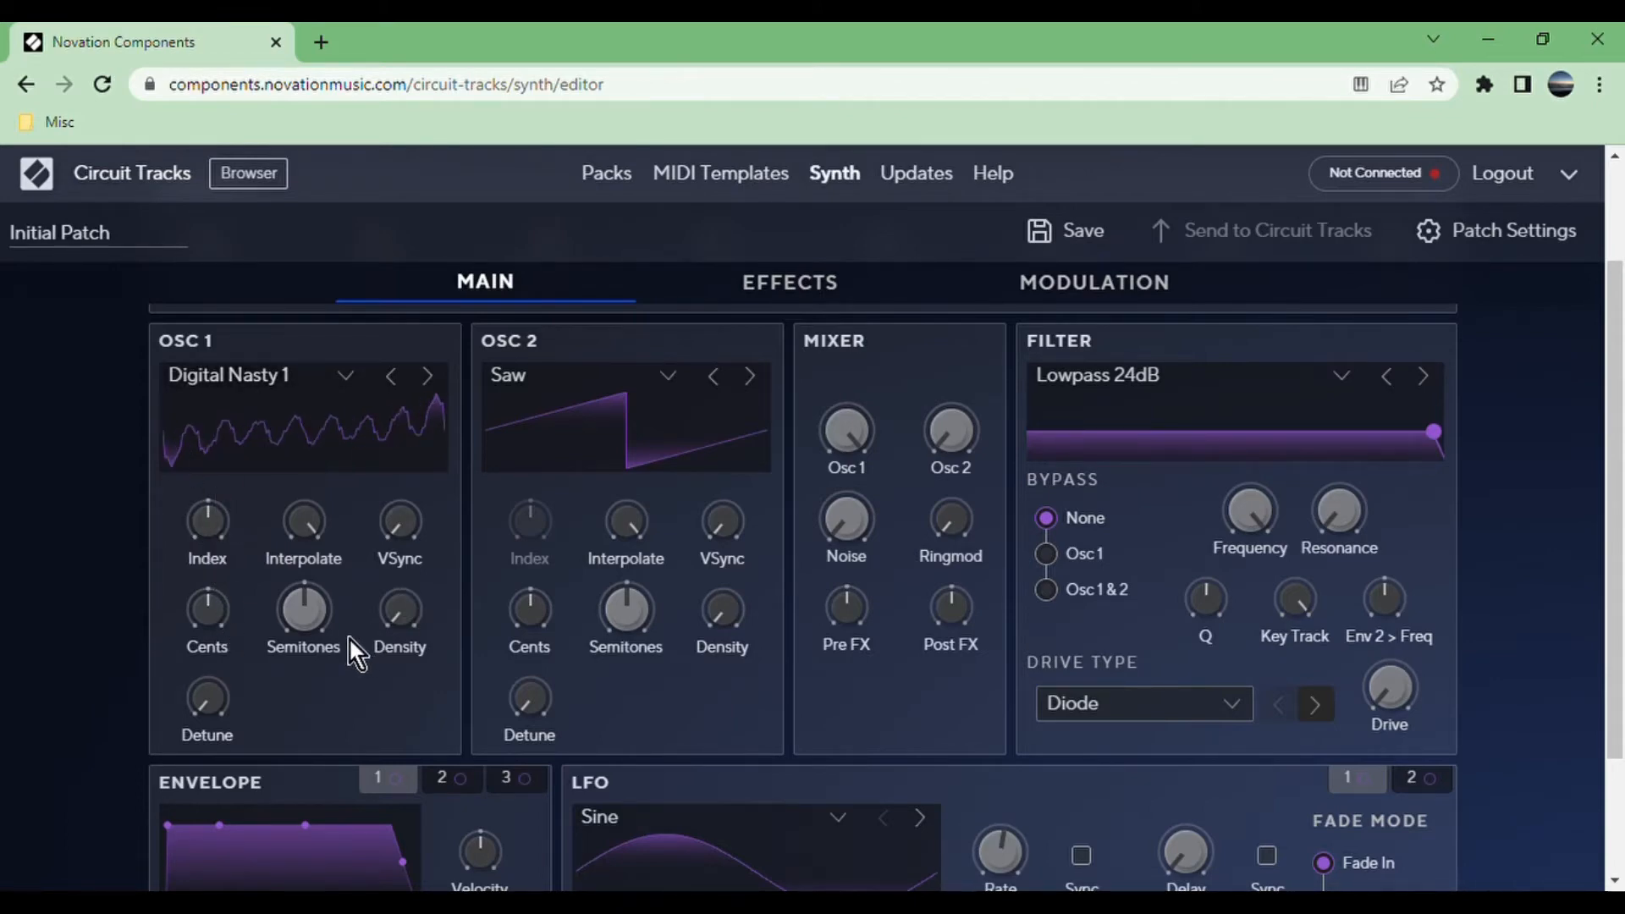
pyautogui.moveTo(347, 632)
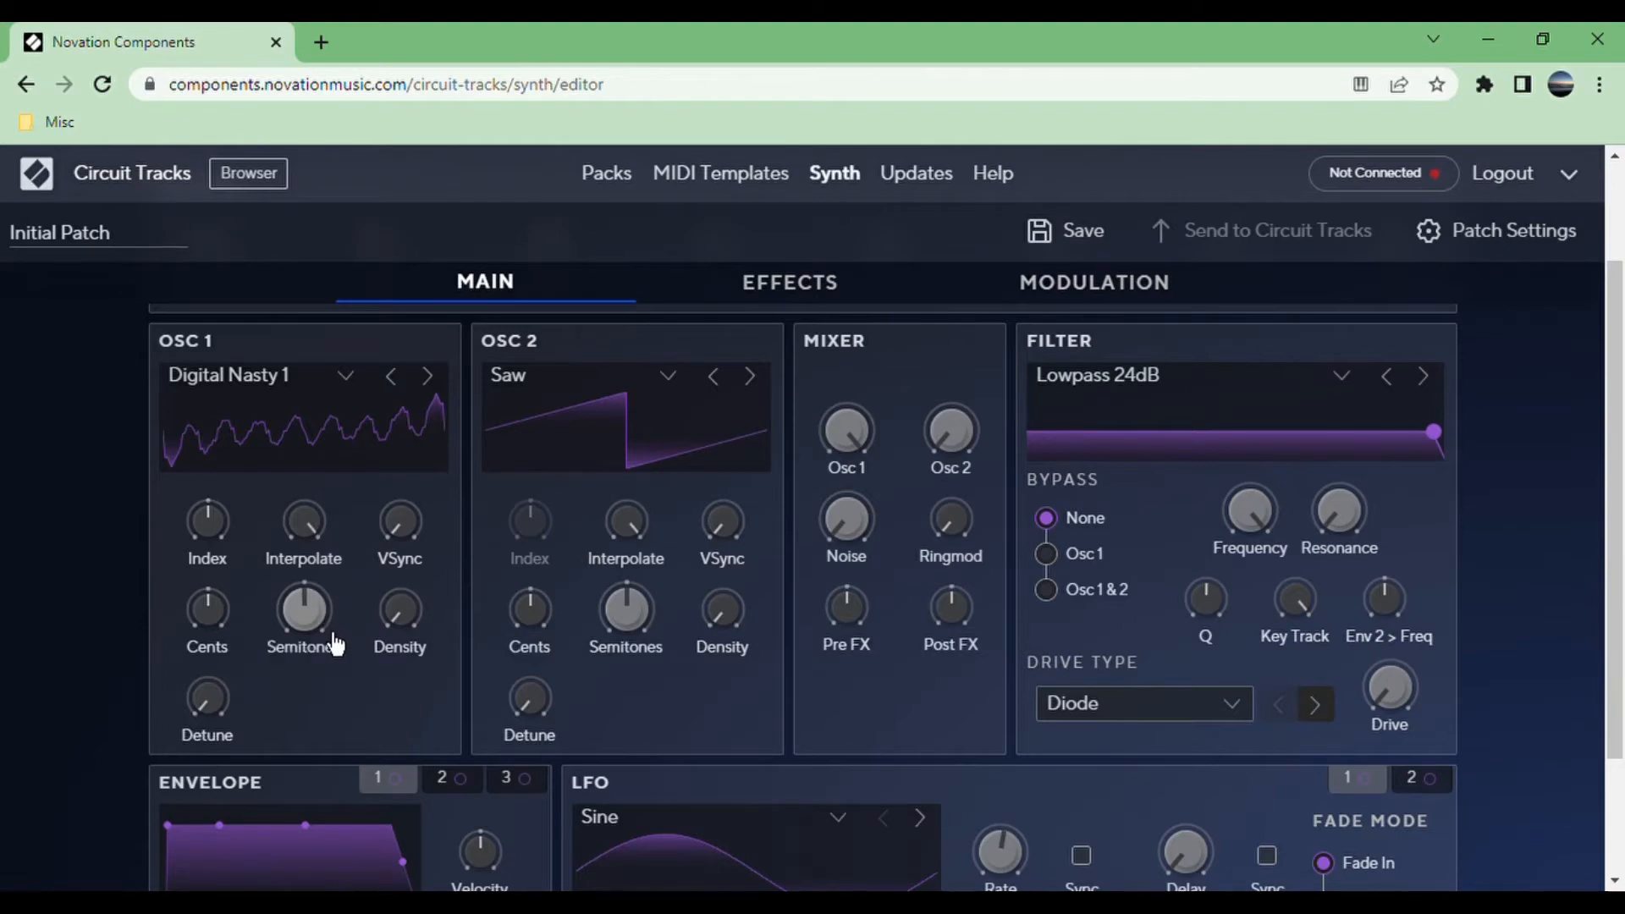
pyautogui.moveTo(213, 596)
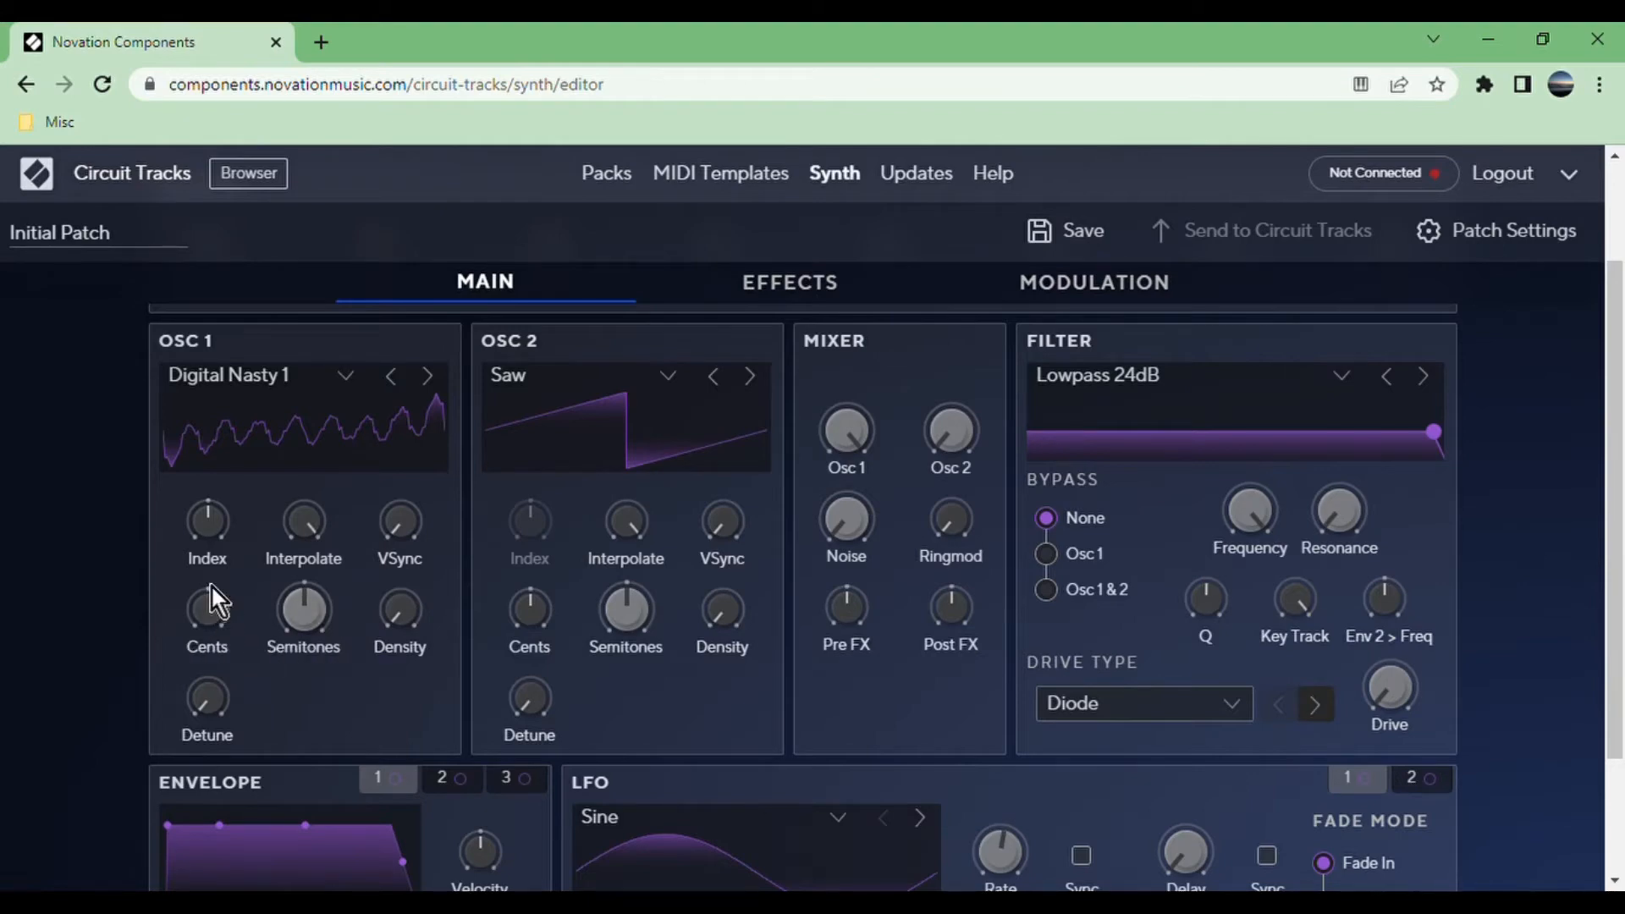
pyautogui.moveTo(274, 730)
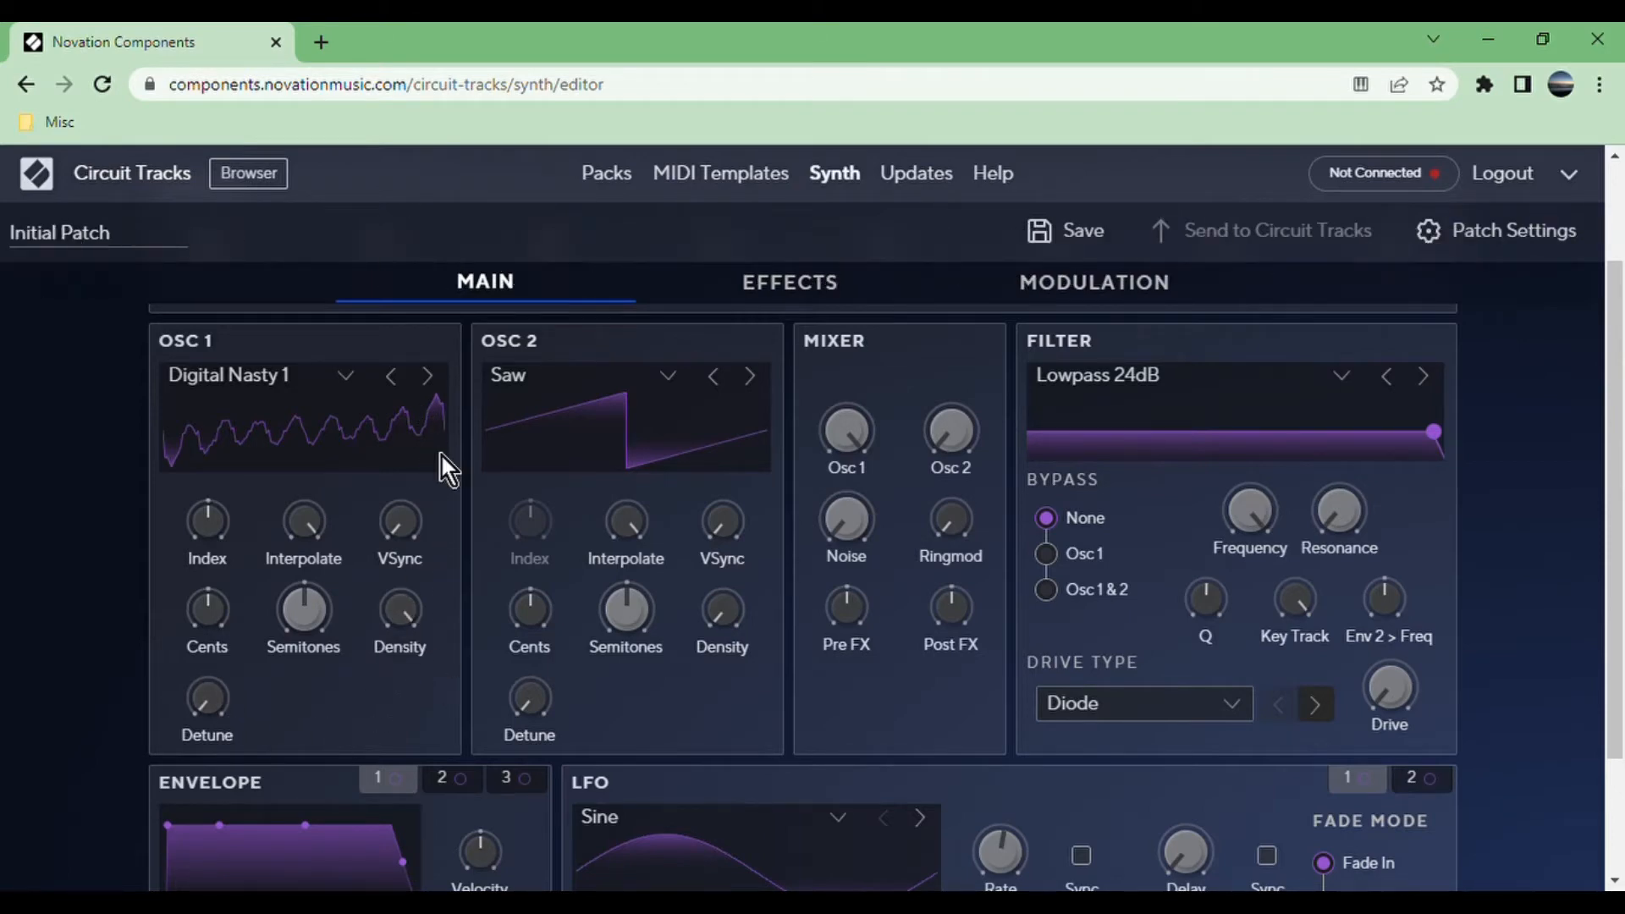
pyautogui.moveTo(227, 679)
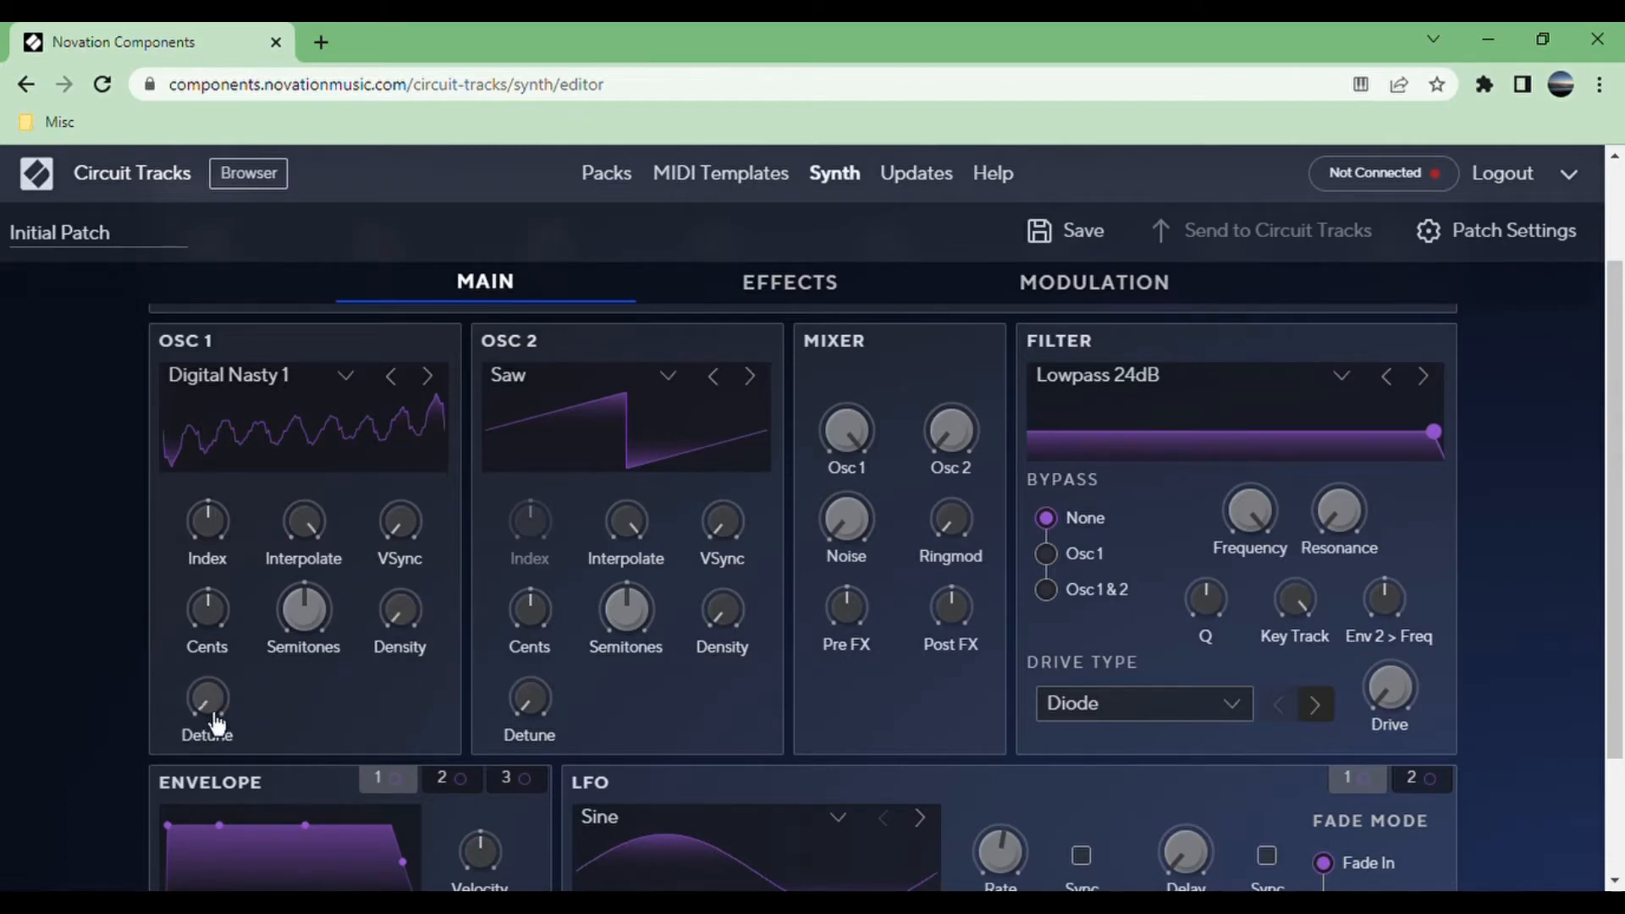
pyautogui.moveTo(790, 465)
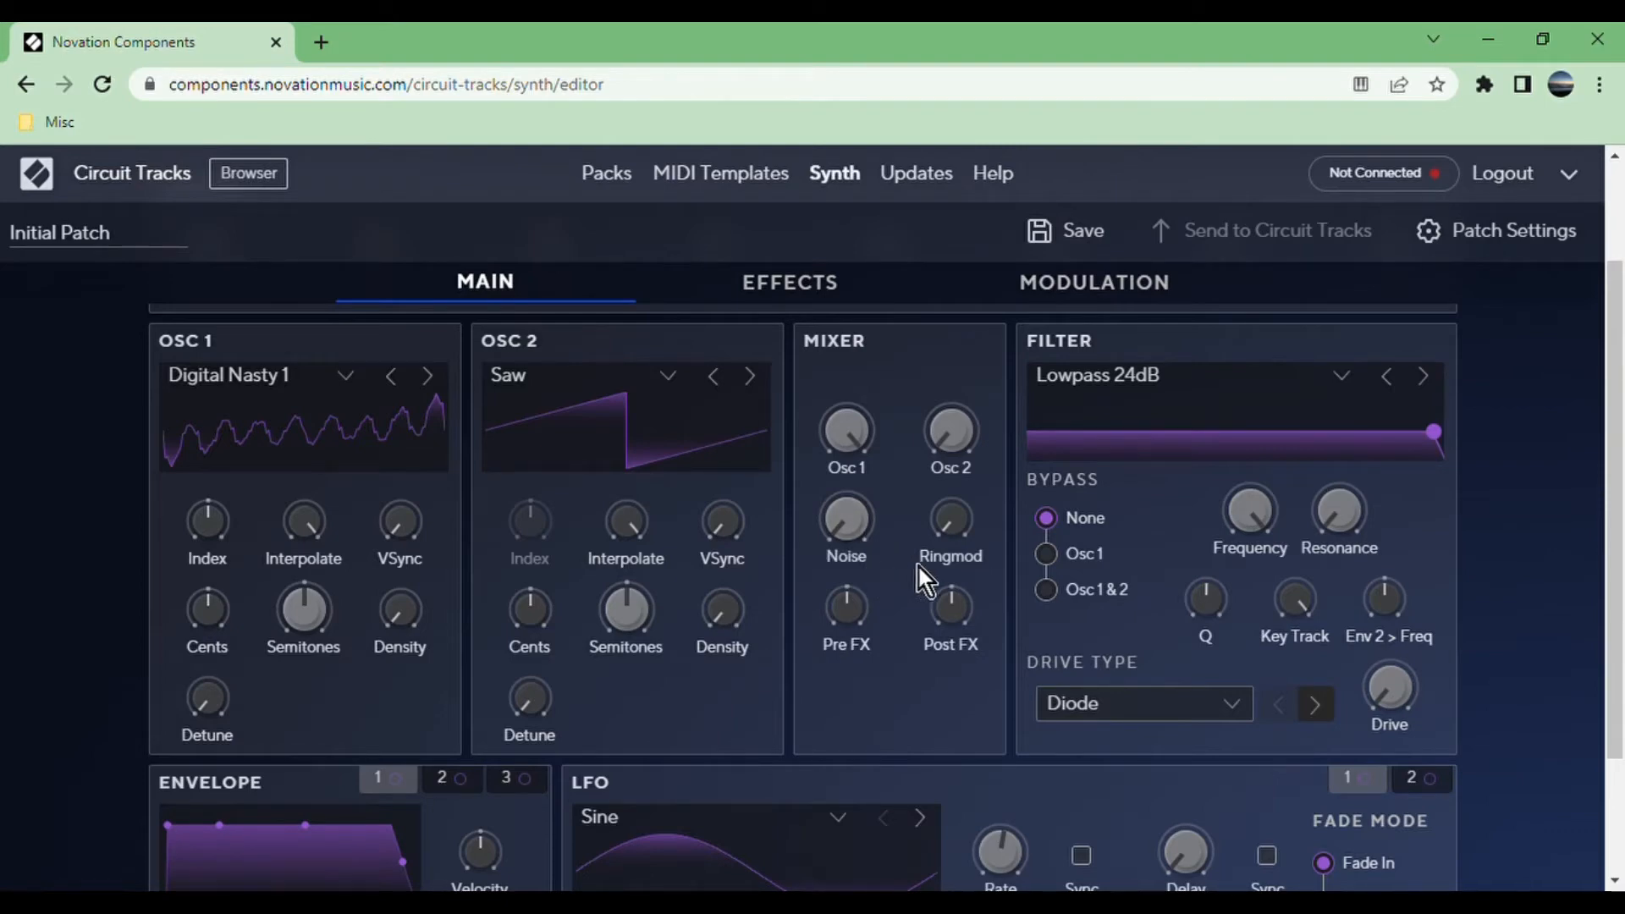
pyautogui.moveTo(959, 565)
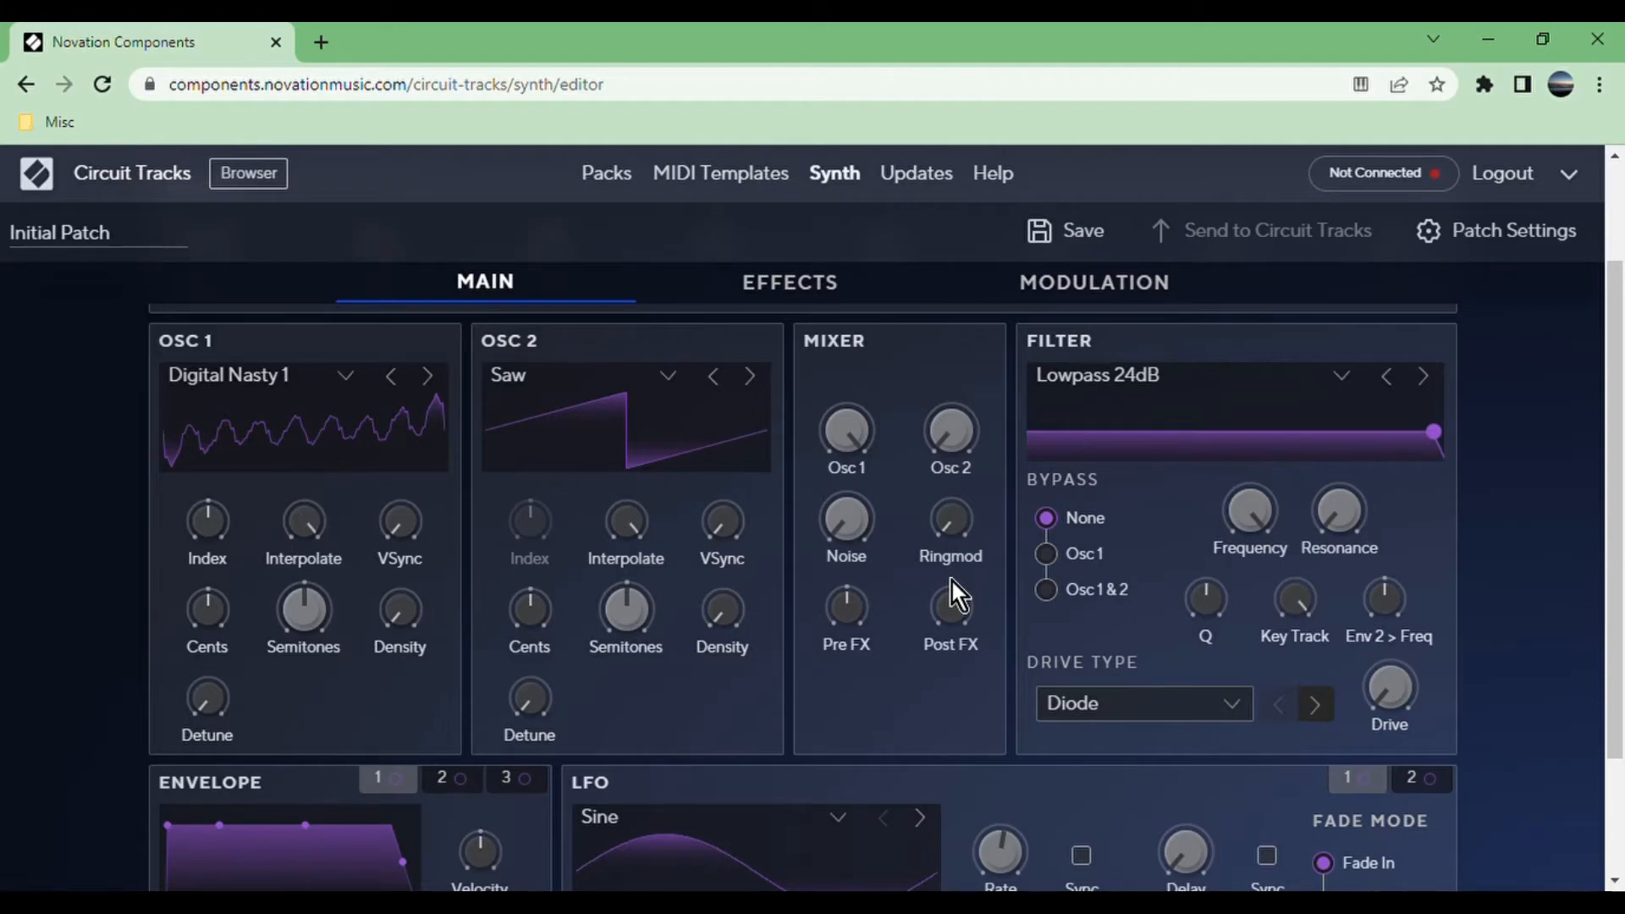
pyautogui.moveTo(379, 453)
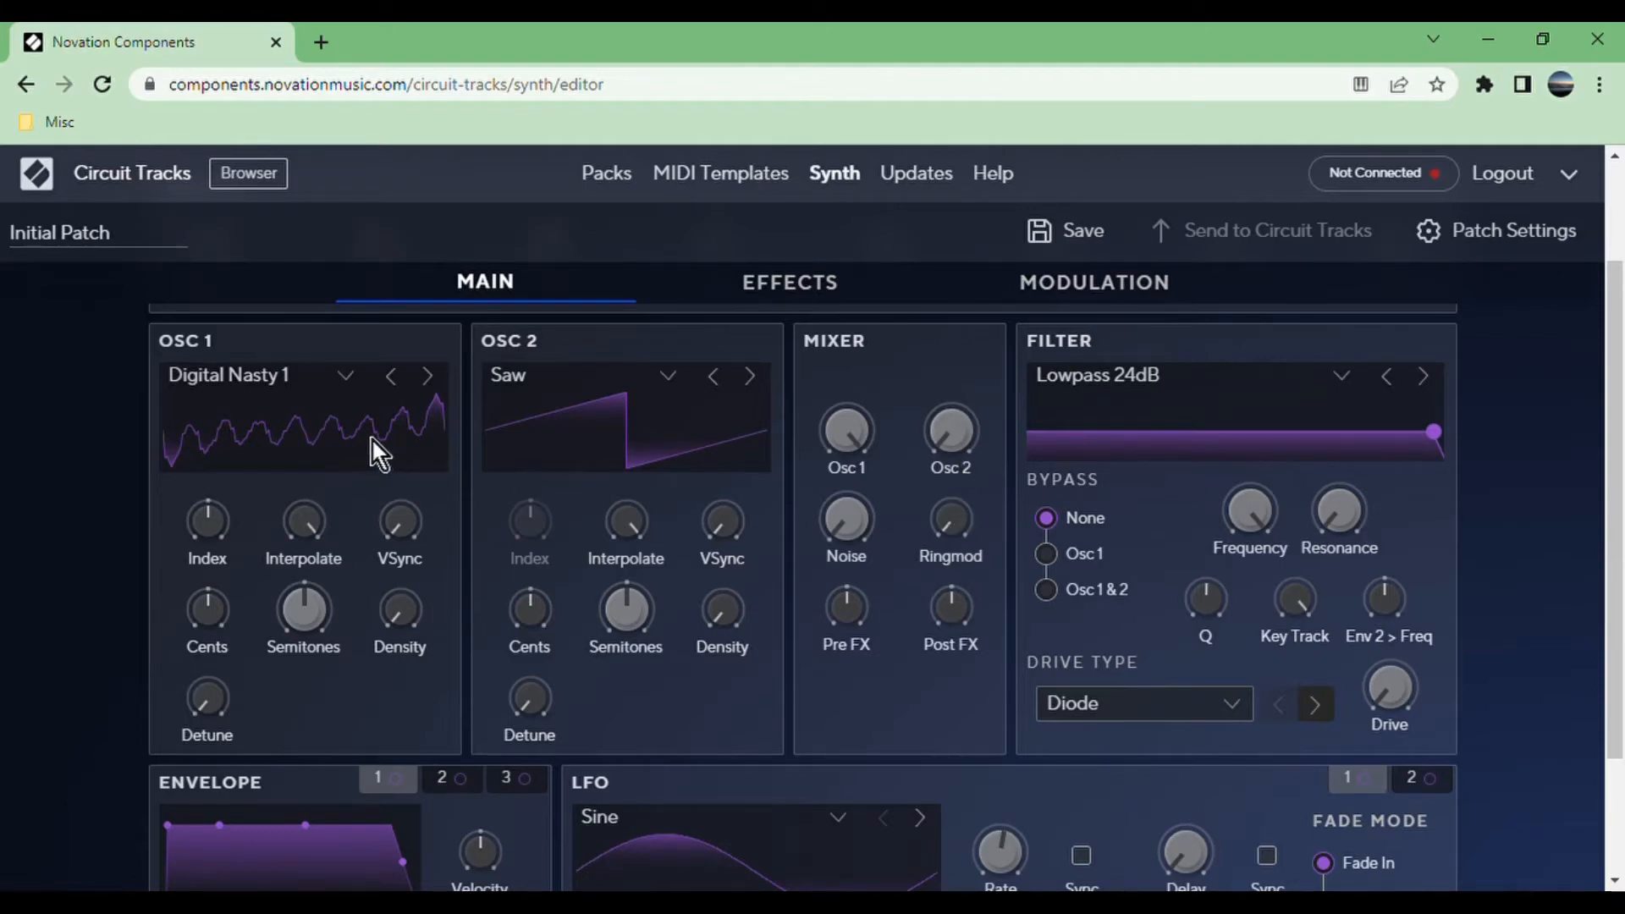
pyautogui.moveTo(904, 568)
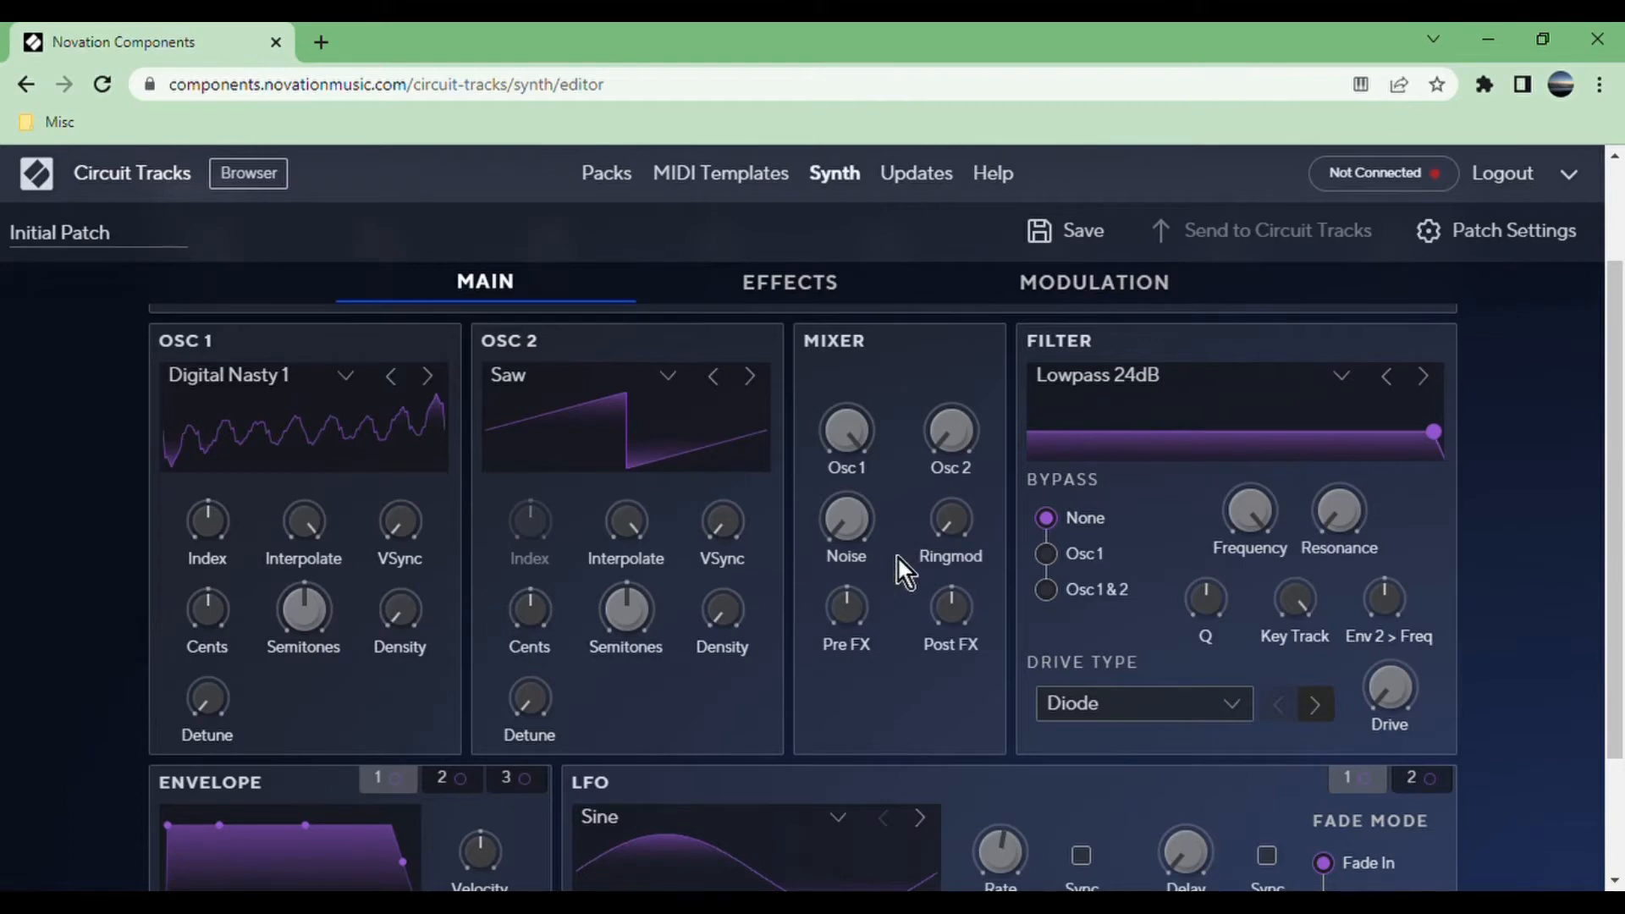
pyautogui.moveTo(888, 646)
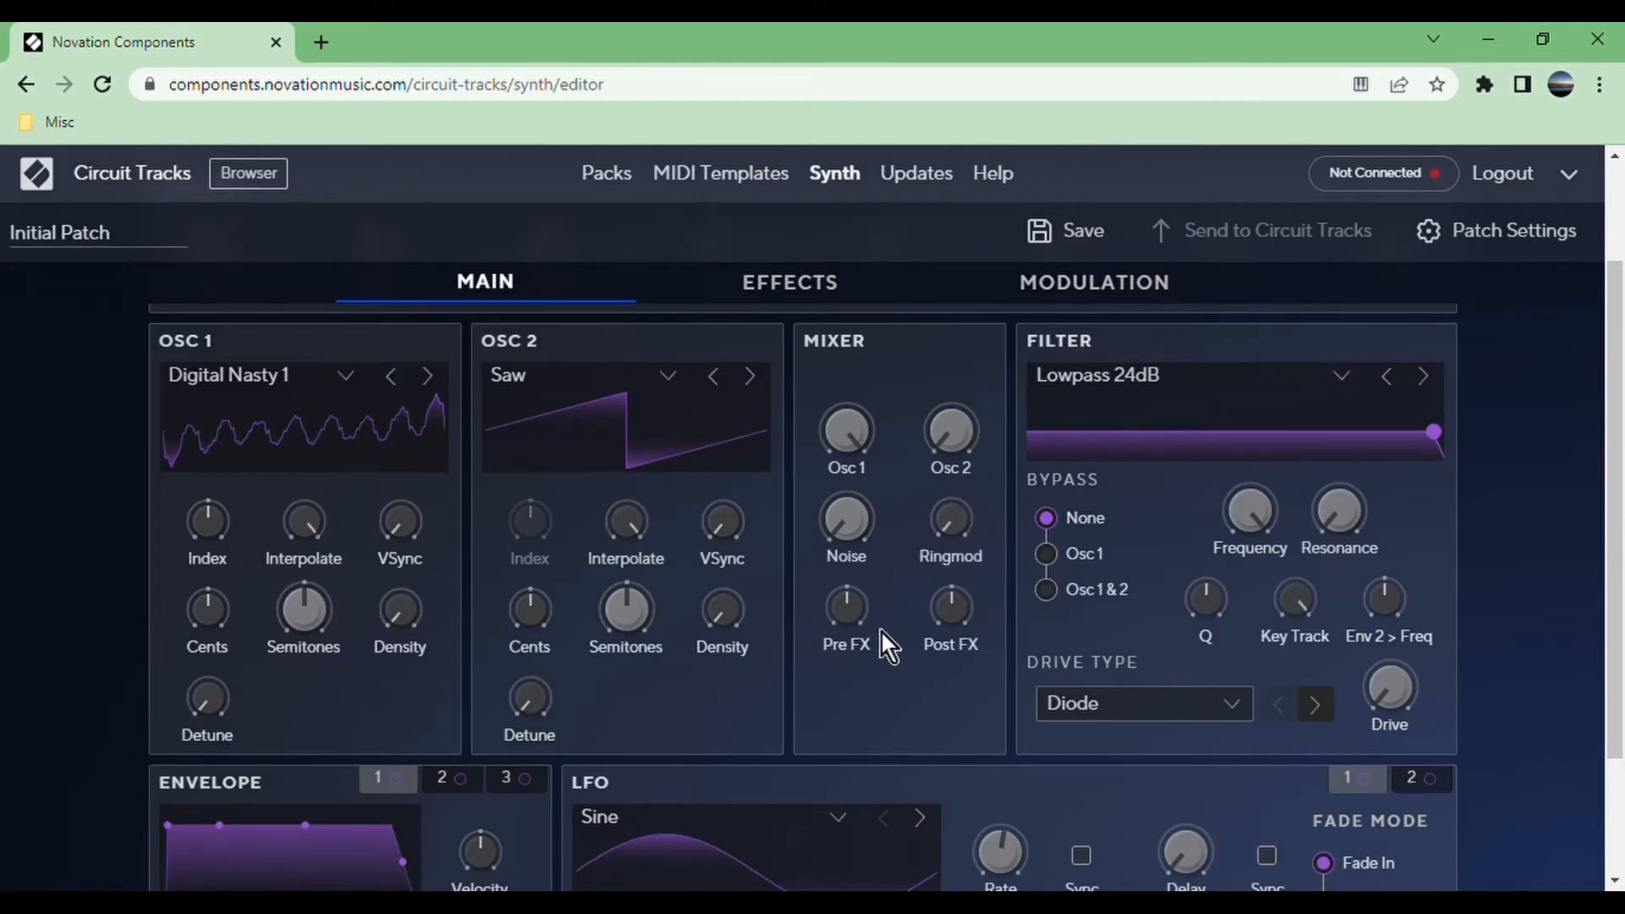
pyautogui.moveTo(949, 622)
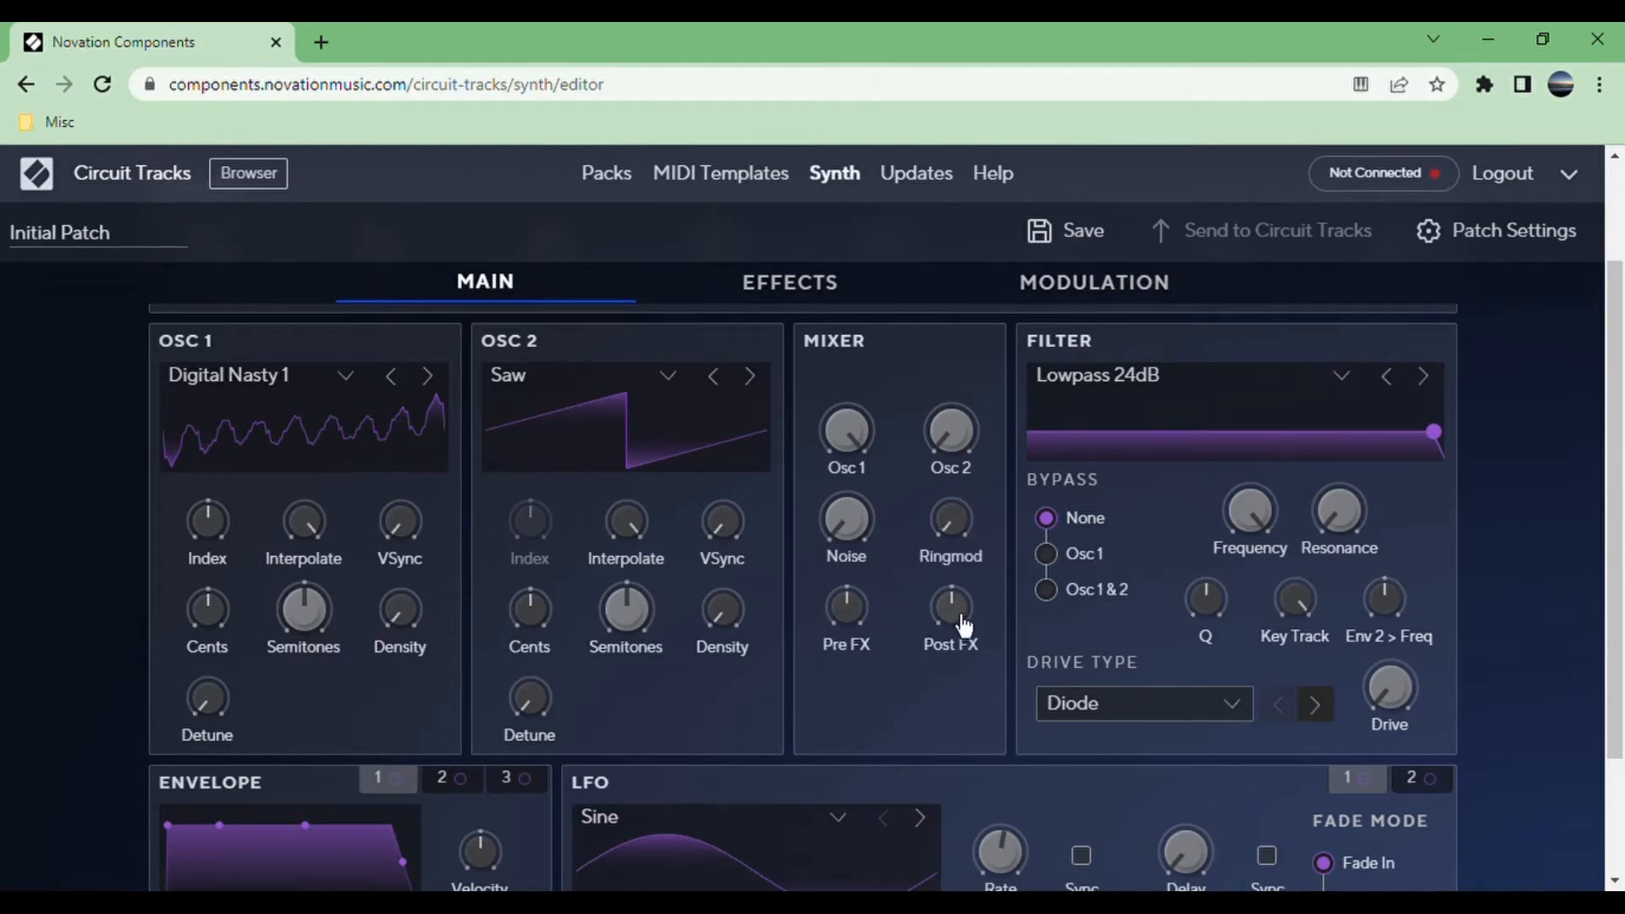
pyautogui.moveTo(1099, 357)
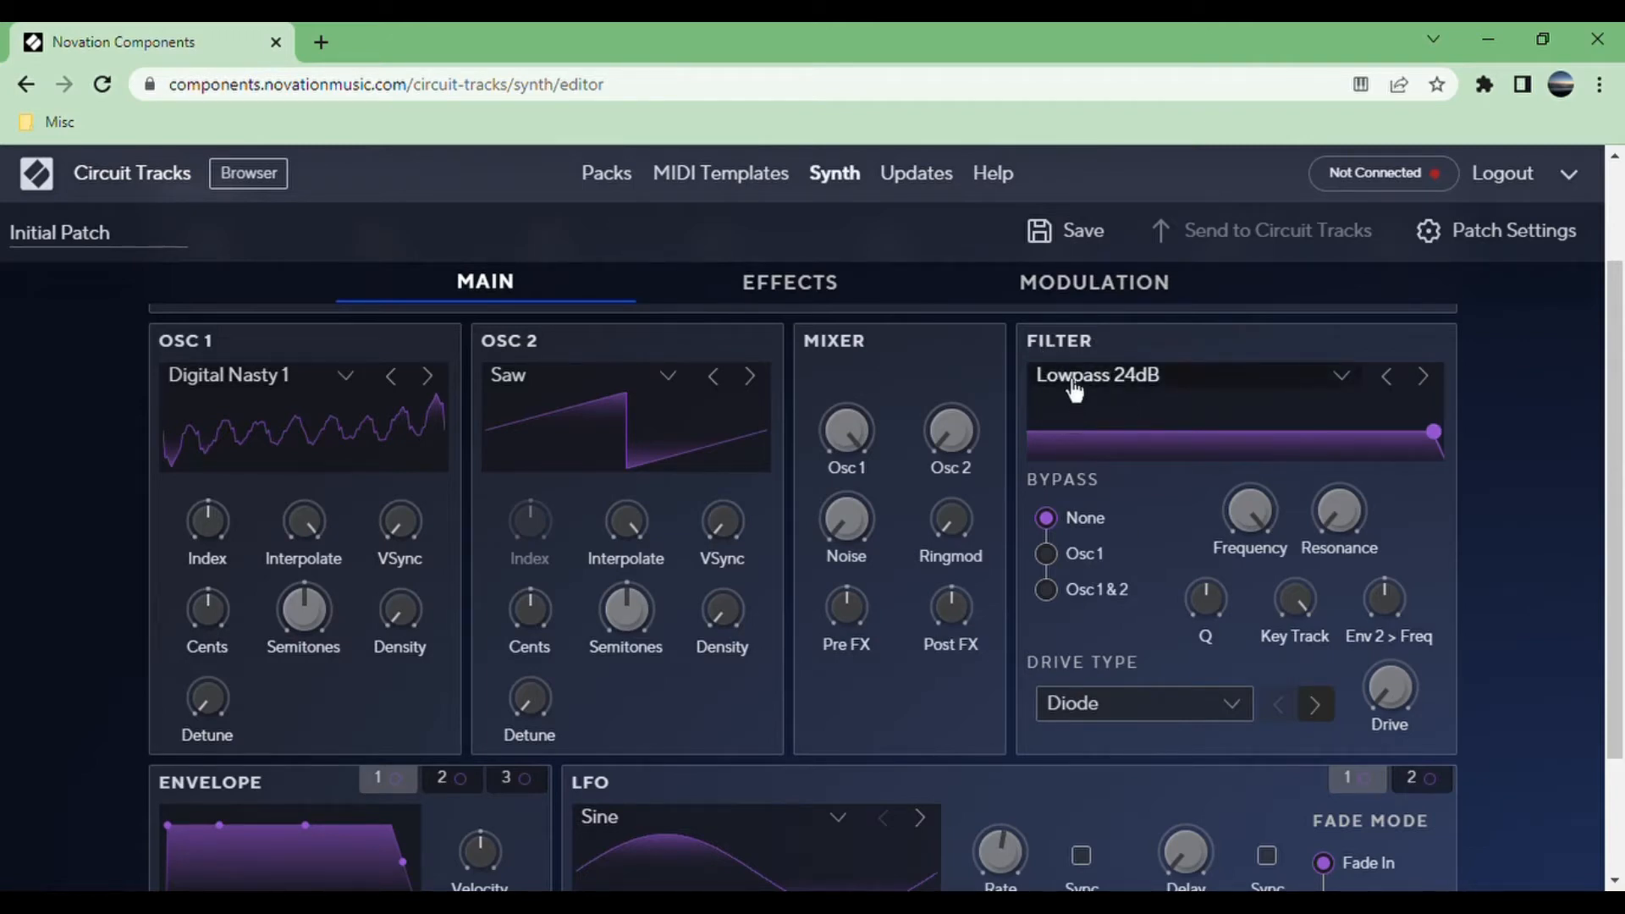
pyautogui.moveTo(1182, 534)
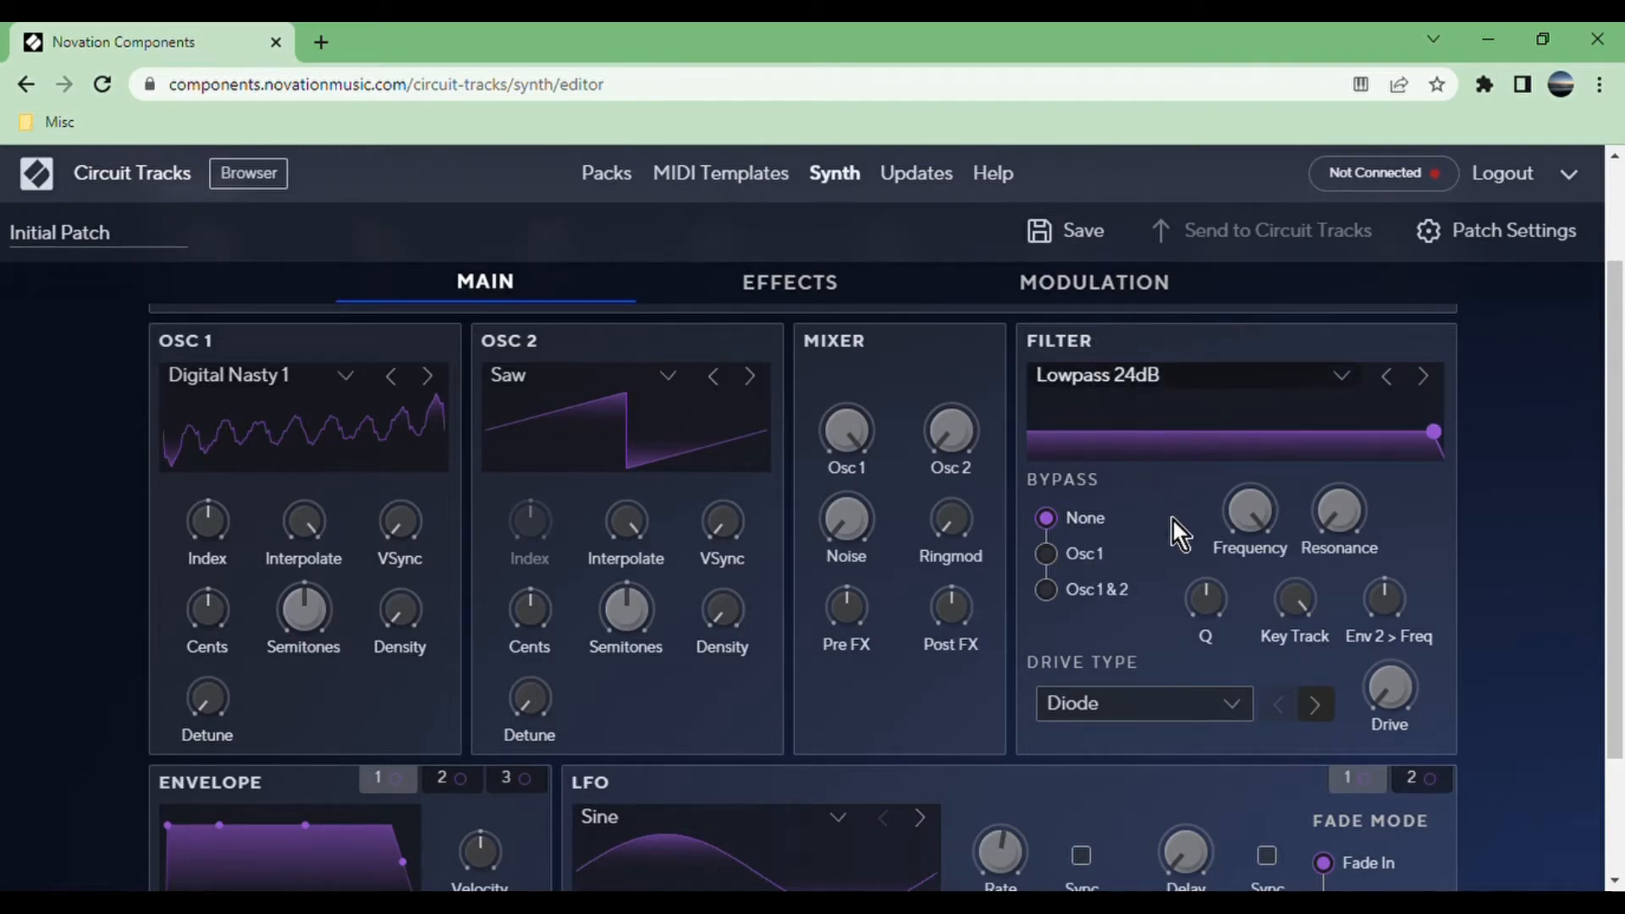
pyautogui.moveTo(1171, 534)
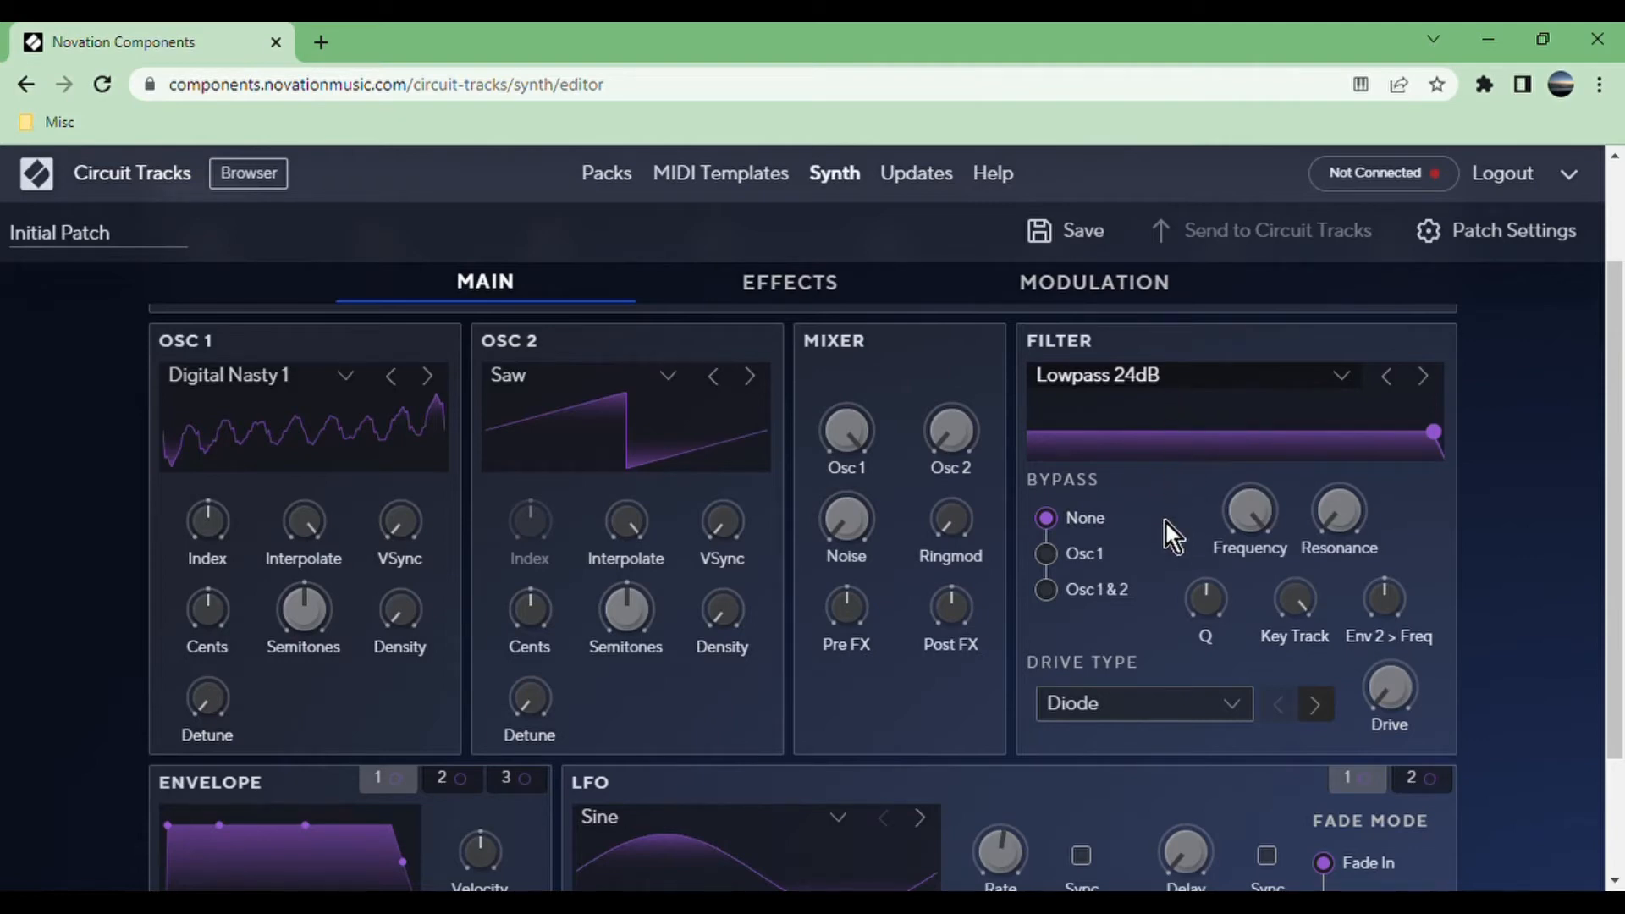
pyautogui.moveTo(1160, 454)
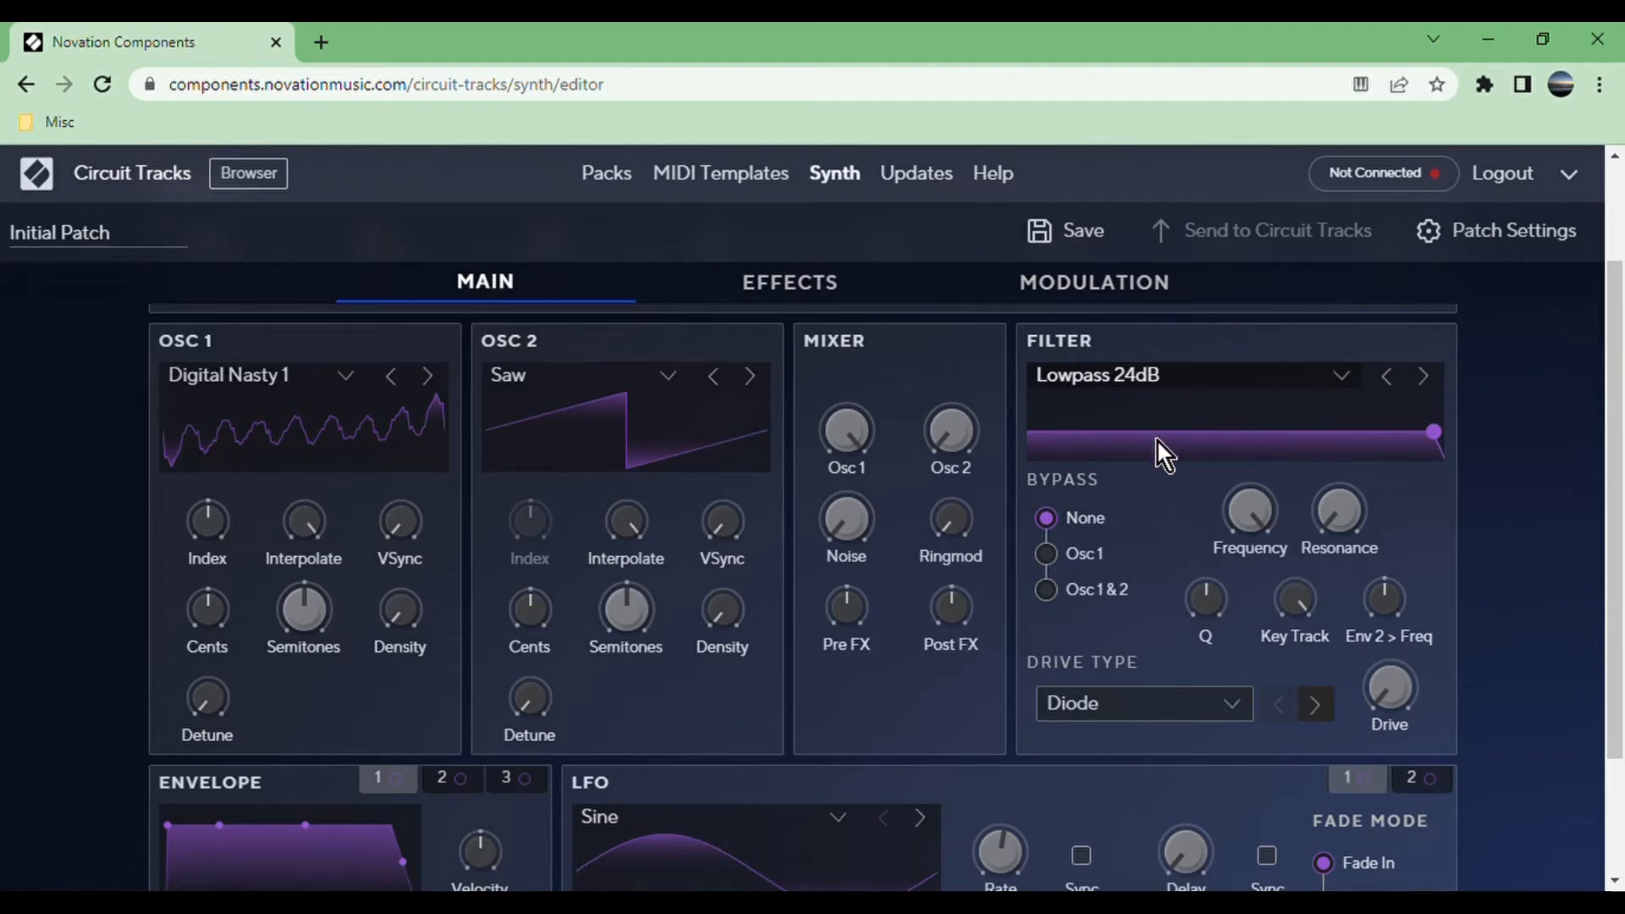
pyautogui.click(1421, 375)
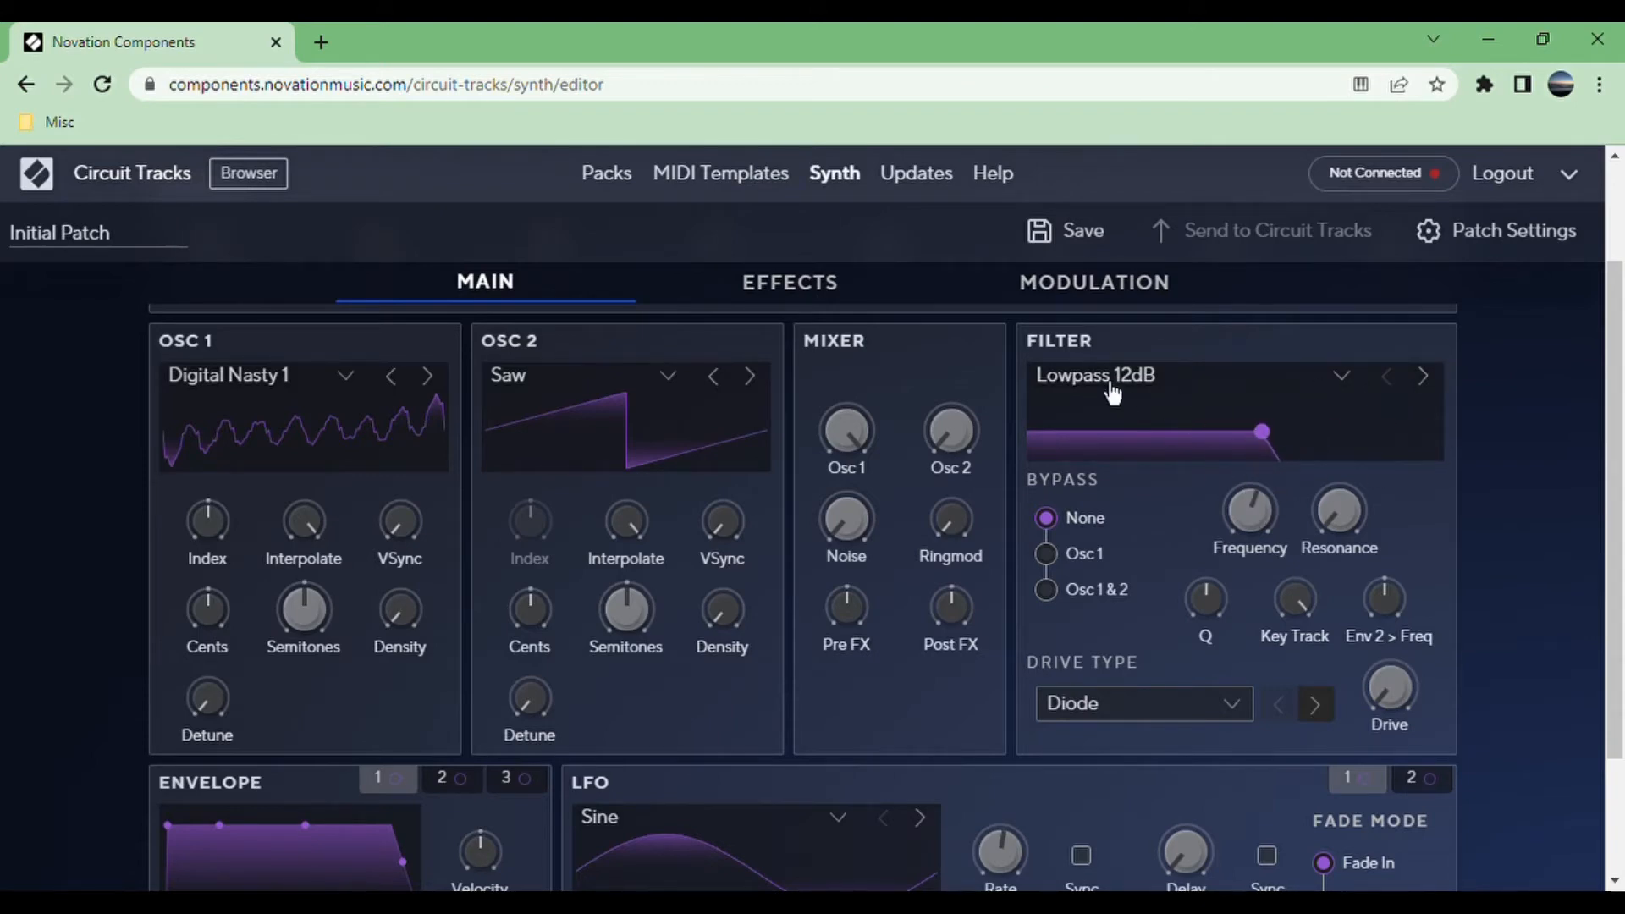
pyautogui.click(1421, 374)
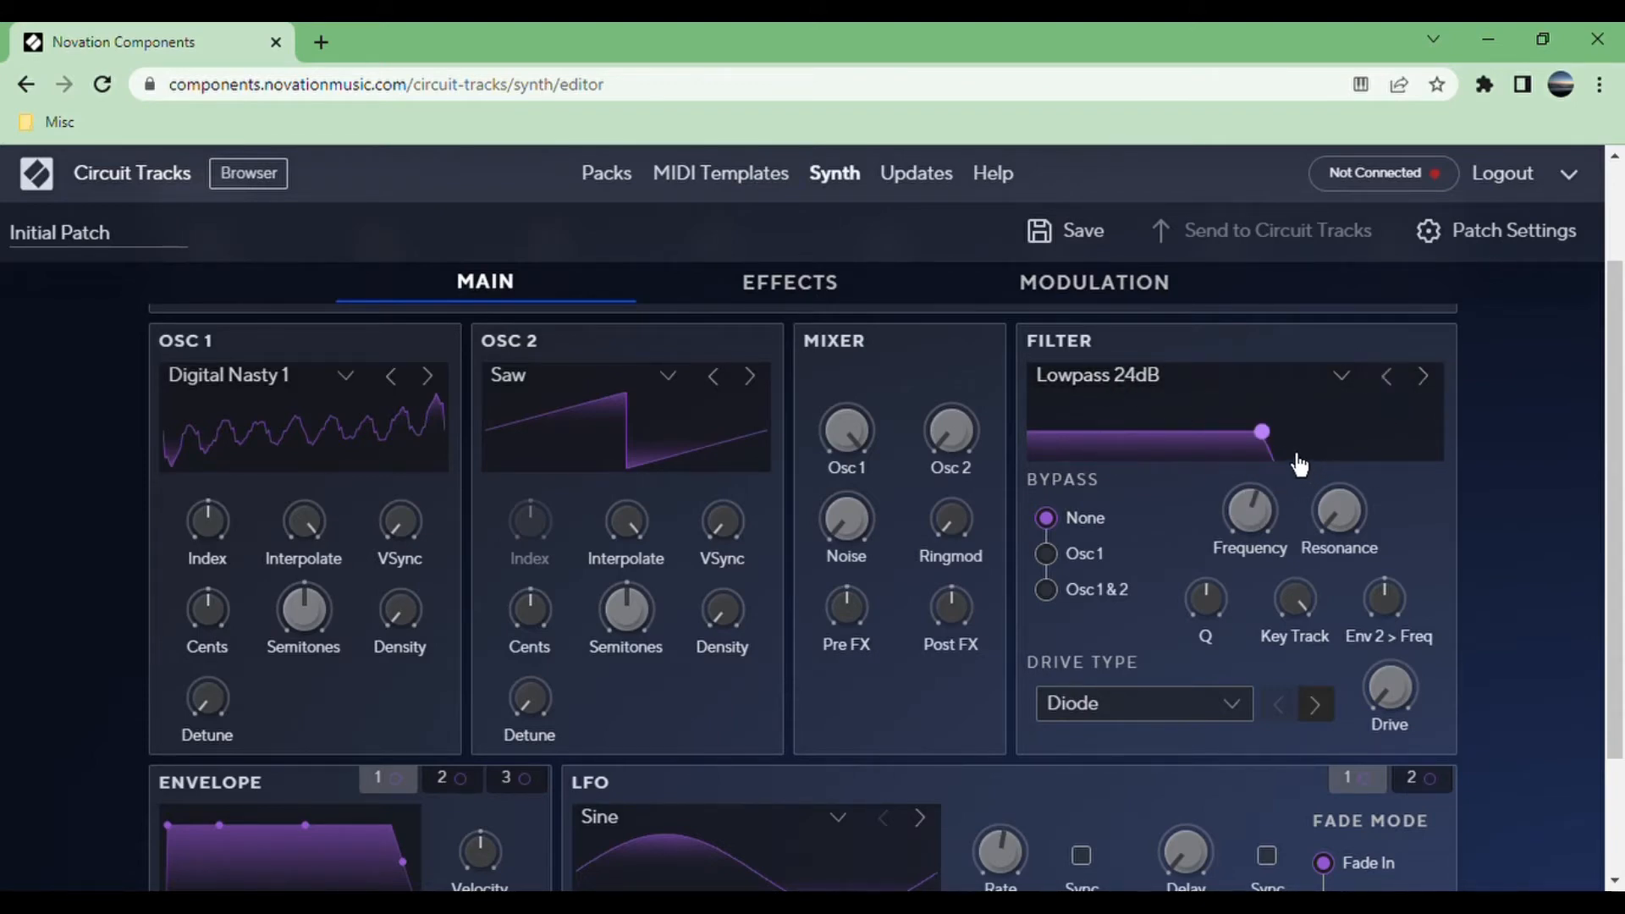
pyautogui.moveTo(1137, 412)
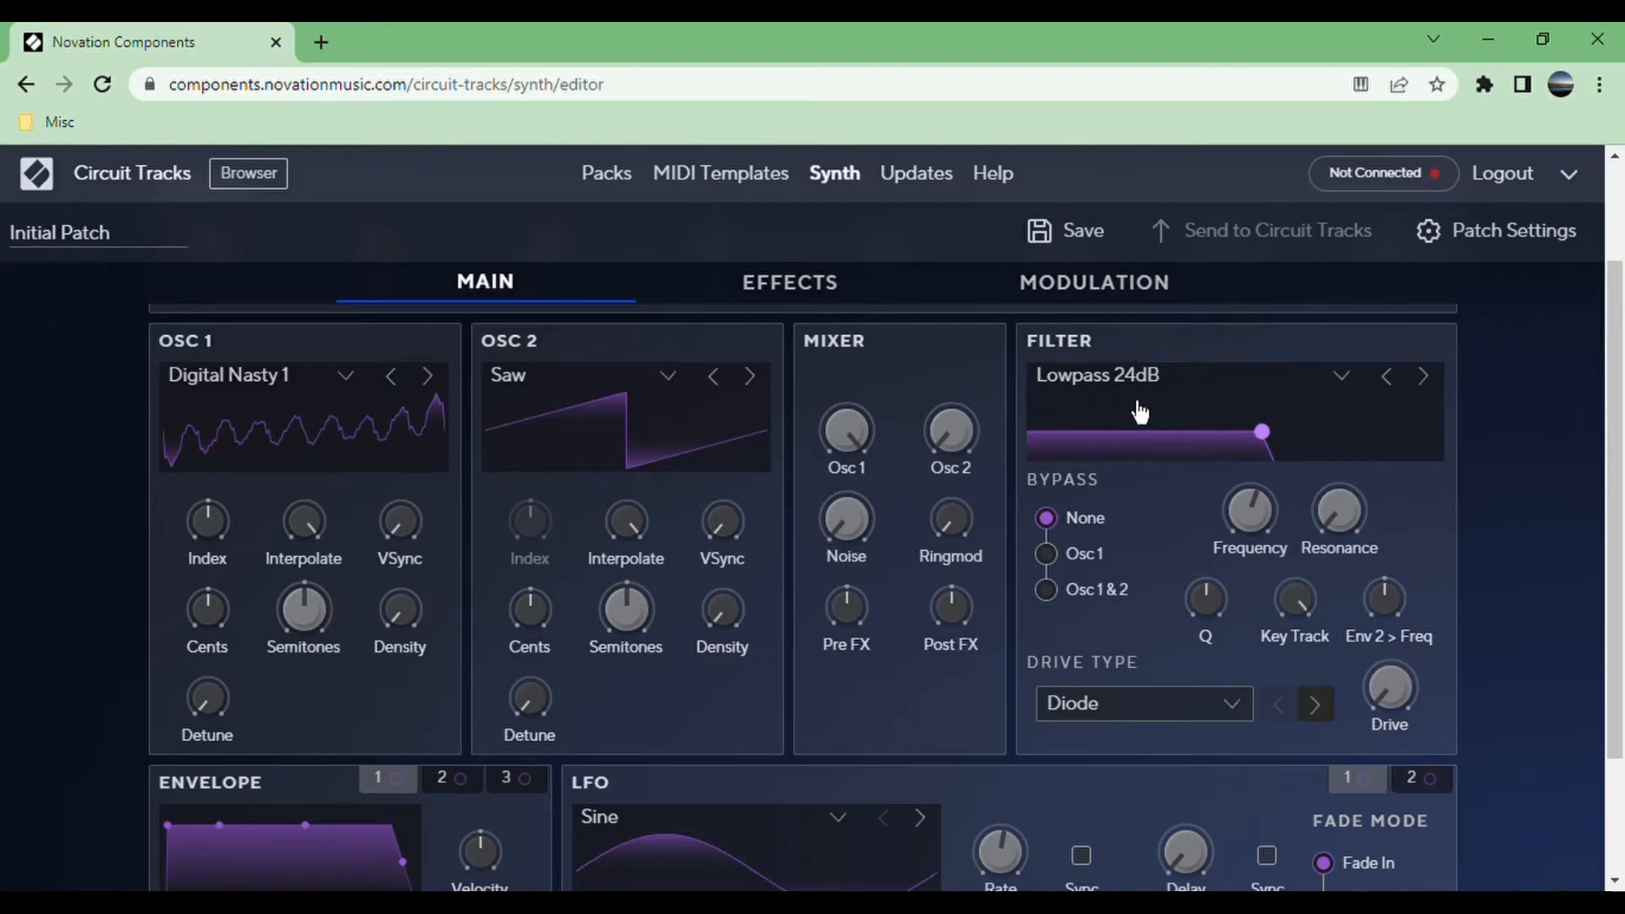
pyautogui.moveTo(1298, 485)
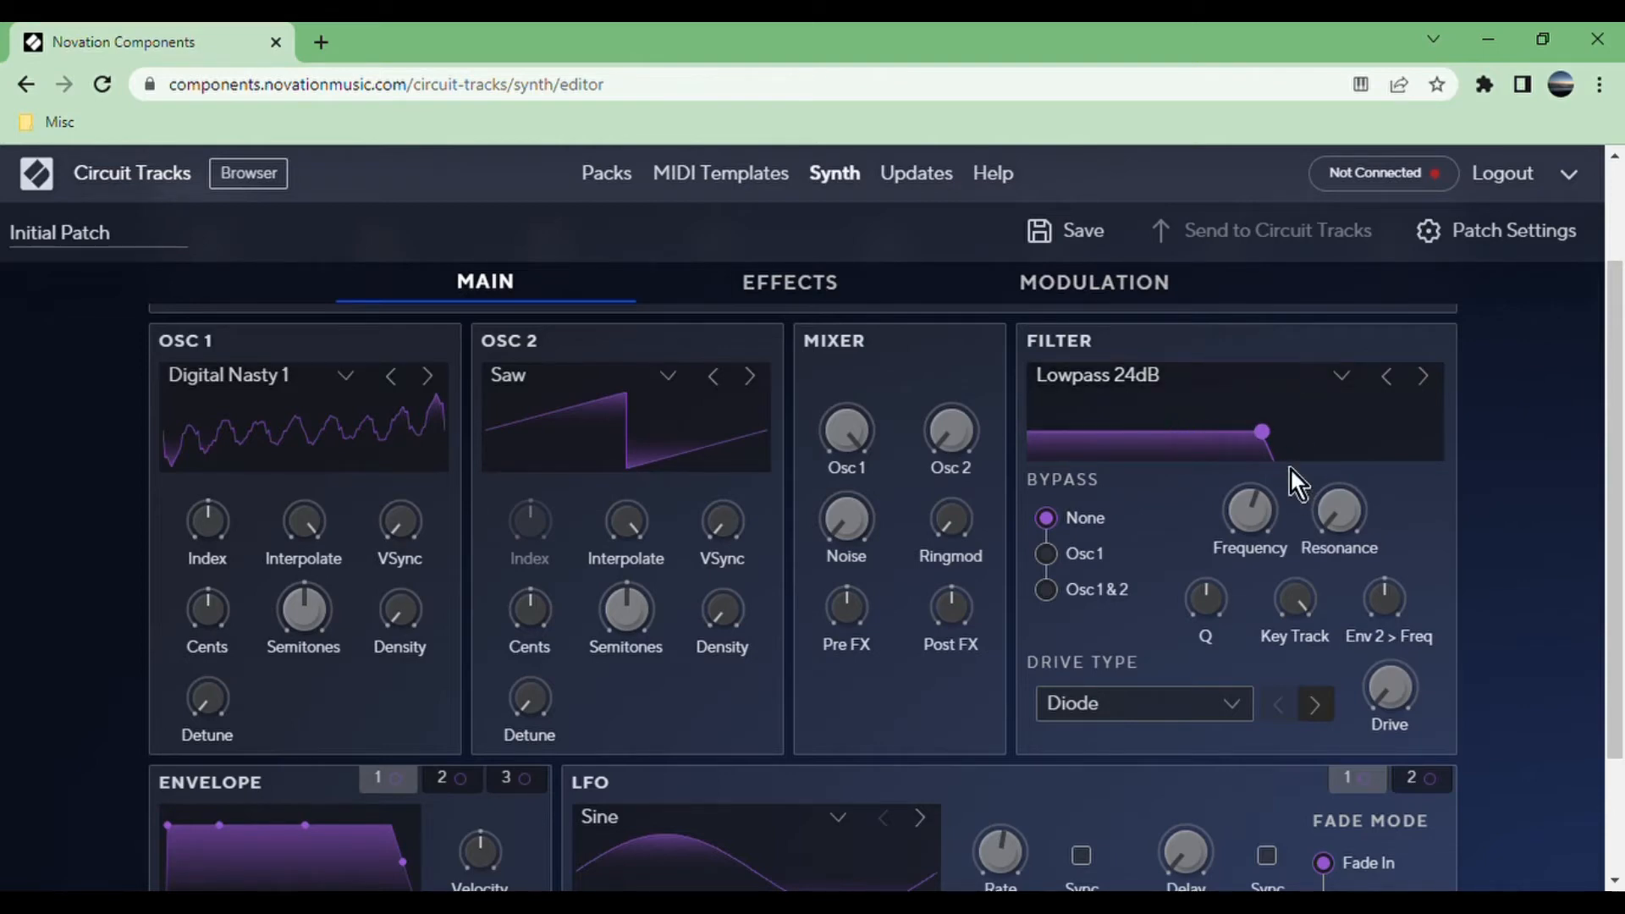
pyautogui.click(1385, 375)
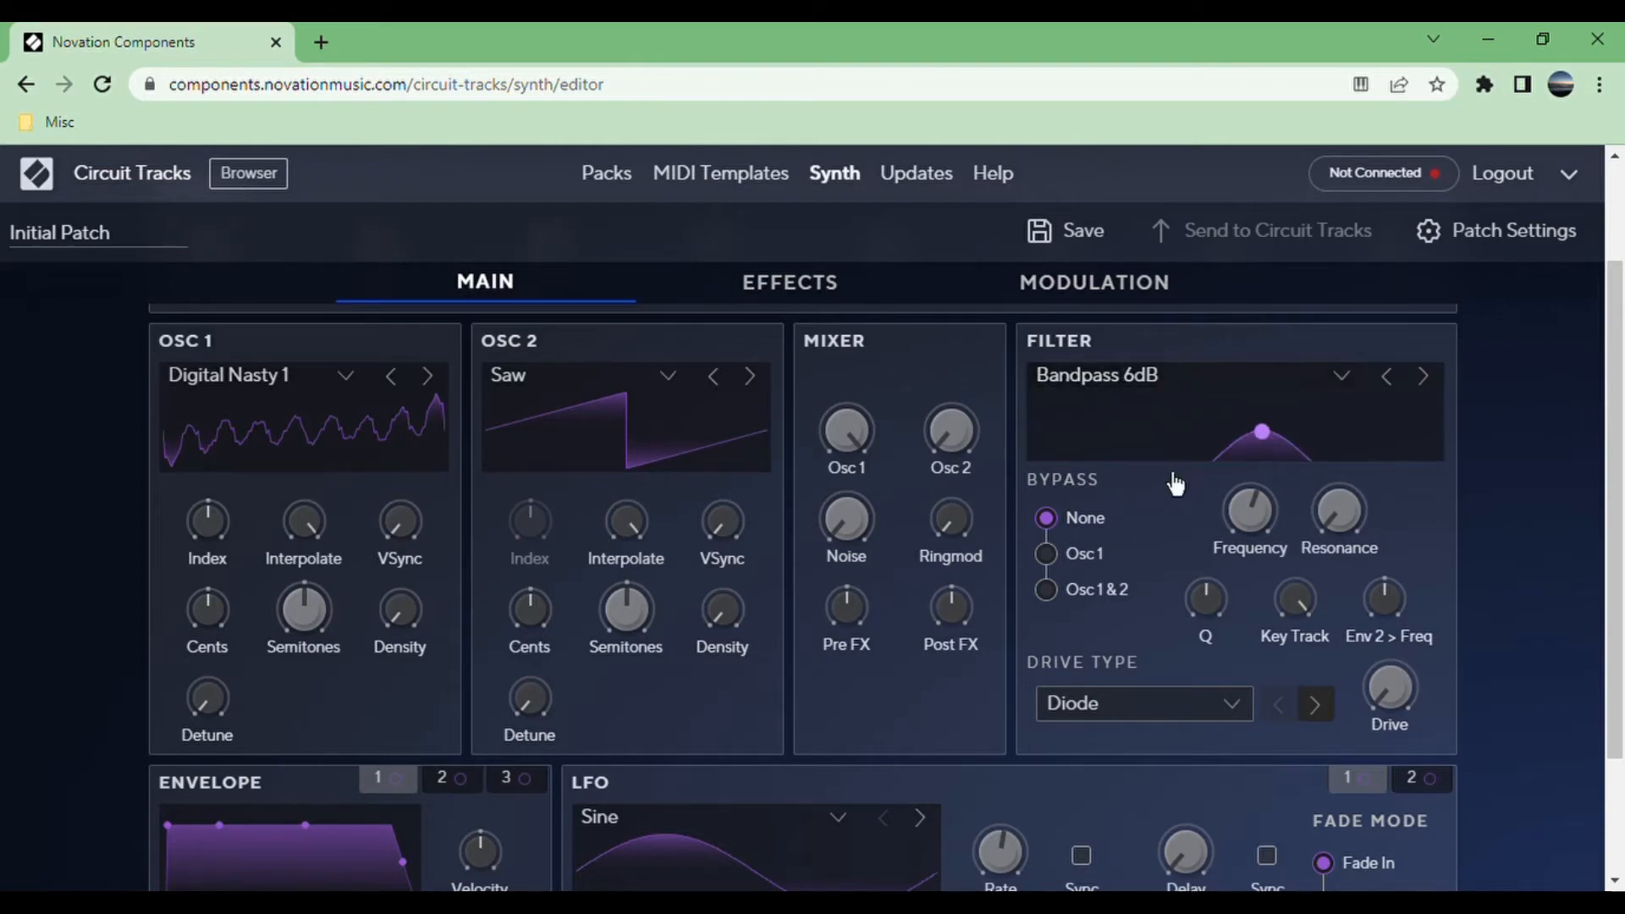
pyautogui.moveTo(1264, 465)
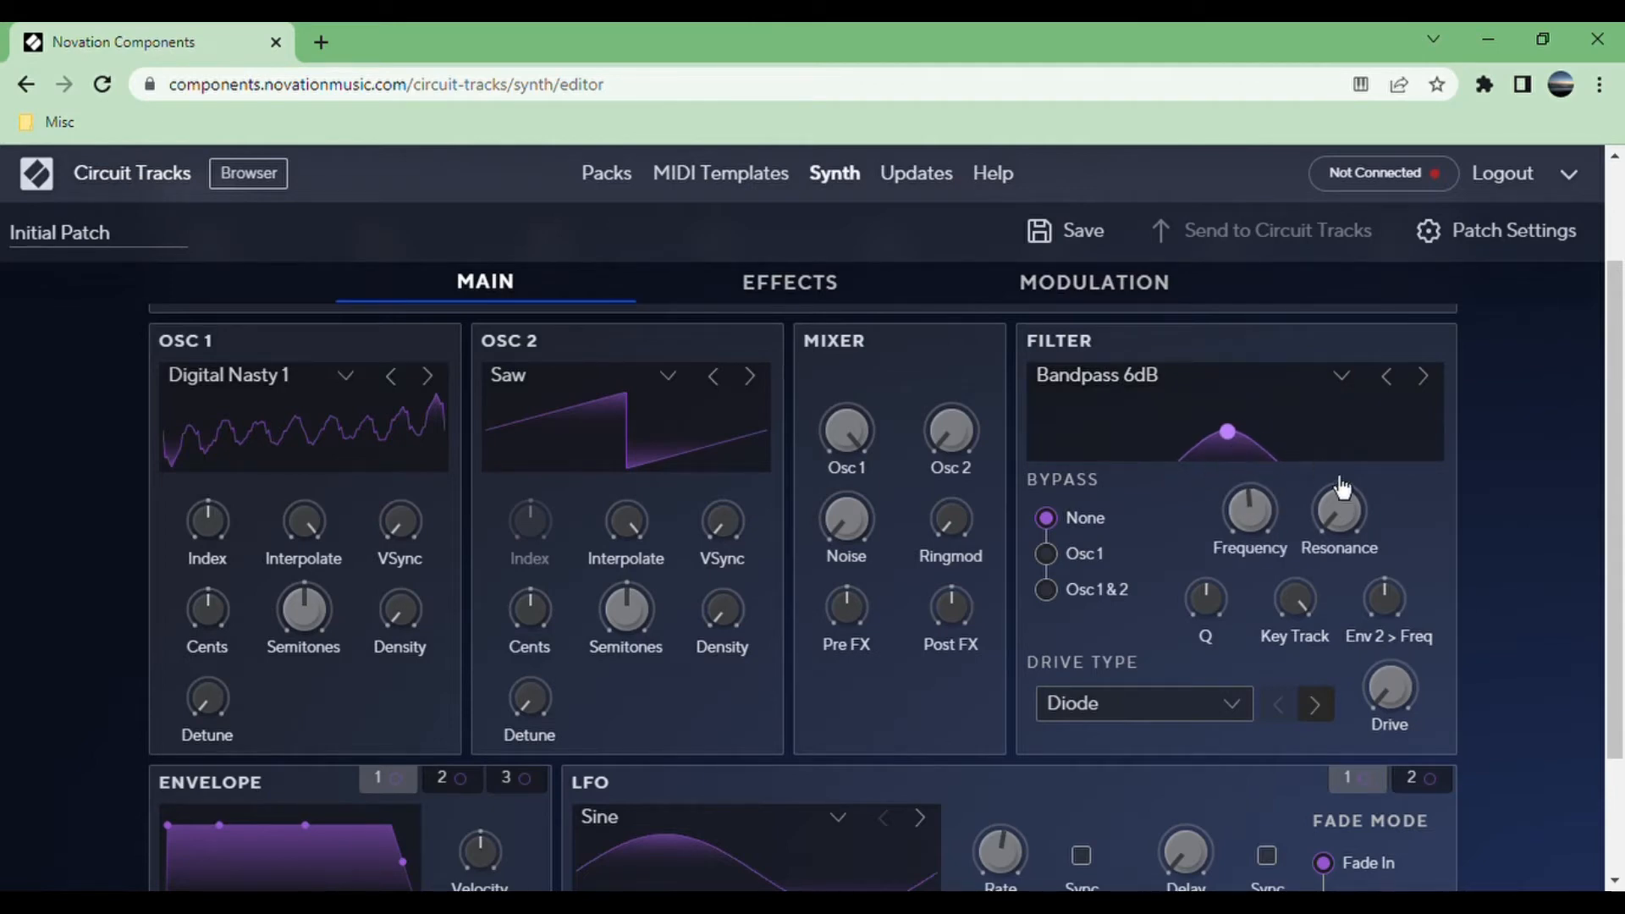
pyautogui.moveTo(1311, 458)
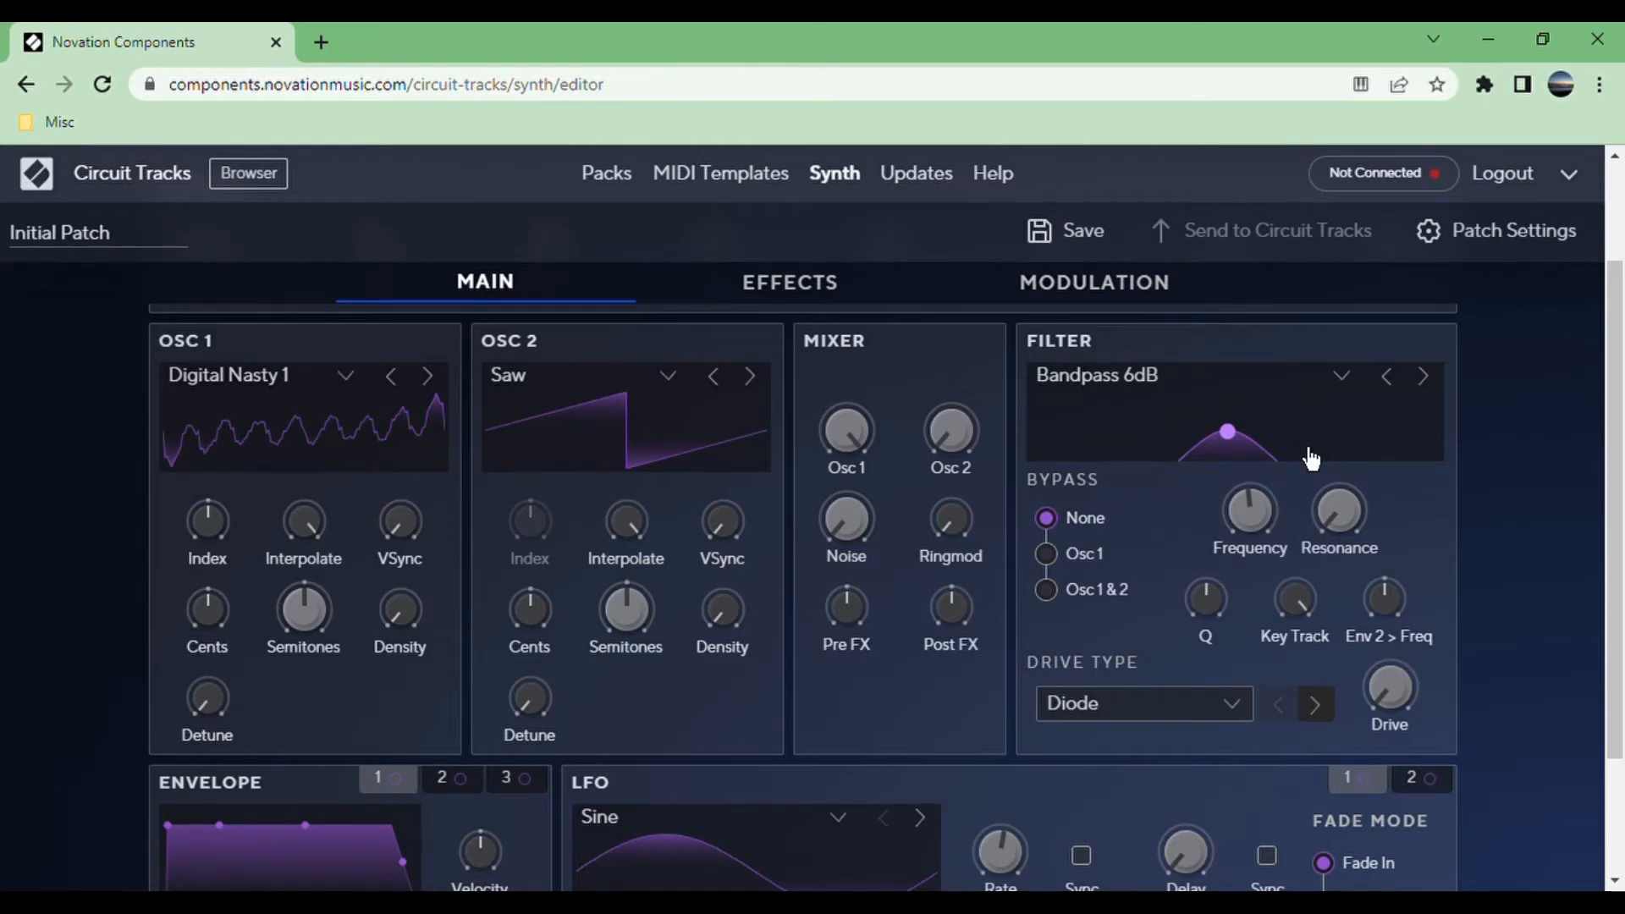
pyautogui.moveTo(1140, 534)
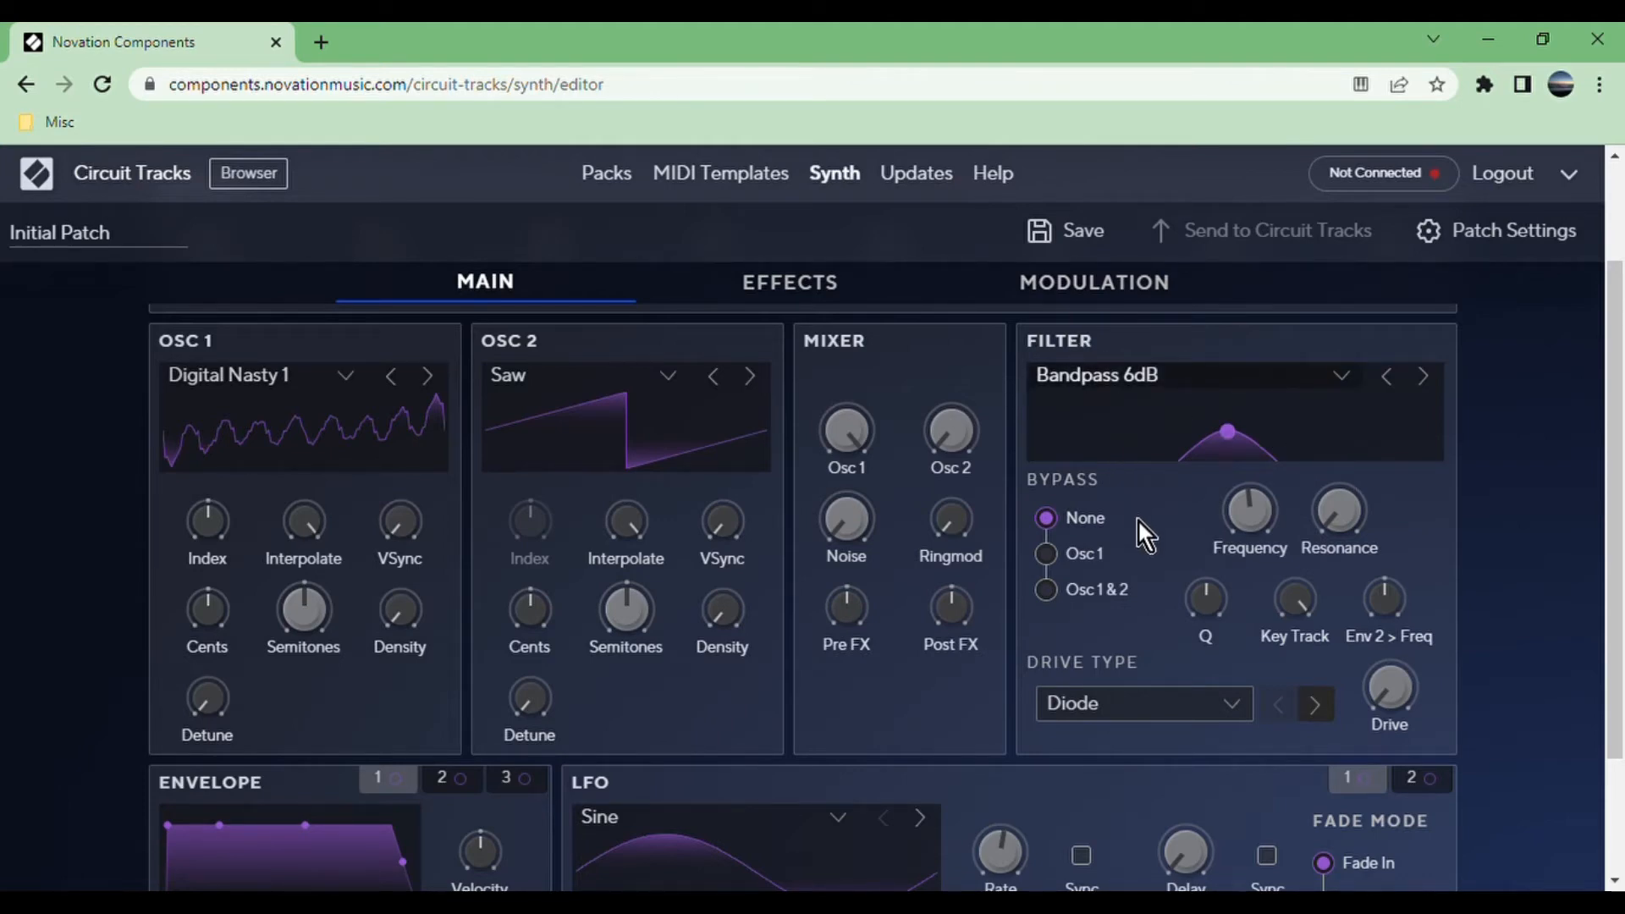
pyautogui.click(1385, 375)
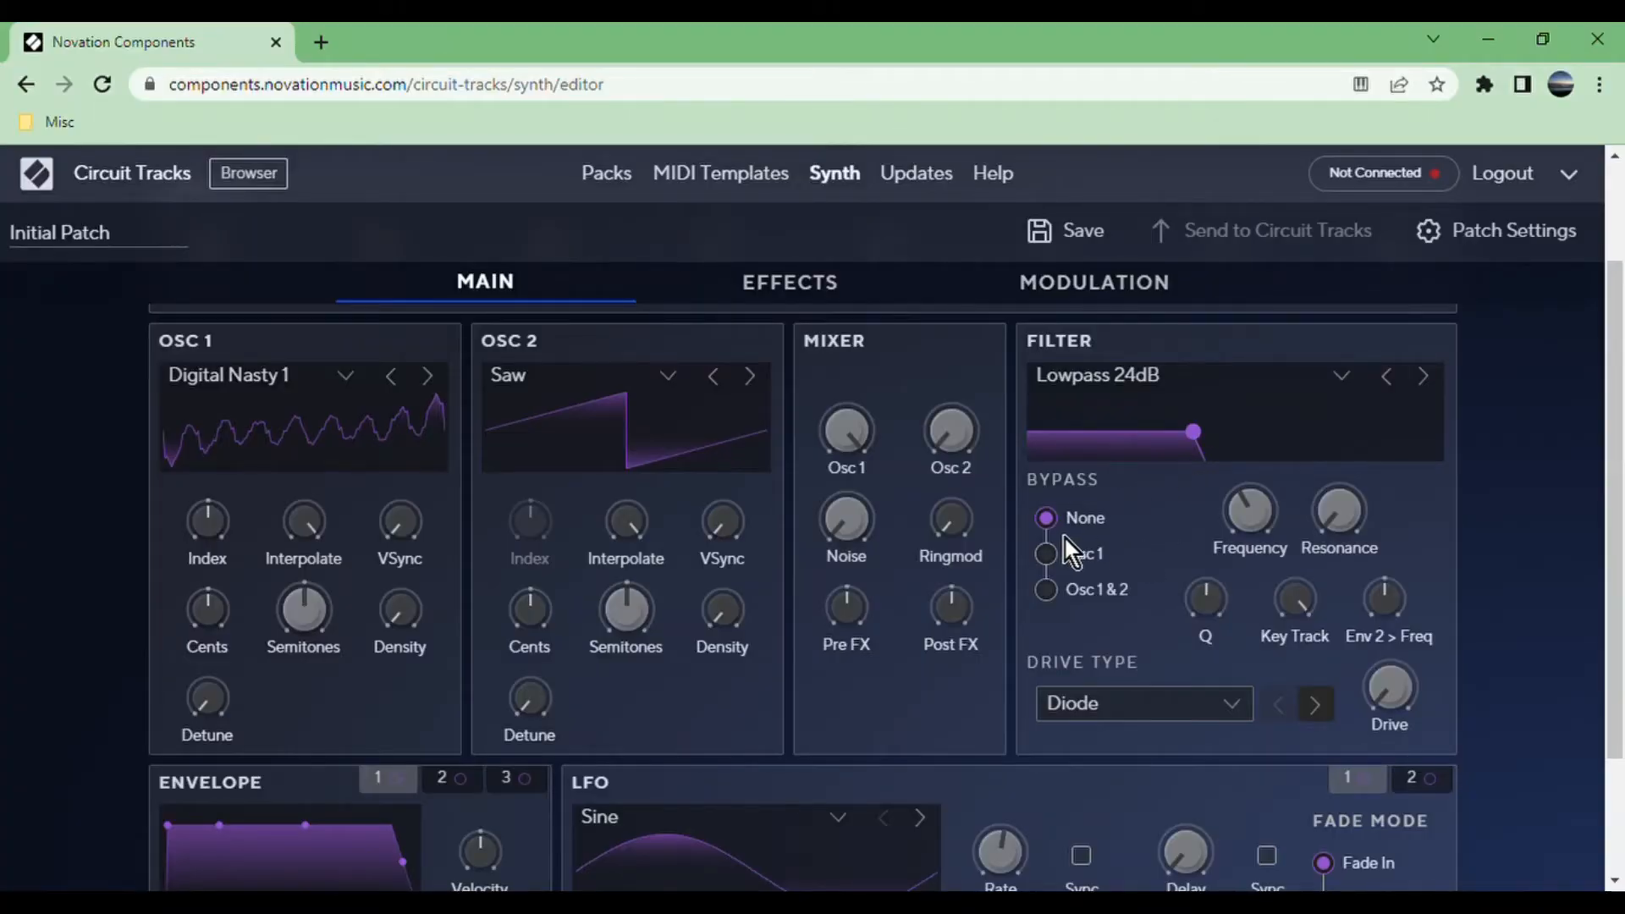
pyautogui.click(1046, 589)
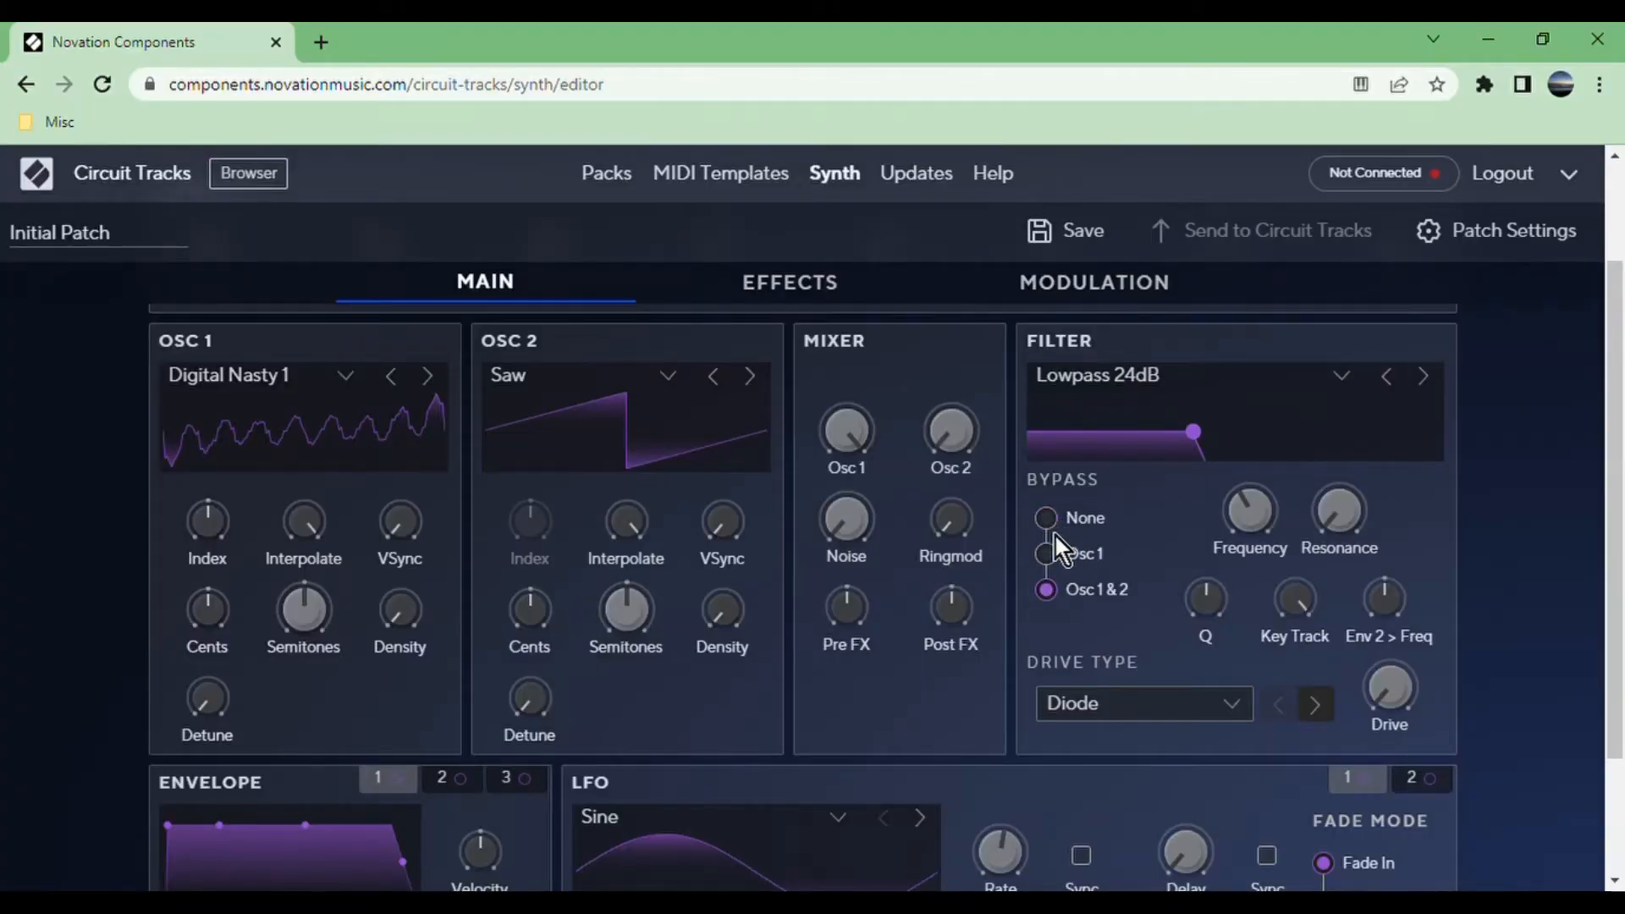
pyautogui.click(1047, 517)
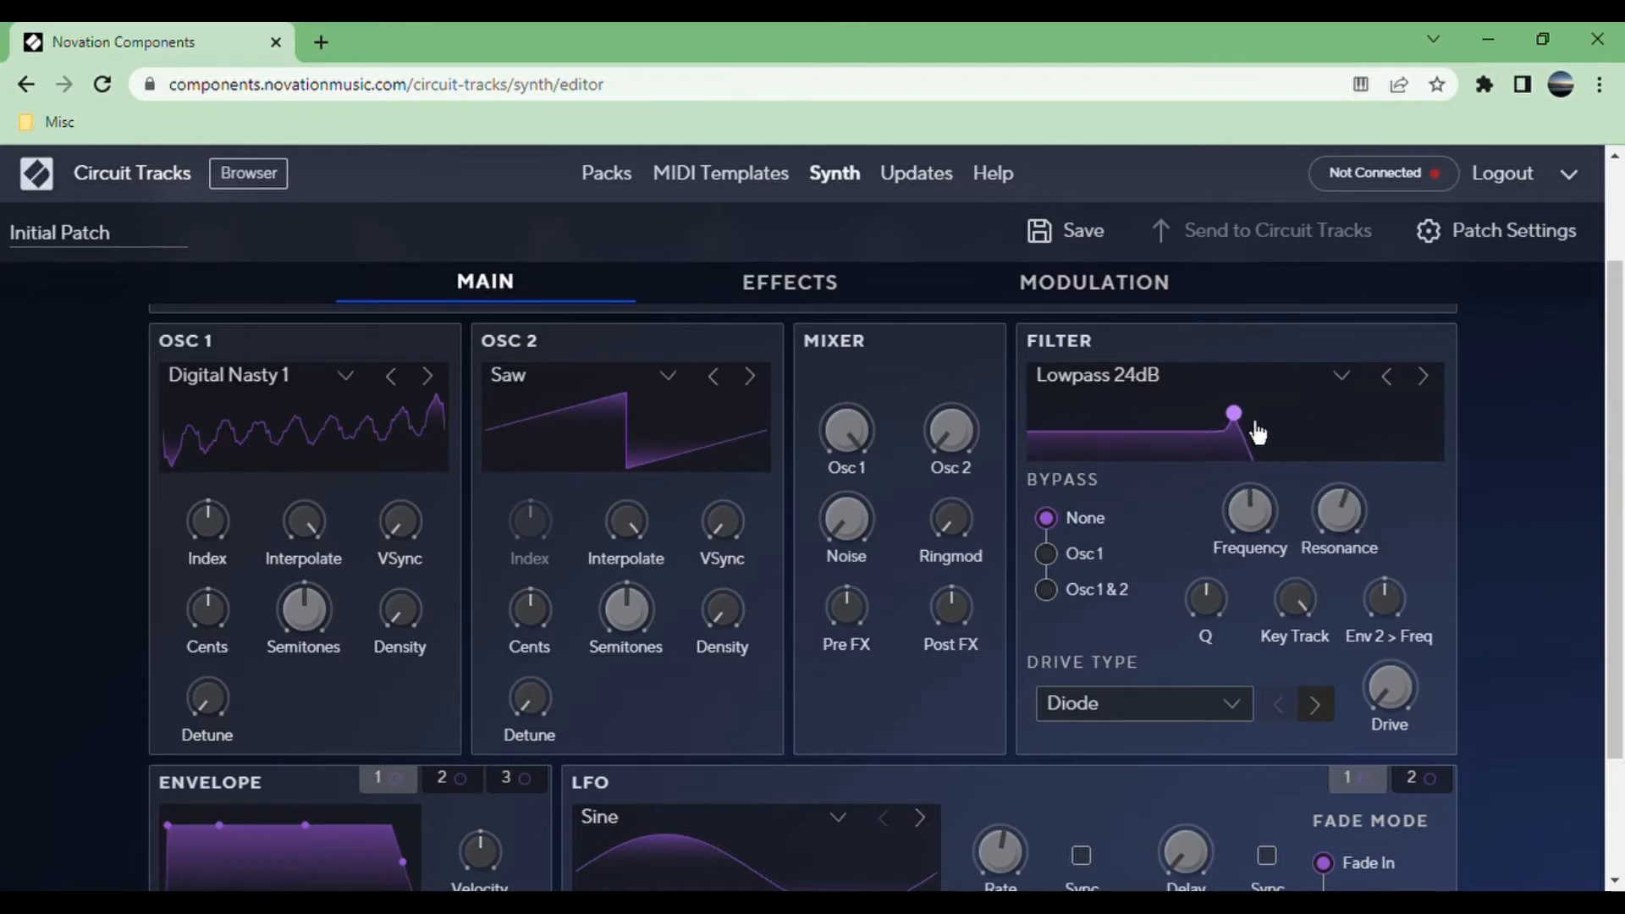
pyautogui.moveTo(1289, 480)
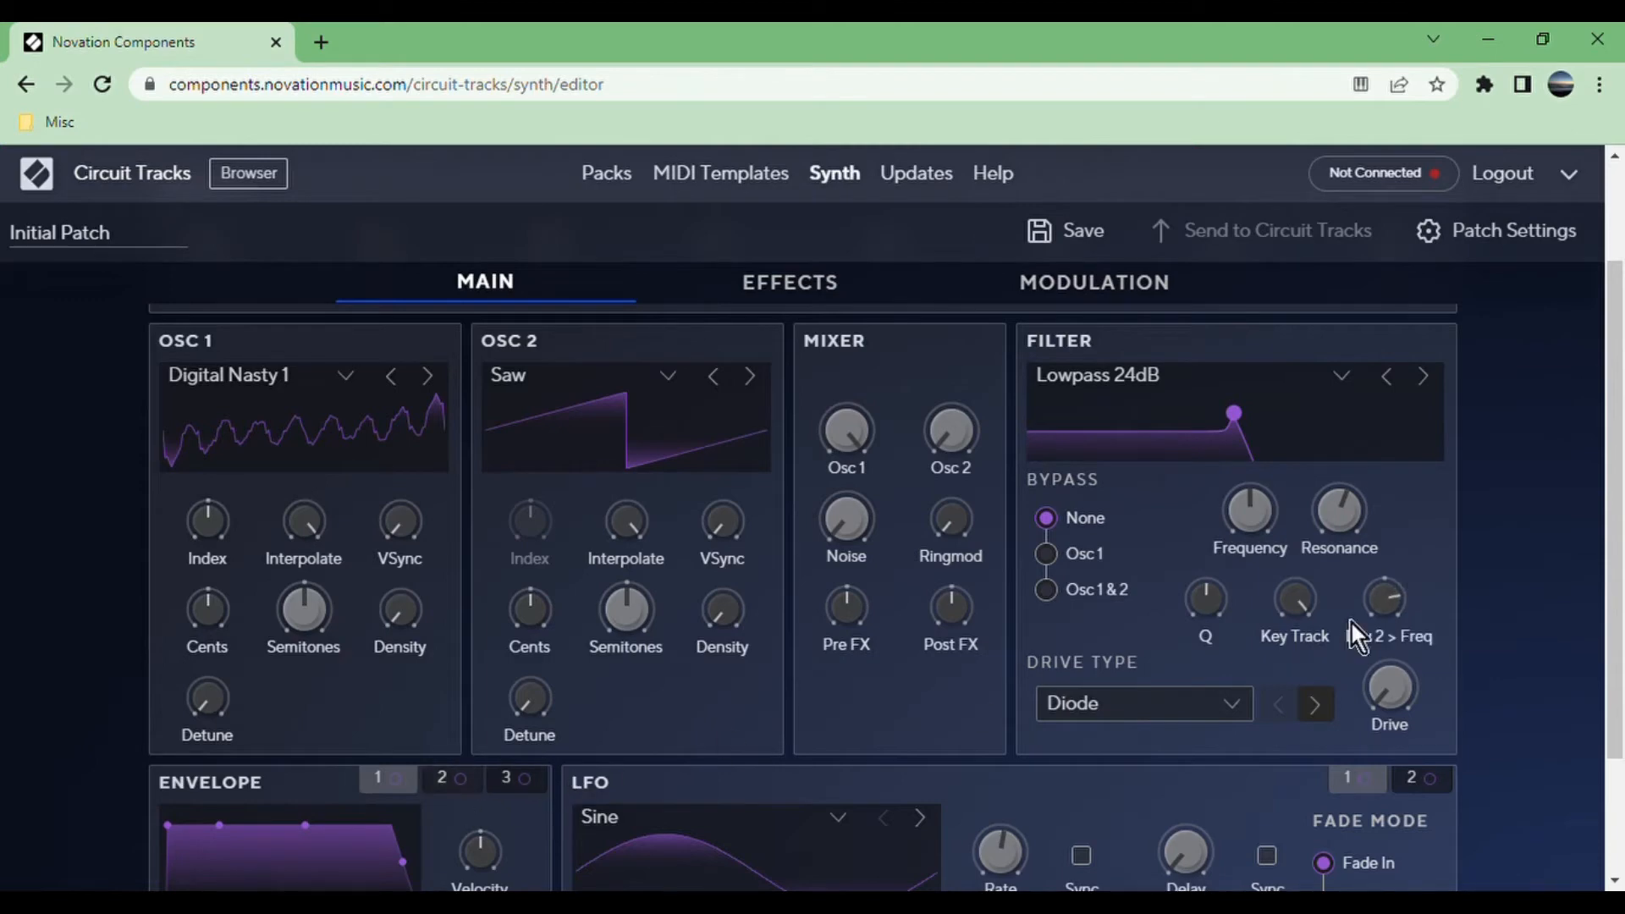
pyautogui.moveTo(1384, 627)
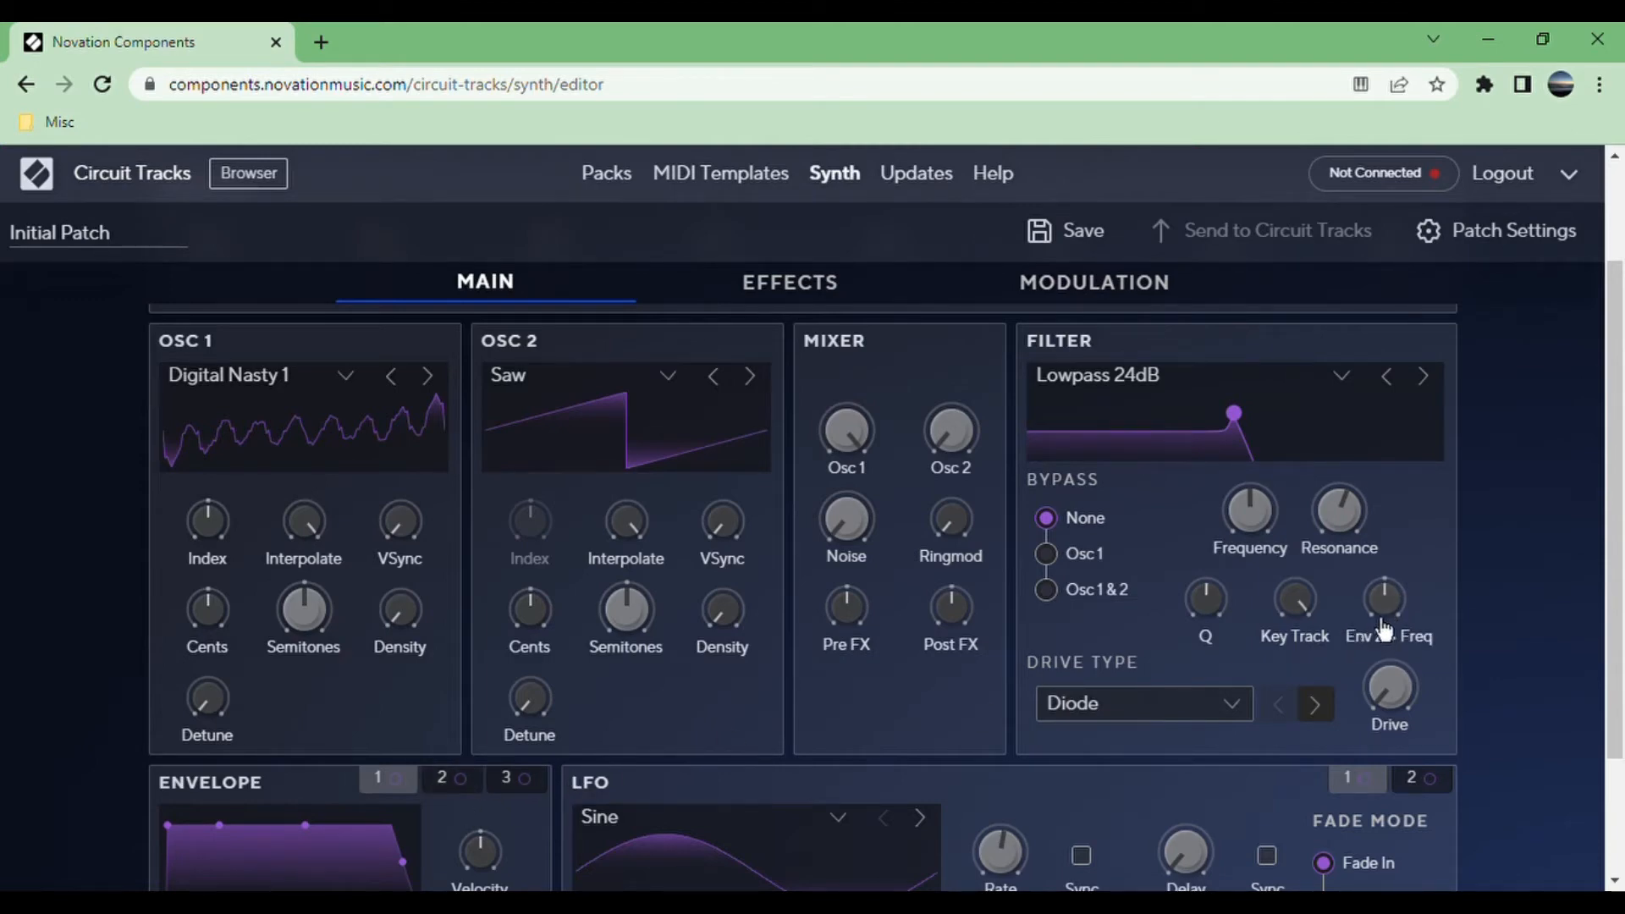
pyautogui.moveTo(1131, 546)
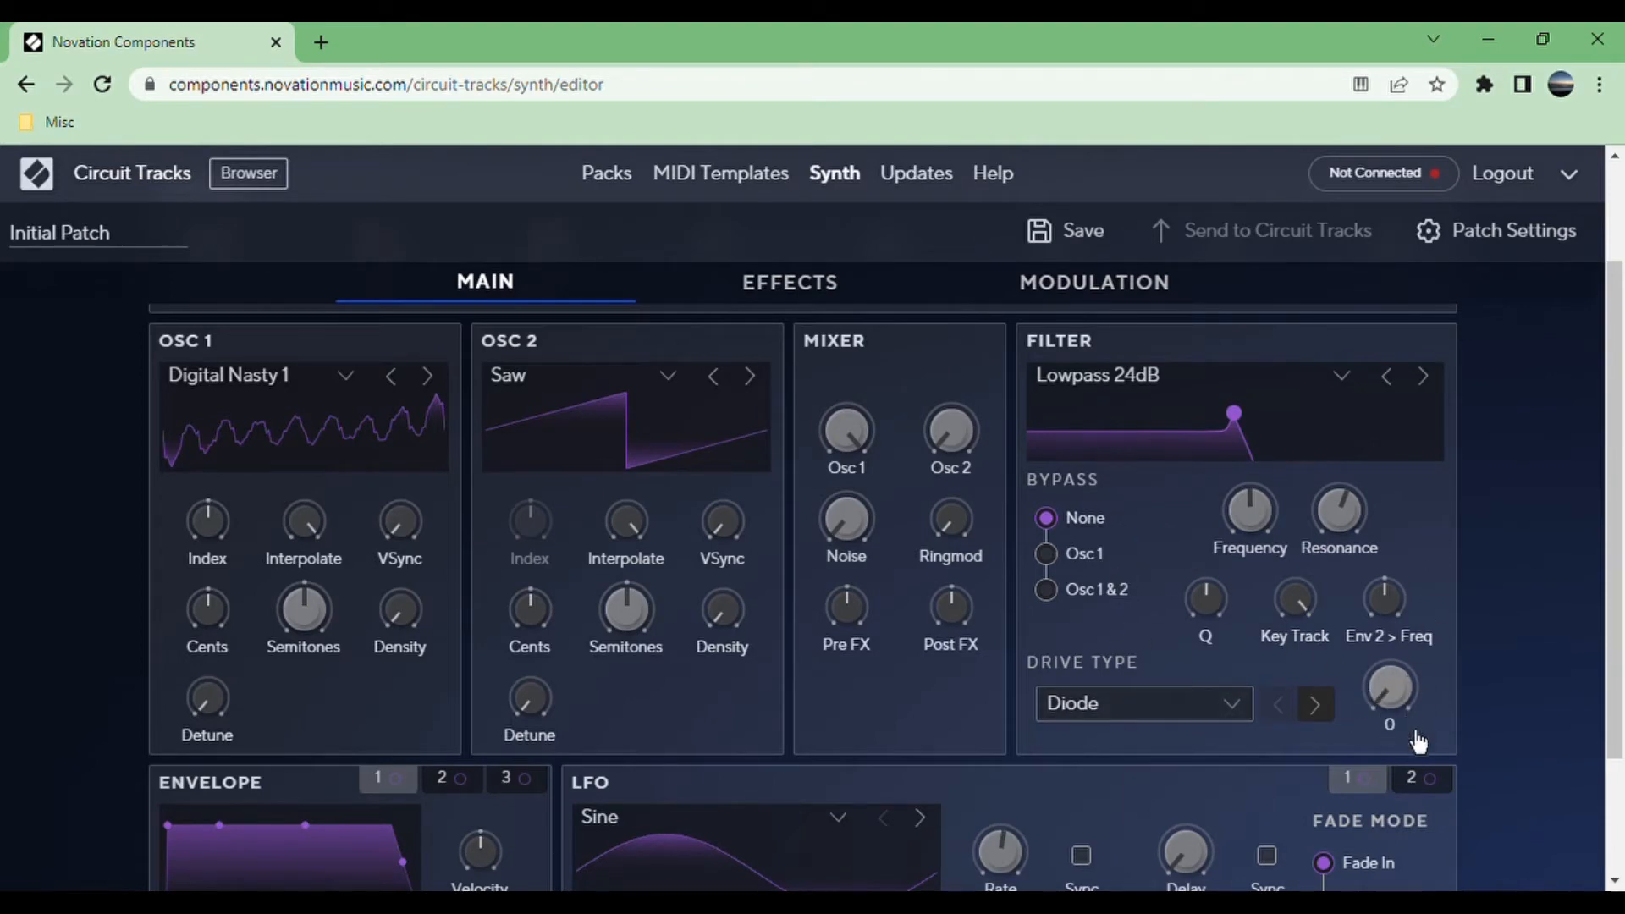
# Scroll the Main page up to the macro knobs and back down to the envelopes.
pyautogui.scroll(3)
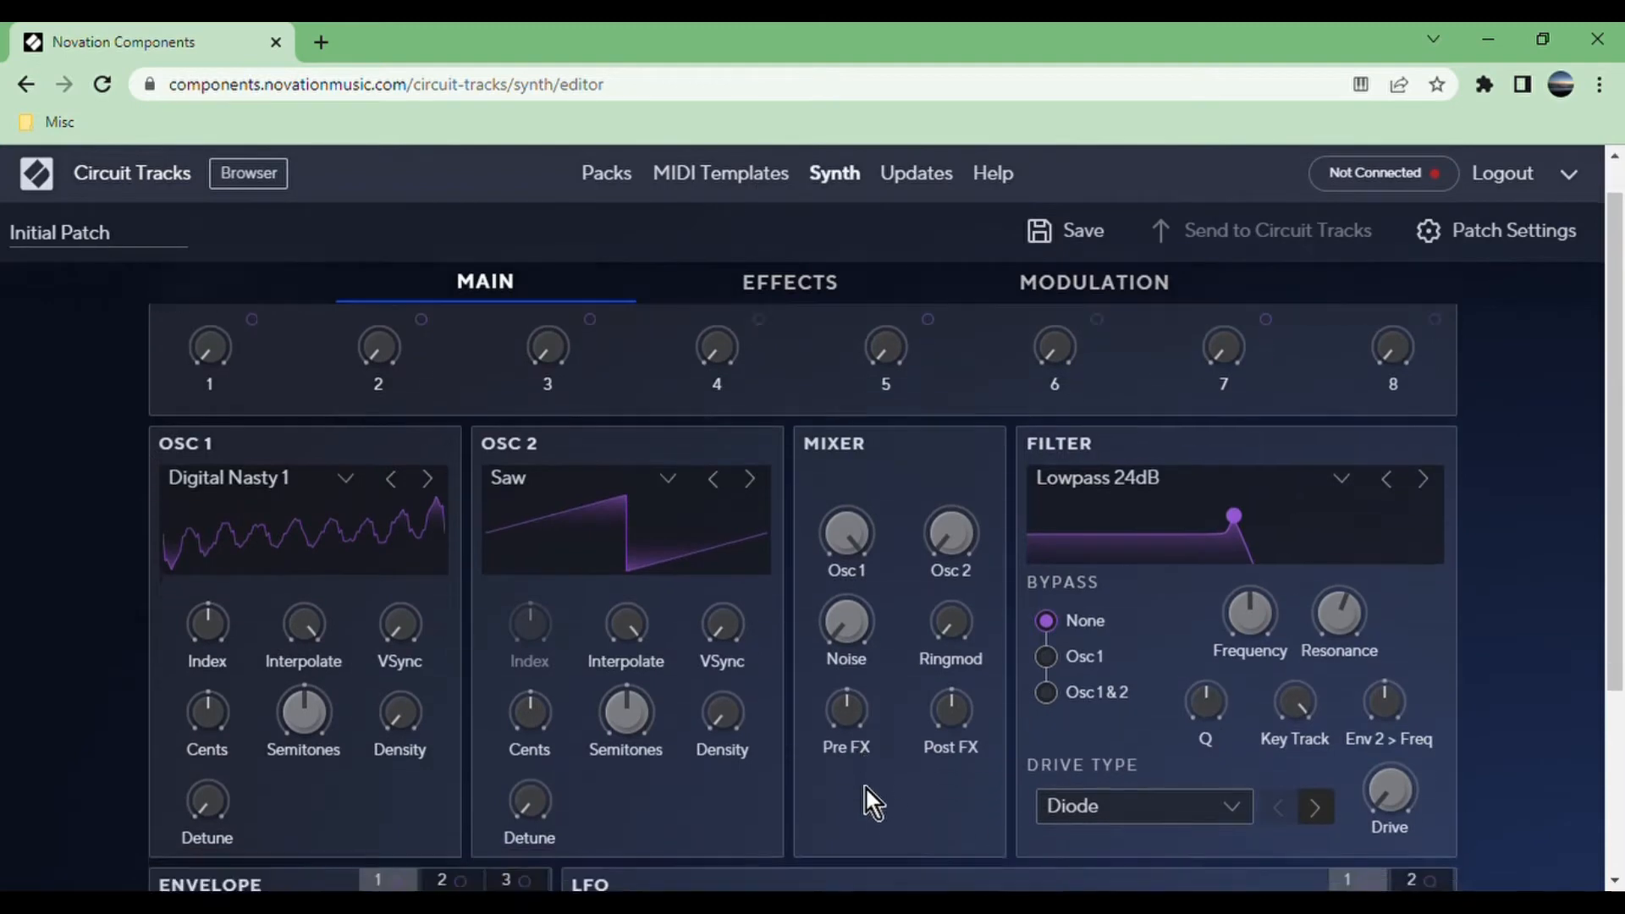
pyautogui.scroll(-3)
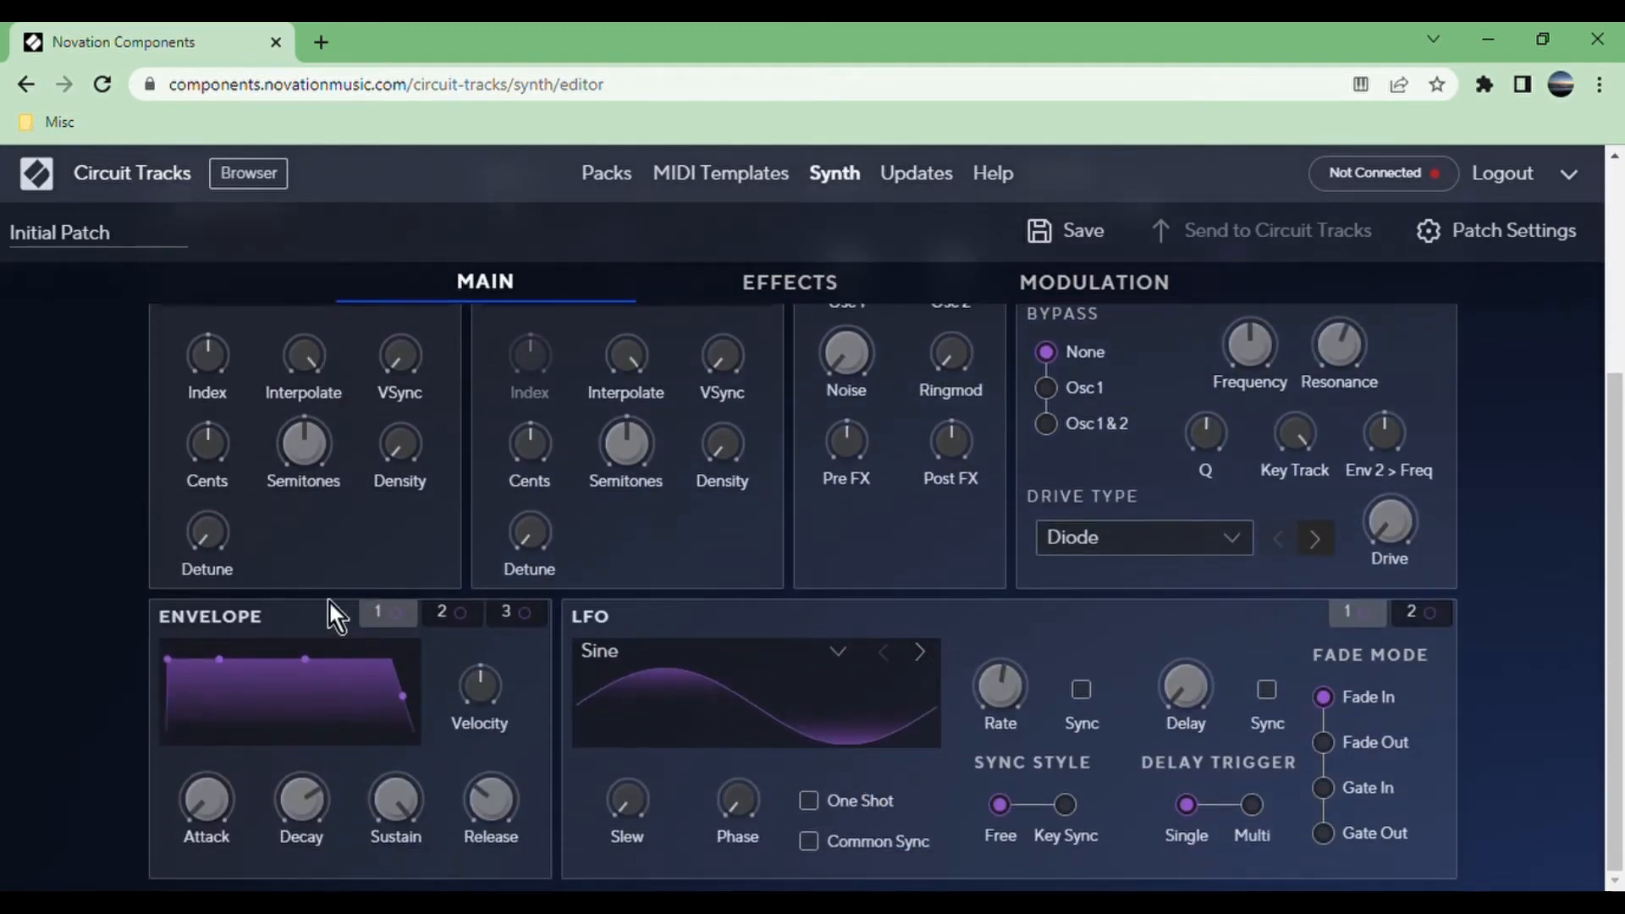
pyautogui.moveTo(440, 668)
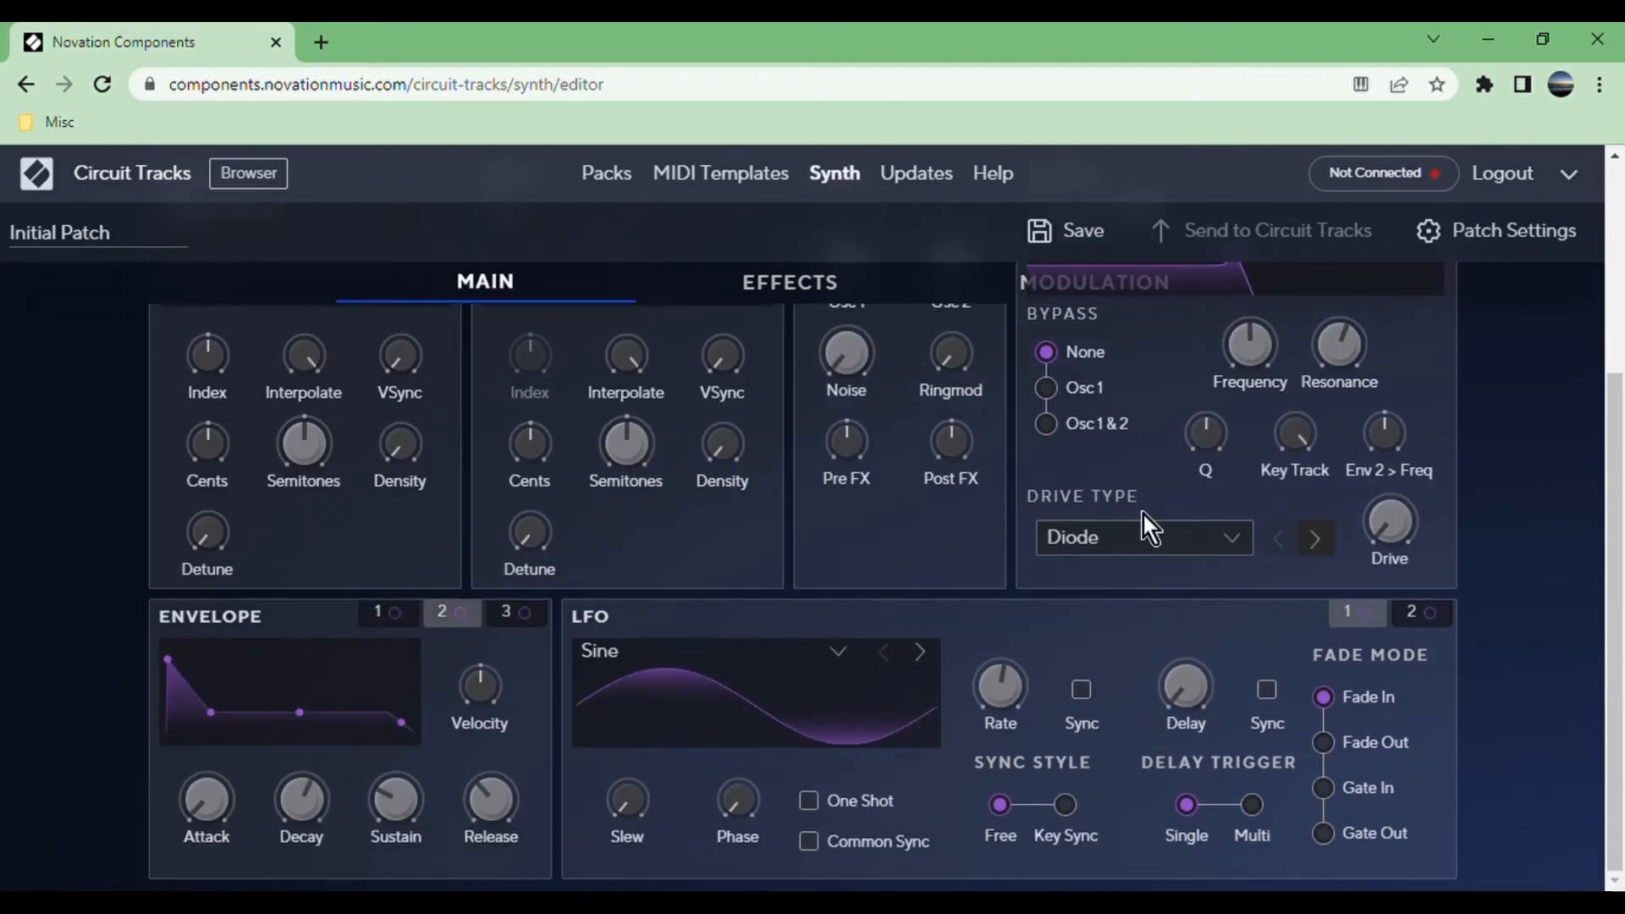
pyautogui.moveTo(1388, 440)
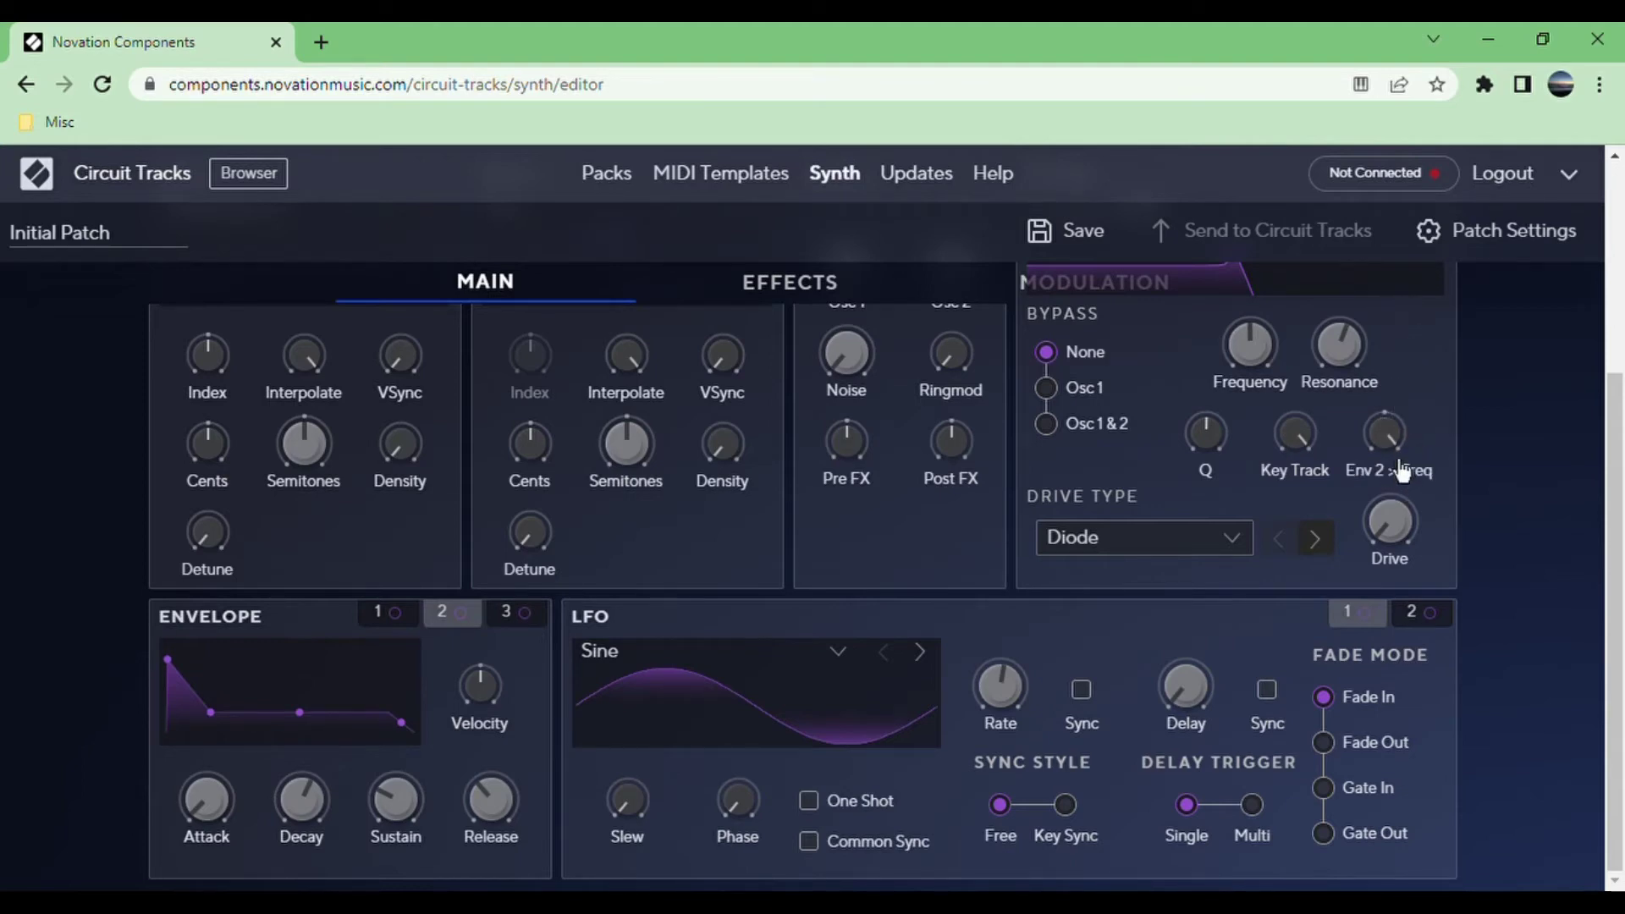
pyautogui.moveTo(1249, 352)
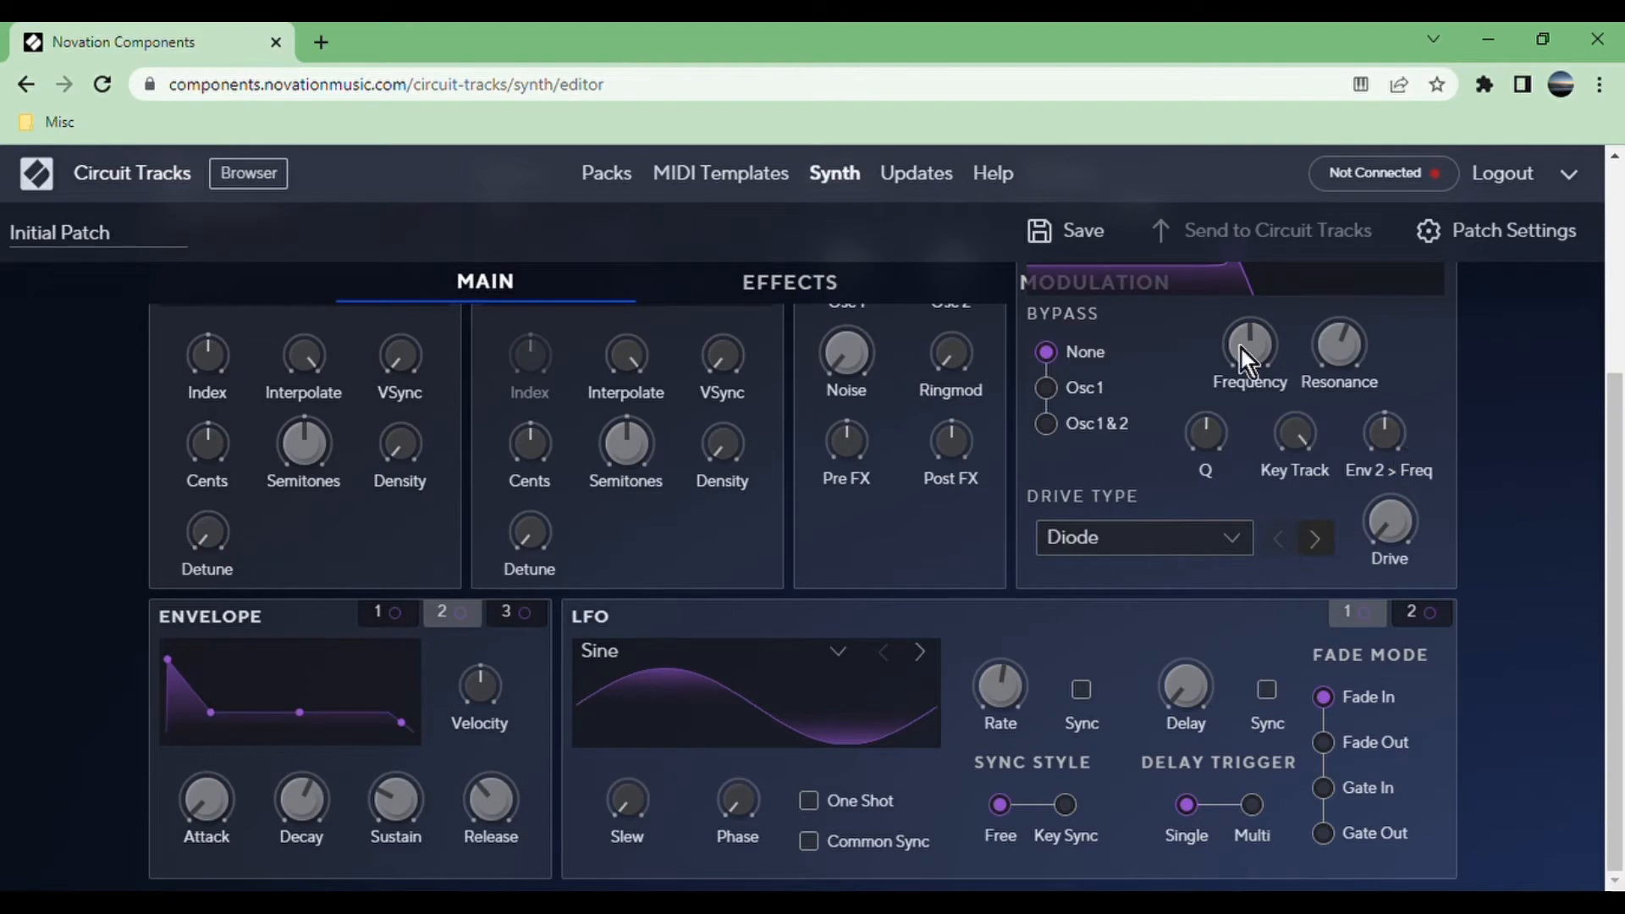
pyautogui.moveTo(1398, 469)
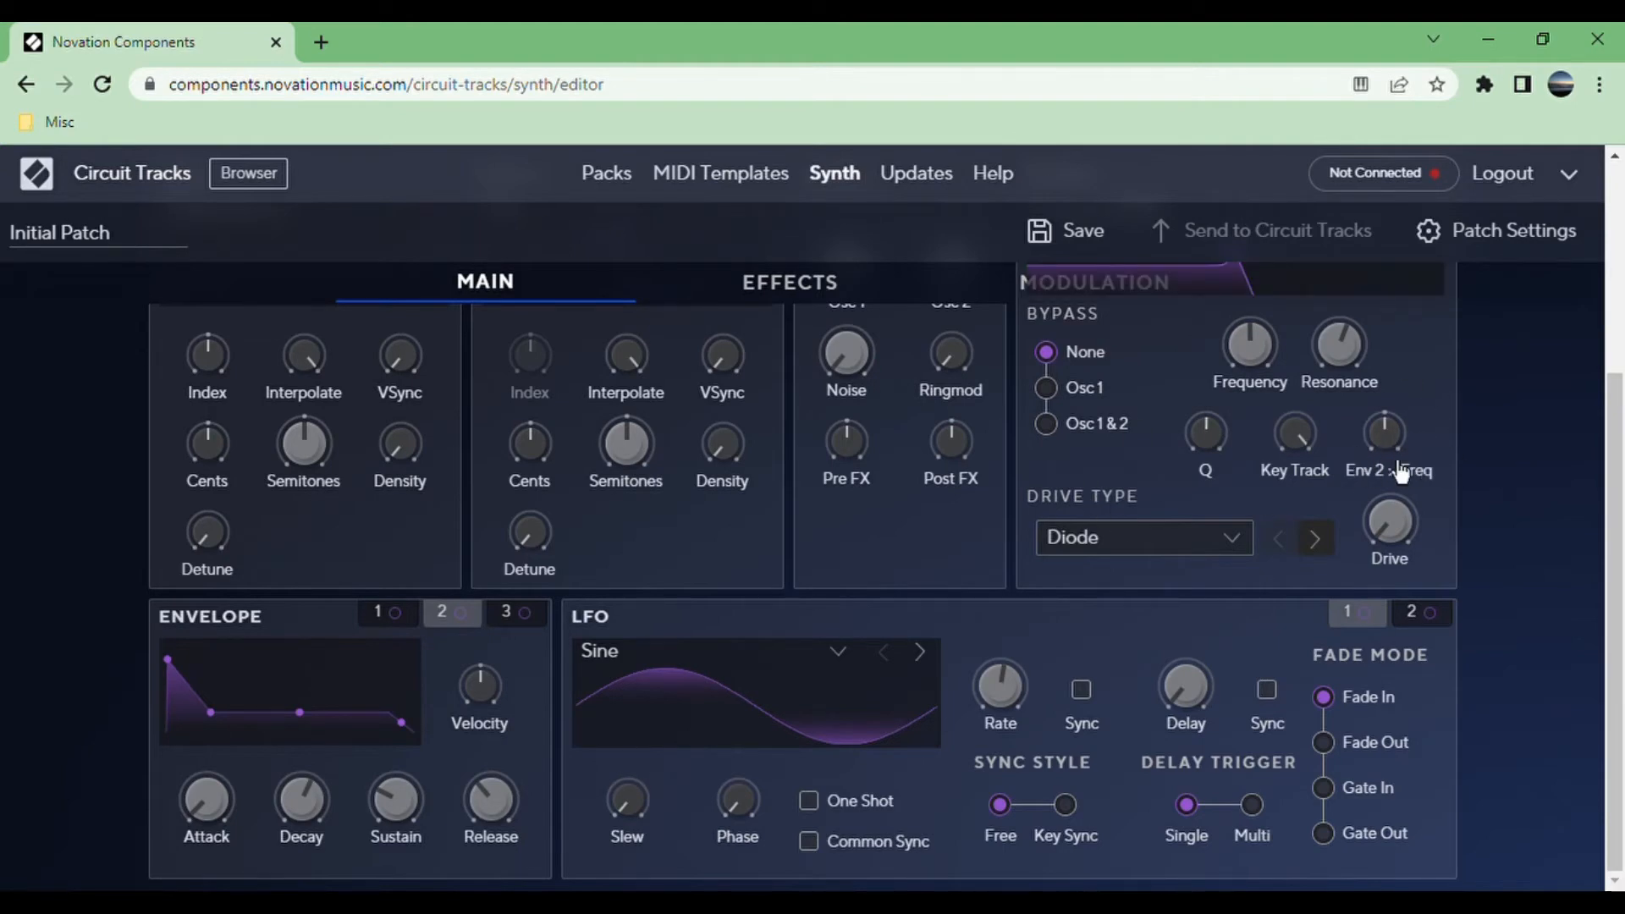
pyautogui.scroll(3)
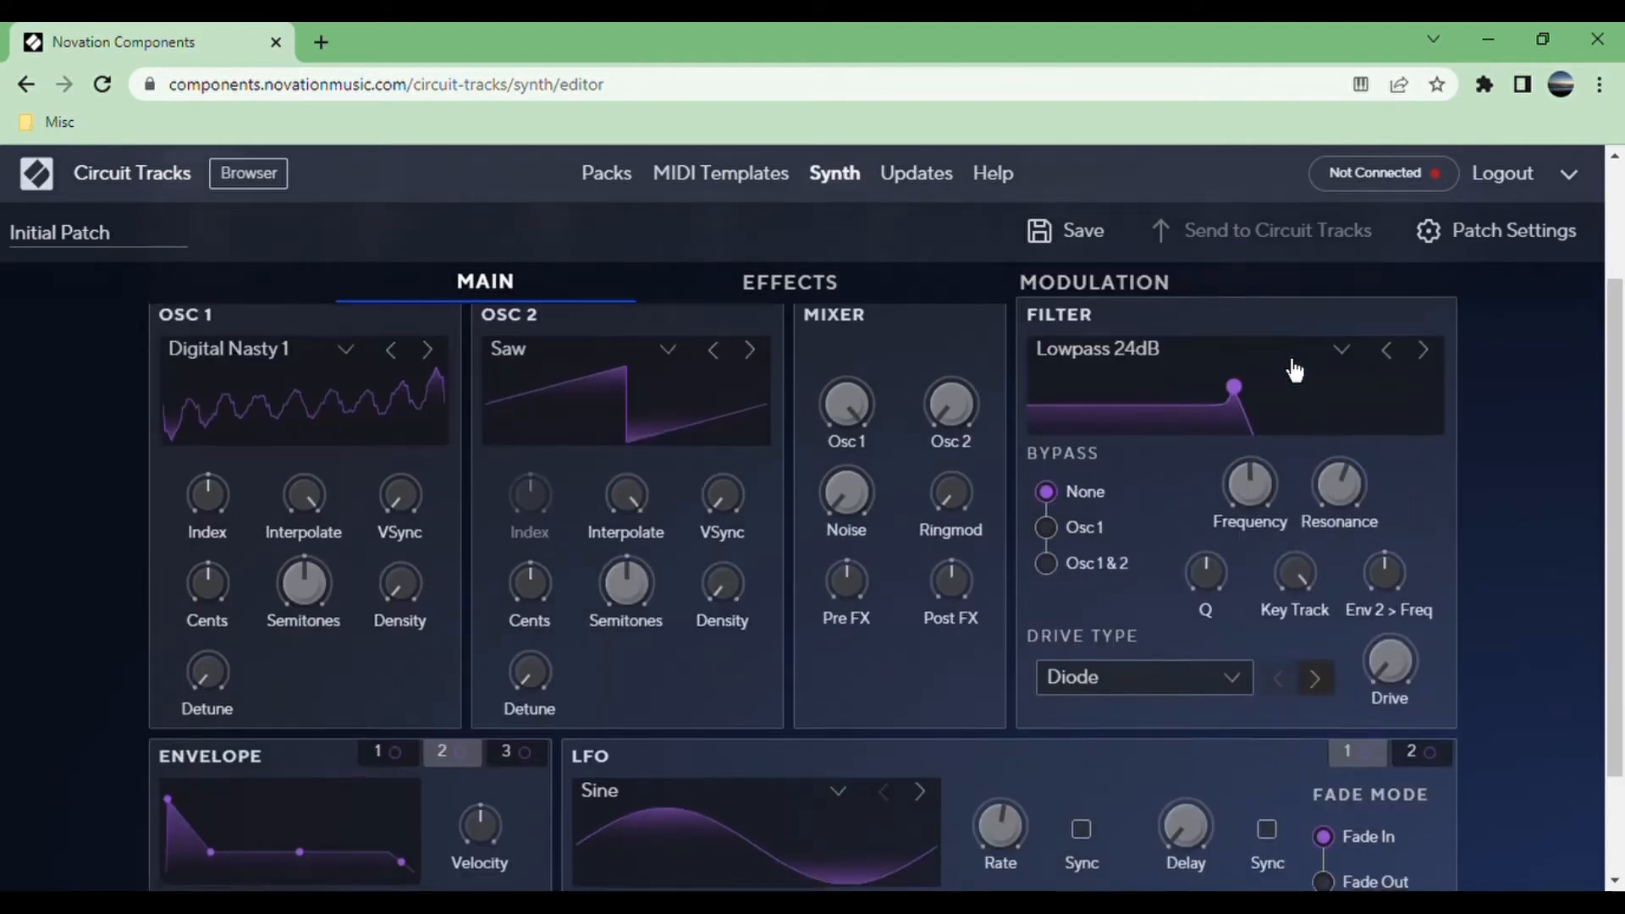
pyautogui.scroll(-3)
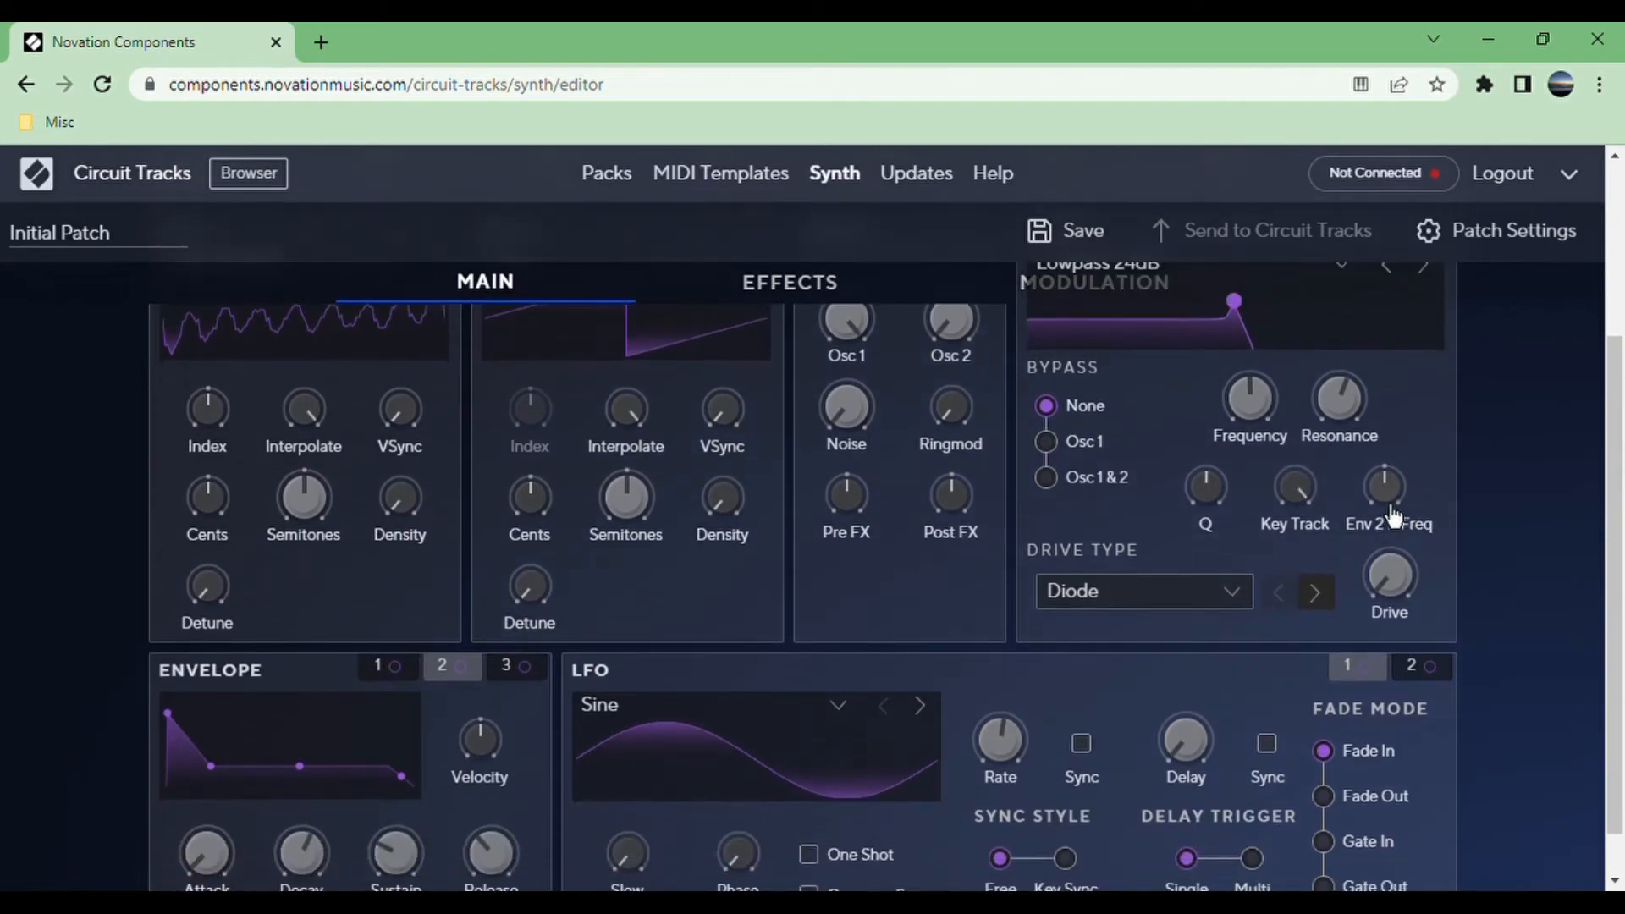
pyautogui.moveTo(1384, 433)
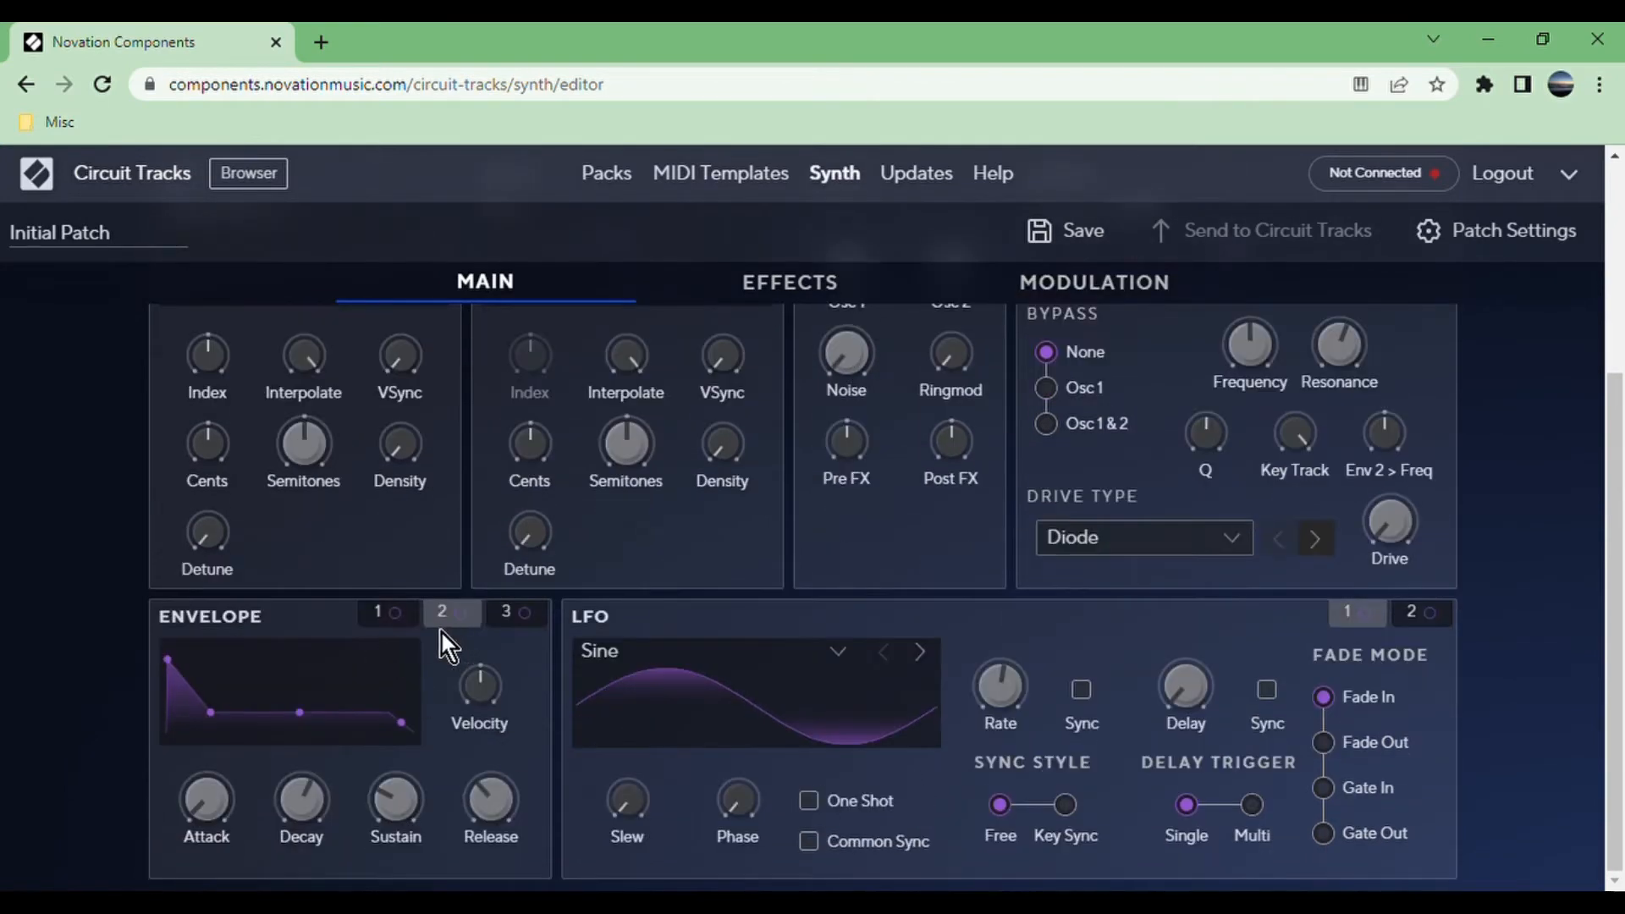
# Compare envelopes 1, 2 and 3, ending on envelope 3 with its delay setting.
pyautogui.click(376, 611)
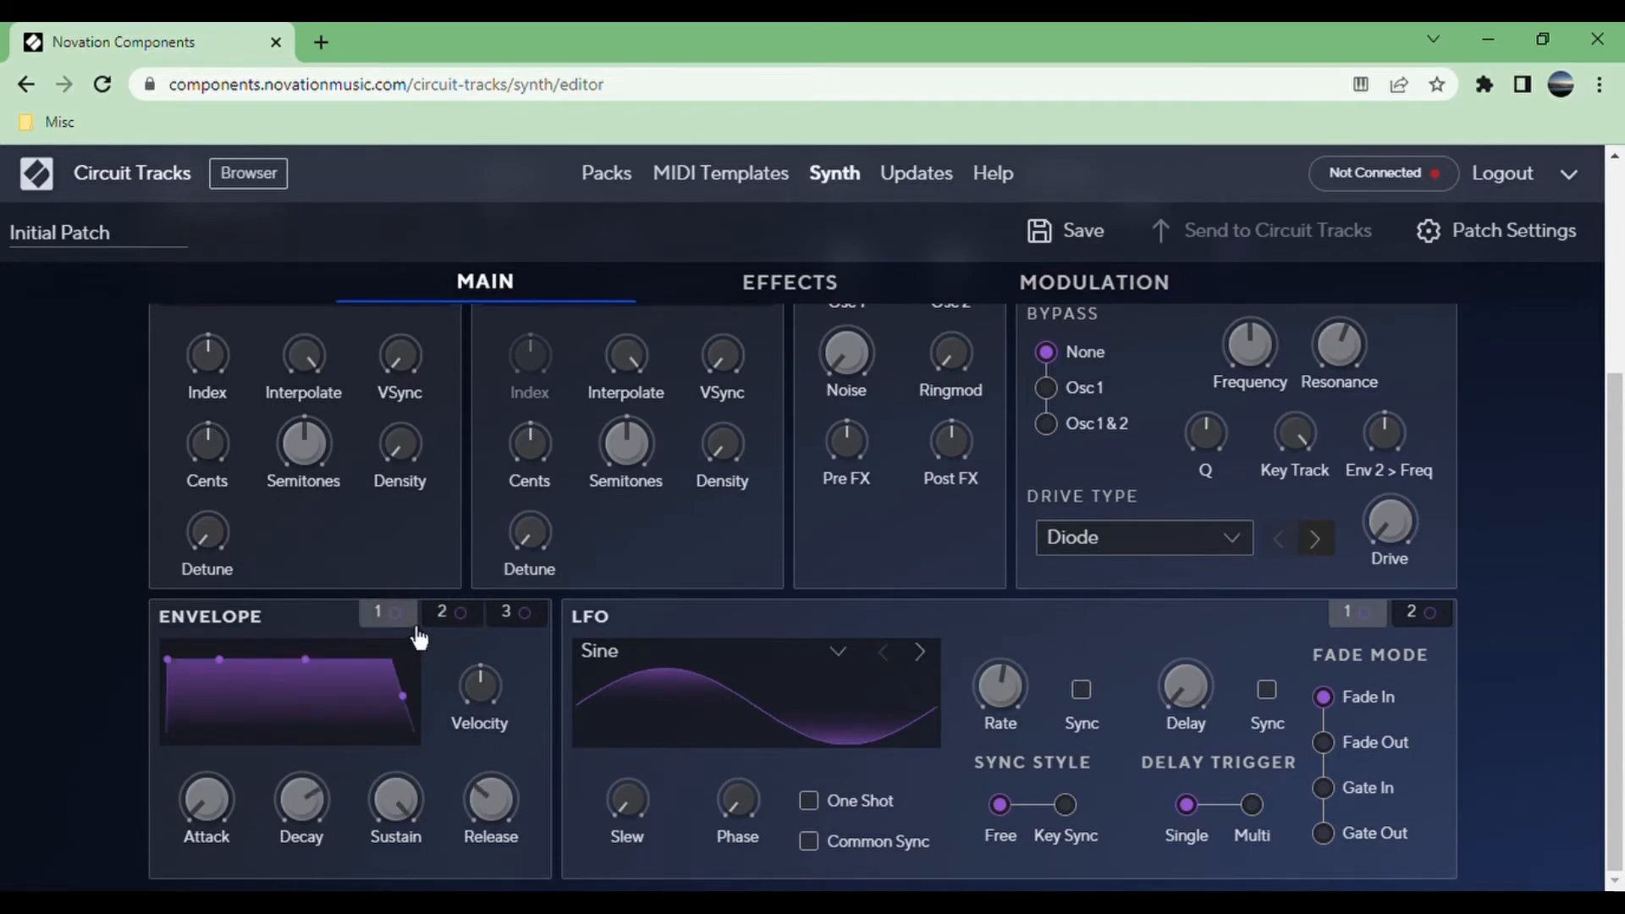
pyautogui.moveTo(398, 648)
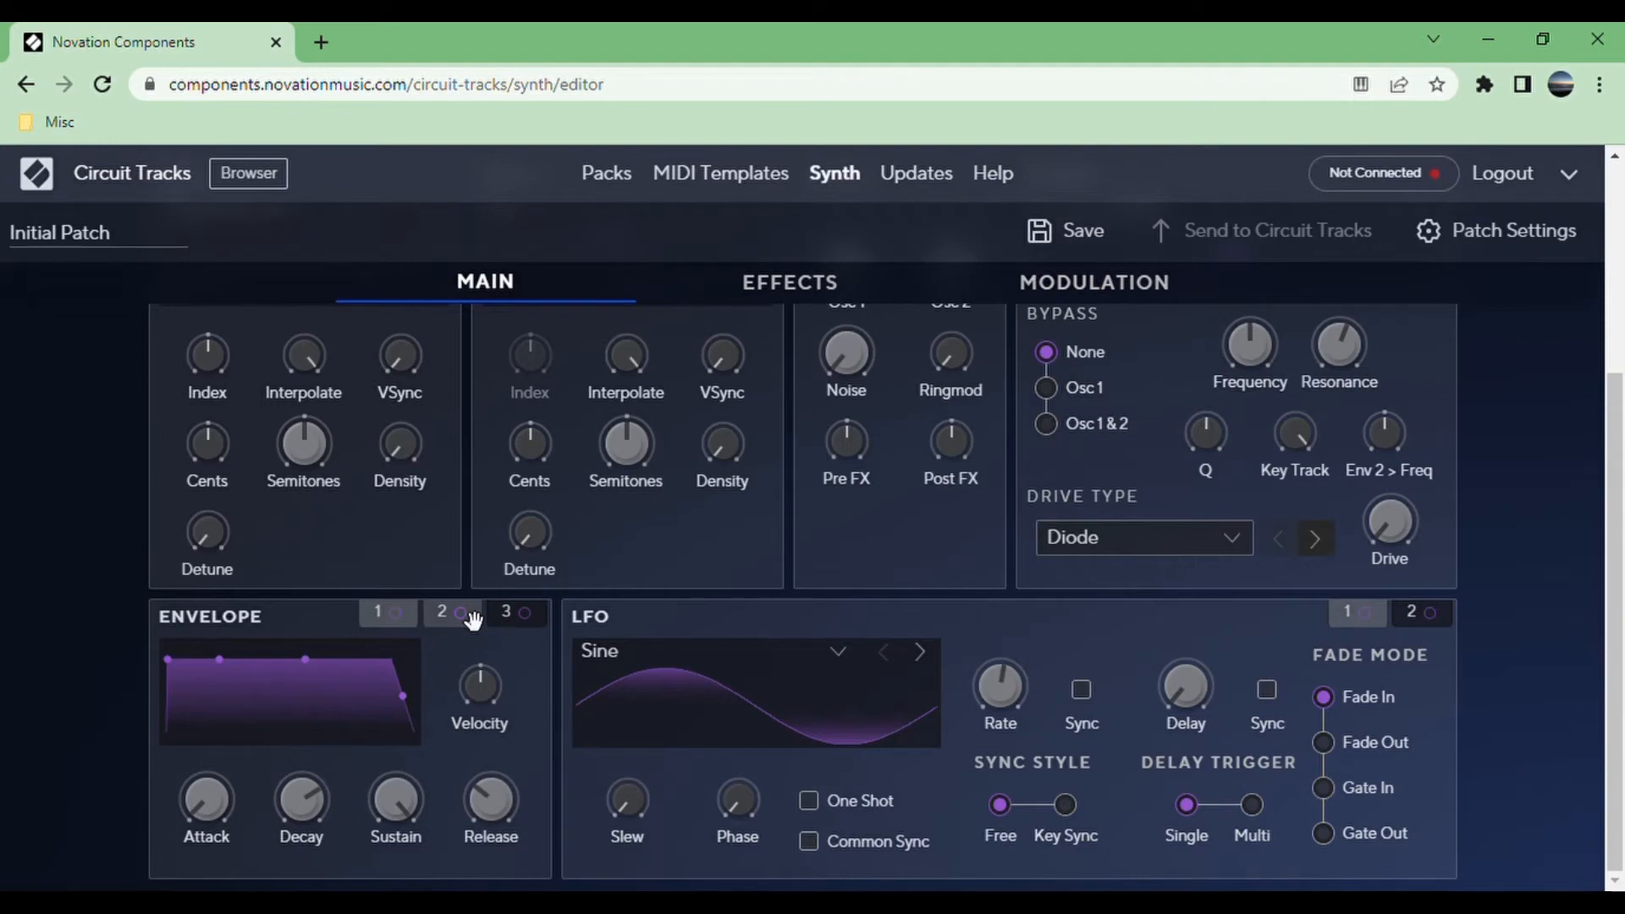
pyautogui.click(442, 610)
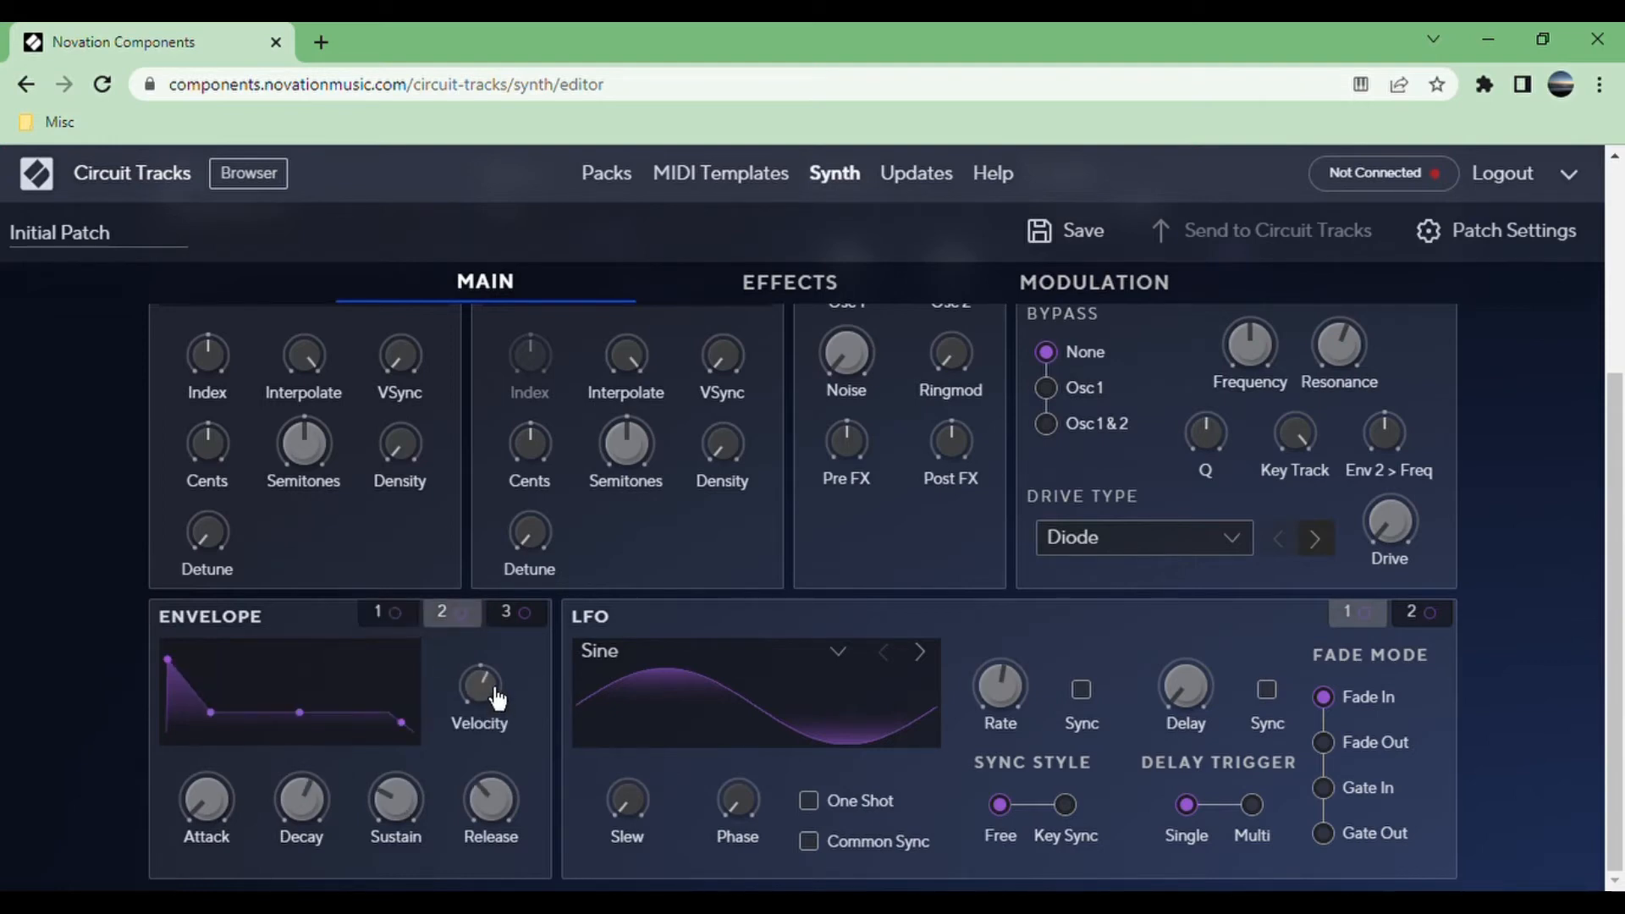
pyautogui.moveTo(527, 793)
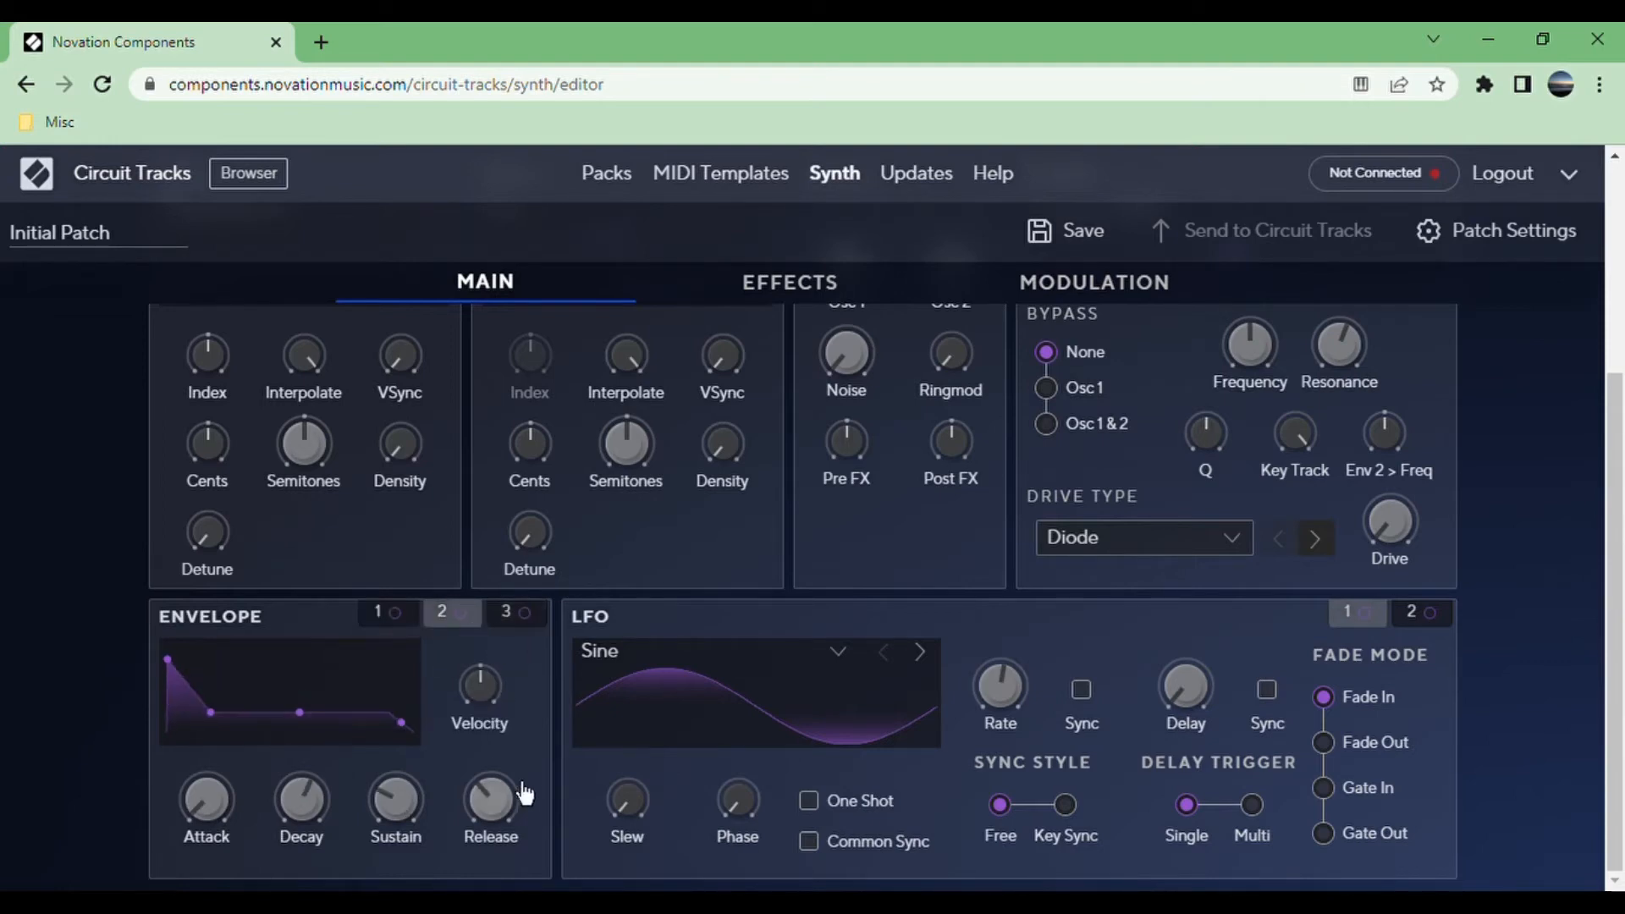
pyautogui.moveTo(495, 730)
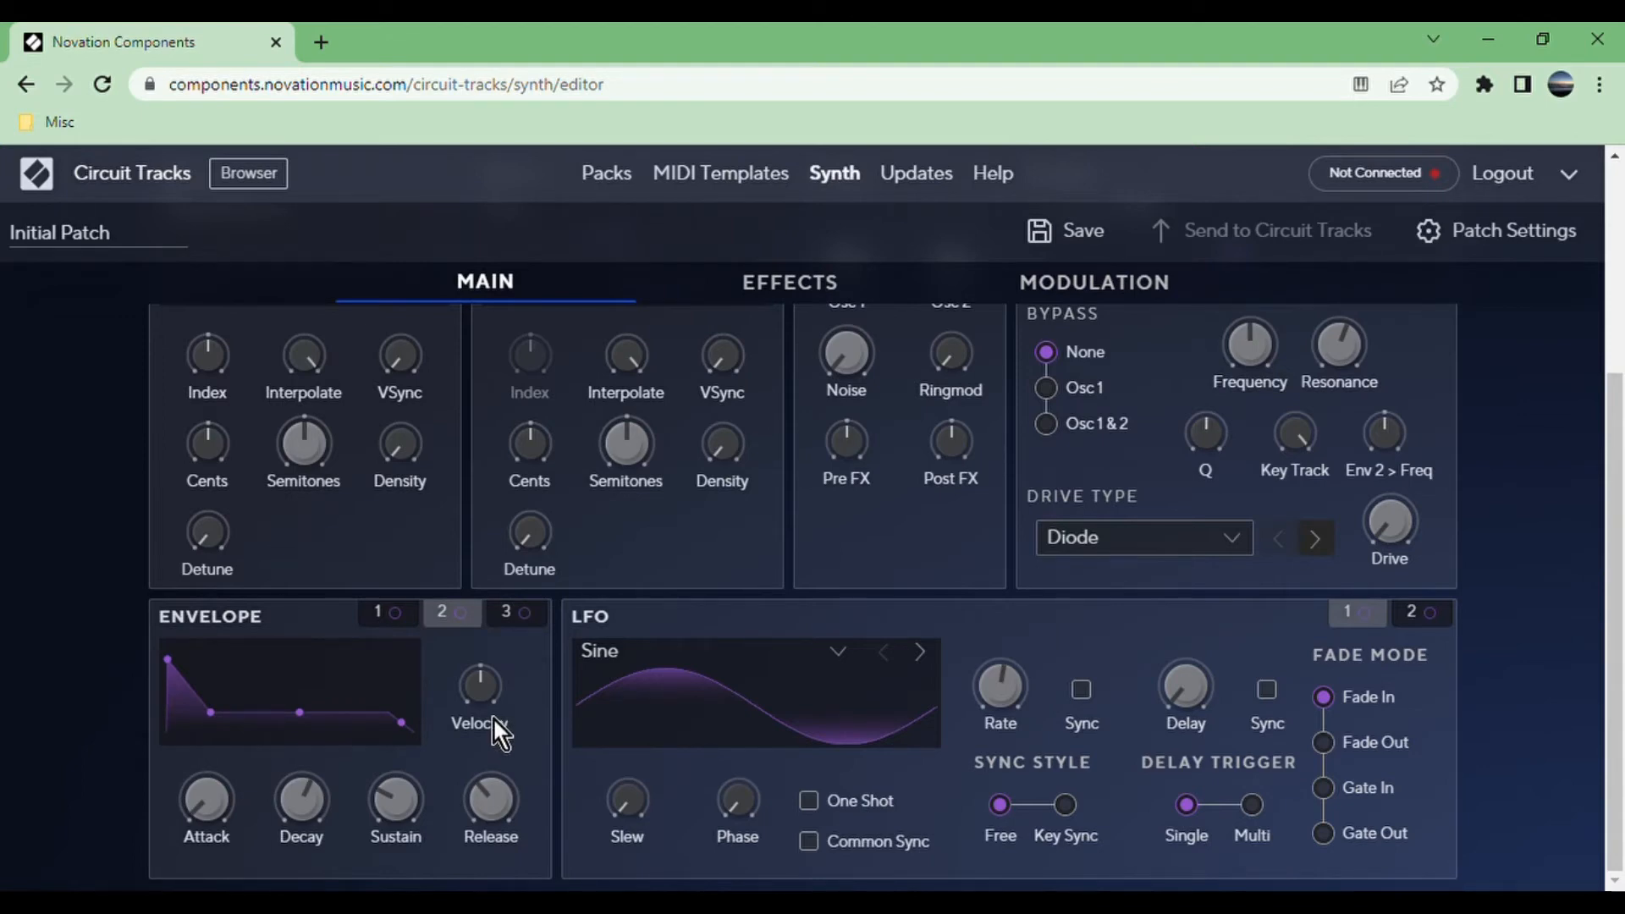
pyautogui.click(506, 611)
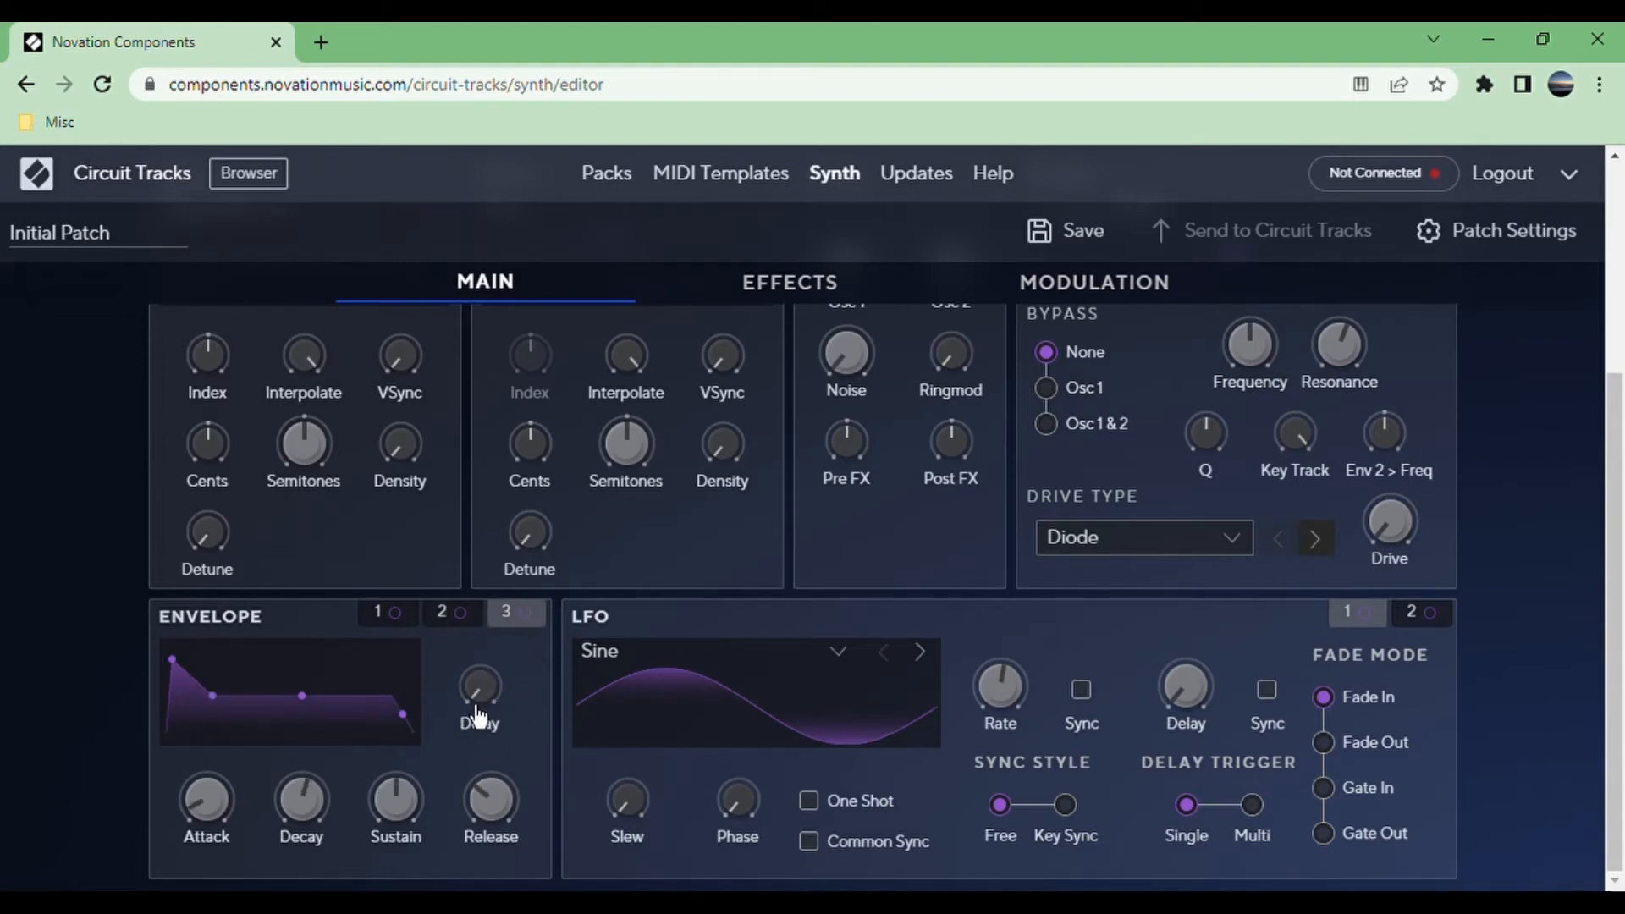
pyautogui.moveTo(244, 715)
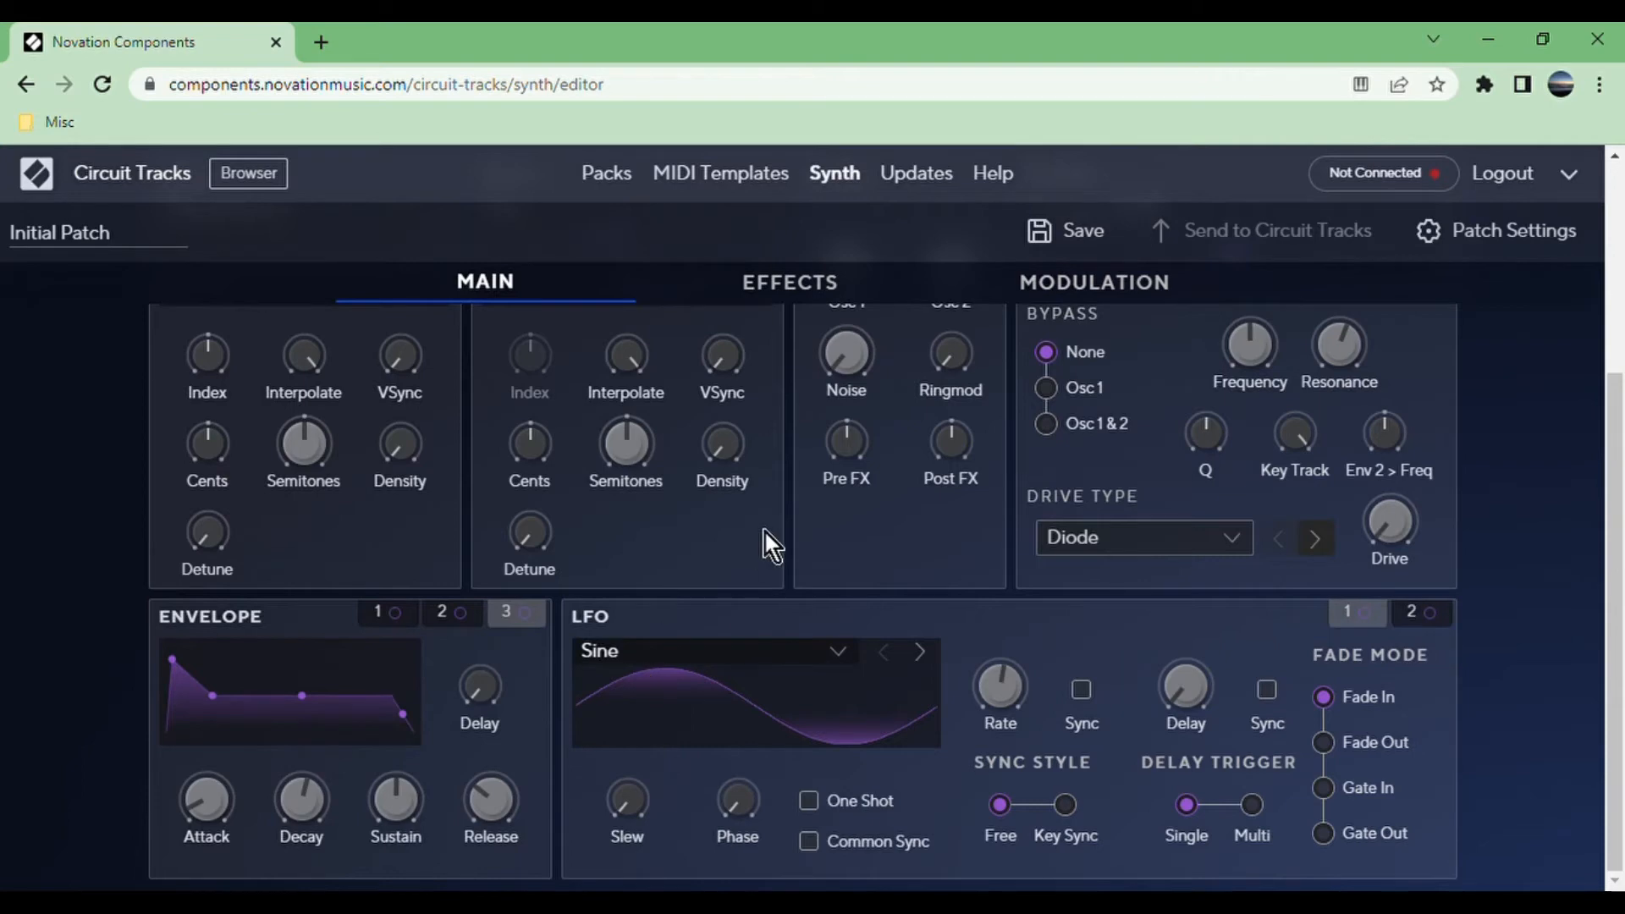
pyautogui.moveTo(675, 187)
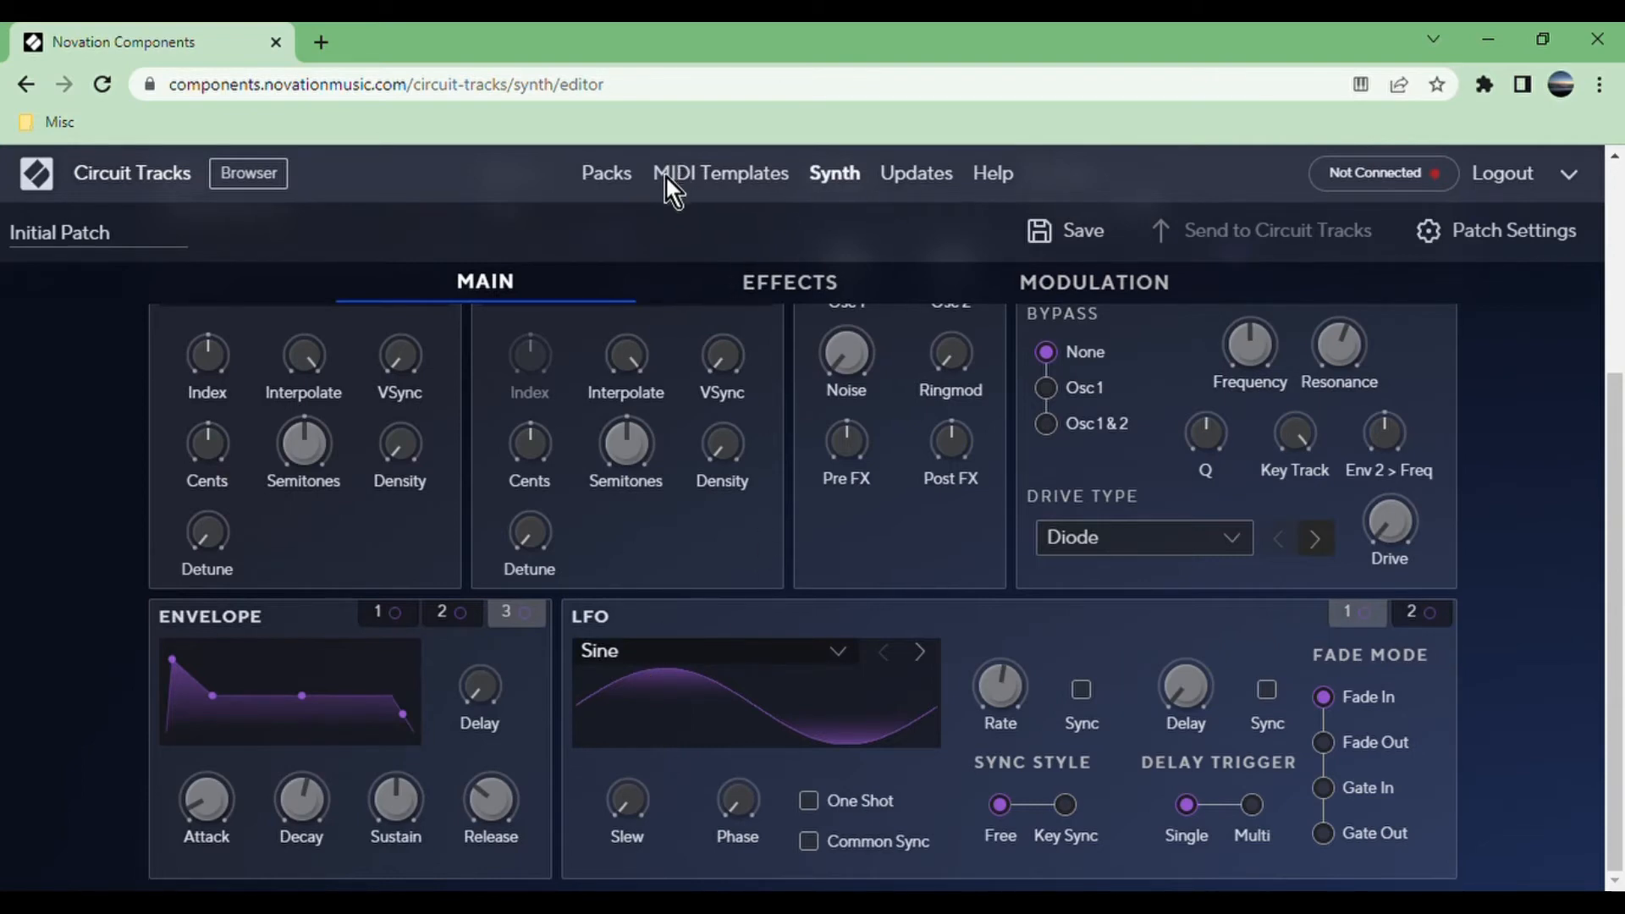
# Try LFO 1 shapes Random S/H, Sequence 7, Alternative 3, Chromatic 16 and 4ths, settling on Triangle.
pyautogui.click(918, 651)
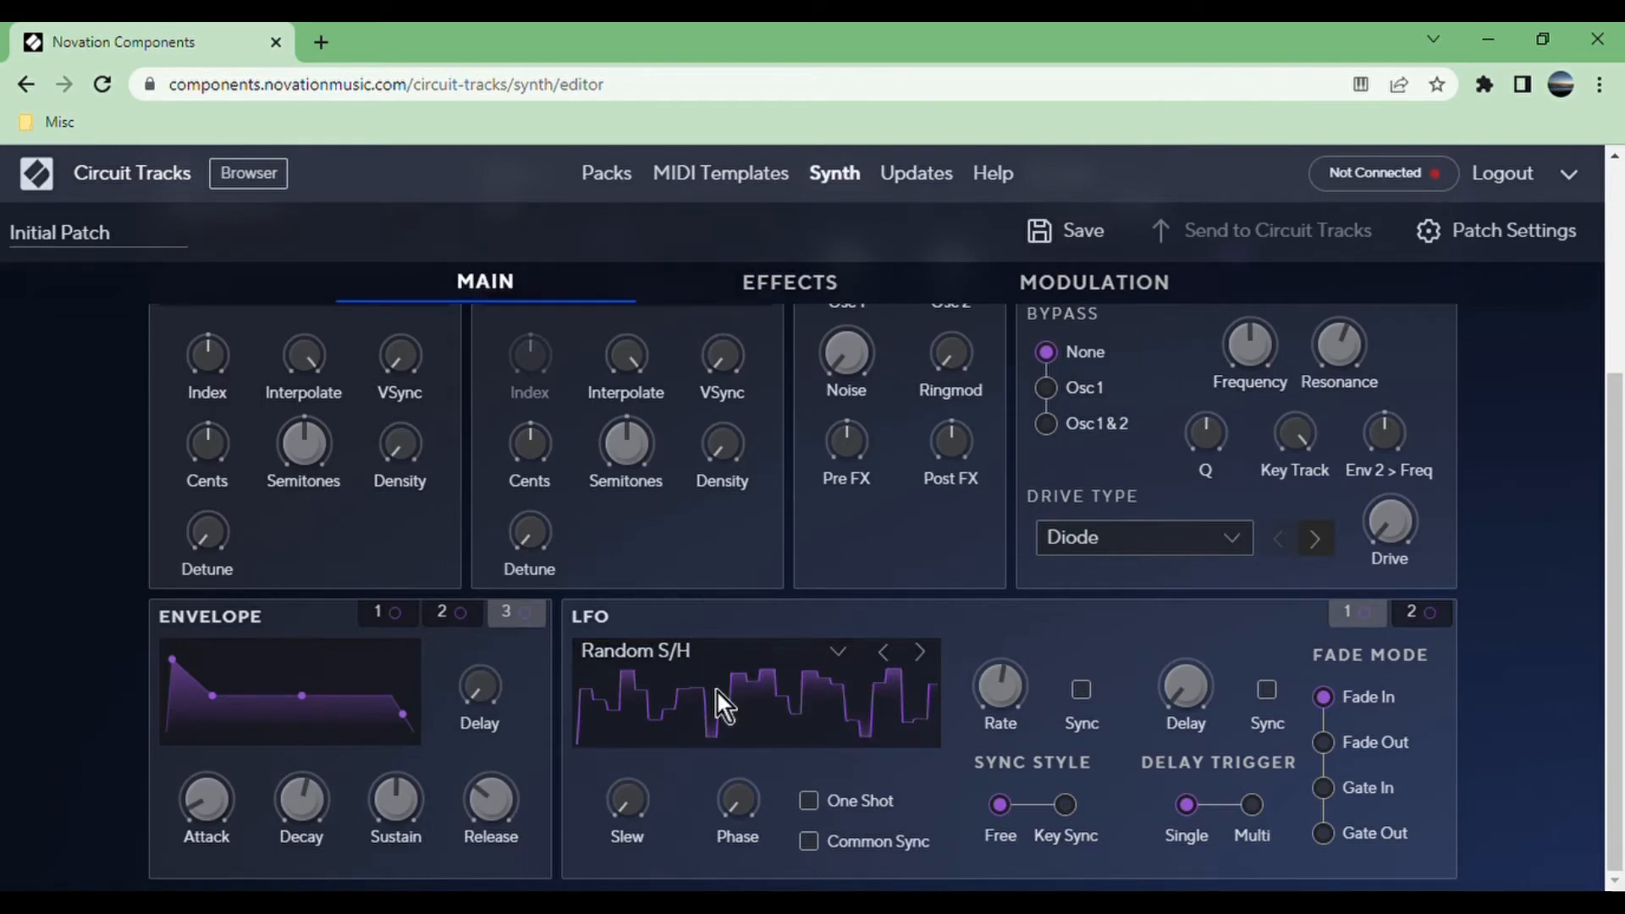
pyautogui.moveTo(765, 425)
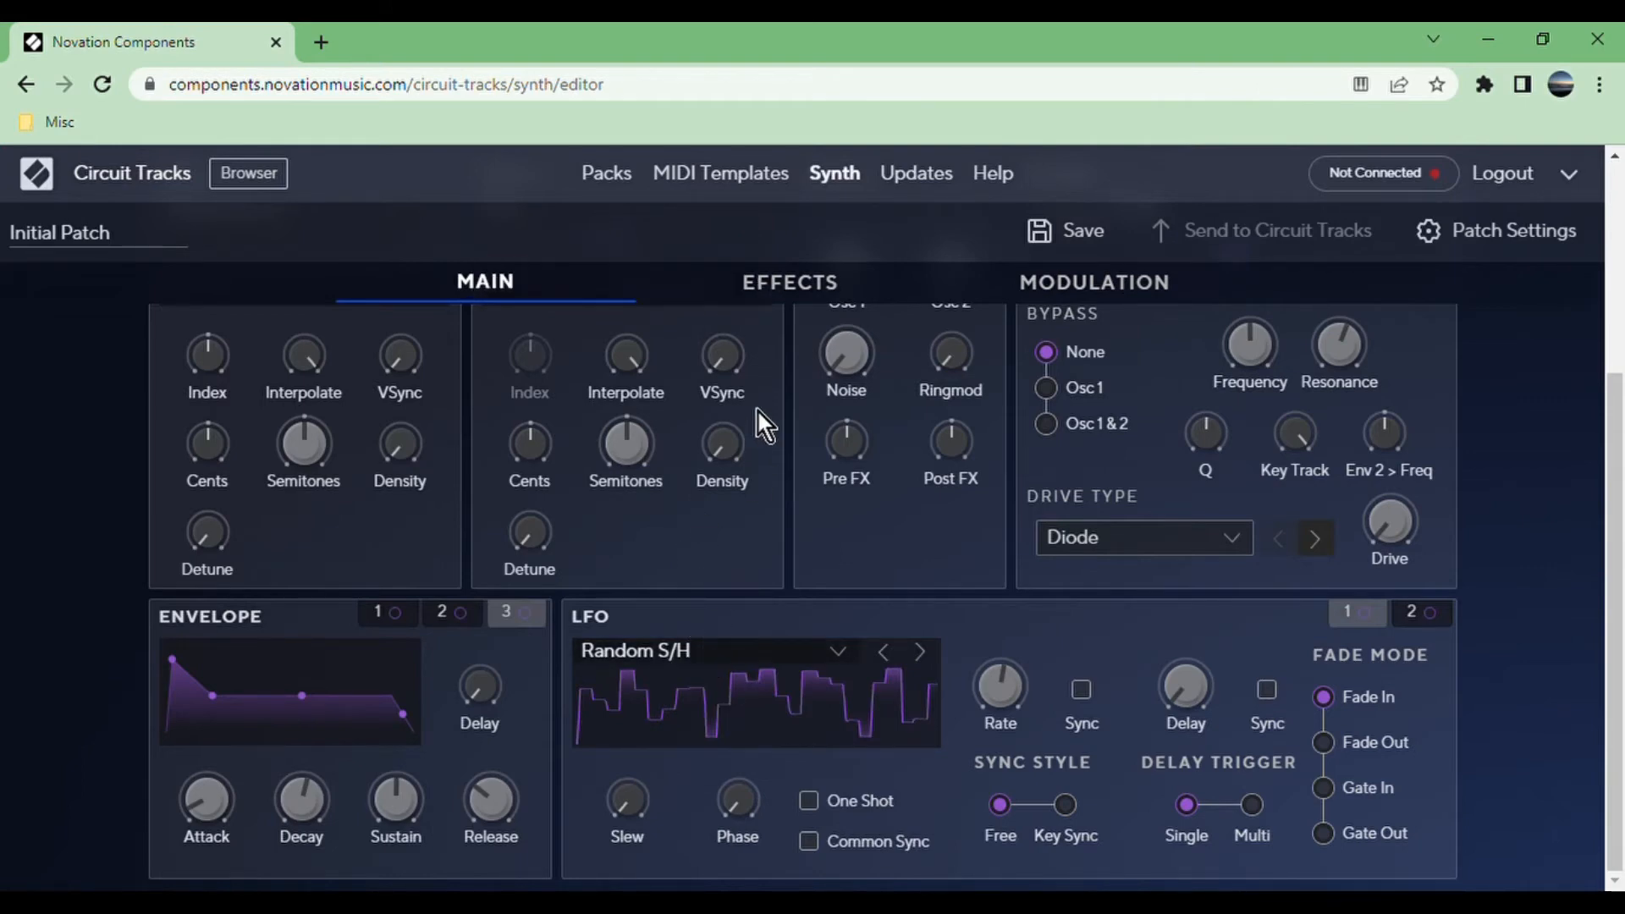
pyautogui.click(918, 651)
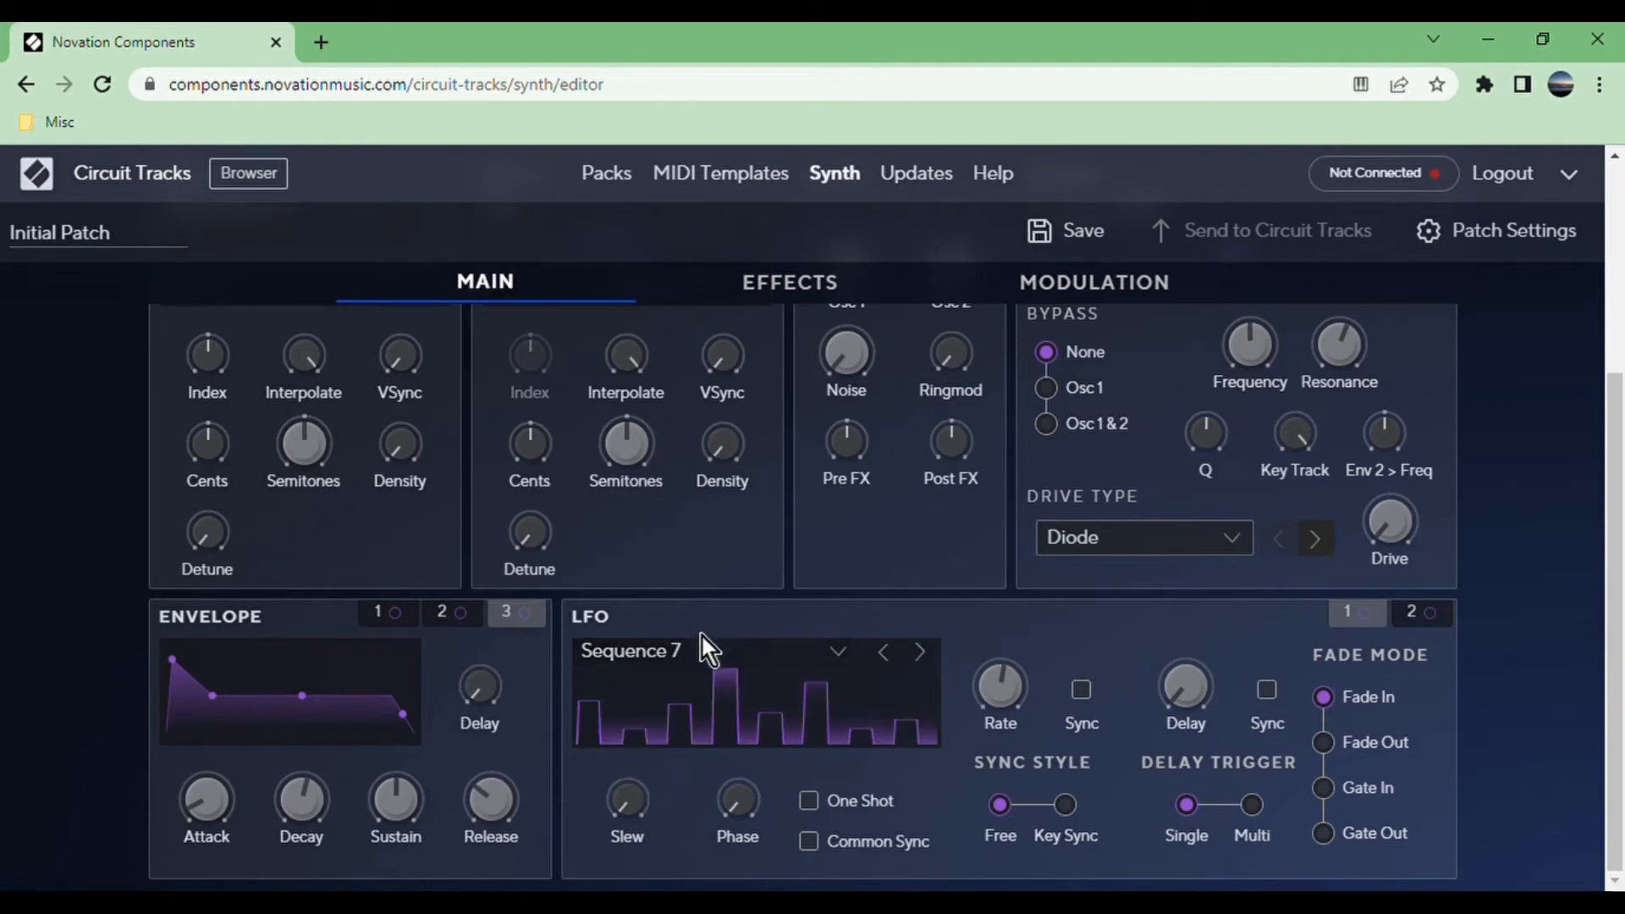
pyautogui.click(882, 651)
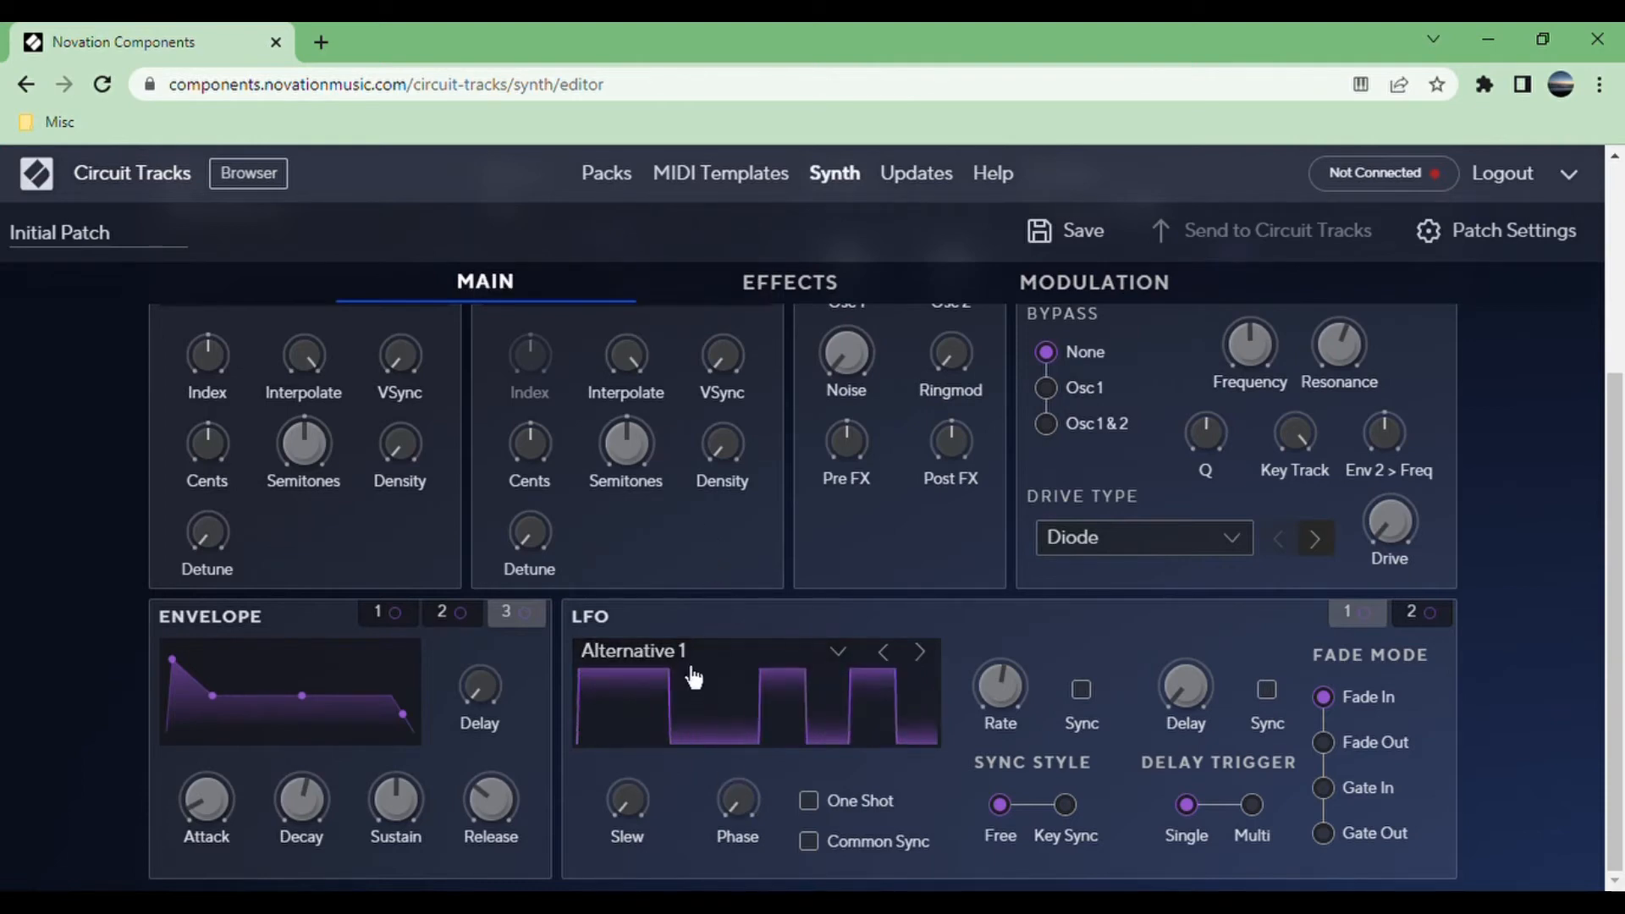
pyautogui.click(916, 651)
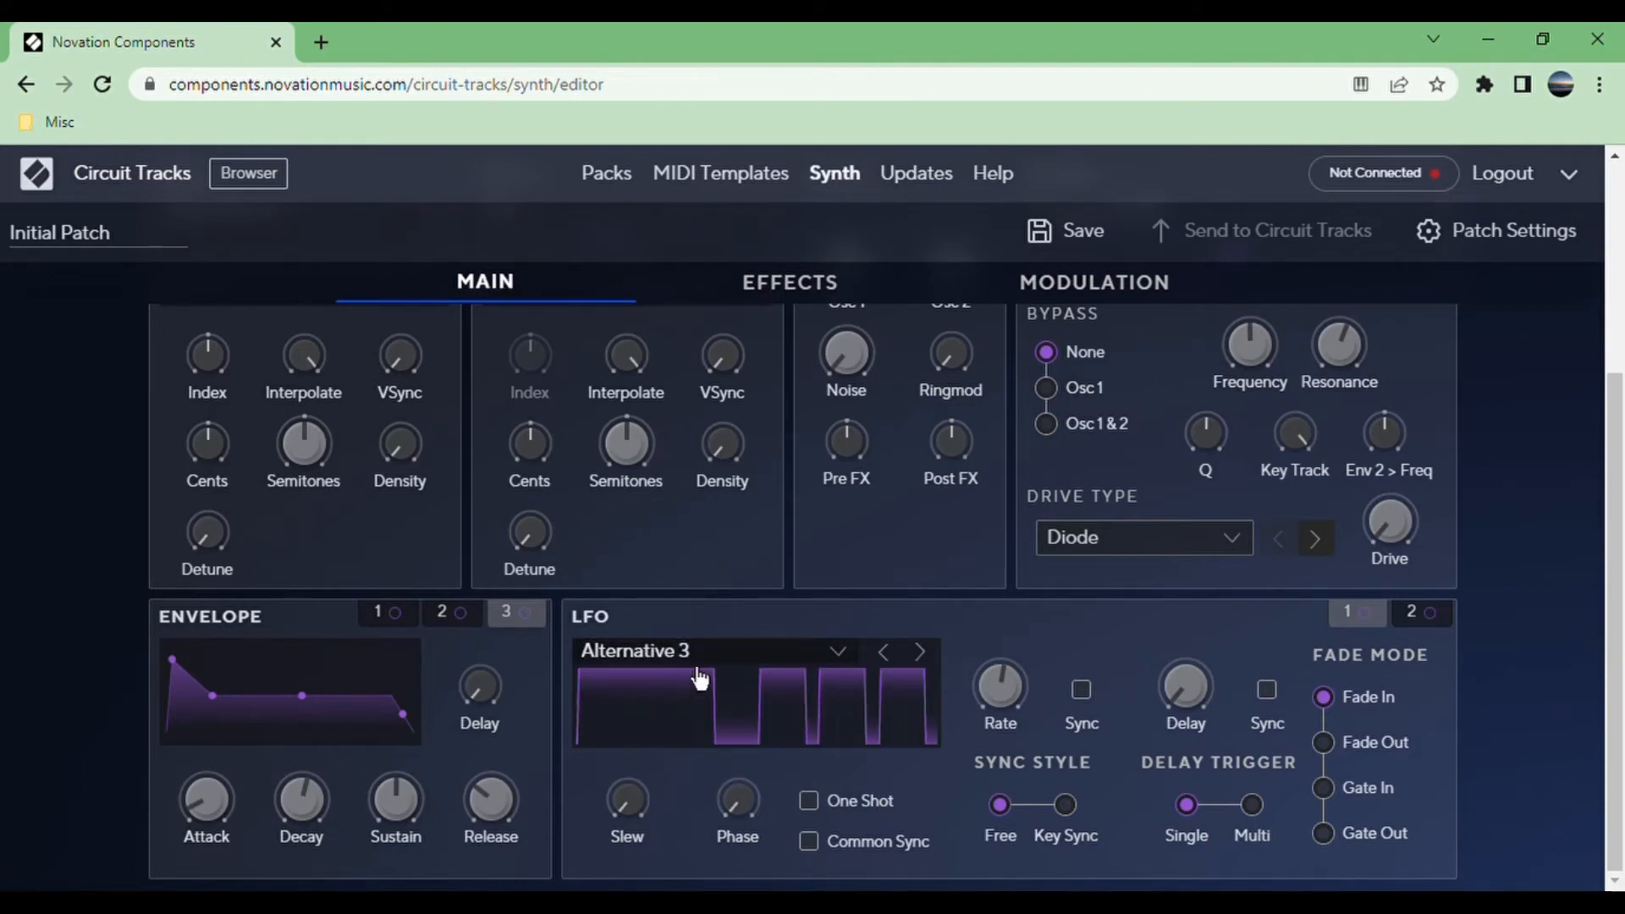
pyautogui.moveTo(669, 517)
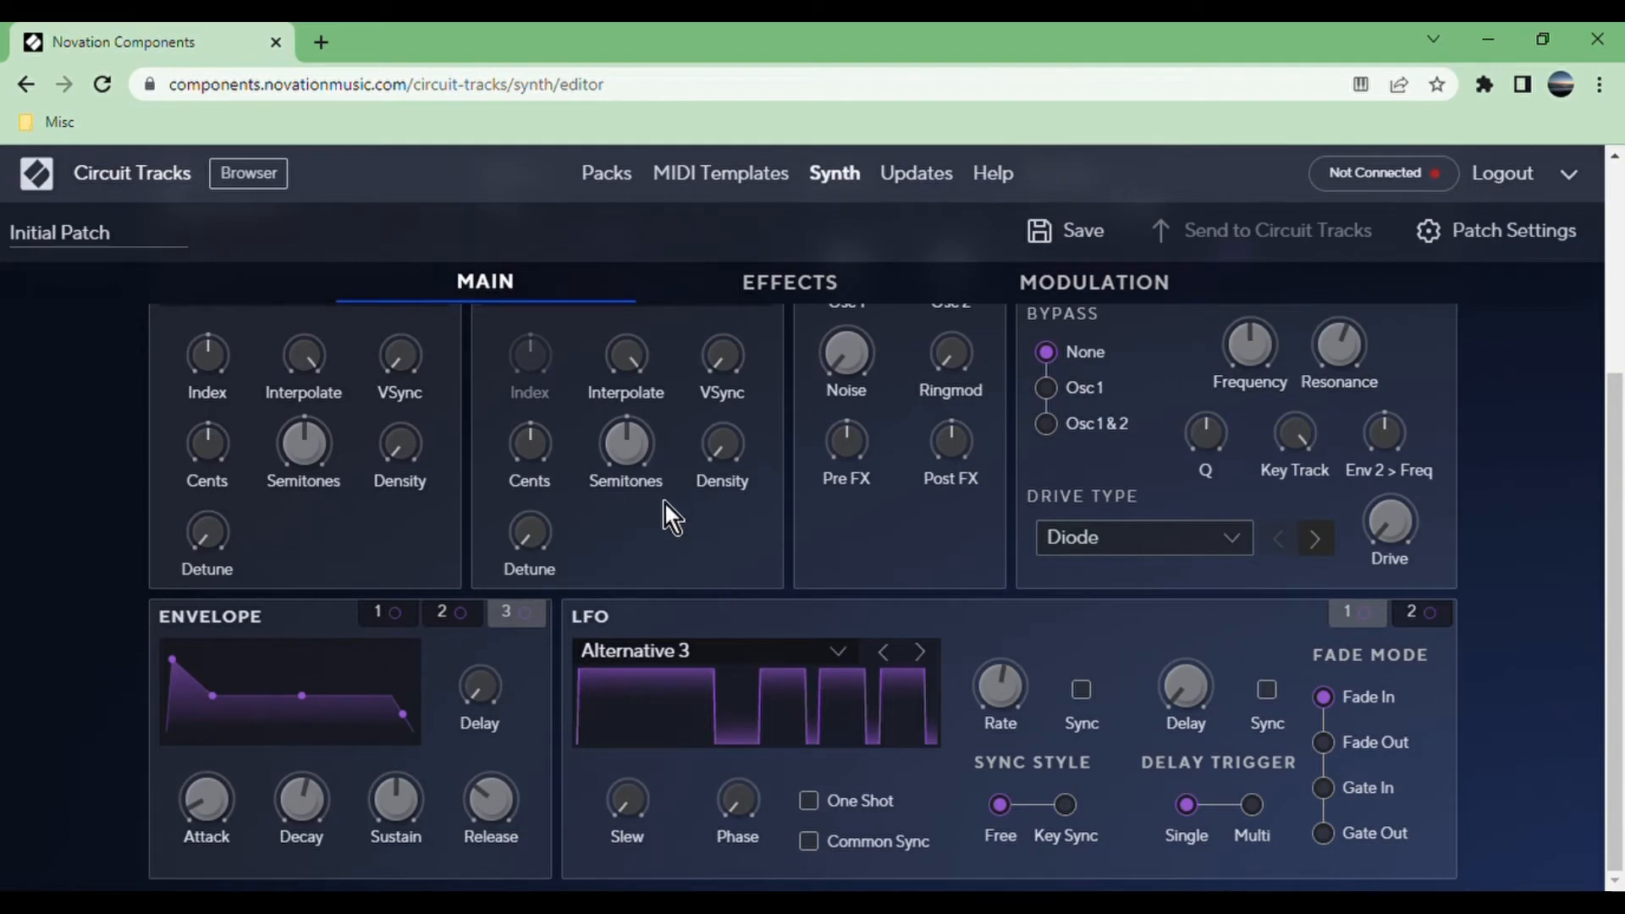
pyautogui.click(918, 651)
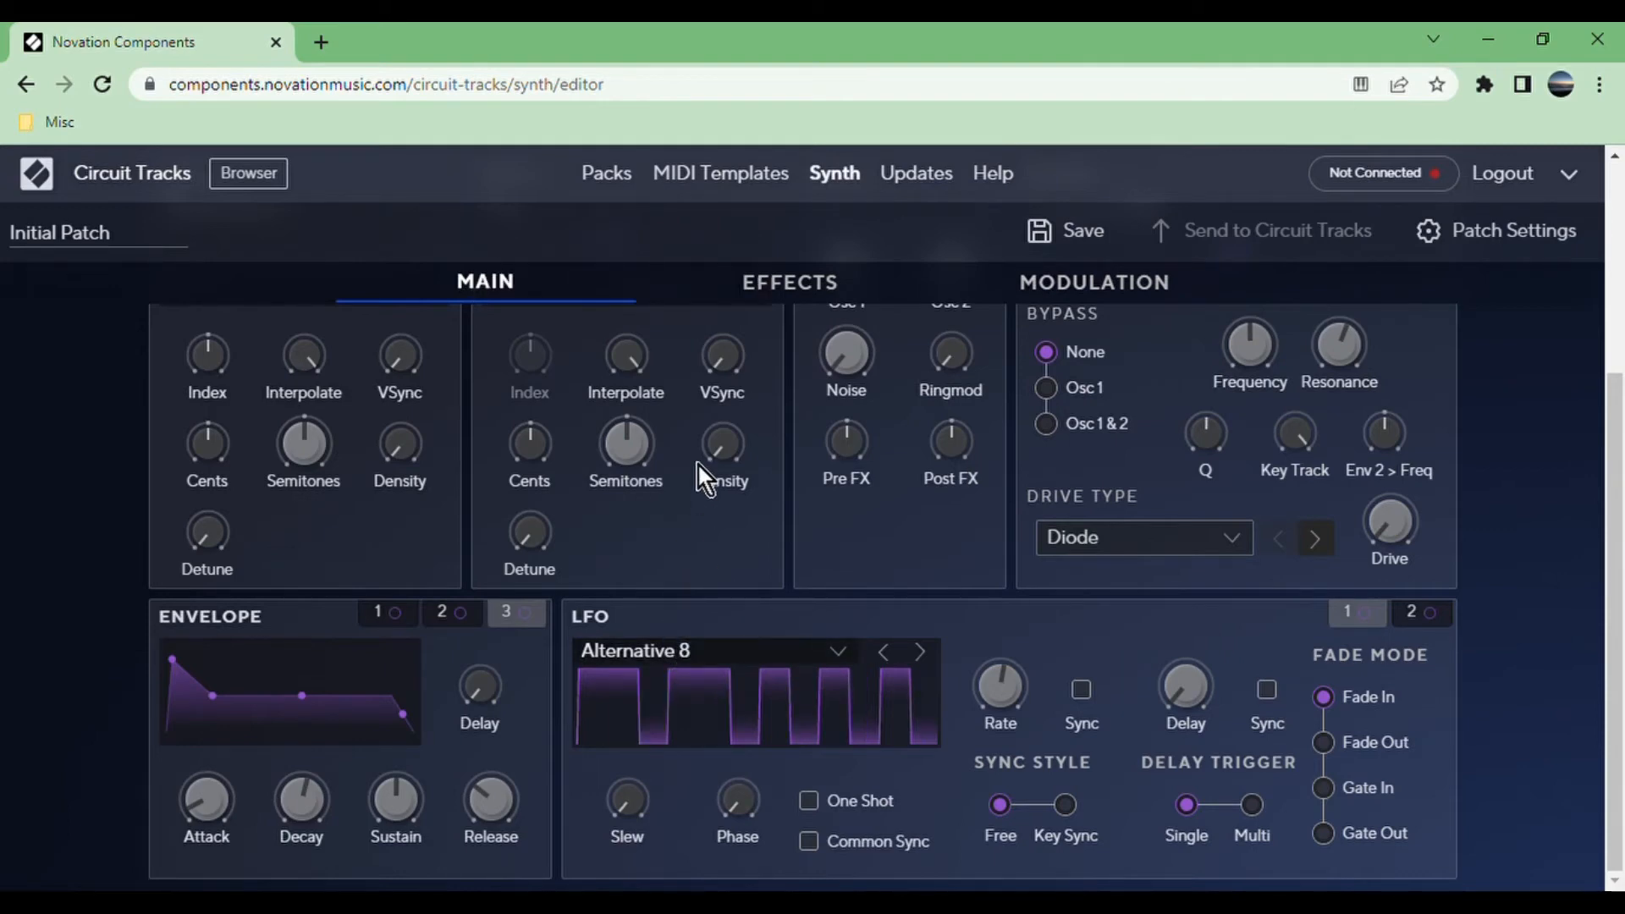
pyautogui.click(919, 651)
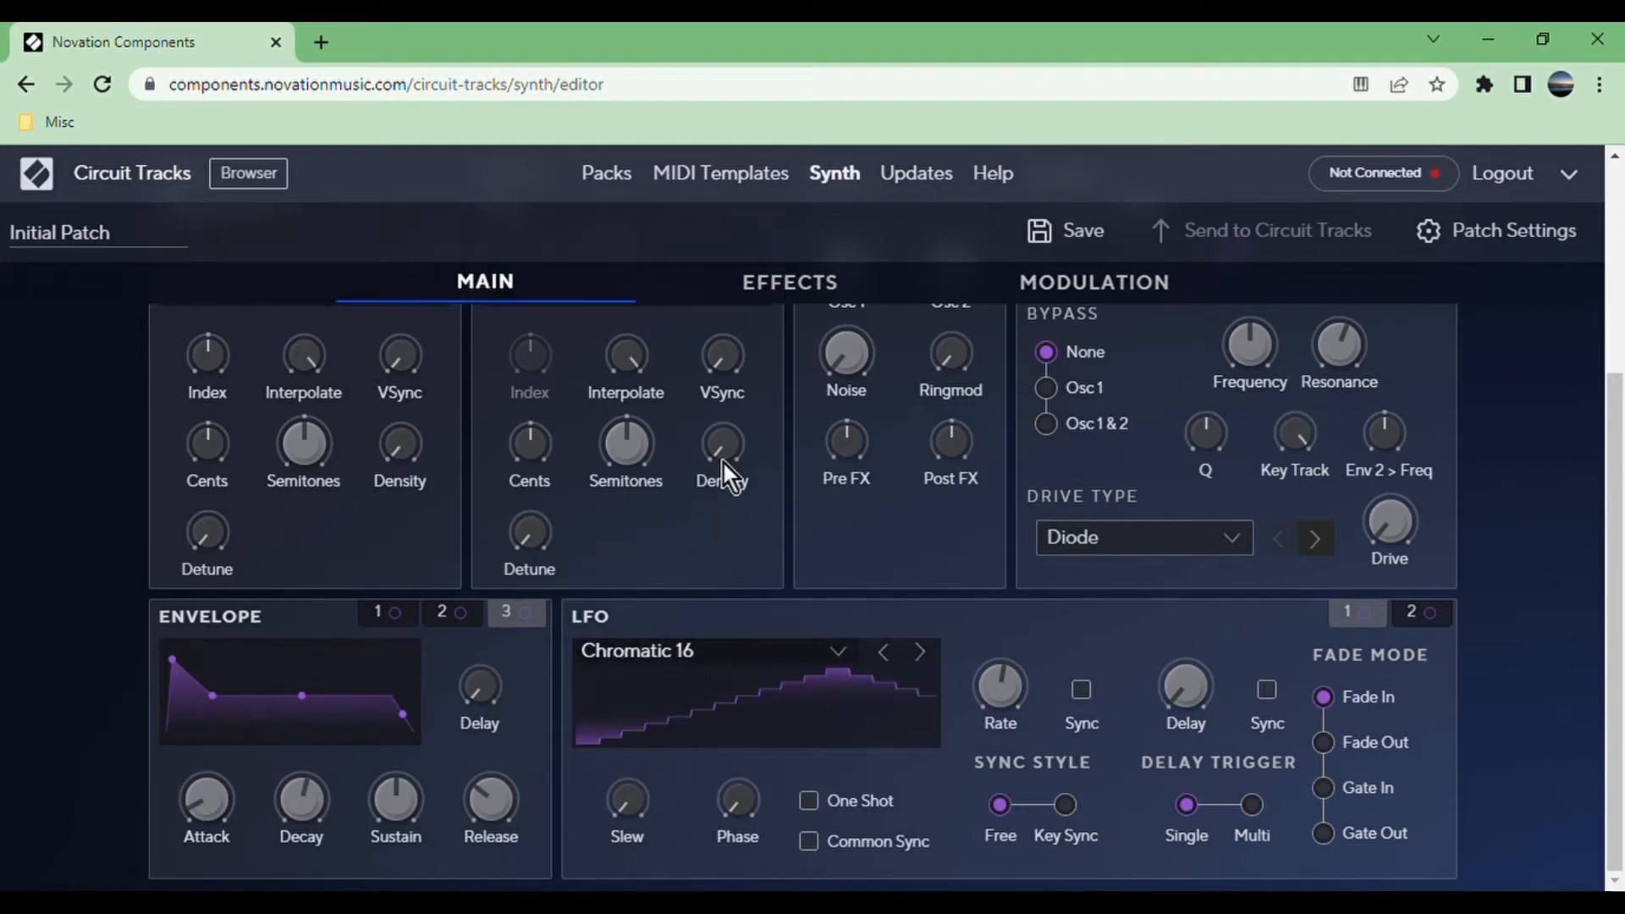
pyautogui.click(882, 651)
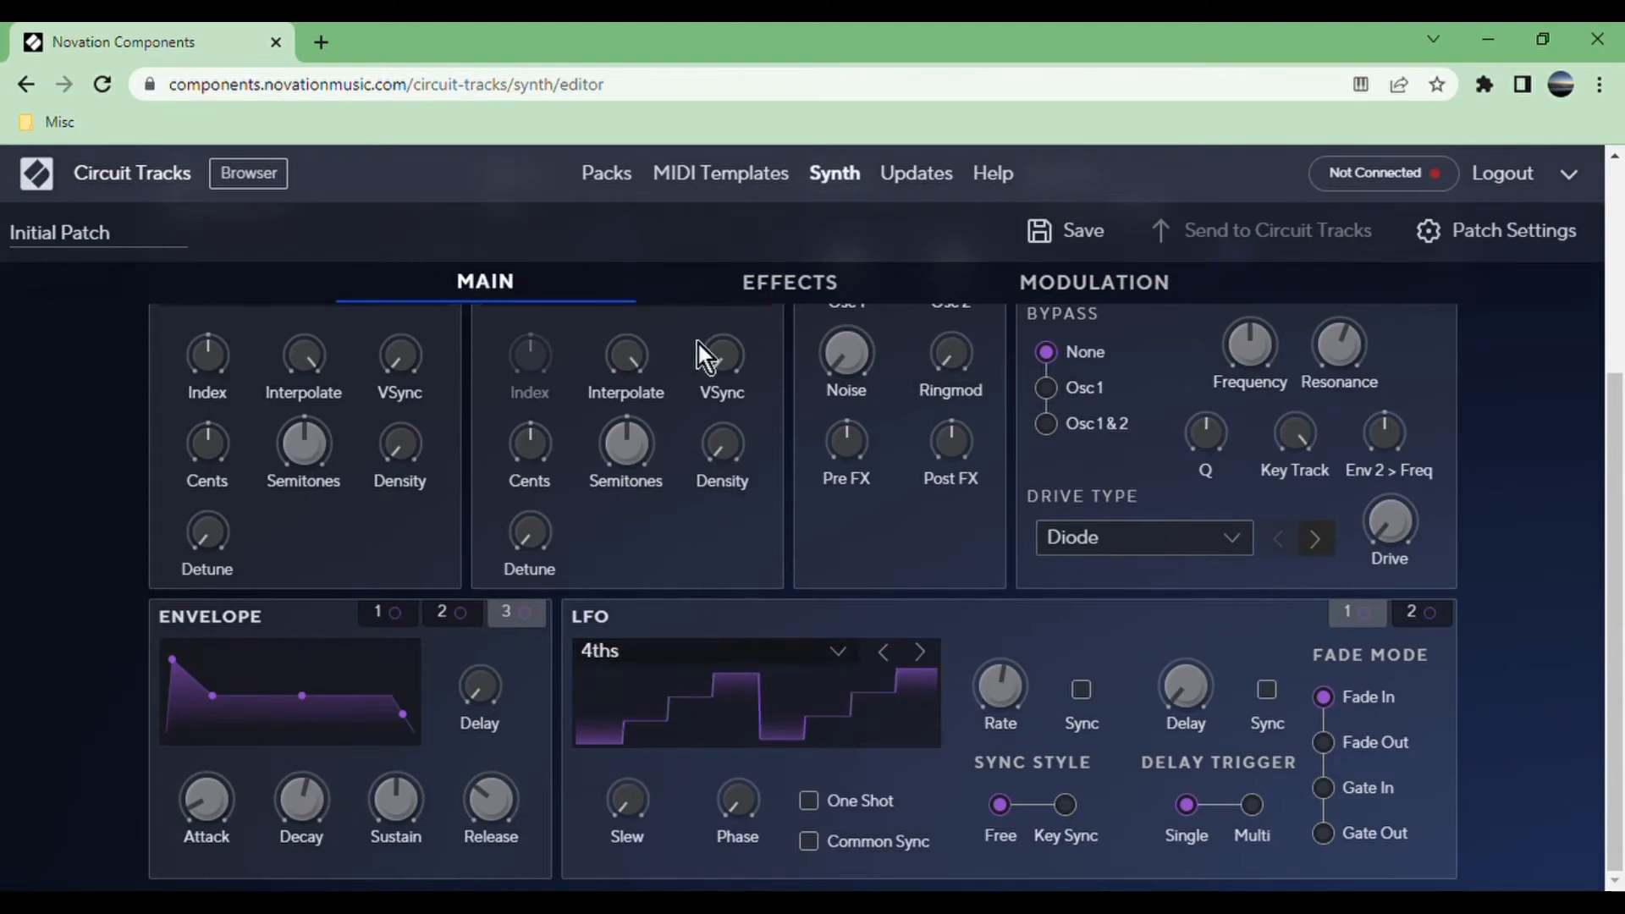
pyautogui.moveTo(663, 202)
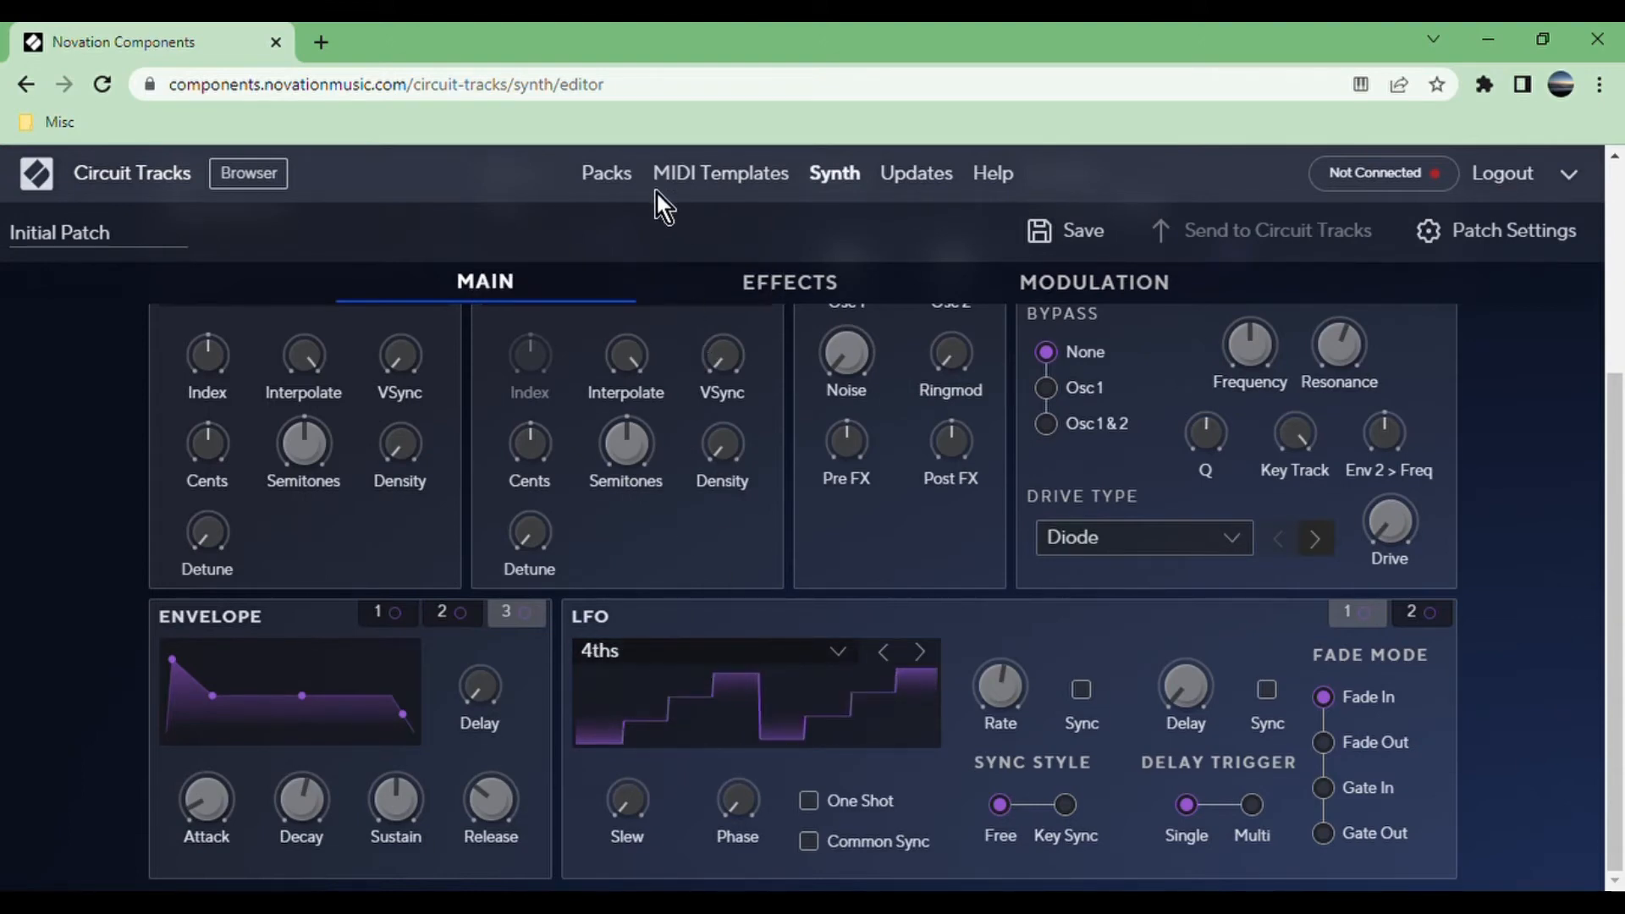
pyautogui.click(881, 652)
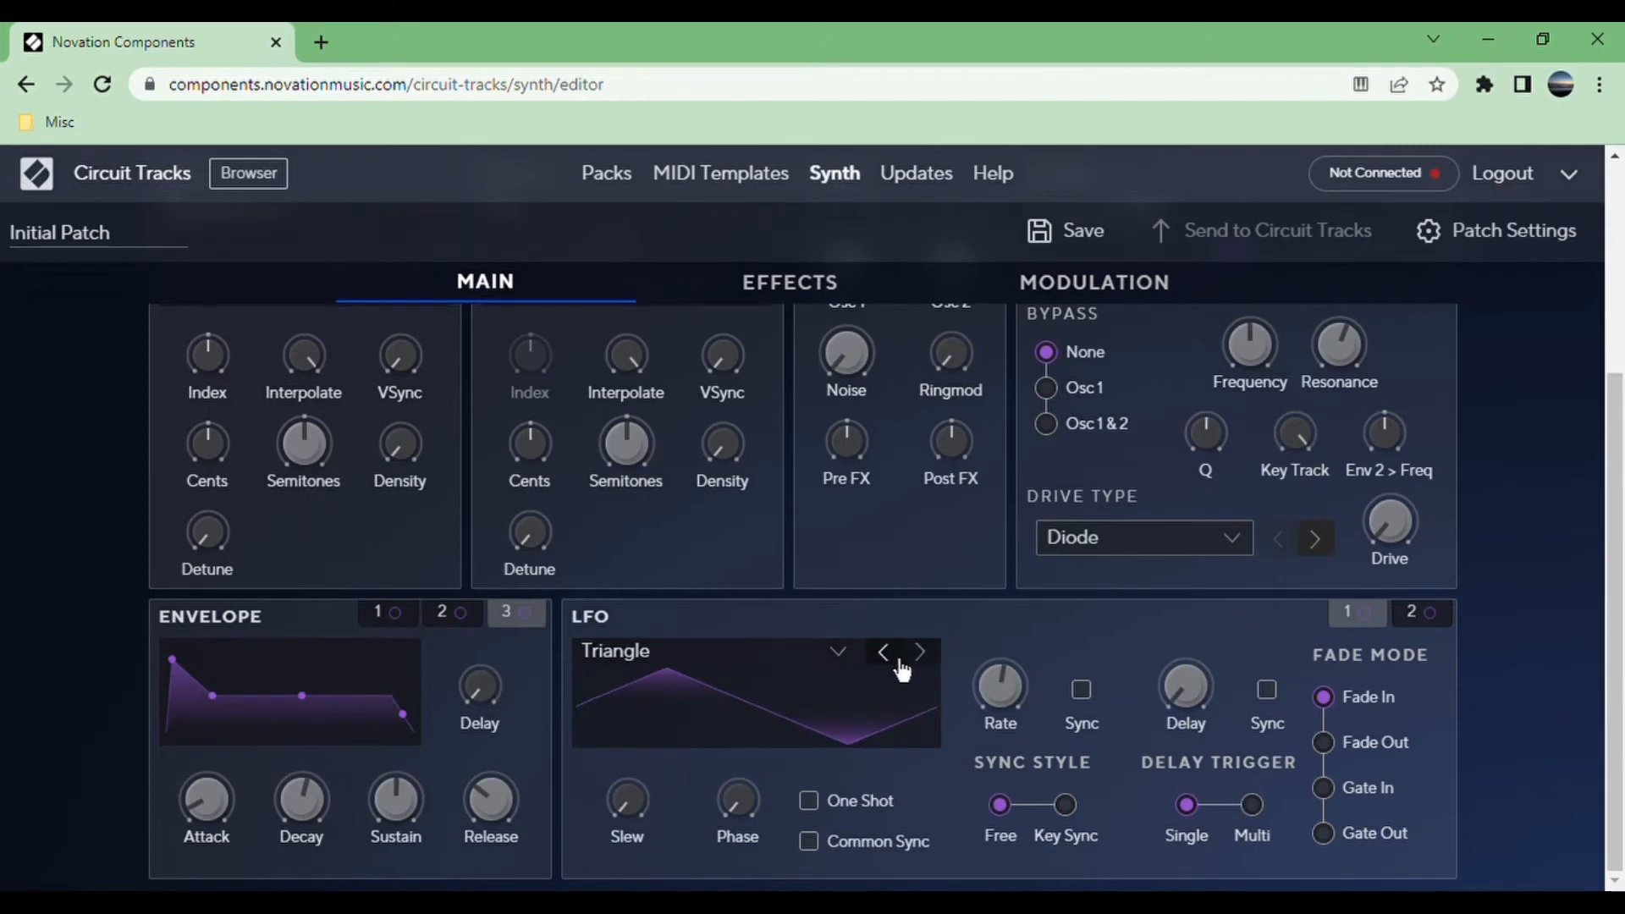
pyautogui.moveTo(1065, 707)
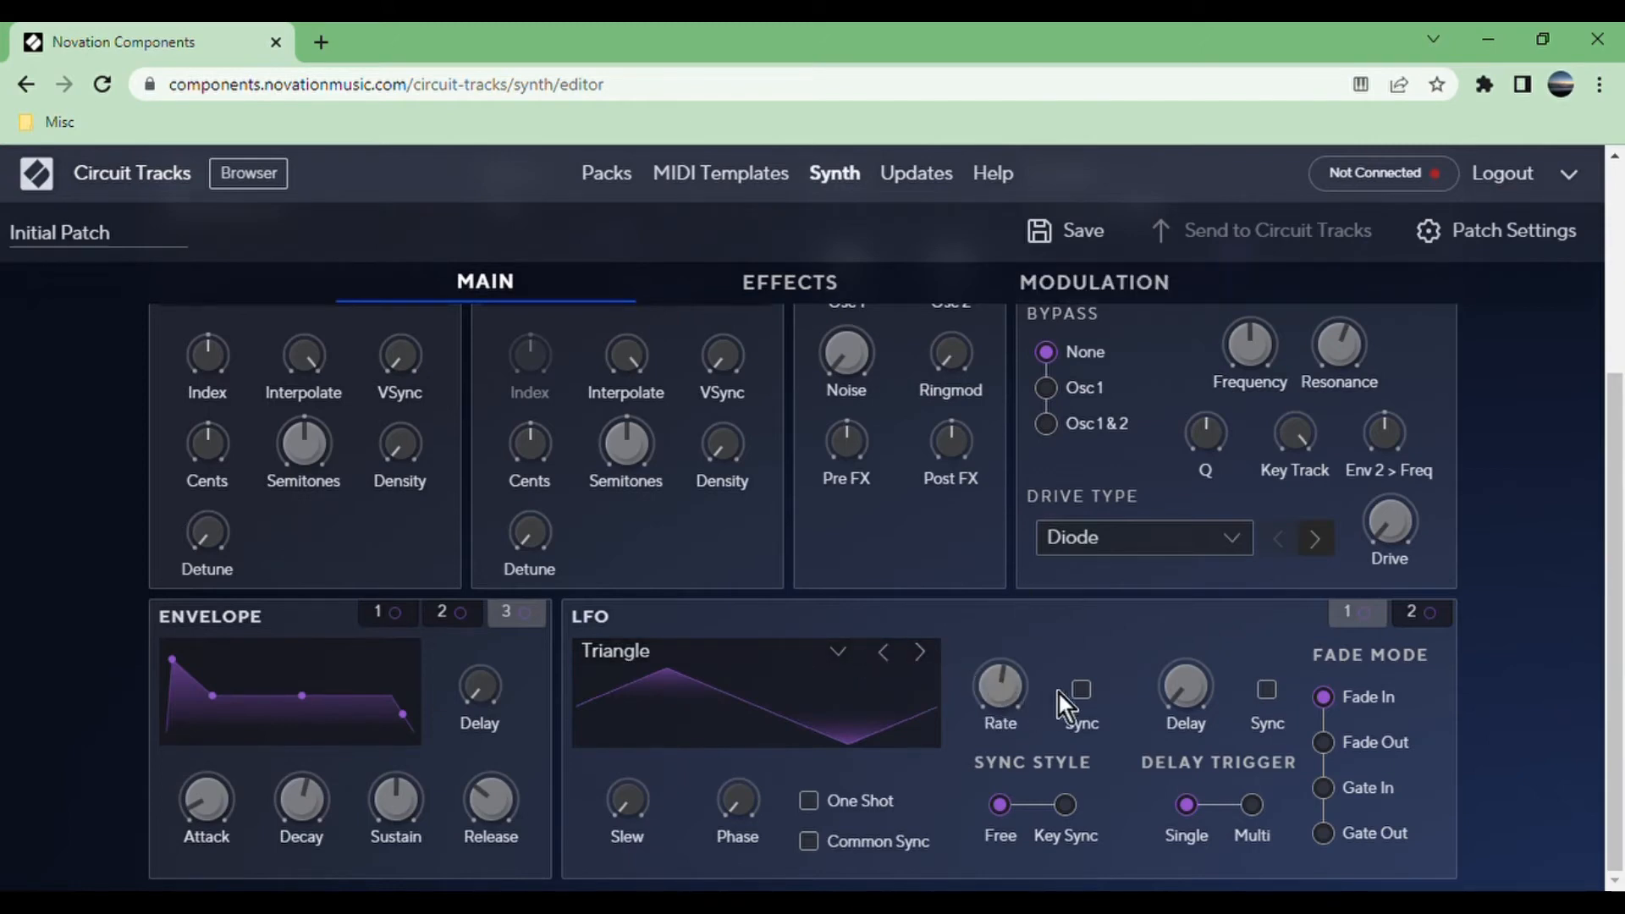
# Toggle LFO 1's Rate Sync and Delay Sync on and back off.
pyautogui.click(1079, 689)
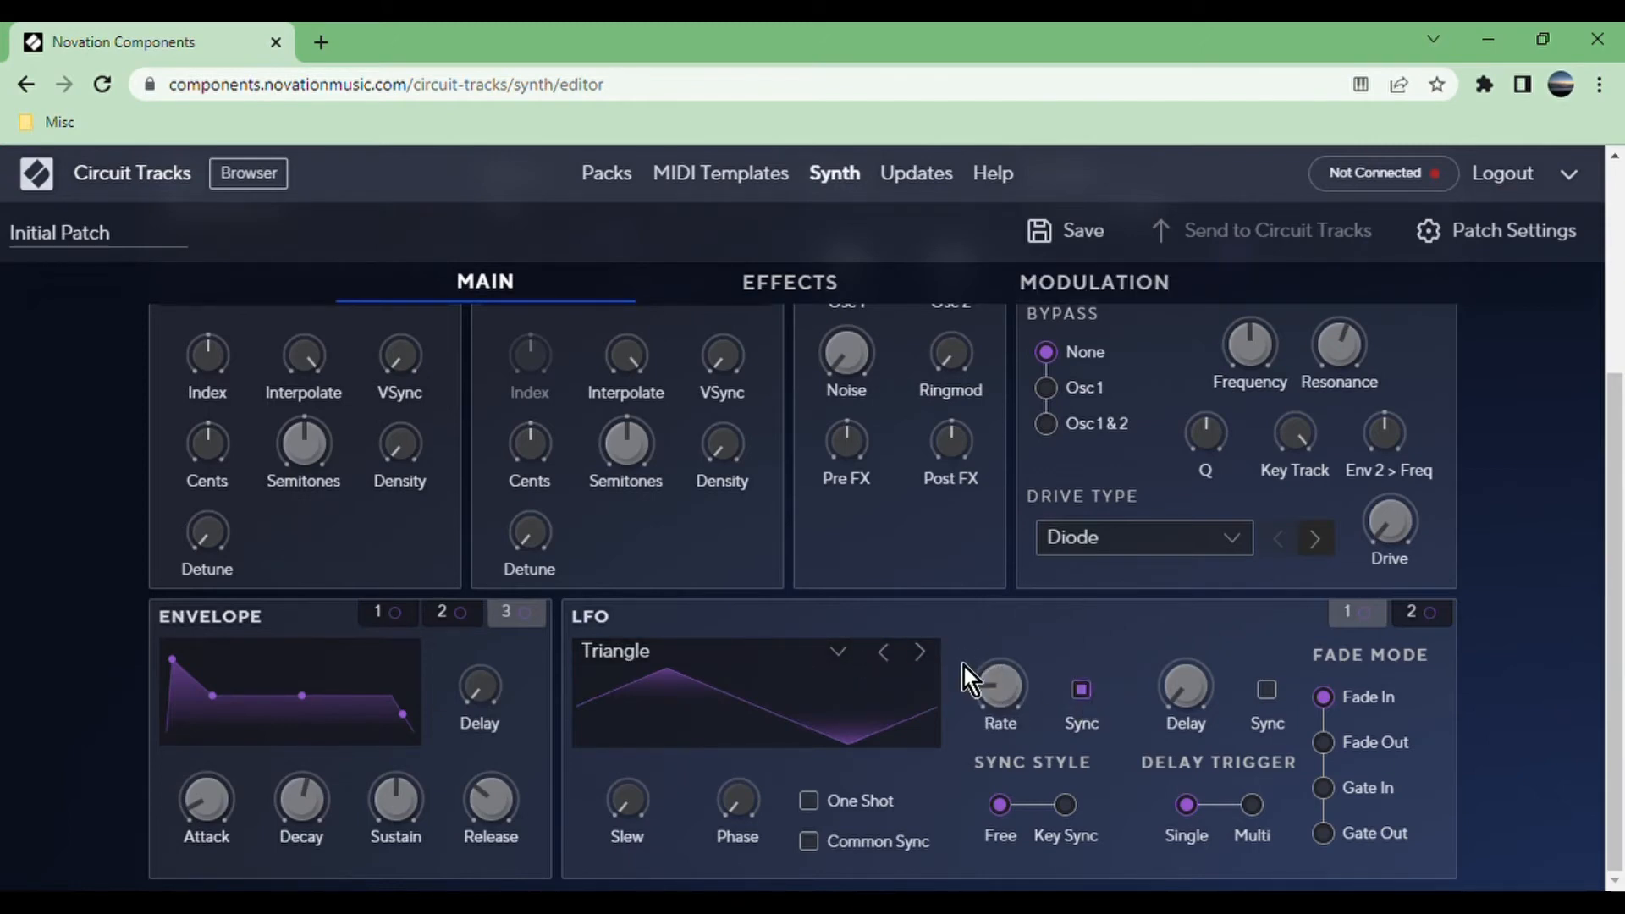
pyautogui.click(1079, 689)
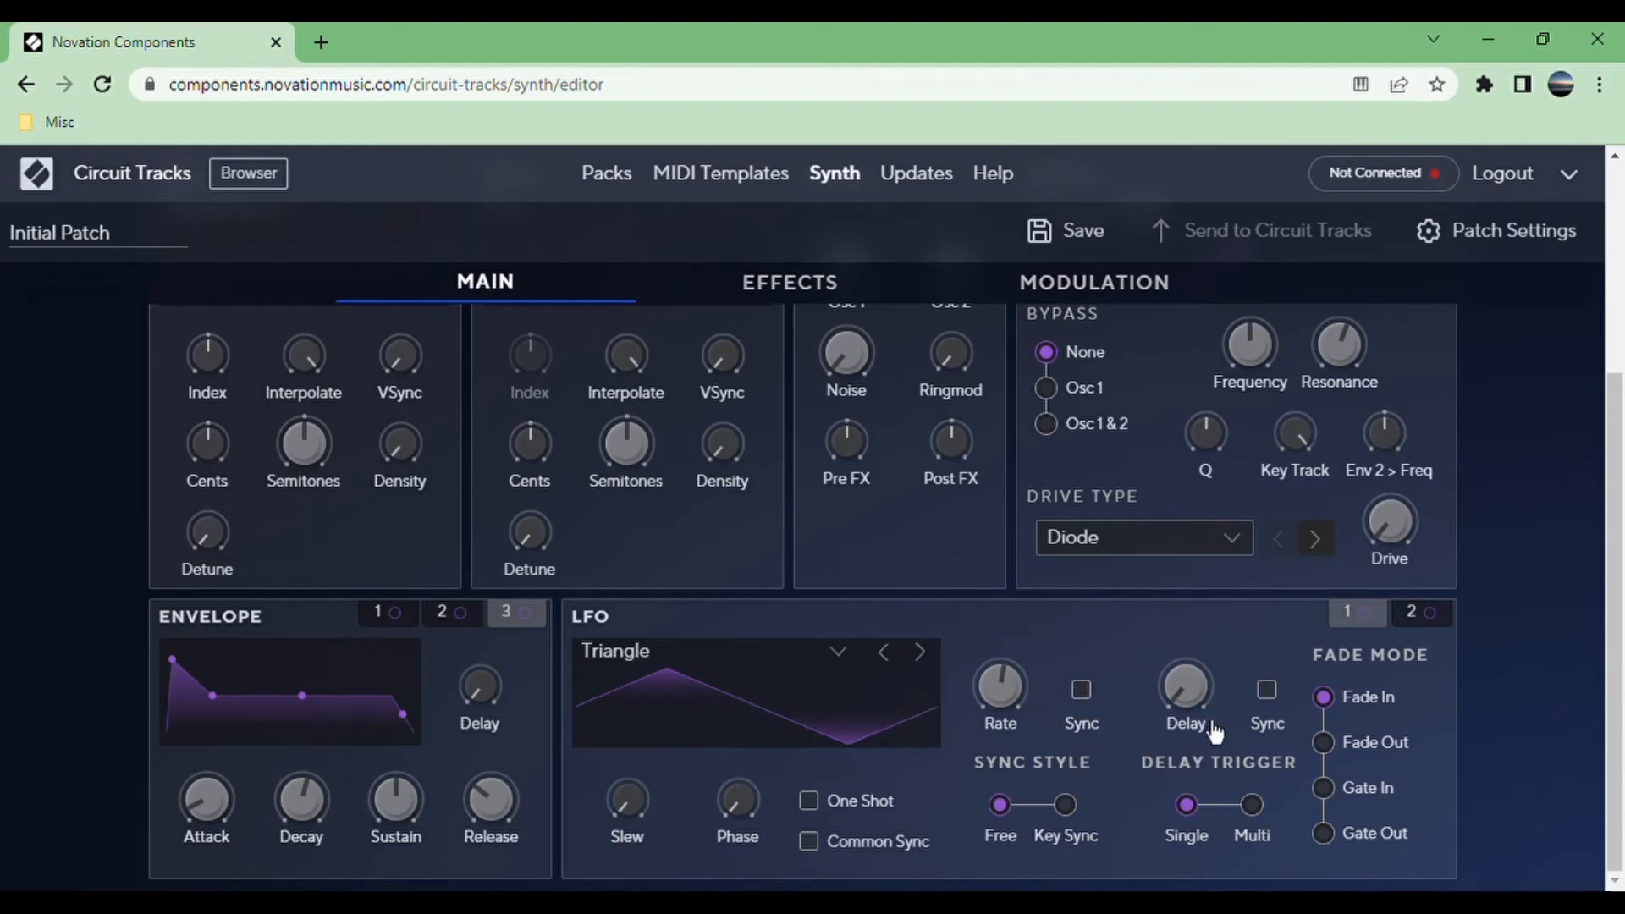
pyautogui.moveTo(1272, 722)
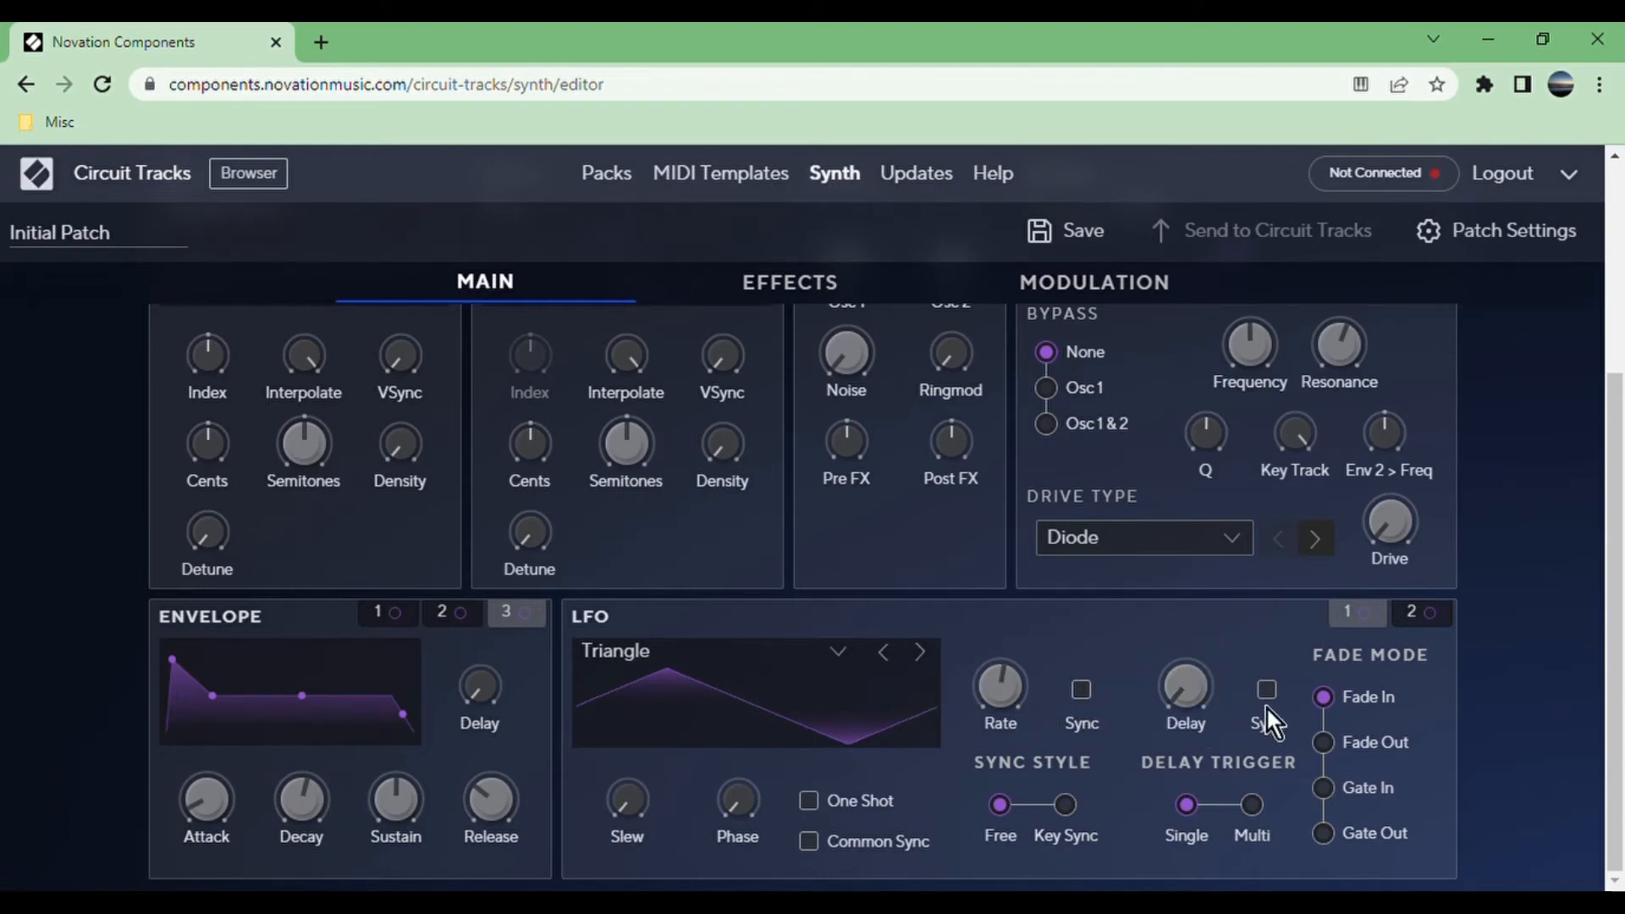
pyautogui.click(1266, 689)
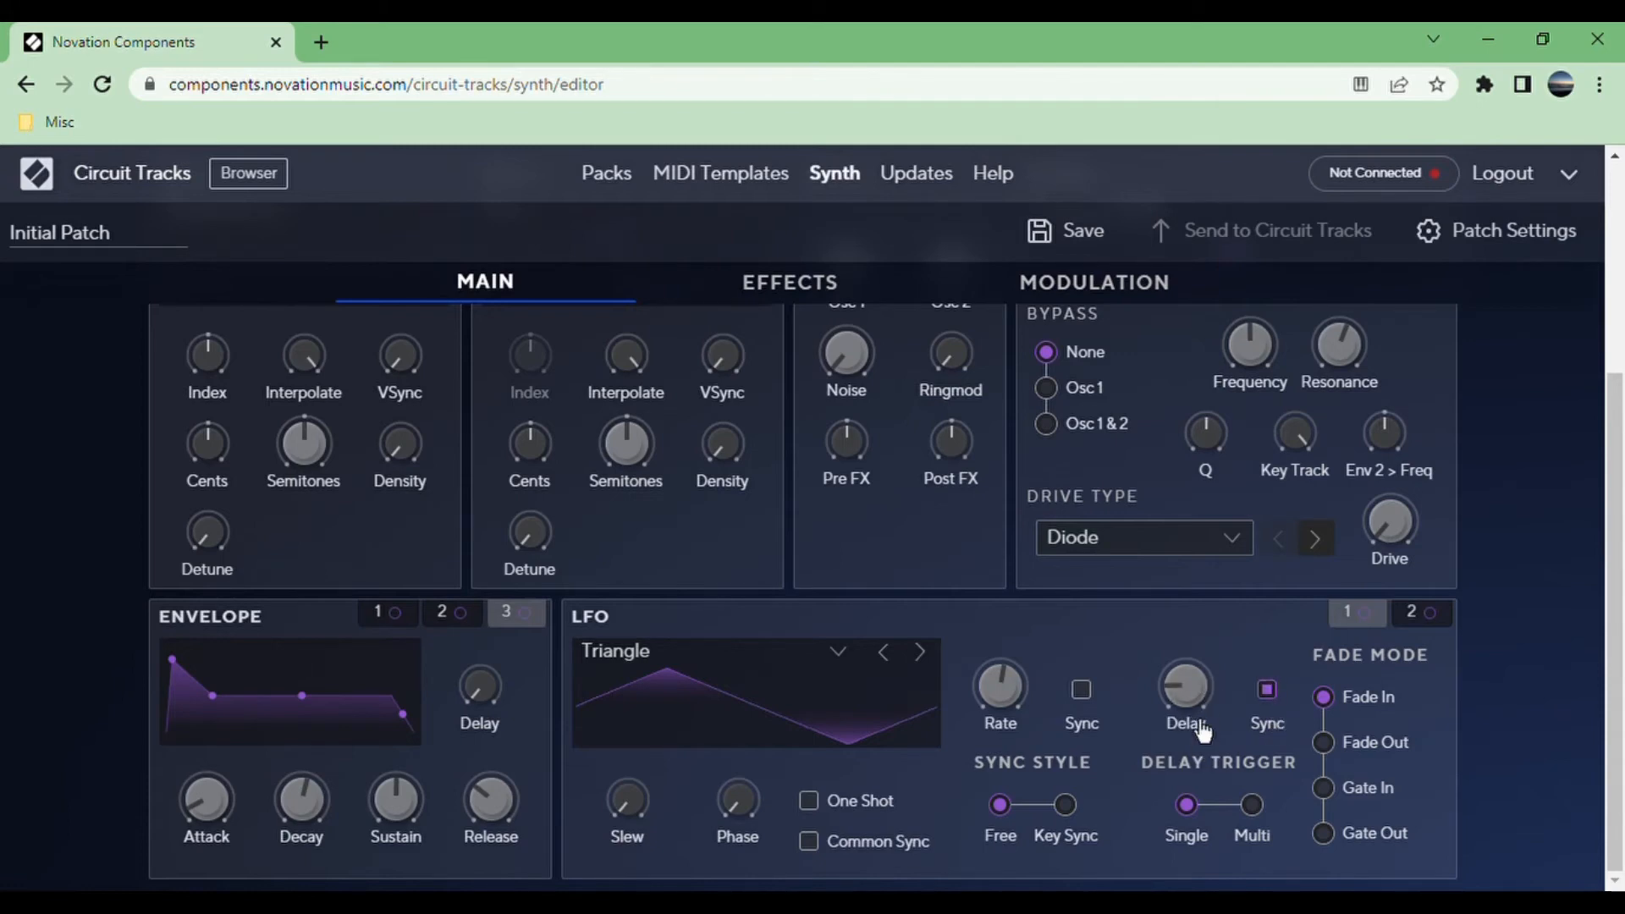
pyautogui.click(1265, 689)
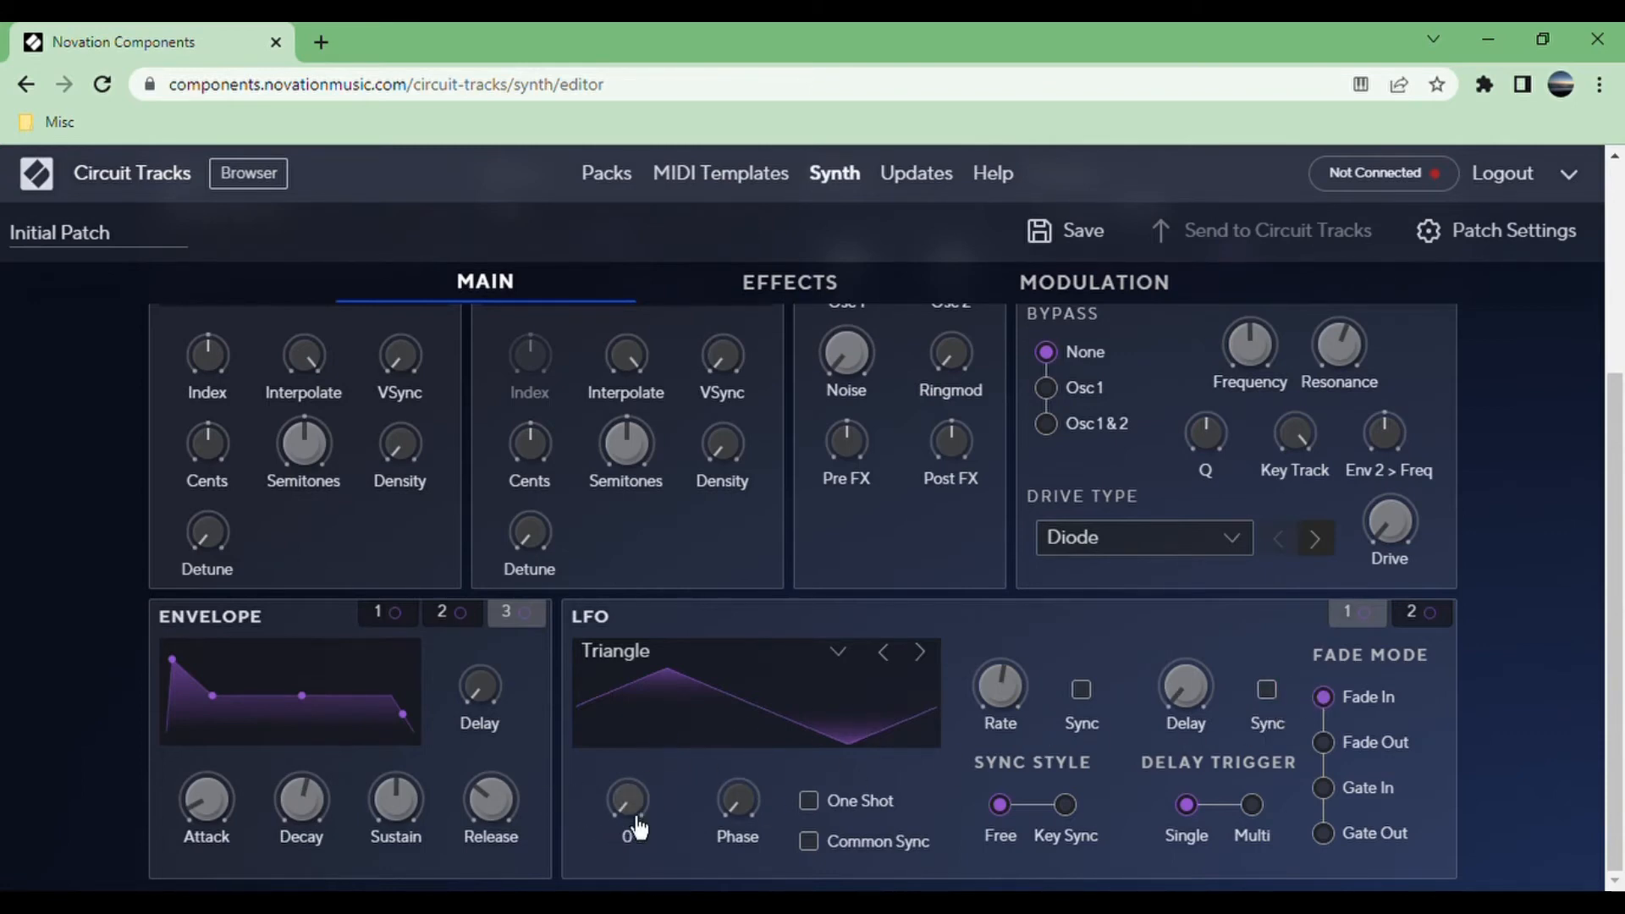
pyautogui.moveTo(627, 864)
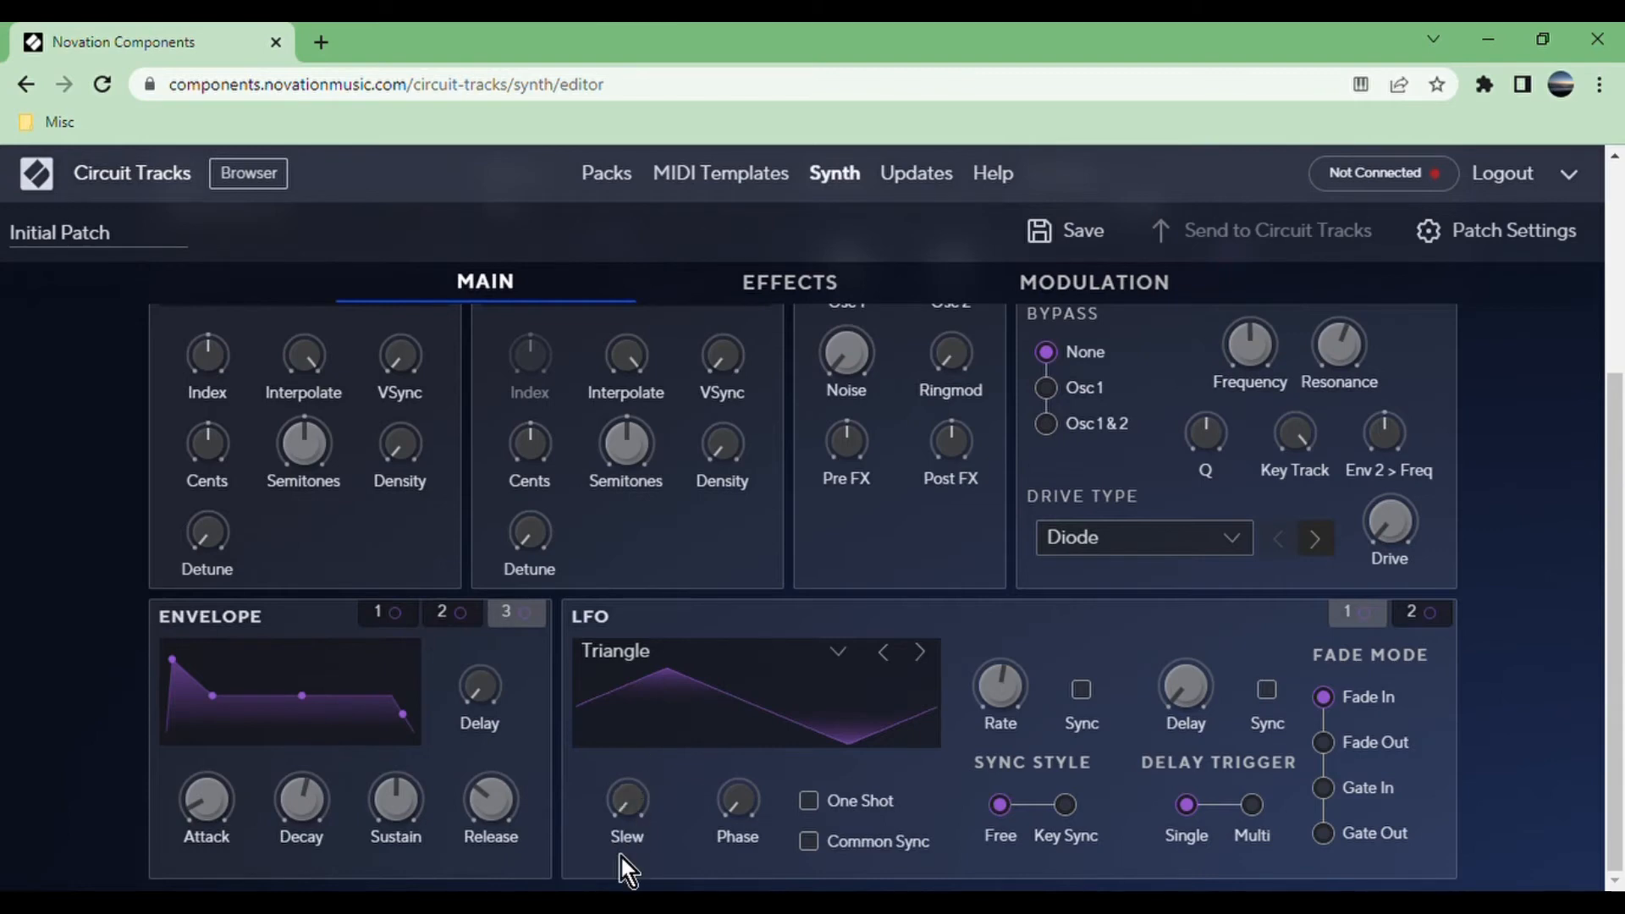
pyautogui.moveTo(694, 356)
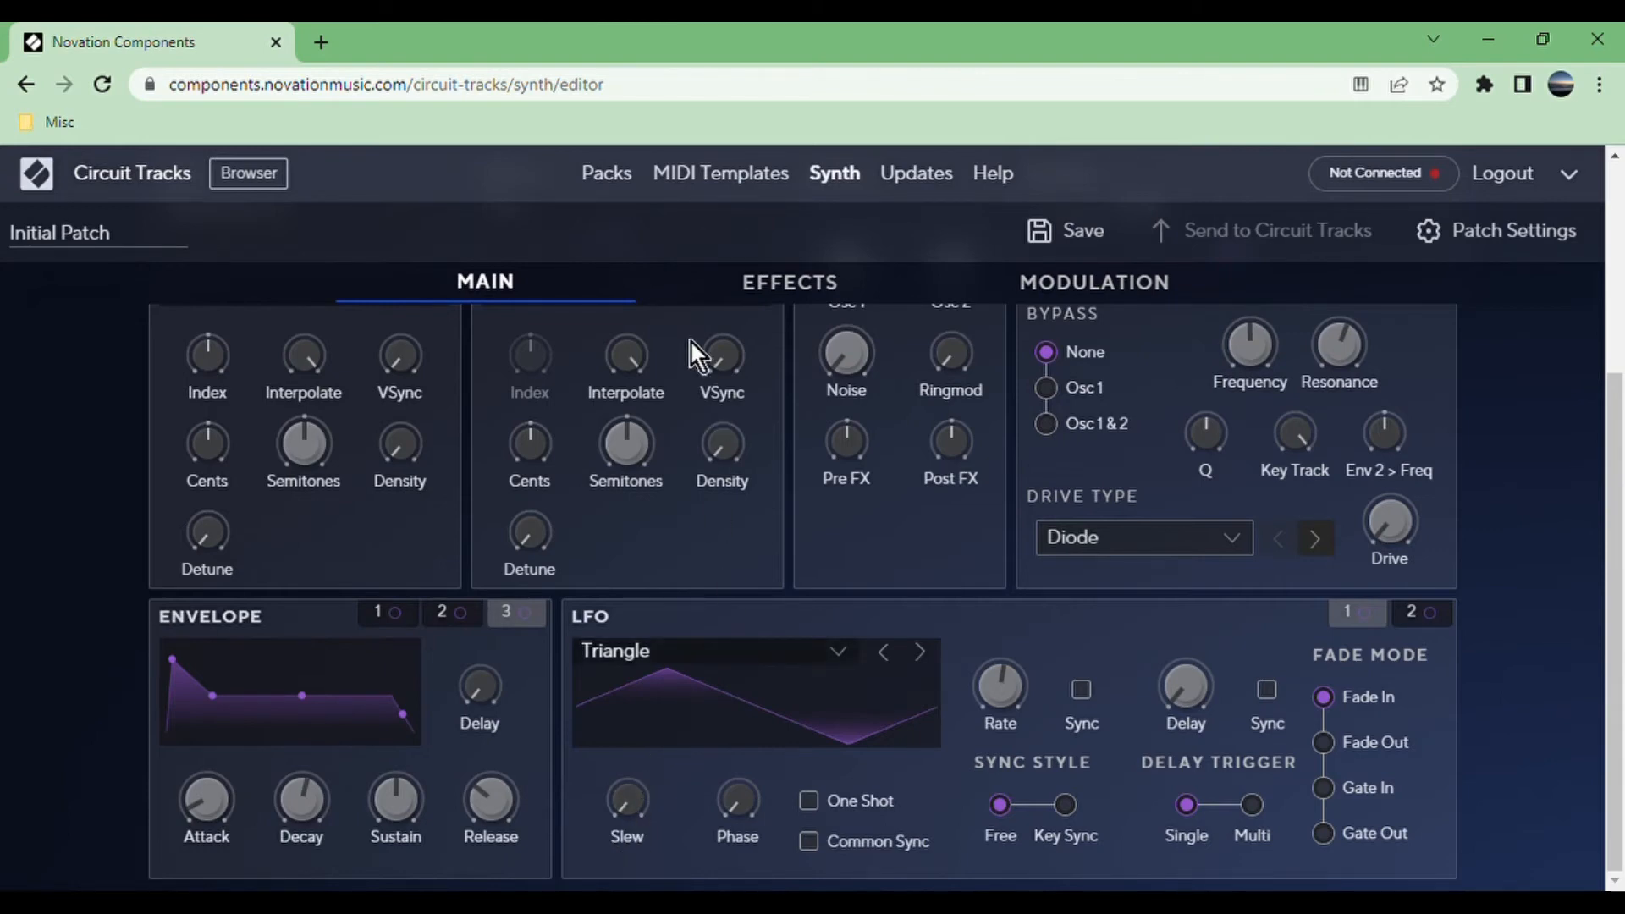
# Switch LFO 1 to a Square waveform and briefly toggle One Shot on then off.
pyautogui.click(918, 650)
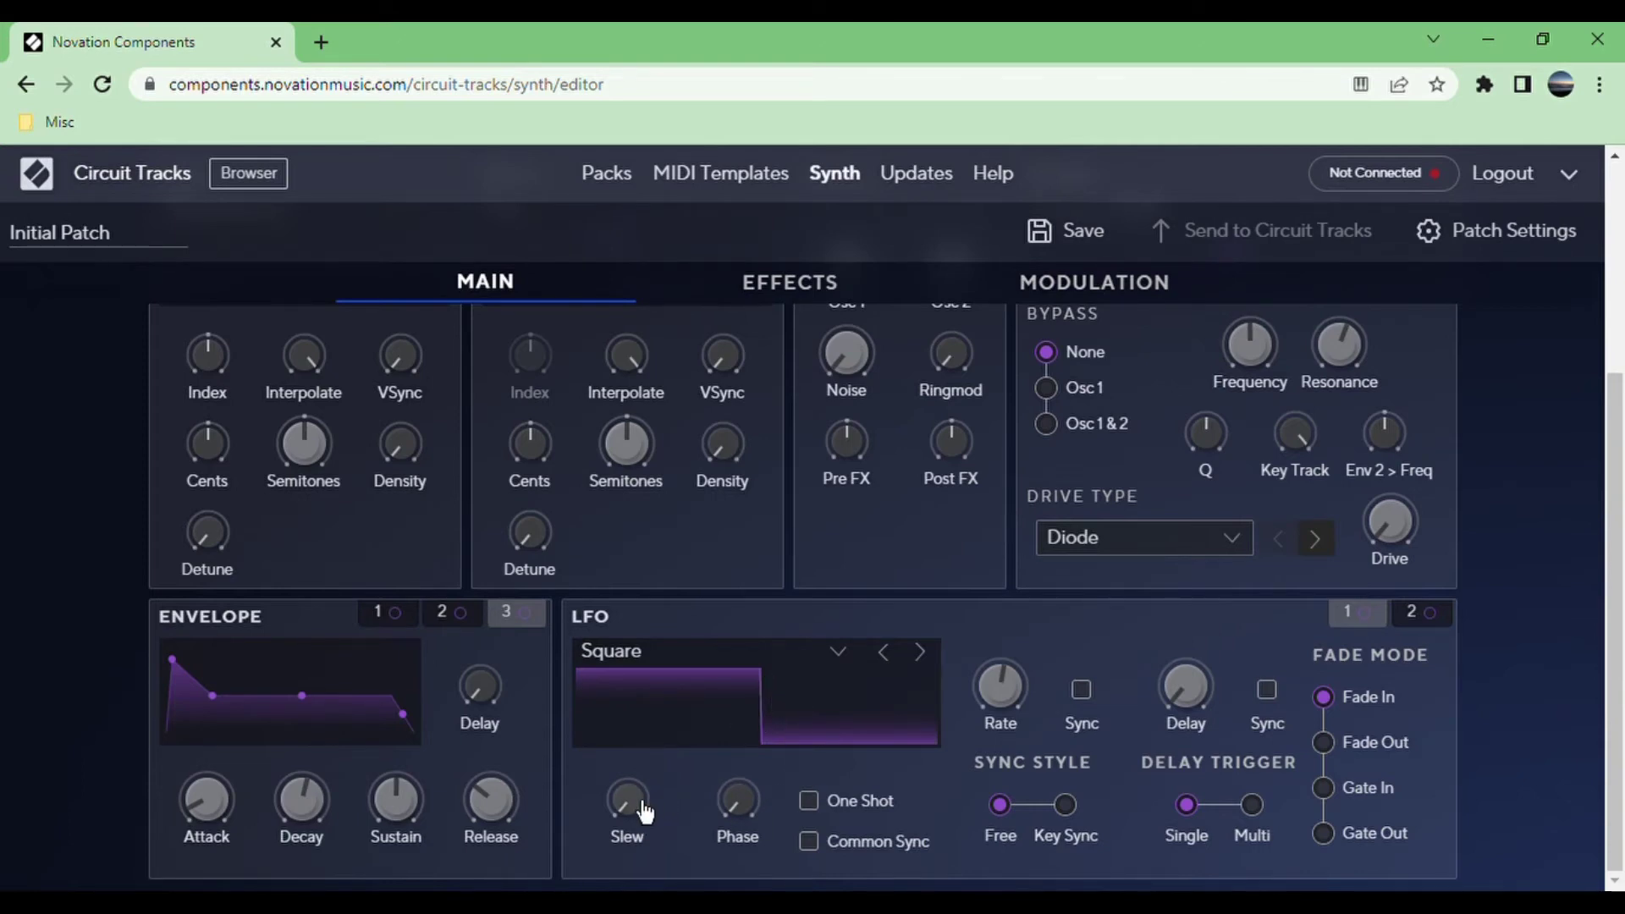
pyautogui.moveTo(629, 730)
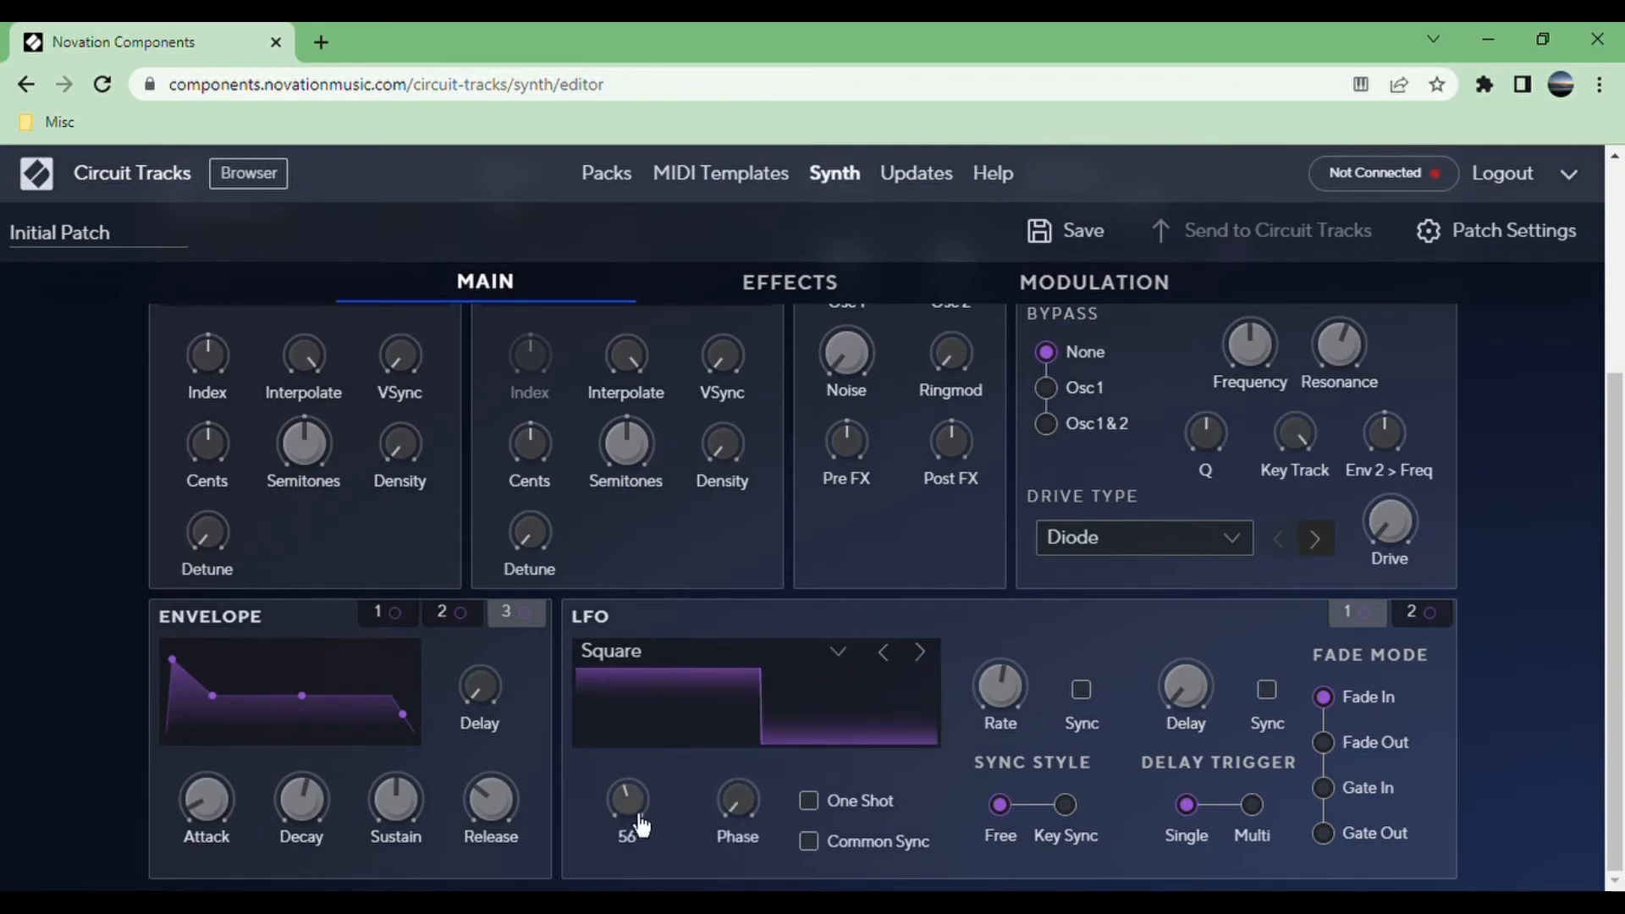
pyautogui.click(808, 800)
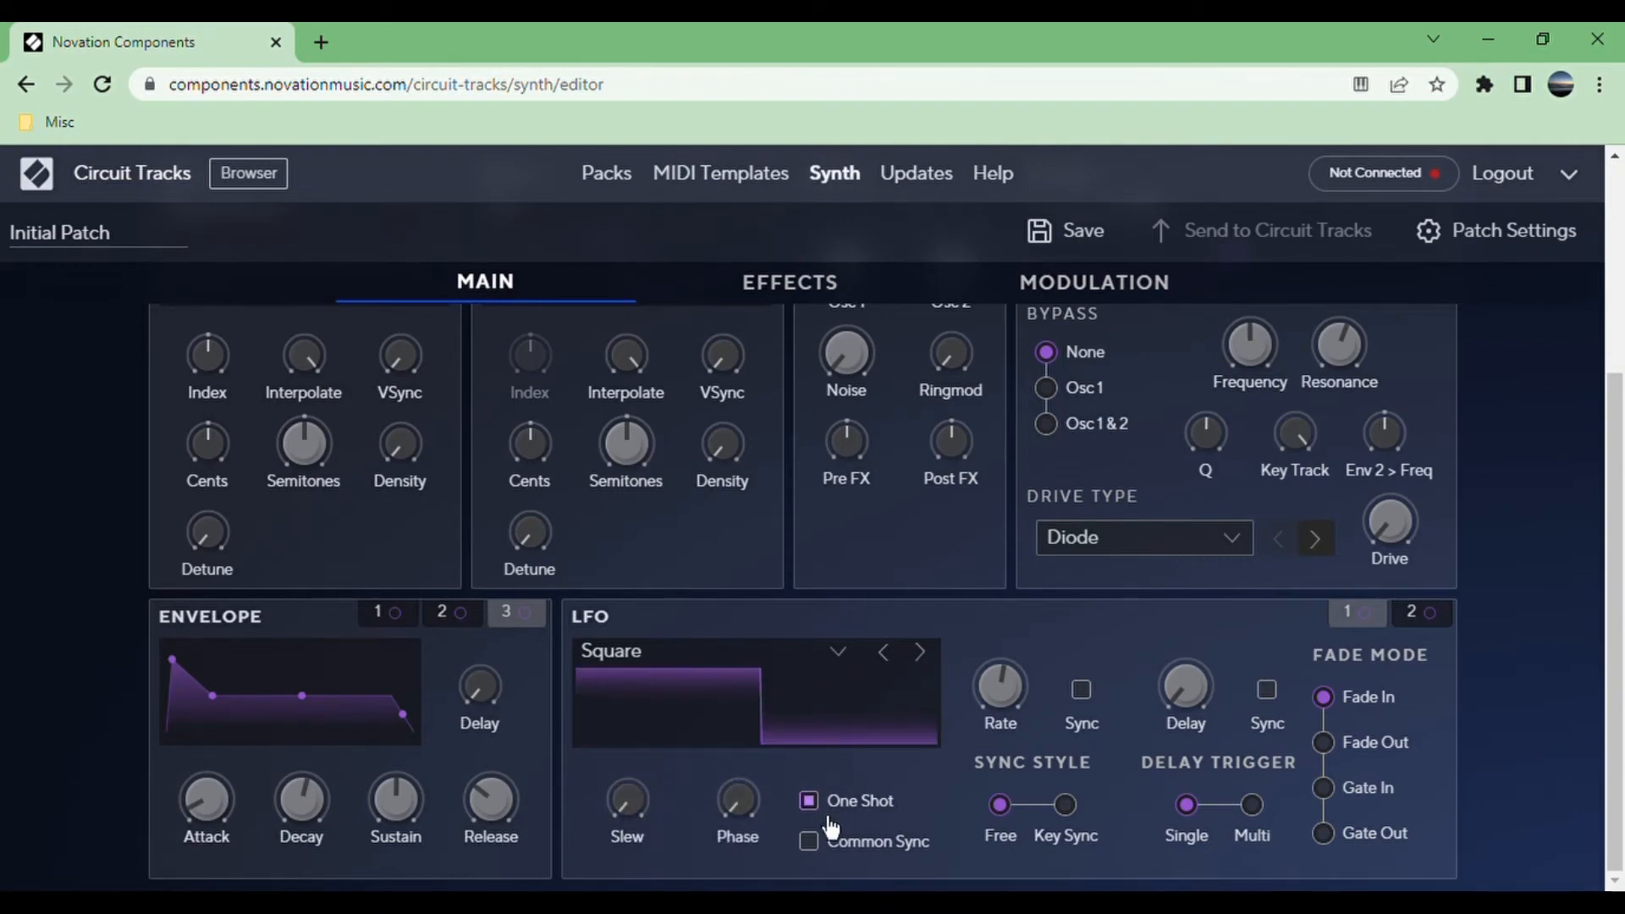
pyautogui.click(808, 800)
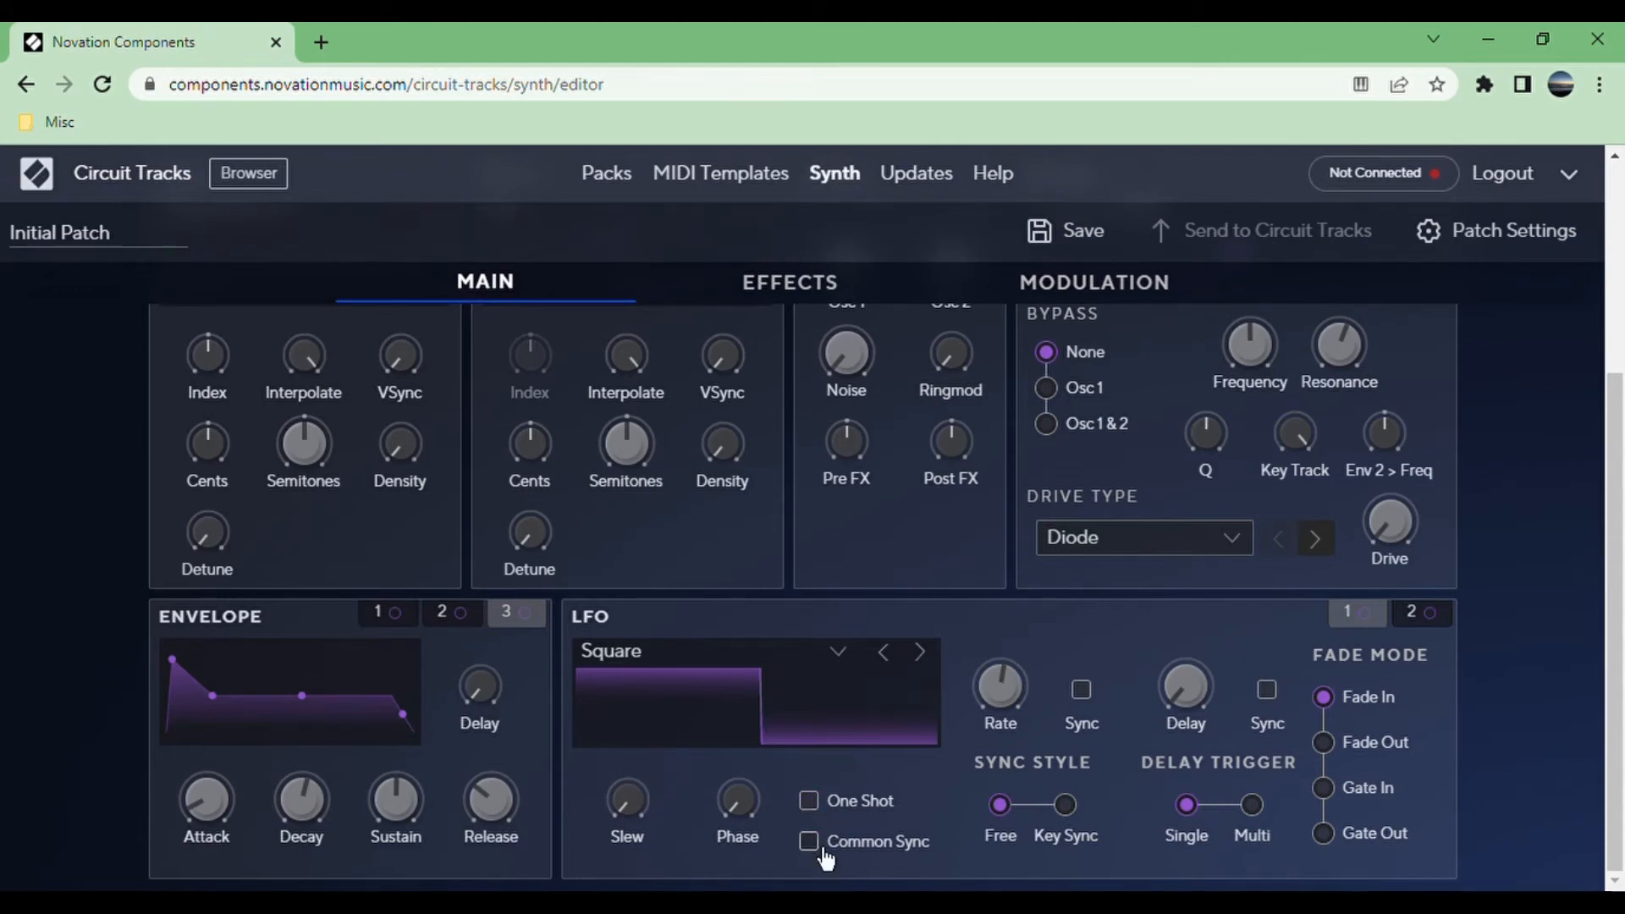
pyautogui.moveTo(1339, 581)
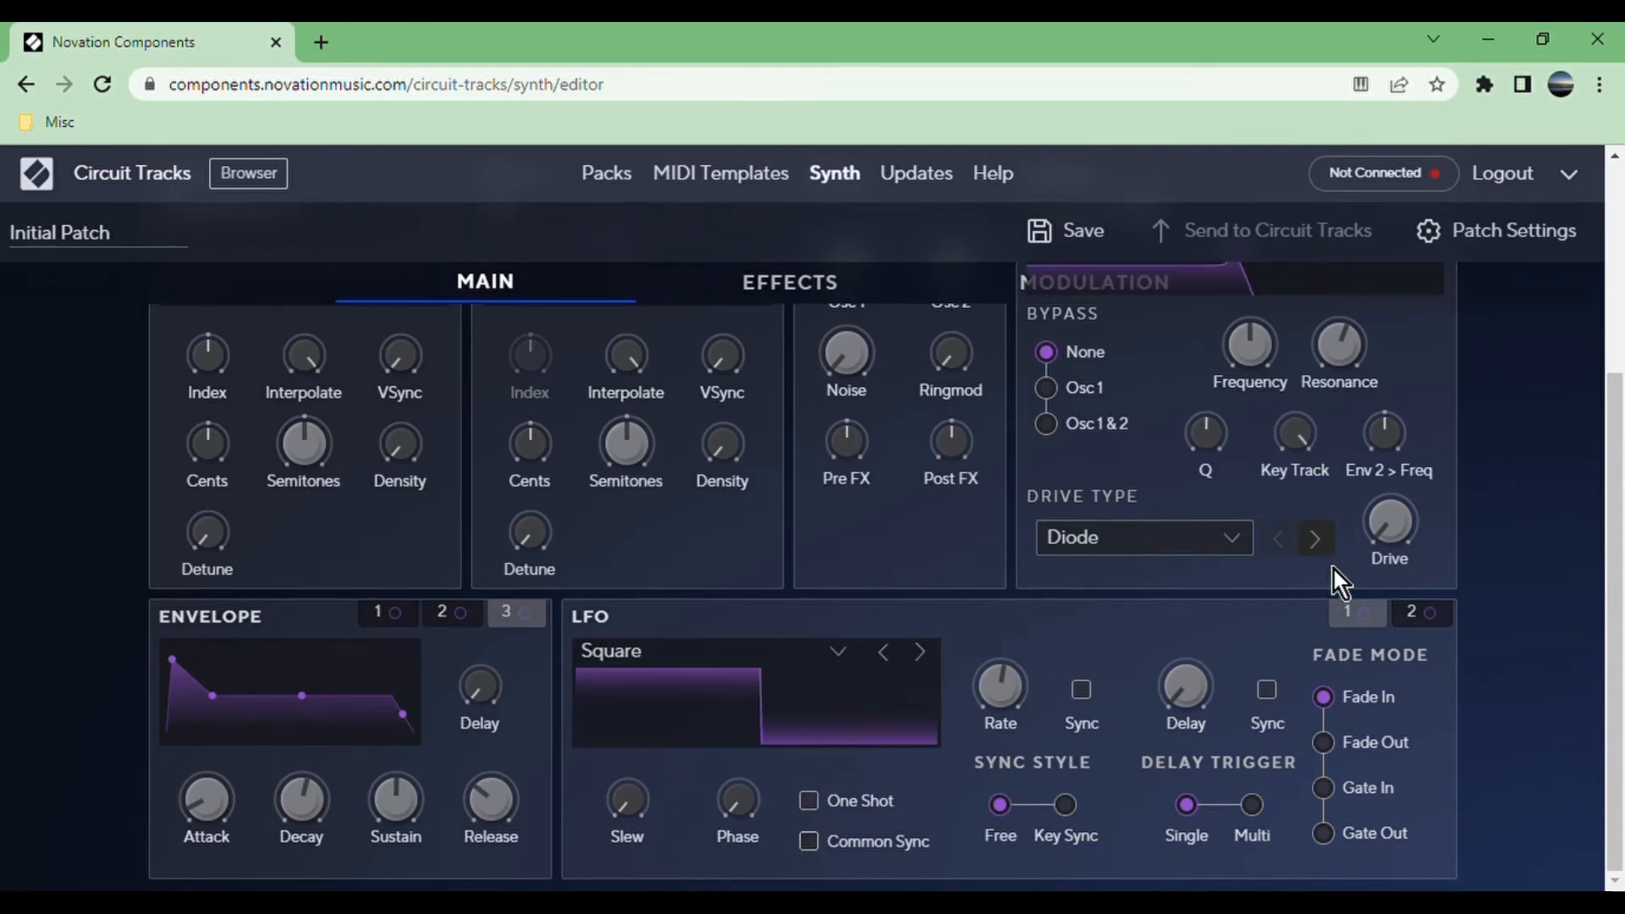
pyautogui.moveTo(1379, 648)
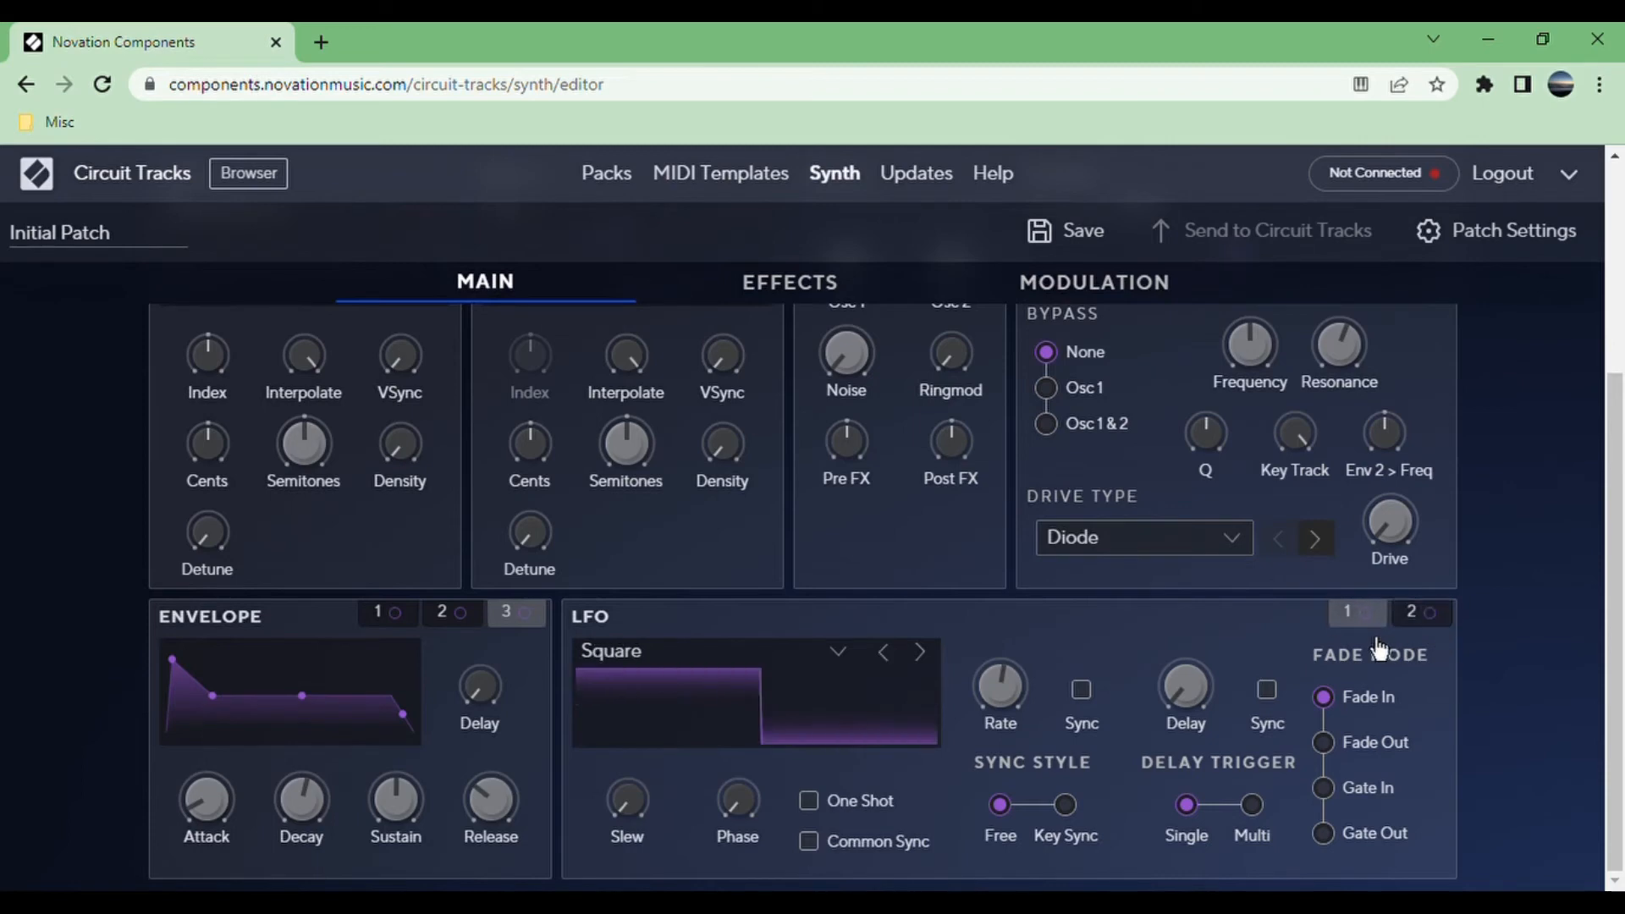
# Set LFO 1's fade back to Fade In with Key Sync, then view LFO 2's settings.
pyautogui.click(1324, 742)
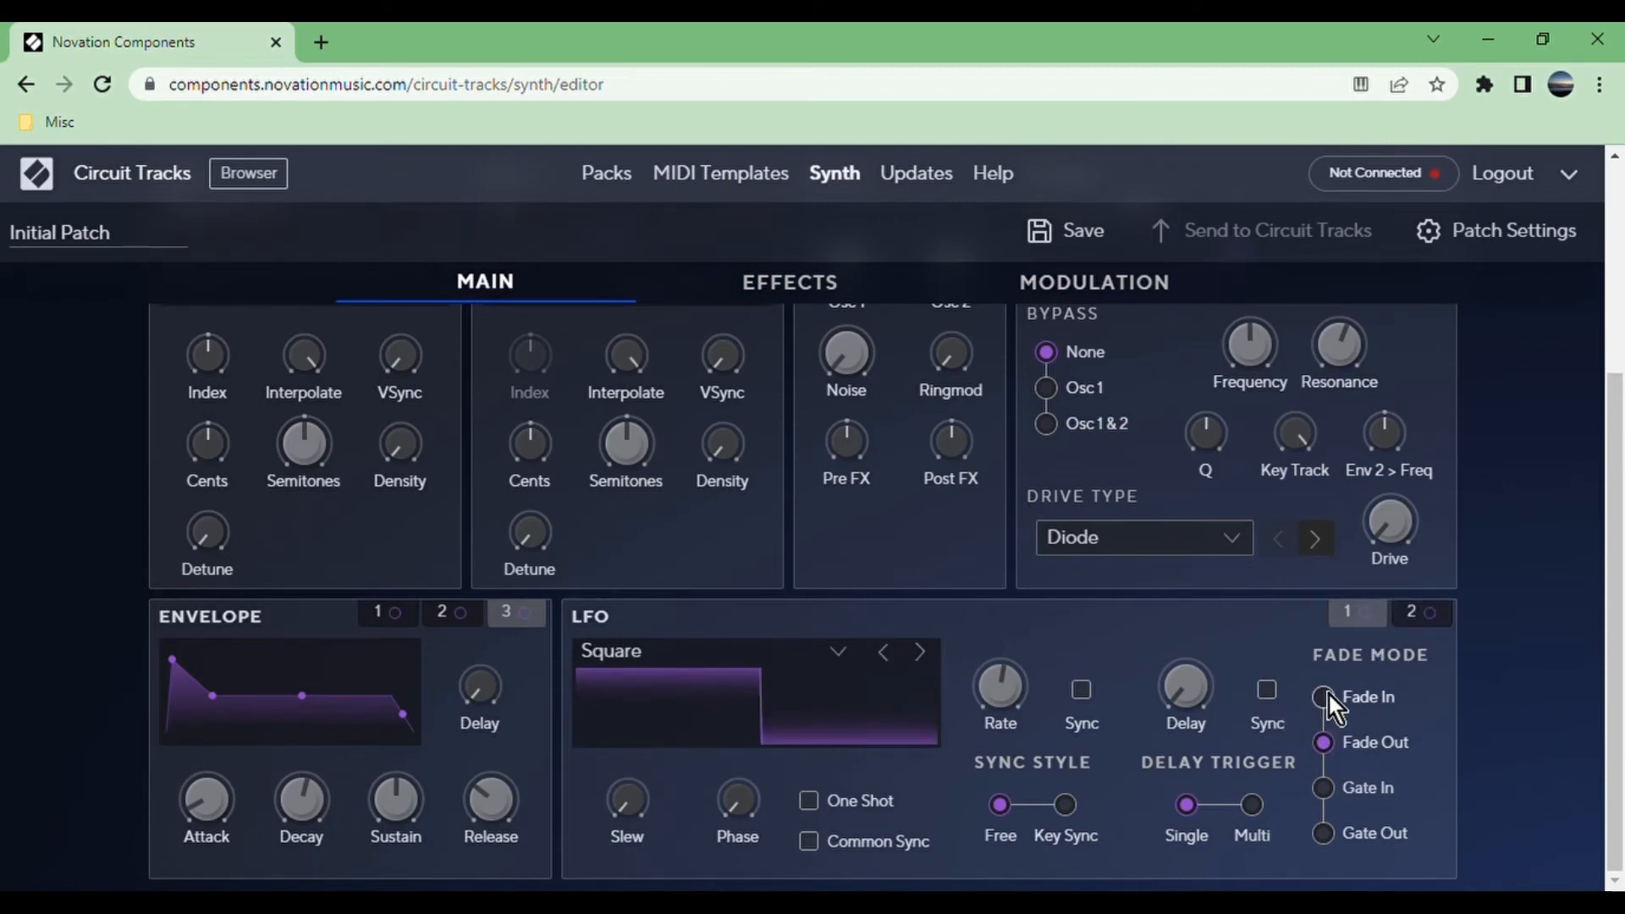
pyautogui.click(1324, 696)
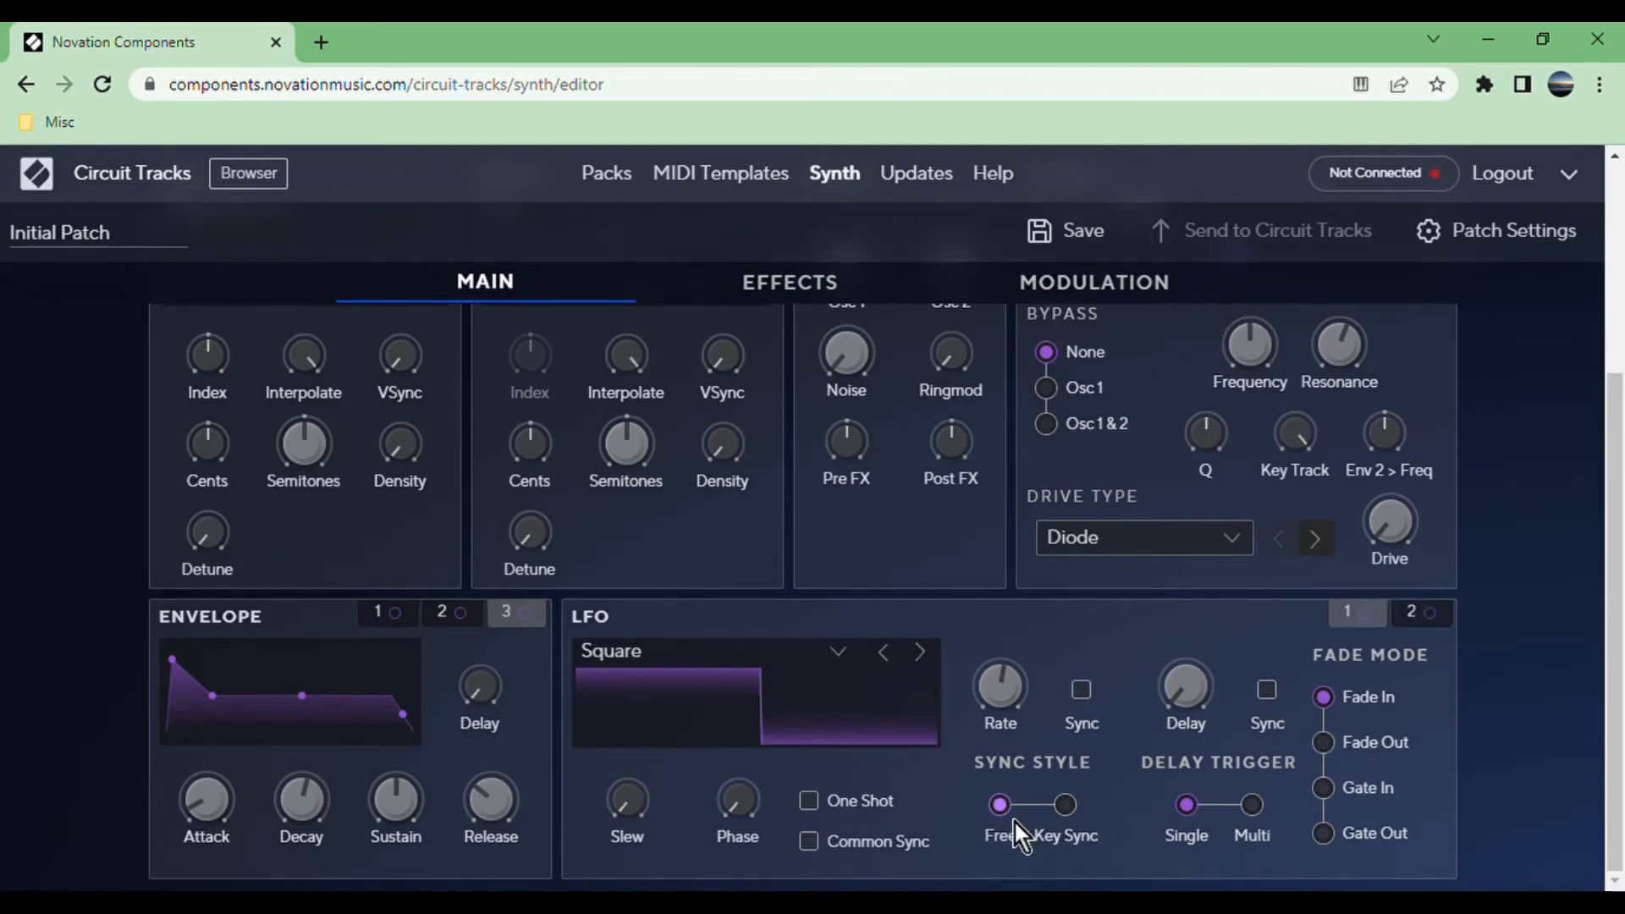
pyautogui.click(1065, 805)
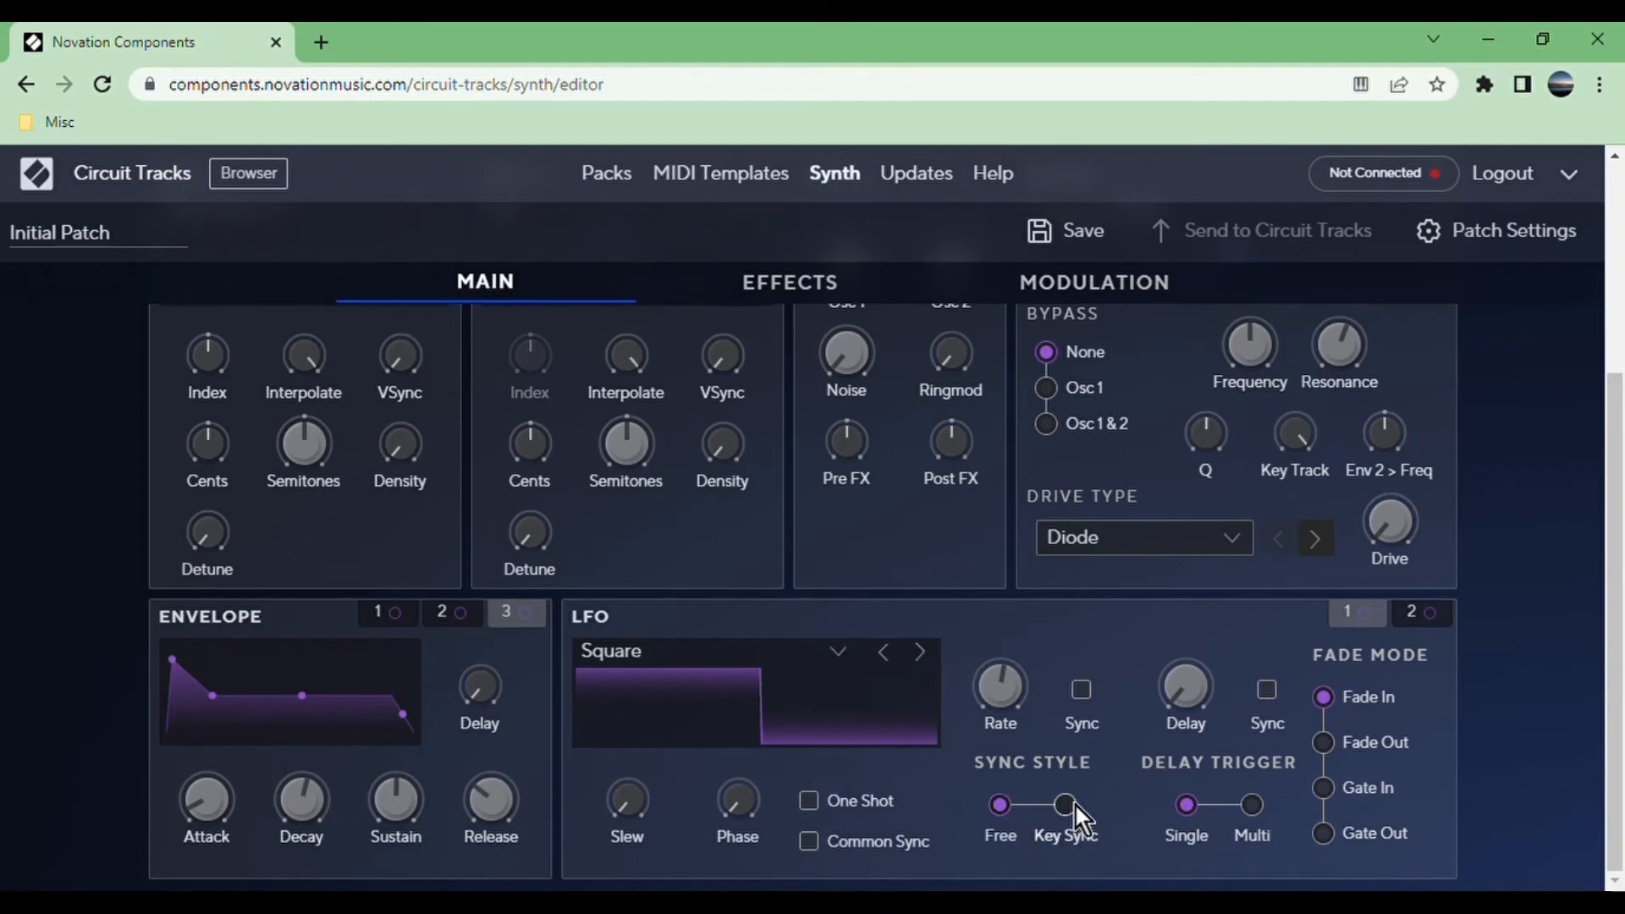
pyautogui.click(1065, 805)
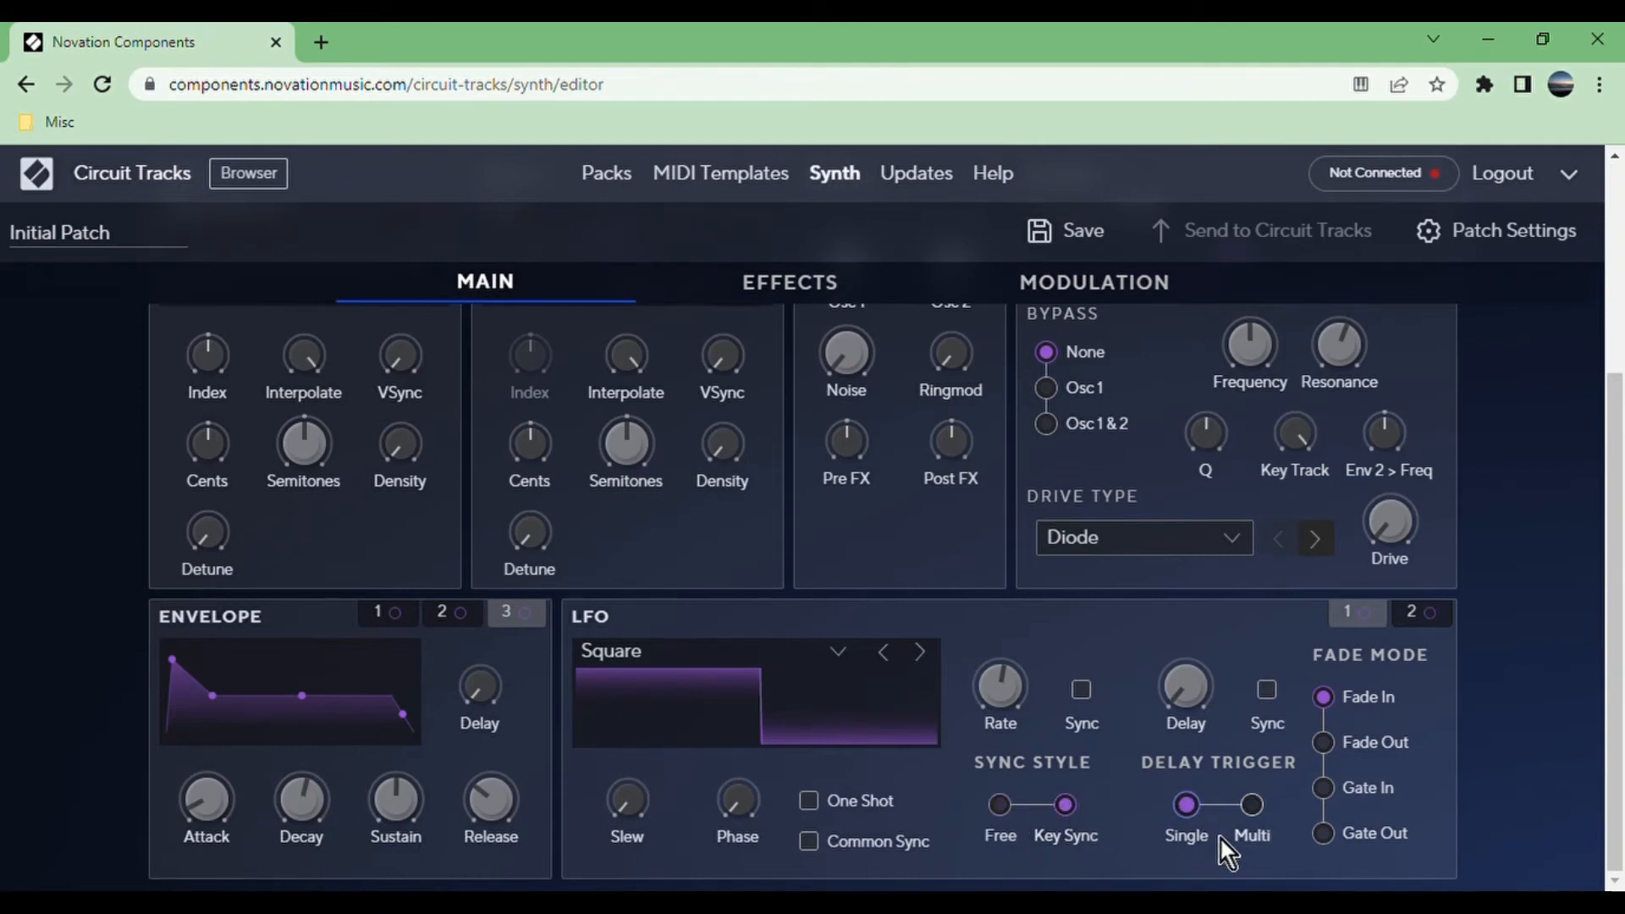
pyautogui.moveTo(1264, 845)
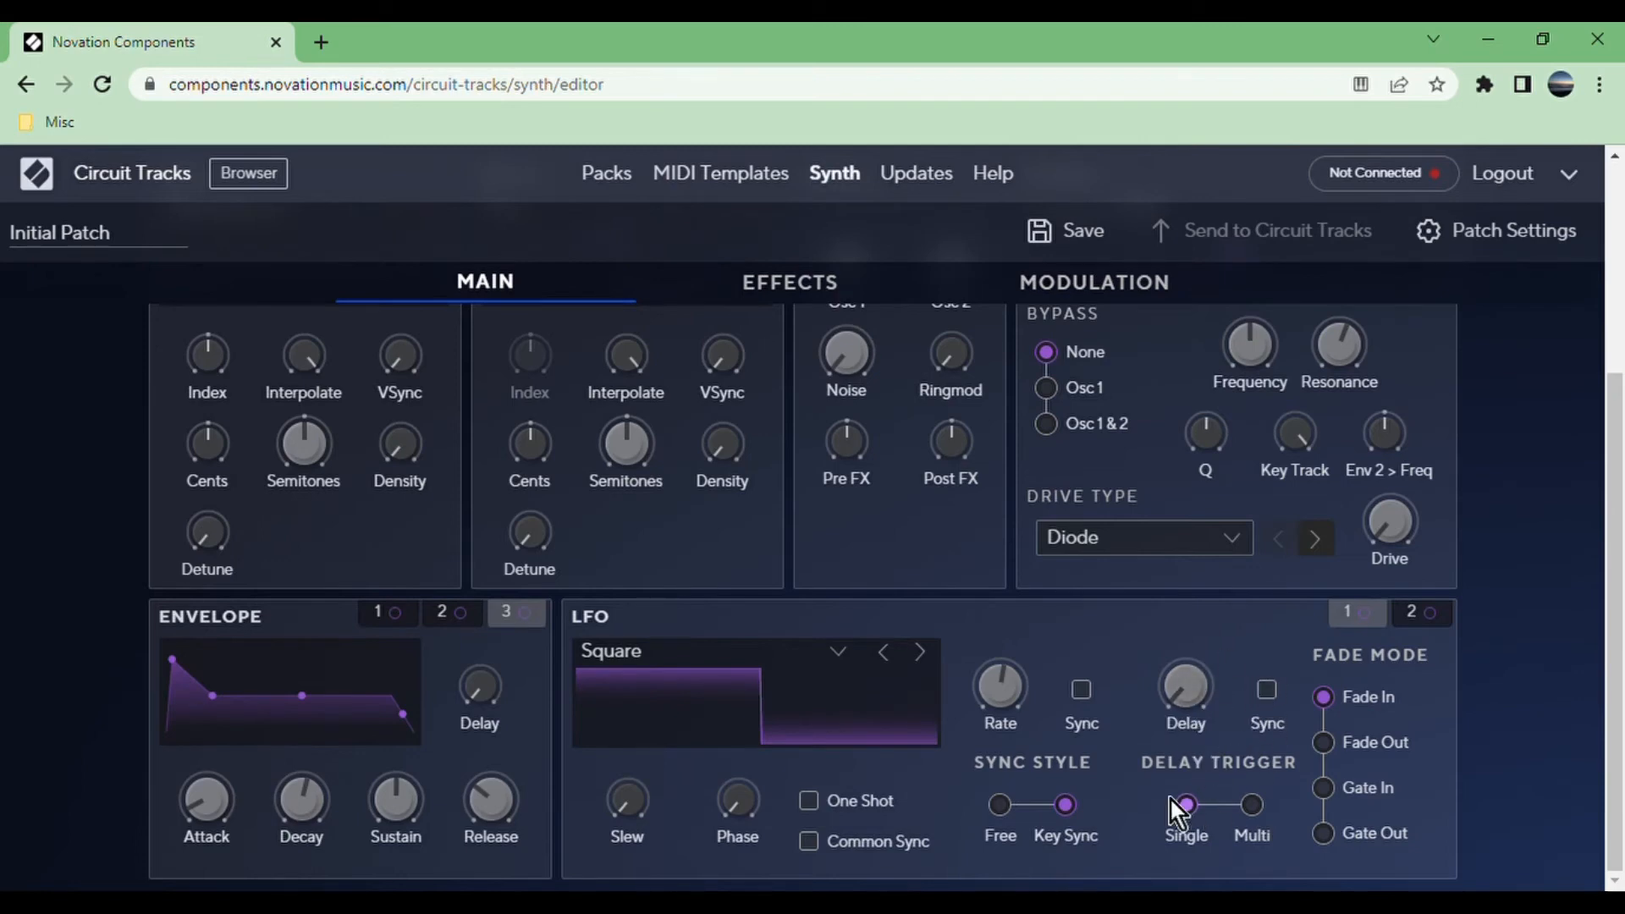
pyautogui.click(1420, 612)
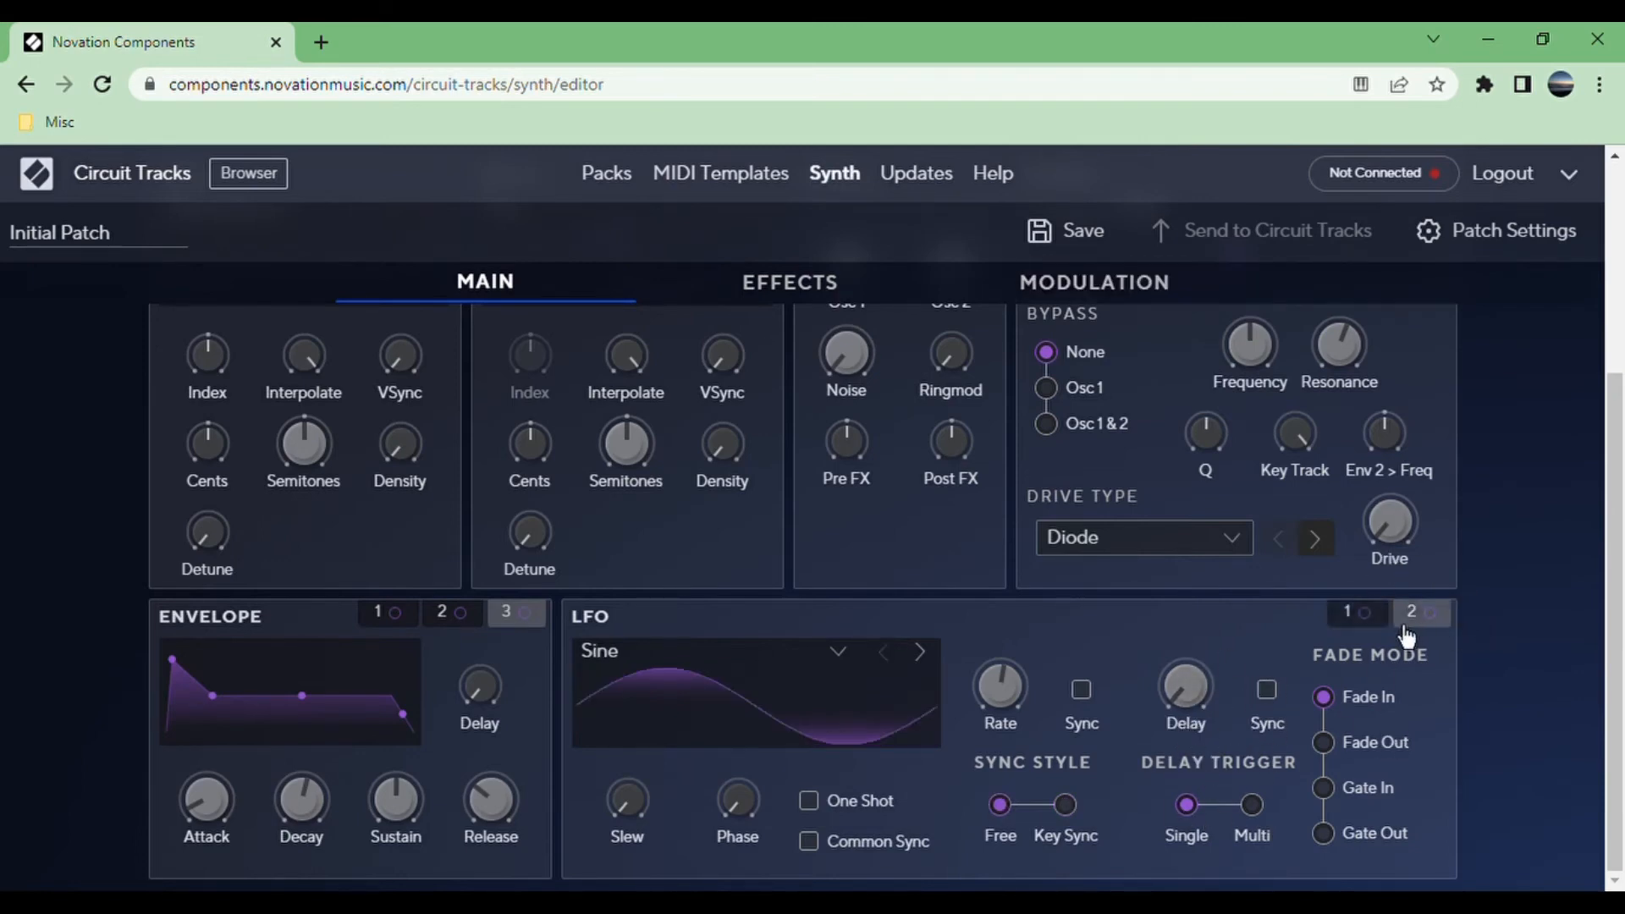
pyautogui.scroll(3)
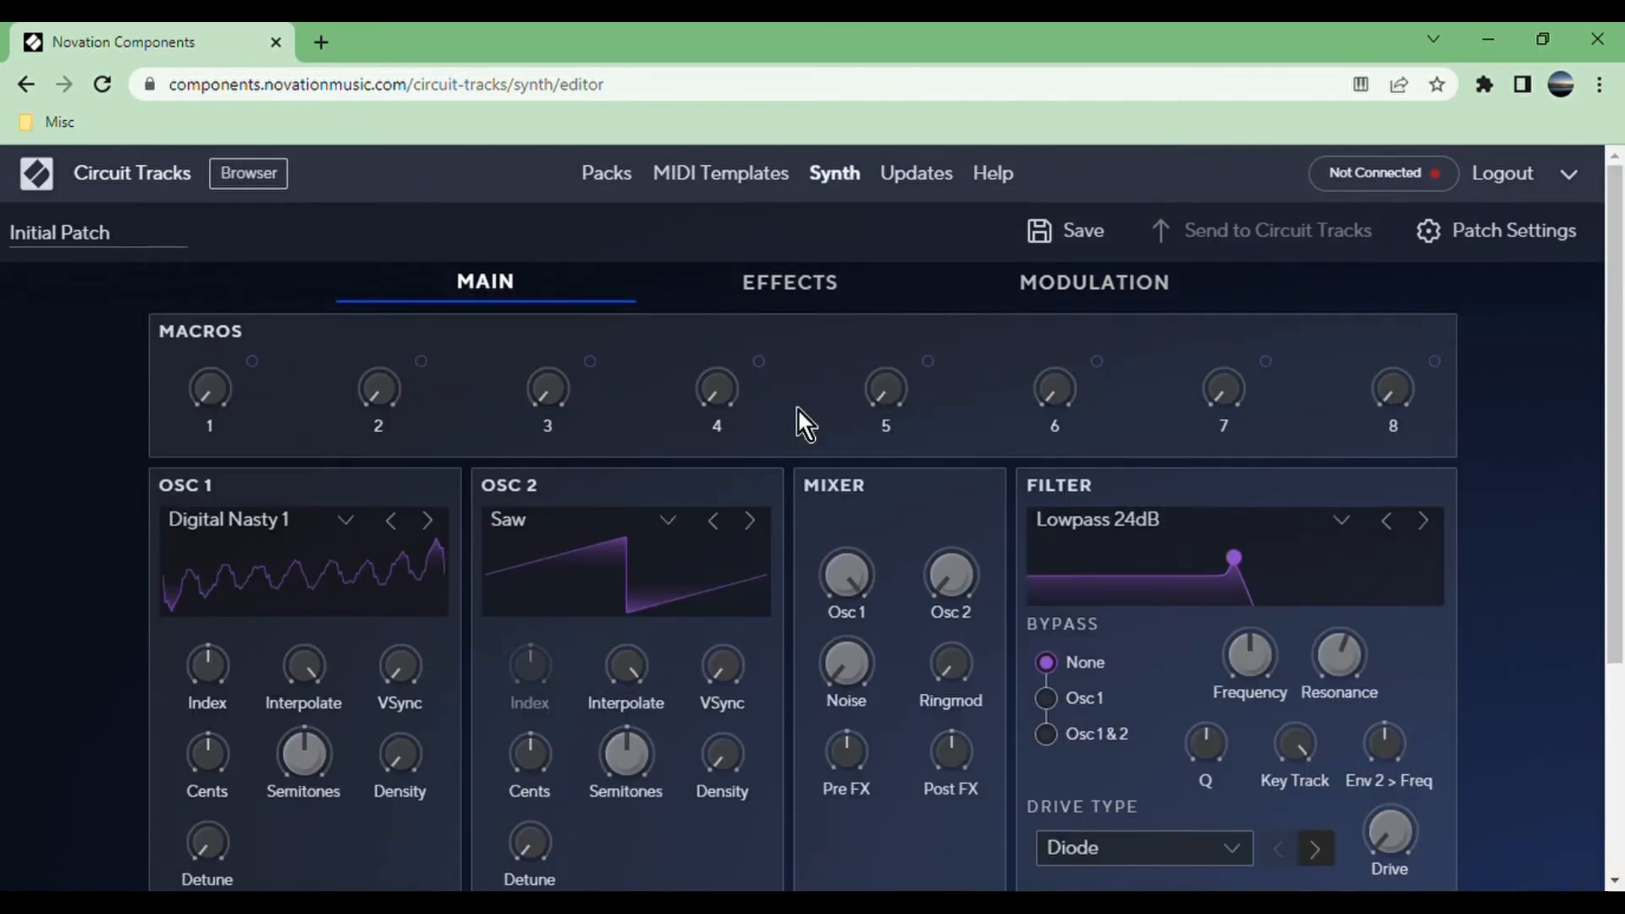
pyautogui.moveTo(803, 322)
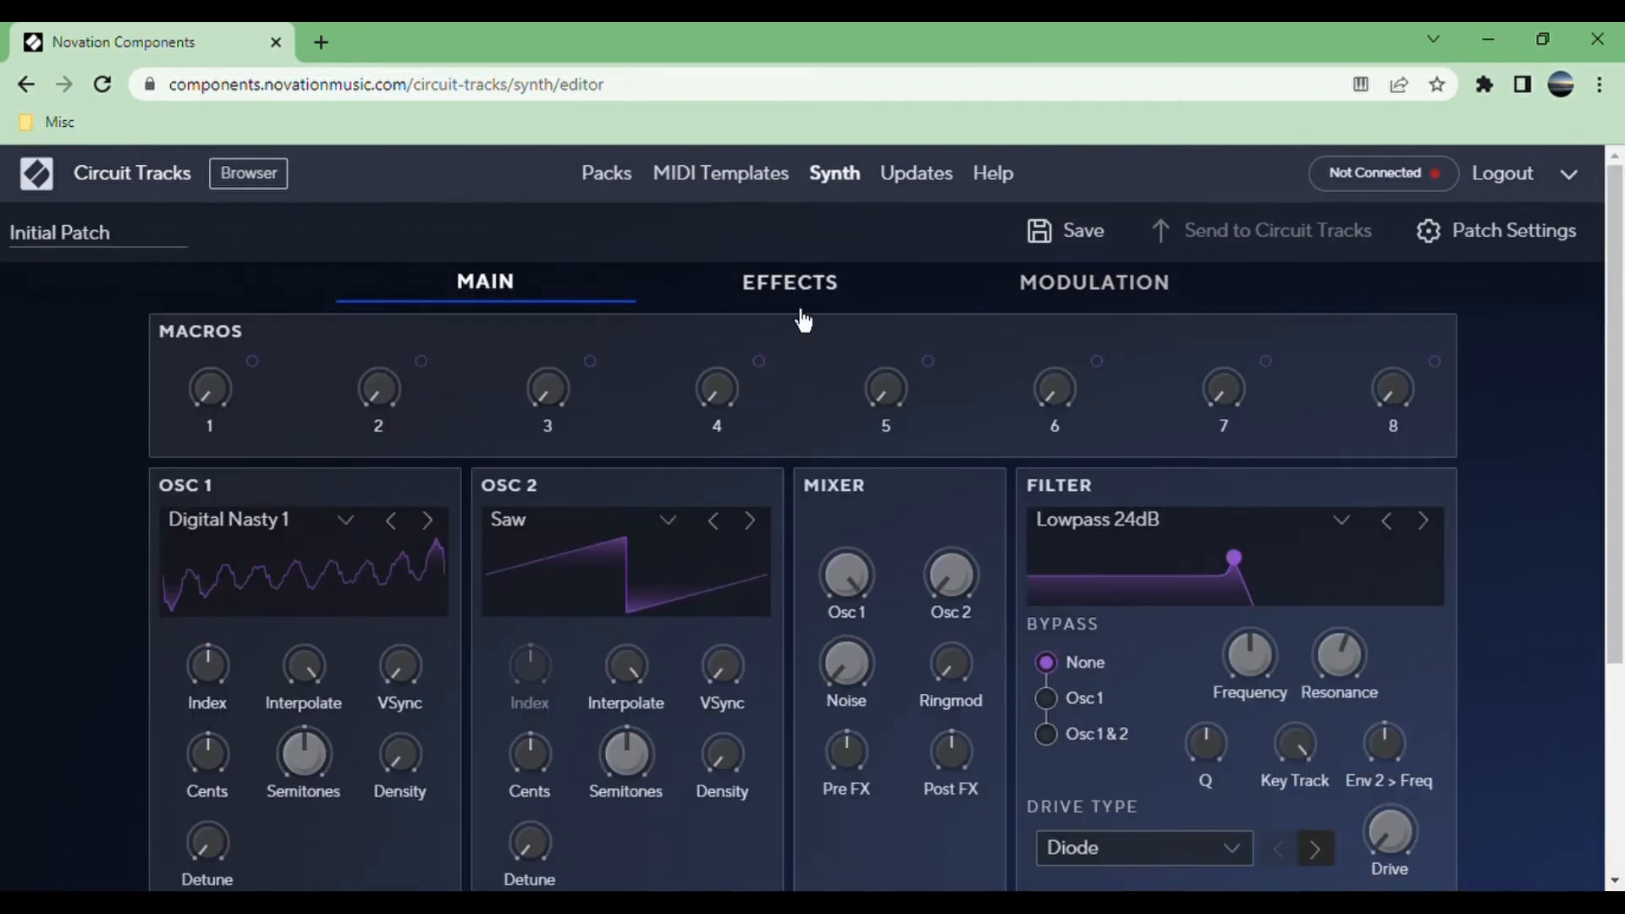
pyautogui.click(789, 281)
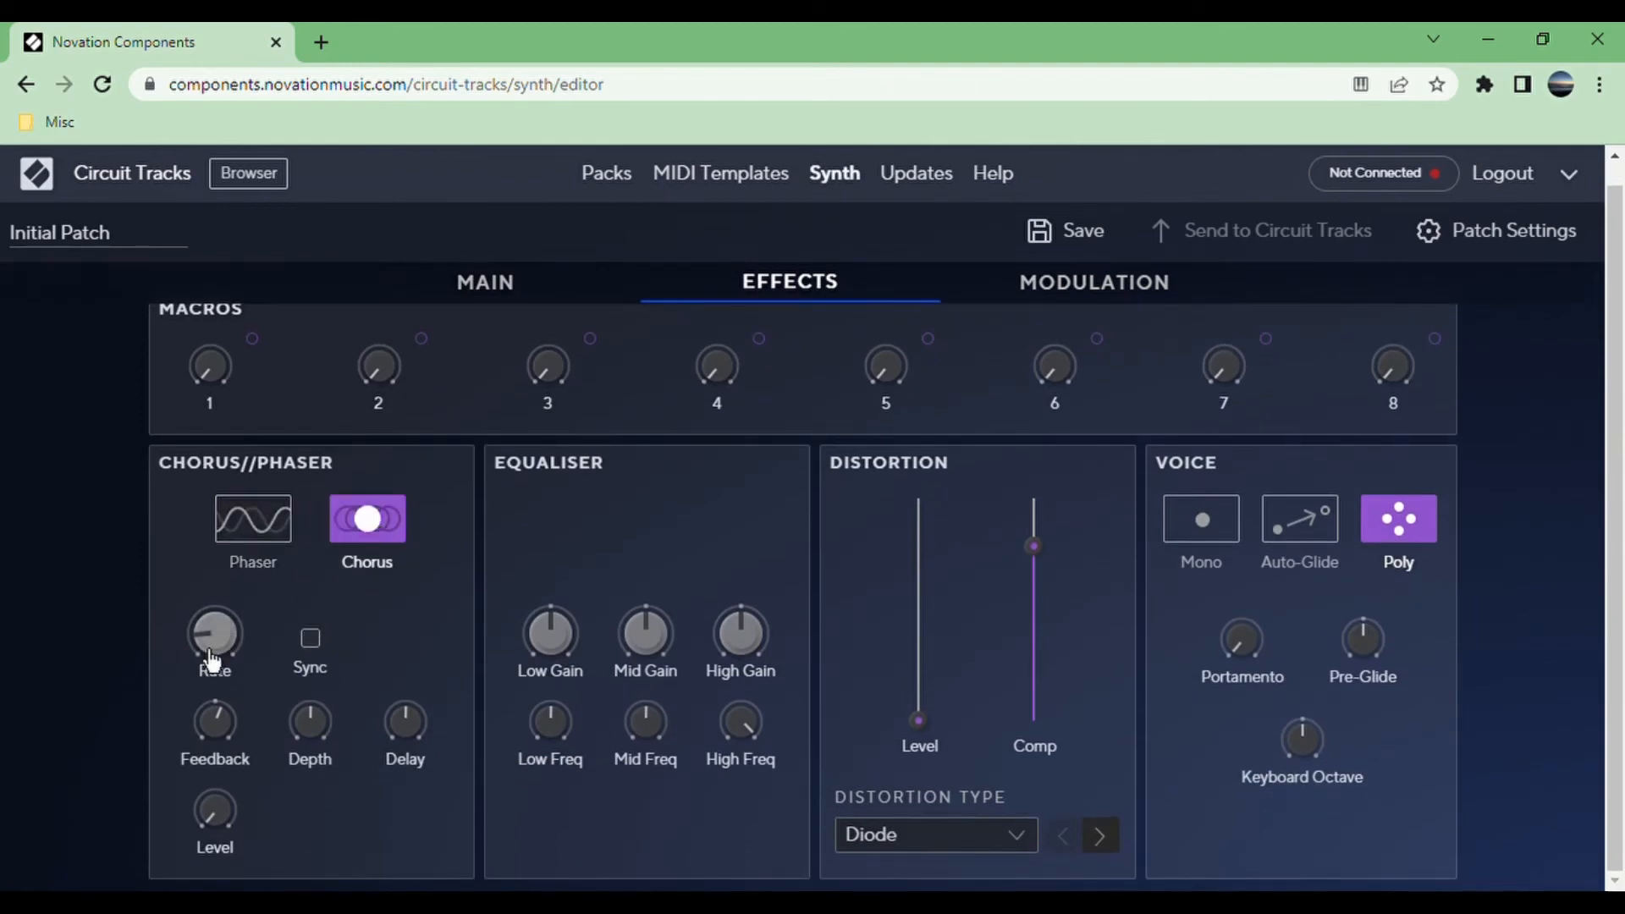
pyautogui.moveTo(443, 733)
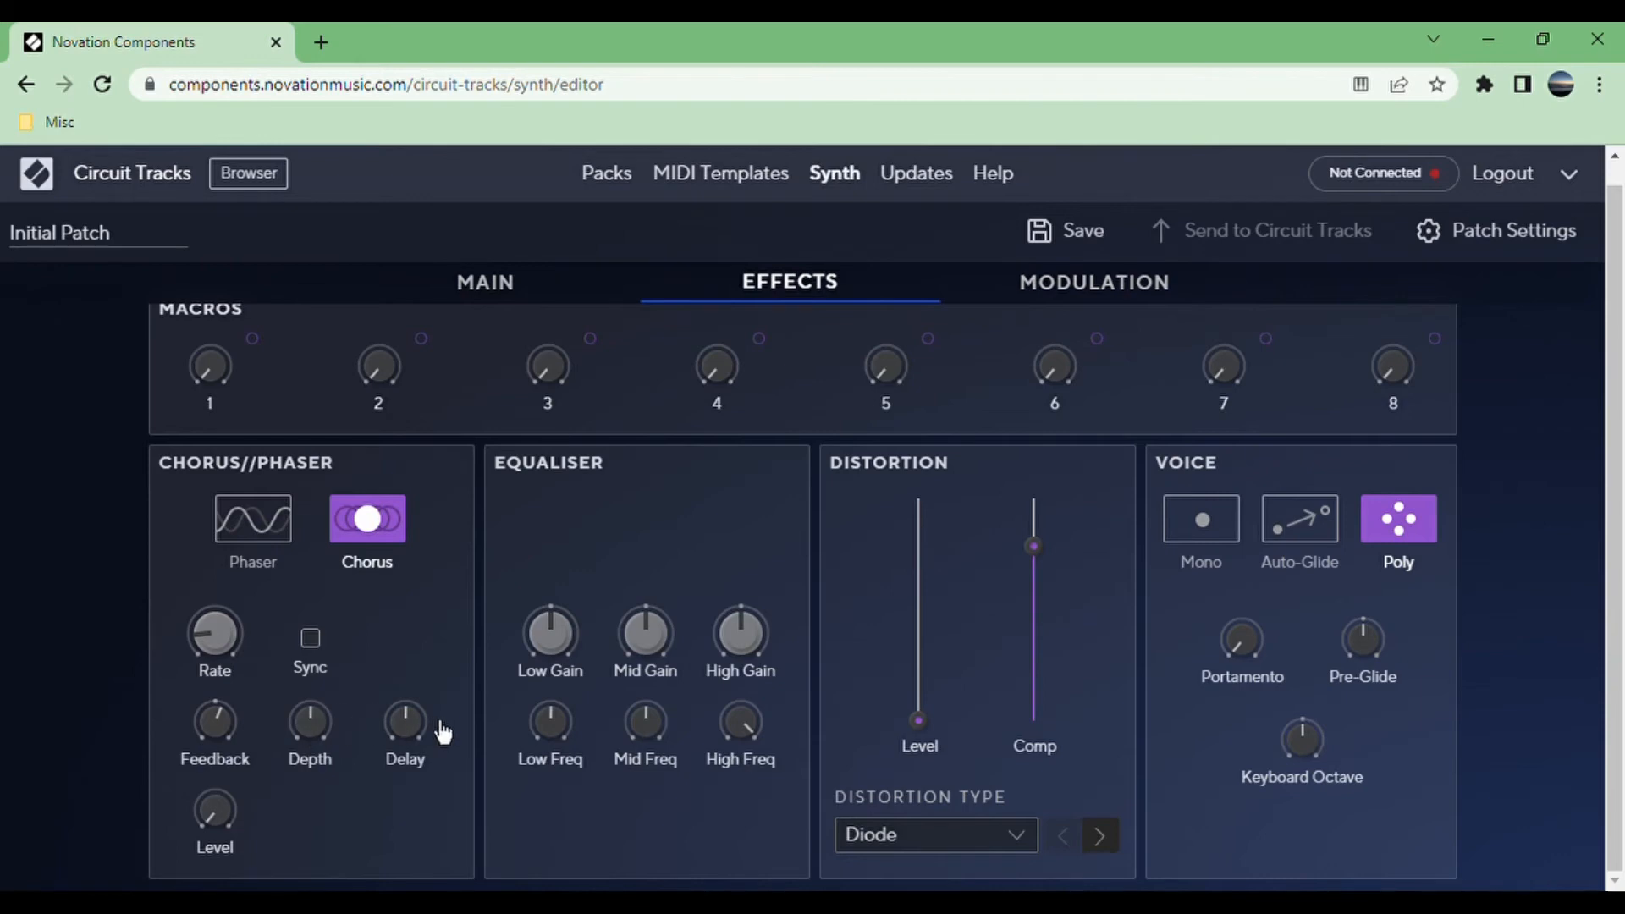
pyautogui.moveTo(214, 813)
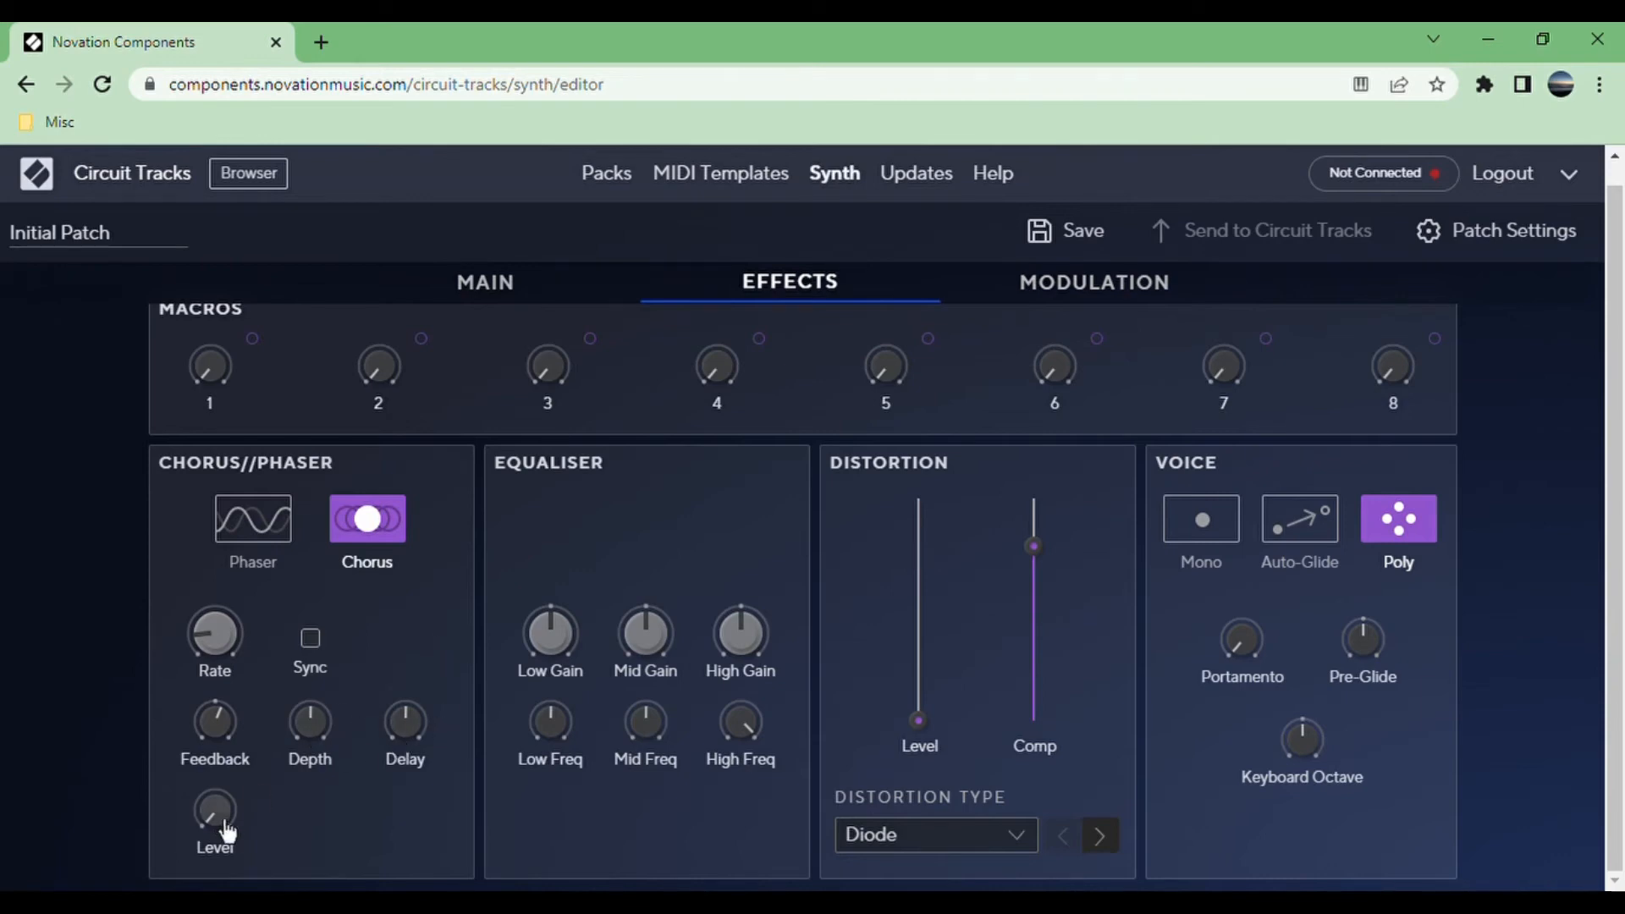
pyautogui.moveTo(1240, 397)
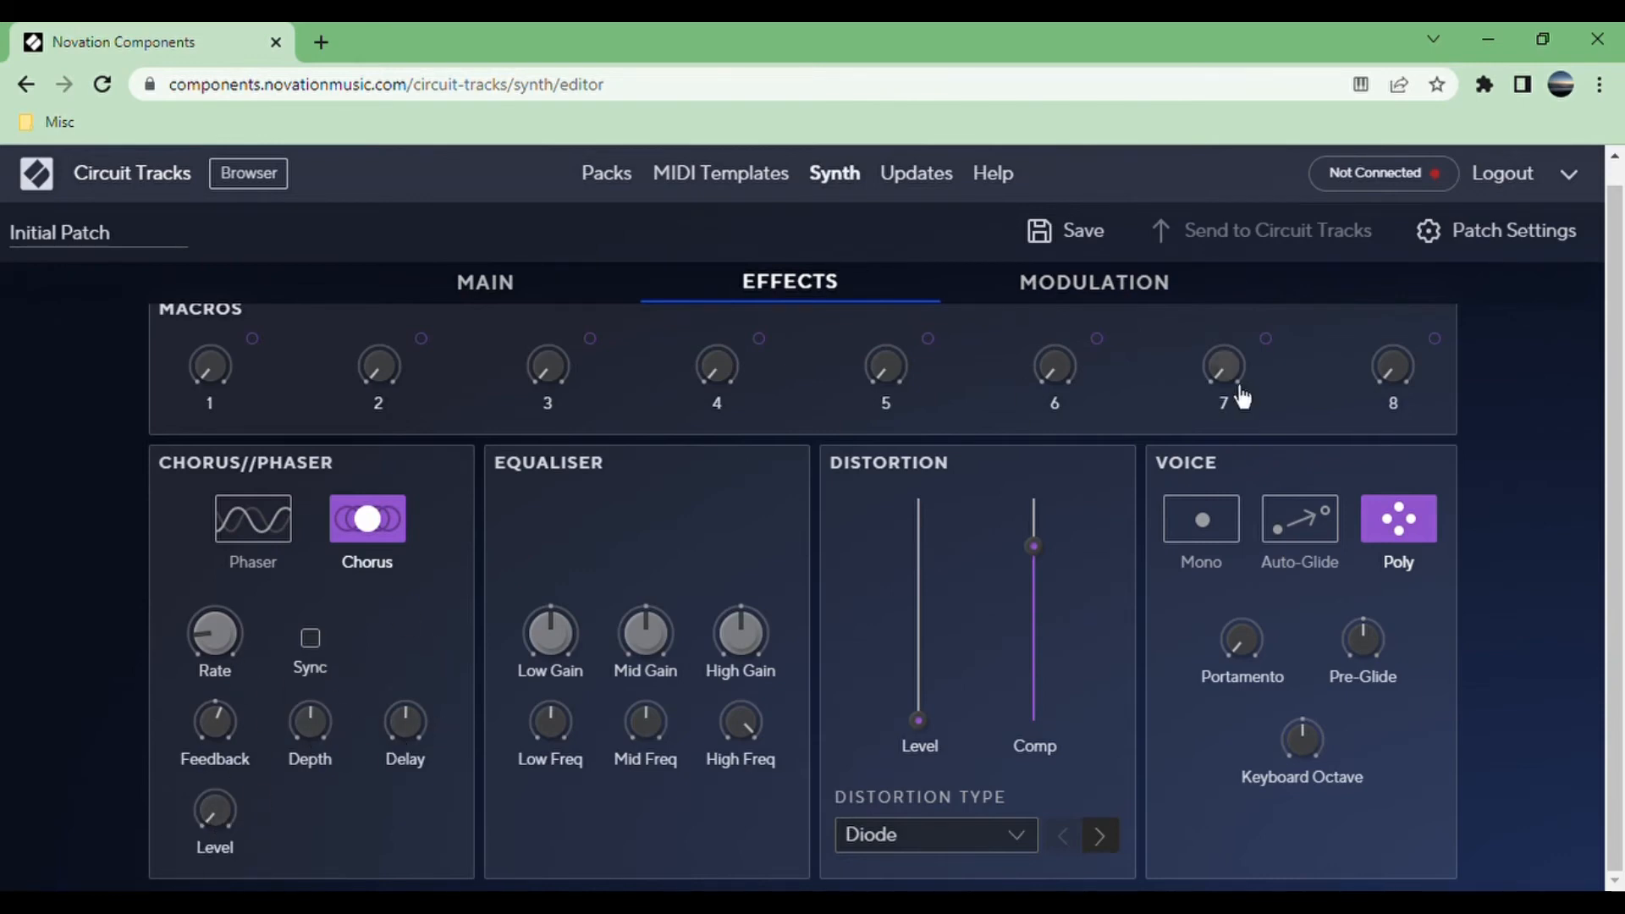
pyautogui.moveTo(1083, 395)
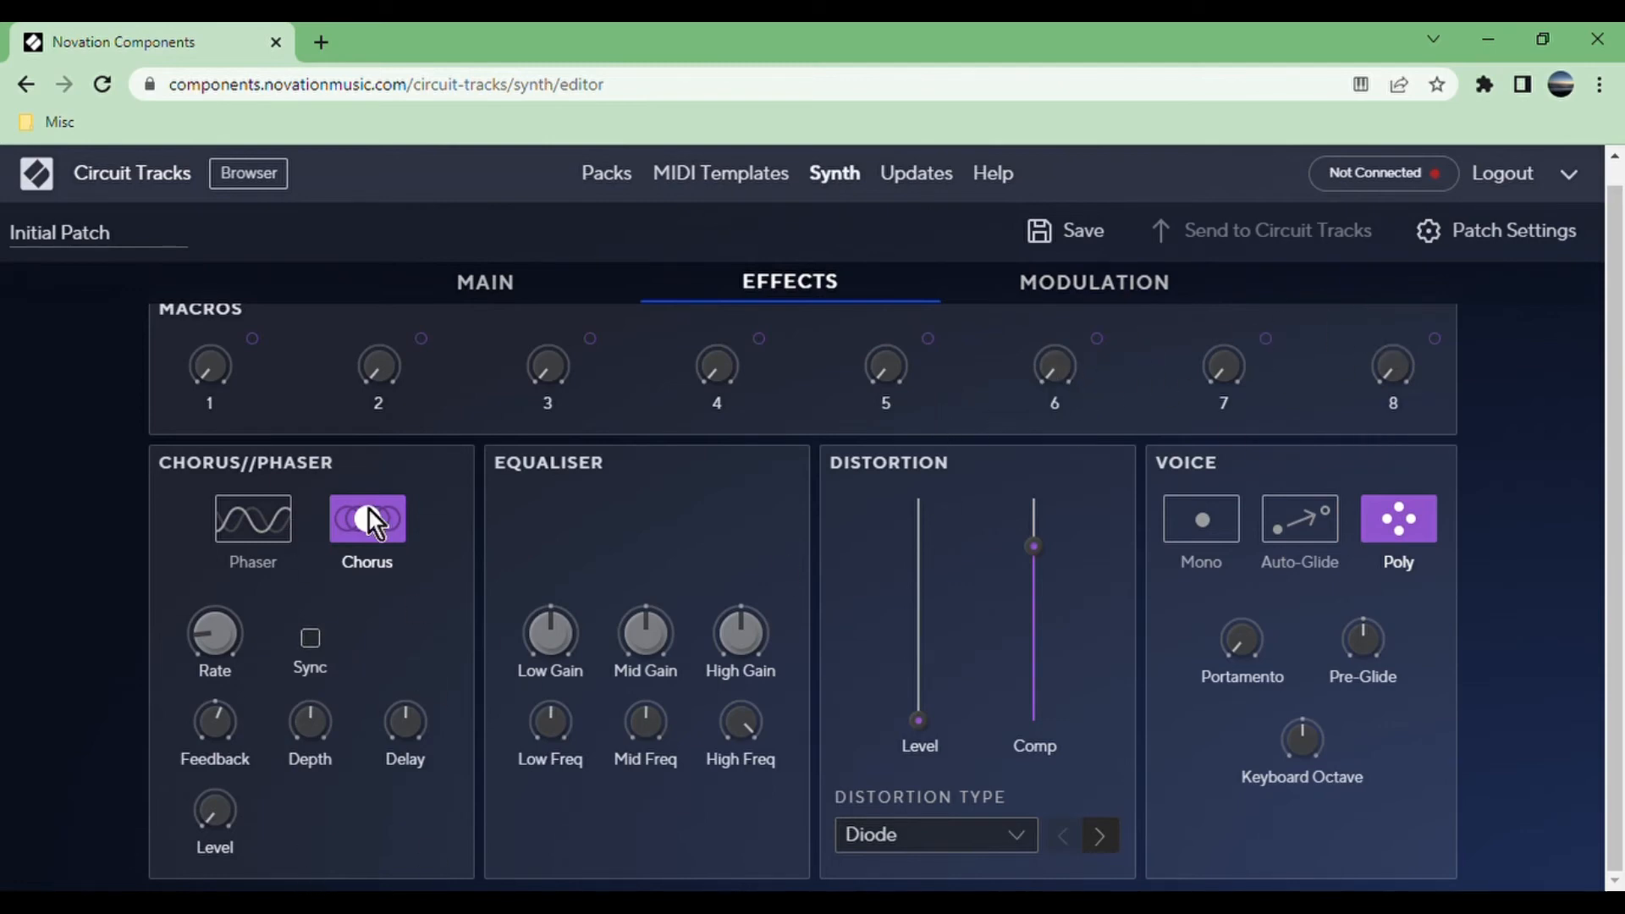
pyautogui.moveTo(1391, 367)
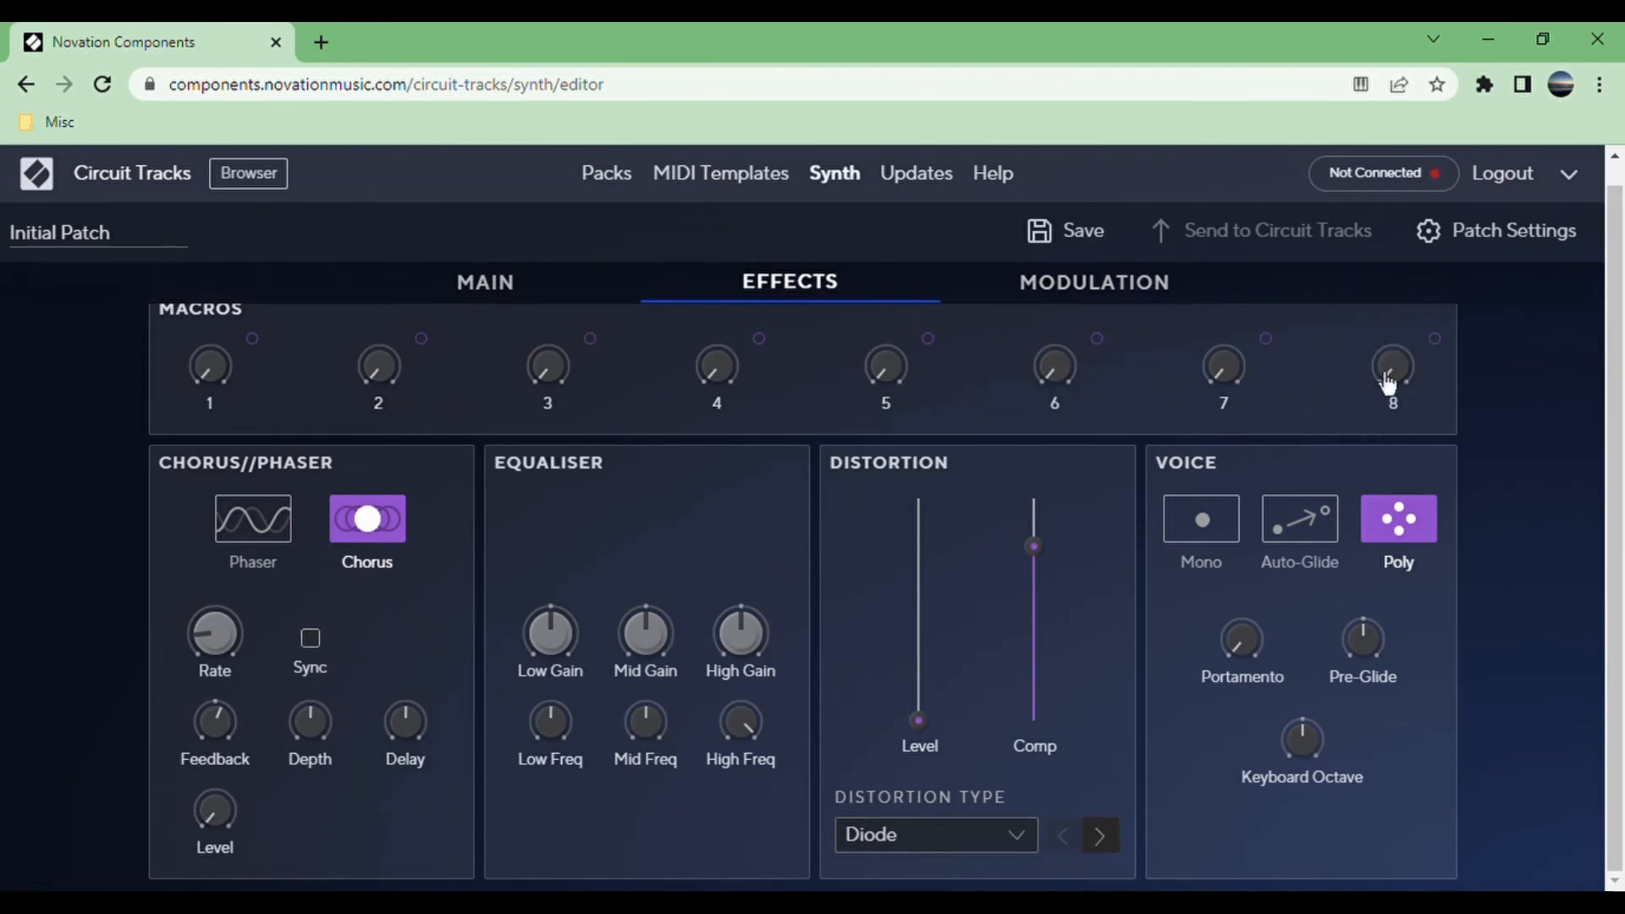
pyautogui.moveTo(218, 880)
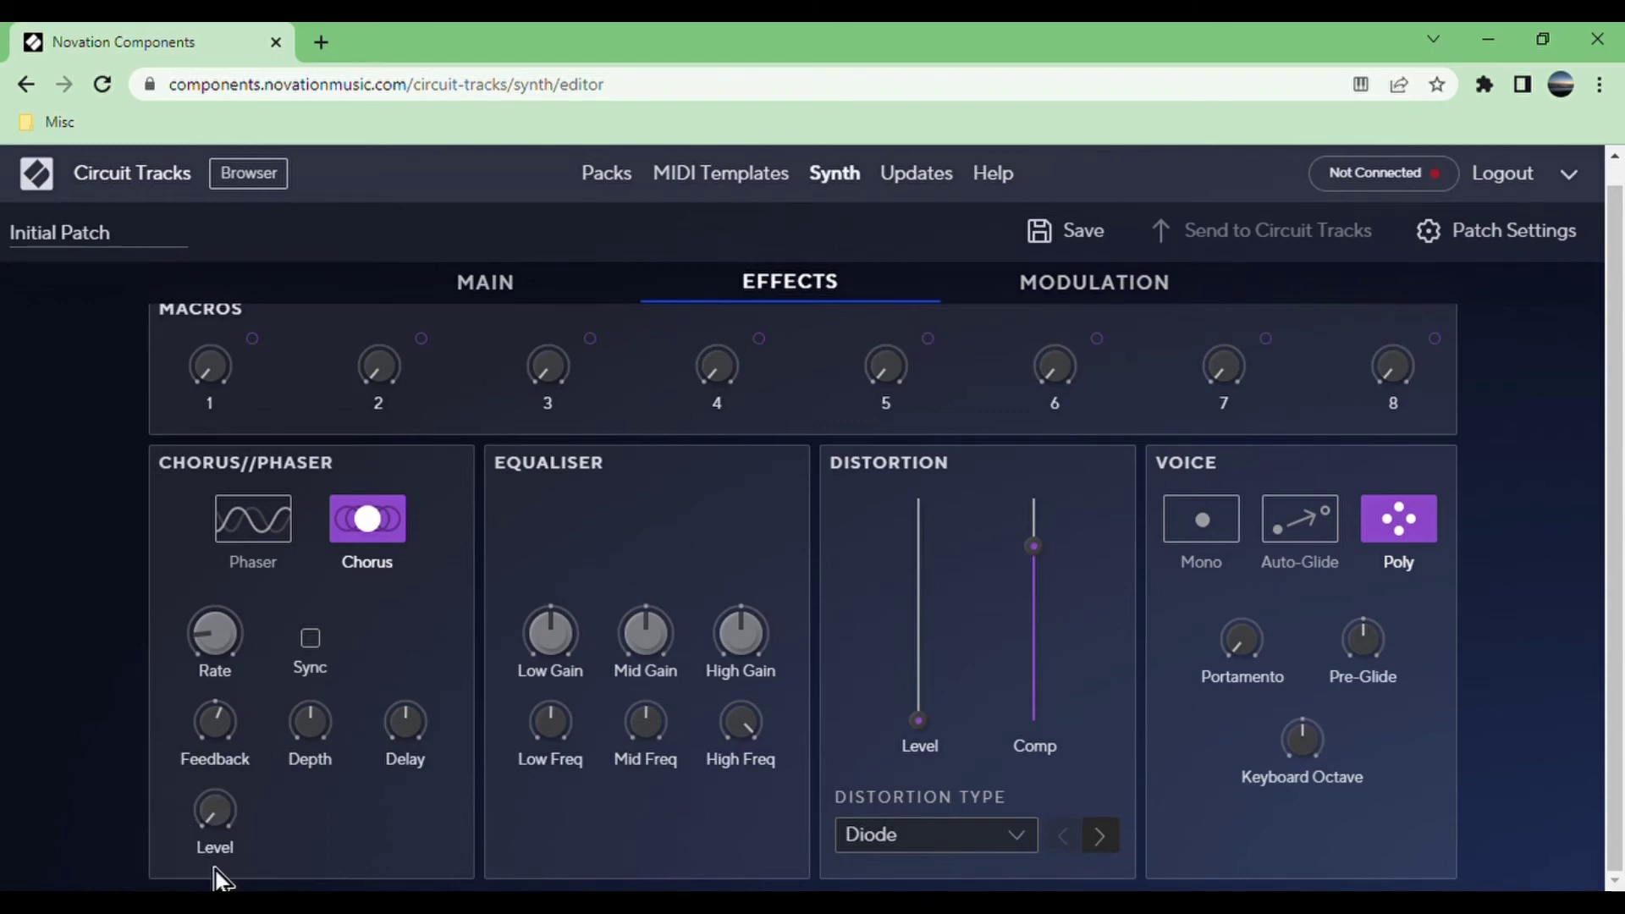
pyautogui.moveTo(466, 559)
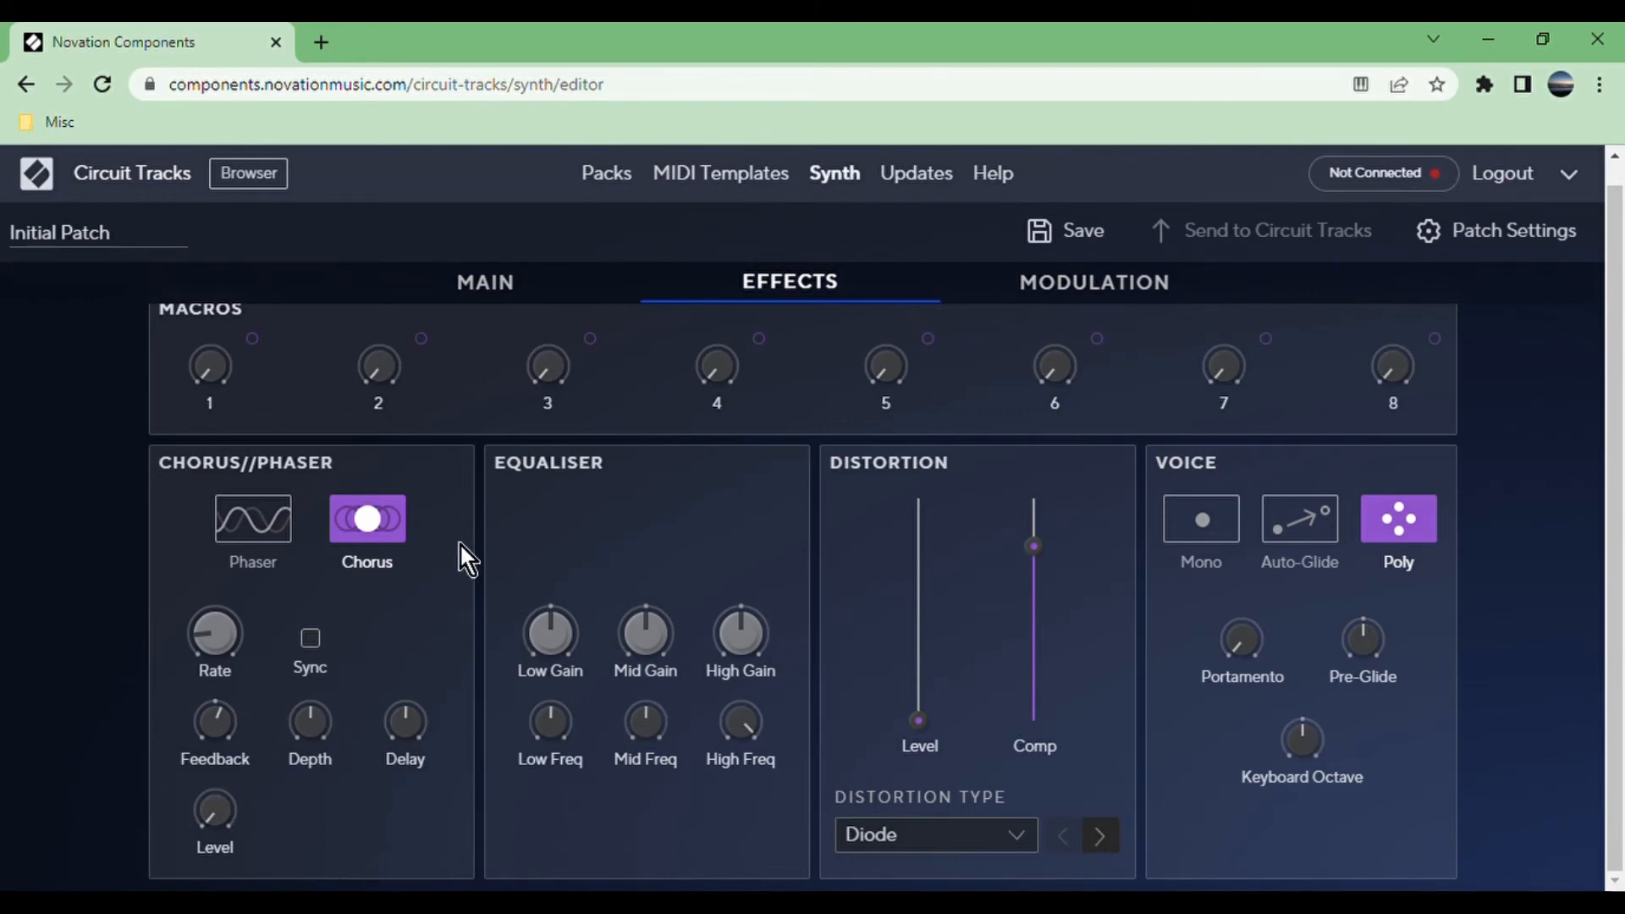
pyautogui.moveTo(549, 721)
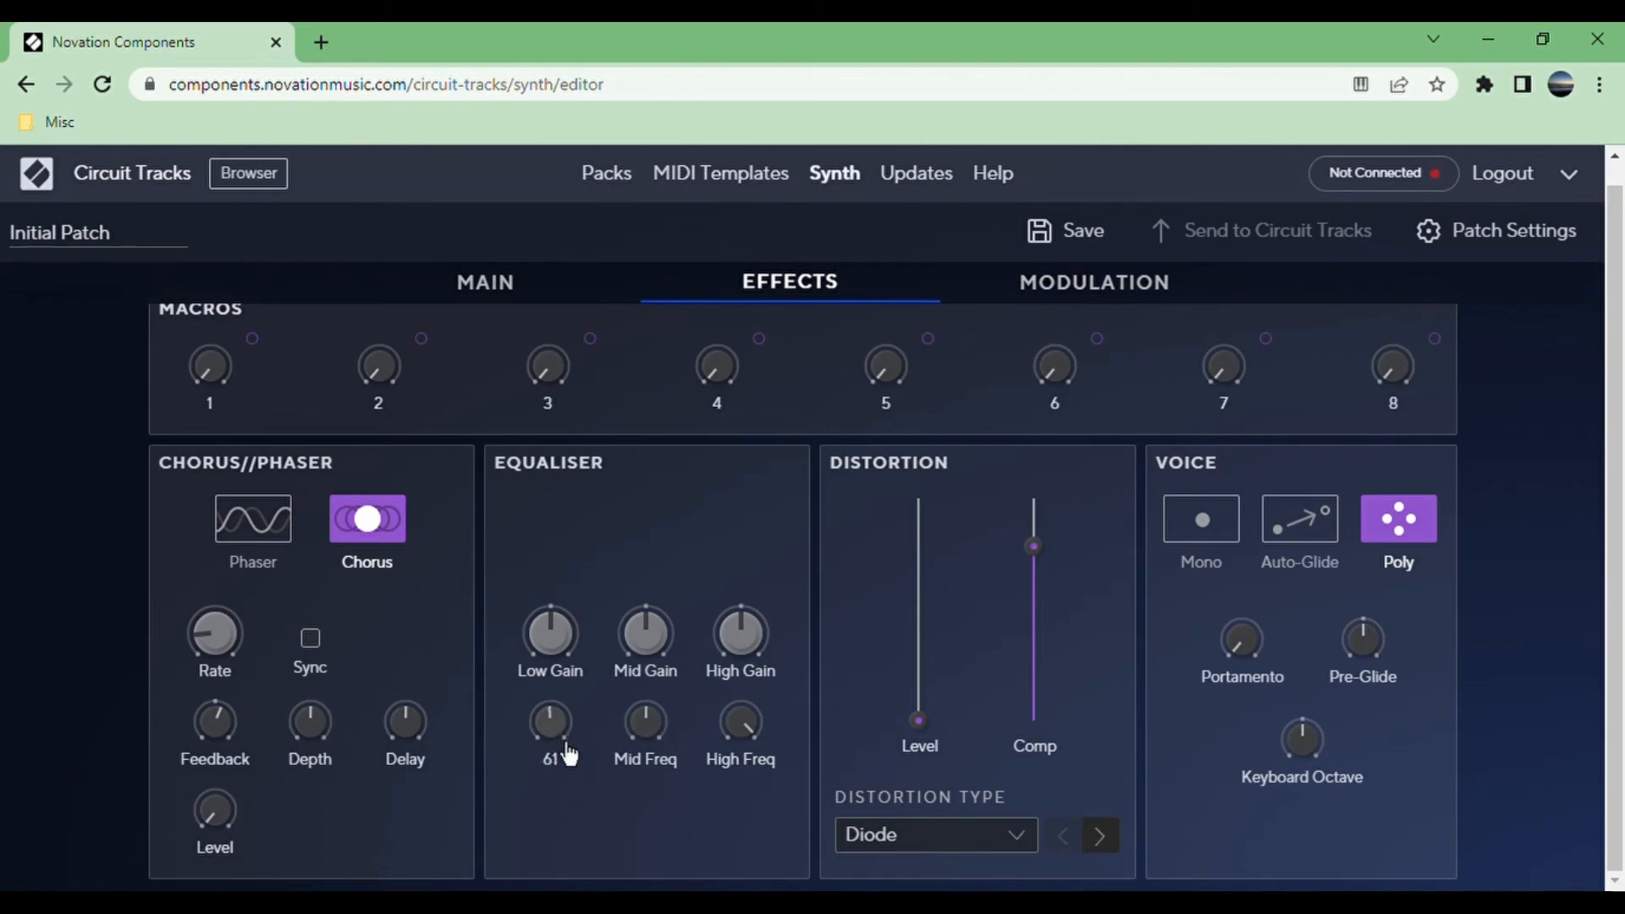
pyautogui.moveTo(895, 609)
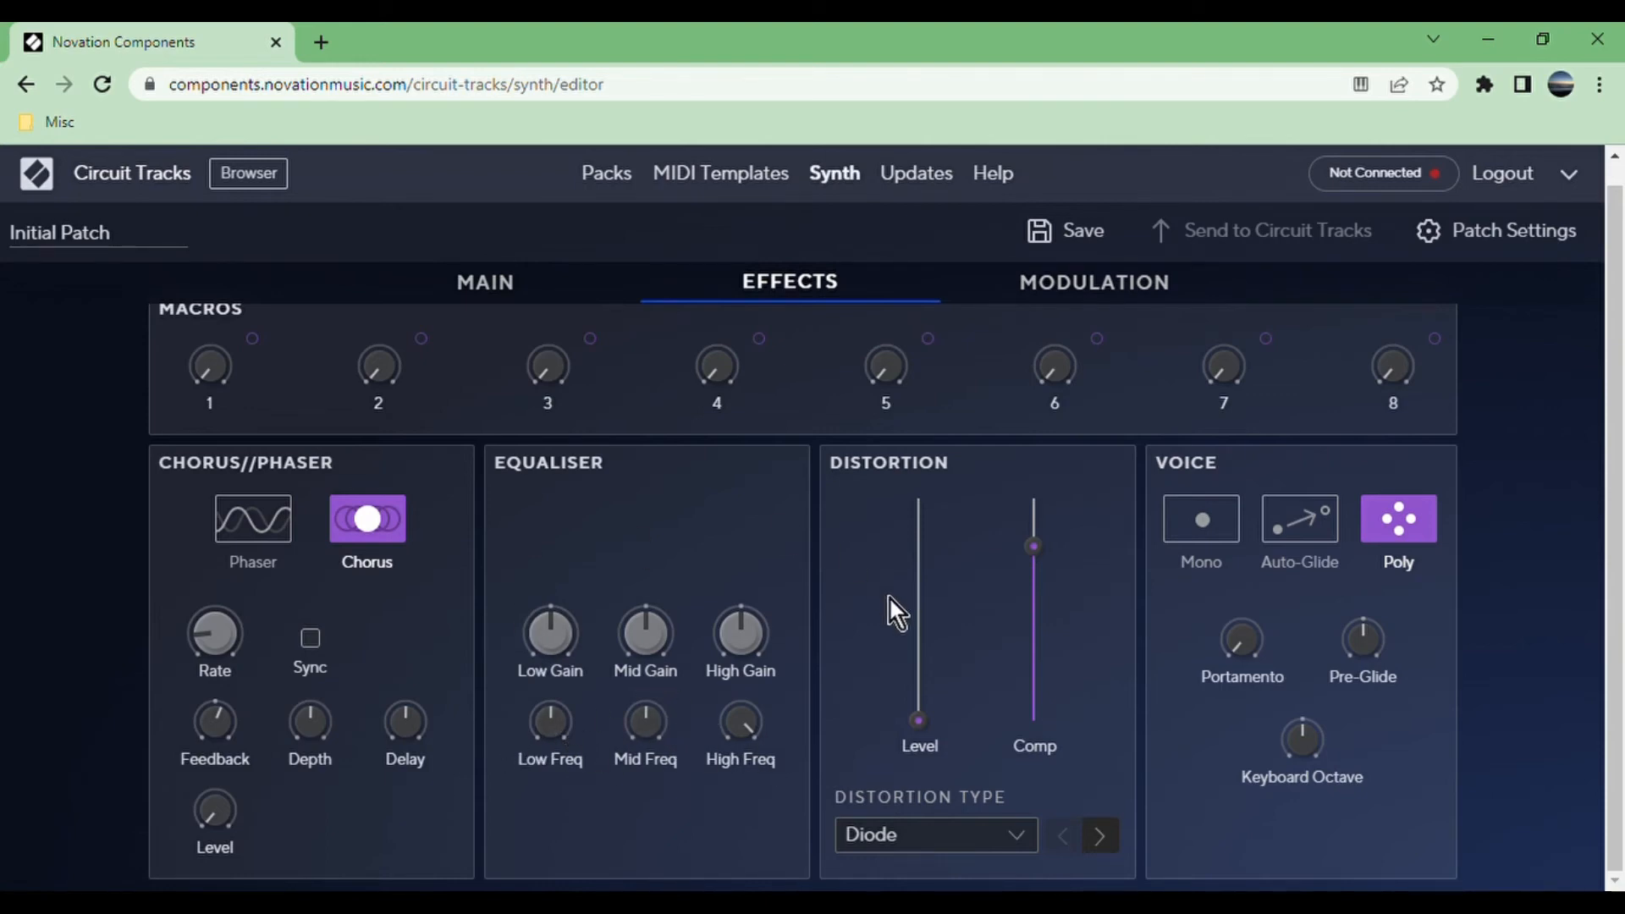
pyautogui.moveTo(923, 694)
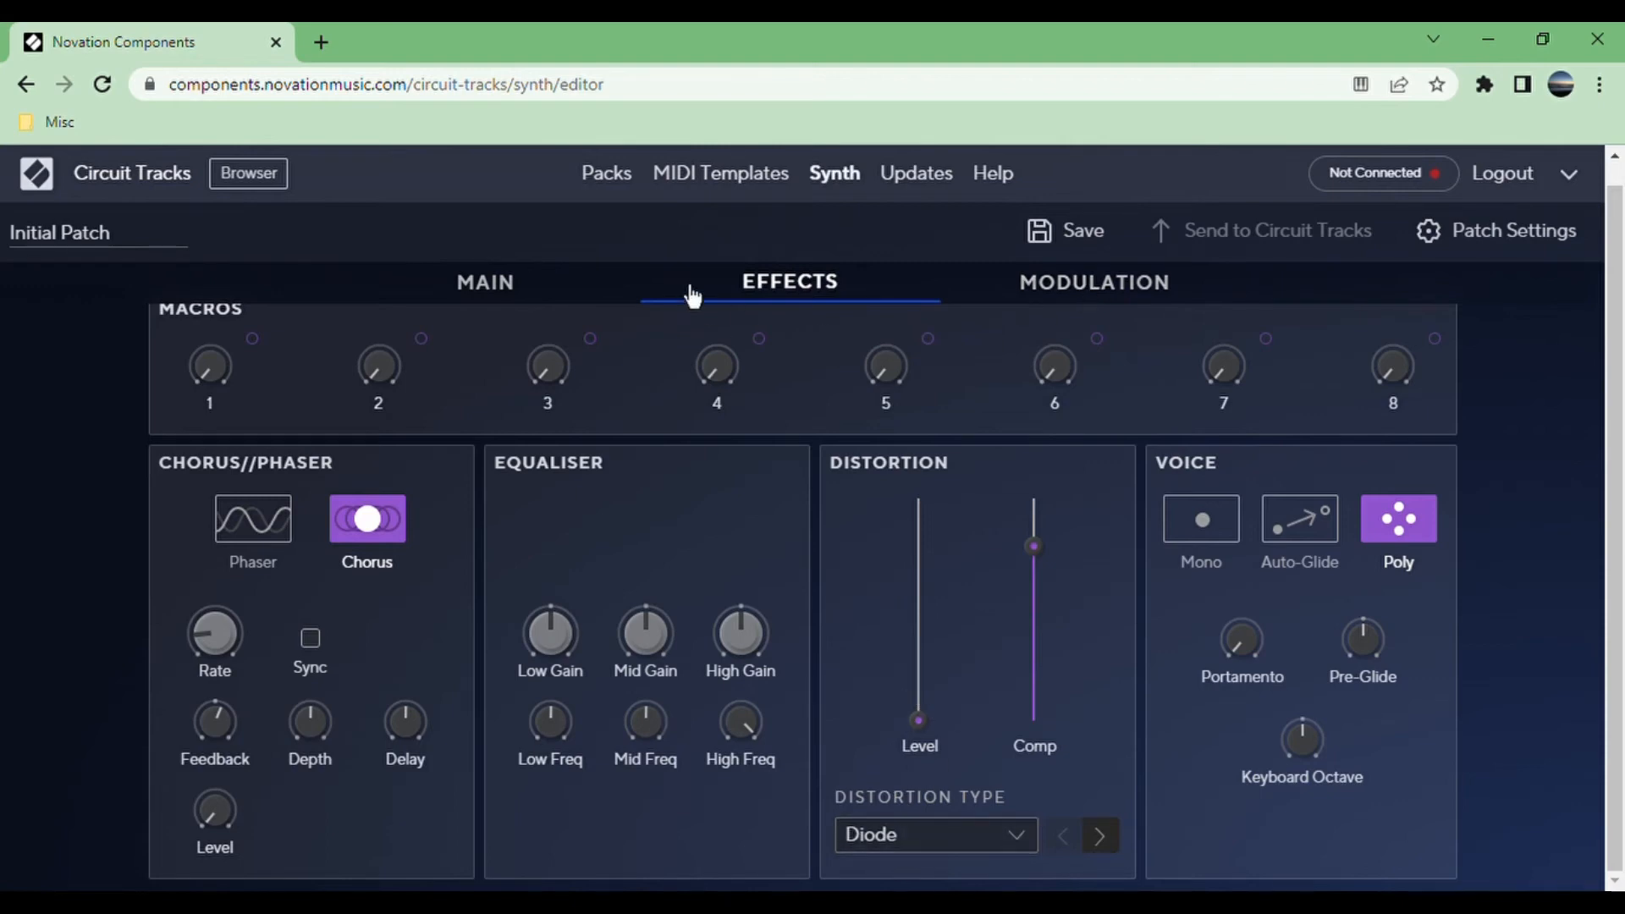
pyautogui.click(485, 282)
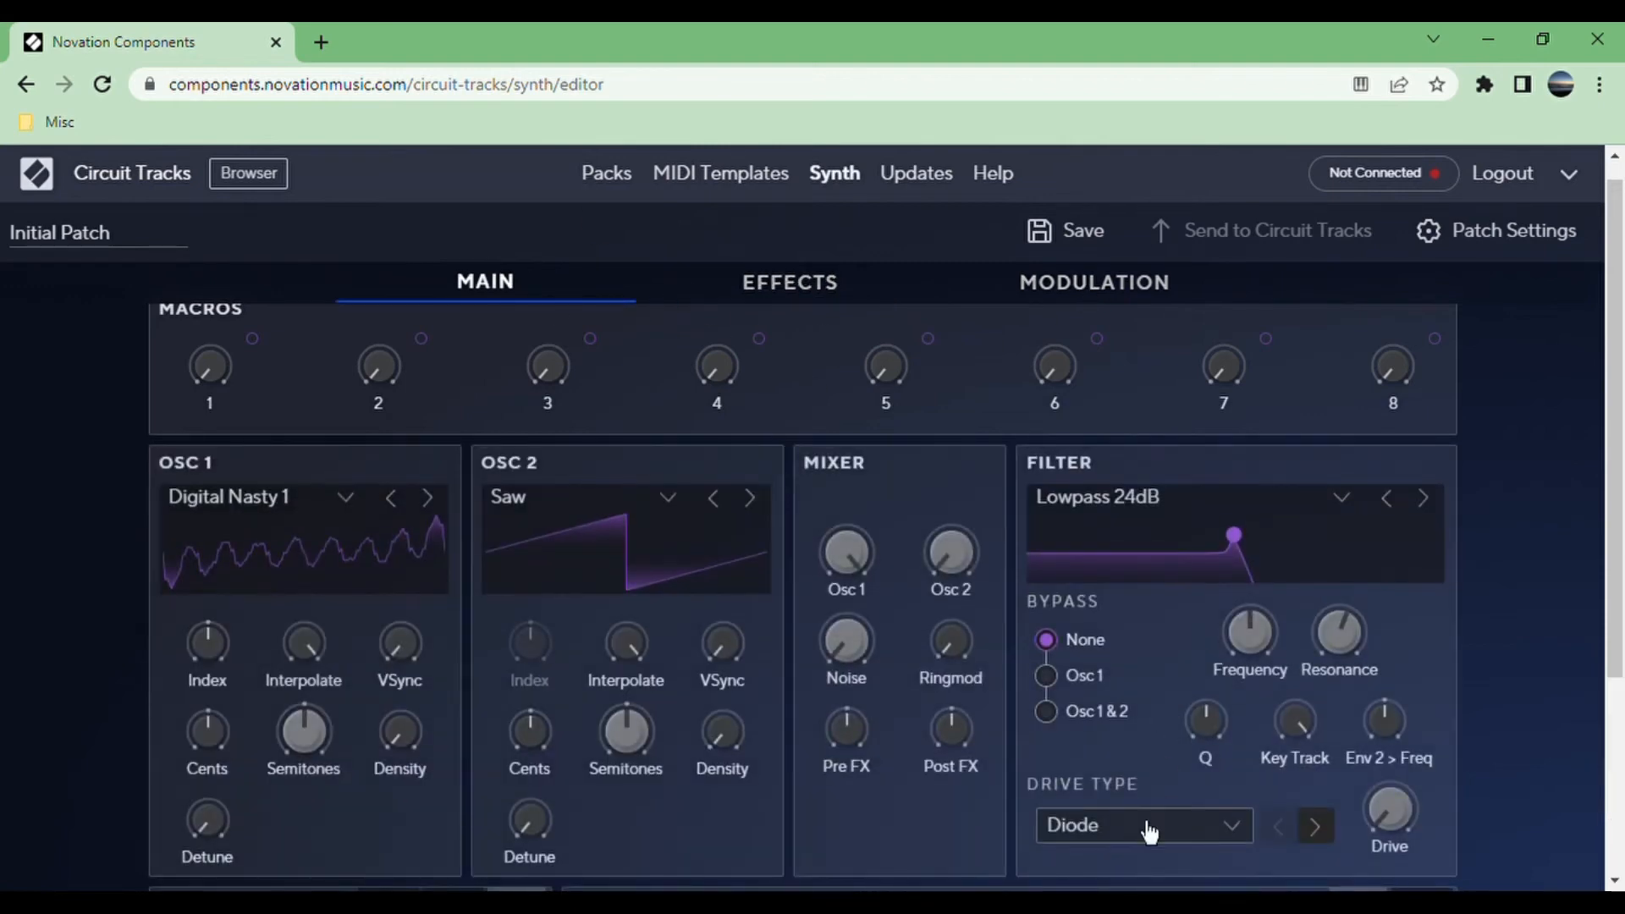
pyautogui.moveTo(891, 315)
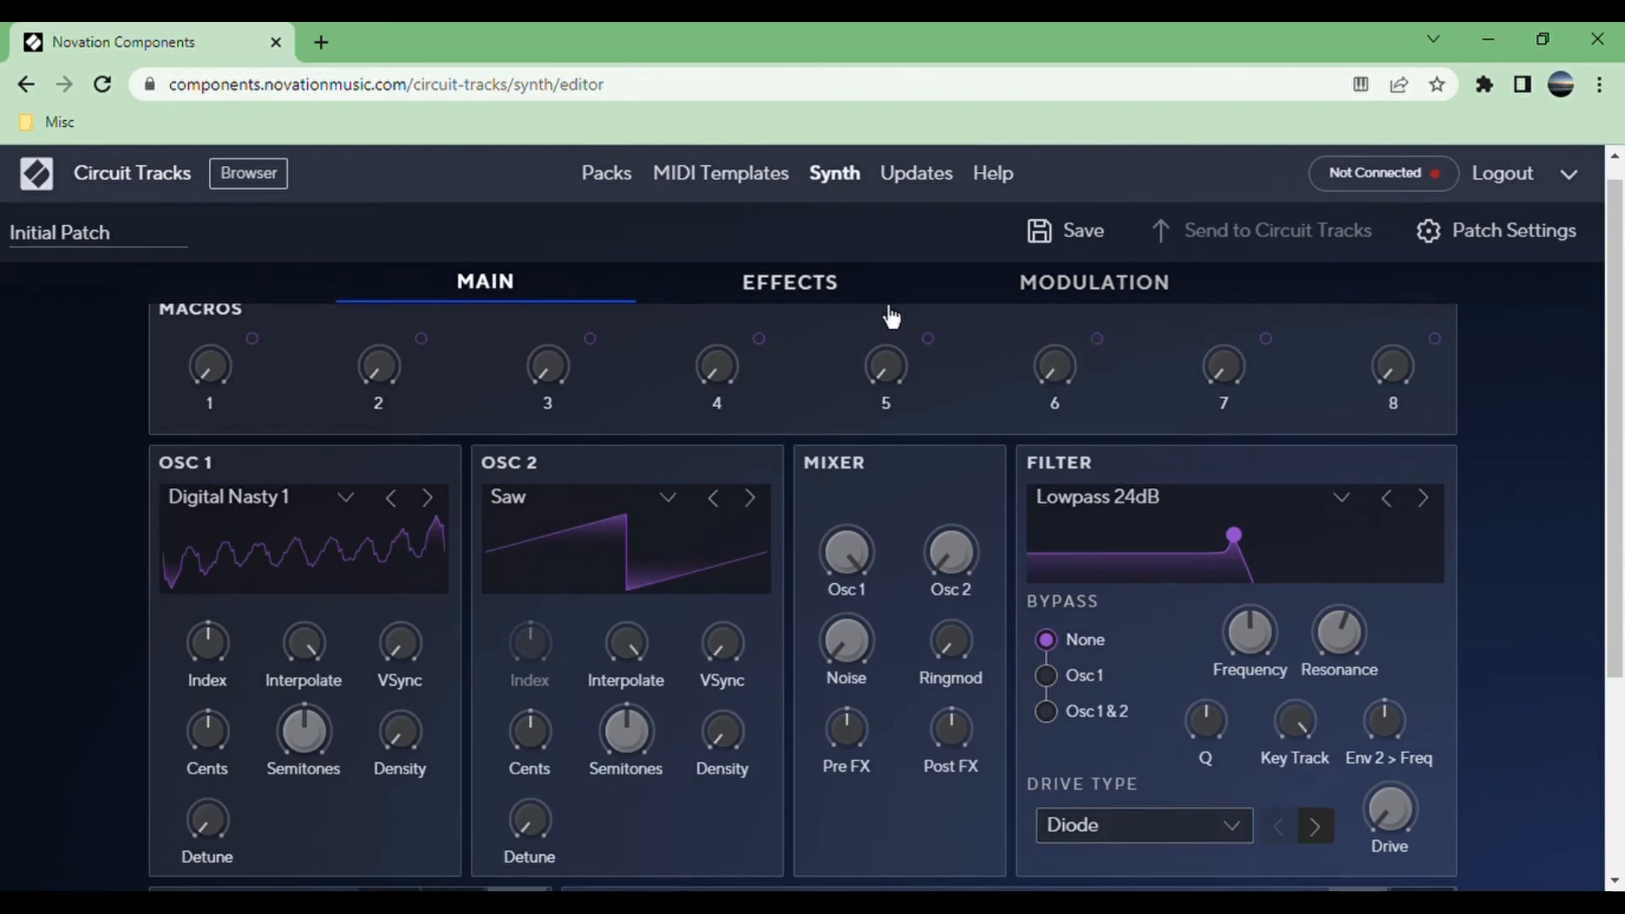
pyautogui.click(788, 281)
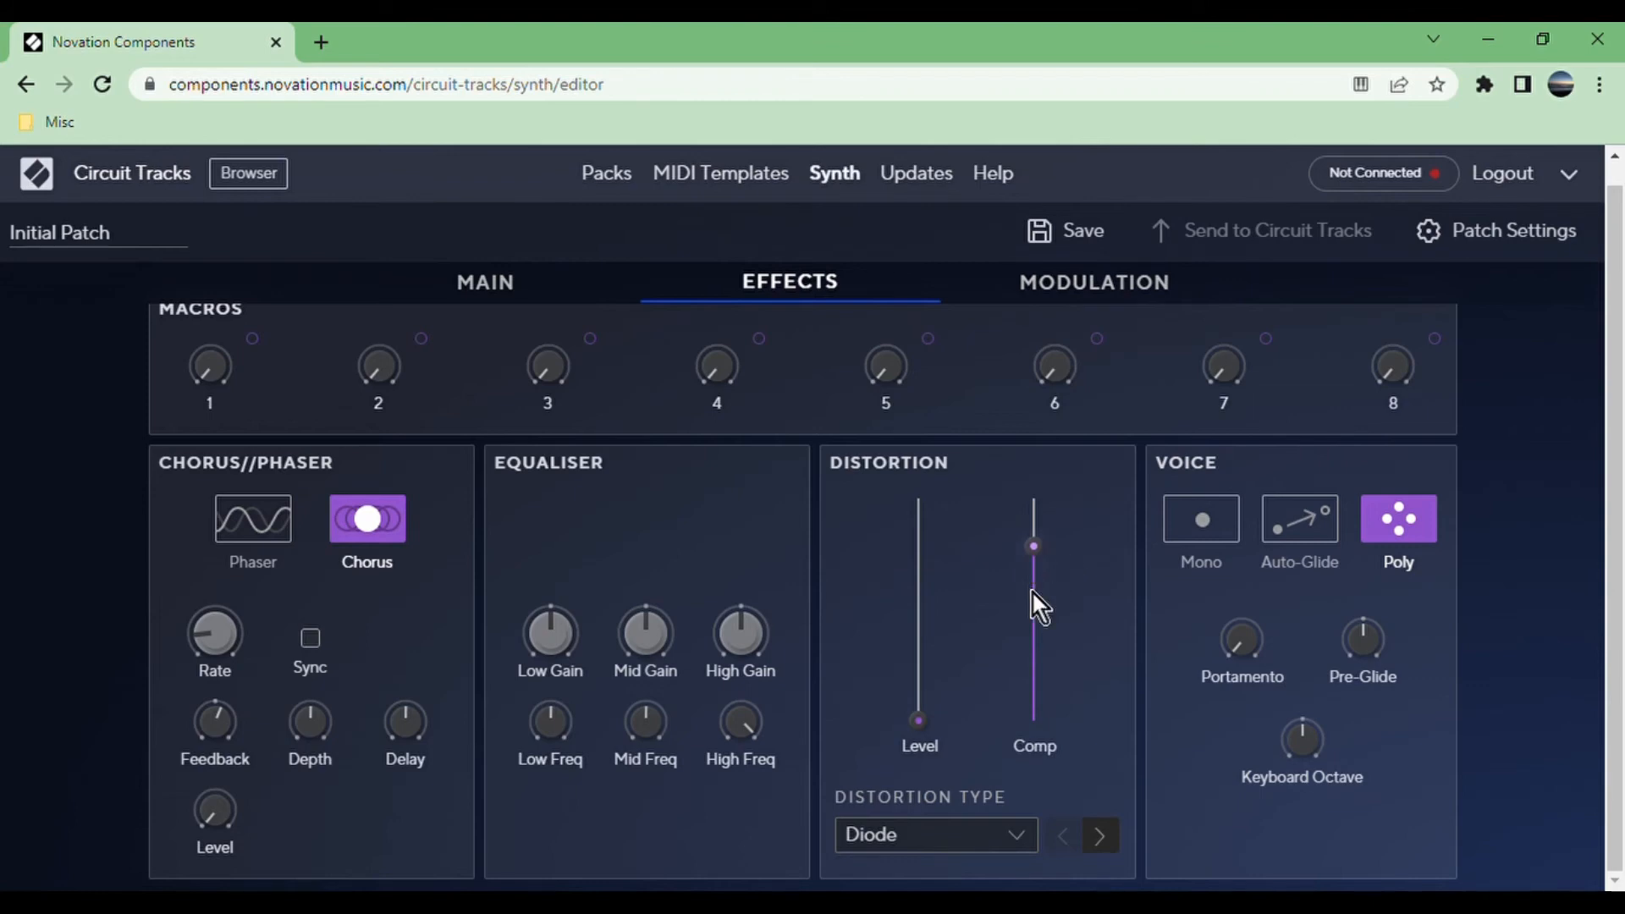
pyautogui.moveTo(1266, 365)
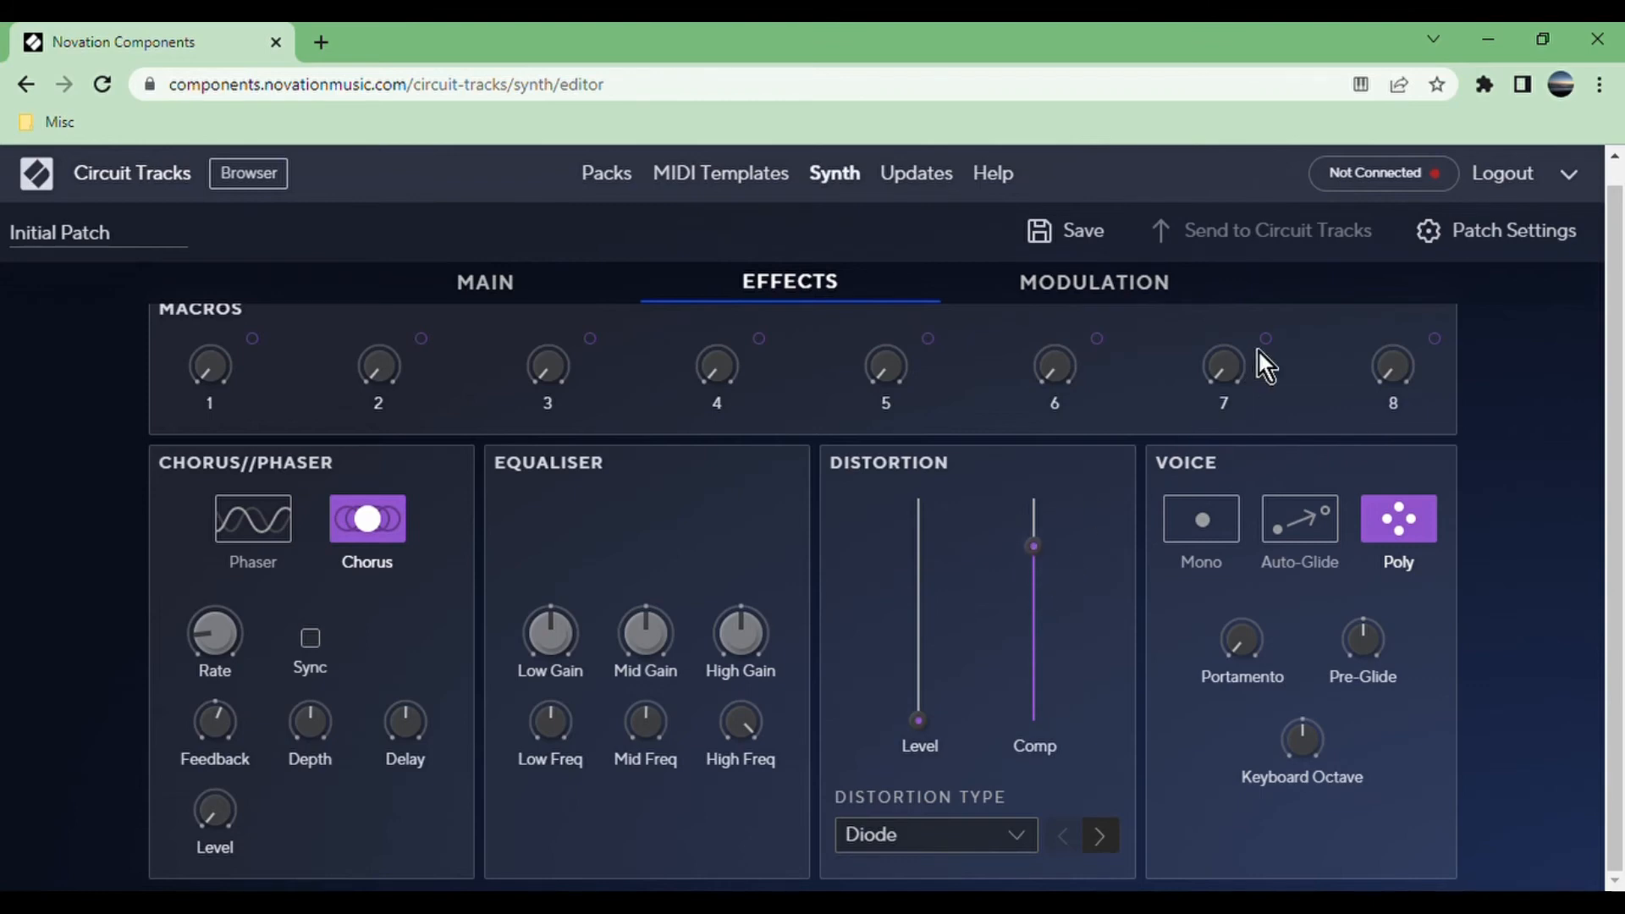
pyautogui.moveTo(948, 593)
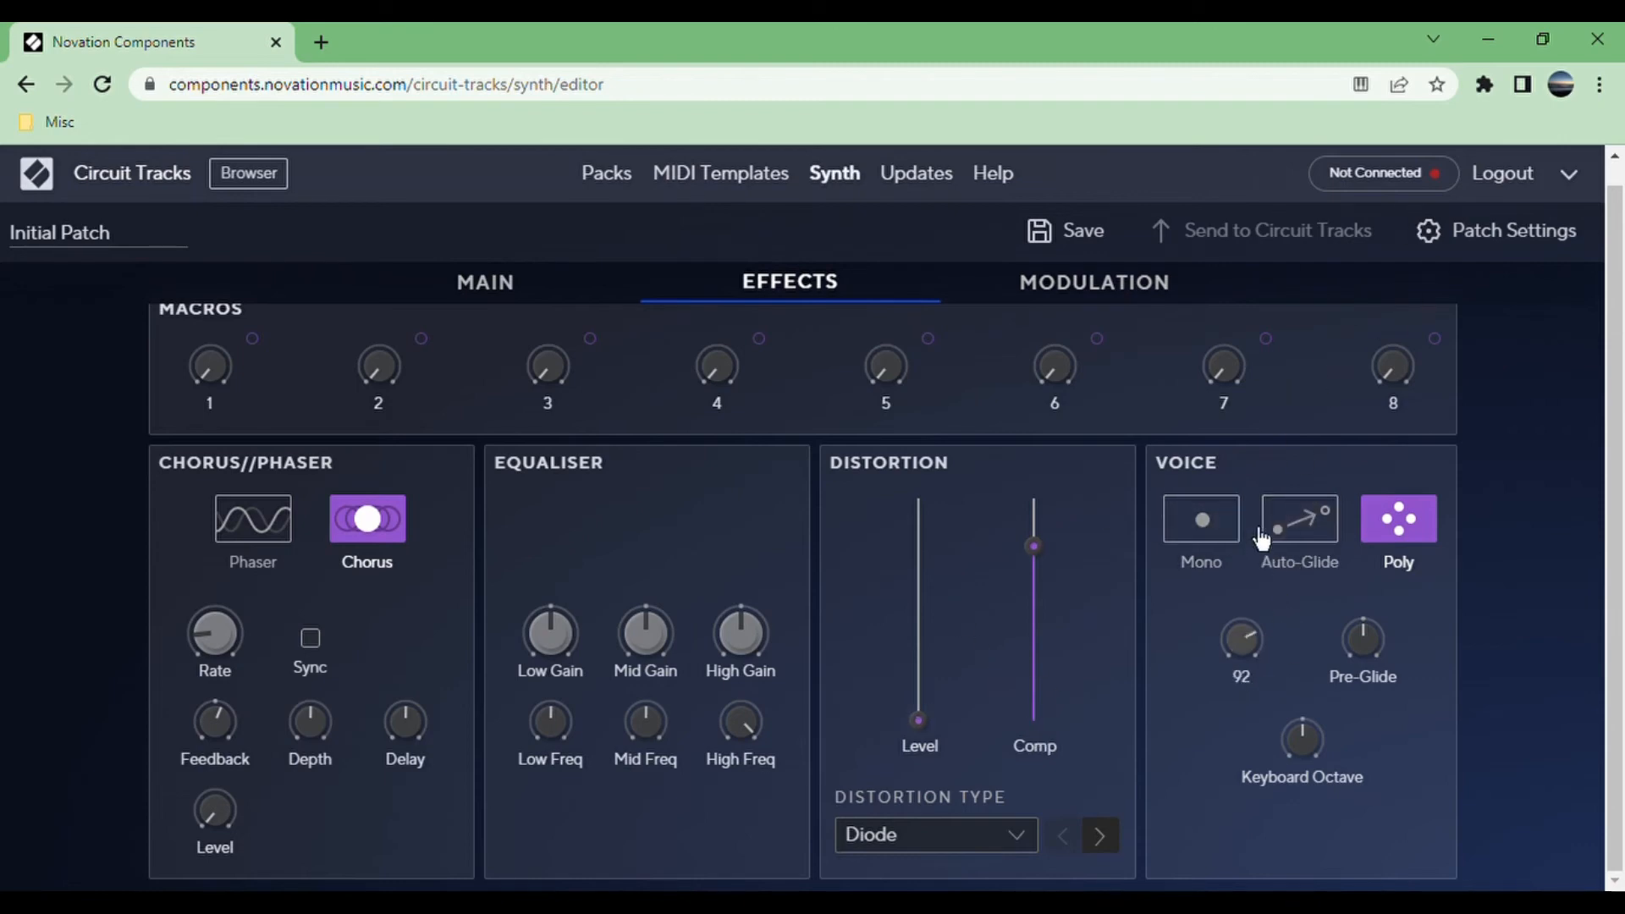
pyautogui.moveTo(1240, 642)
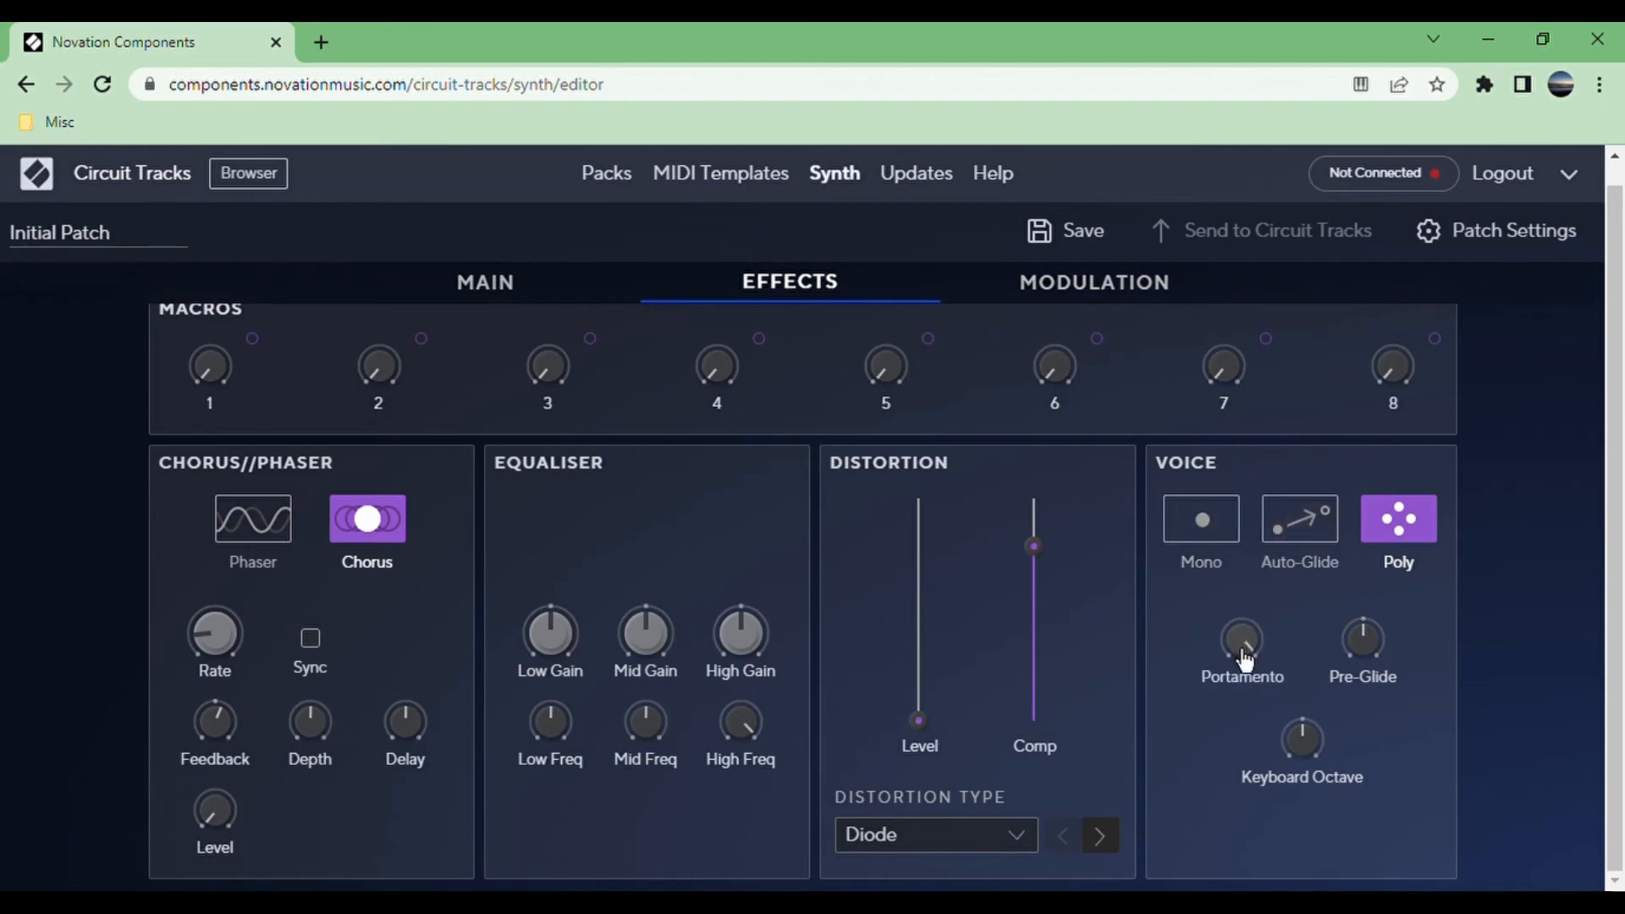
pyautogui.moveTo(1397, 665)
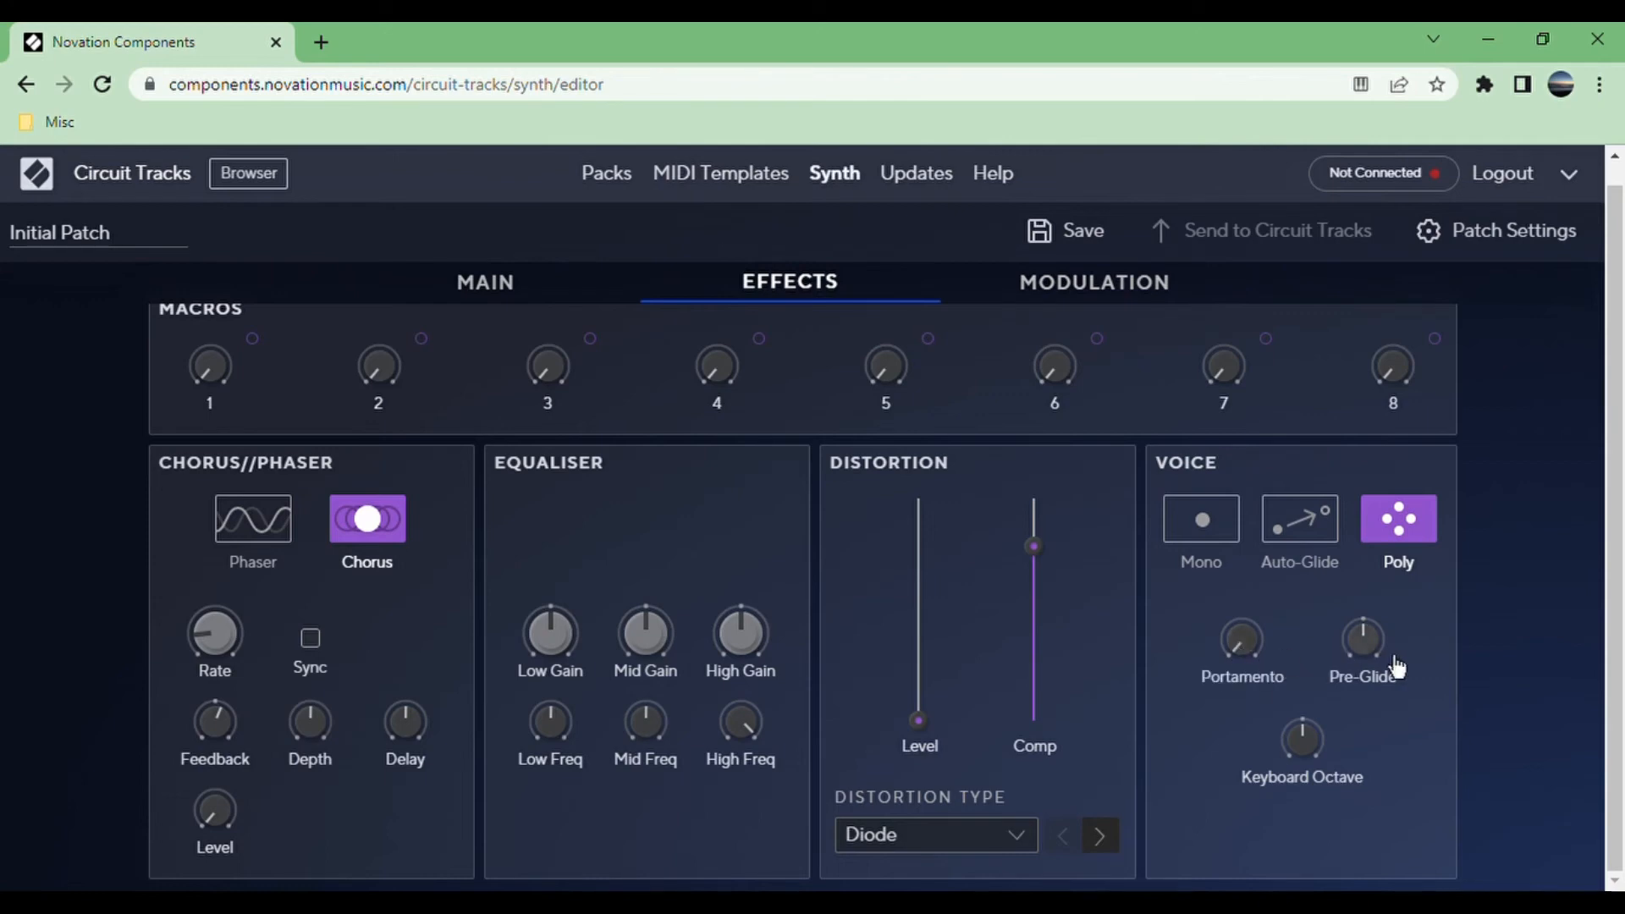
pyautogui.moveTo(1396, 668)
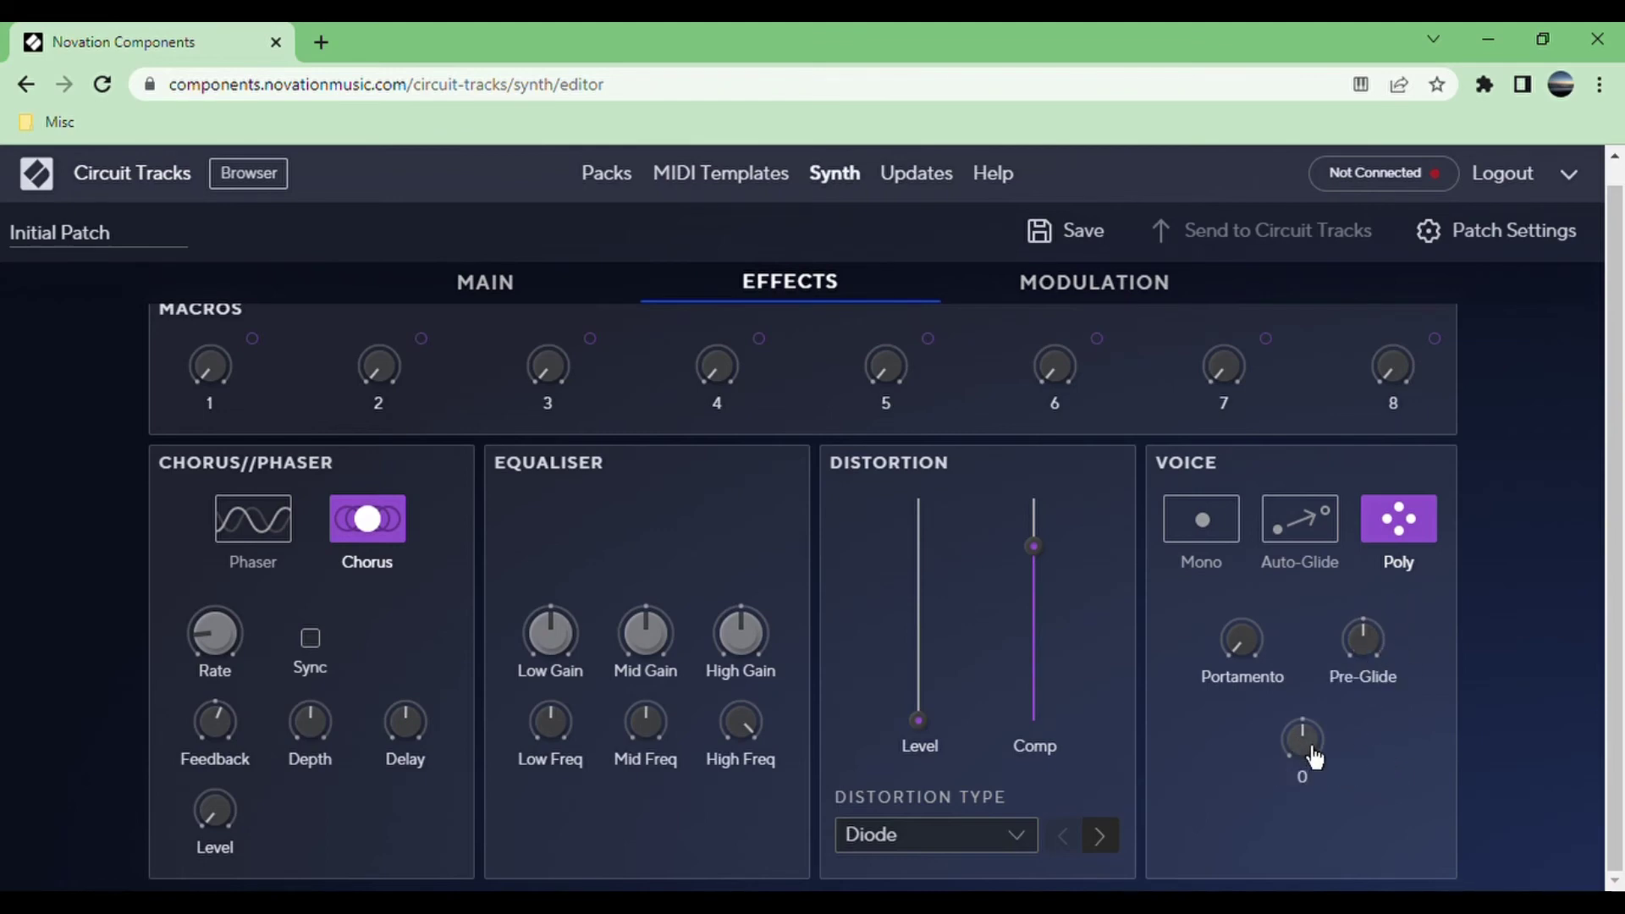
pyautogui.moveTo(1315, 756)
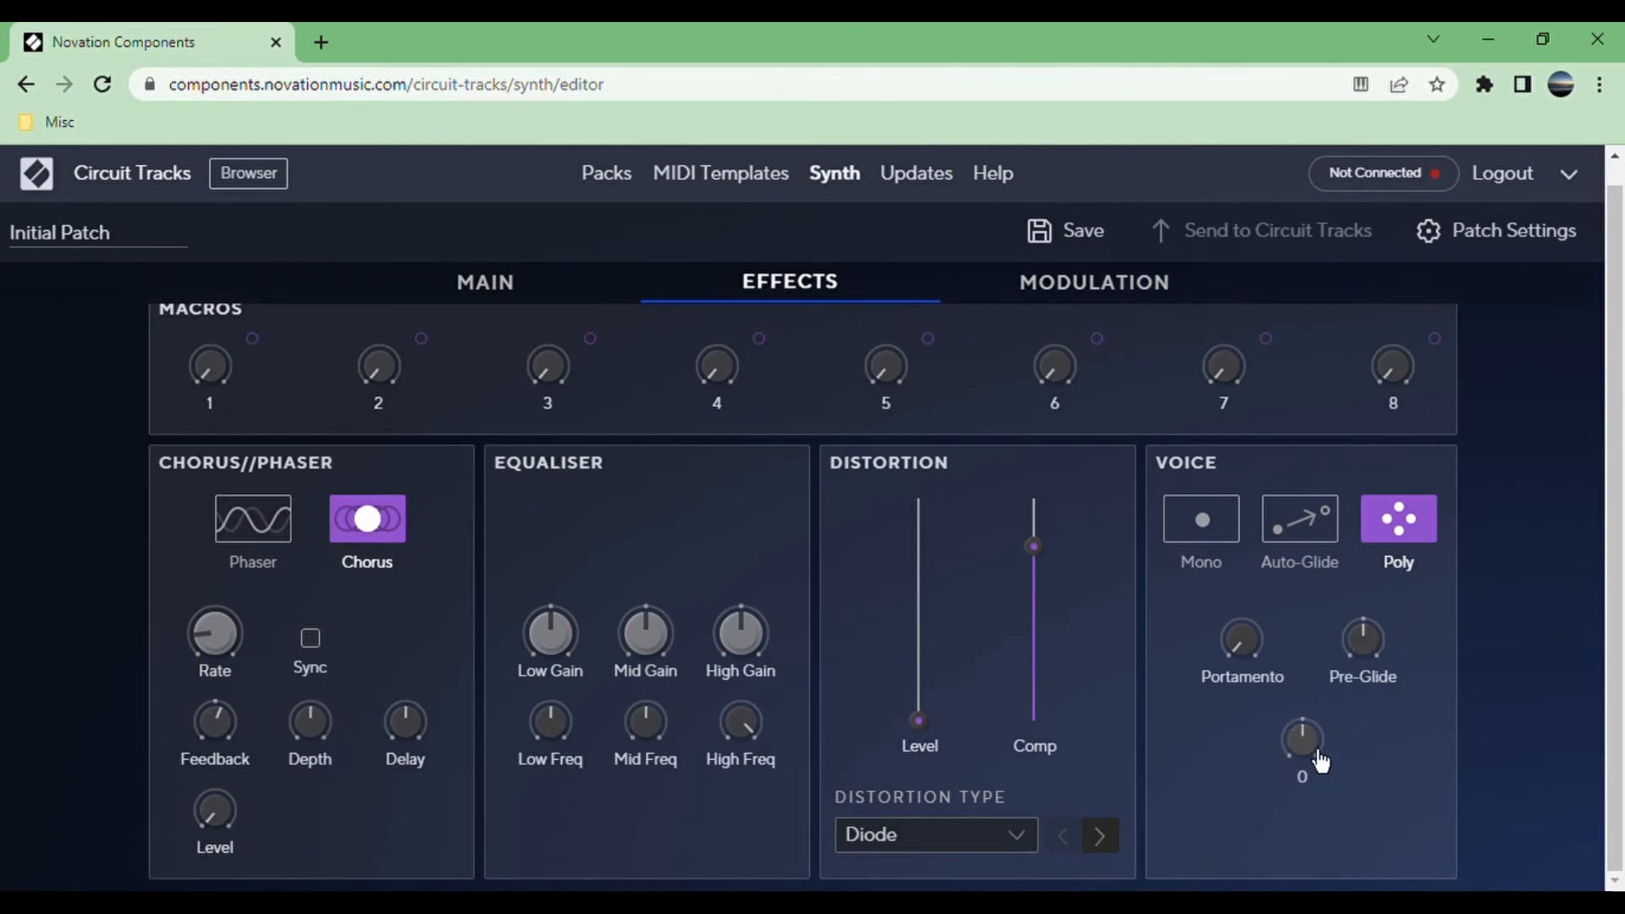
pyautogui.moveTo(1398, 769)
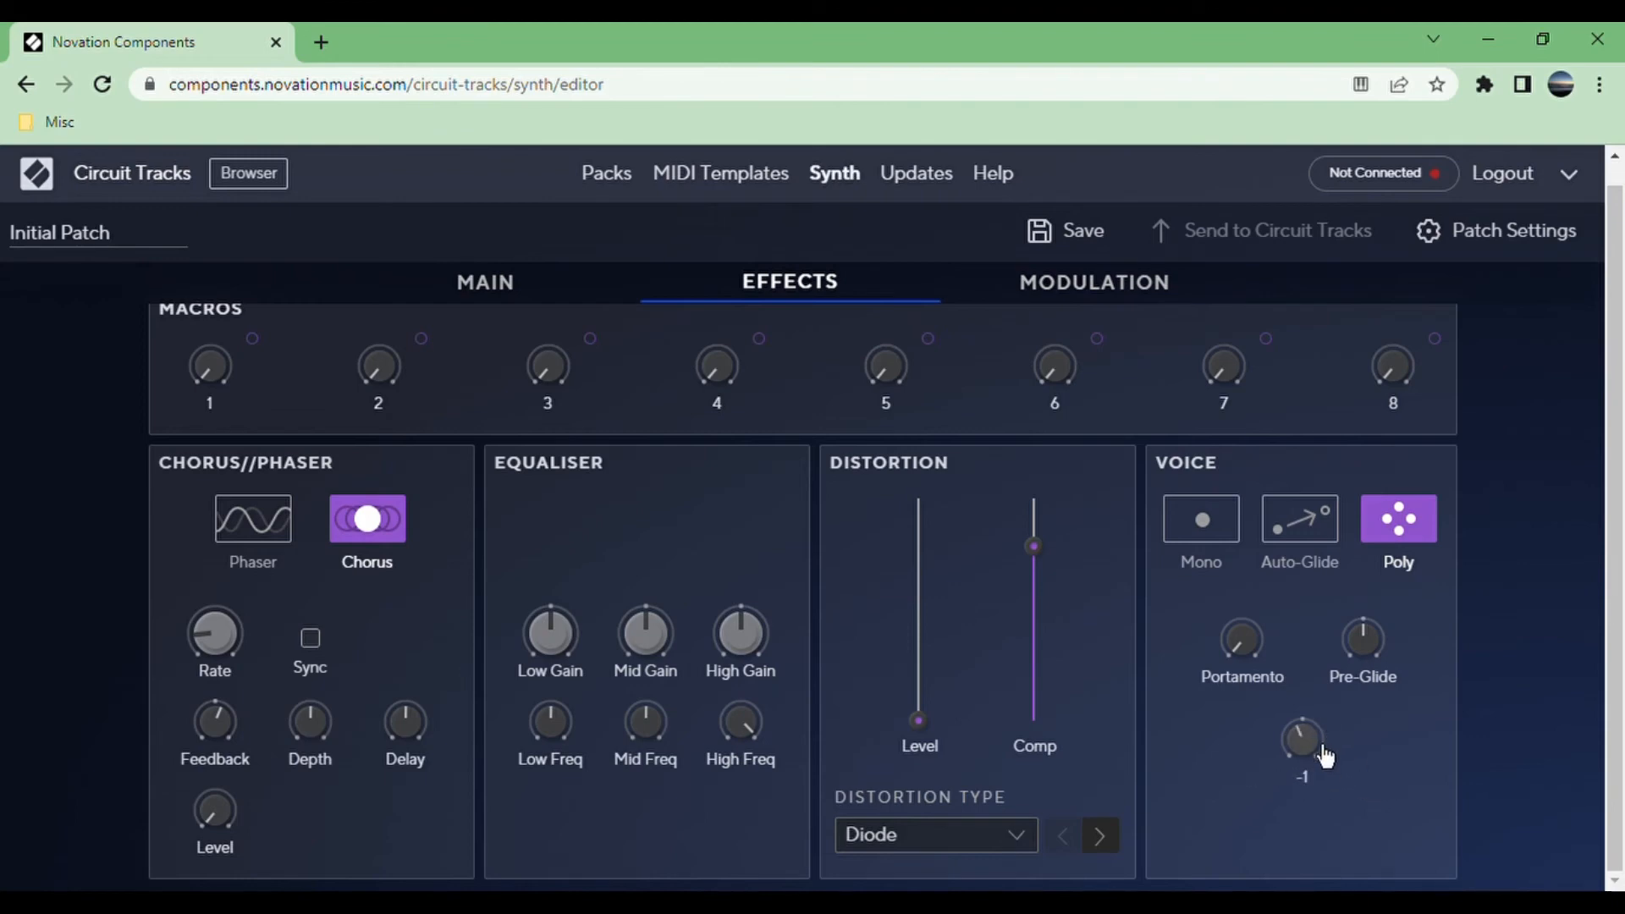
pyautogui.moveTo(1303, 736)
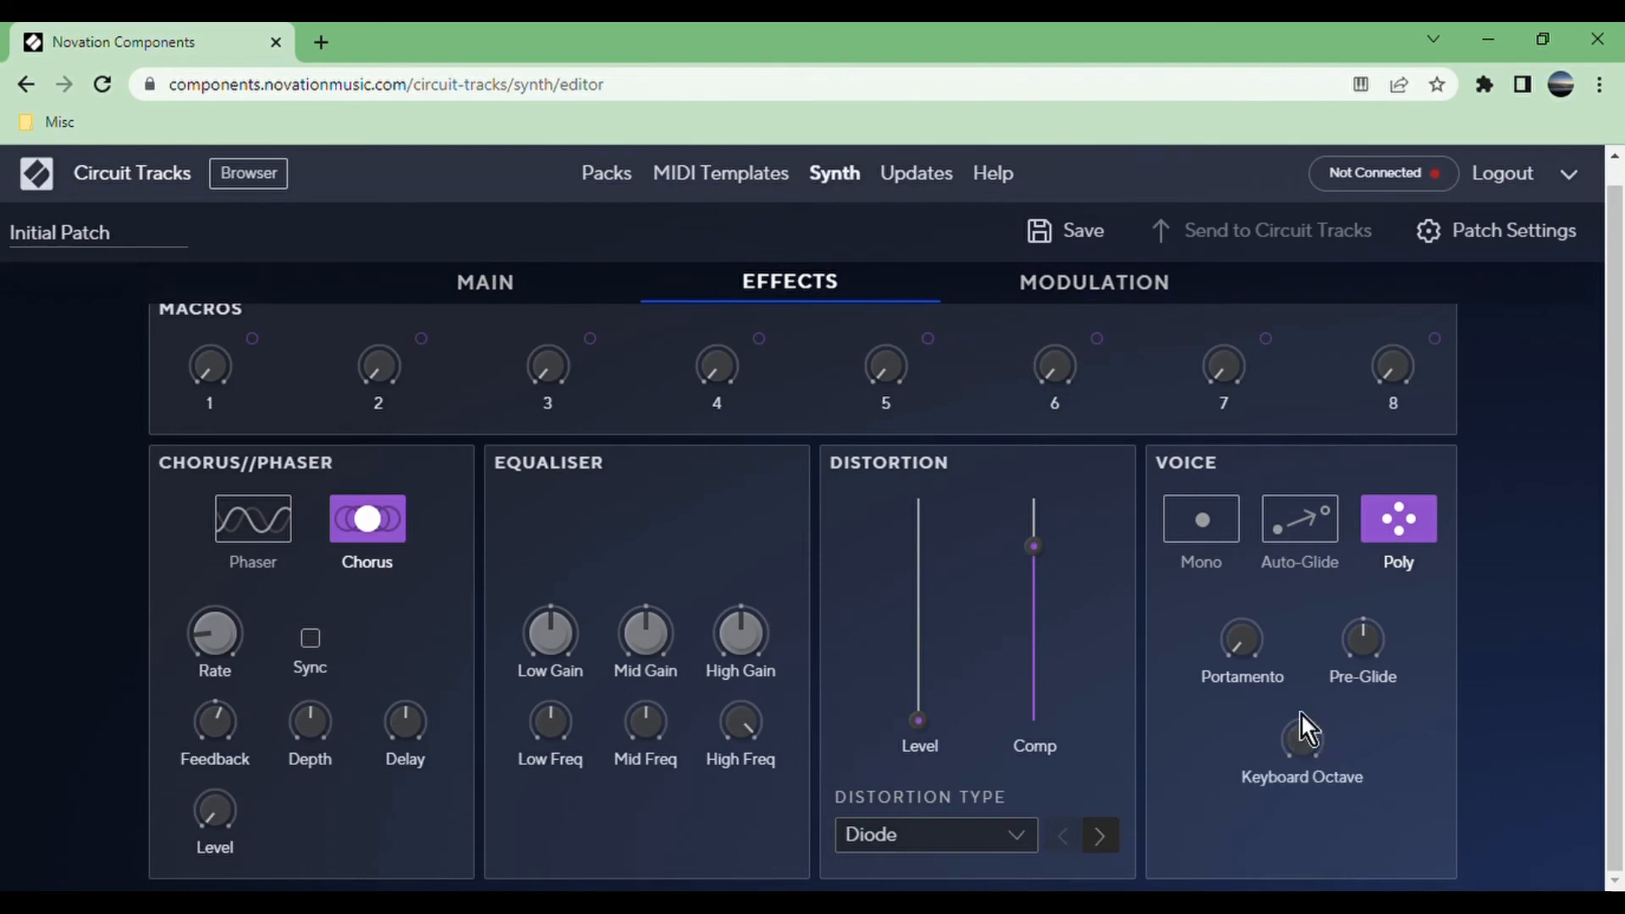
pyautogui.moveTo(1318, 765)
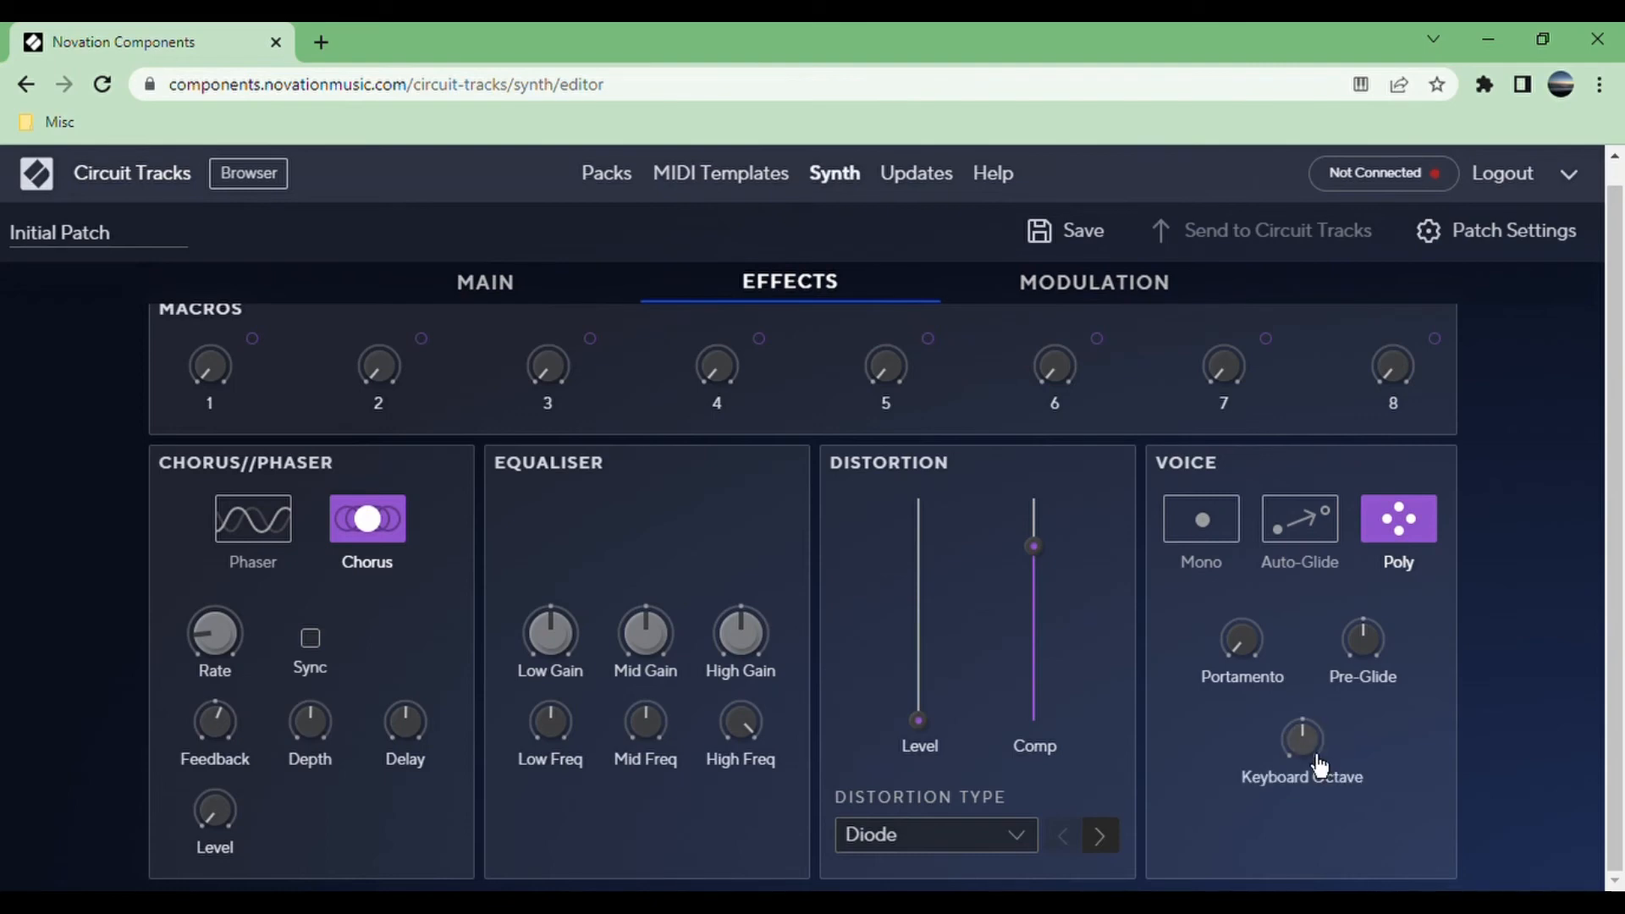
pyautogui.moveTo(1334, 696)
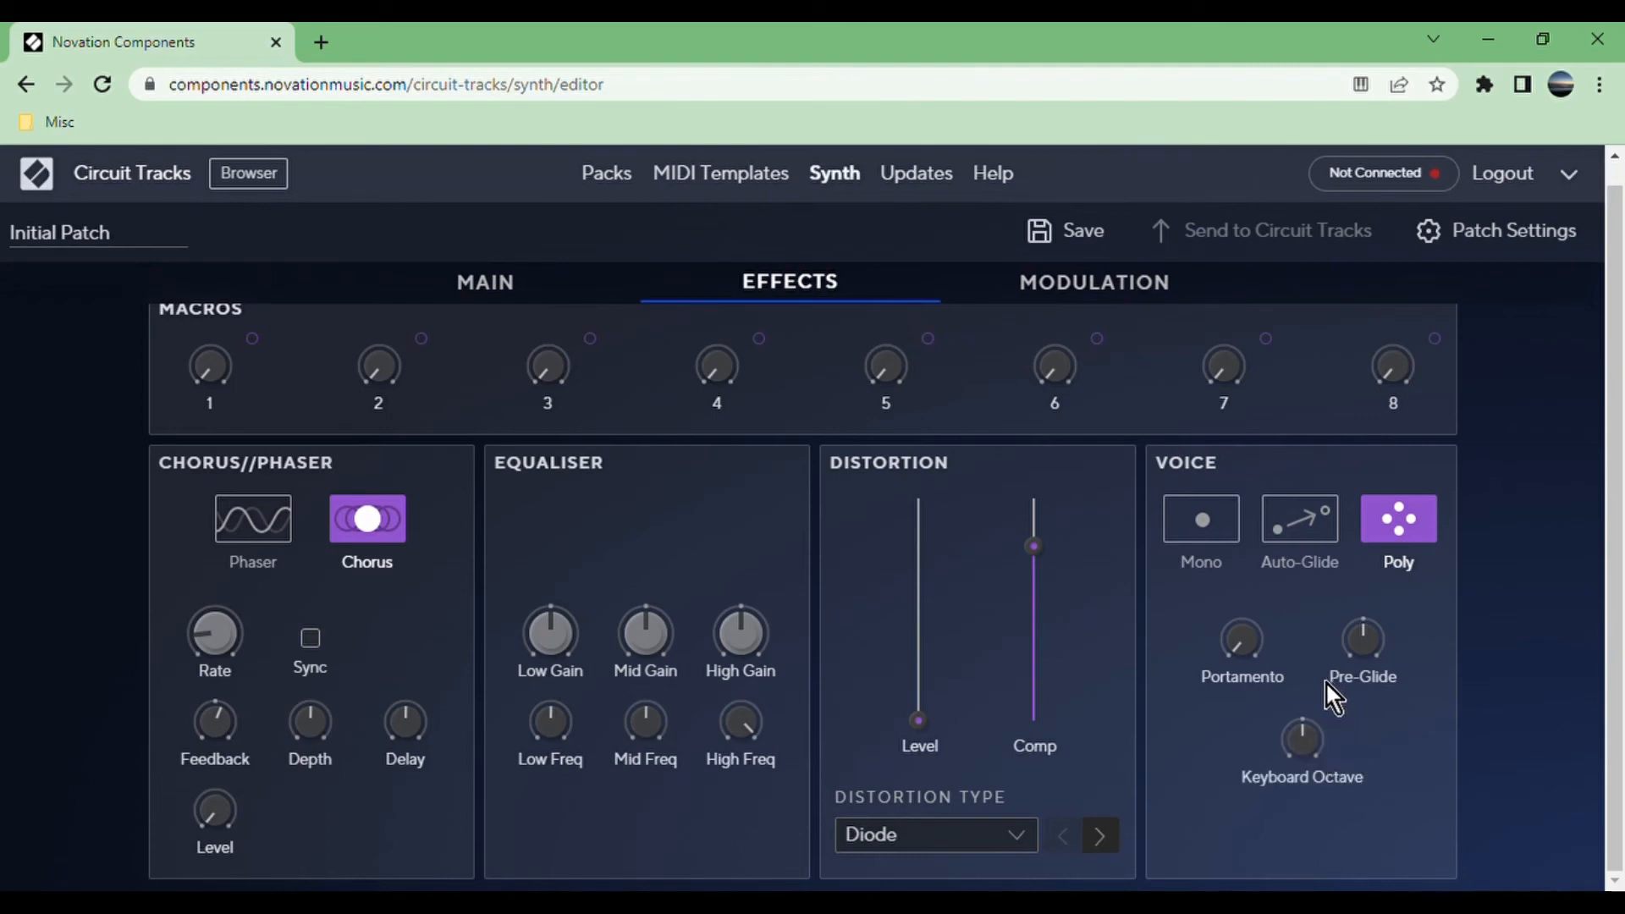
pyautogui.moveTo(1329, 703)
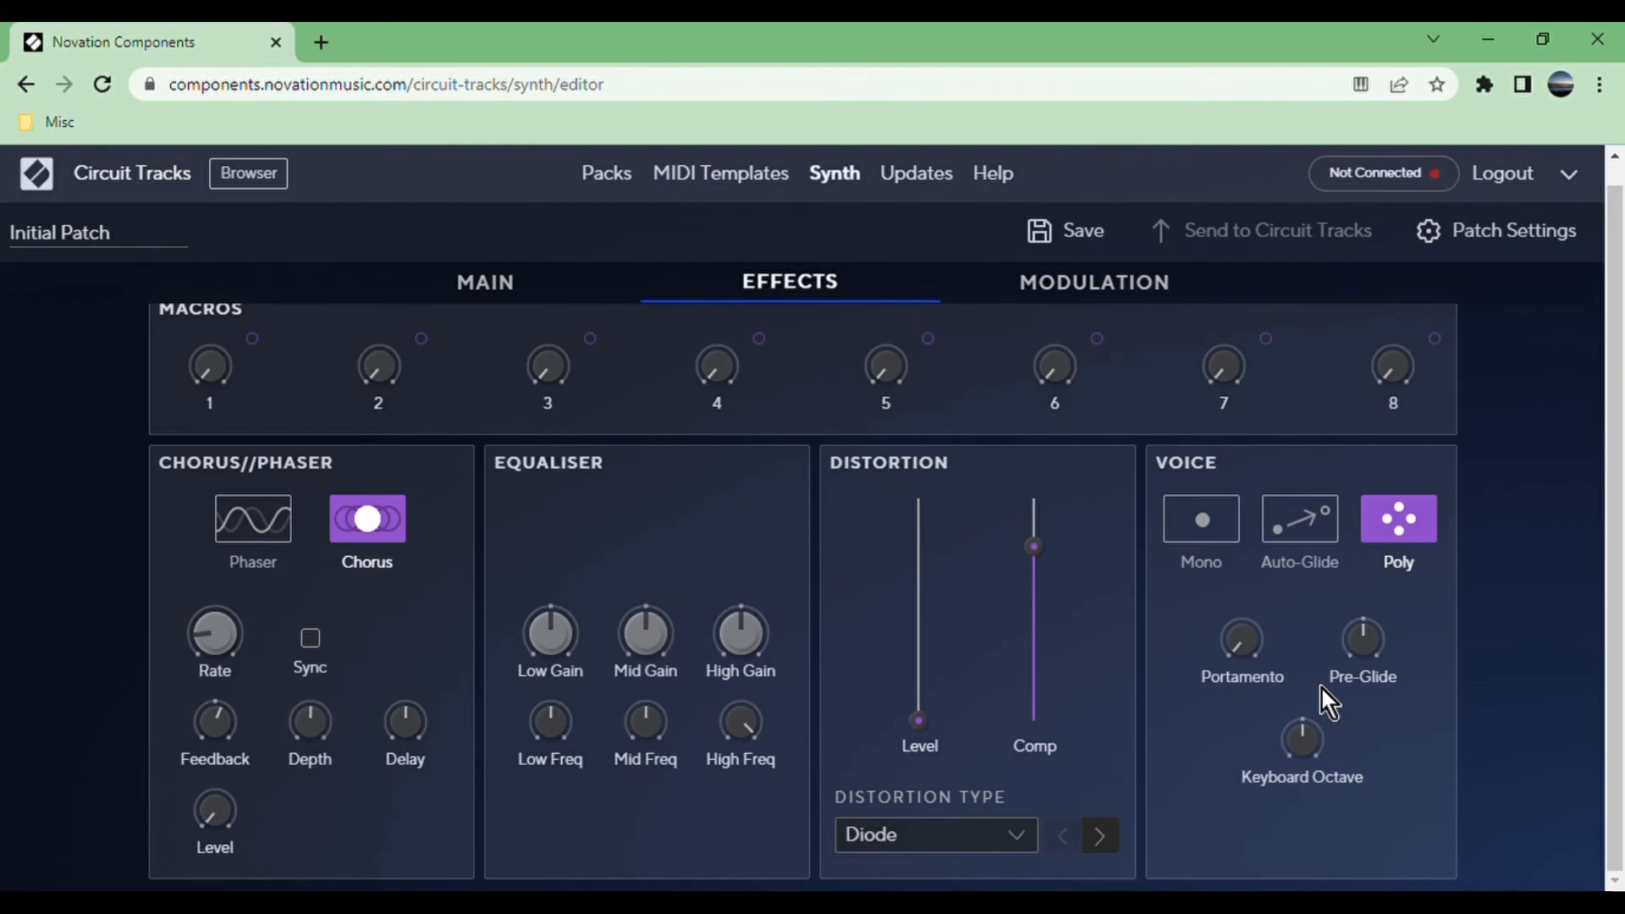
pyautogui.moveTo(1165, 304)
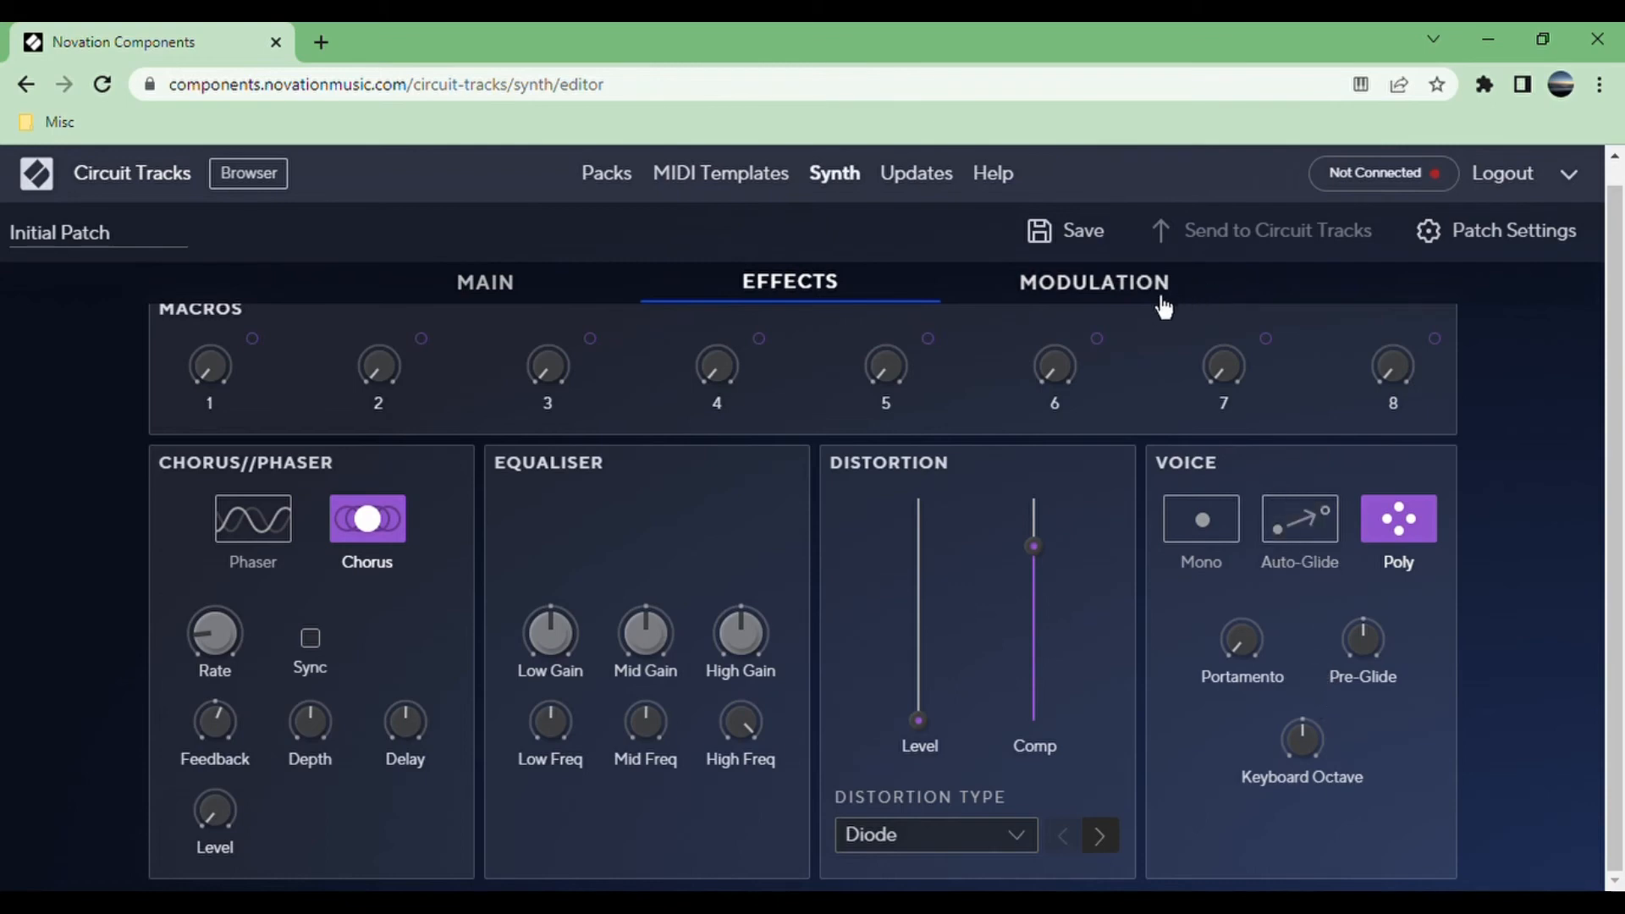
pyautogui.scroll(3)
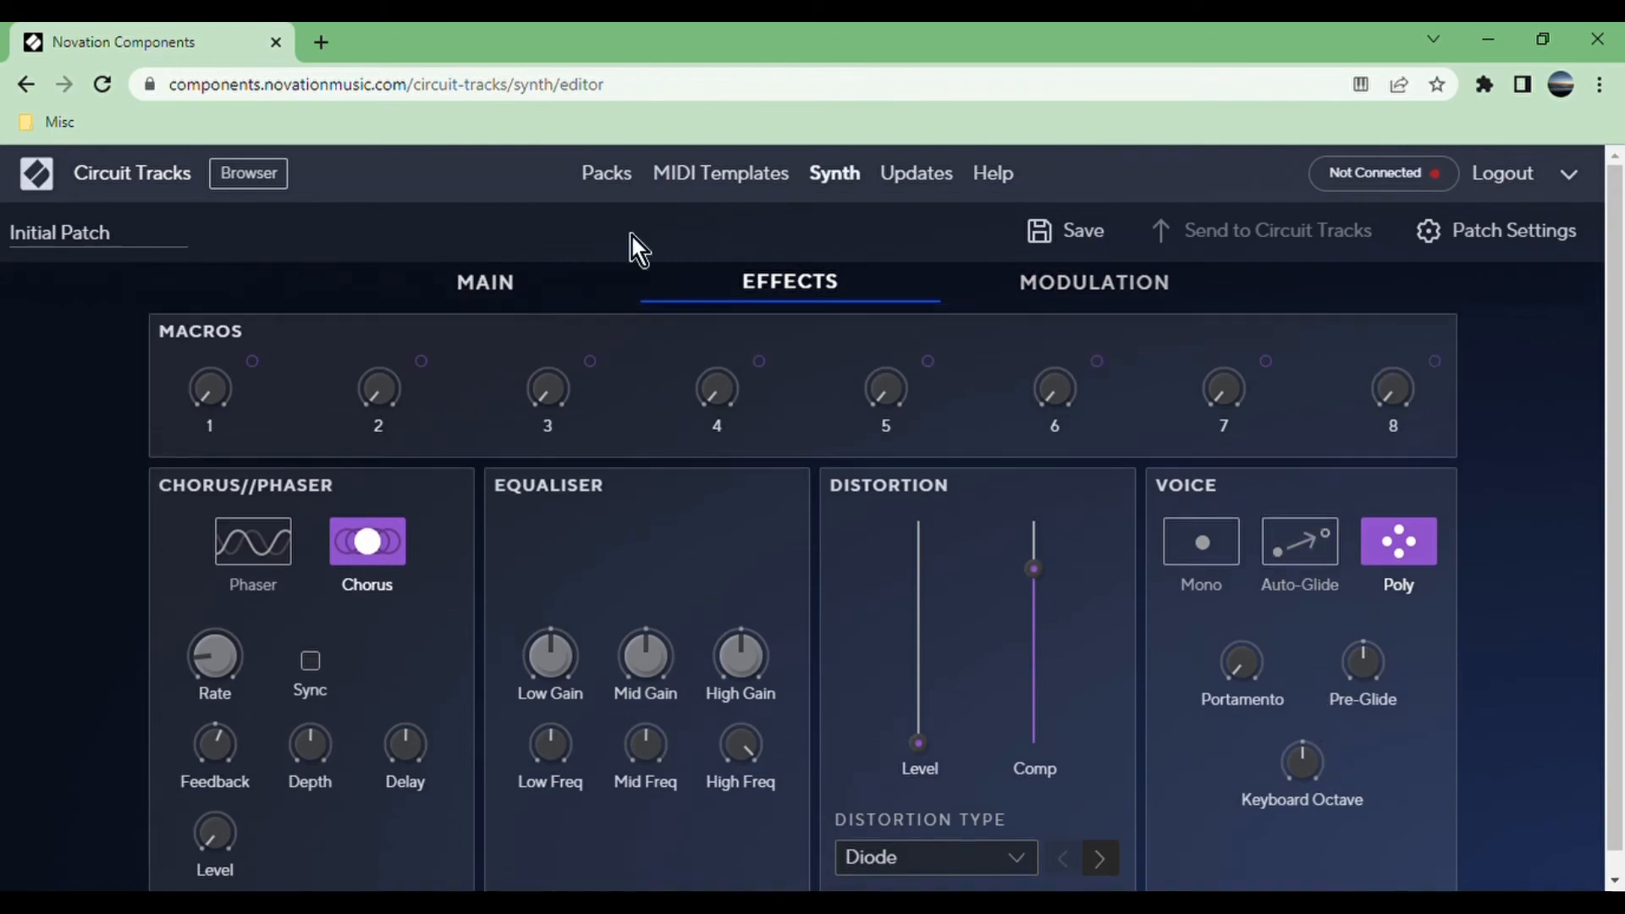
pyautogui.click(484, 281)
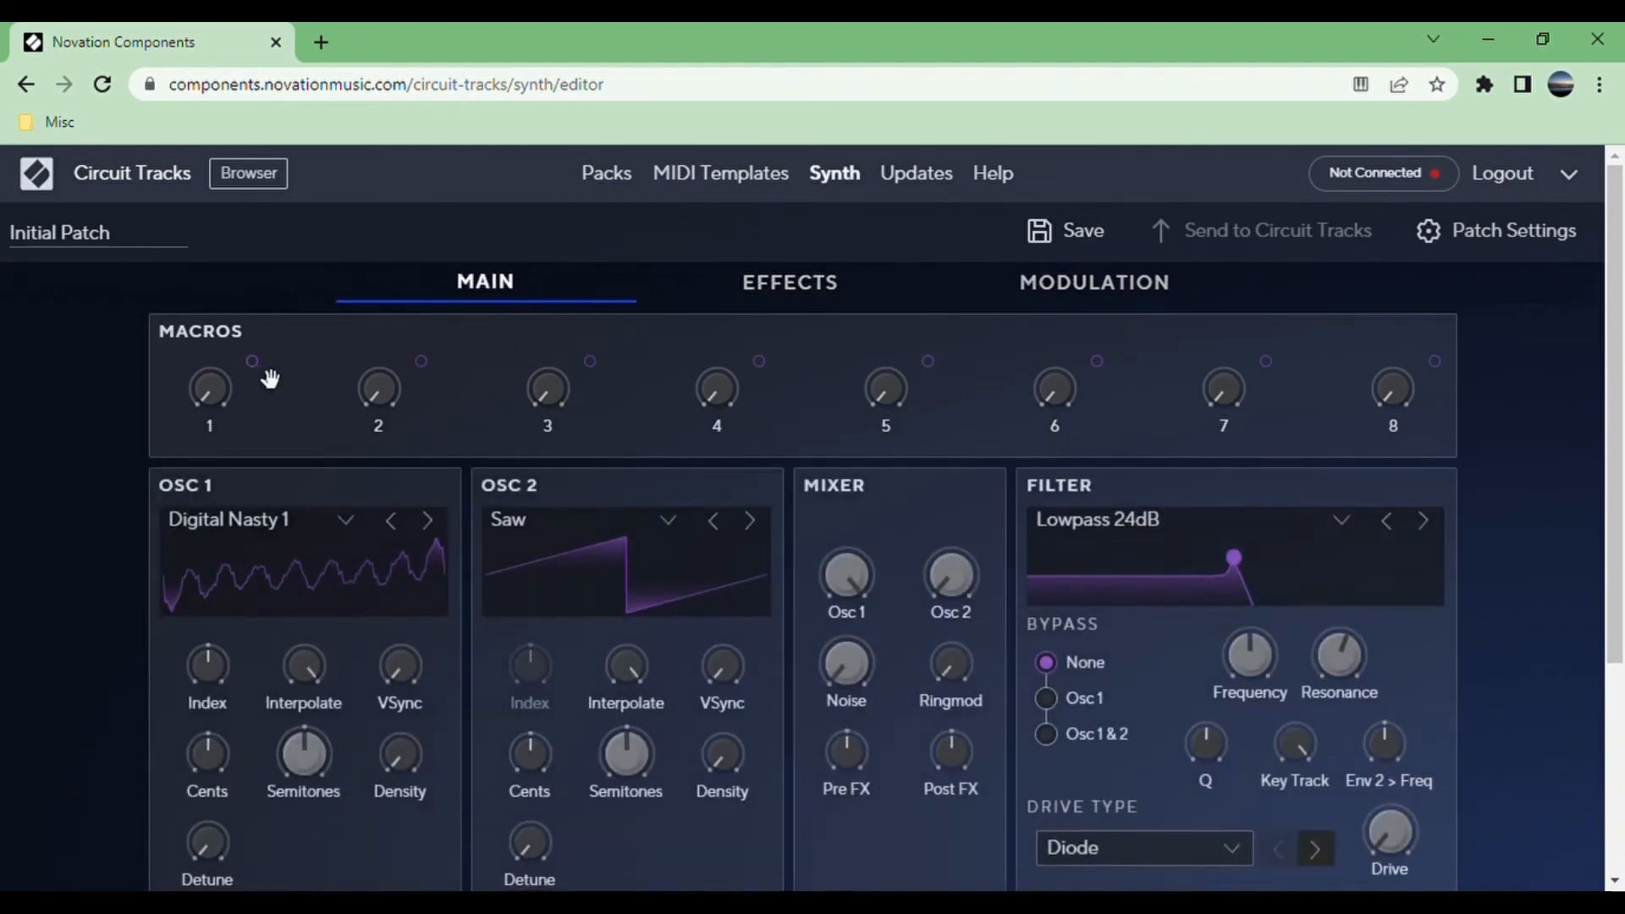
pyautogui.moveTo(277, 368)
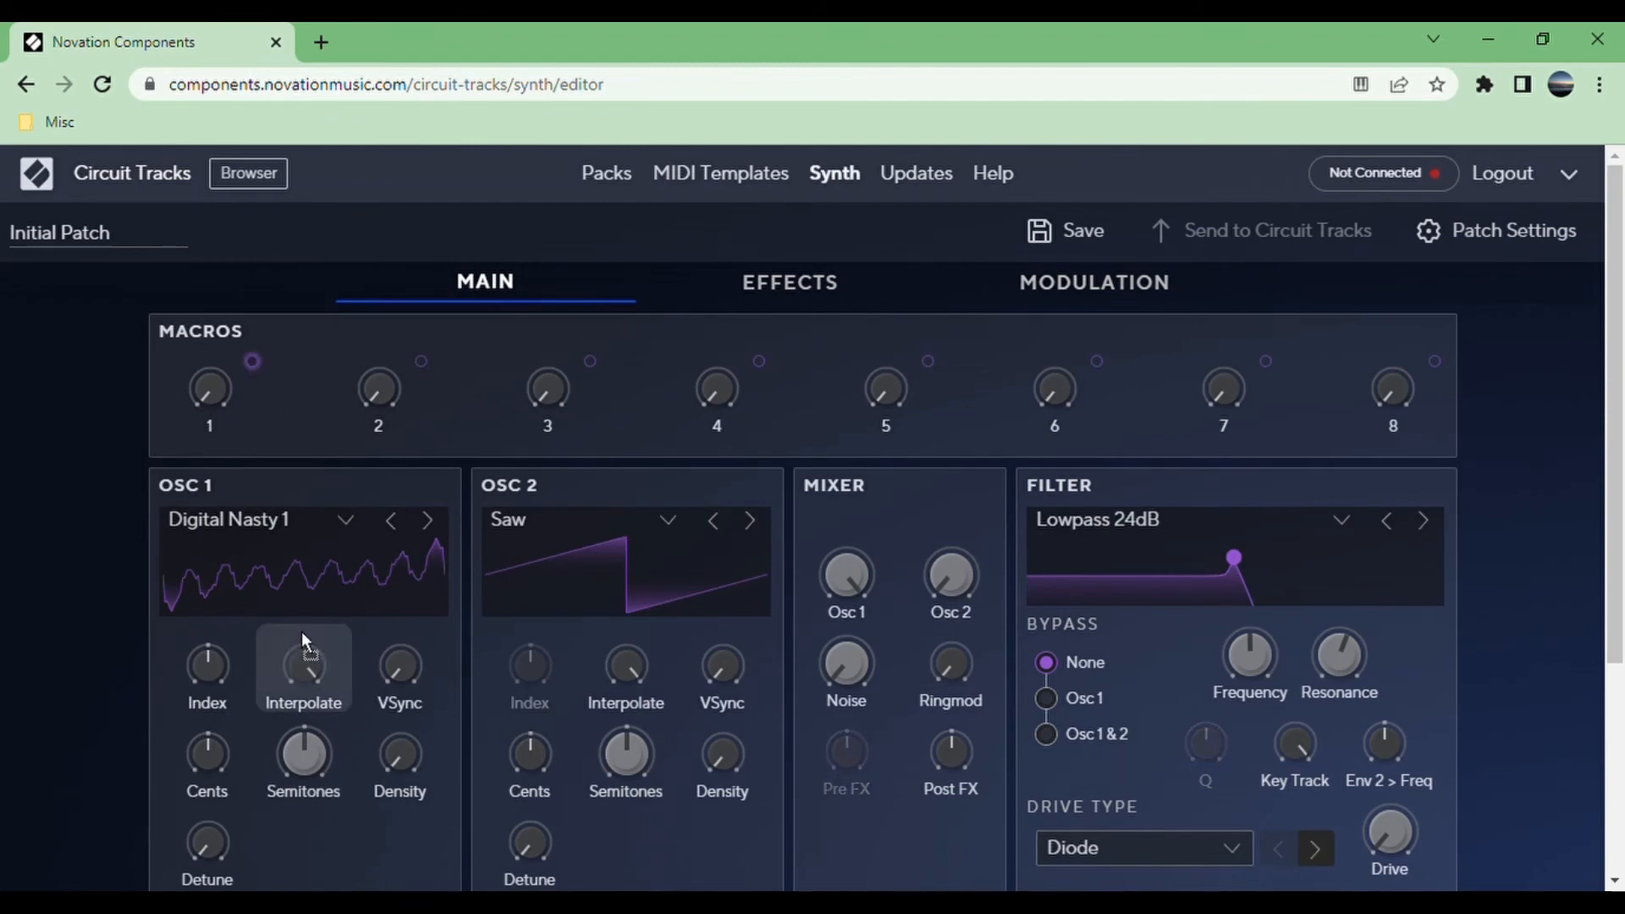
pyautogui.moveTo(253, 396)
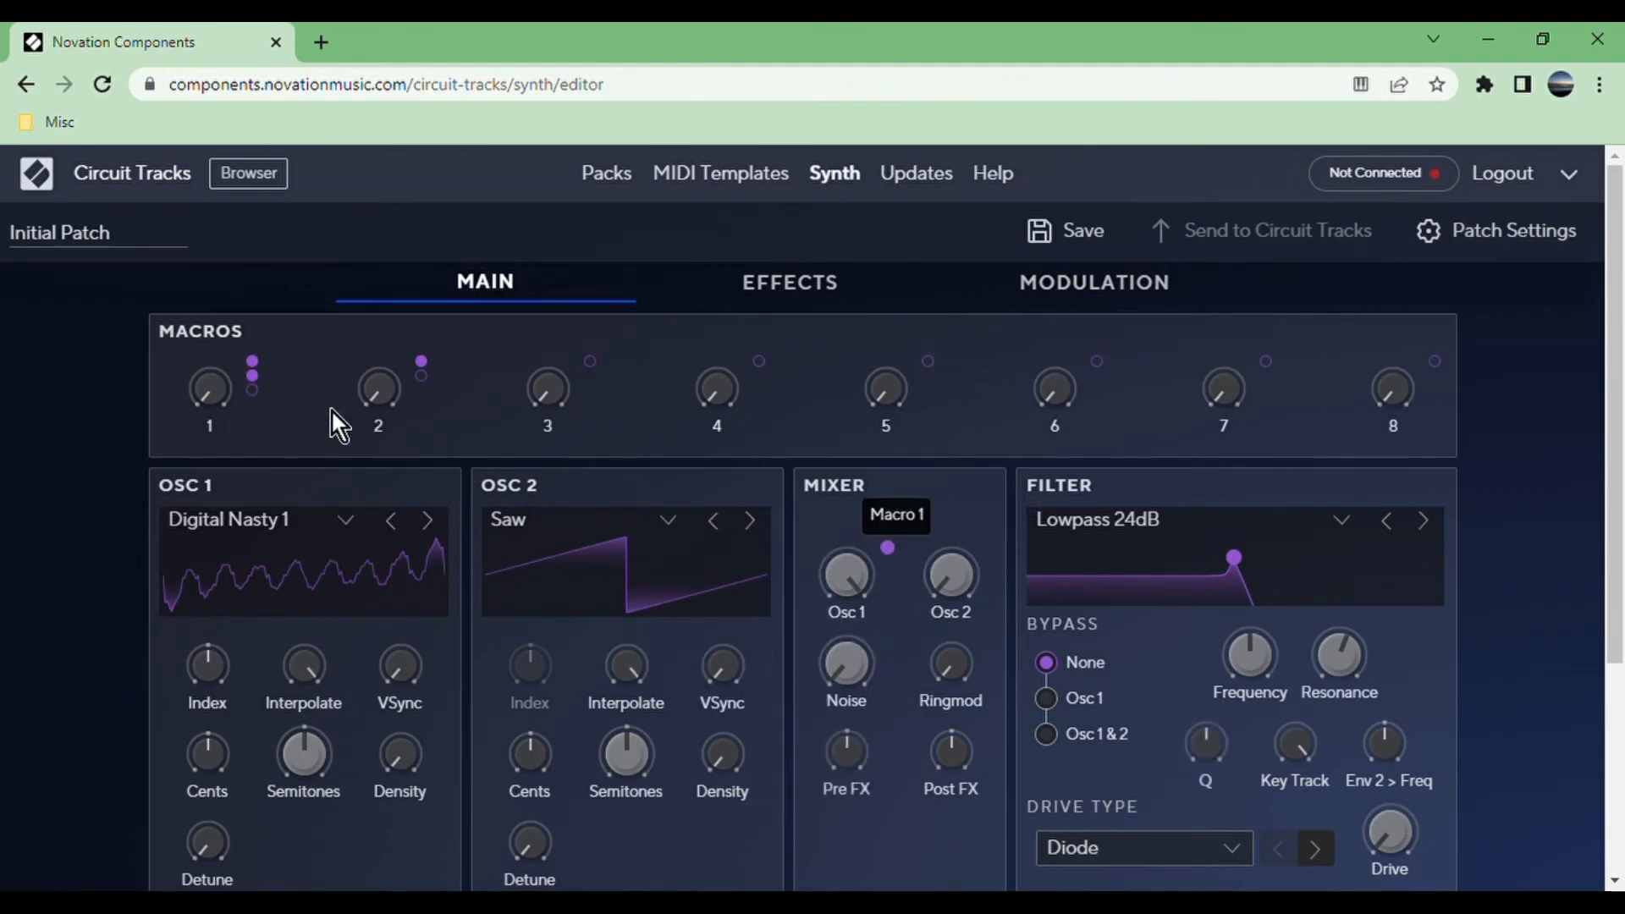
pyautogui.moveTo(369, 412)
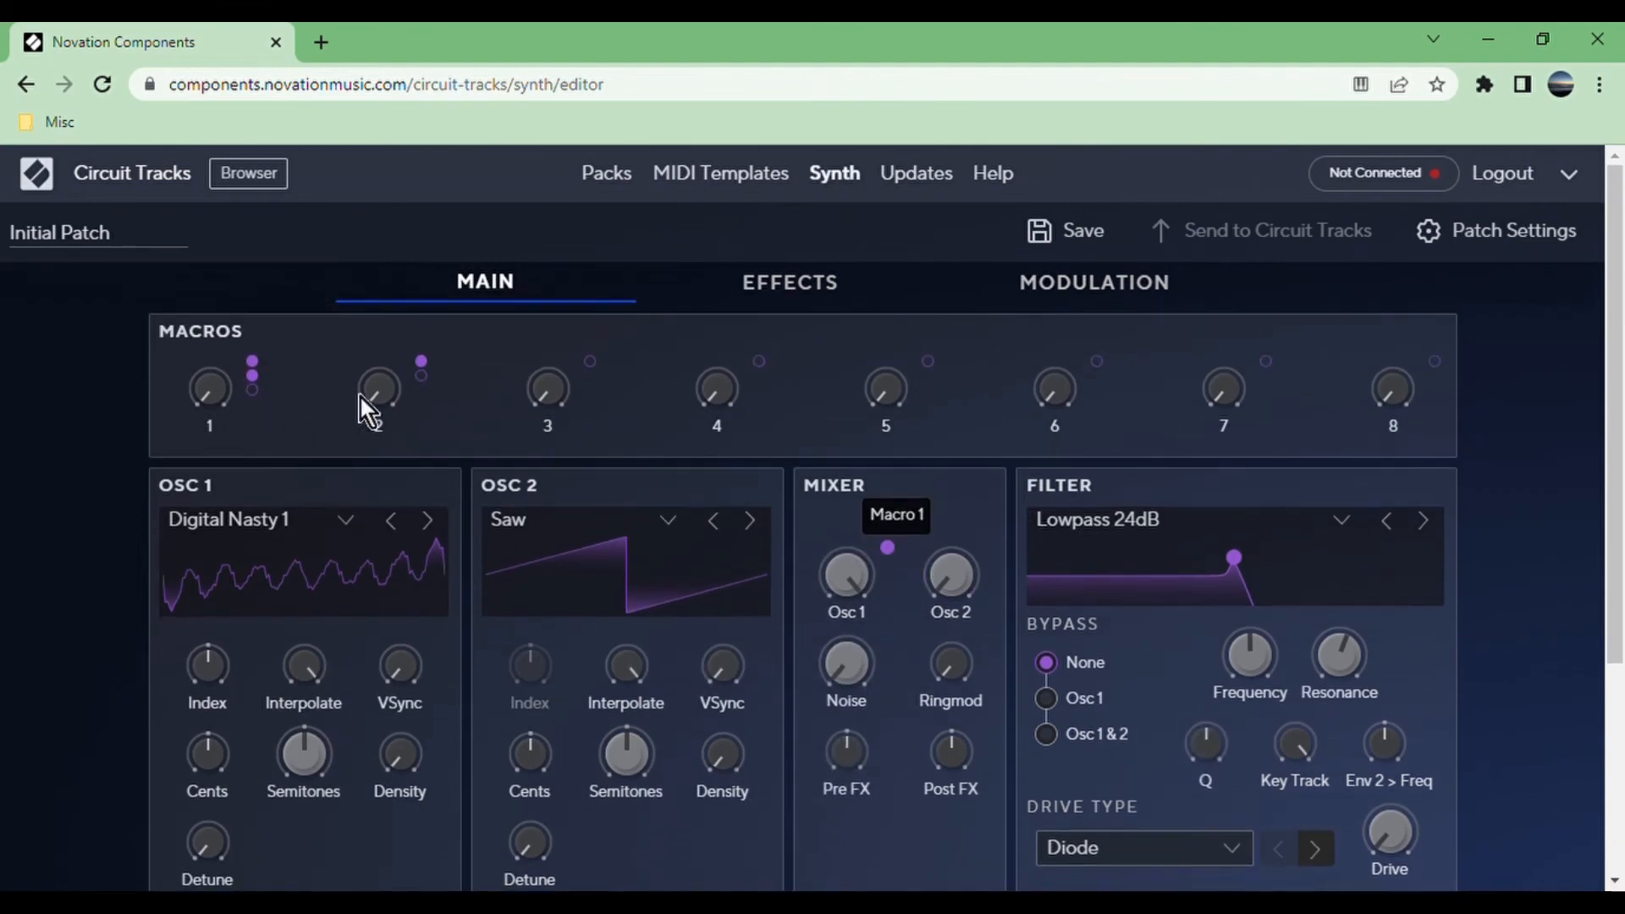
pyautogui.moveTo(419, 392)
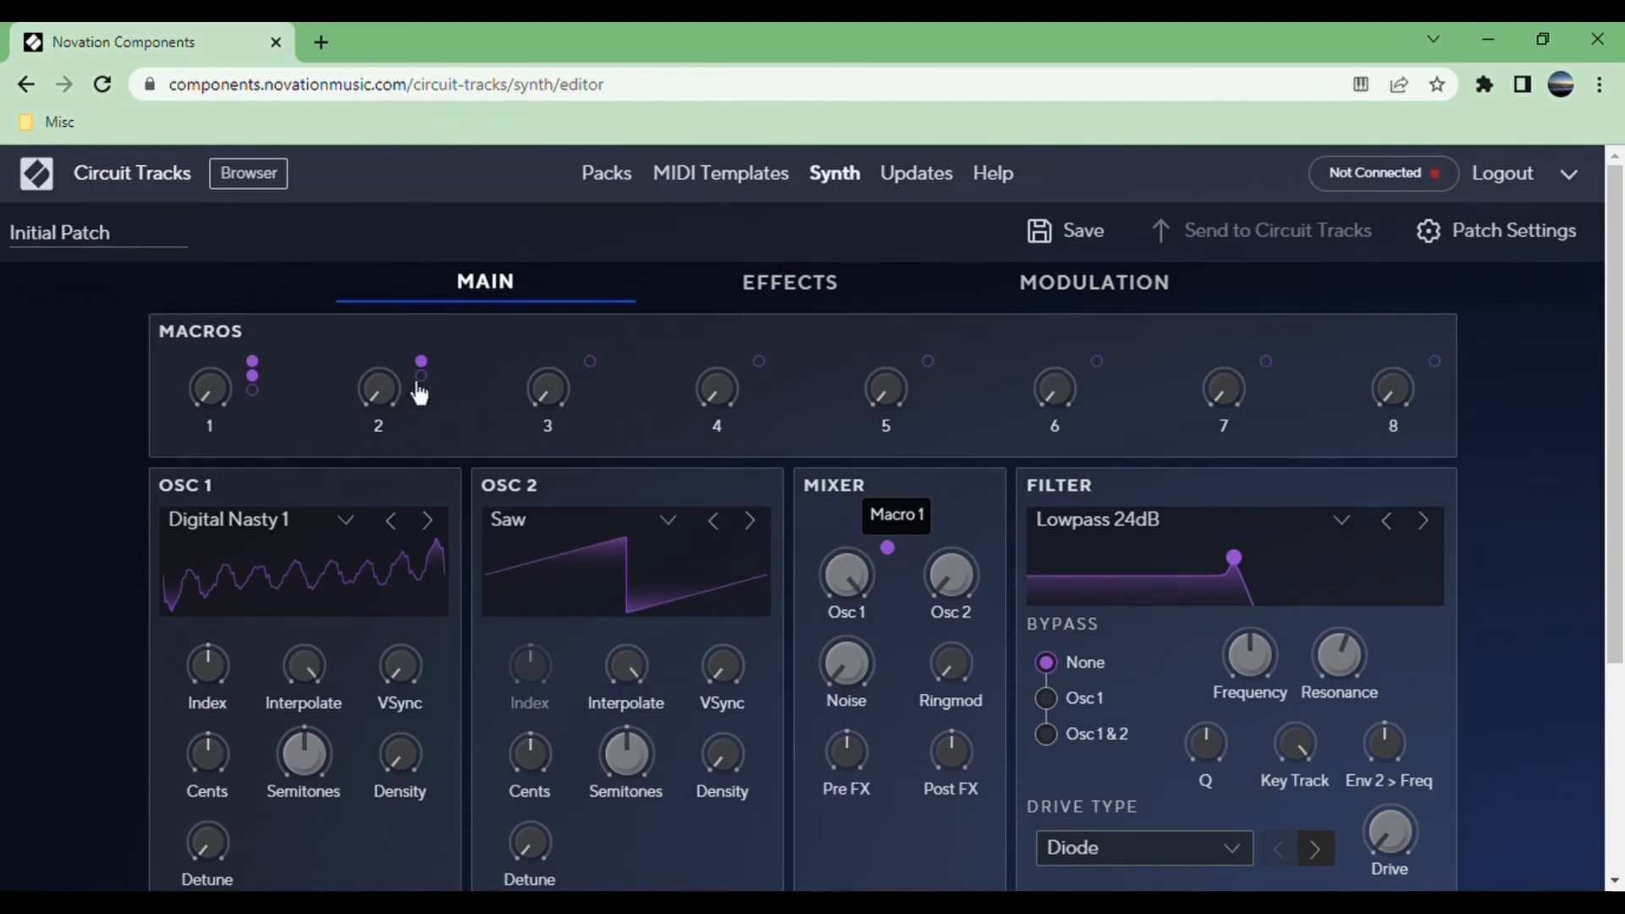
pyautogui.moveTo(846, 575)
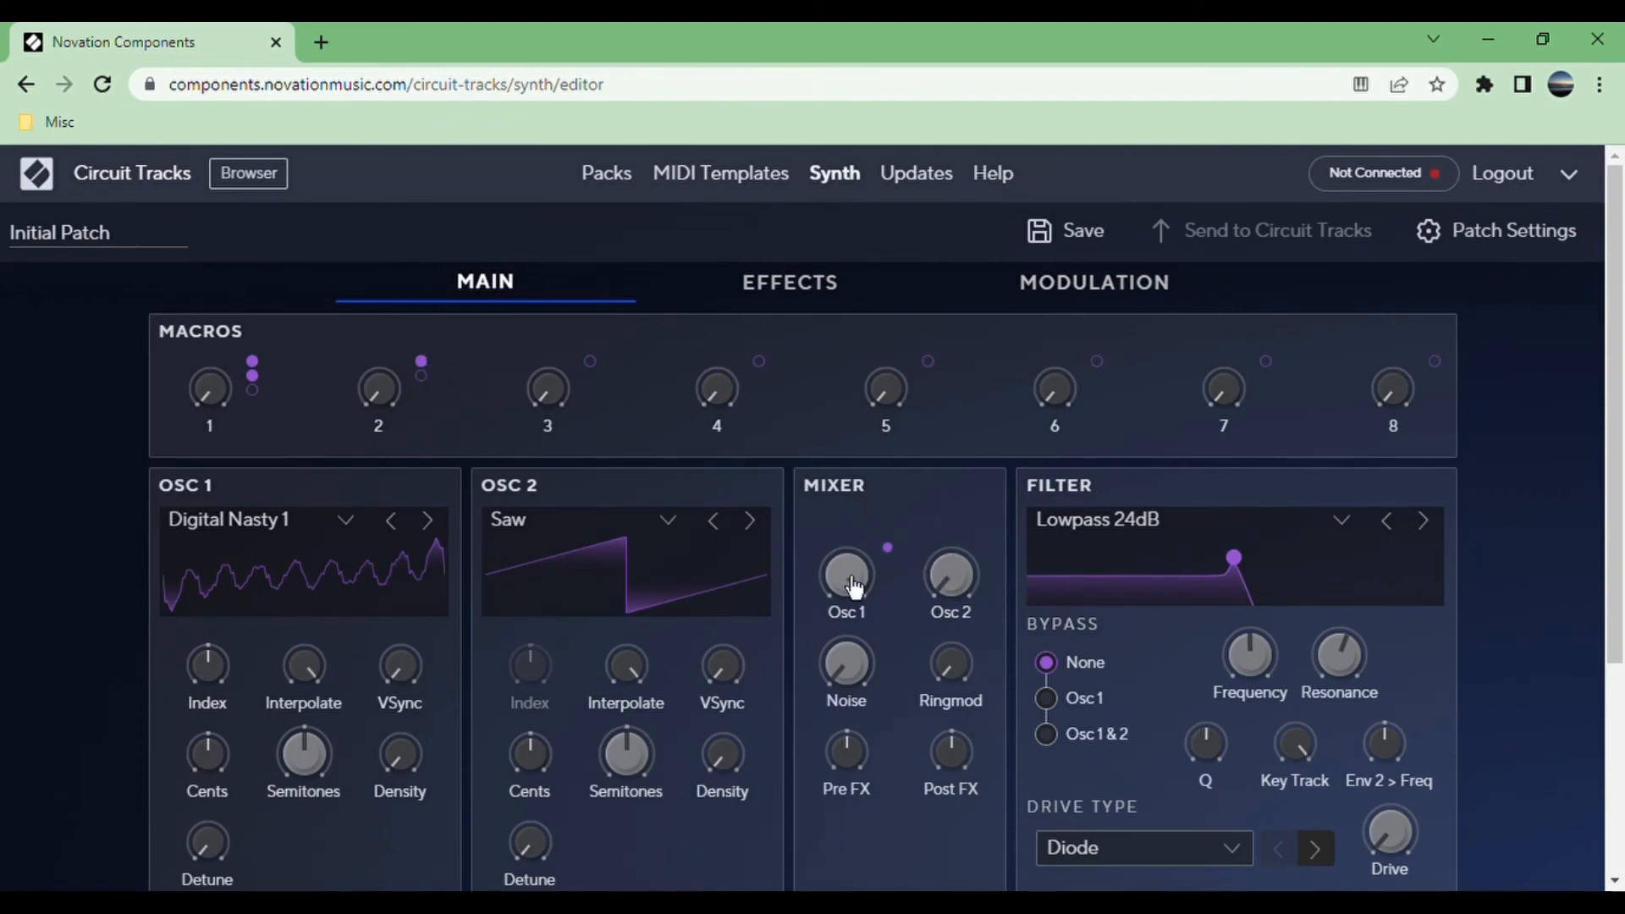
pyautogui.moveTo(304, 754)
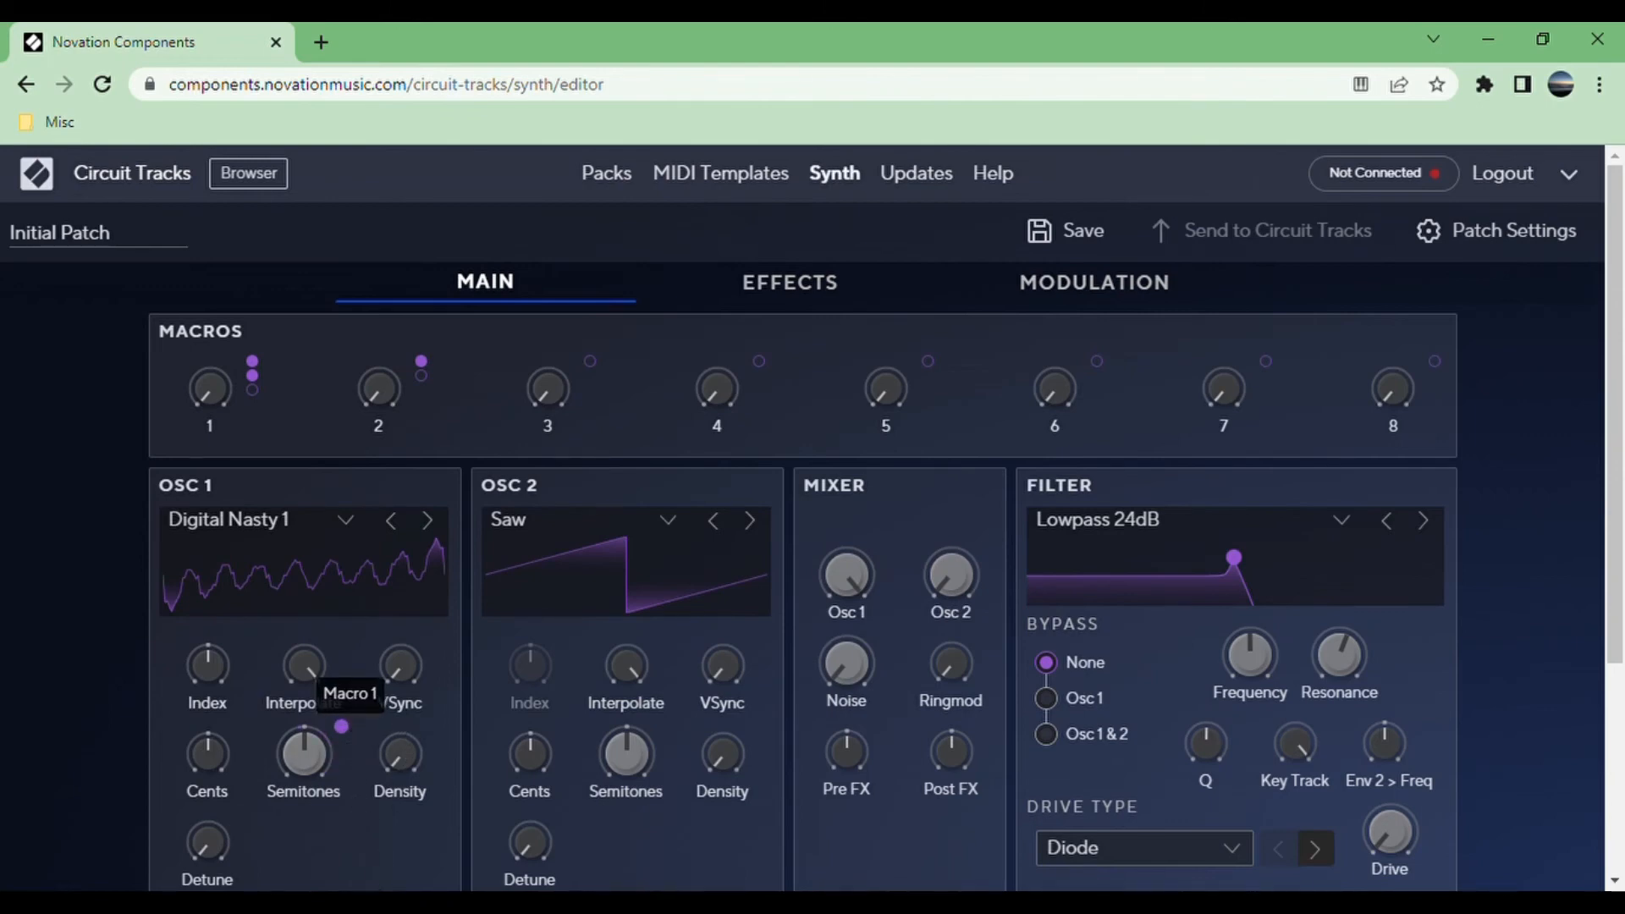
pyautogui.moveTo(868, 490)
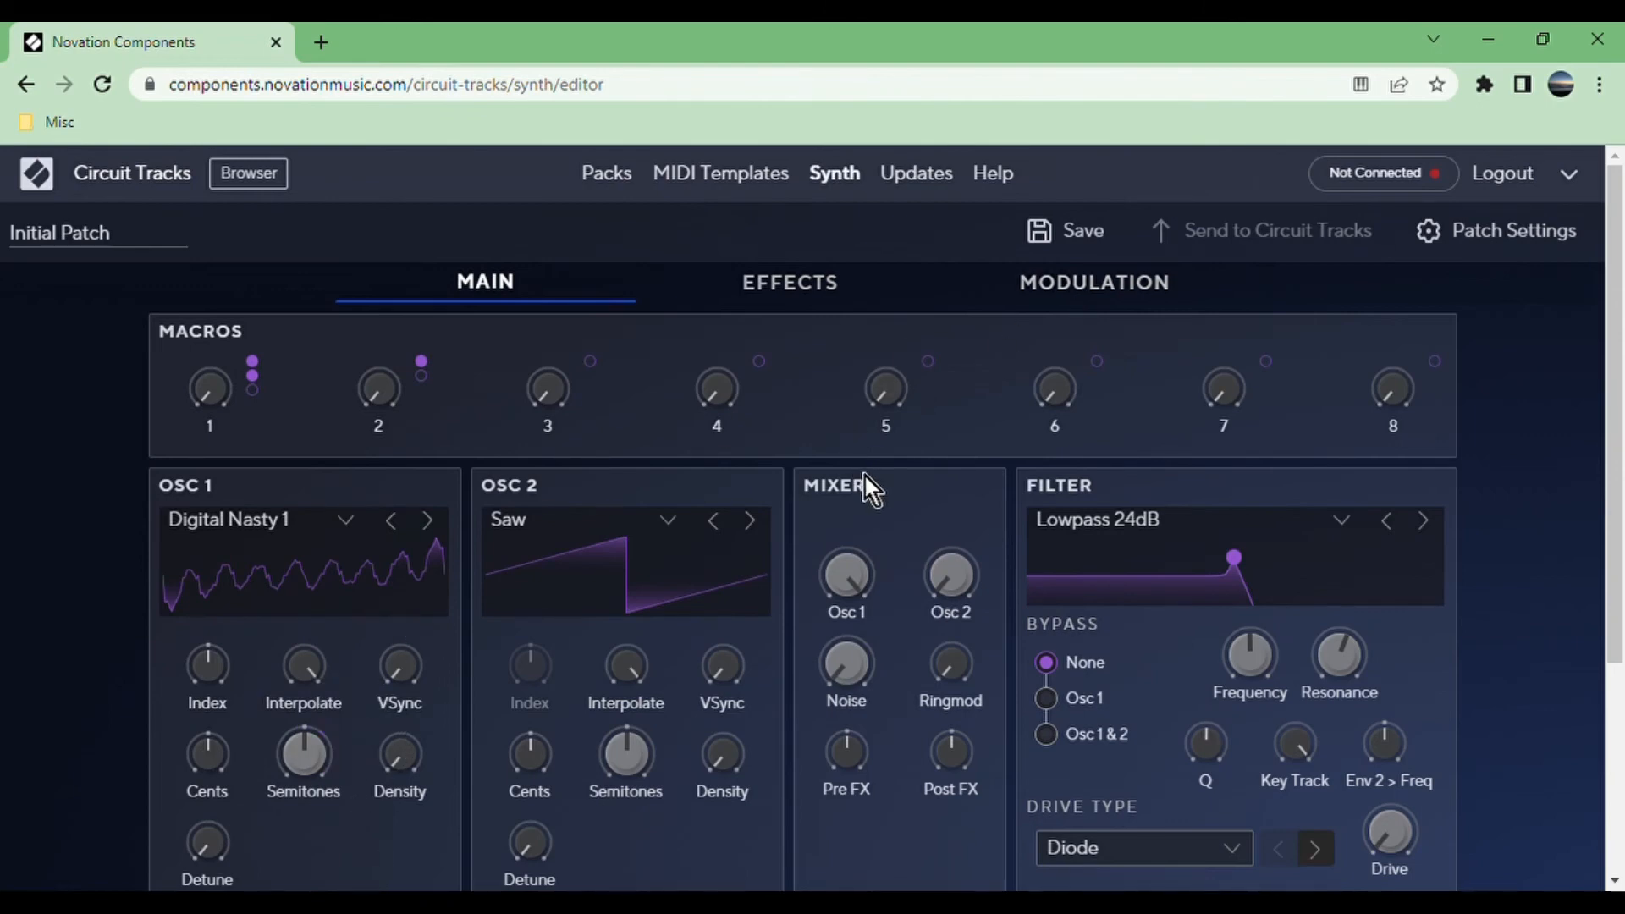
pyautogui.moveTo(1167, 356)
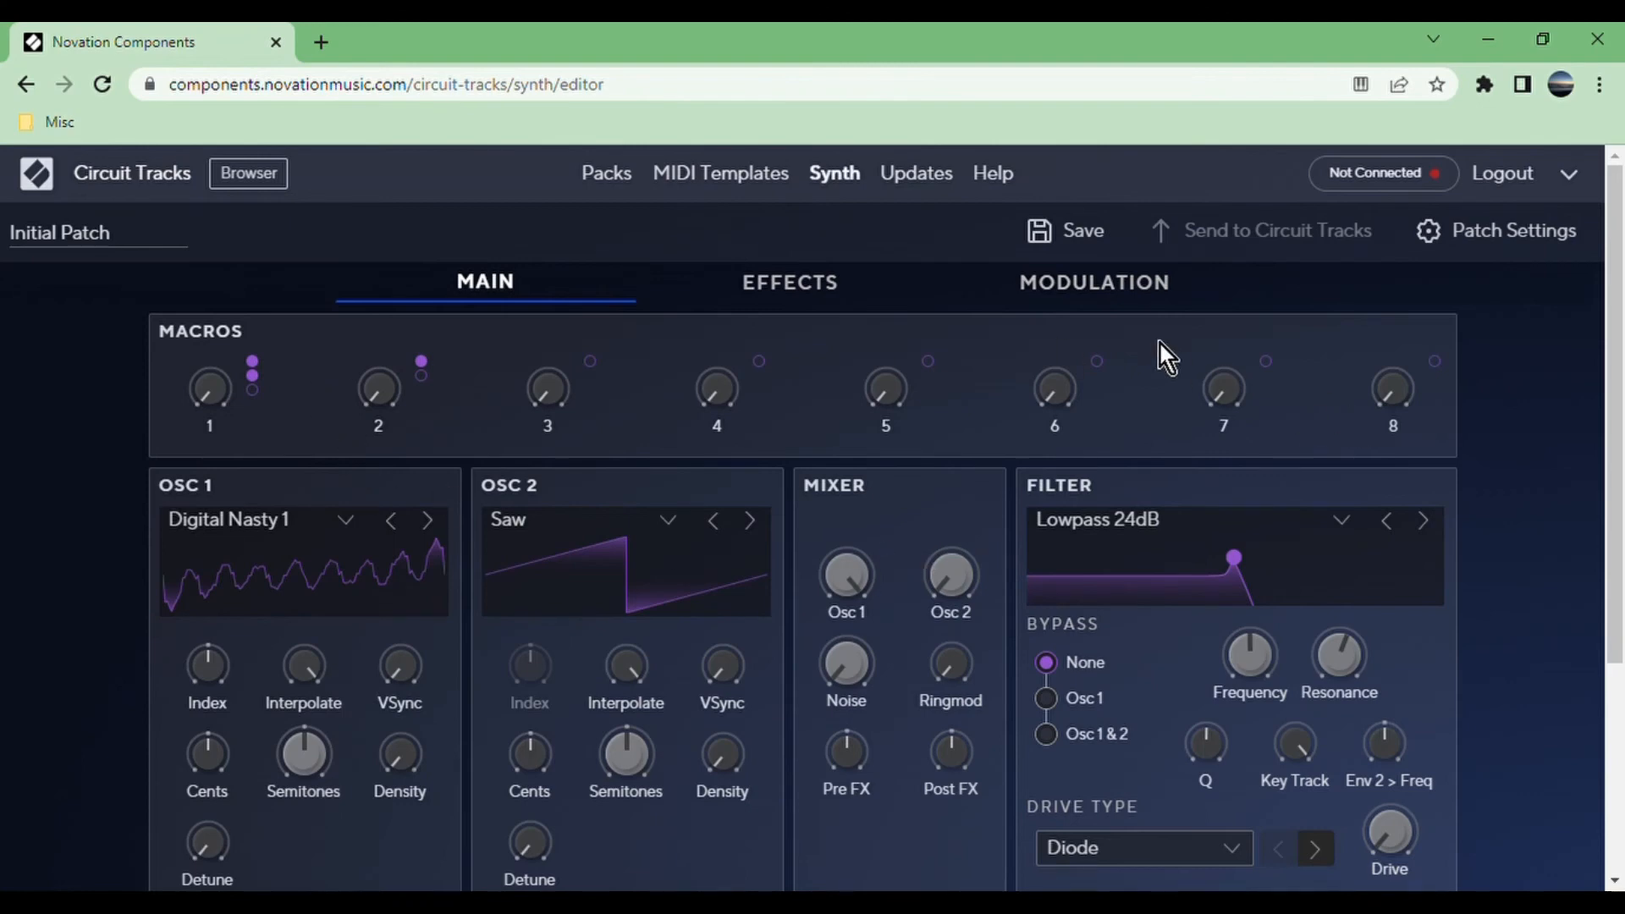
# Open the Modulation page showing Macro 1 targeting O1 Semitones Tune and OSC 1 Volume.
pyautogui.click(1093, 281)
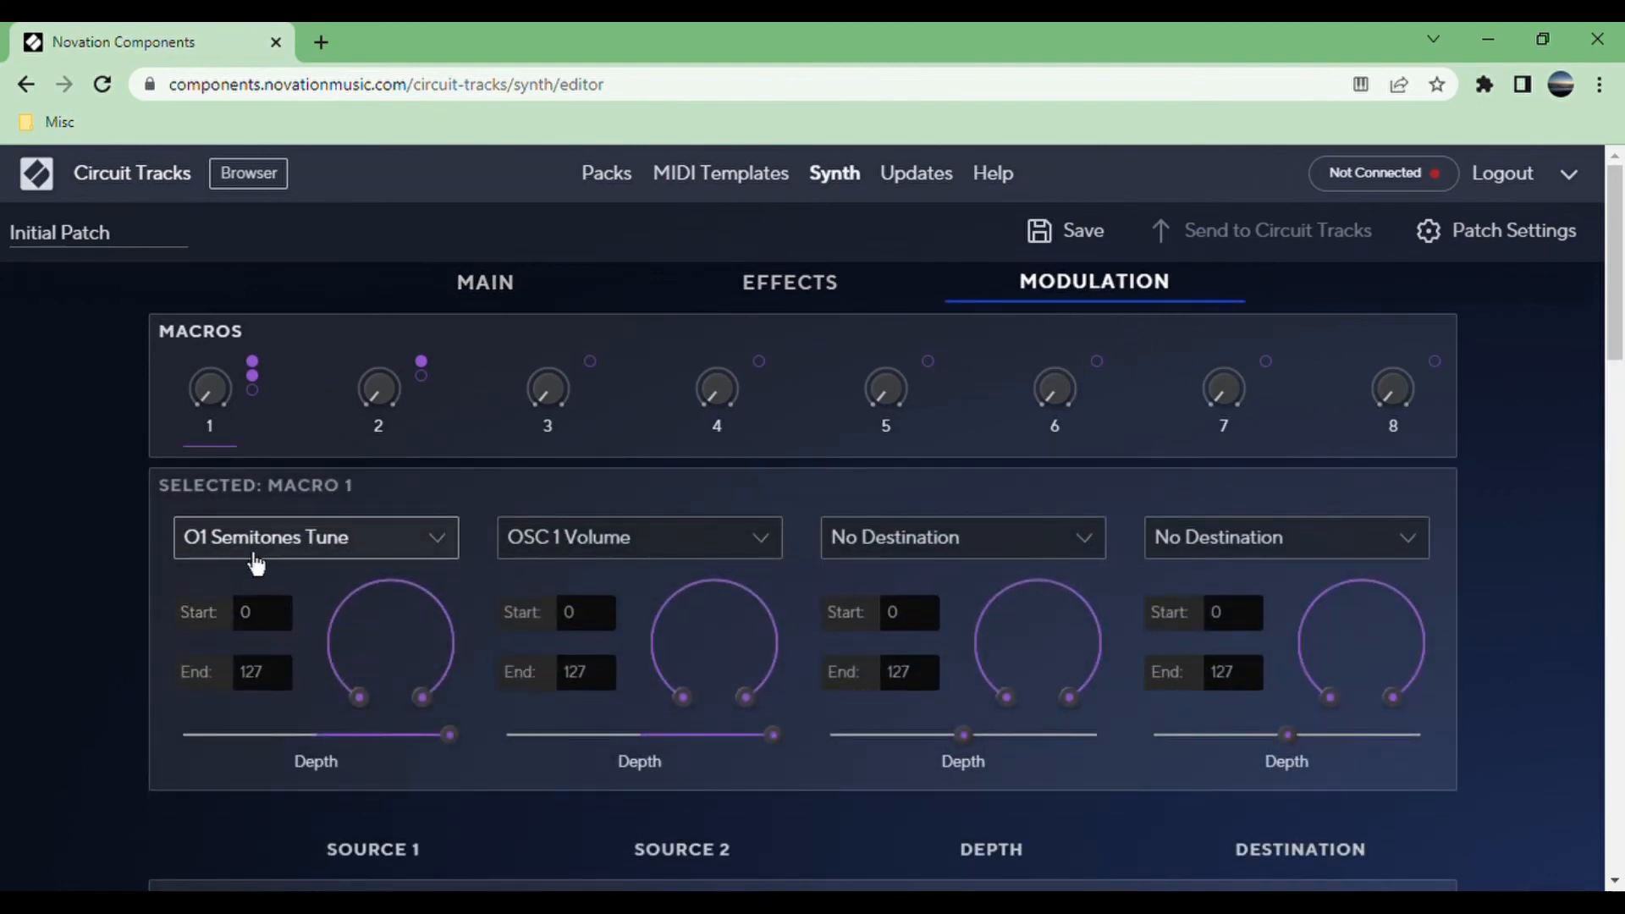
pyautogui.moveTo(348, 134)
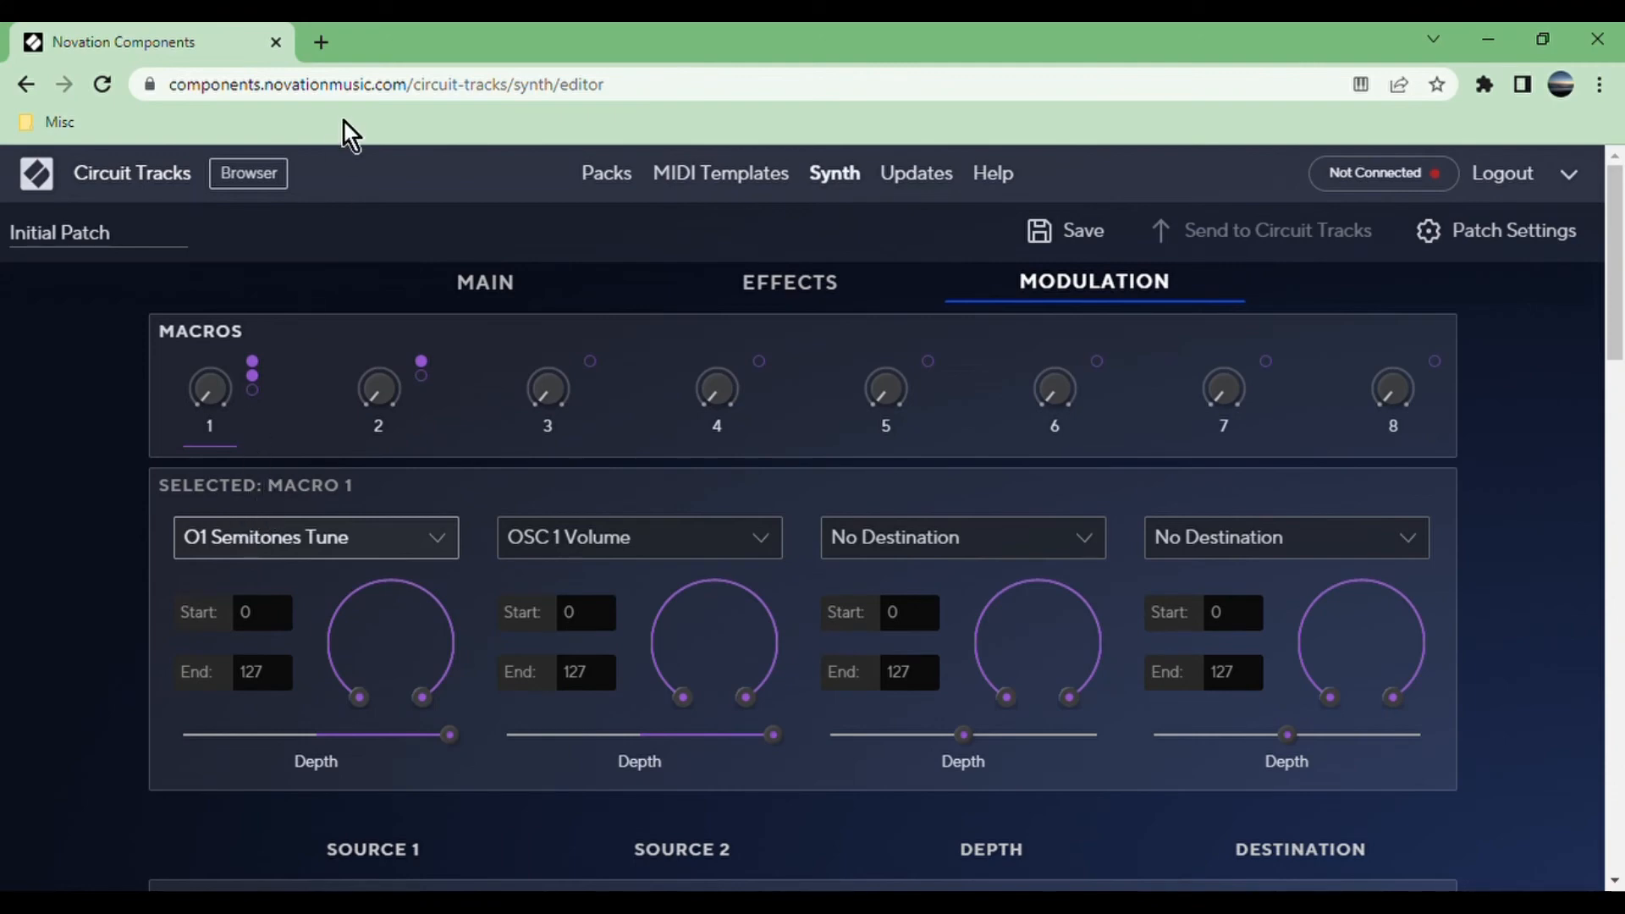
pyautogui.moveTo(94, 514)
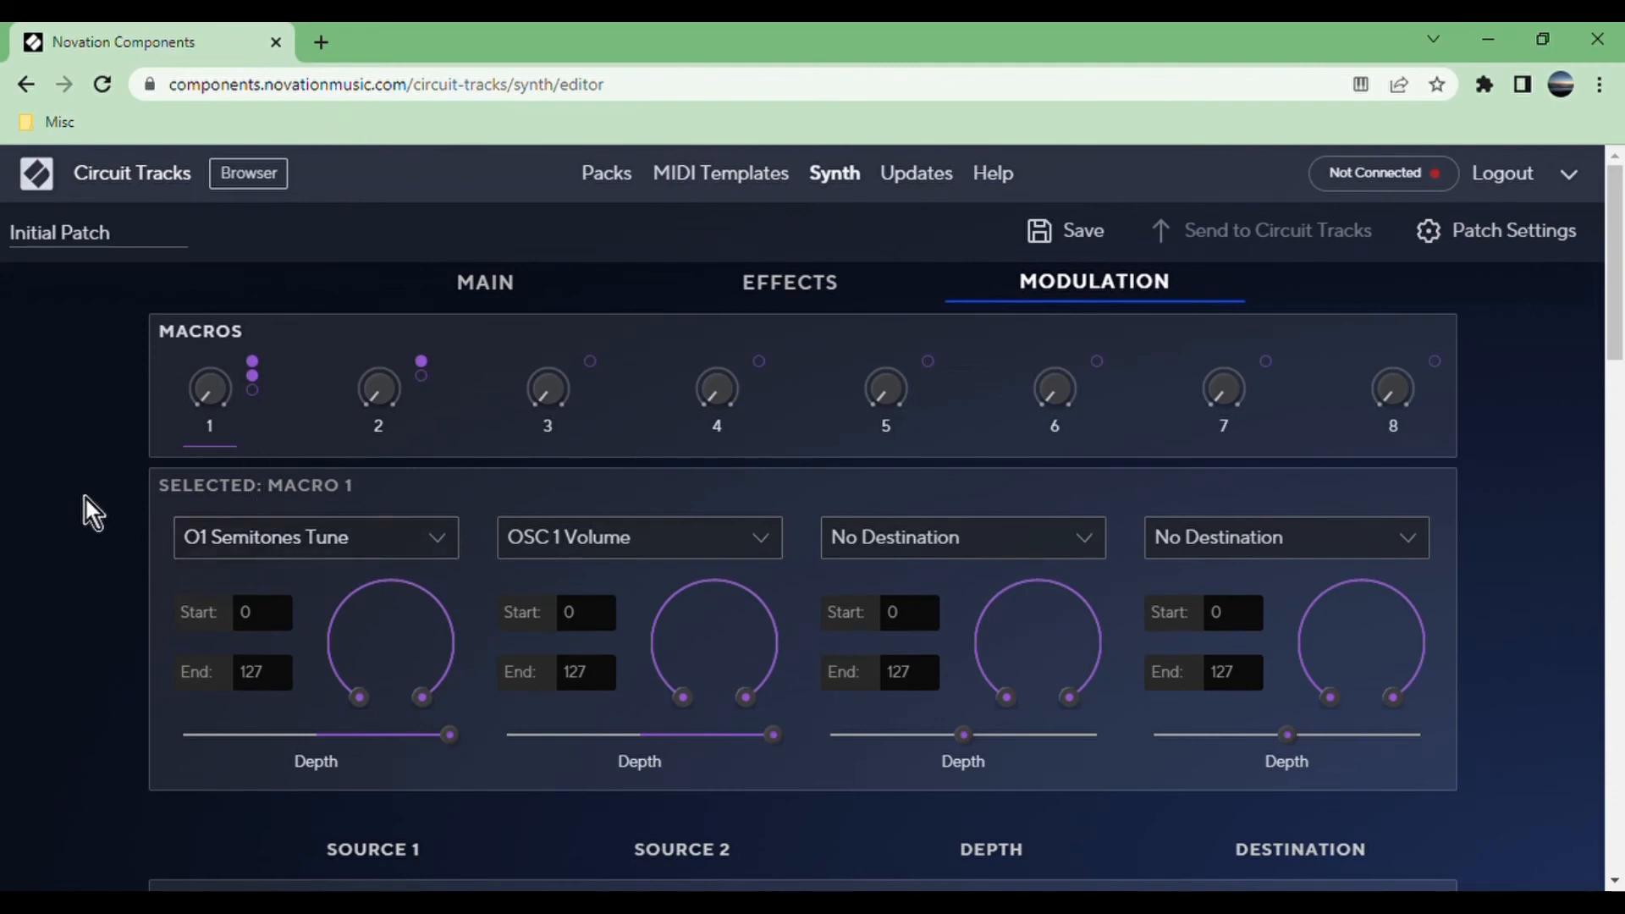
pyautogui.moveTo(1414, 646)
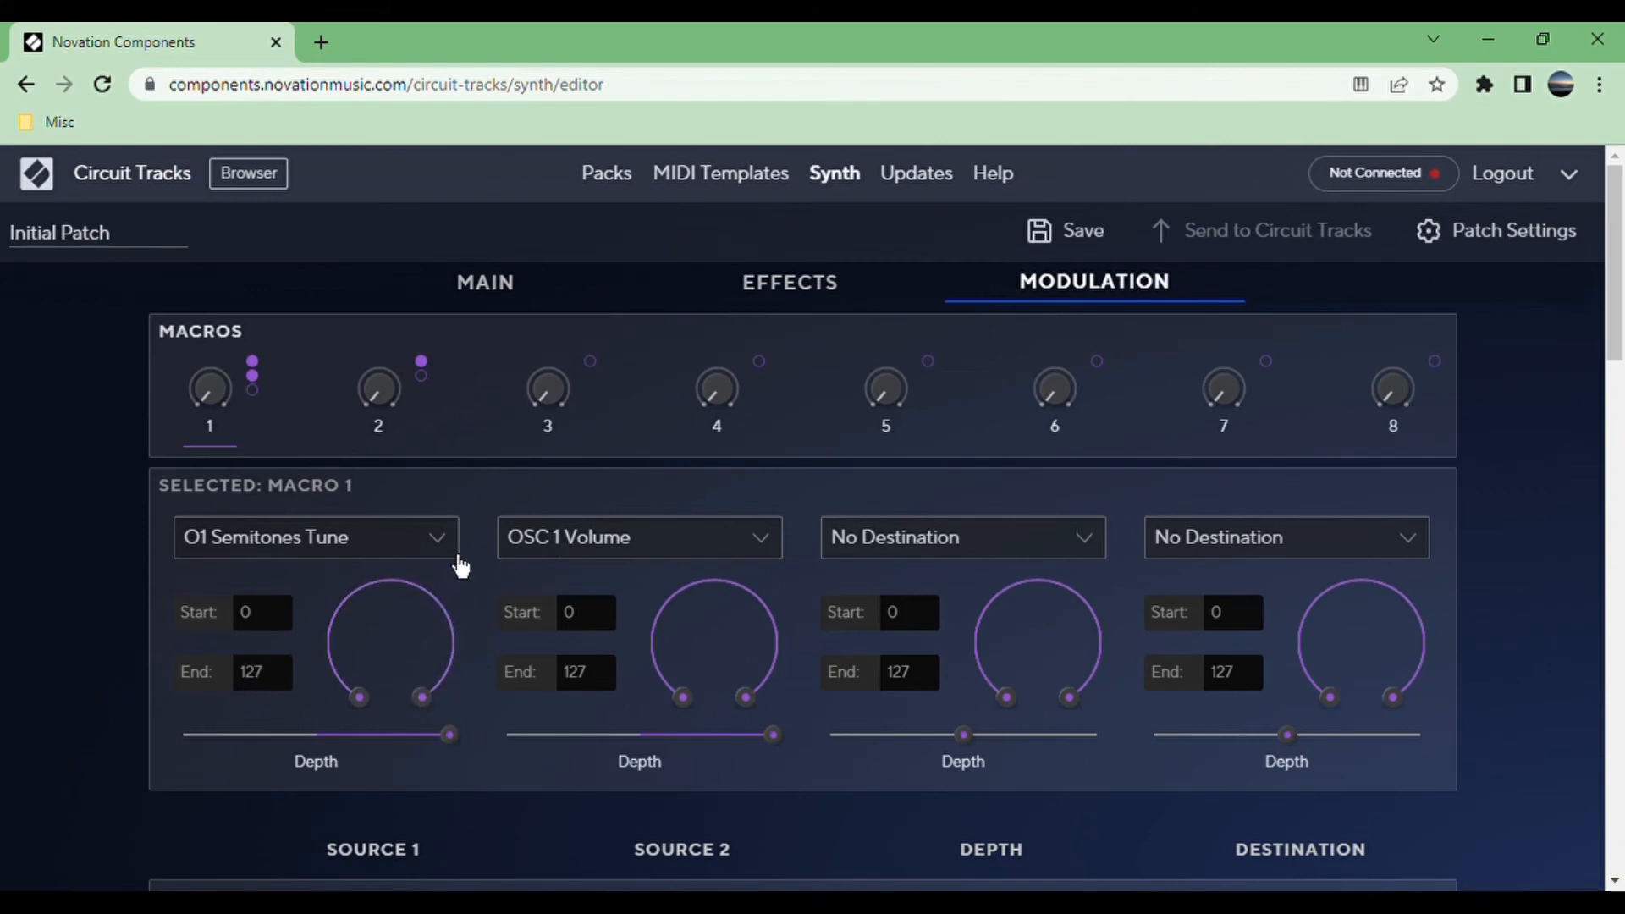
# Scroll down to the matrix slots, all Direct sources targeting Osc 1/2 Pitch.
pyautogui.scroll(-3)
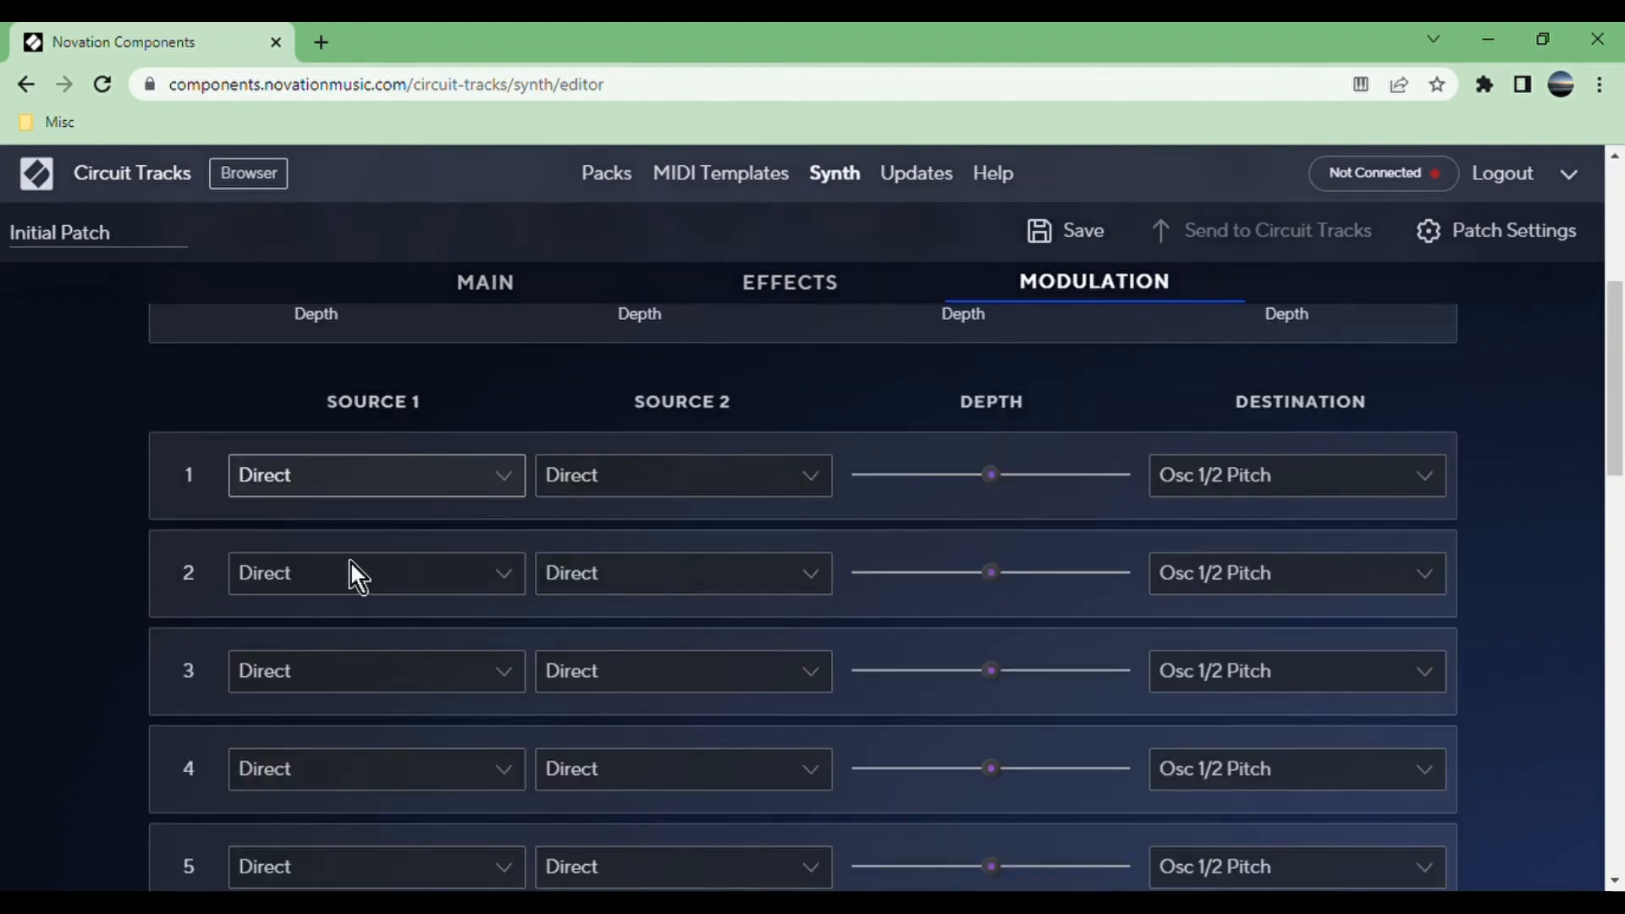
pyautogui.moveTo(410, 539)
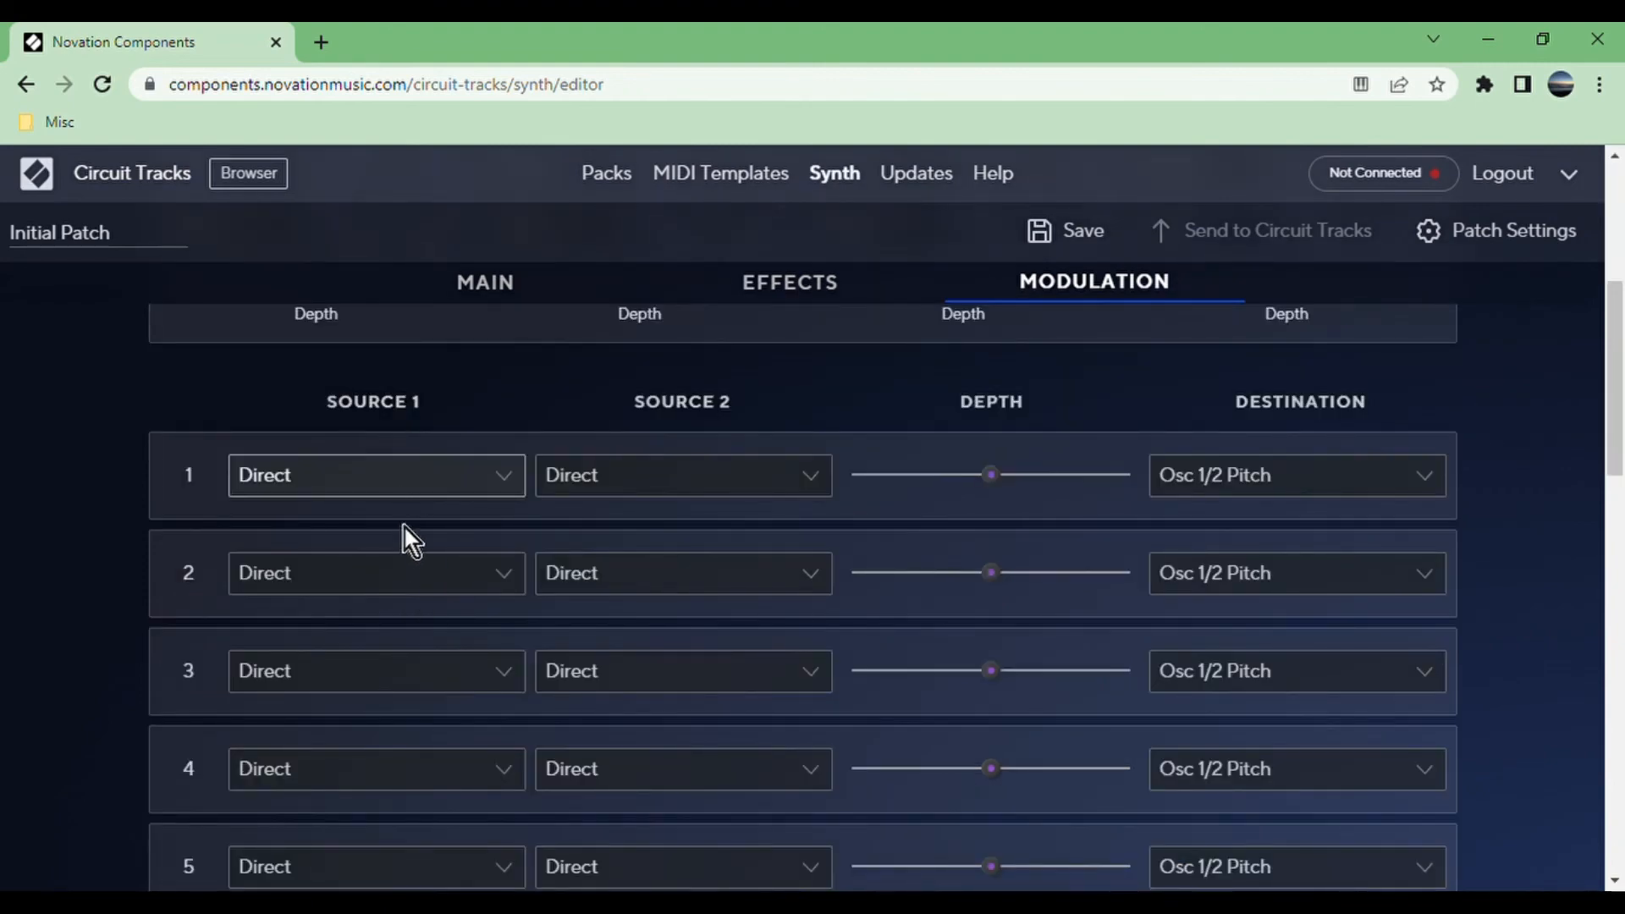
pyautogui.moveTo(448, 623)
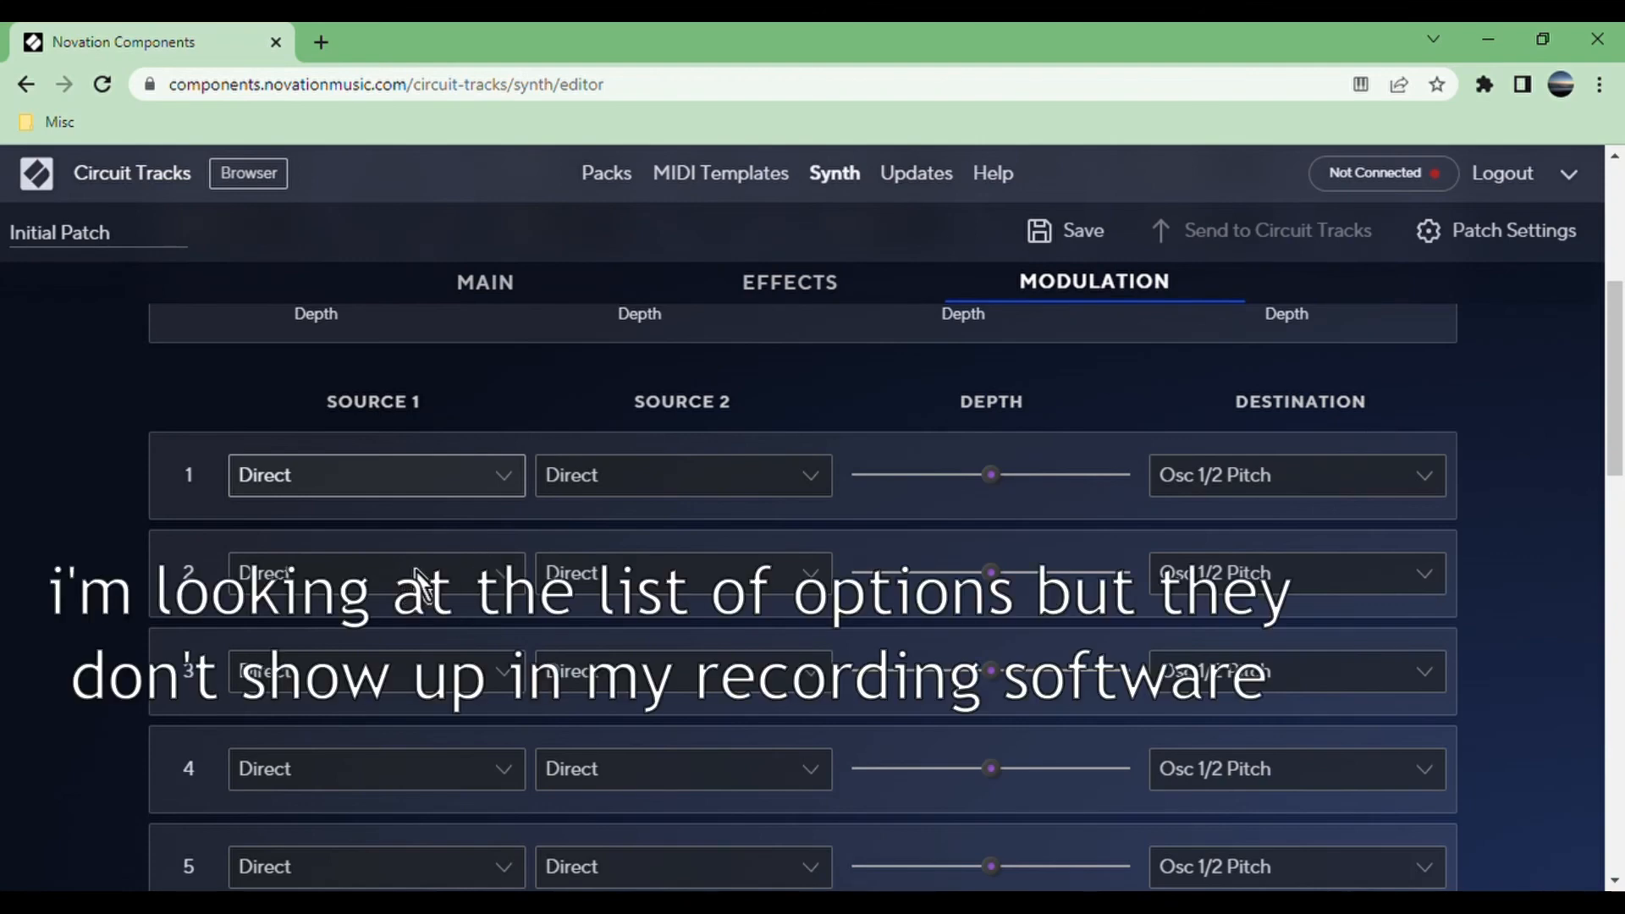
pyautogui.moveTo(408, 603)
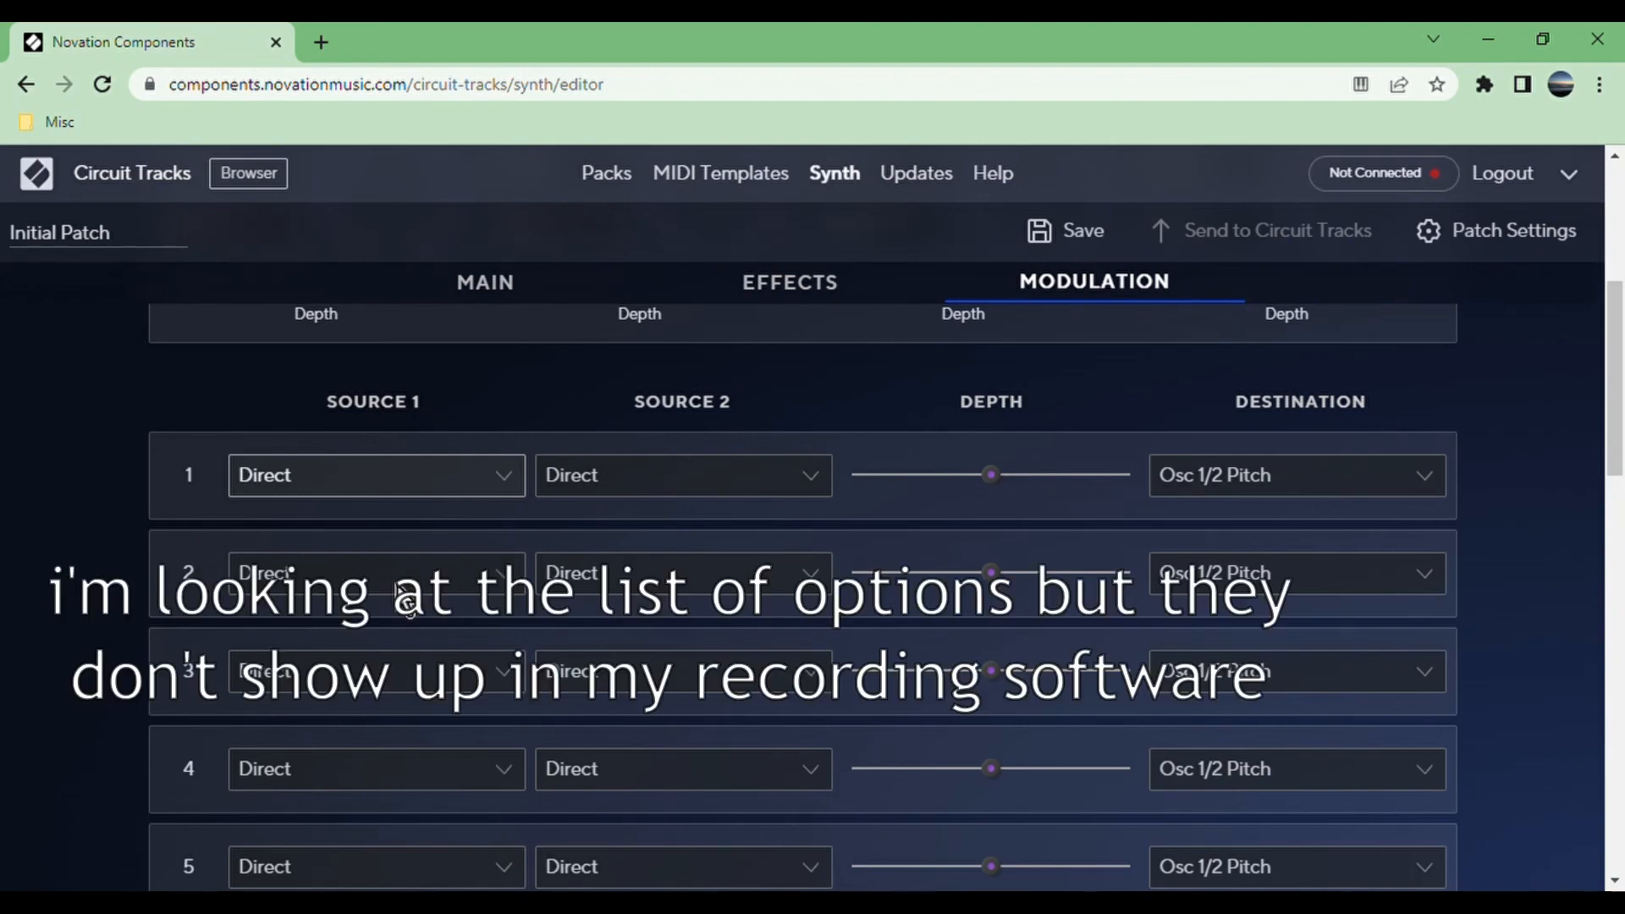
pyautogui.moveTo(405, 789)
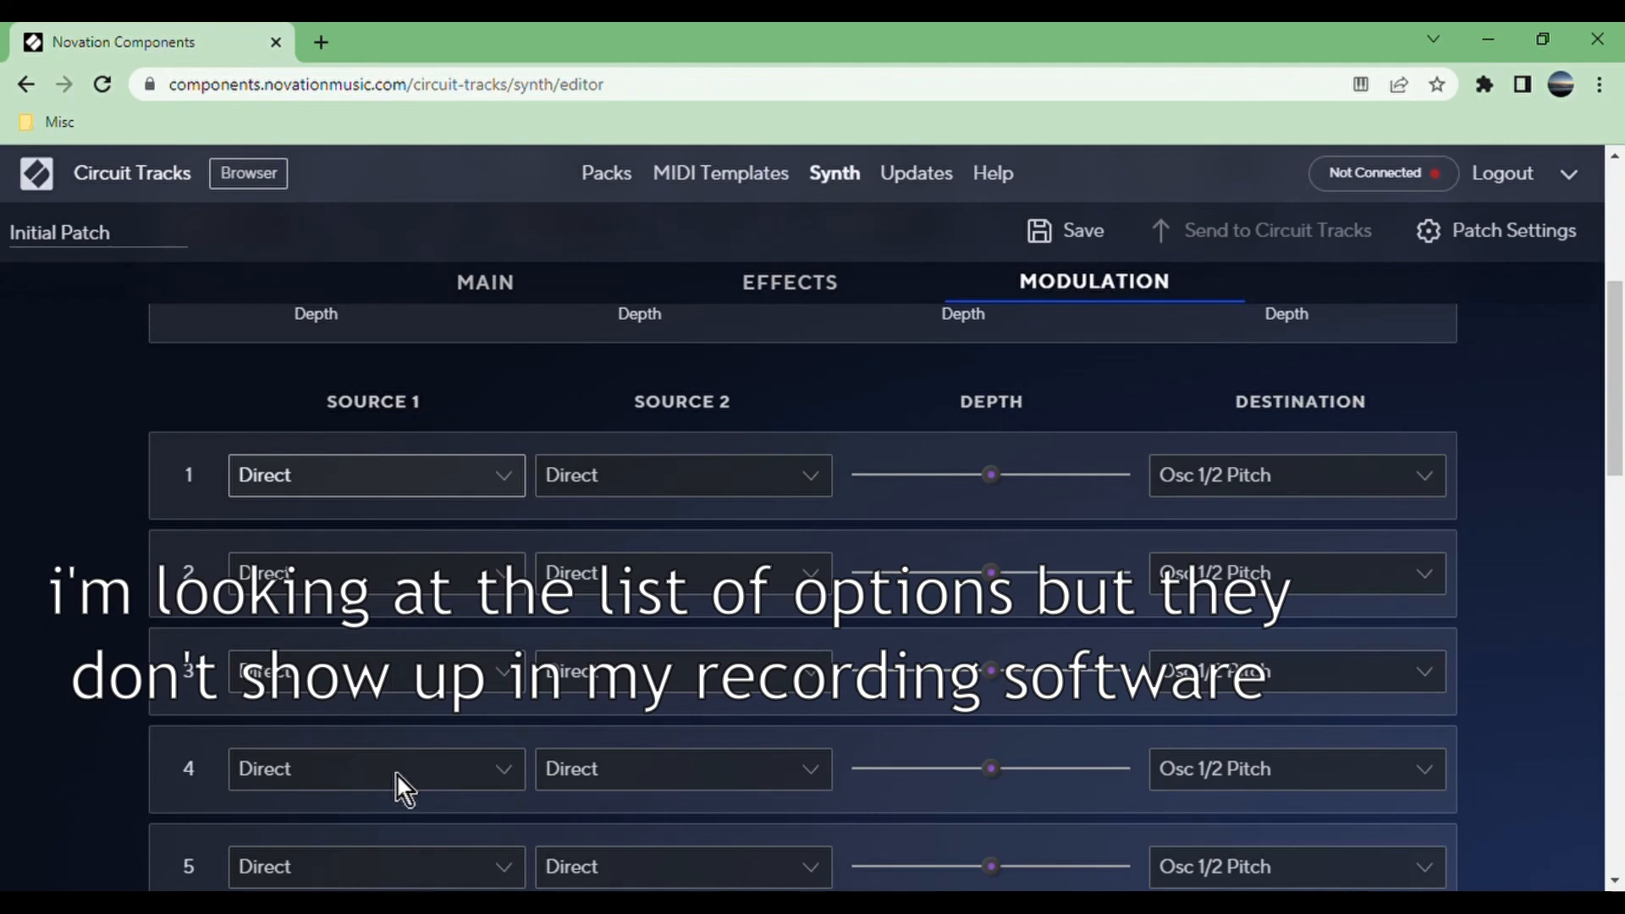
pyautogui.moveTo(596, 498)
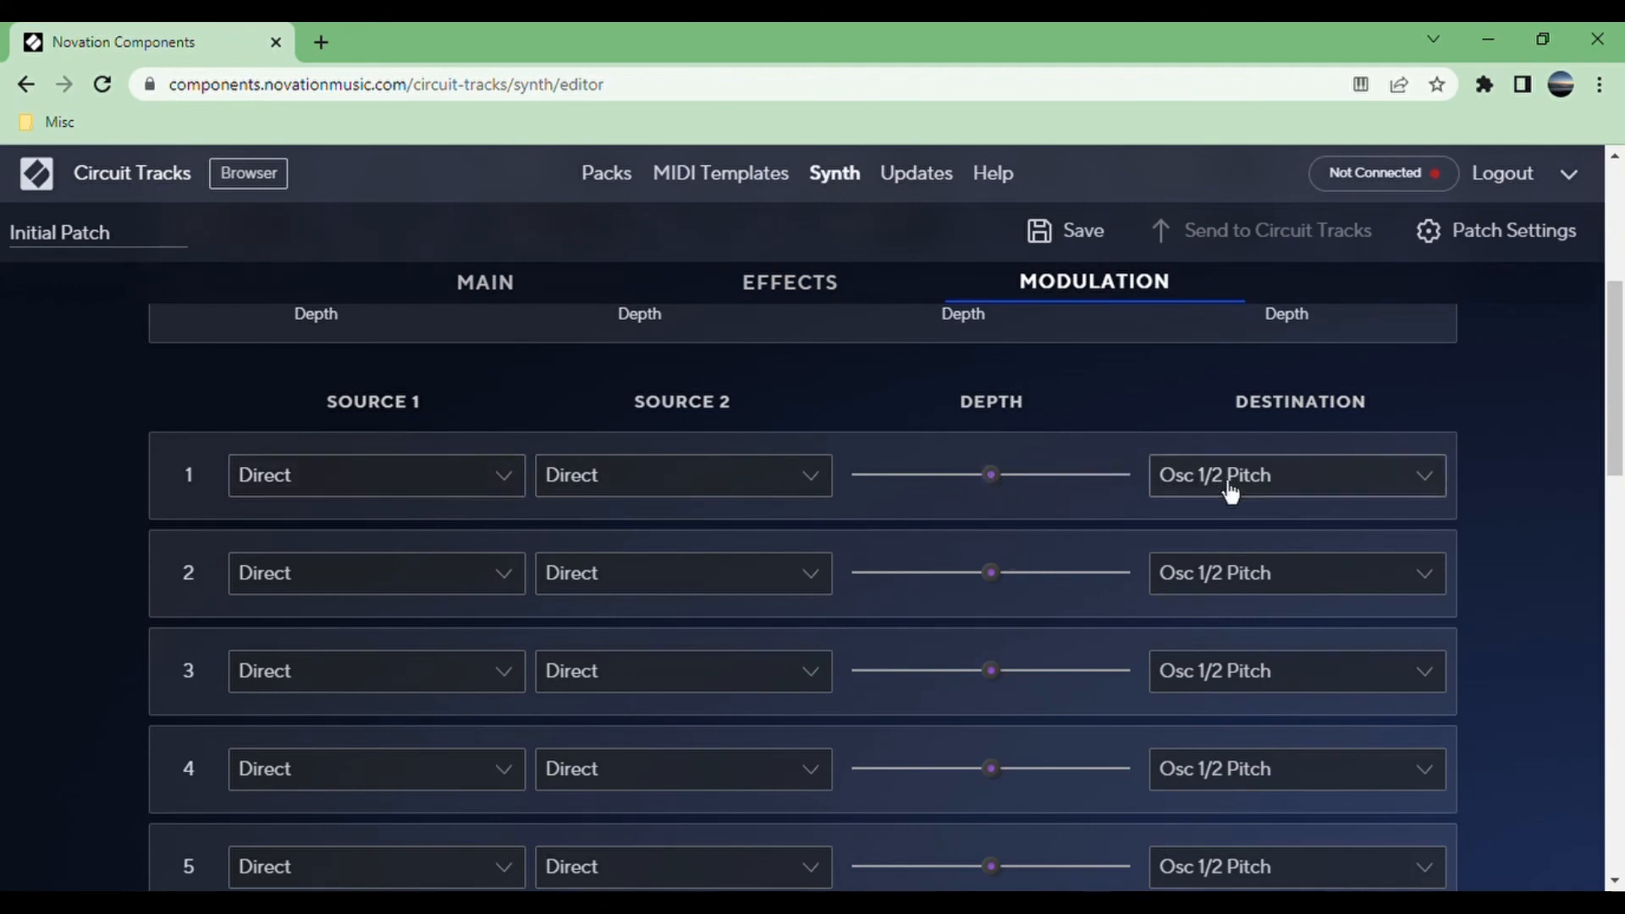
pyautogui.moveTo(968, 547)
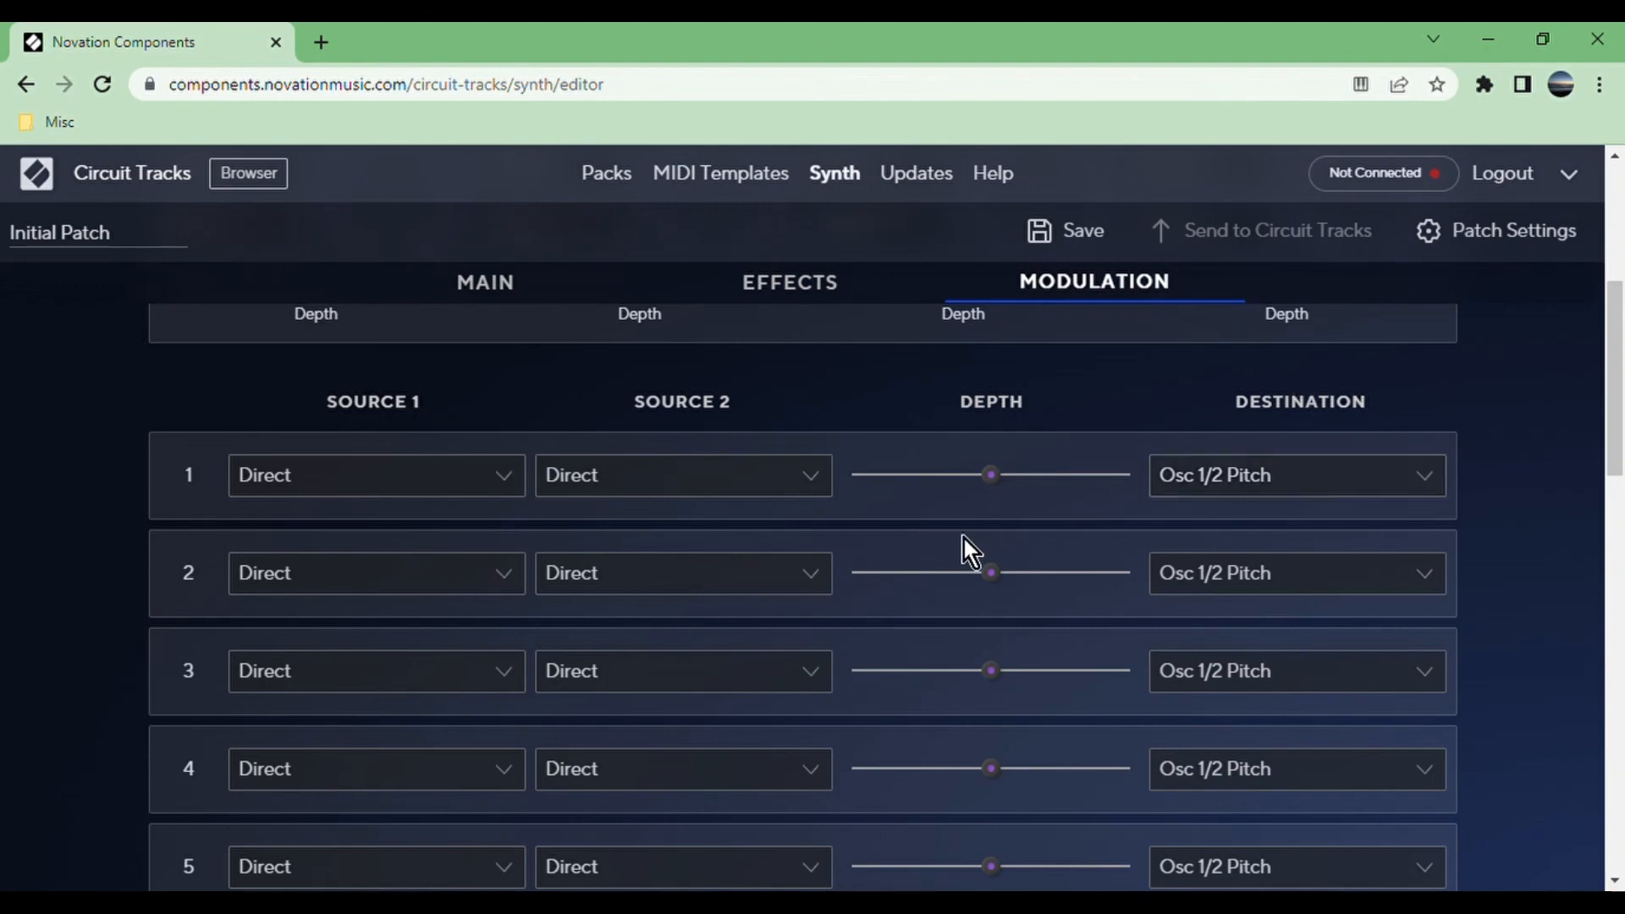
pyautogui.scroll(3)
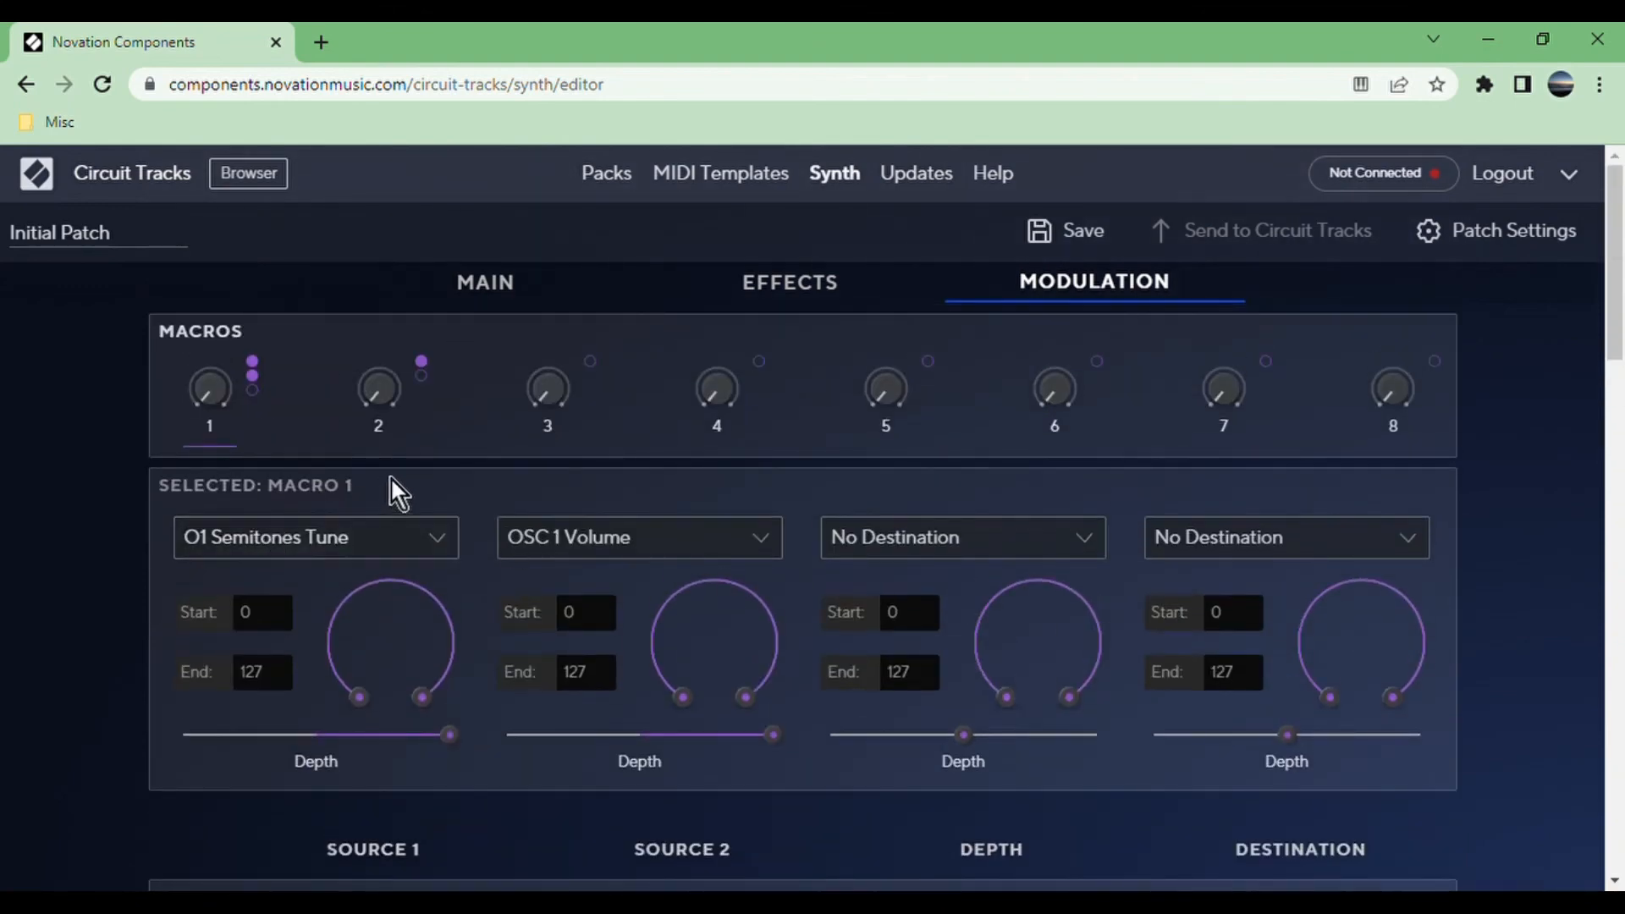
pyautogui.moveTo(355, 225)
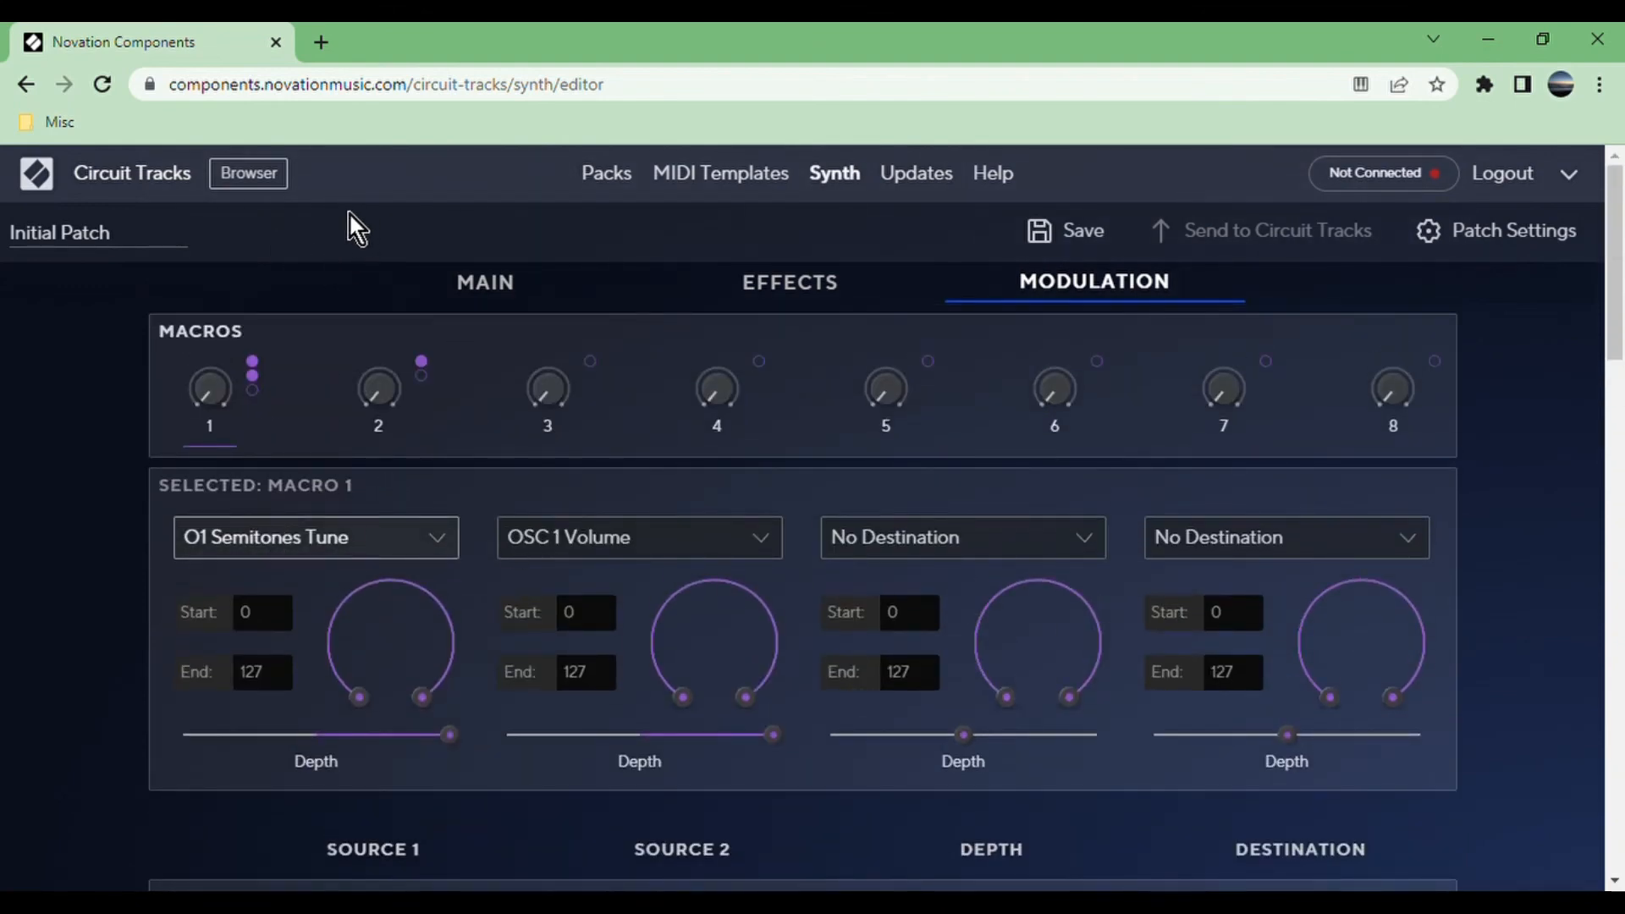
pyautogui.moveTo(294, 465)
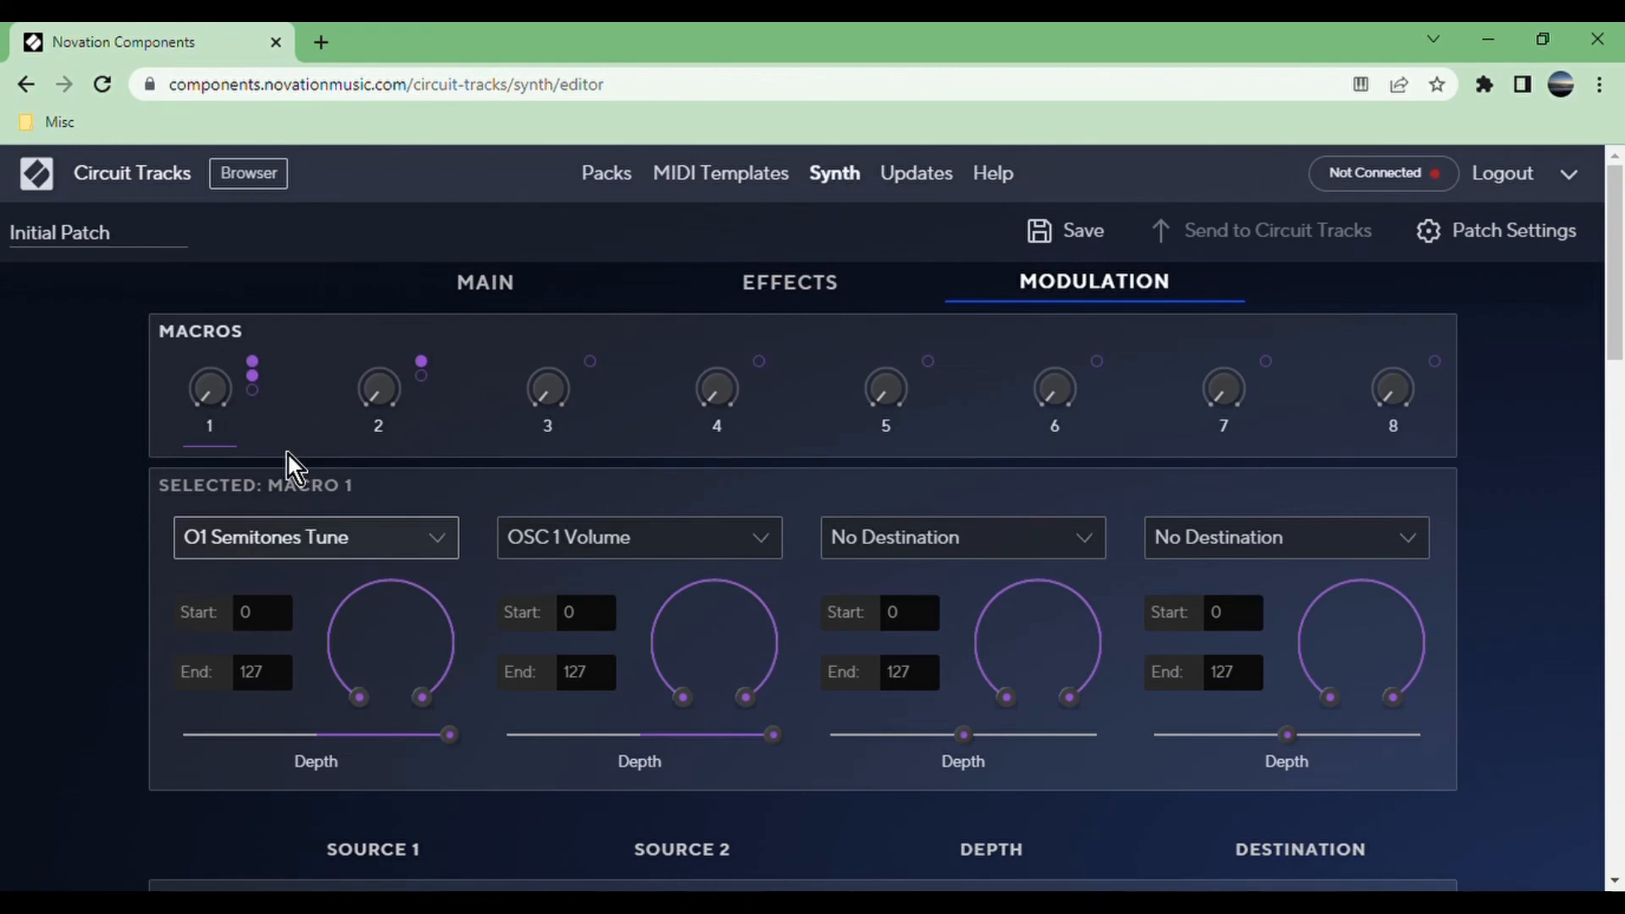
pyautogui.moveTo(477, 615)
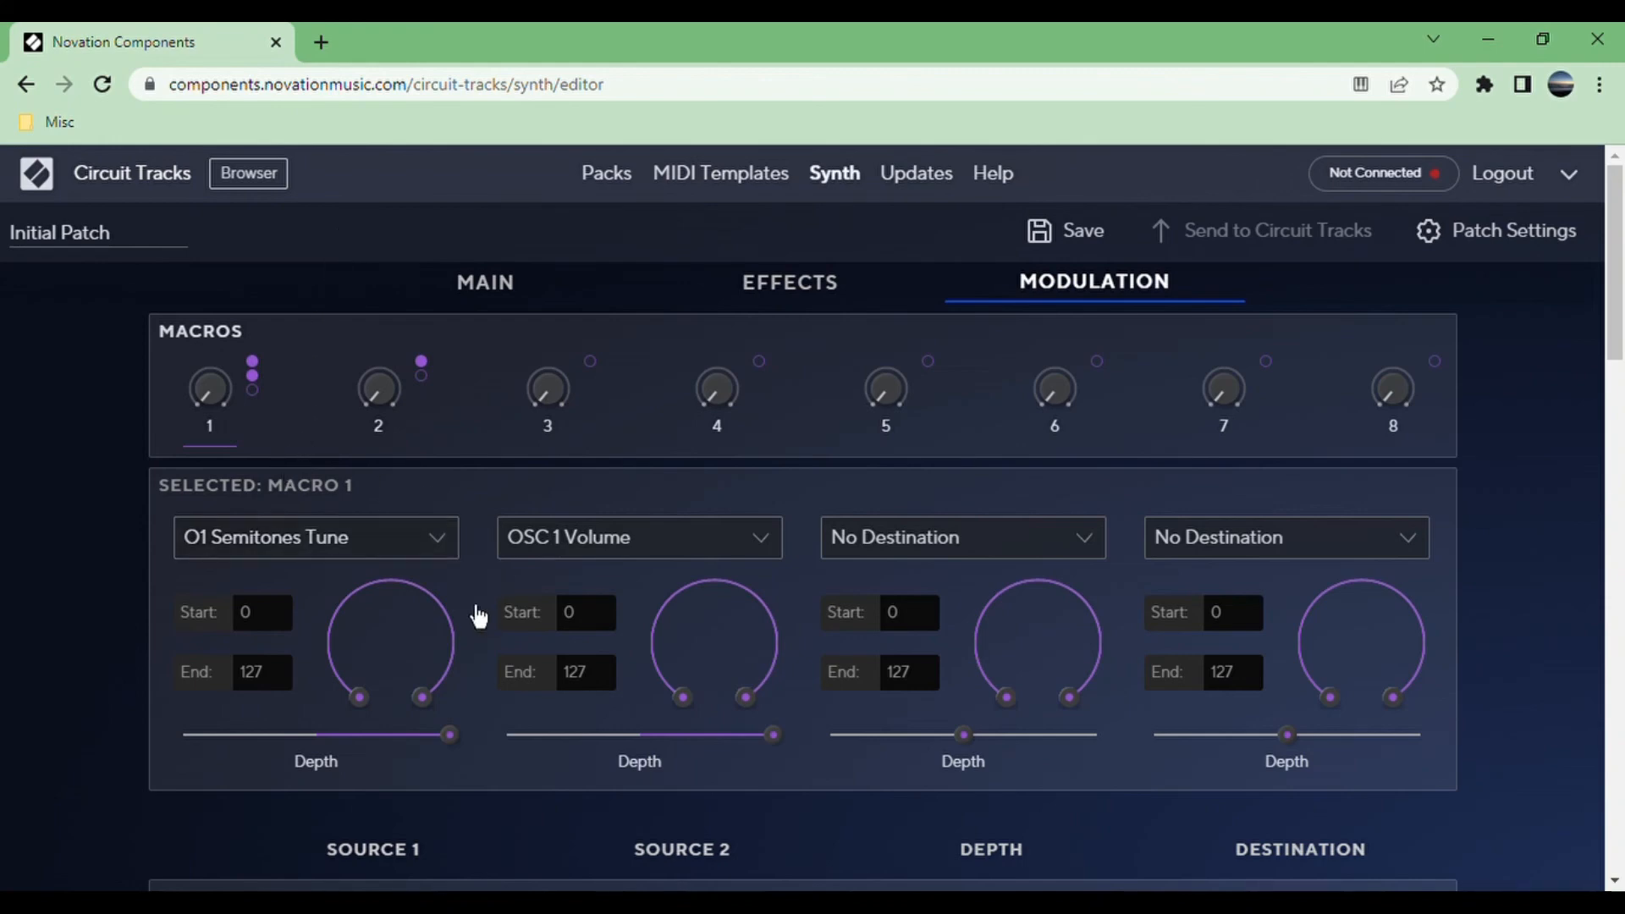
pyautogui.moveTo(487, 508)
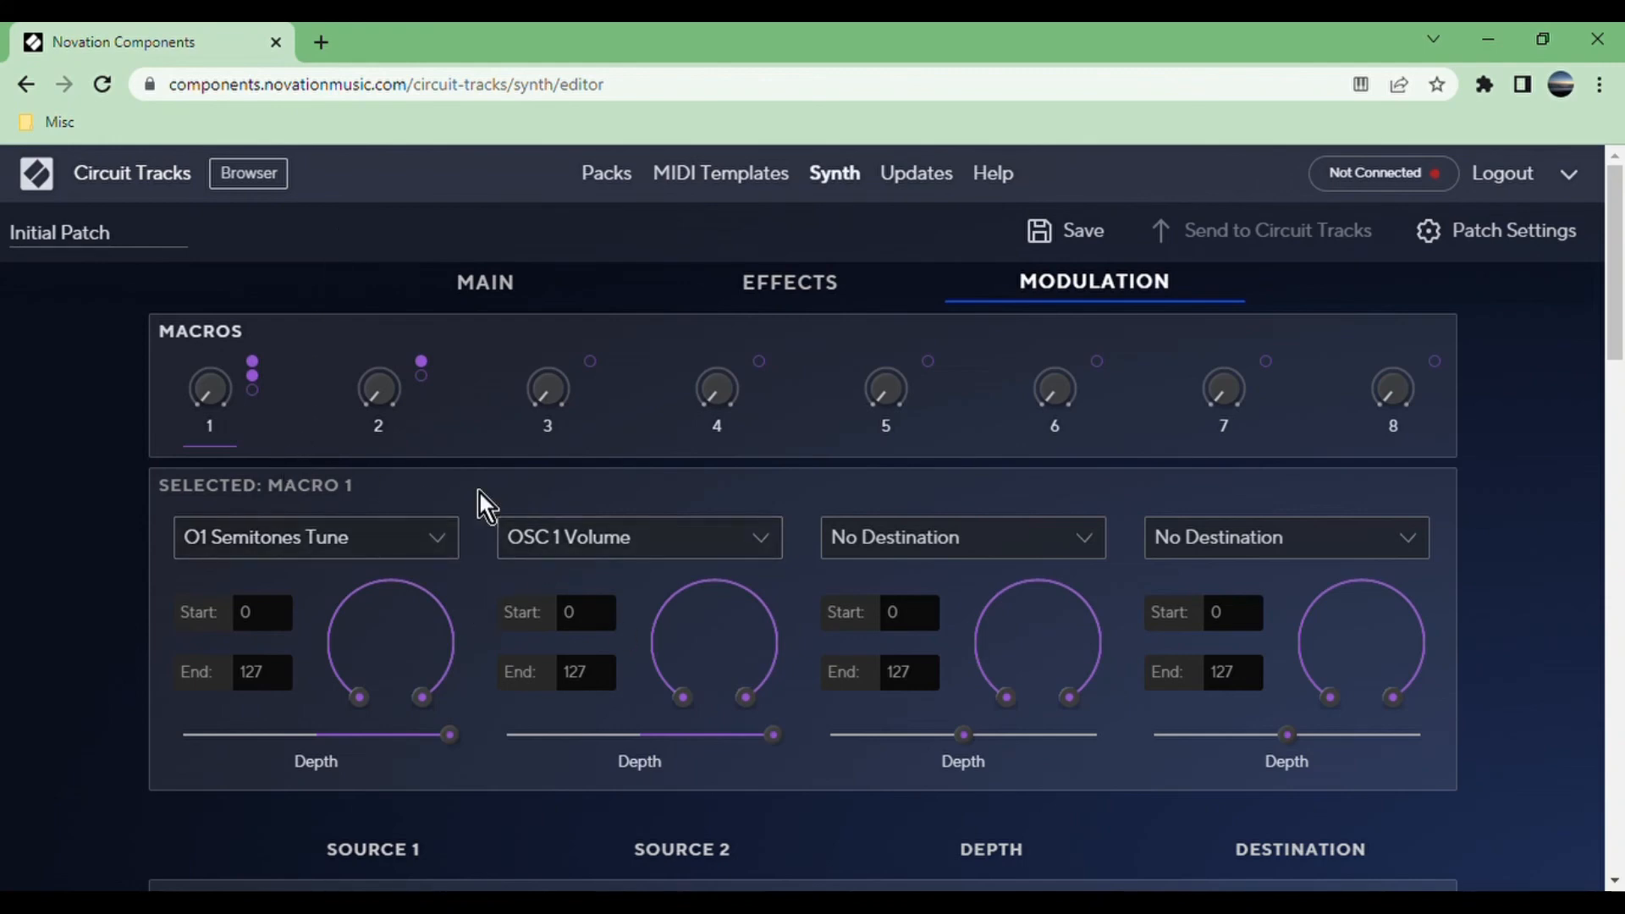
pyautogui.scroll(-3)
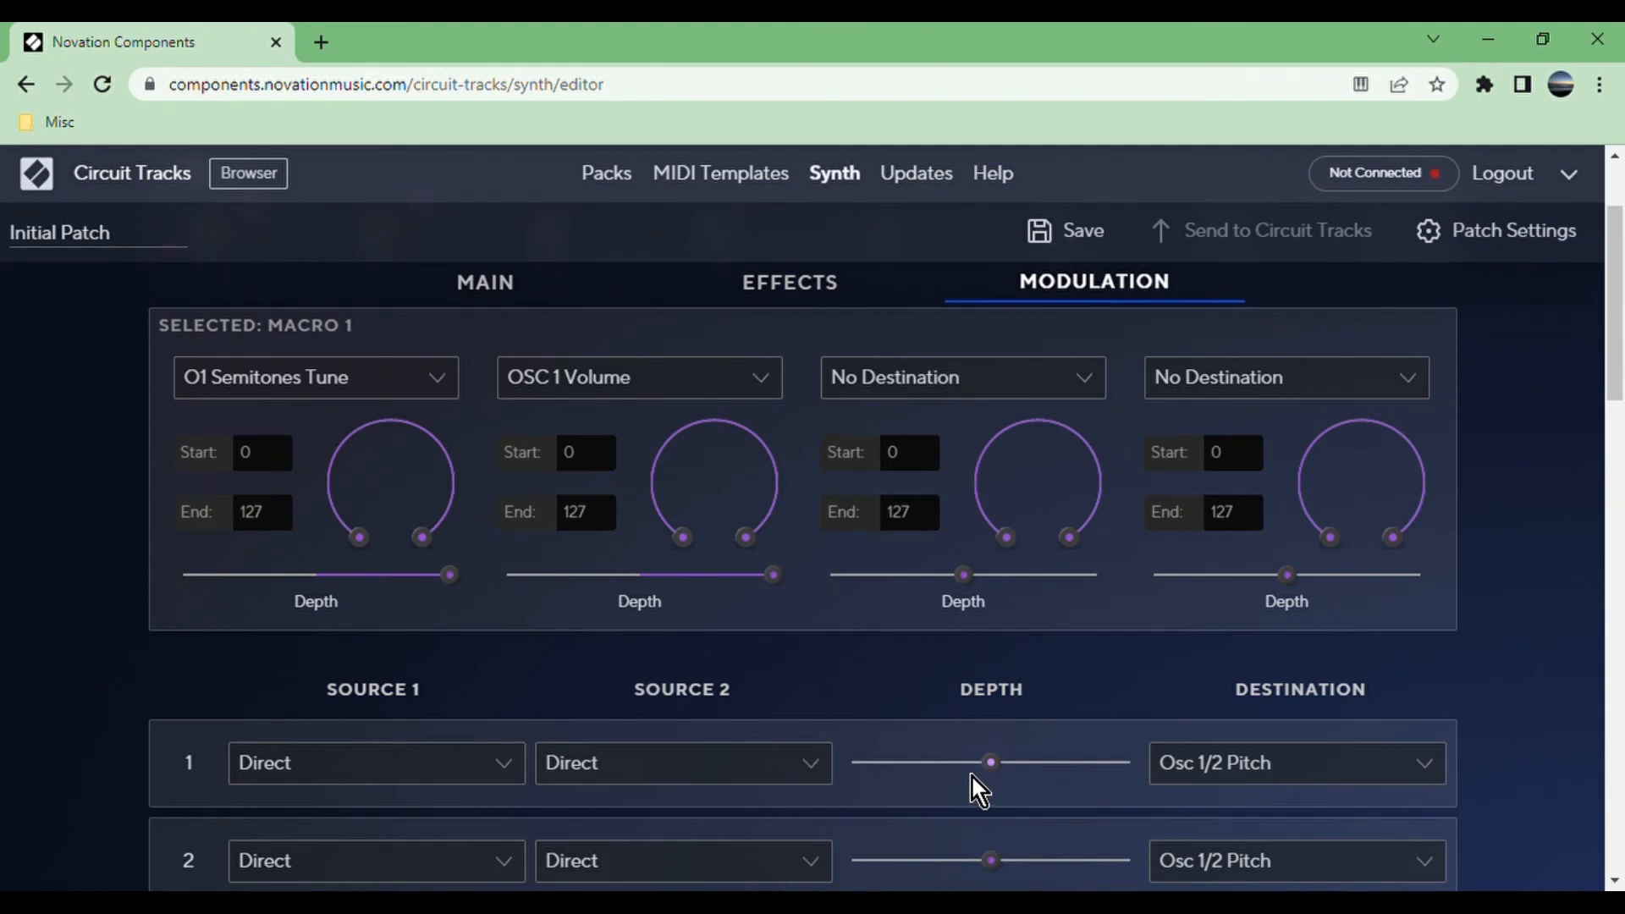
# Glance over the Main page, then reopen the Effects page with chorus, EQ and distortion.
pyautogui.click(484, 281)
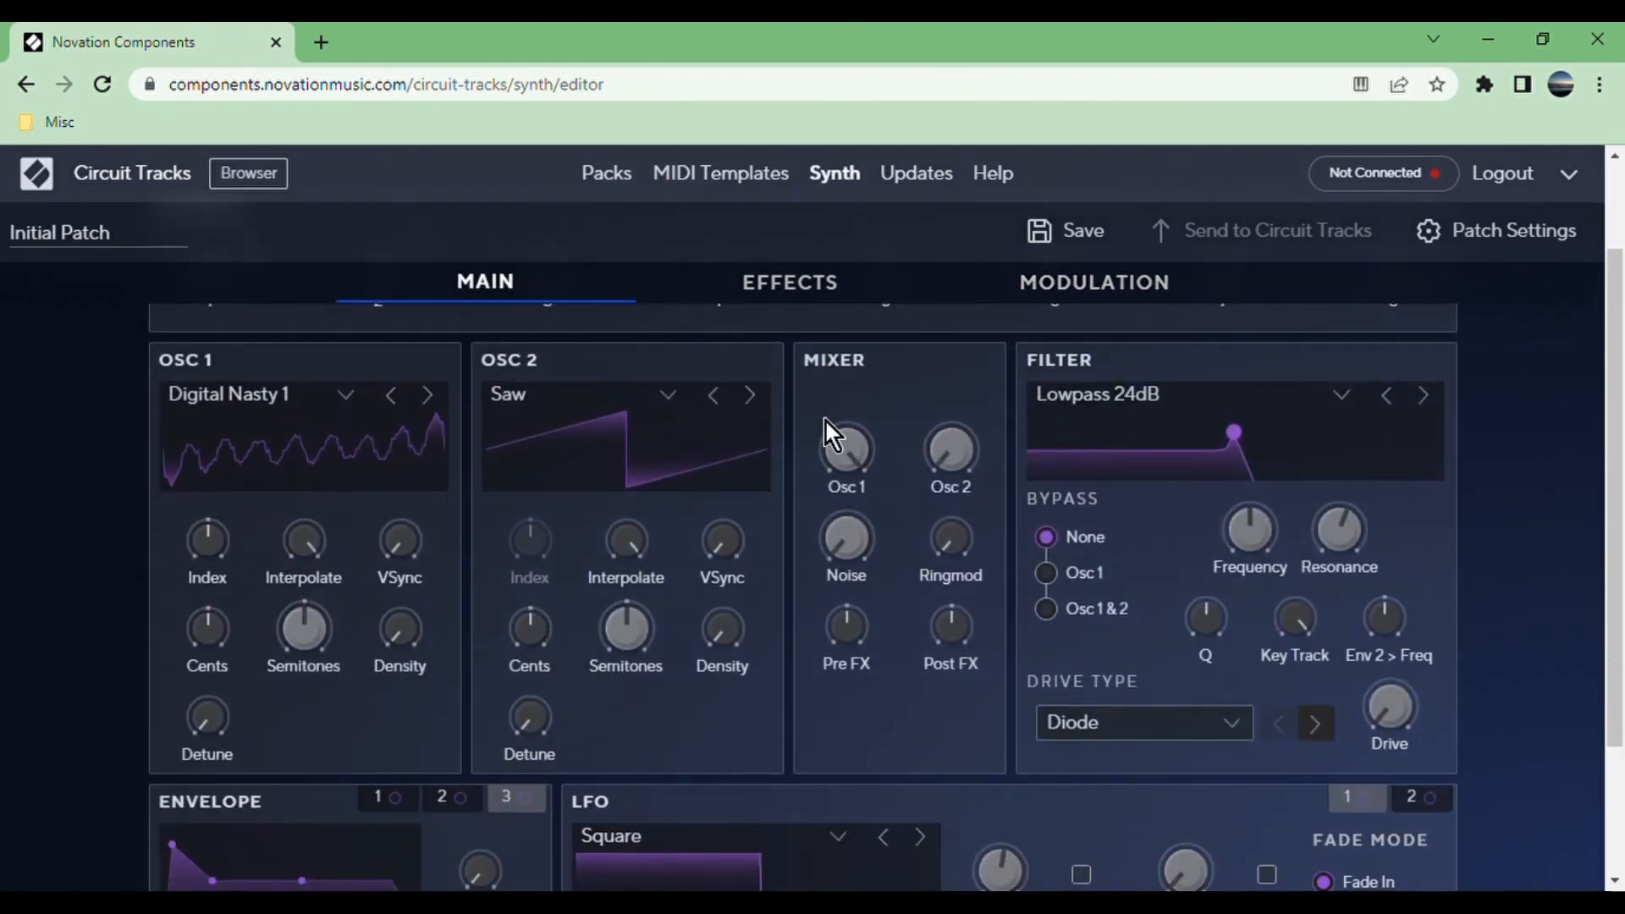
pyautogui.scroll(-3)
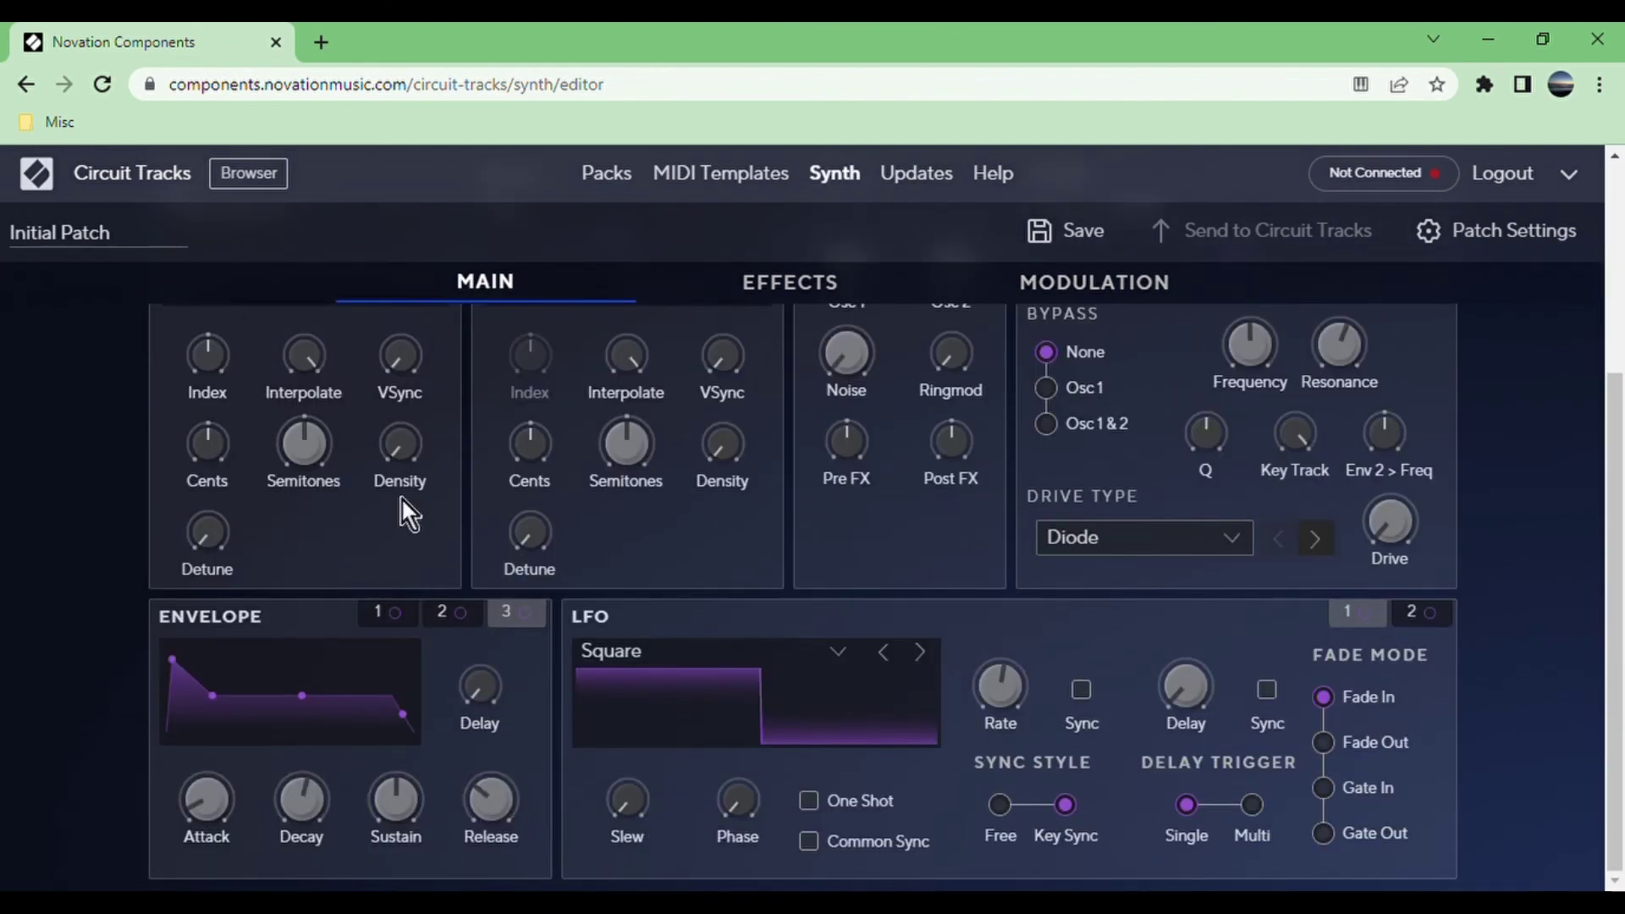
pyautogui.click(789, 280)
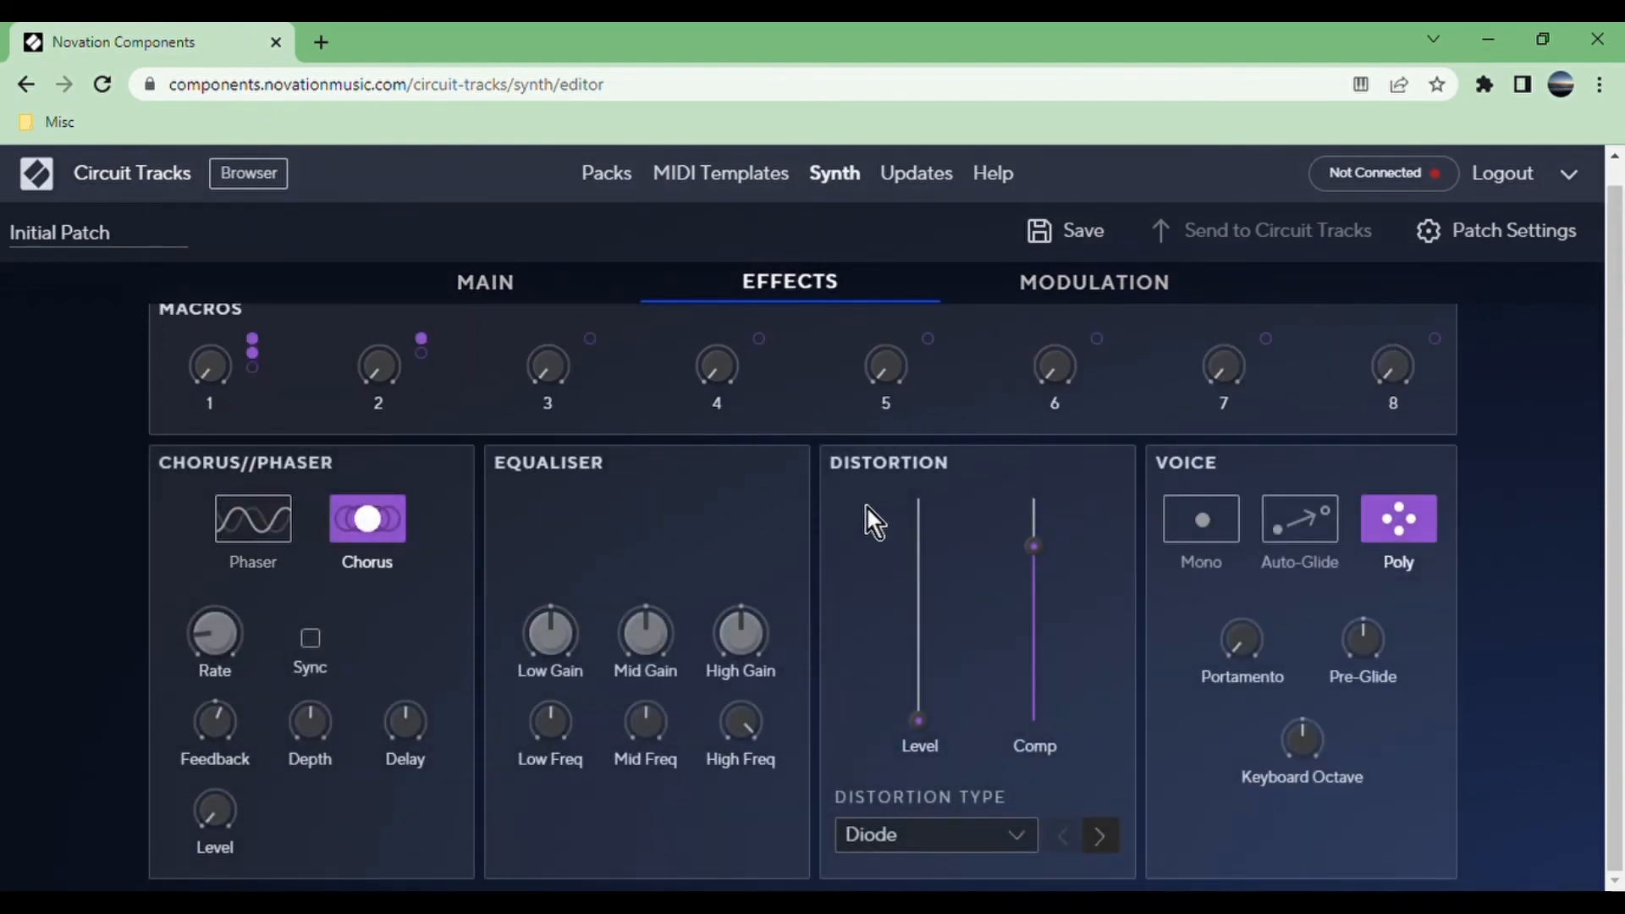
pyautogui.moveTo(1080, 277)
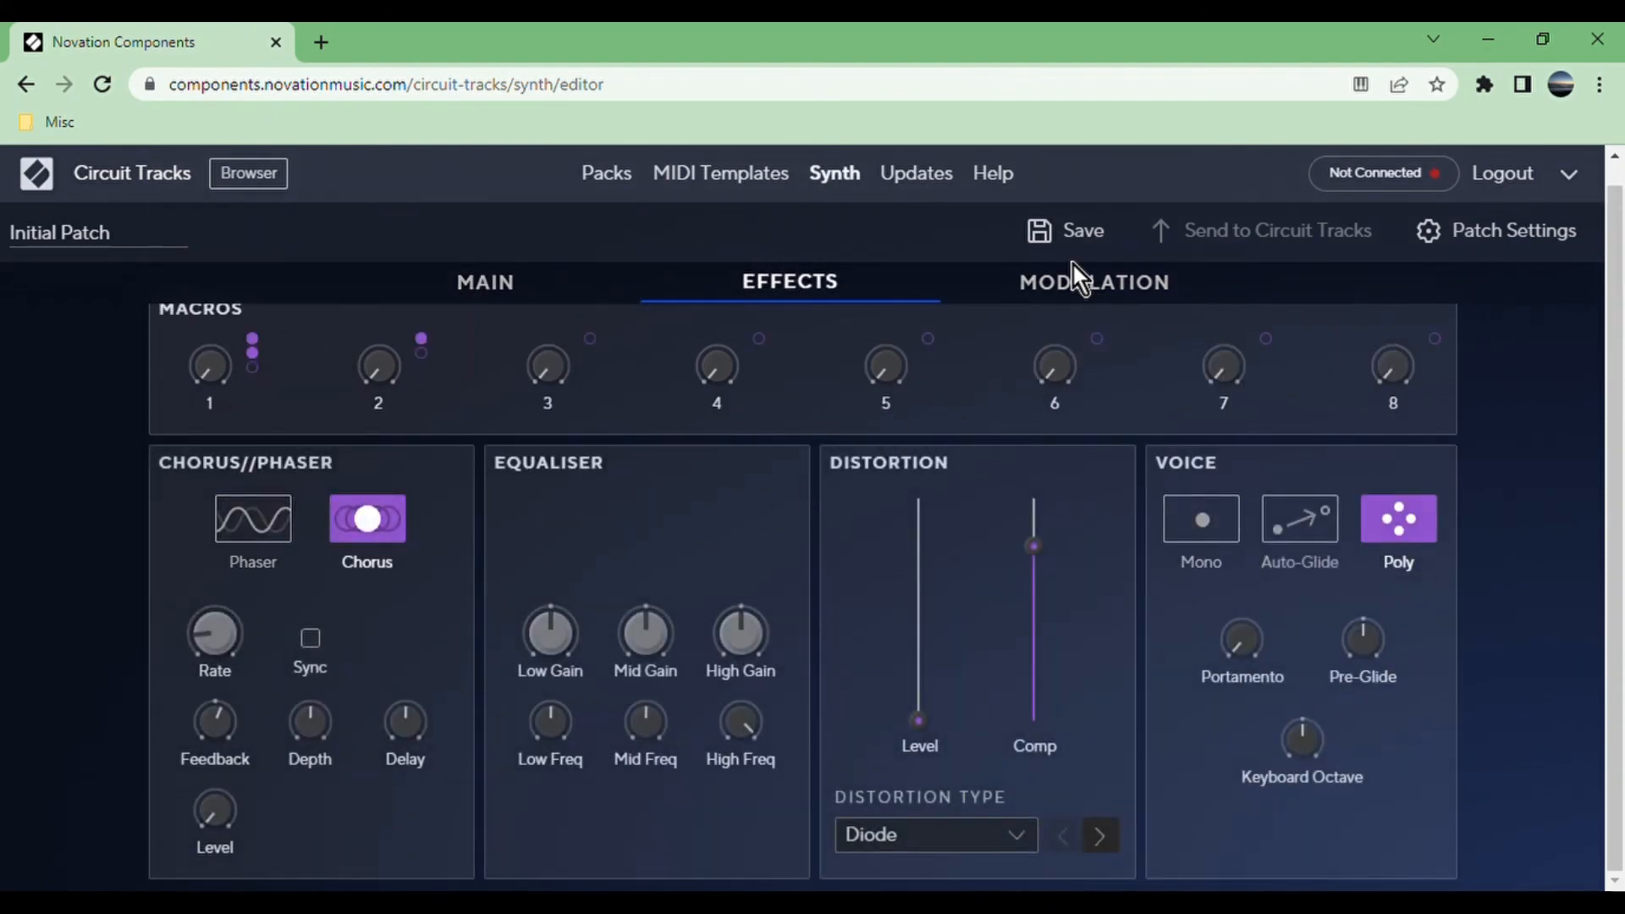
# Reopen the Modulation page and view matrix slots 15–20, all Direct sources targeting Osc 1/2 Pitch.
pyautogui.click(1094, 281)
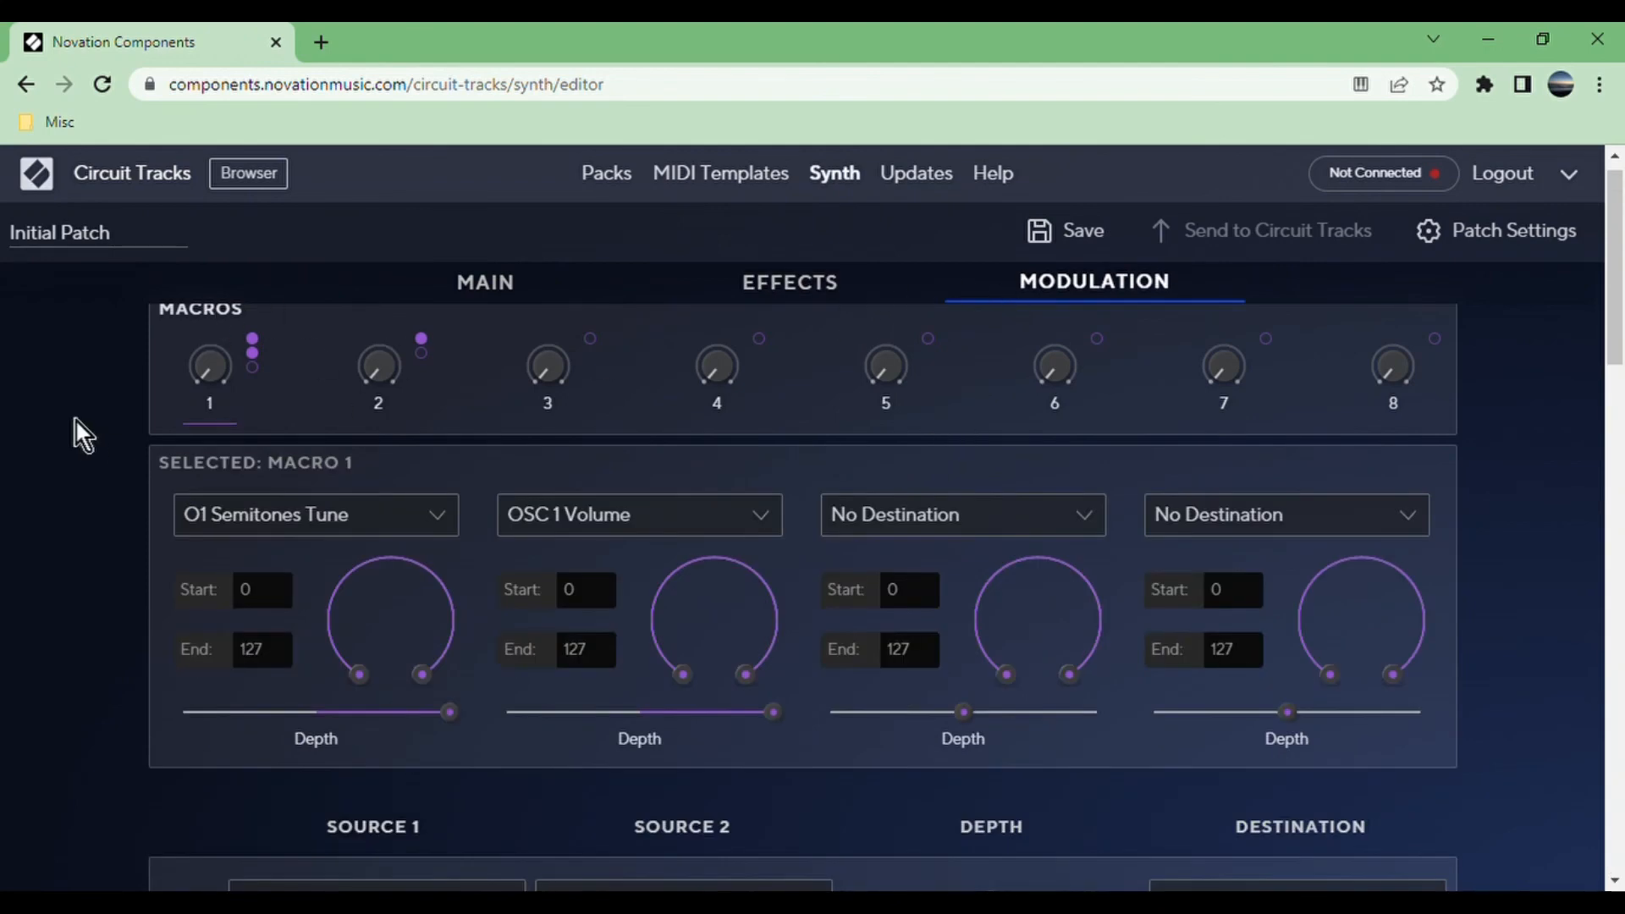
pyautogui.moveTo(254, 534)
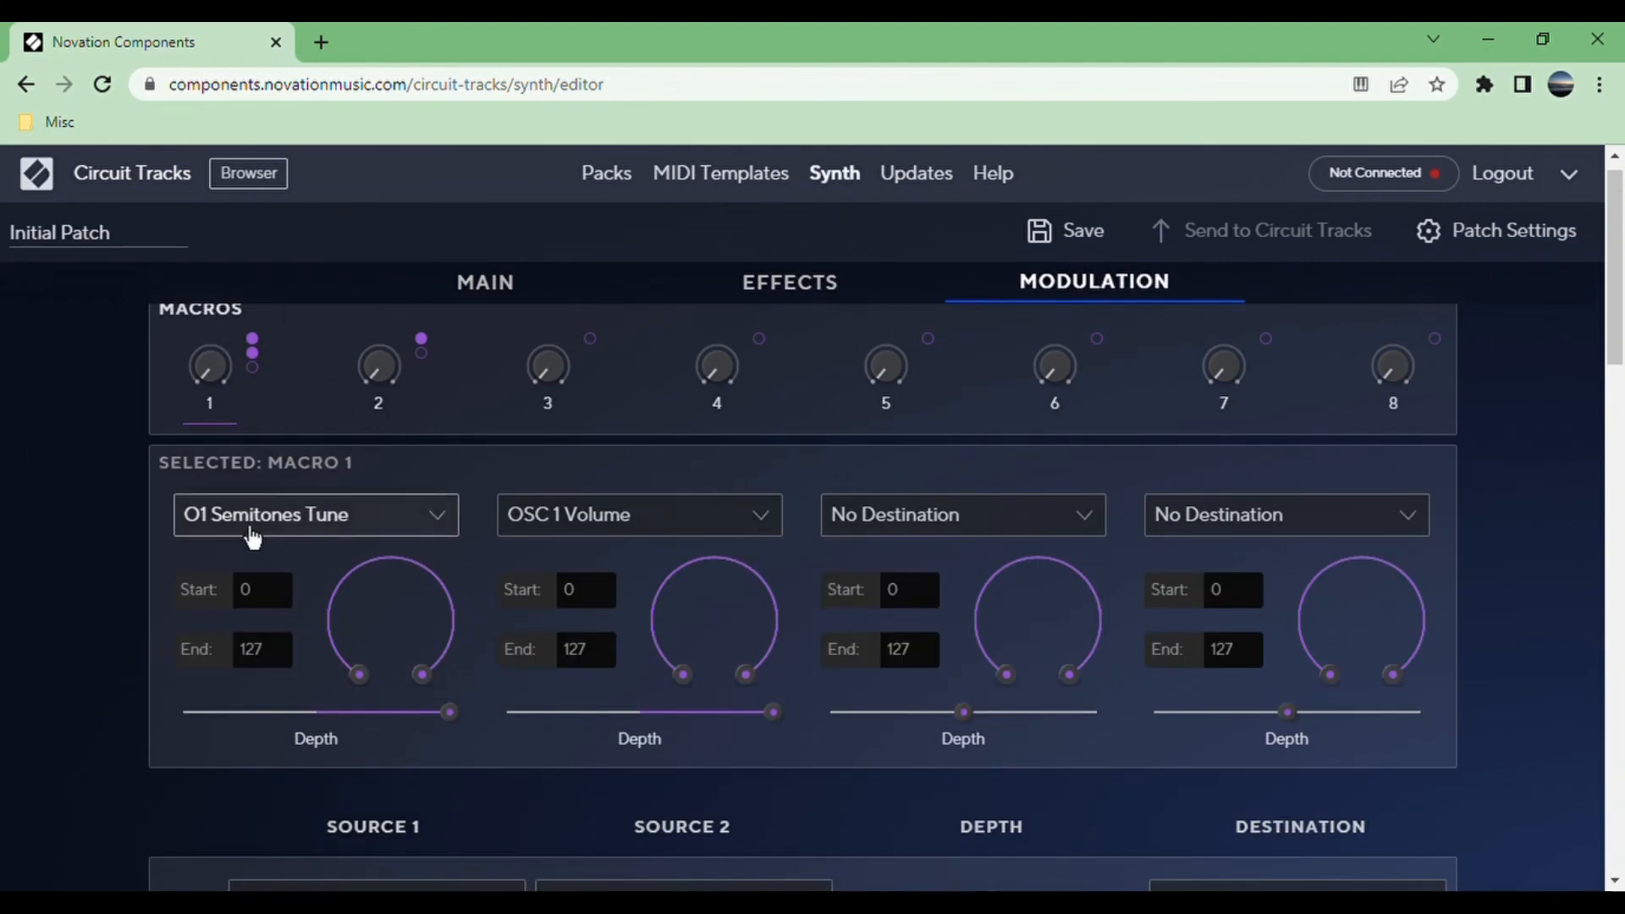
pyautogui.moveTo(518, 707)
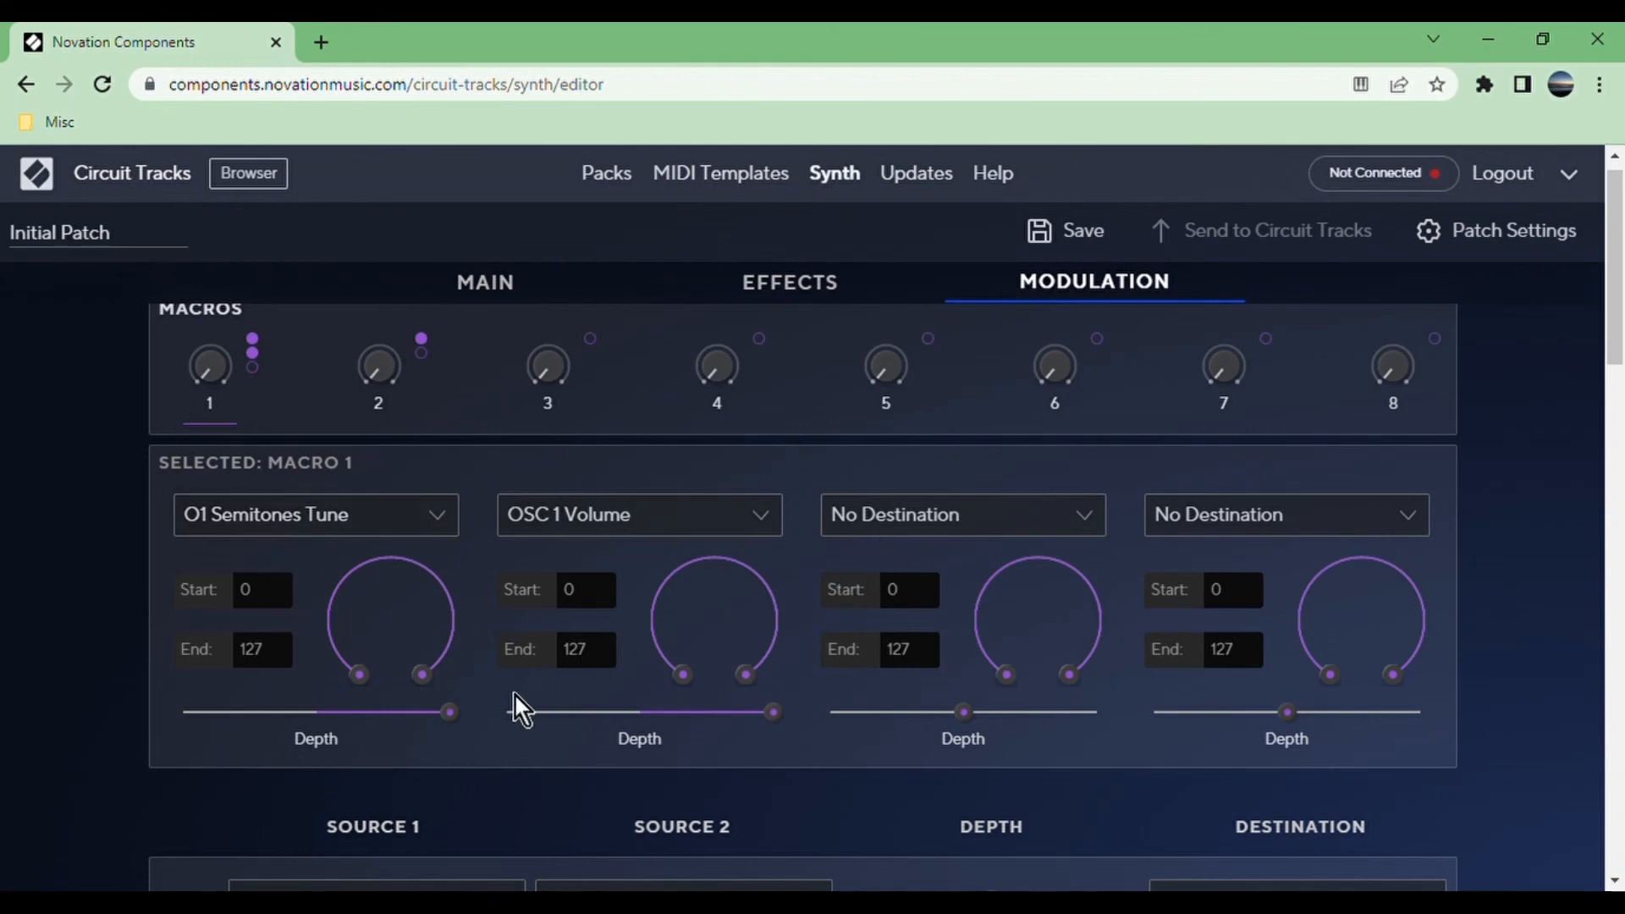
pyautogui.scroll(-3)
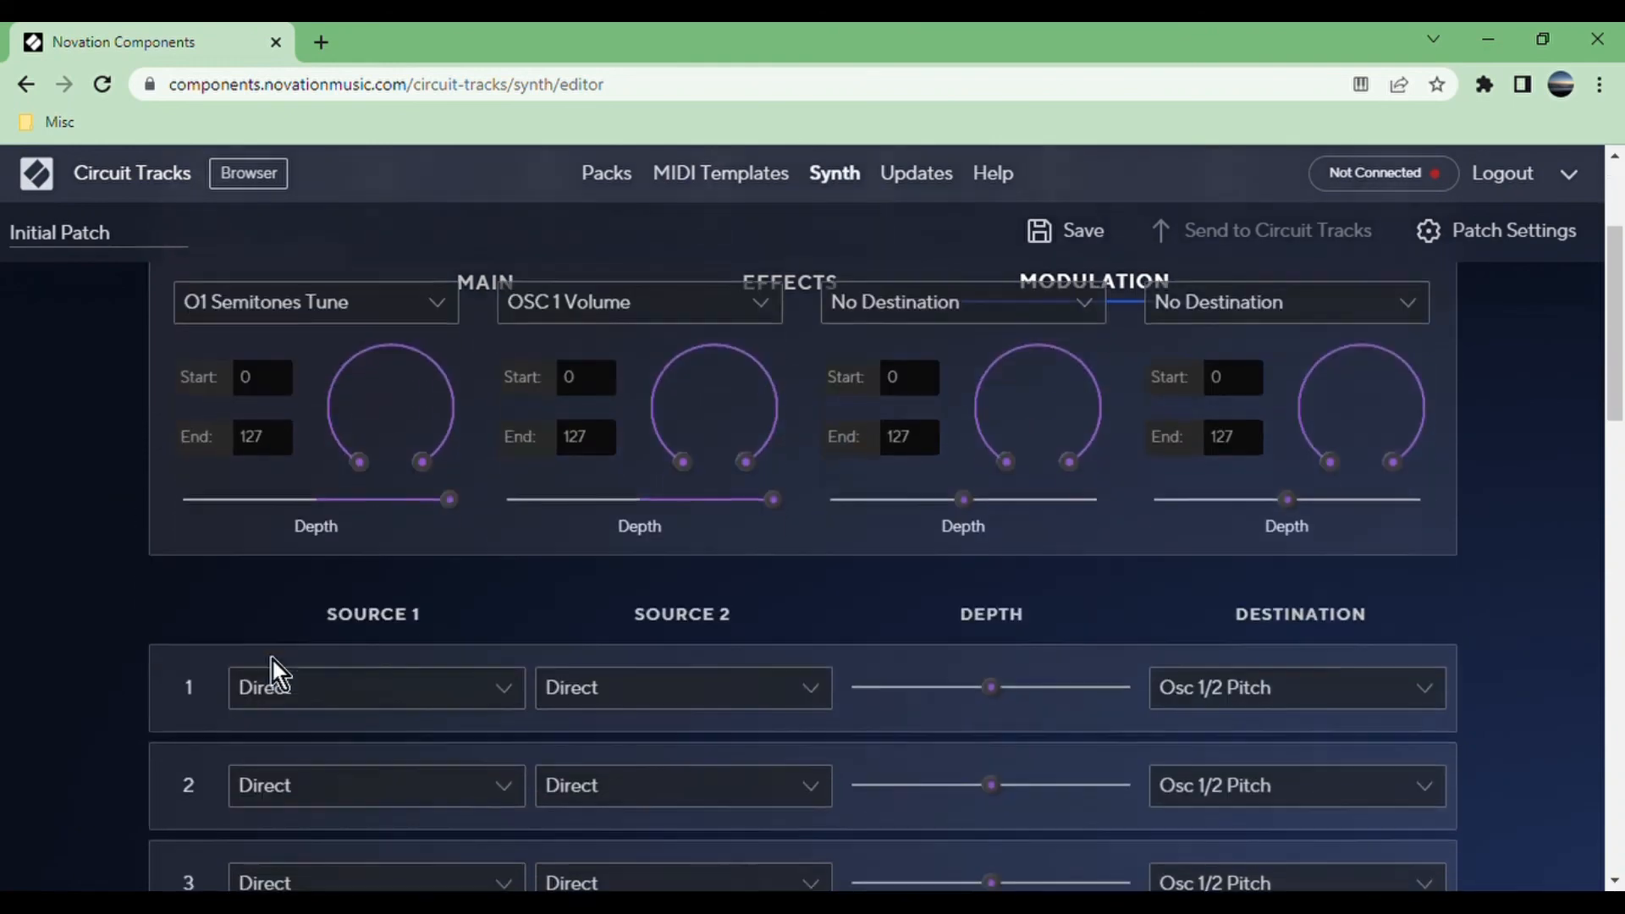
pyautogui.scroll(3)
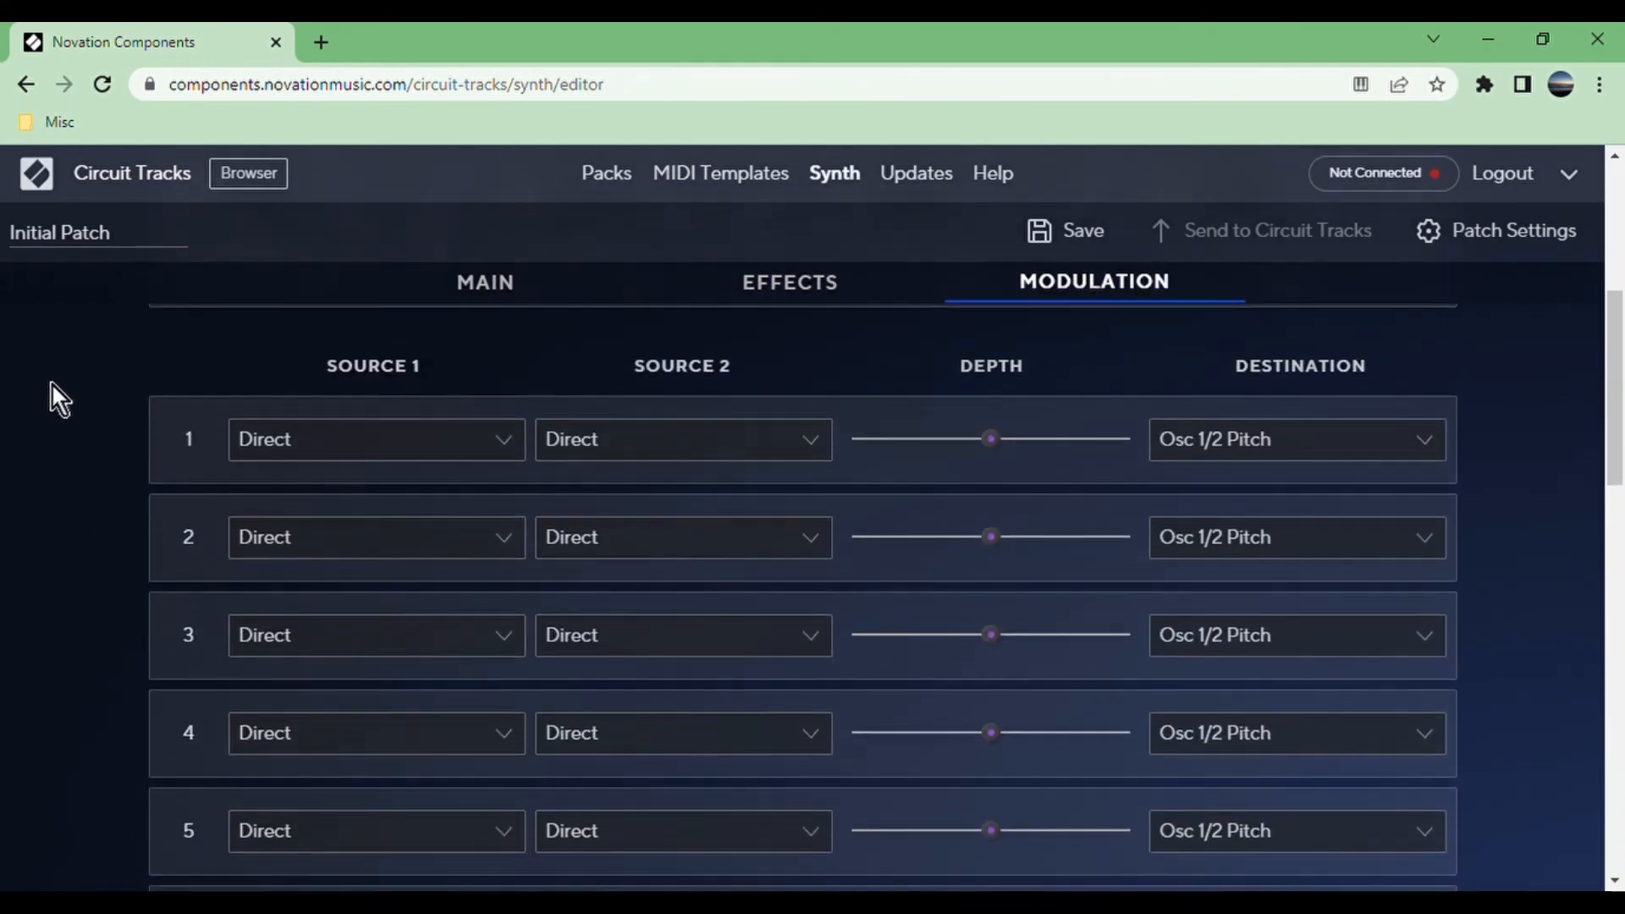
pyautogui.scroll(-3)
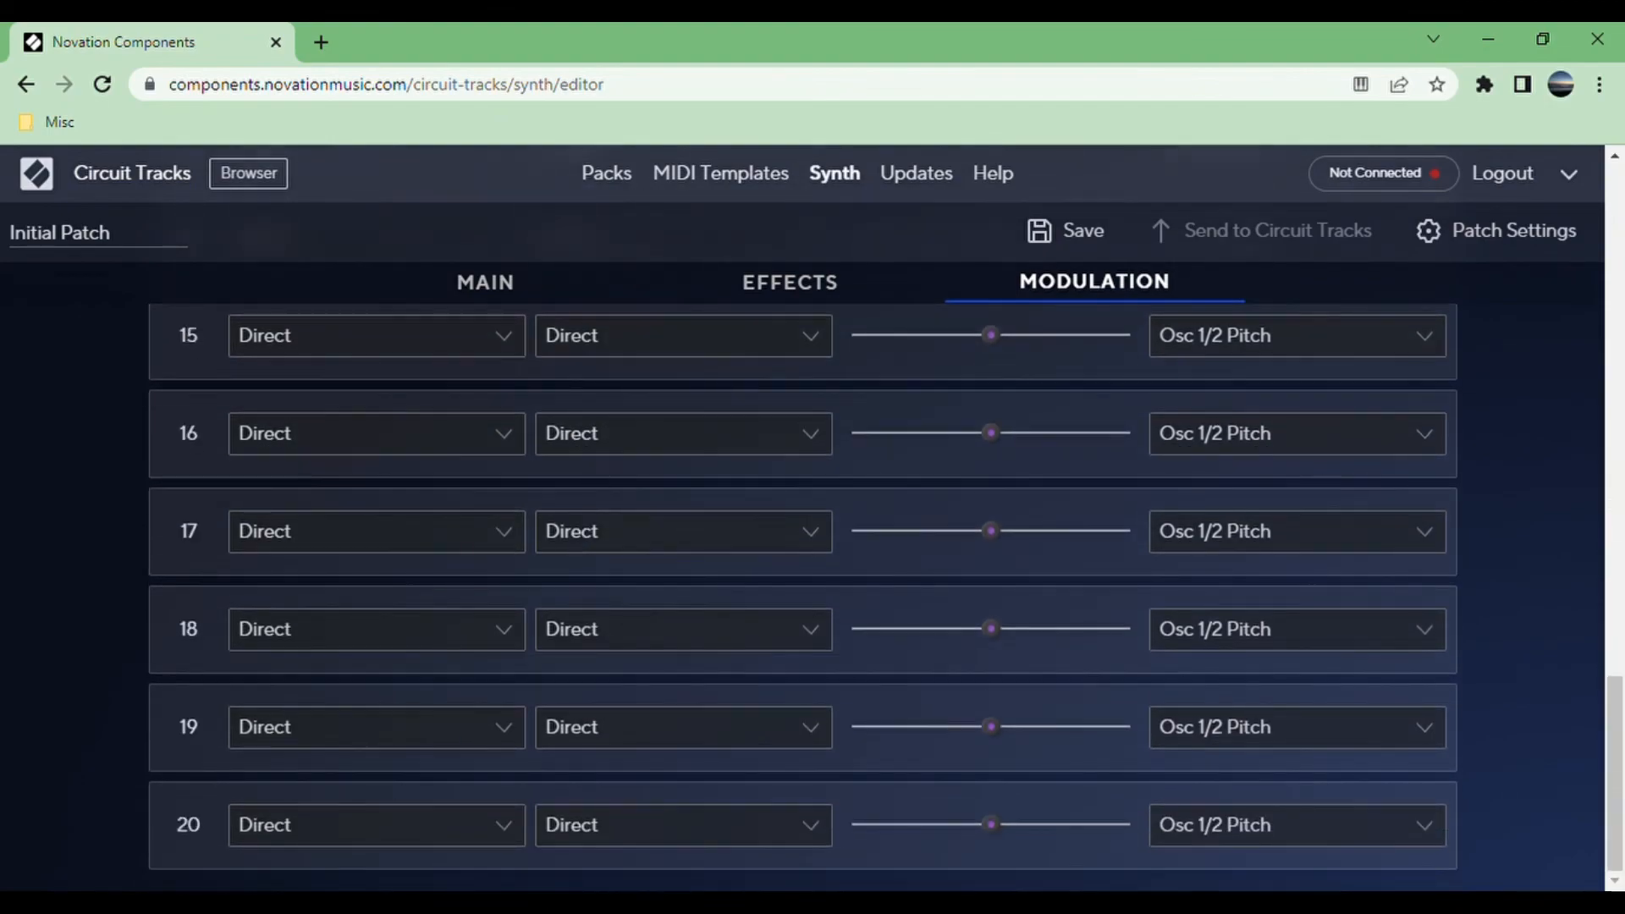